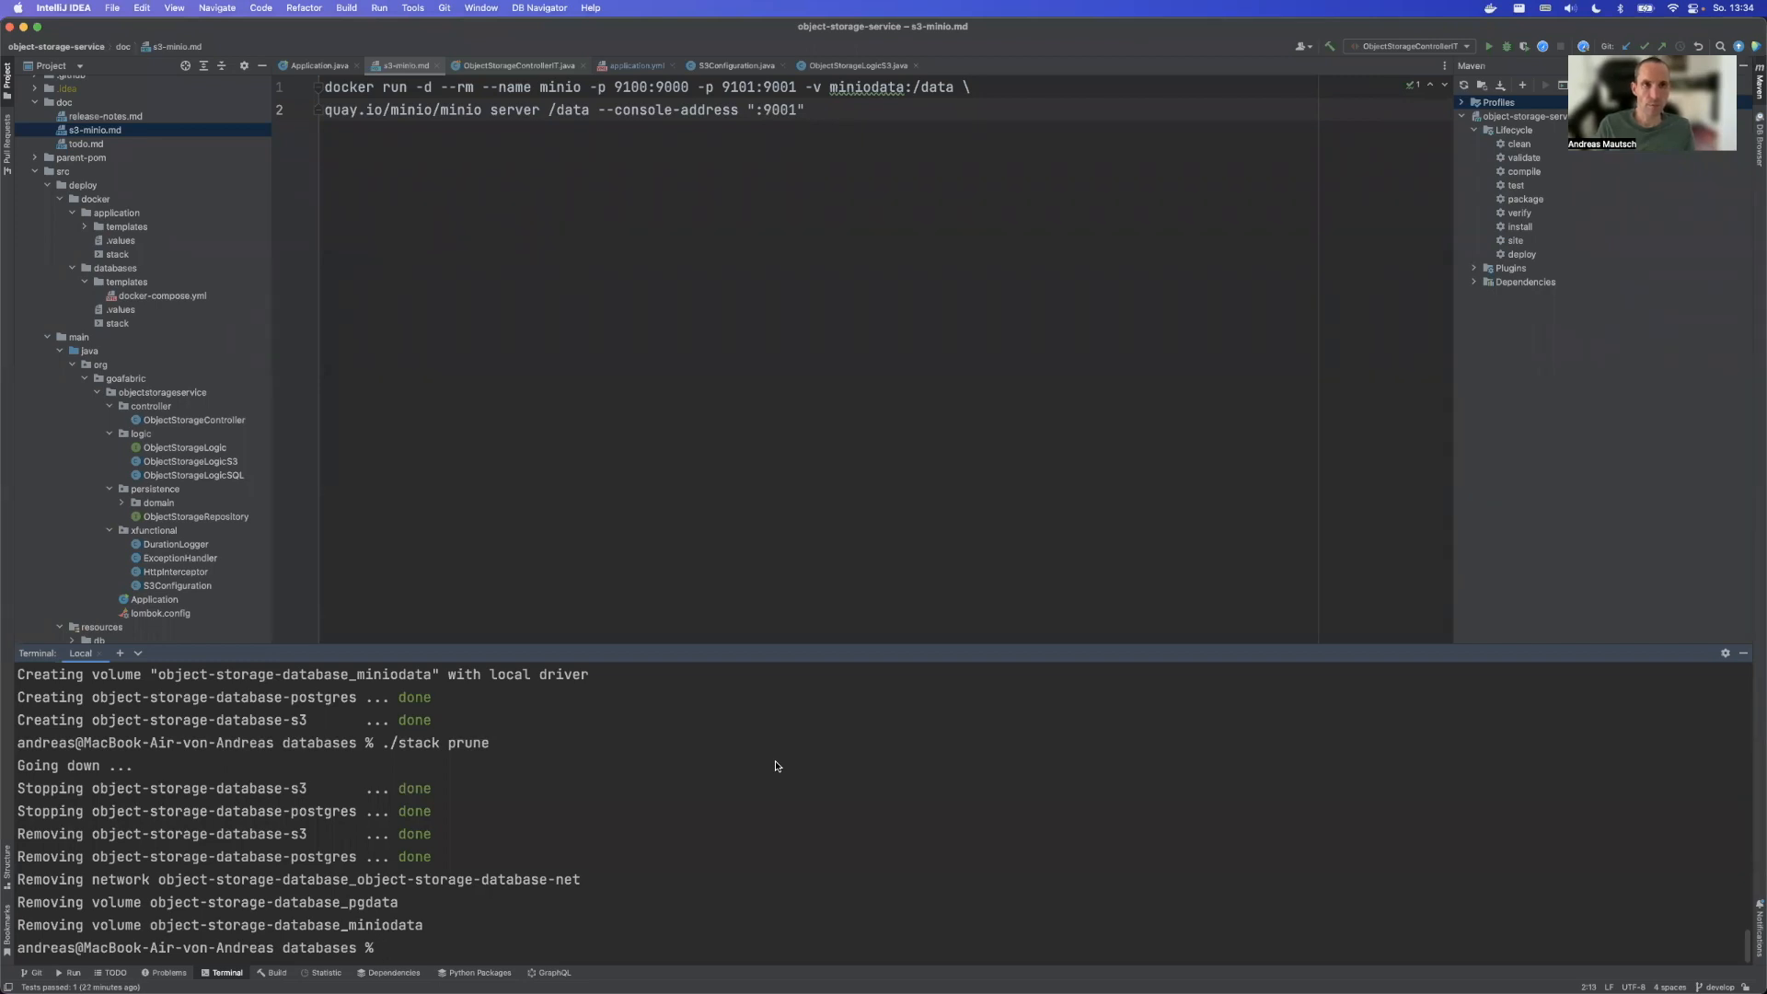
{"action": "mouse_move", "coordinate": [743, 775]}
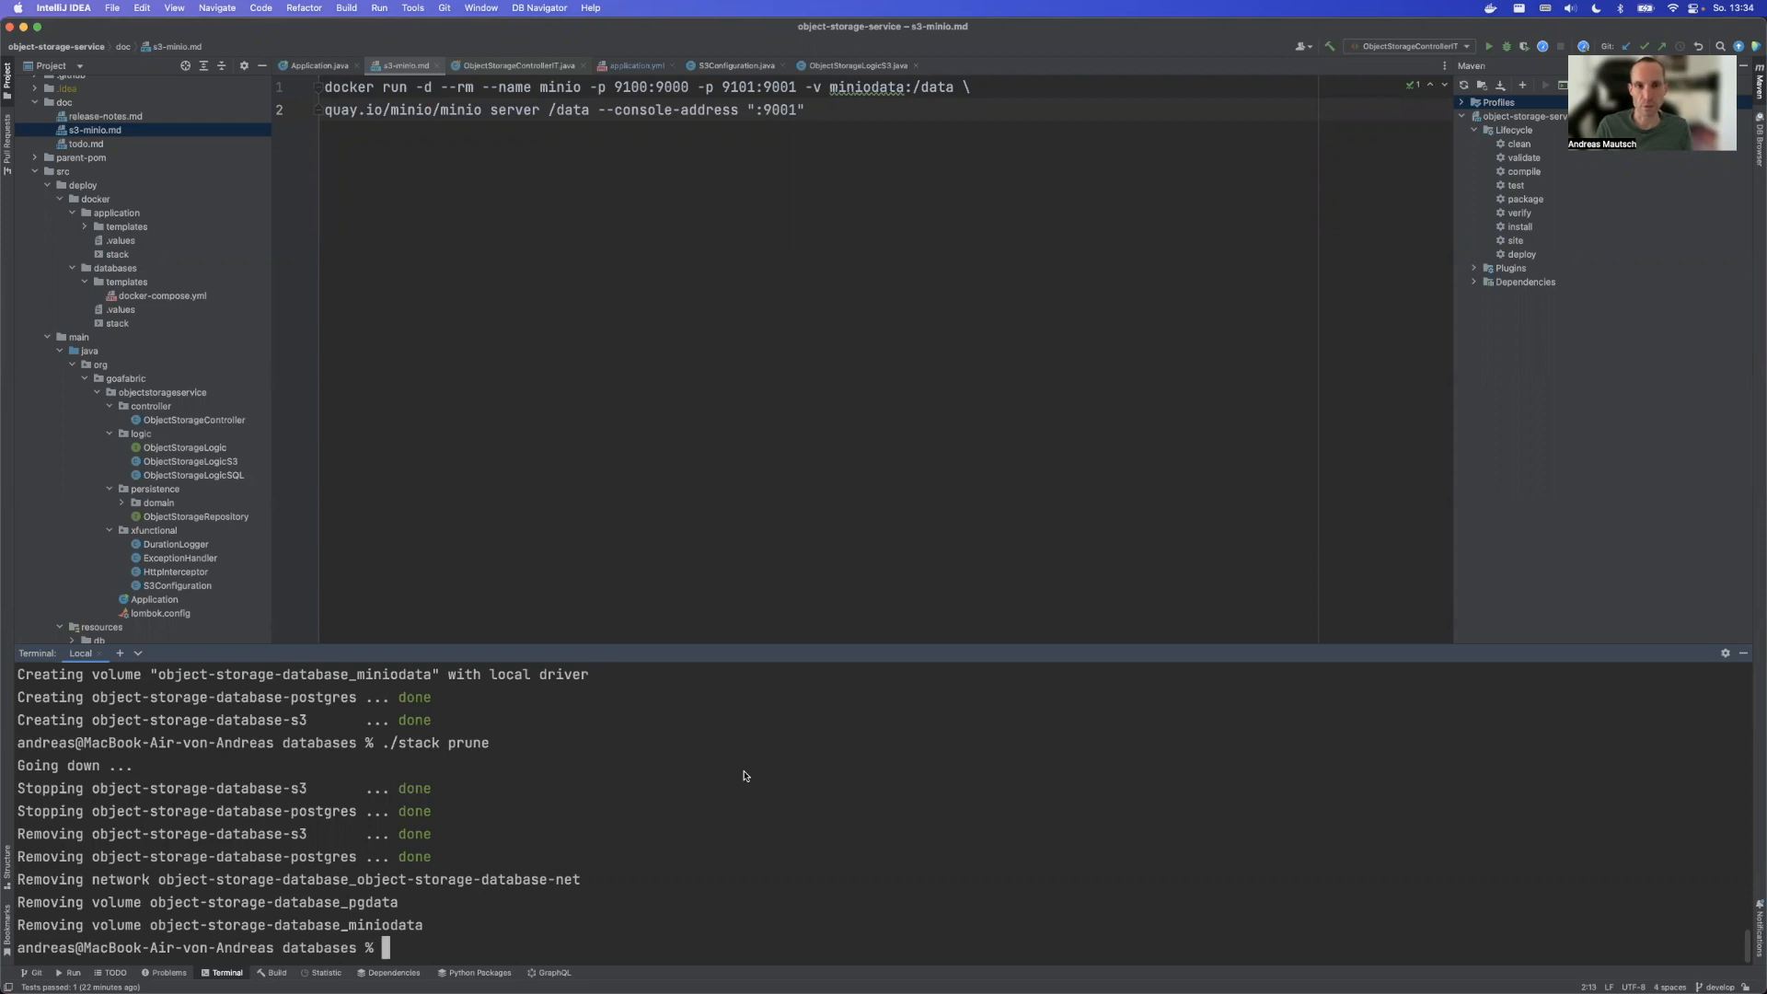
{"action": "mouse_move", "coordinate": [797, 193]}
{"action": "type", "text": "./stack up"}
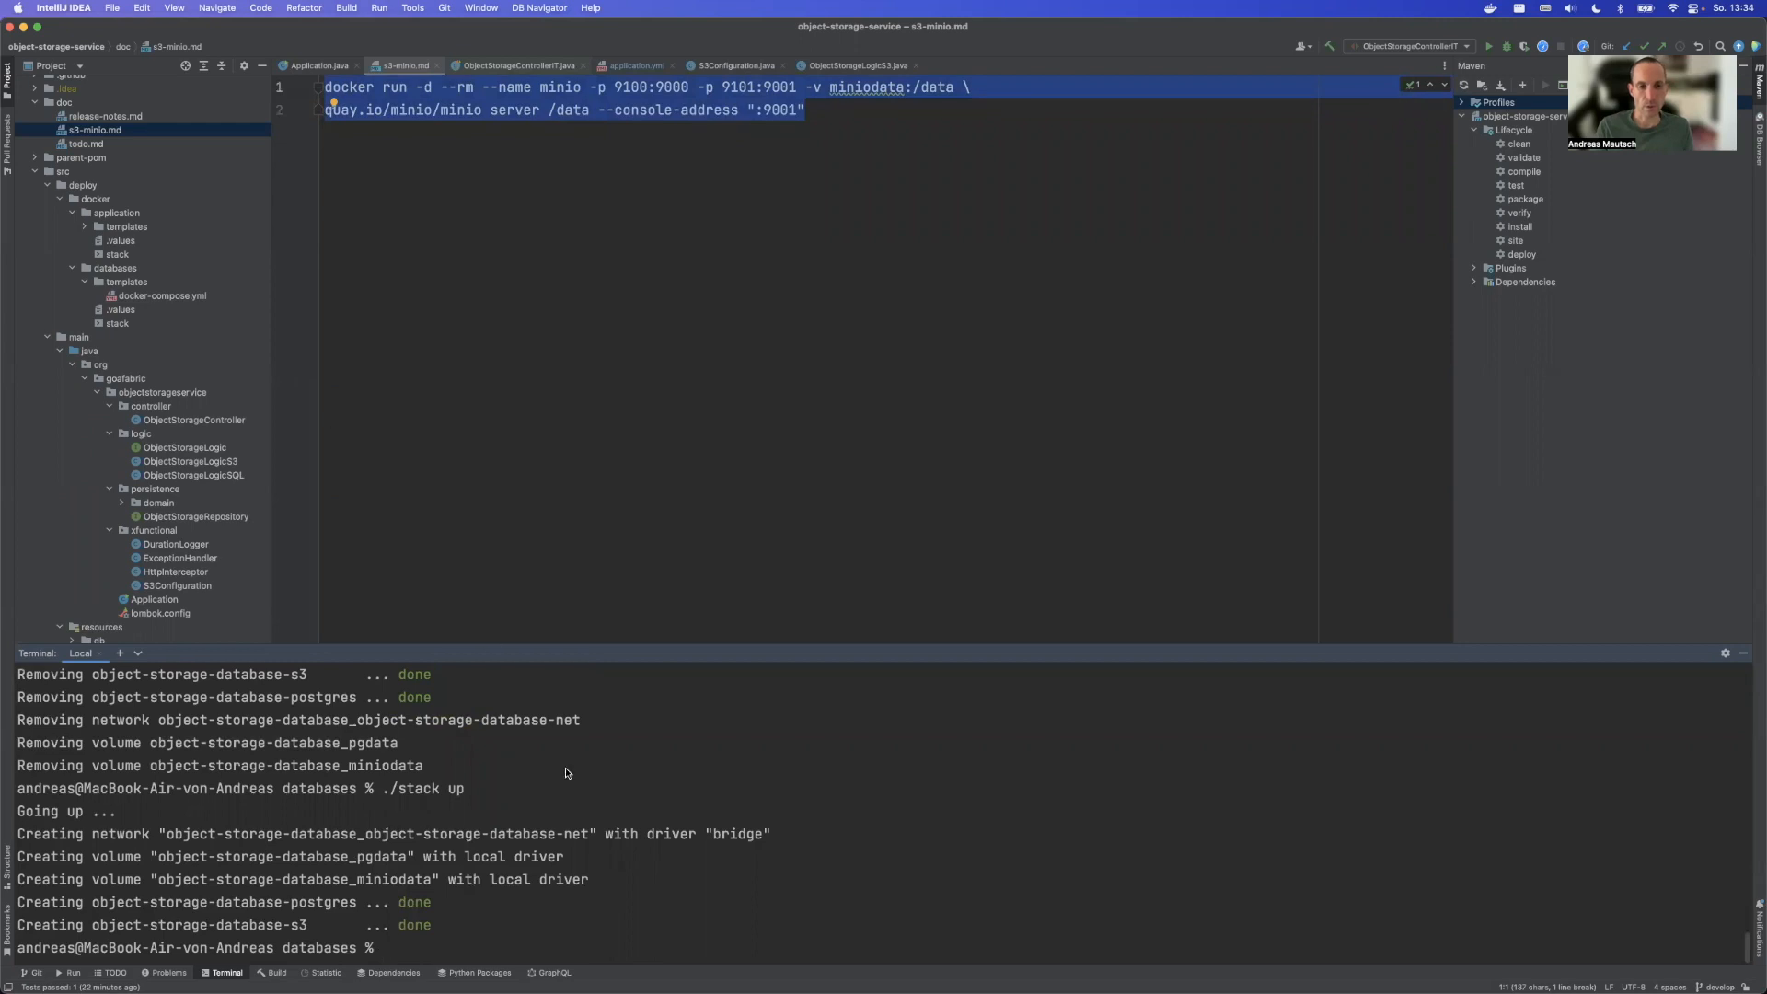
{"action": "mouse_move", "coordinate": [271, 931]}
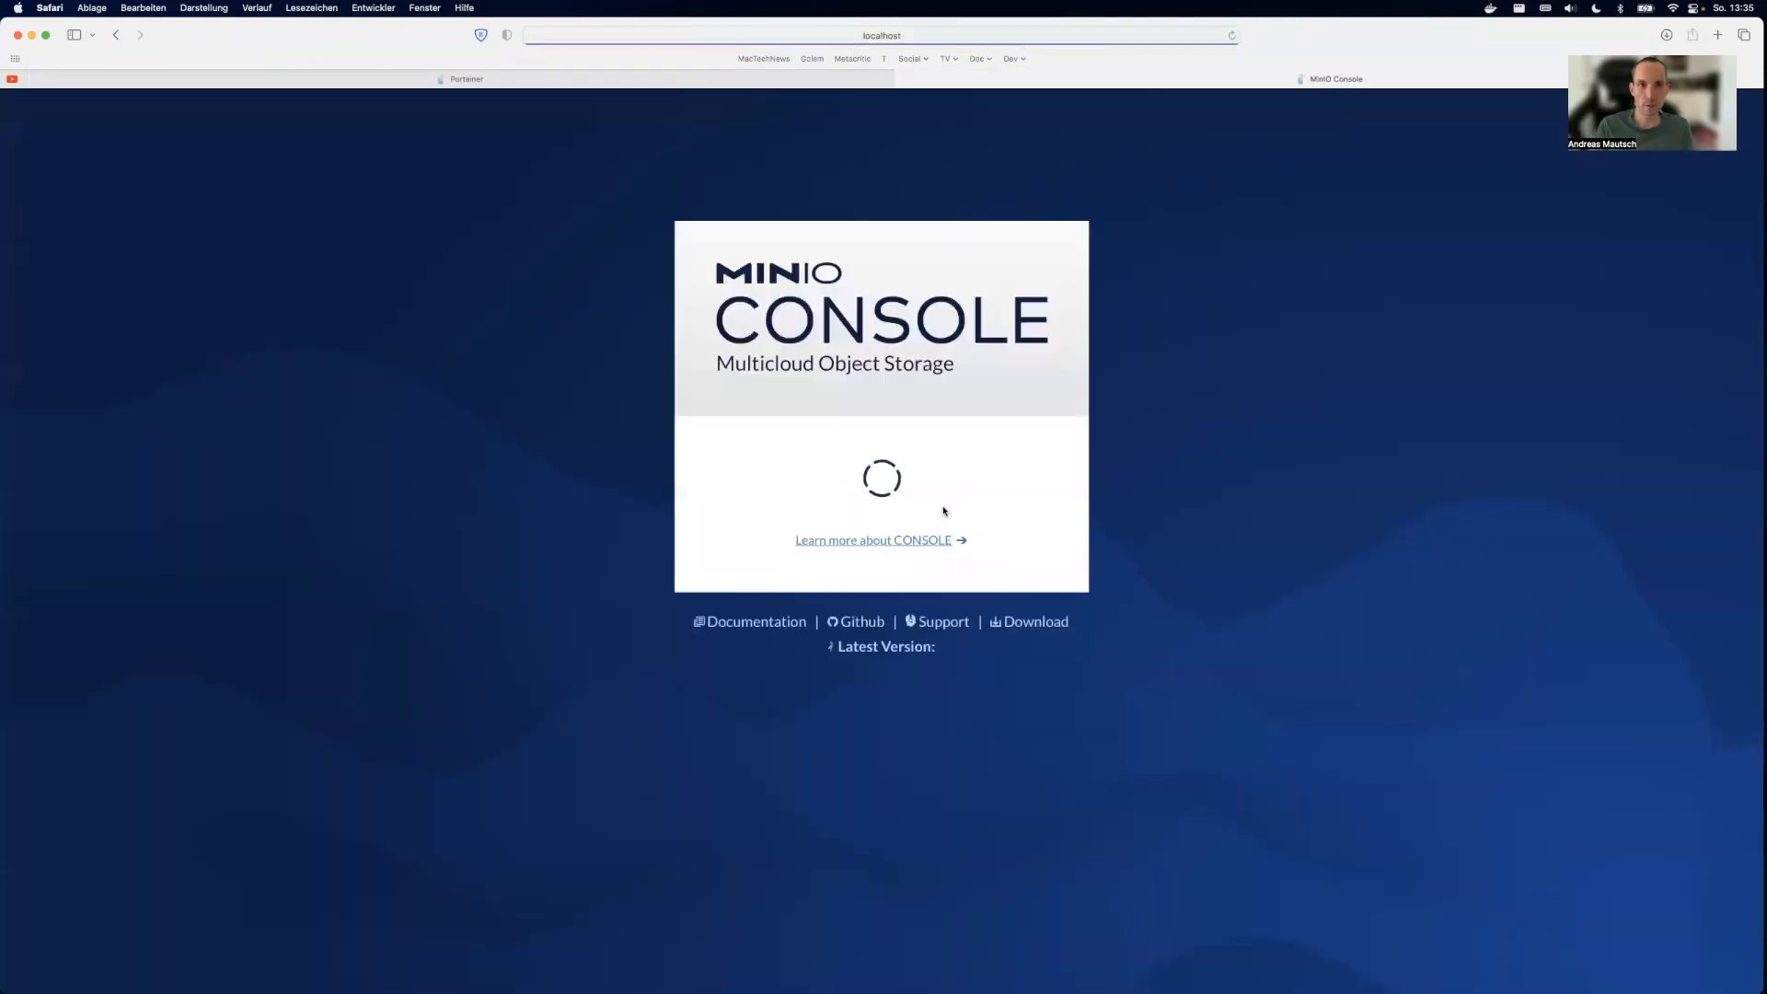
Step: Log in to the MinIO Console with the saved minioadmin credentials
{"action": "left_click", "coordinate": [882, 479]}
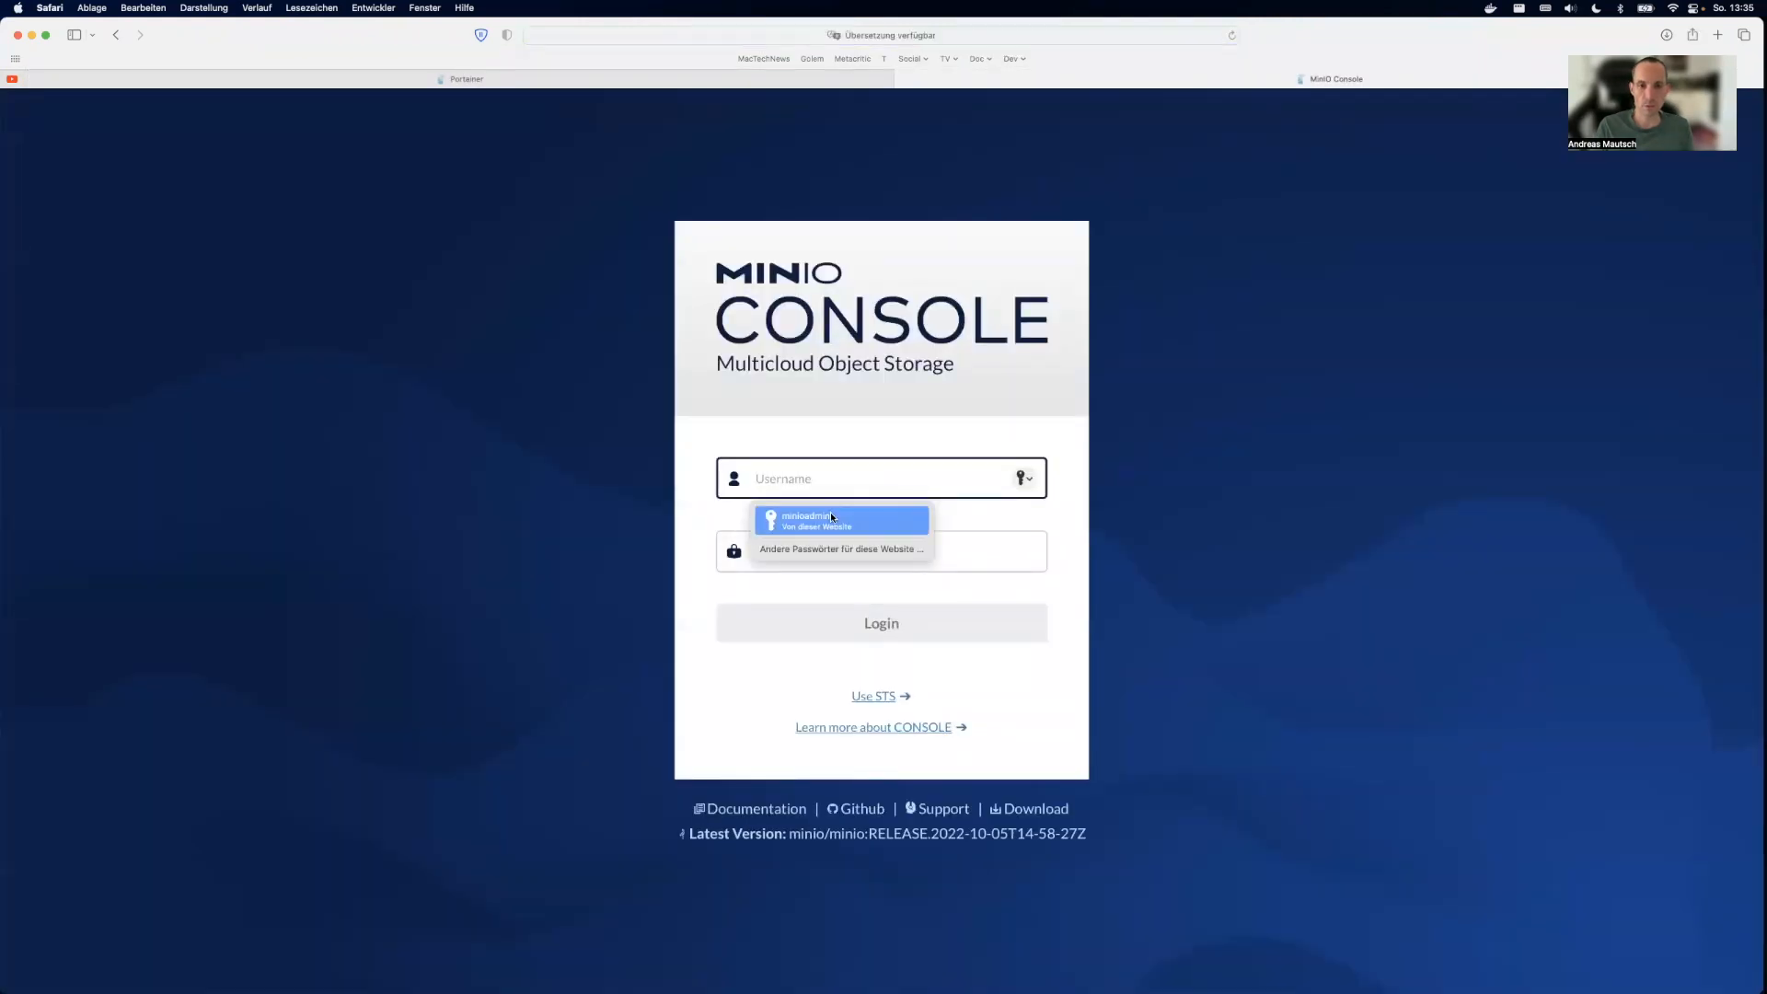
{"action": "left_click", "coordinate": [841, 519]}
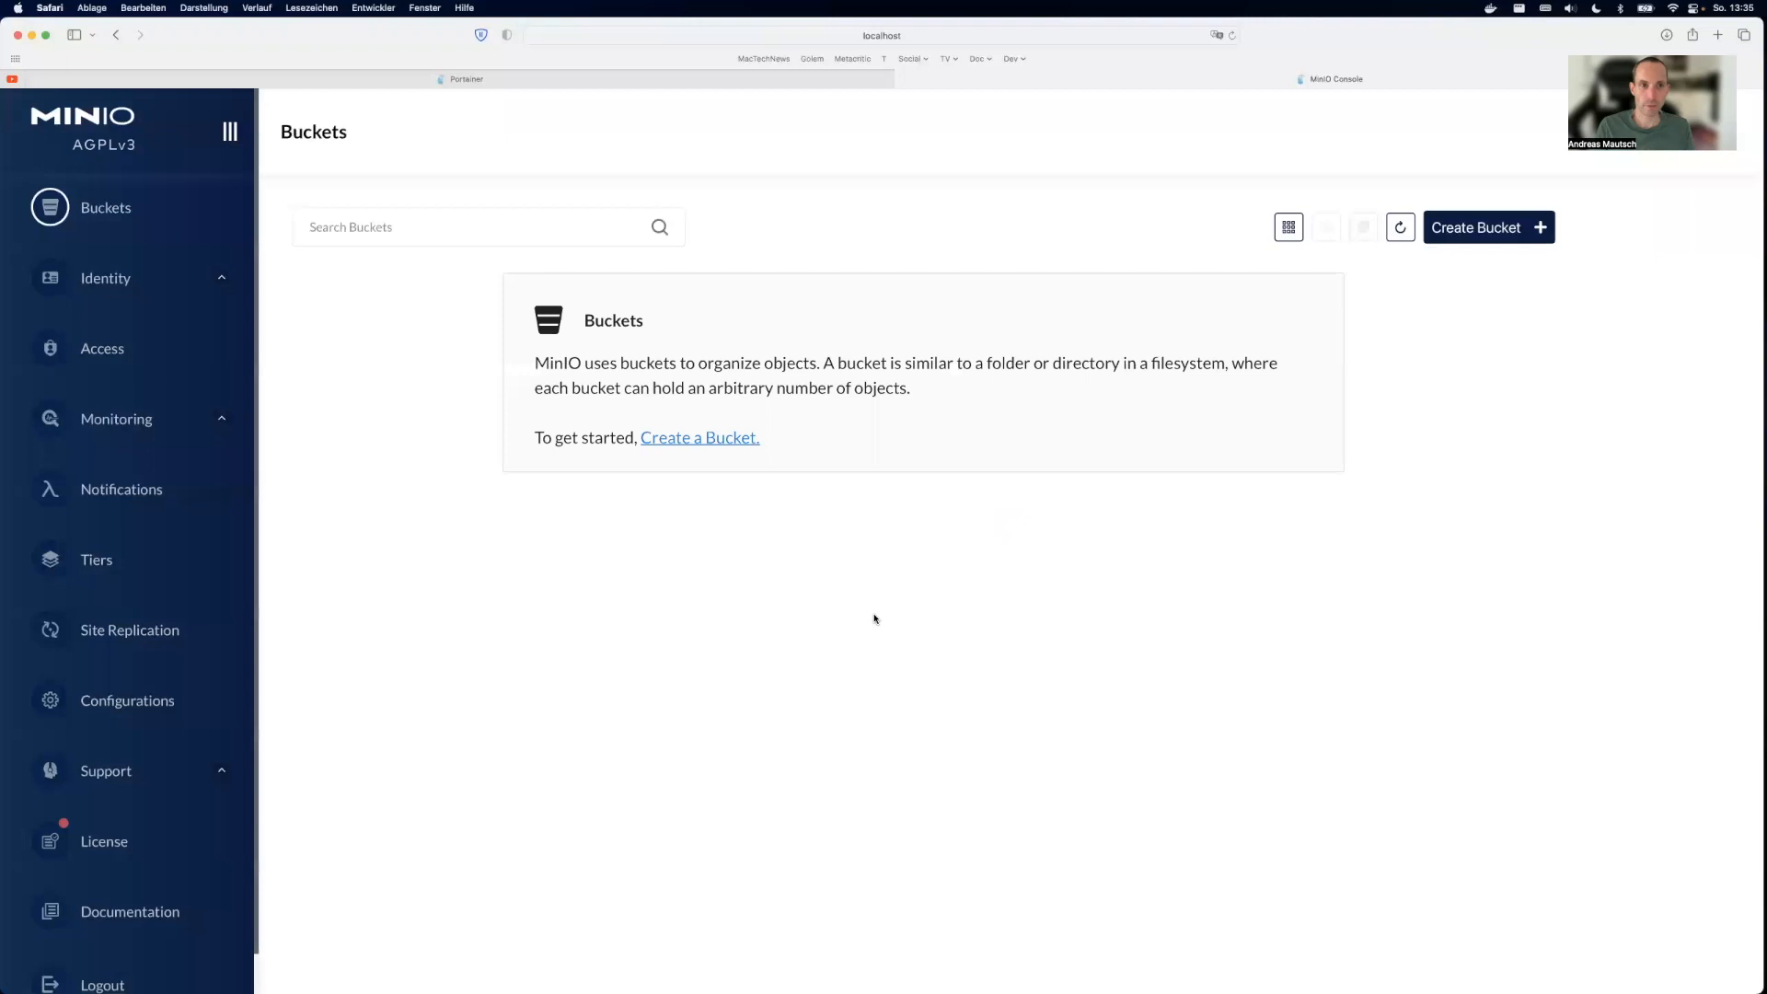
{"action": "mouse_move", "coordinate": [489, 642]}
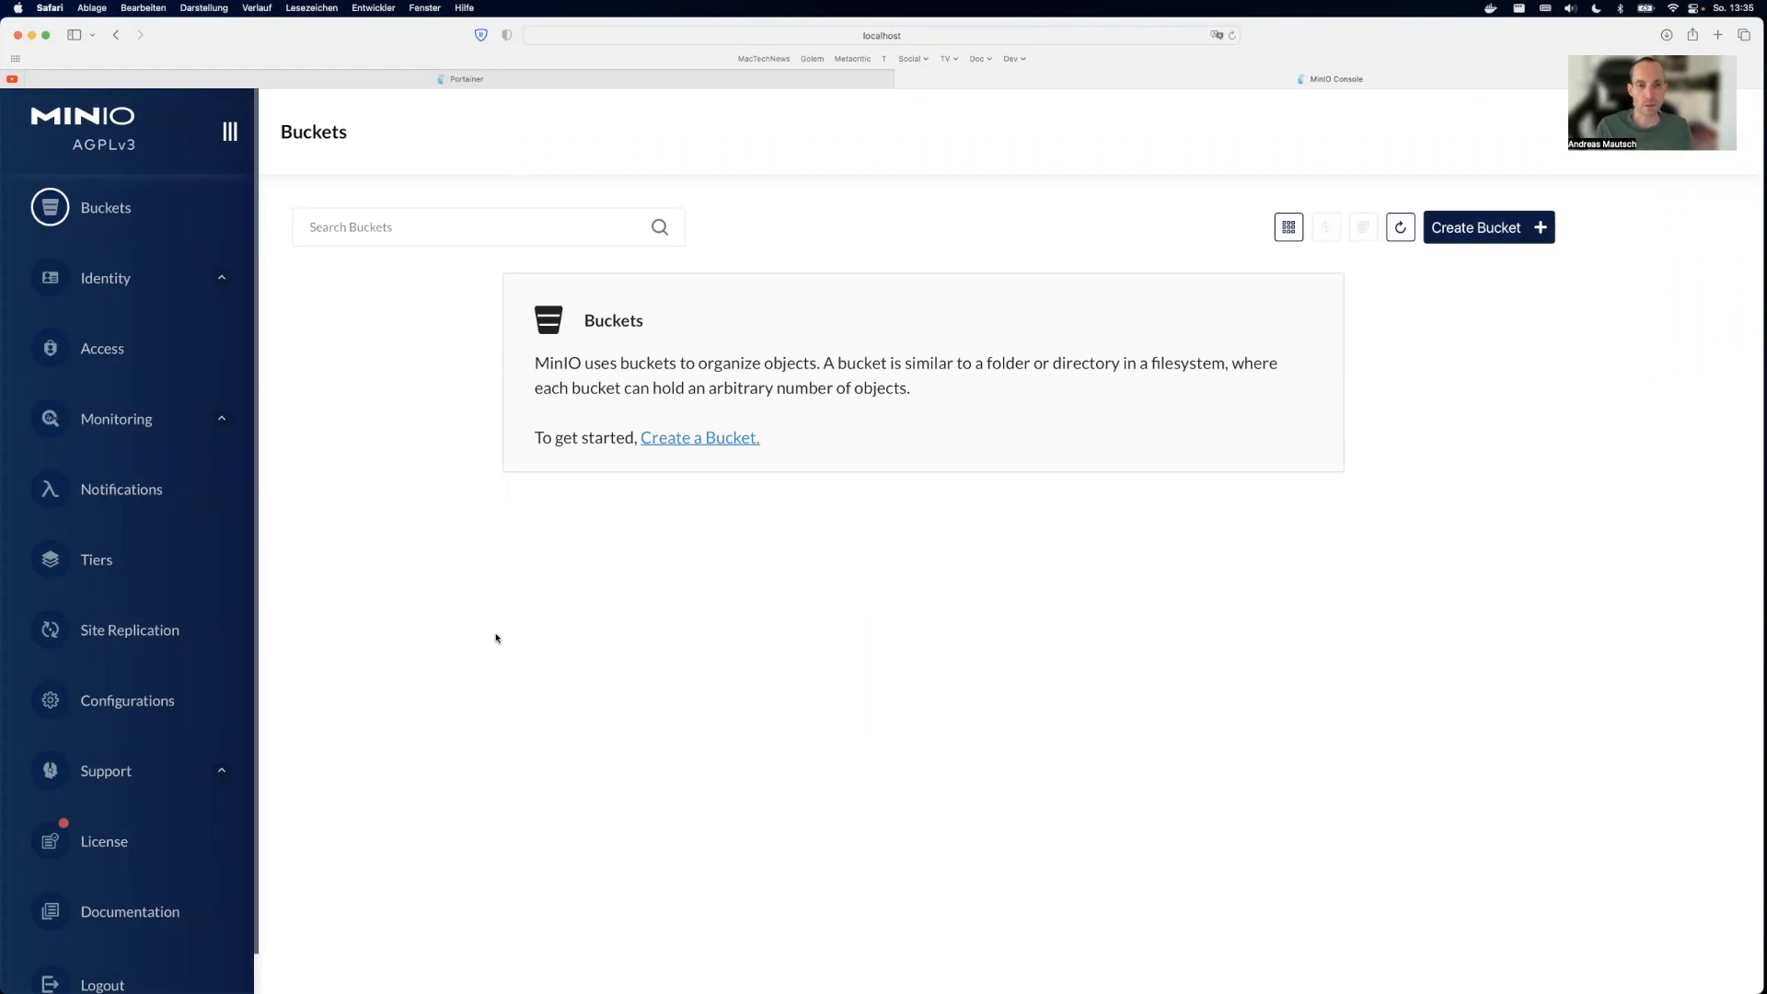
{"action": "mouse_move", "coordinate": [705, 440]}
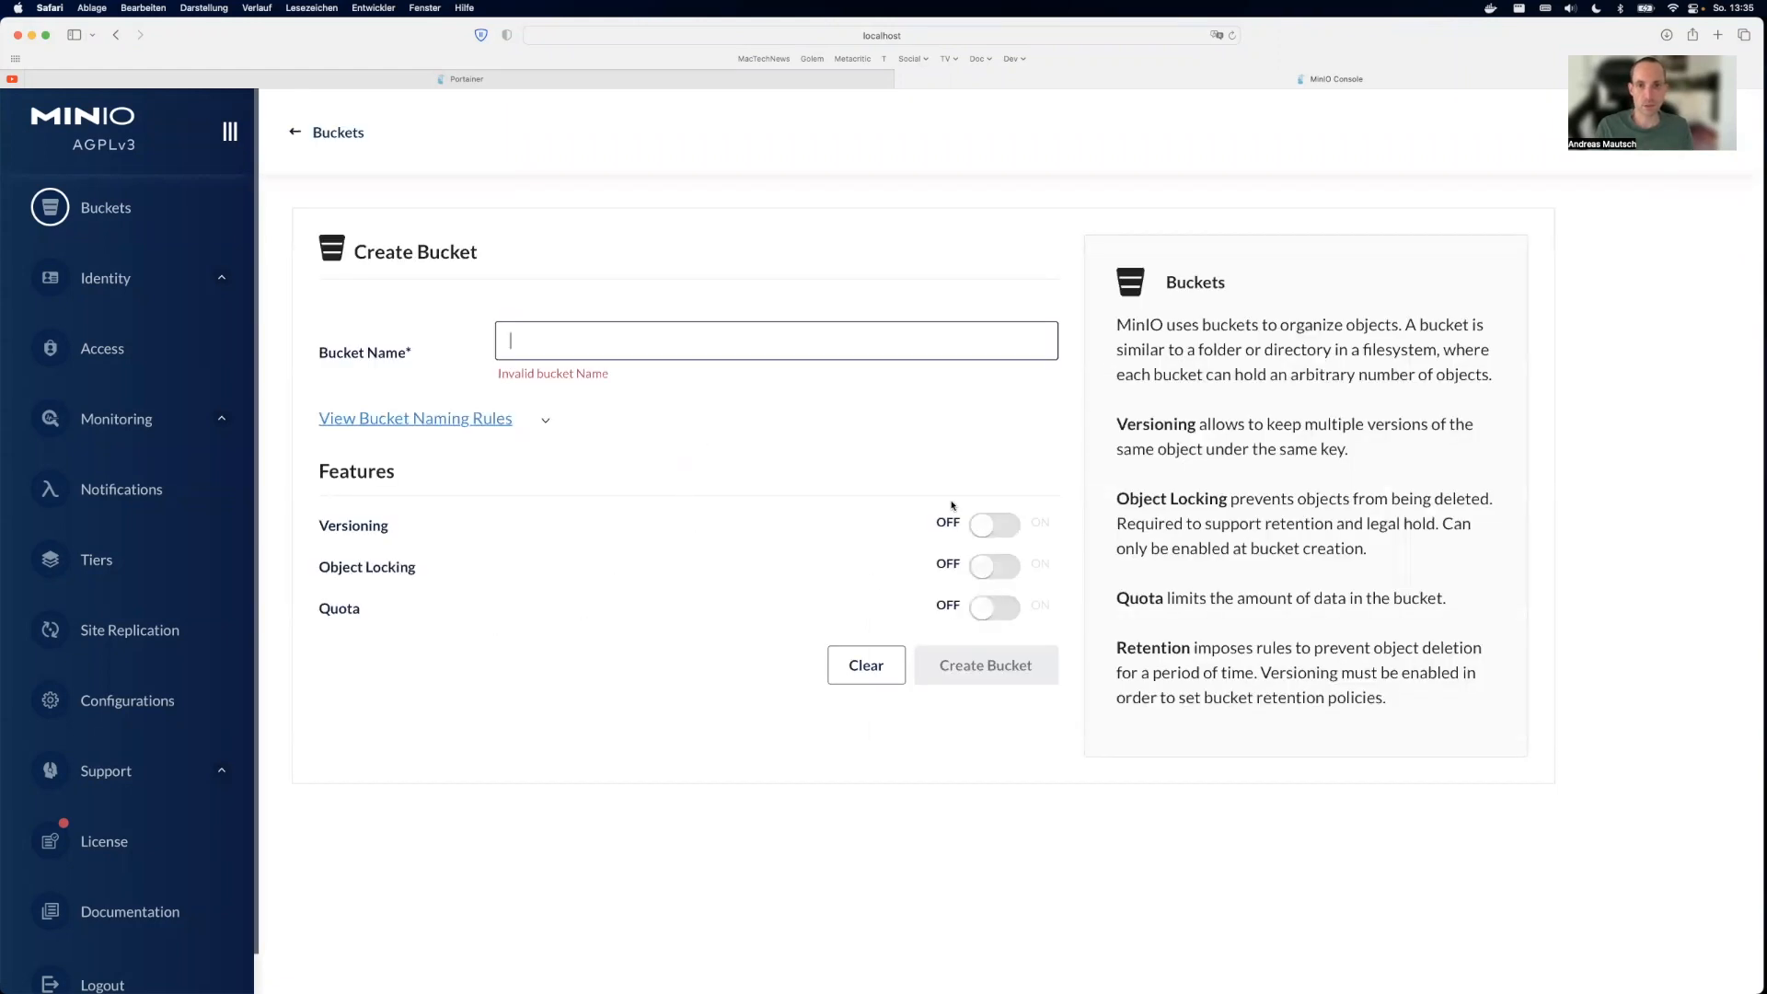
{"action": "mouse_move", "coordinate": [720, 549]}
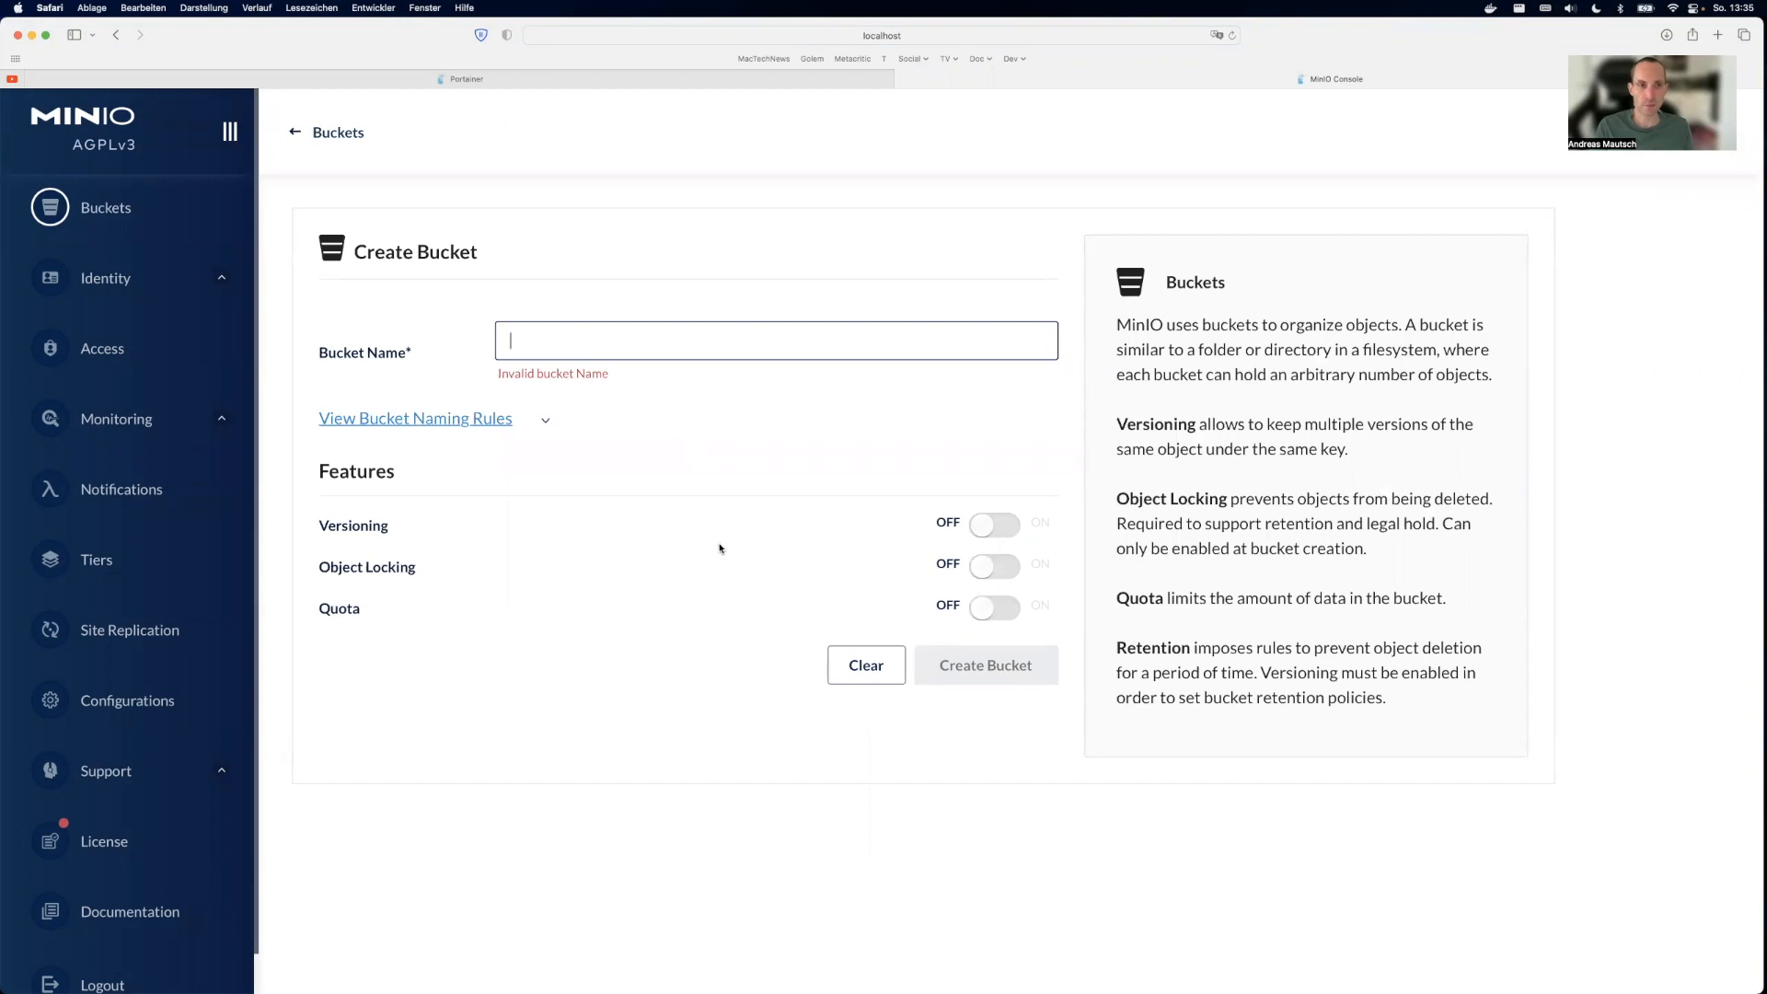
Step: Create a new bucket named test
{"action": "type", "text": "te"}
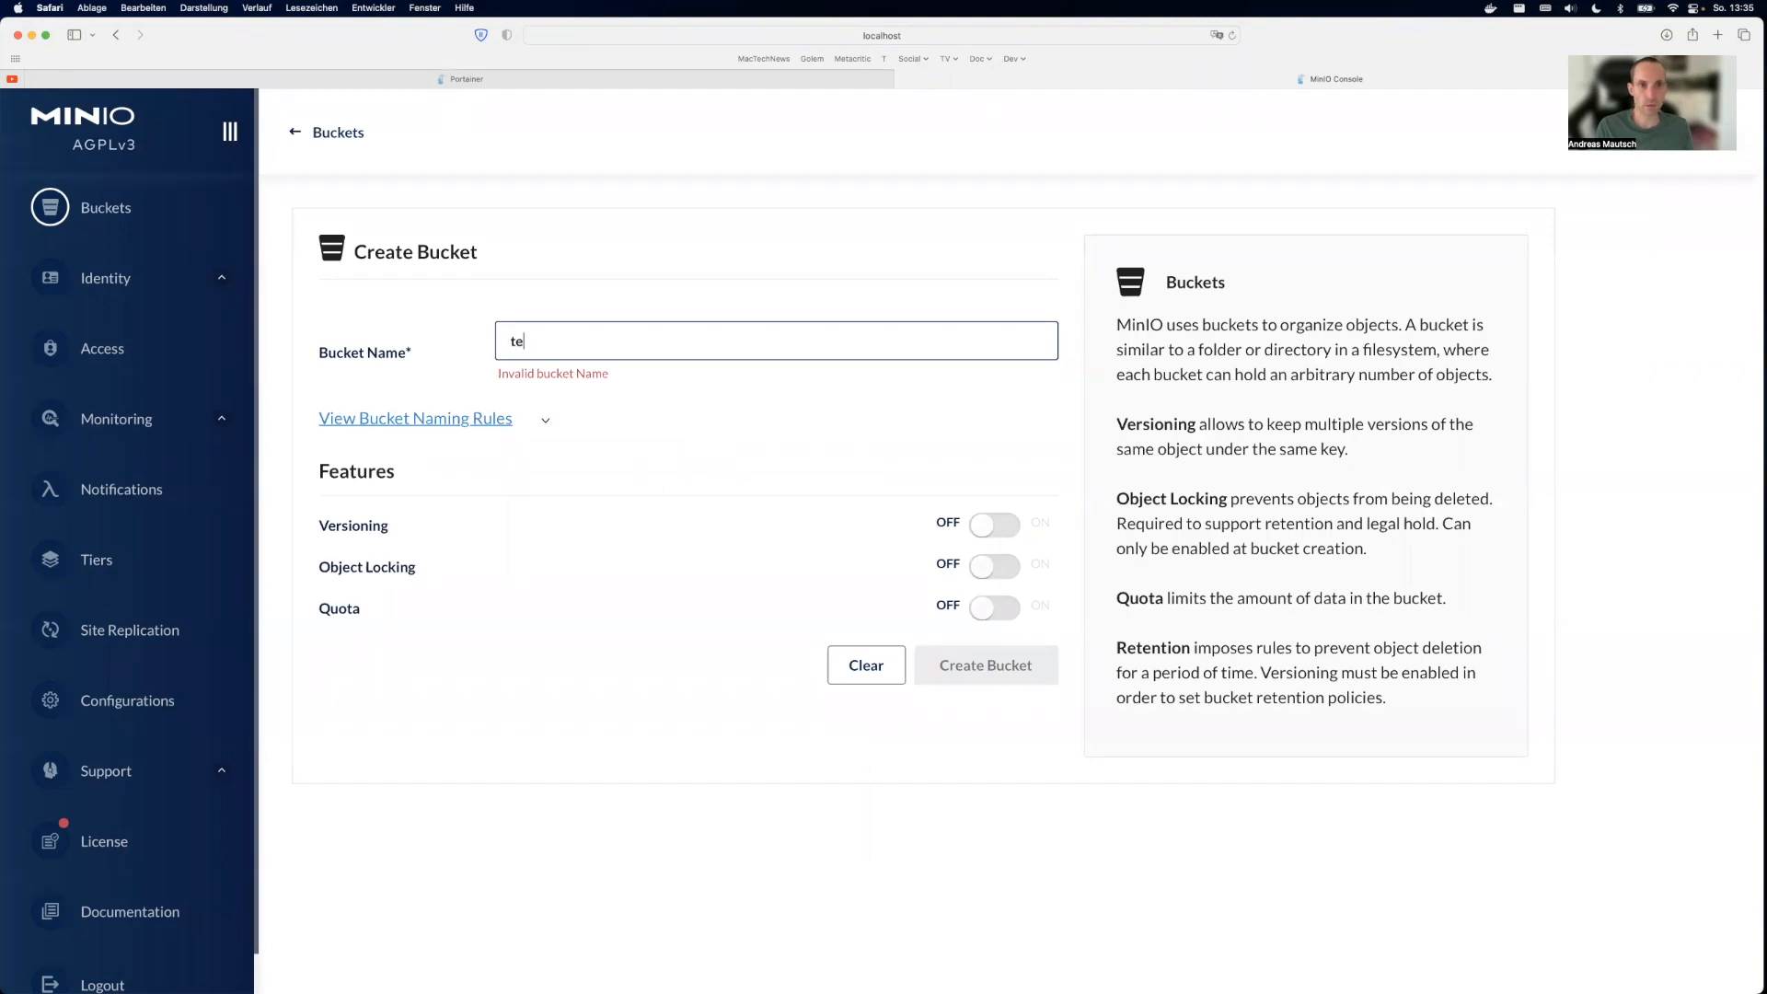
{"action": "type", "text": "st"}
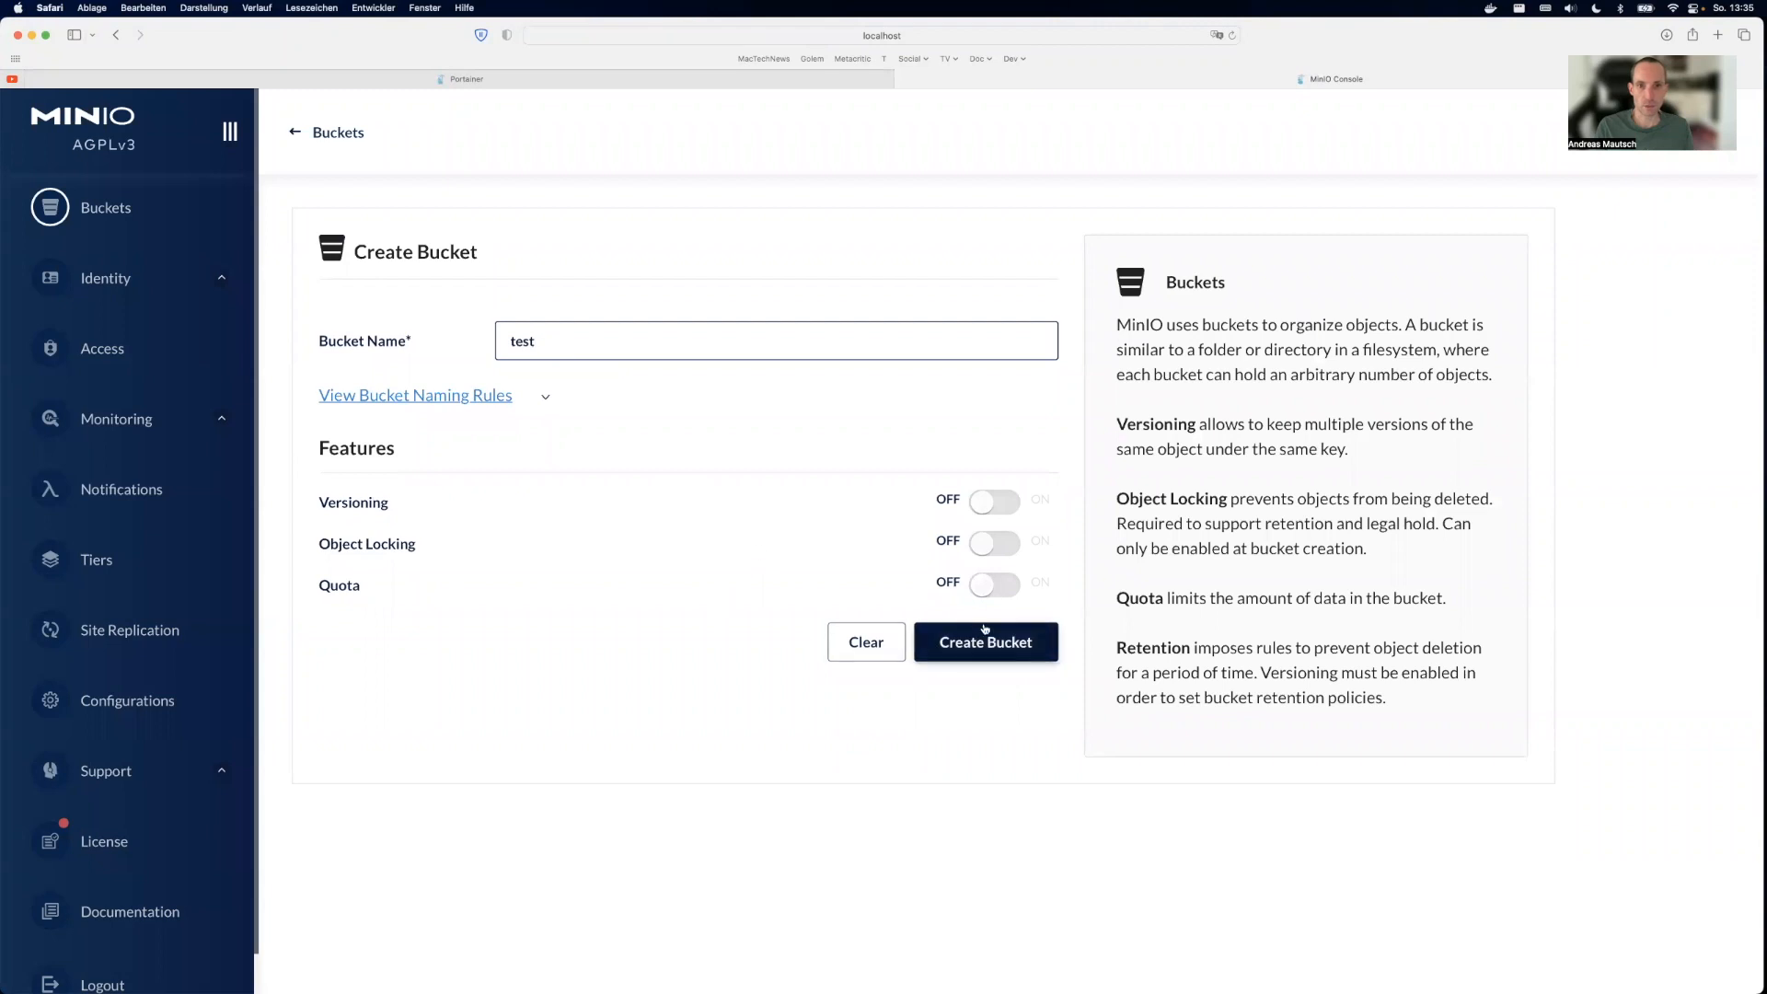
{"action": "left_click", "coordinate": [983, 641]}
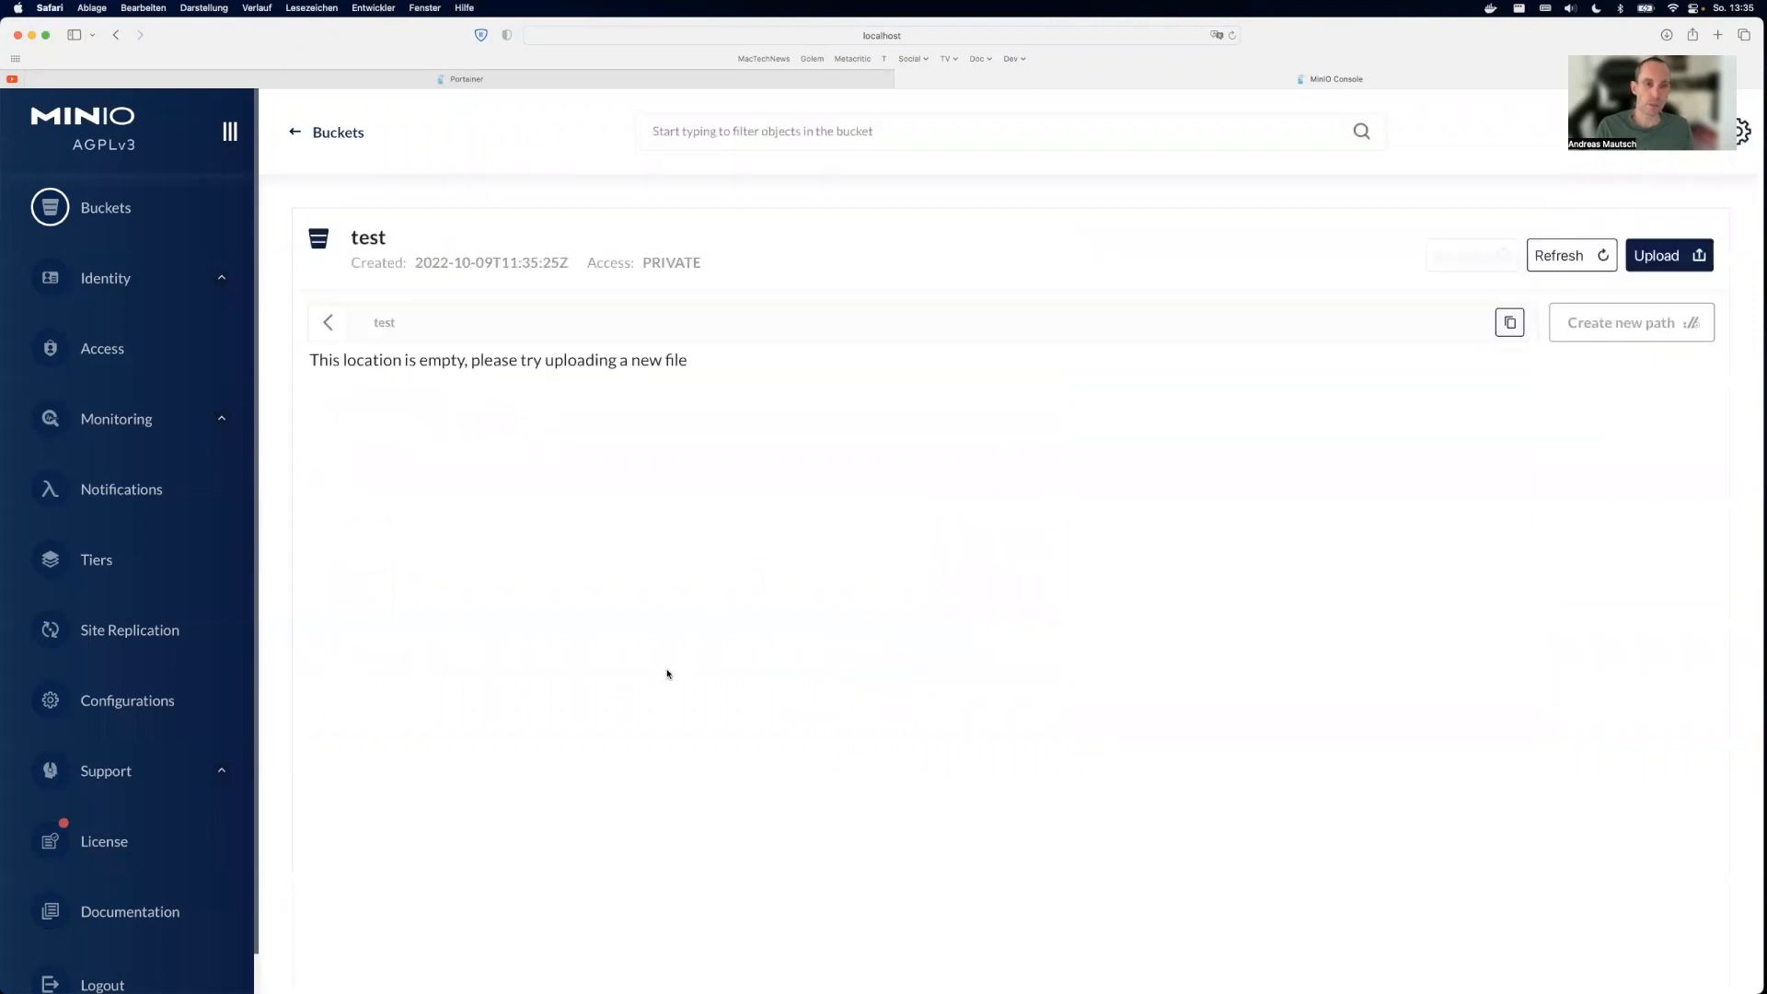
{"action": "mouse_move", "coordinate": [648, 590]}
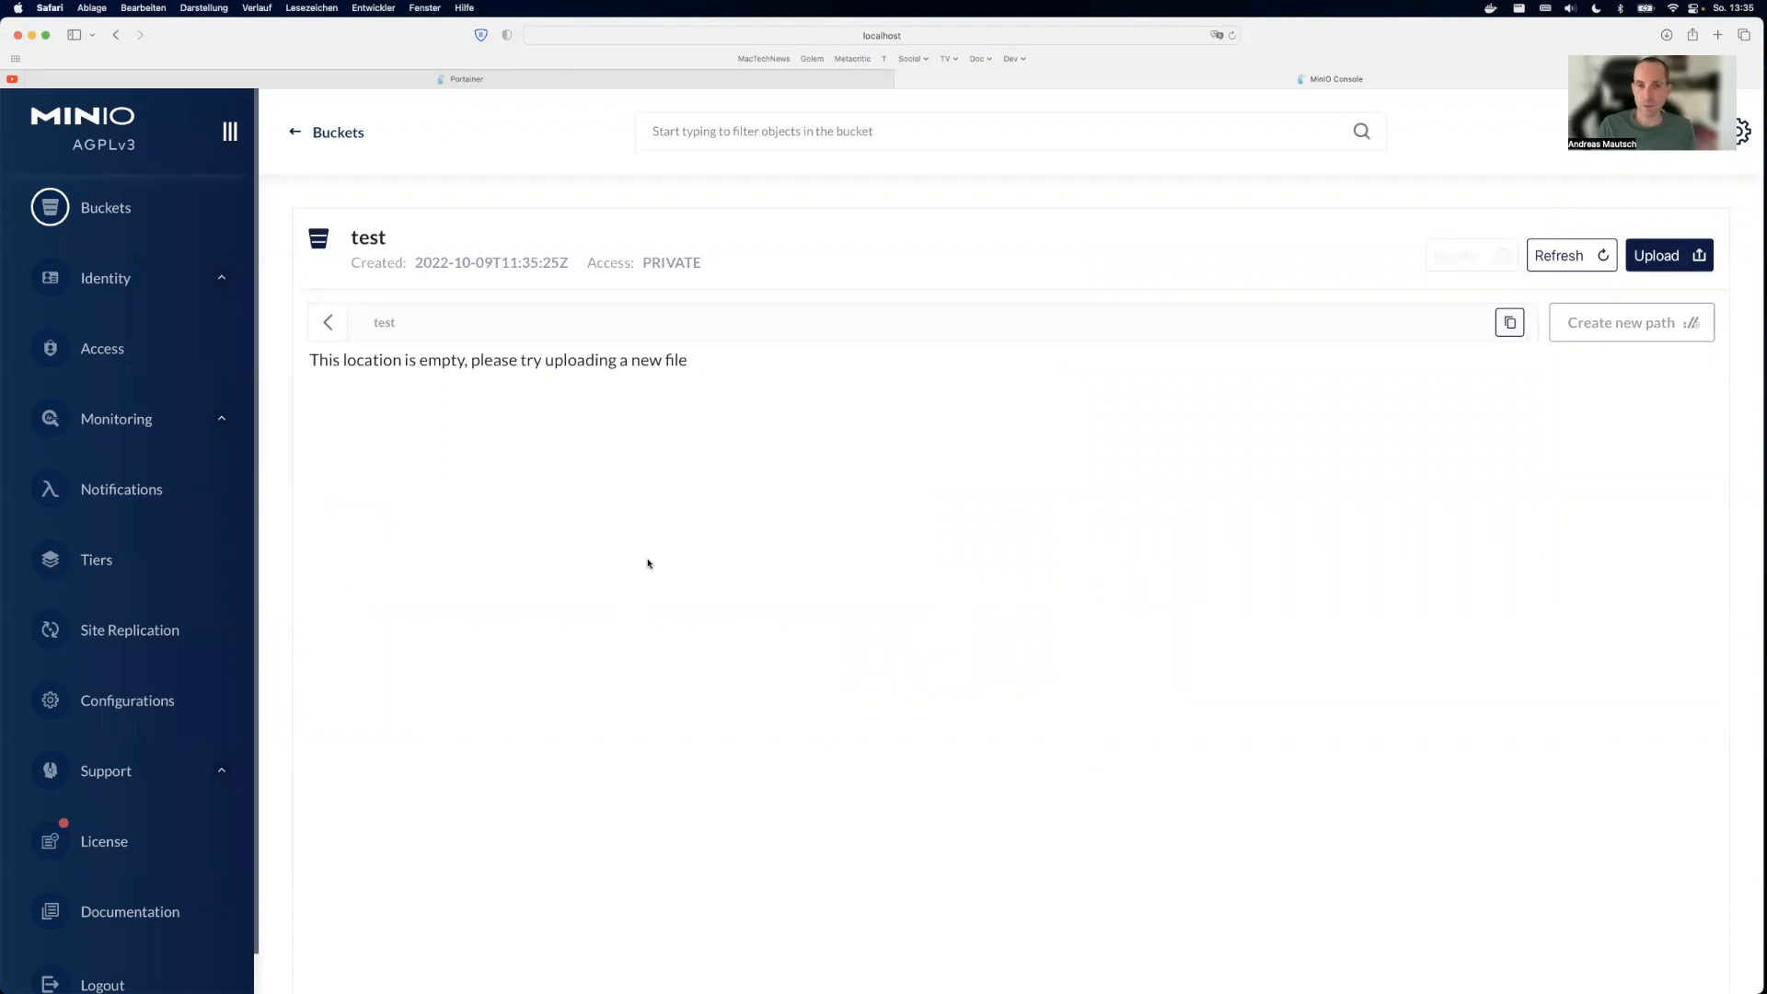
{"action": "mouse_move", "coordinate": [1628, 322]}
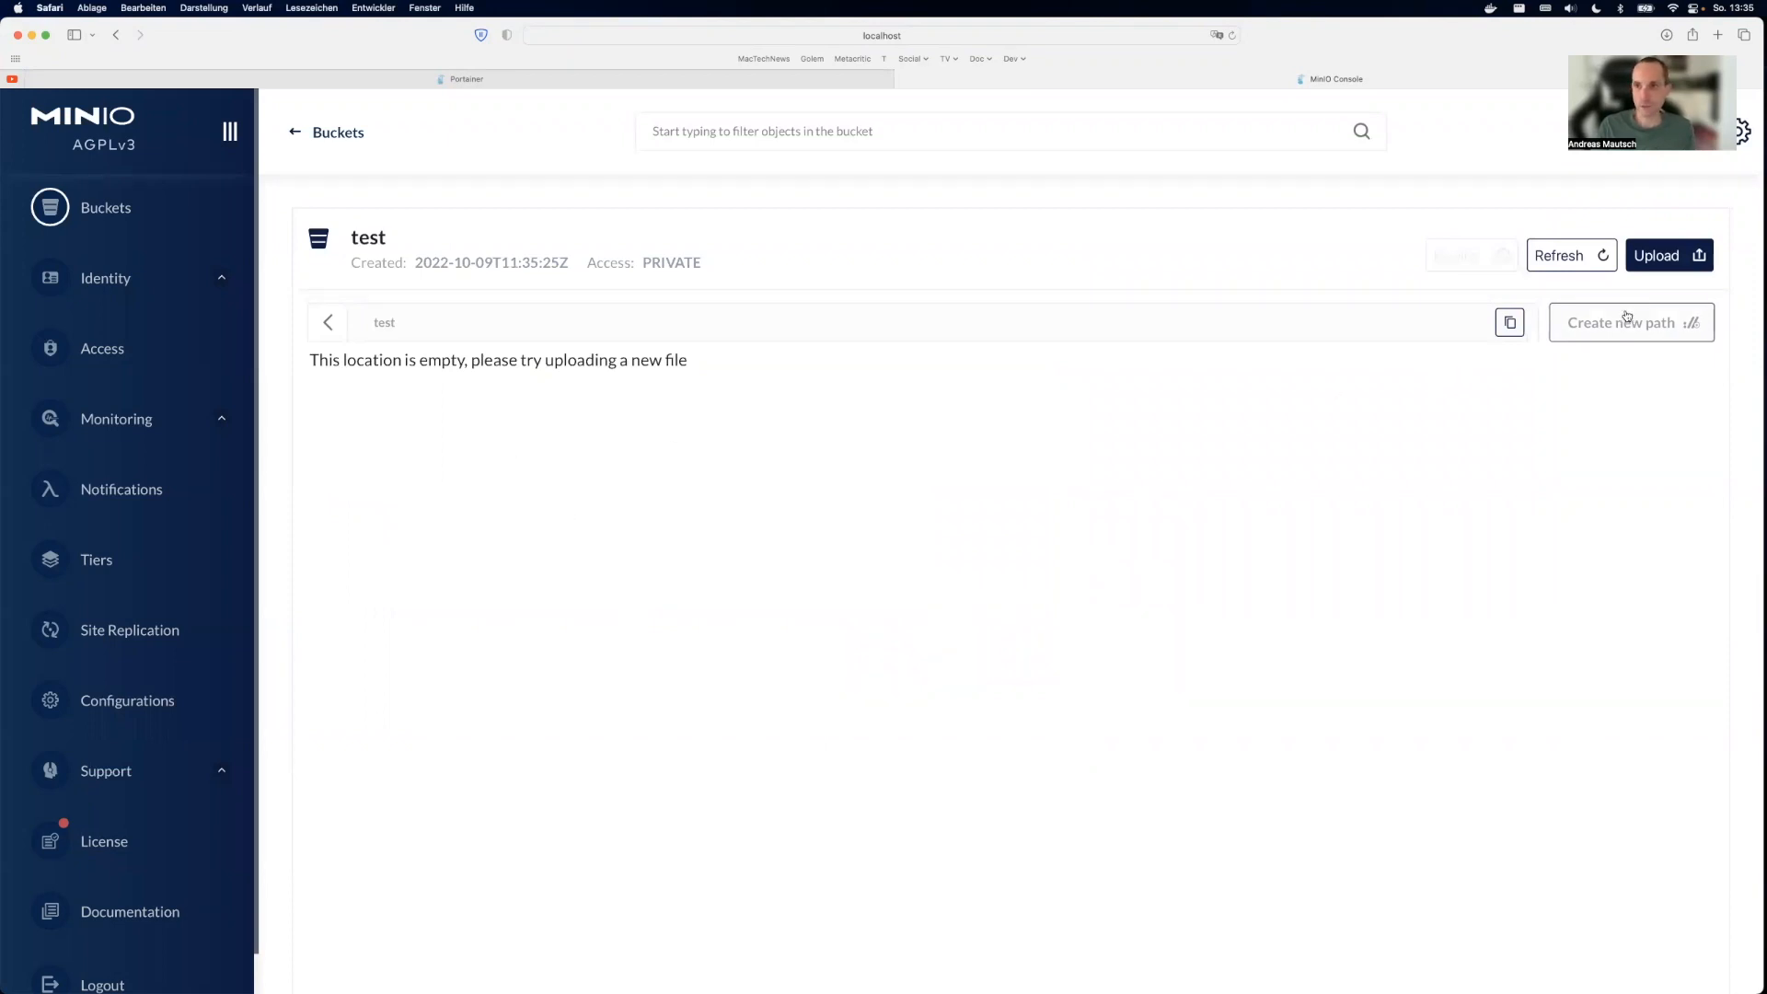
Step: Start a file upload into the test bucket and browse to the desktop's Neuer Ordner
{"action": "left_click", "coordinate": [1669, 254]}
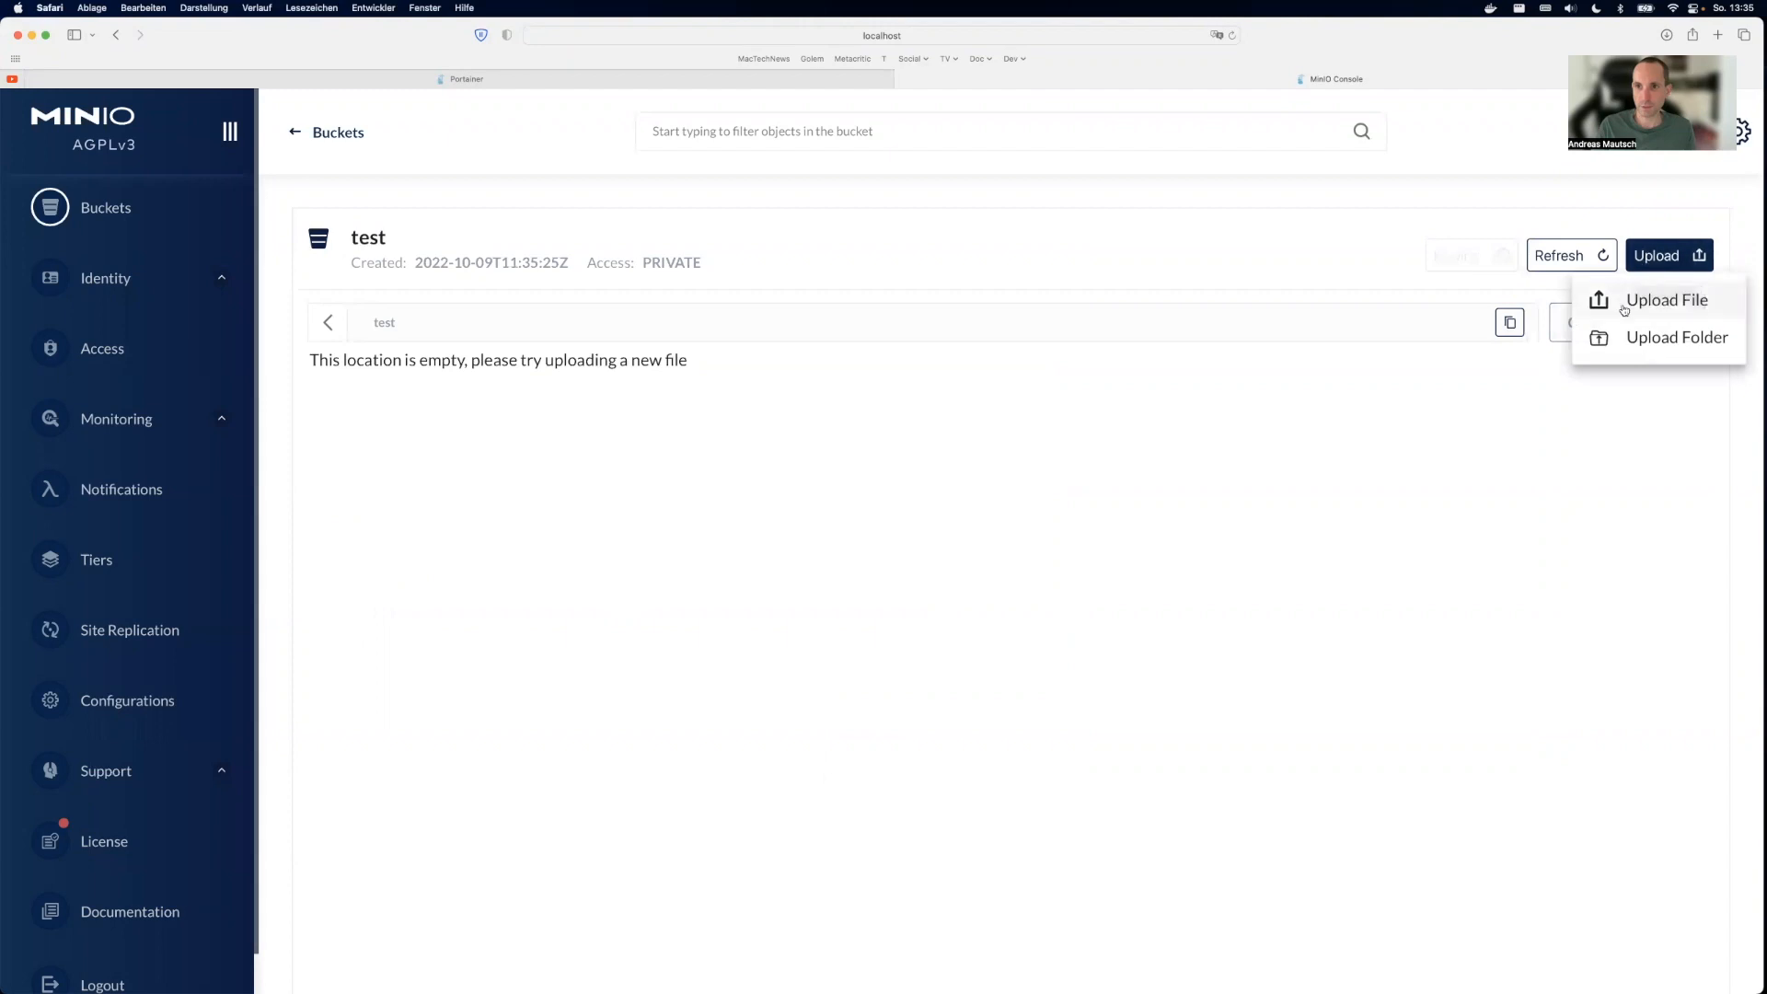
{"action": "left_click", "coordinate": [1668, 300]}
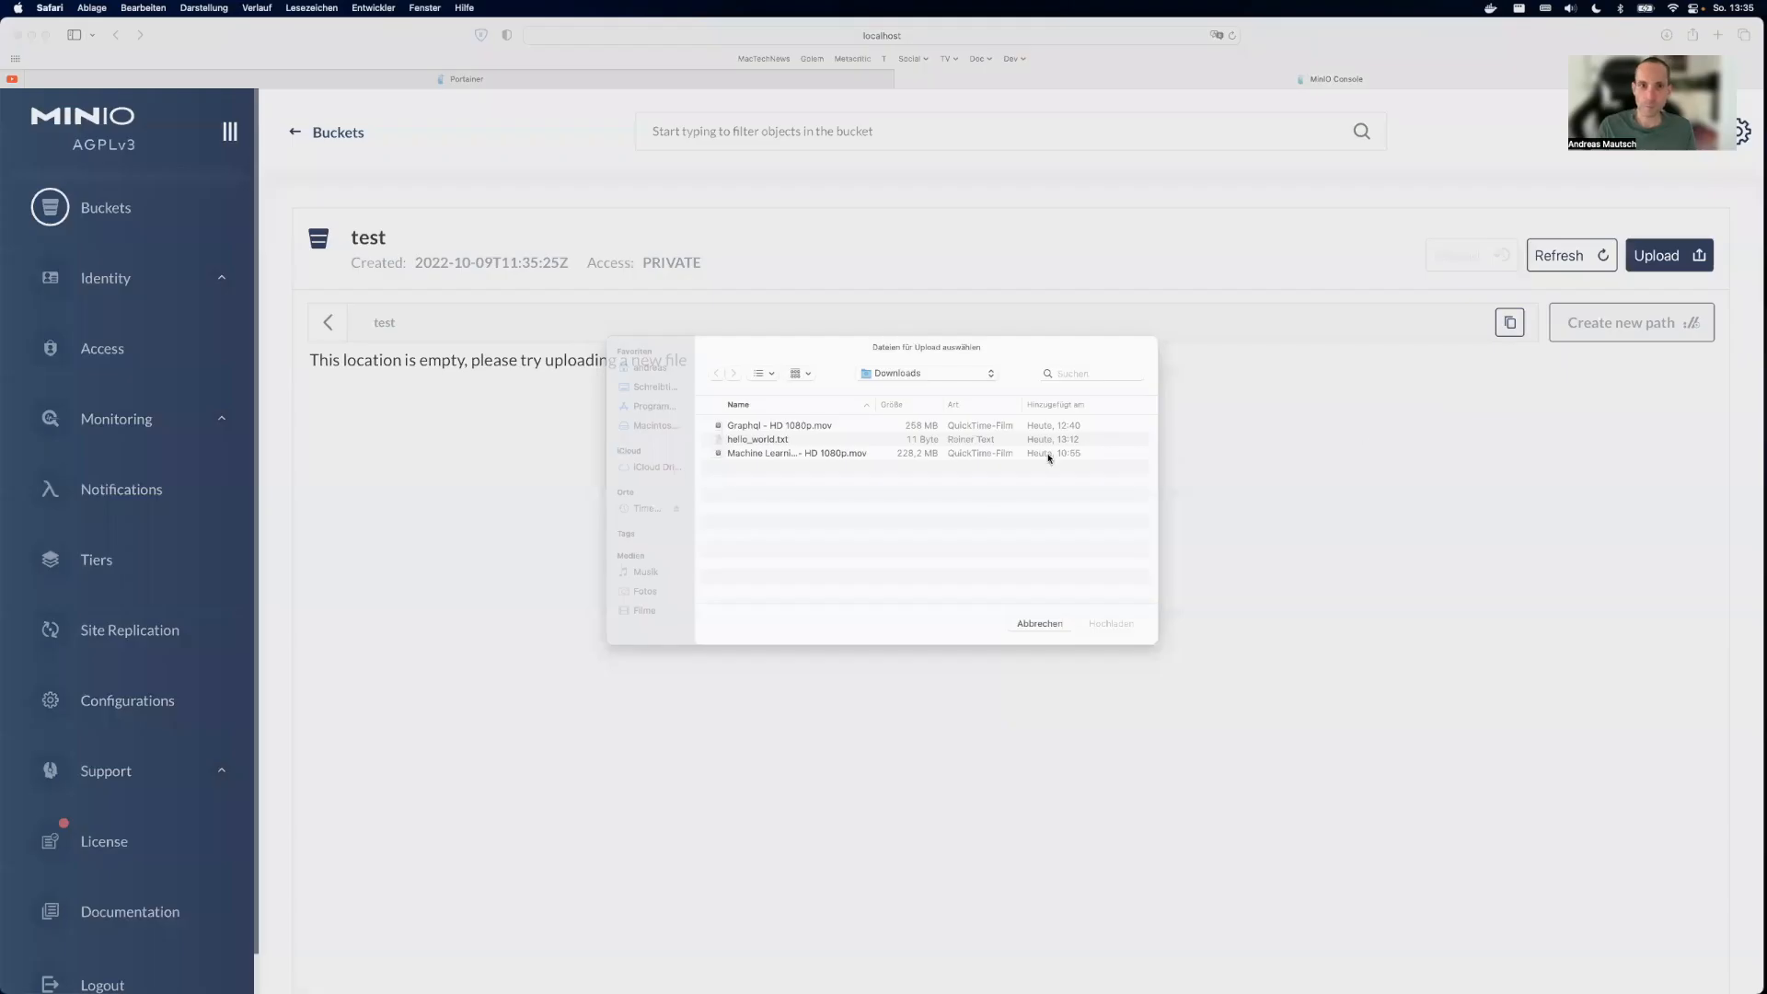
{"action": "left_click", "coordinate": [924, 374]}
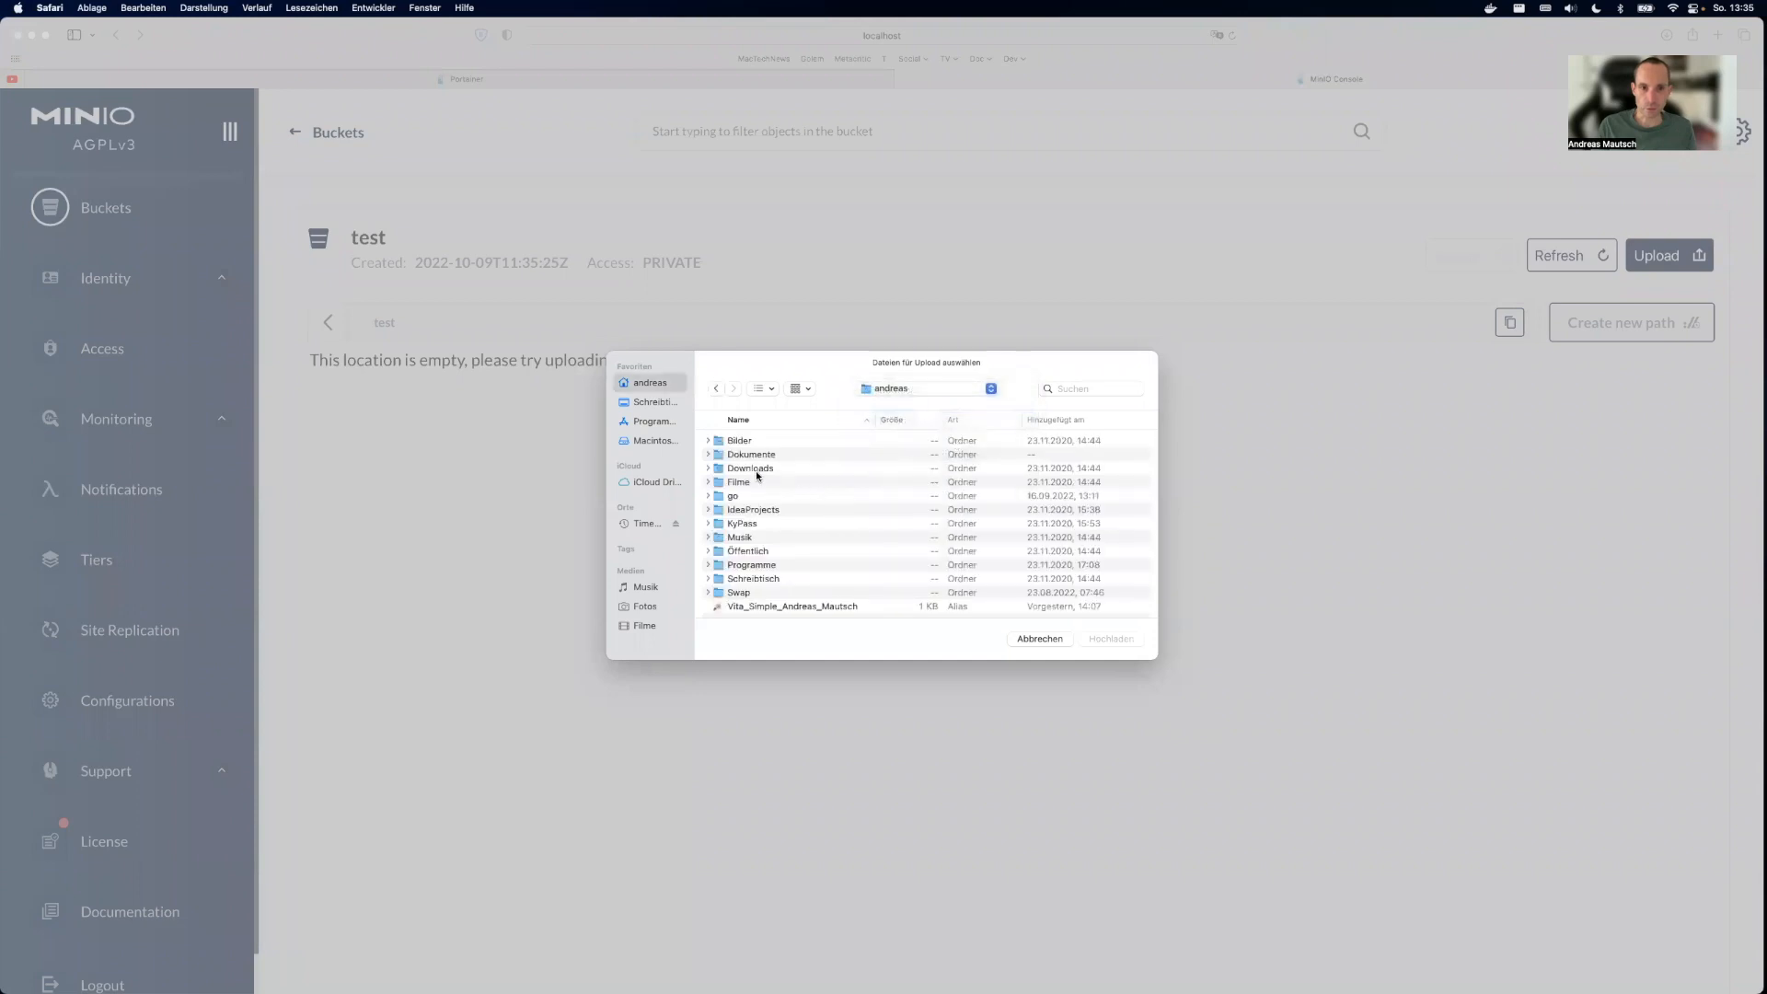
{"action": "left_click", "coordinate": [653, 403]}
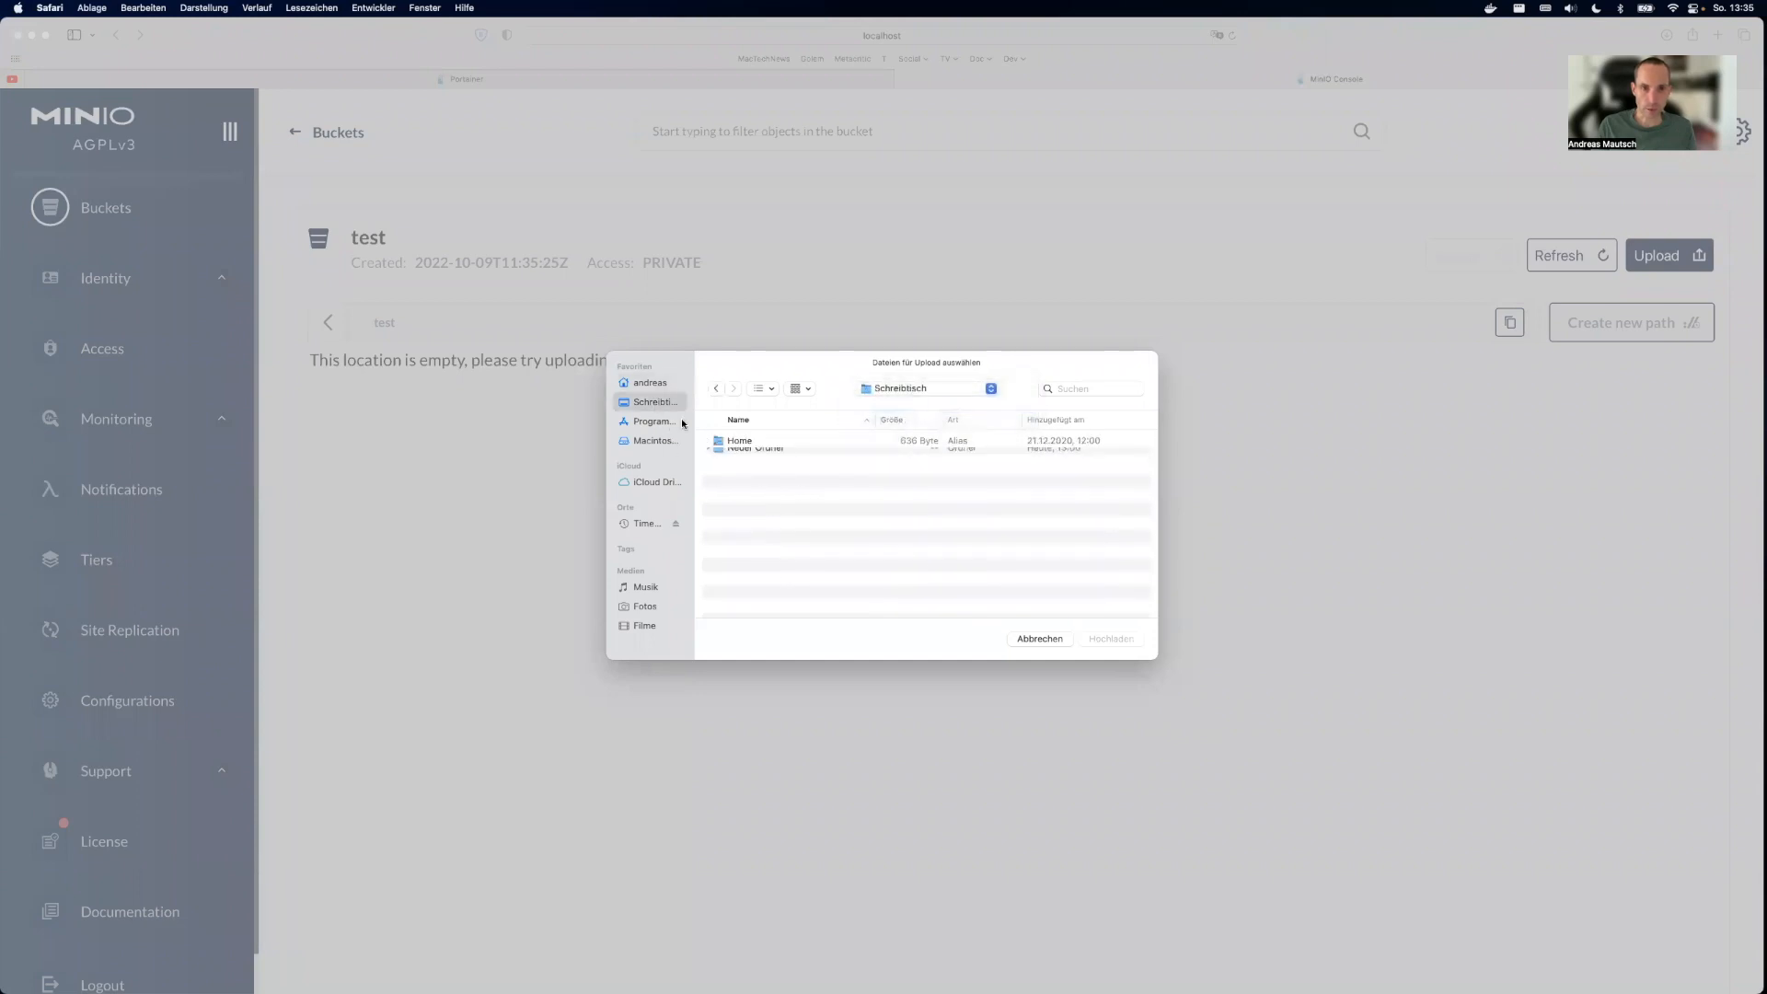
{"action": "double_click", "coordinate": [755, 448]}
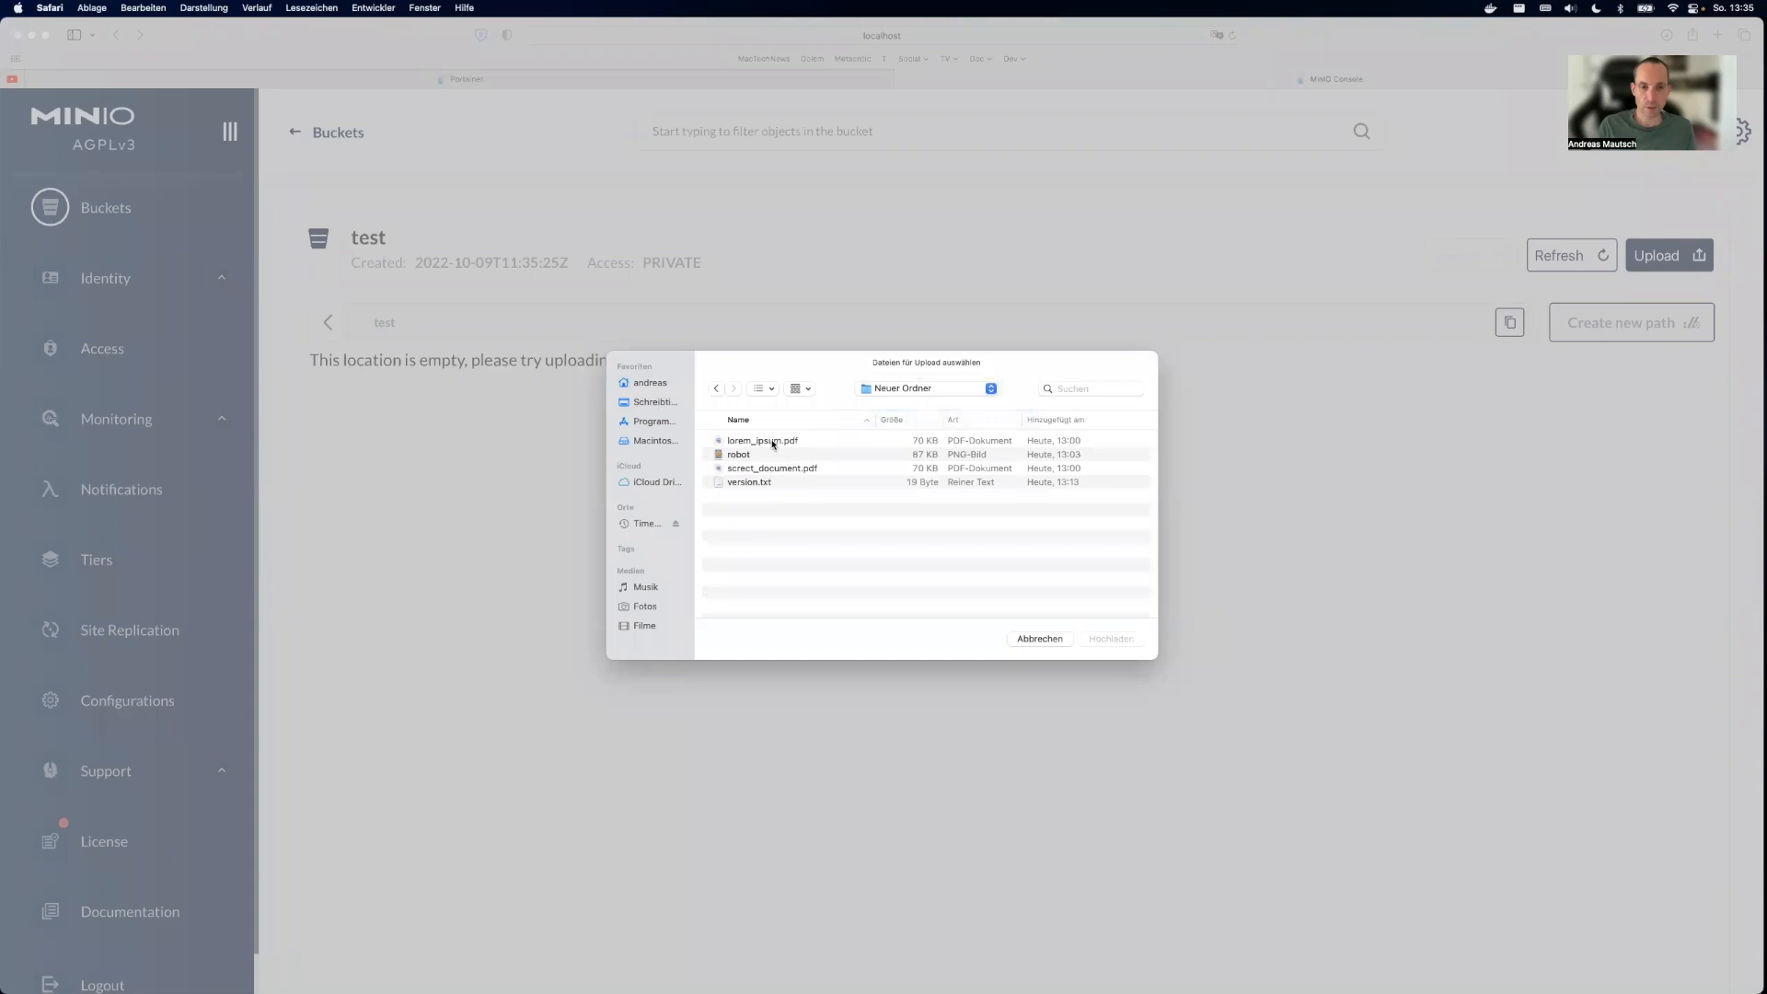
Step: Select lorem_ipsum.pdf, robot.png and screct_document.pdf and upload them
{"action": "left_click", "coordinate": [762, 440]}
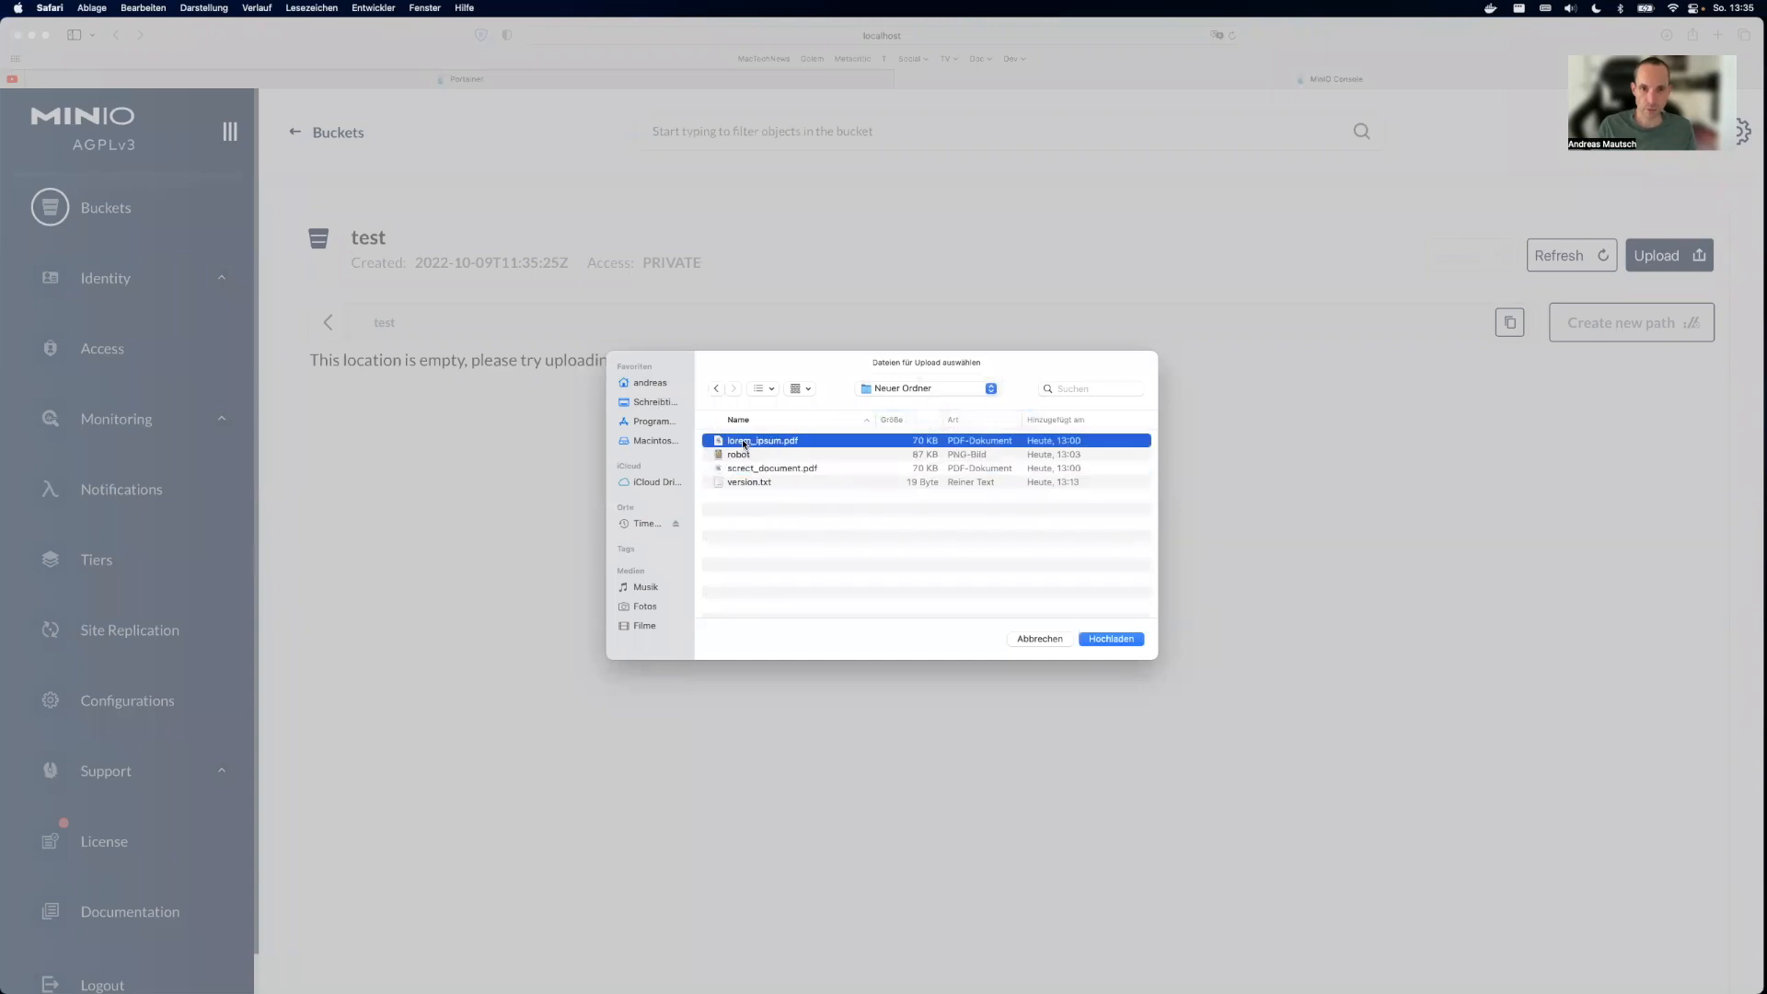
{"action": "left_click", "coordinate": [771, 467]}
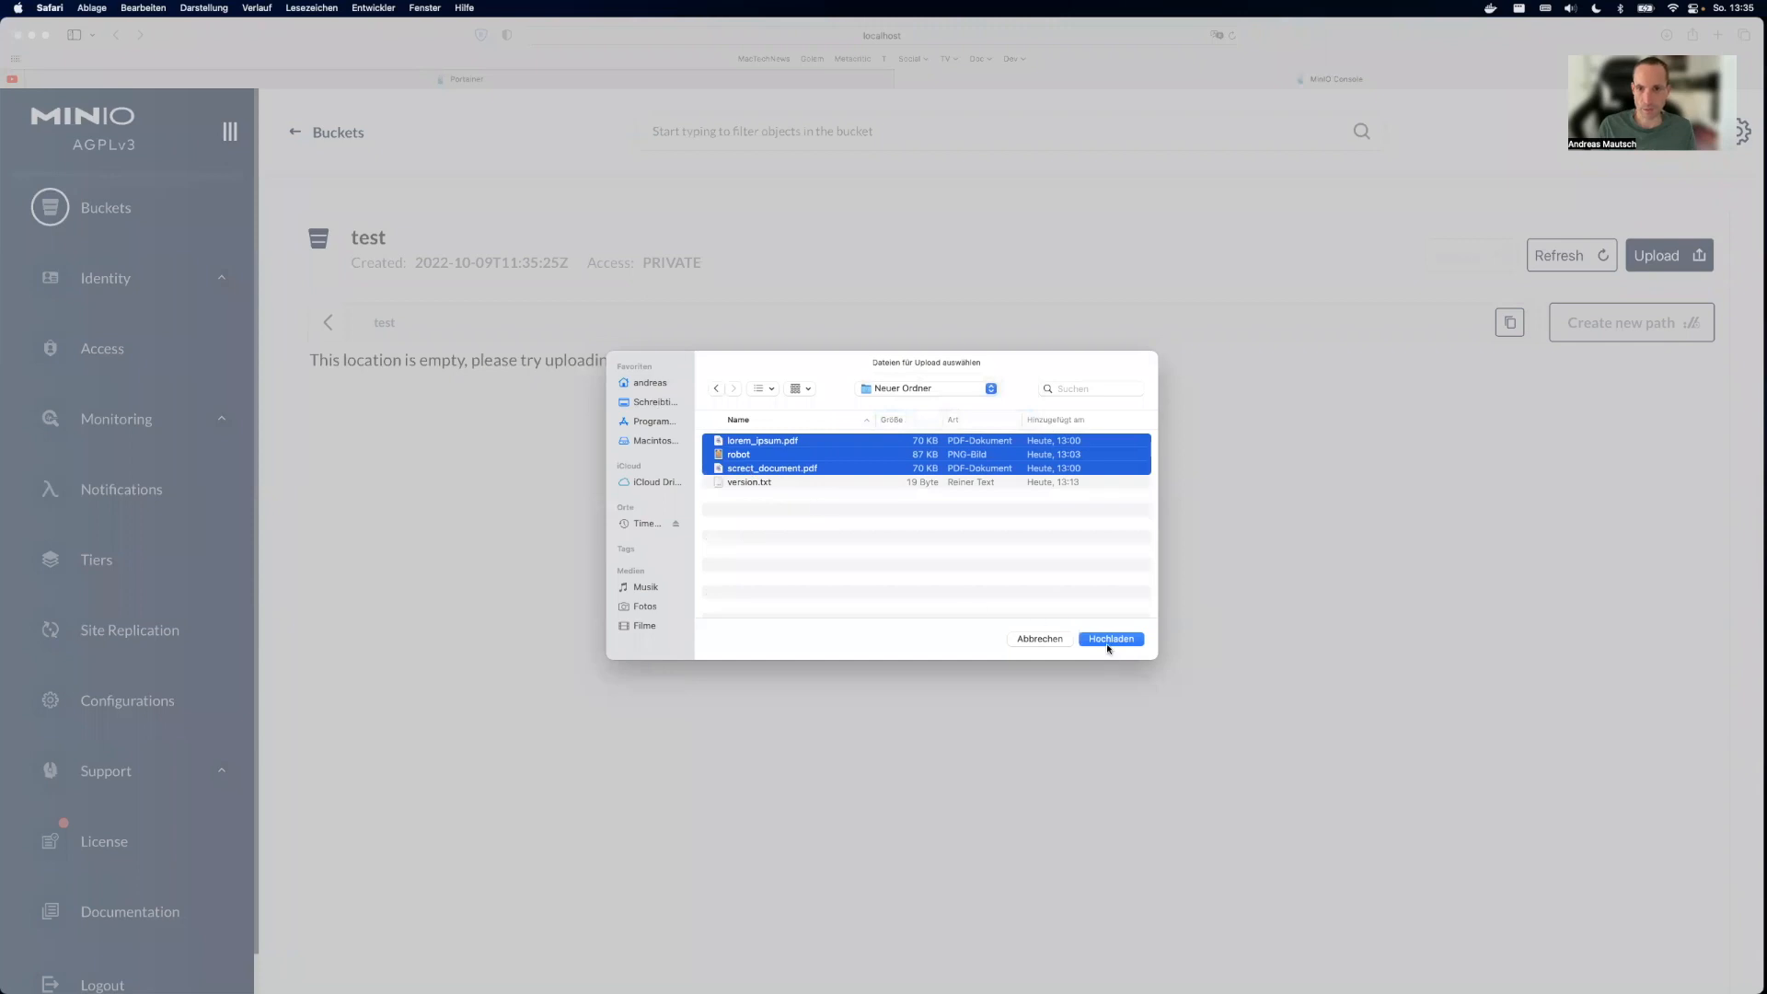
{"action": "left_click", "coordinate": [1108, 639]}
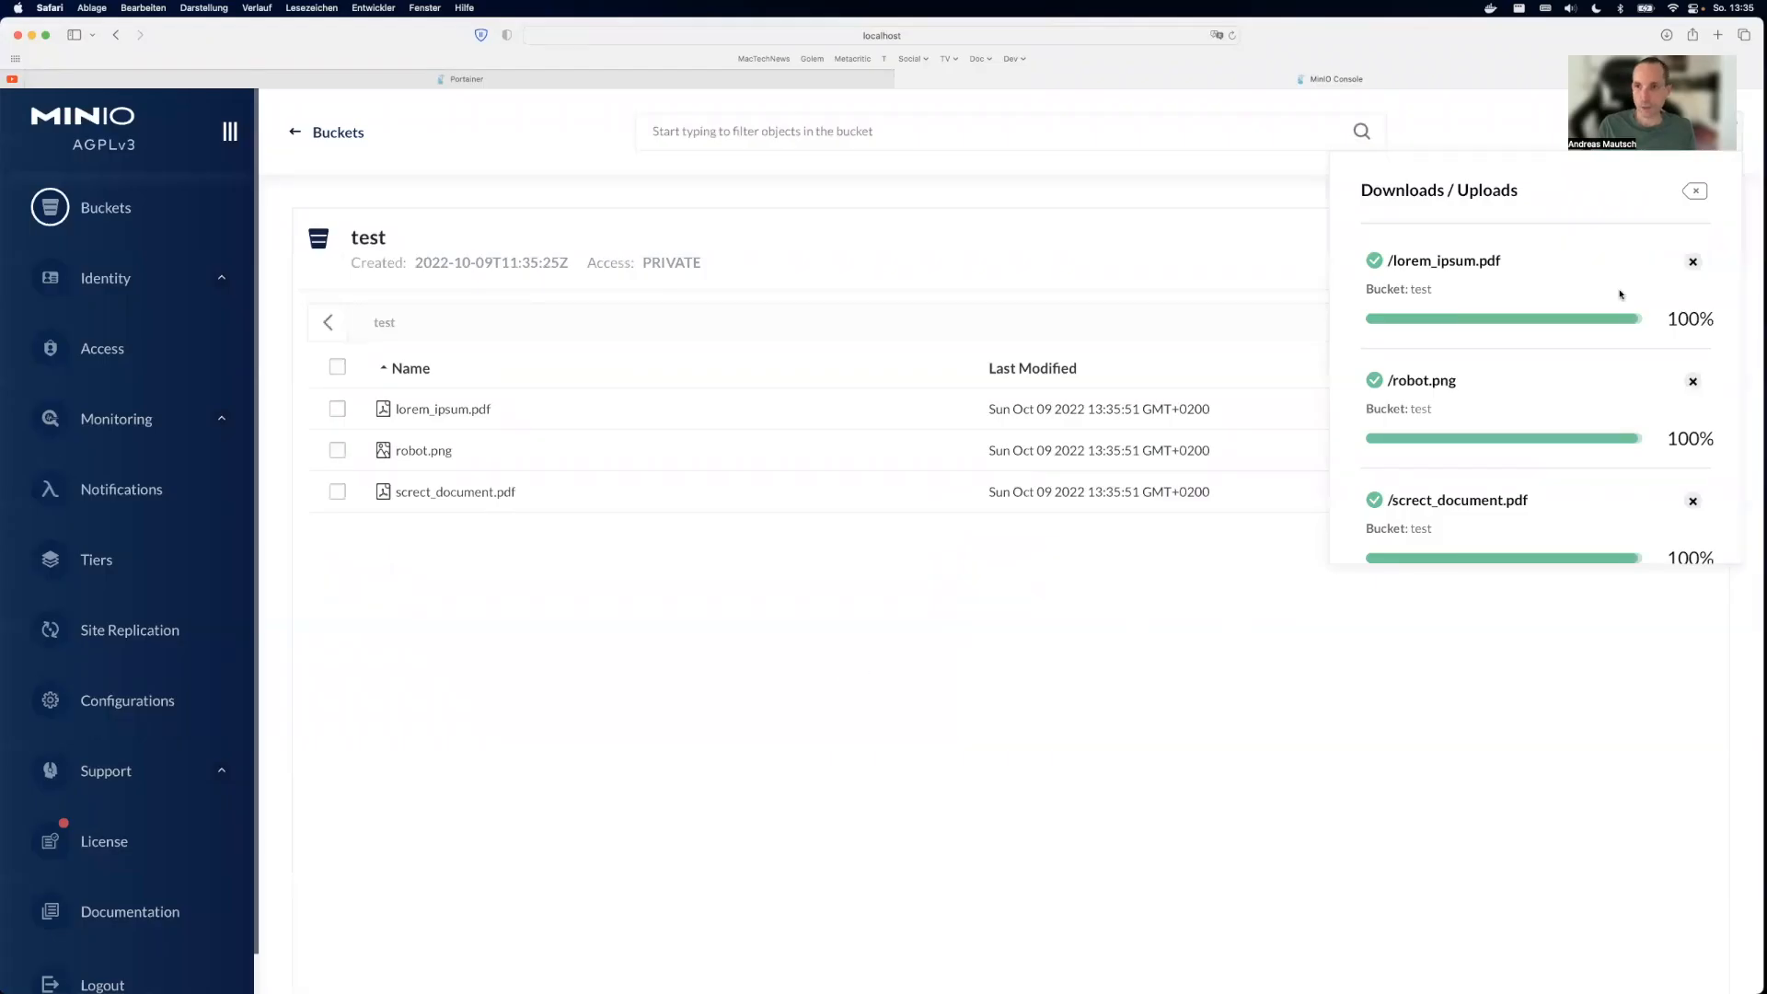
Step: Inspect lorem_ipsum.pdf's details and preview its Test PDF content
{"action": "left_click", "coordinate": [1694, 190]}
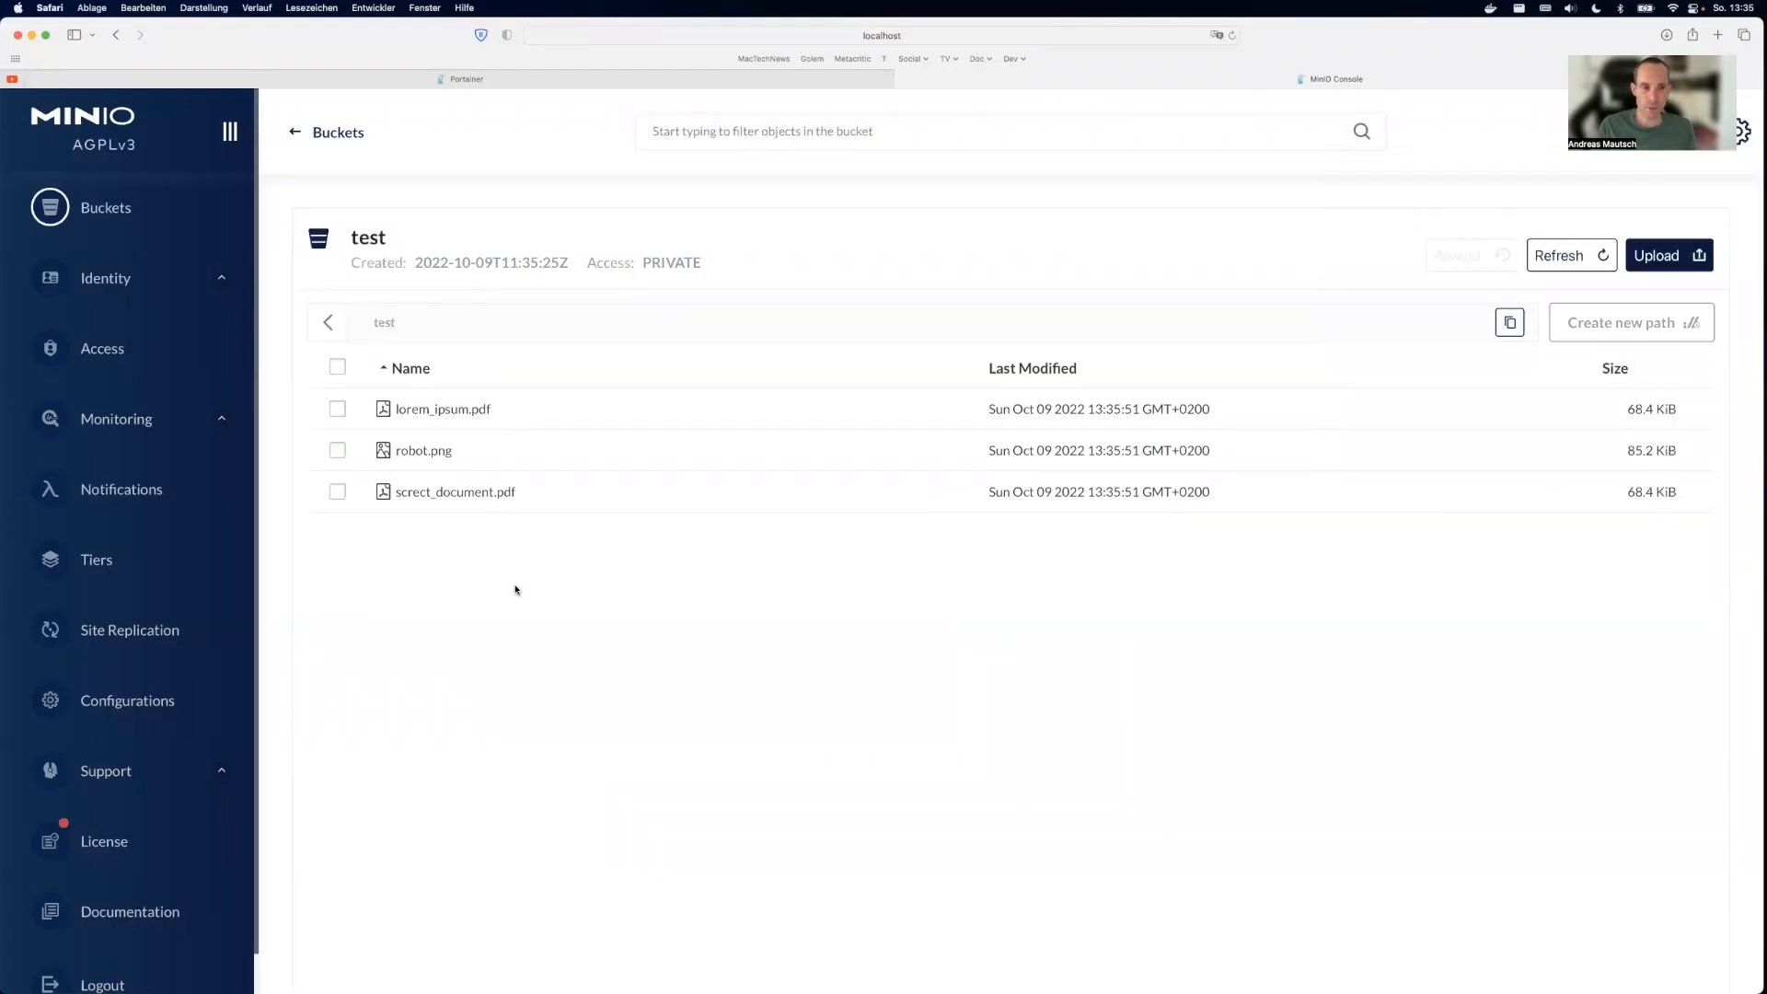
{"action": "left_click", "coordinate": [444, 409]}
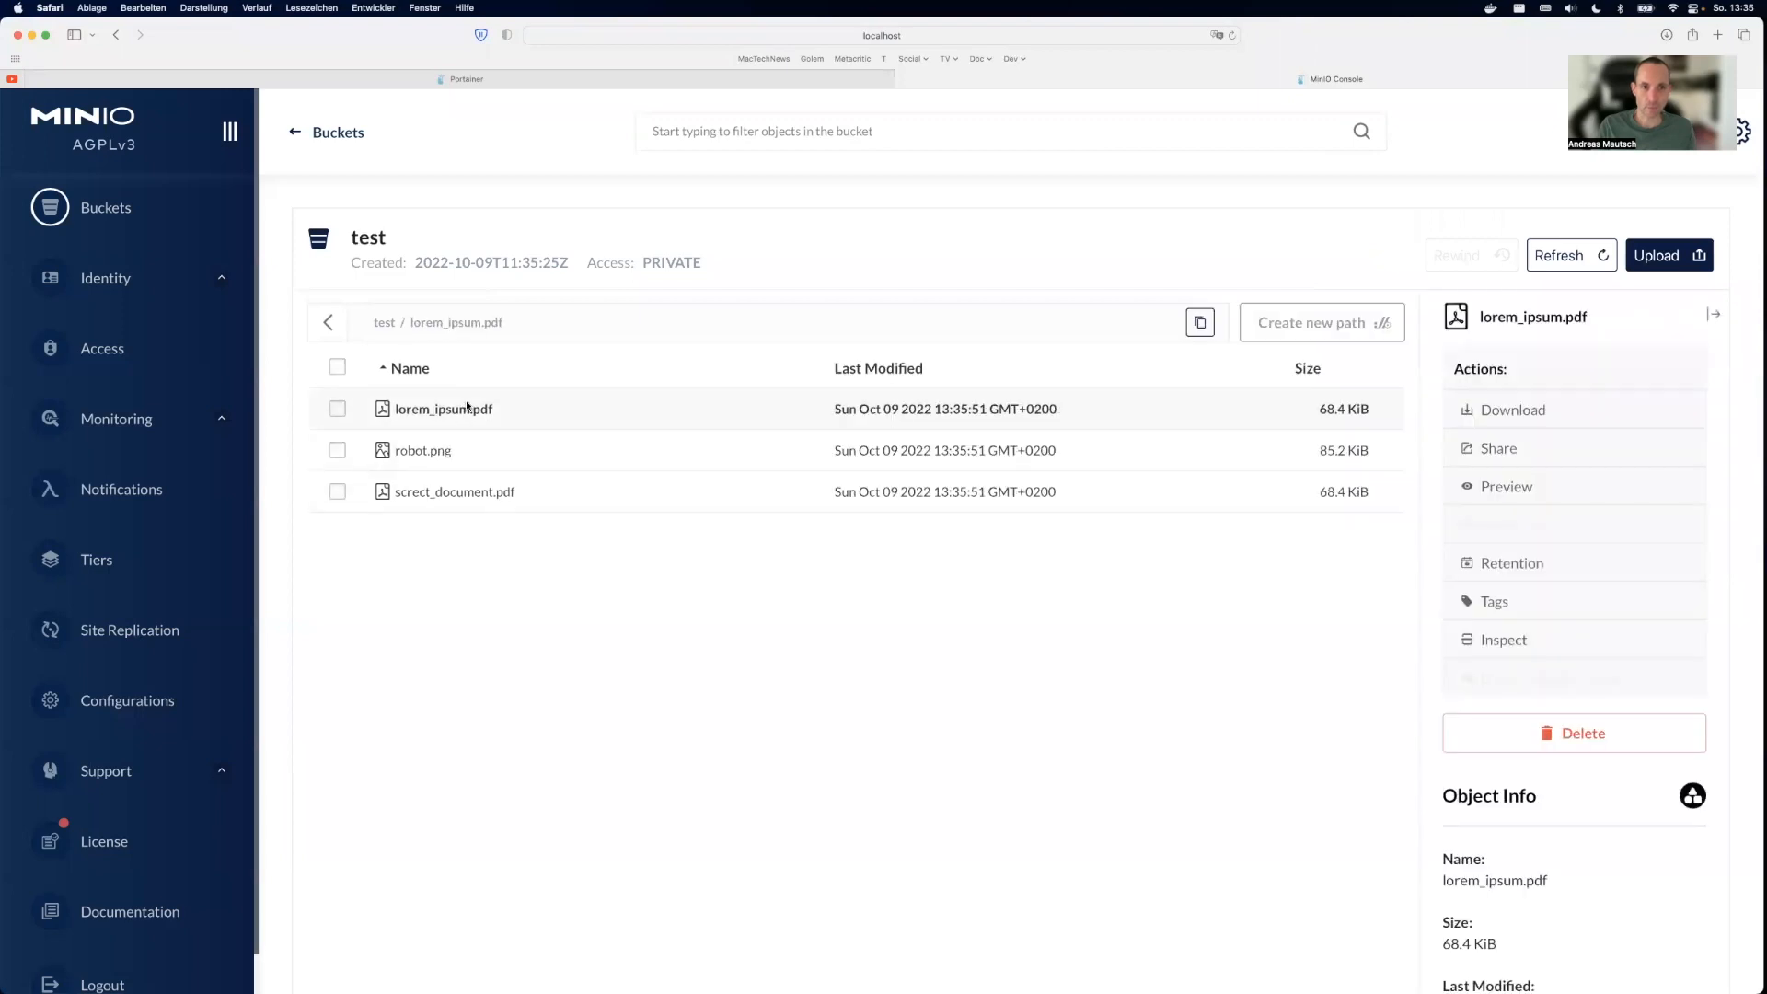
{"action": "scroll", "scroll_direction": "down", "scroll_amount": 3}
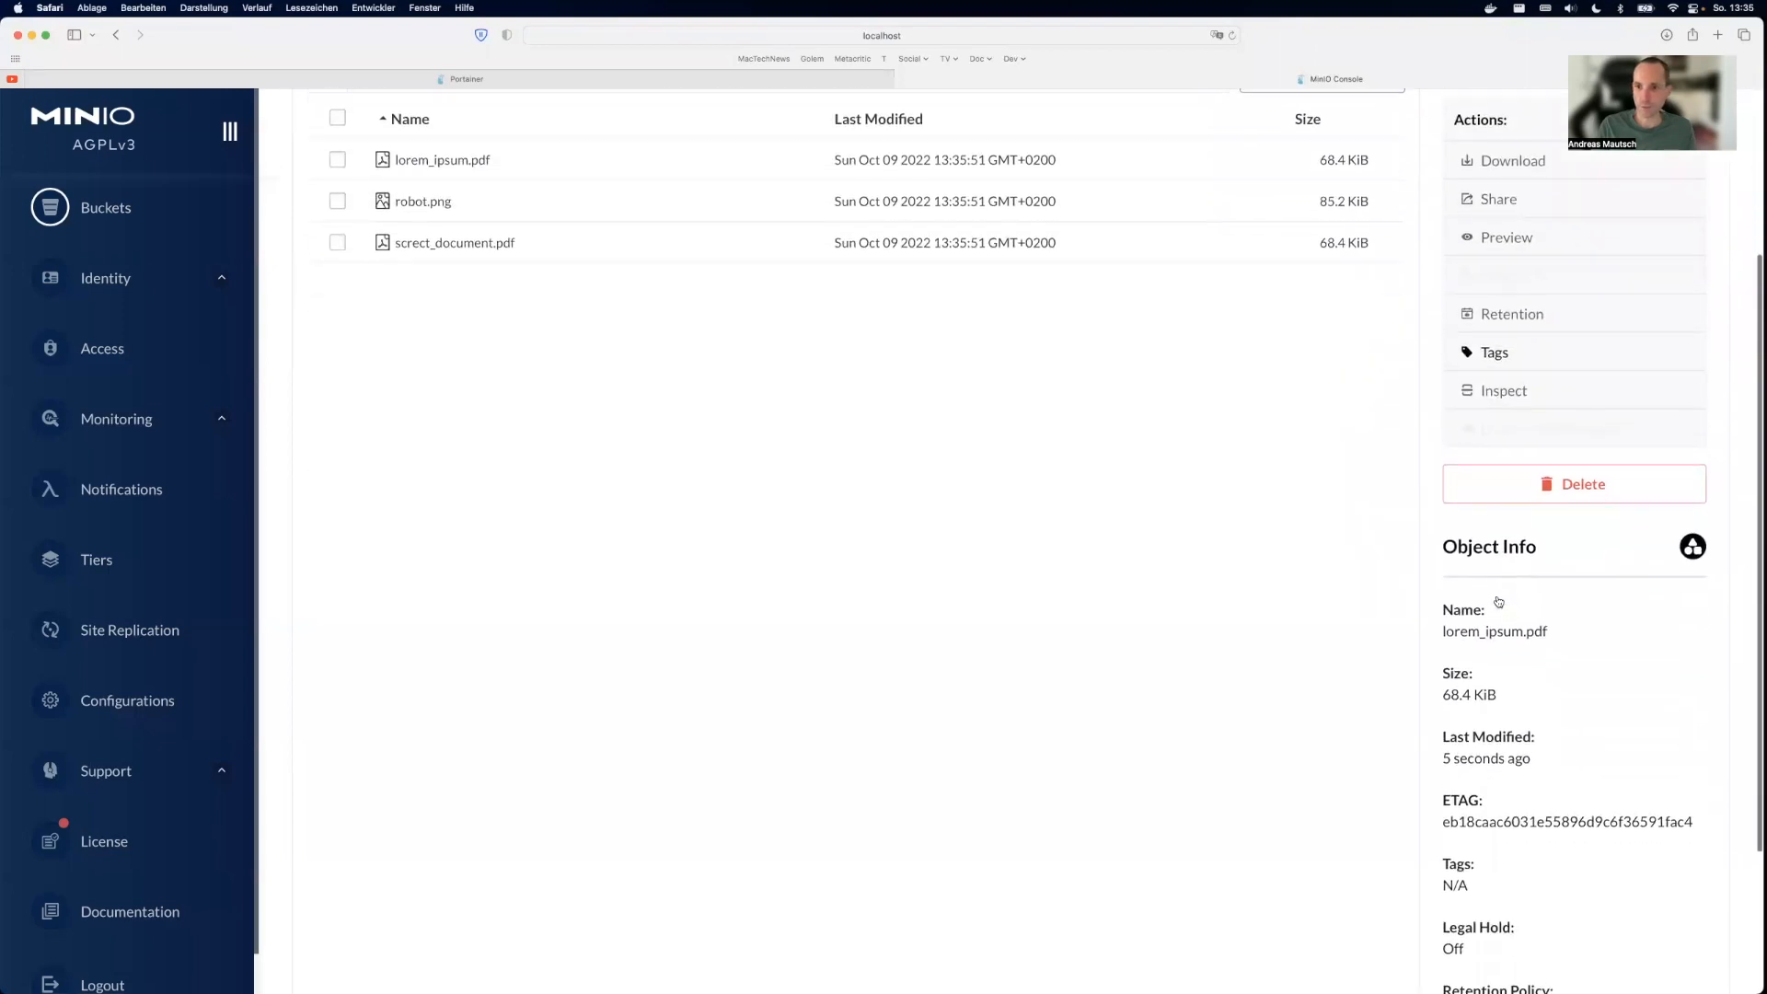
{"action": "scroll", "scroll_direction": "down", "scroll_amount": 3}
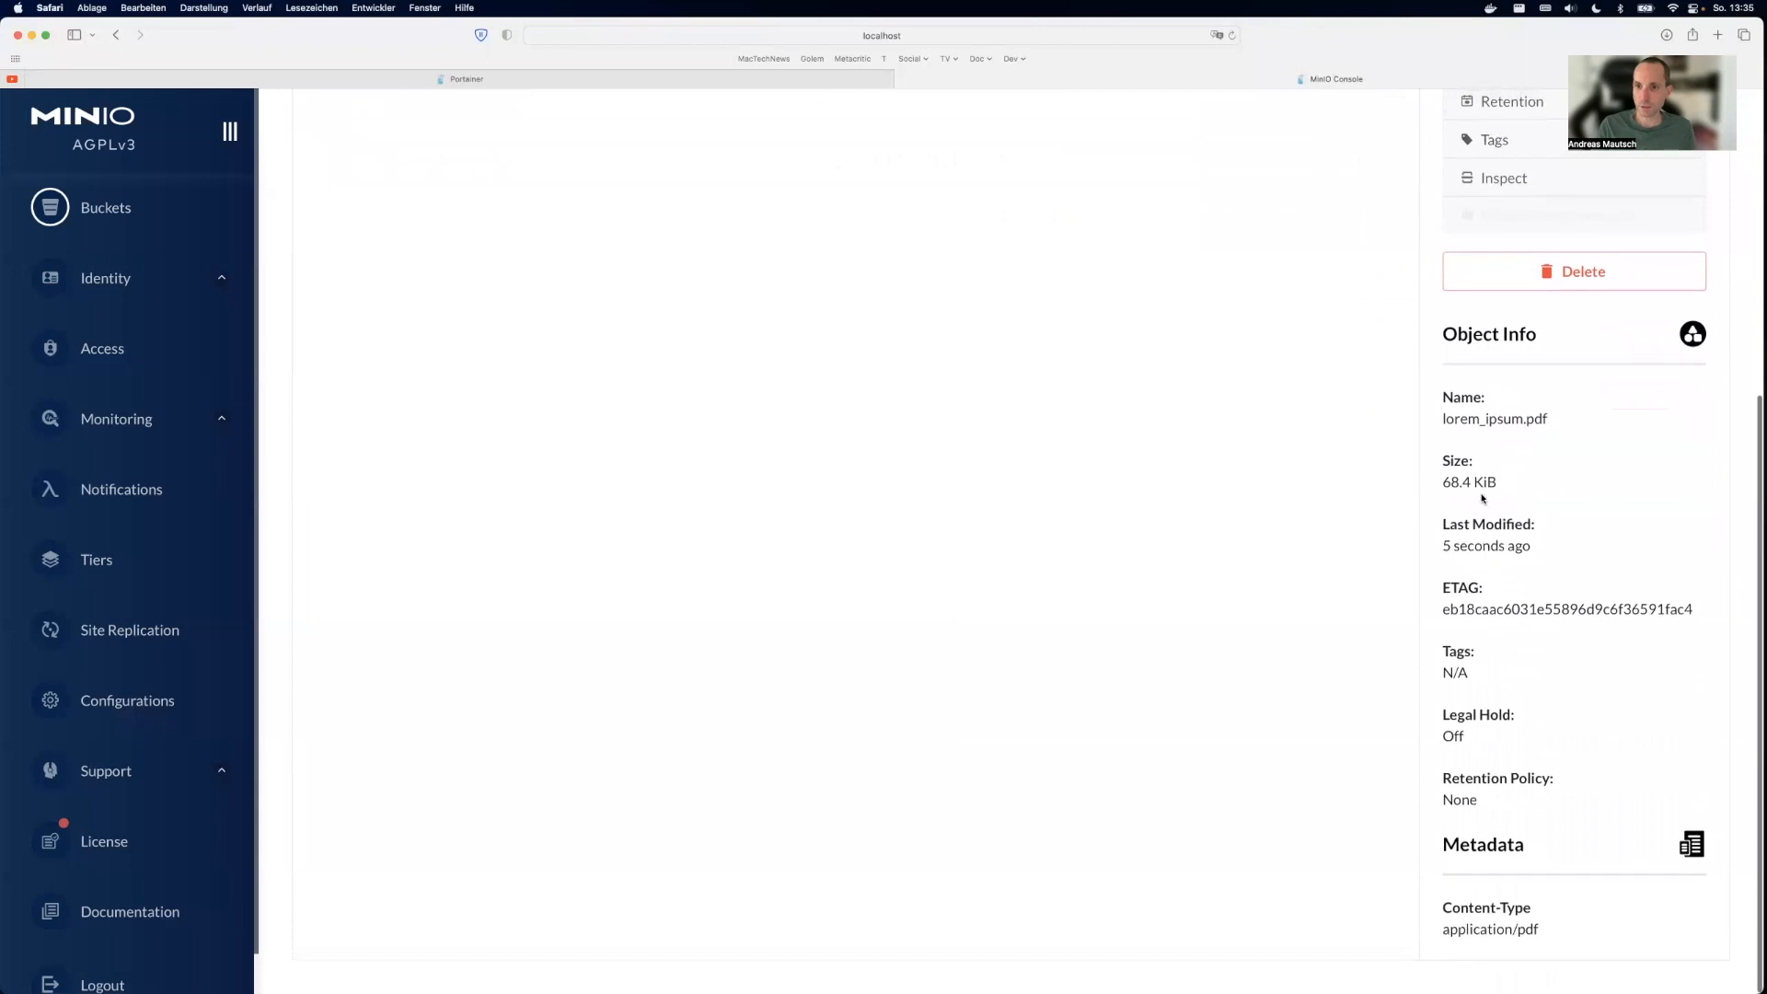
{"action": "mouse_move", "coordinate": [1480, 499]}
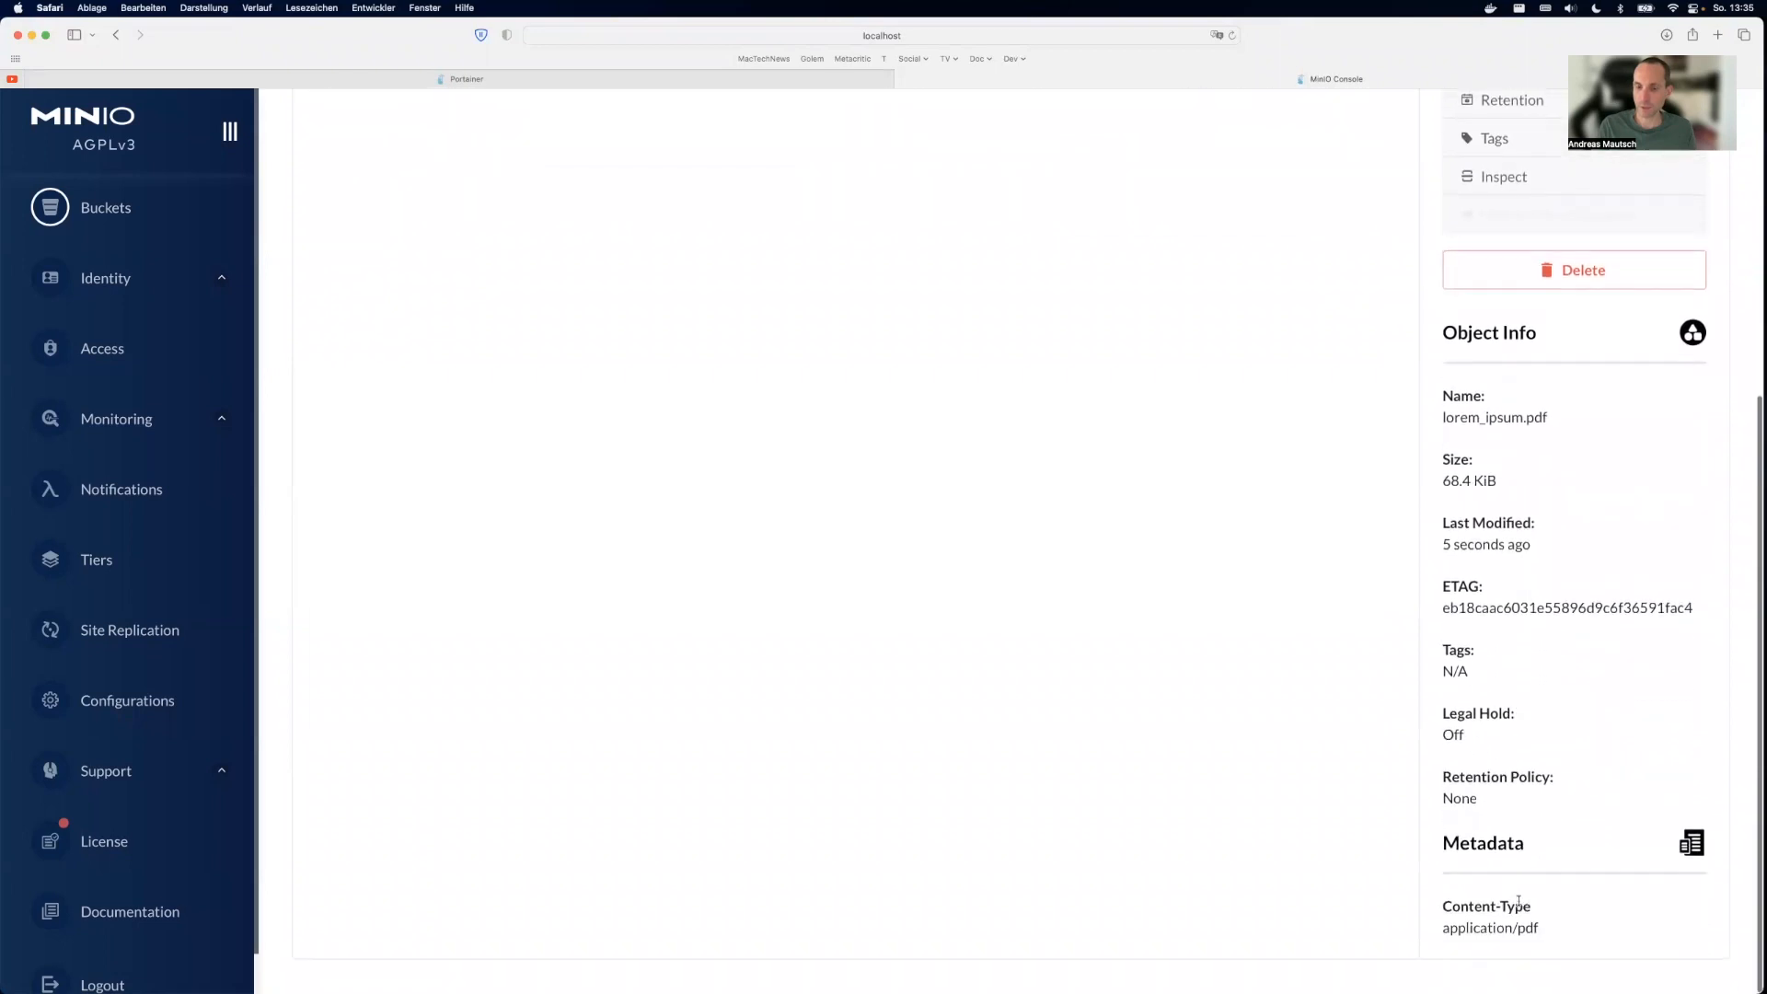
{"action": "scroll", "scroll_direction": "up", "scroll_amount": 3}
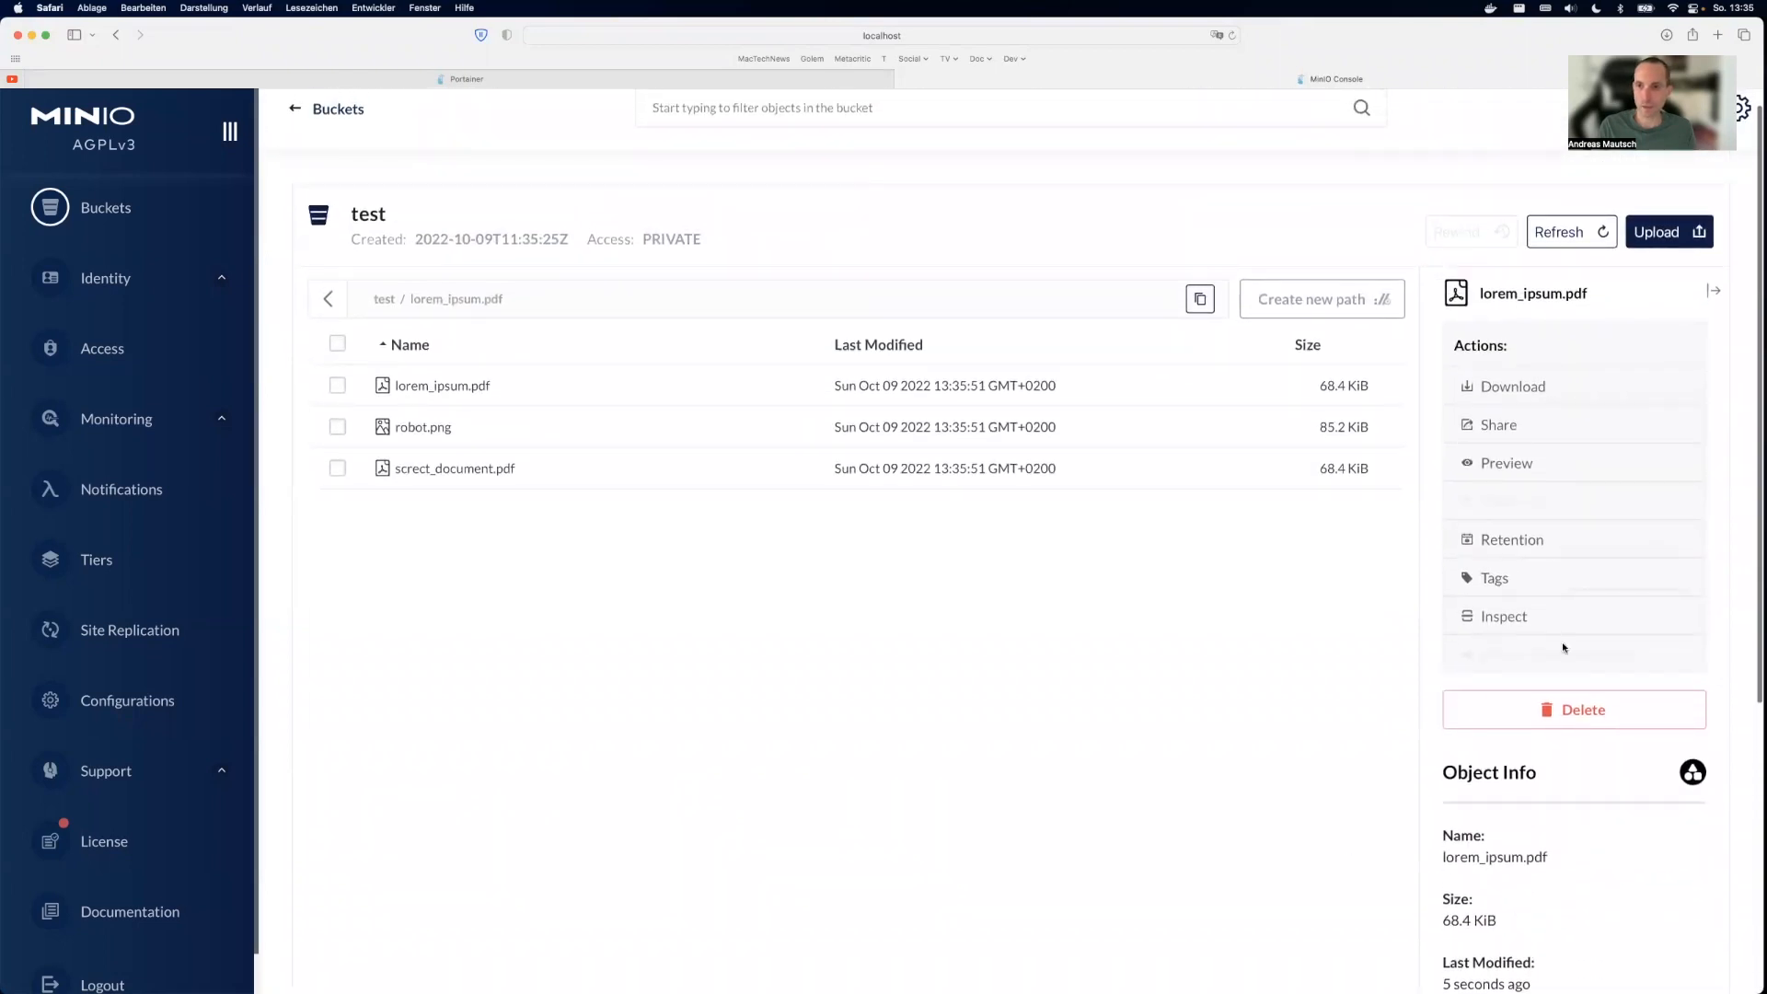
{"action": "left_click", "coordinate": [1505, 462]}
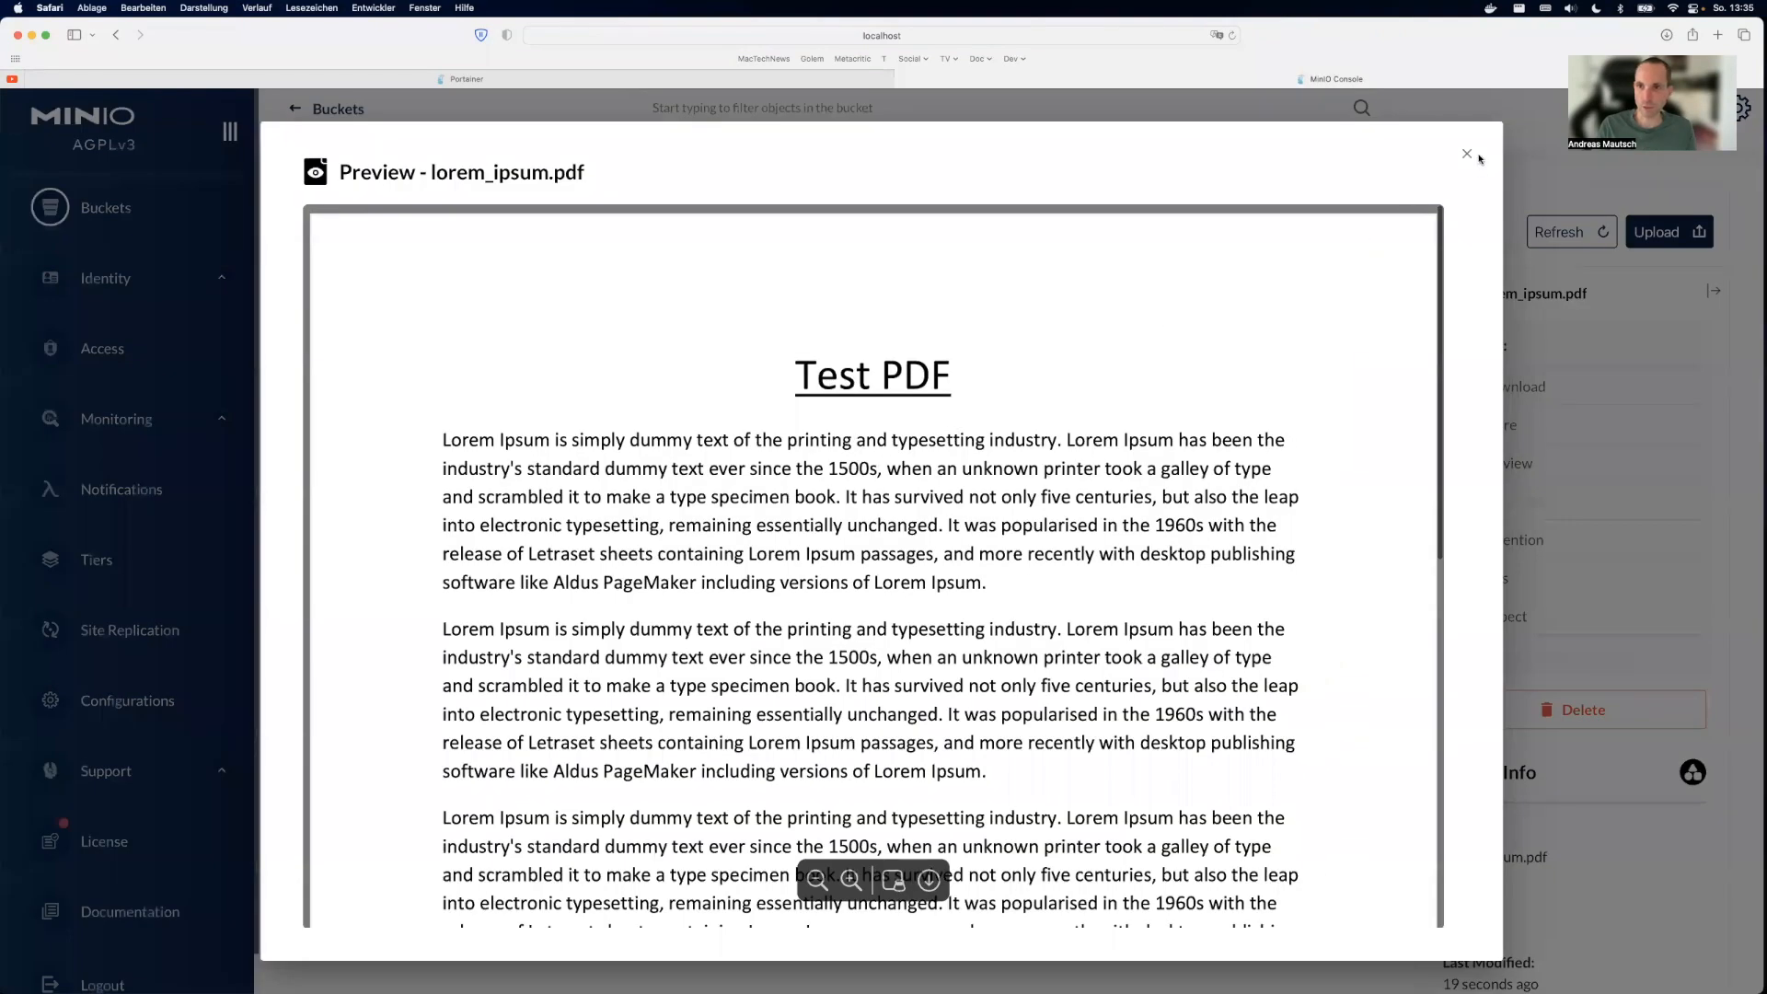
{"action": "left_click", "coordinate": [1468, 152]}
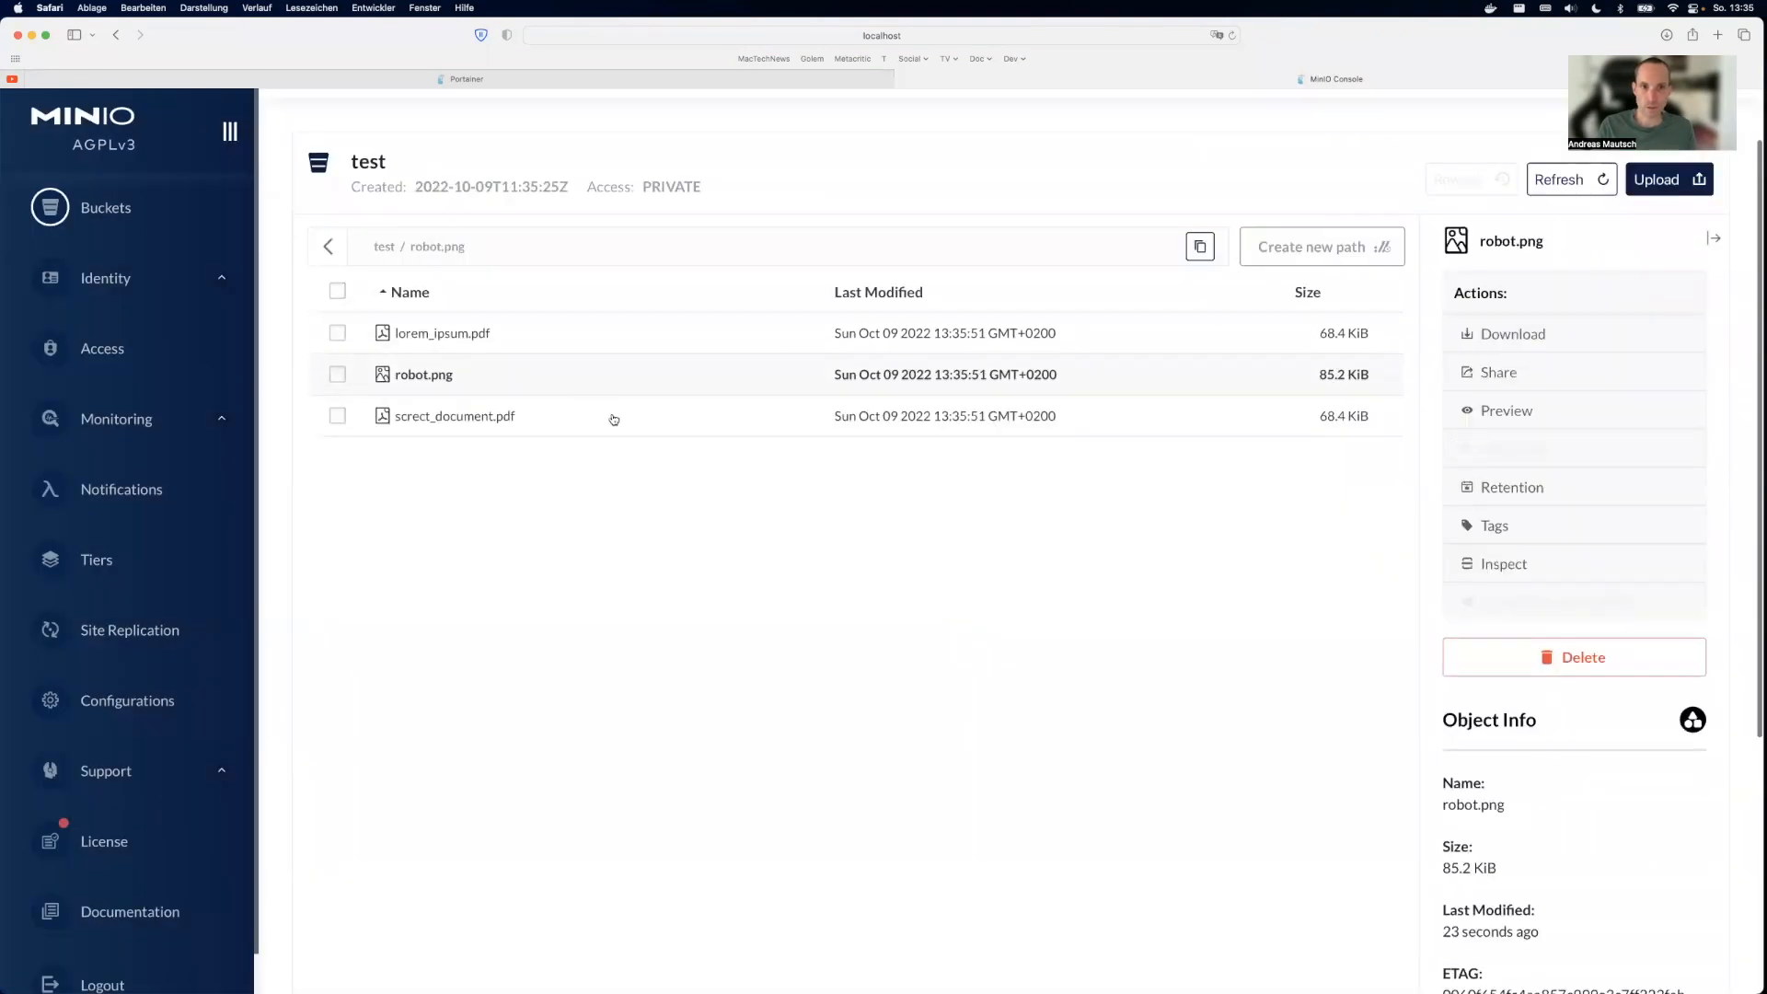
Step: Preview the secret document PDF's contents and return to the file list
{"action": "left_click", "coordinate": [1506, 411]}
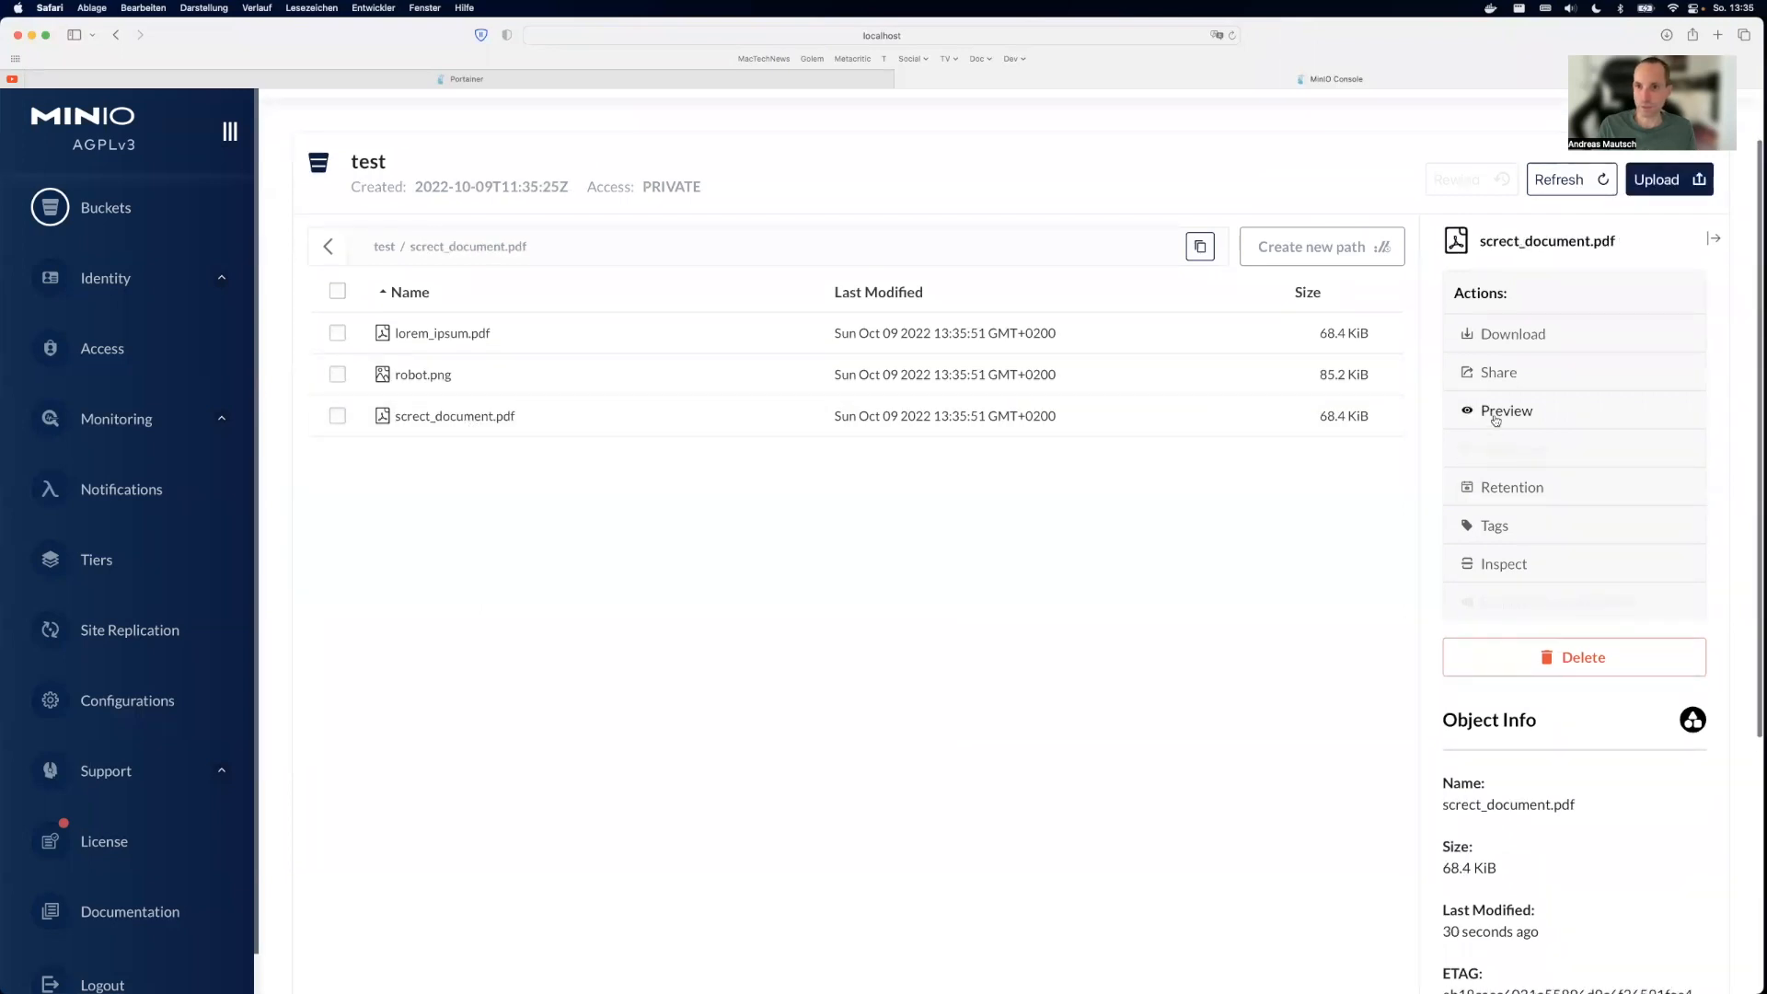
{"action": "left_click", "coordinate": [1507, 411]}
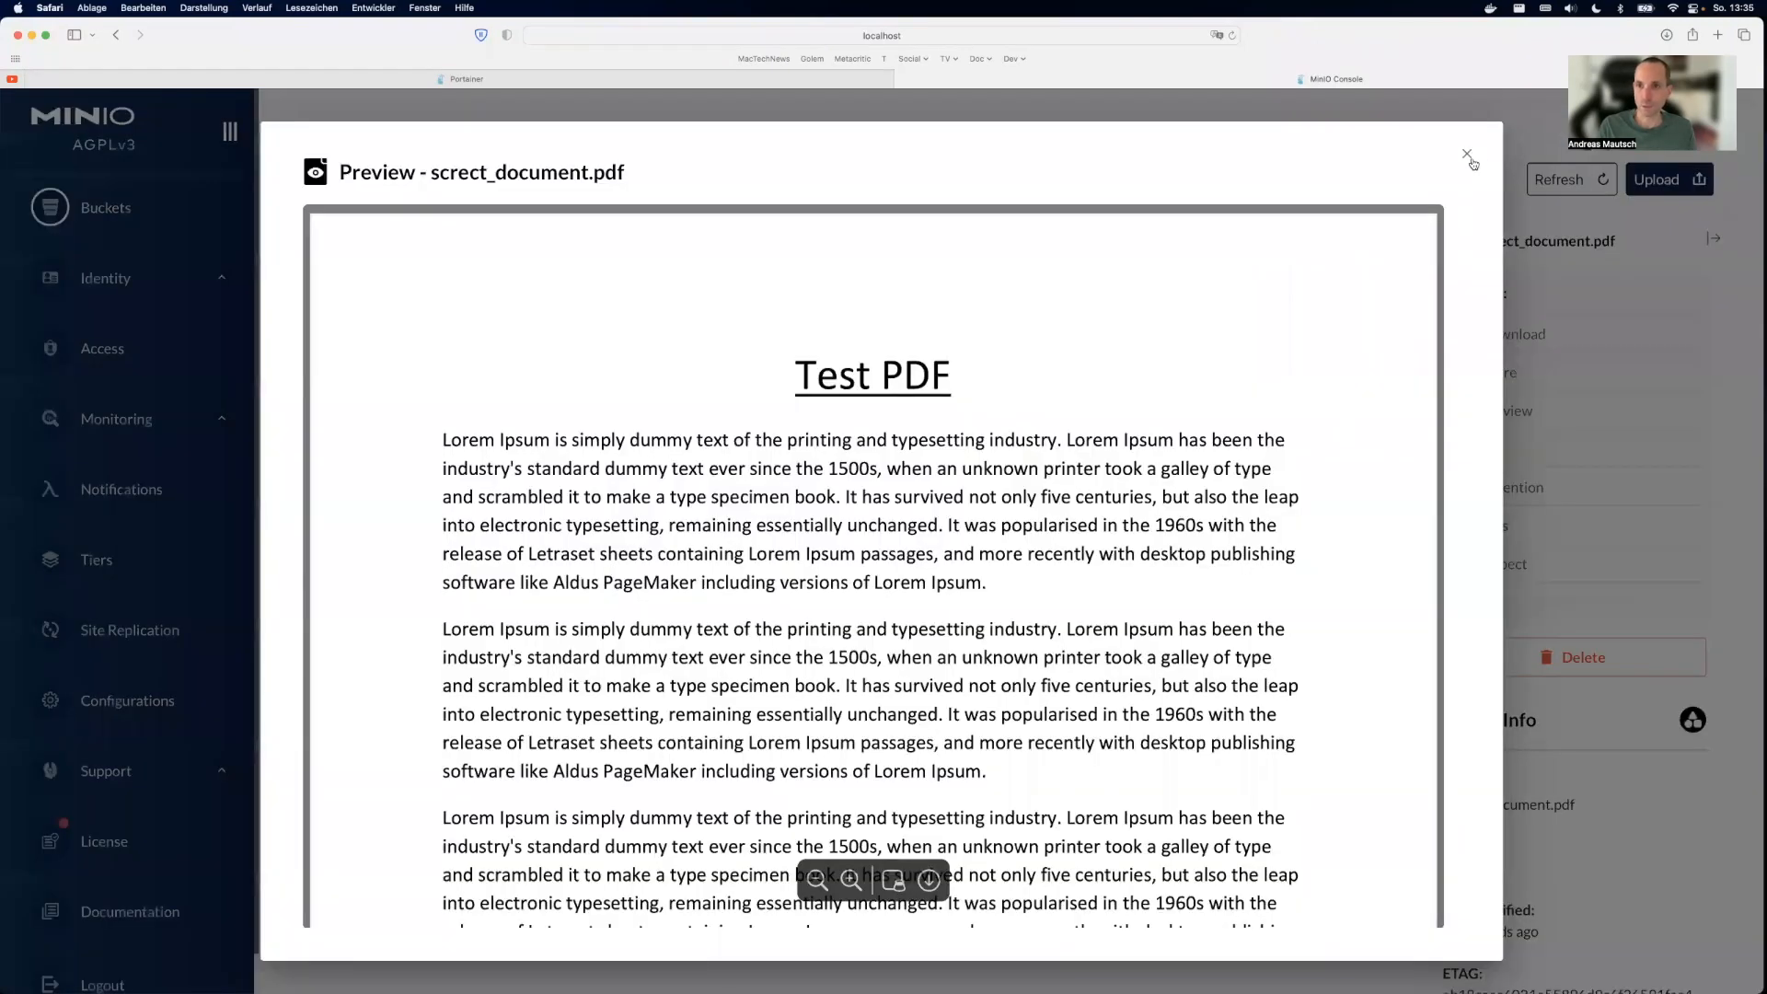
{"action": "left_click", "coordinate": [1468, 153]}
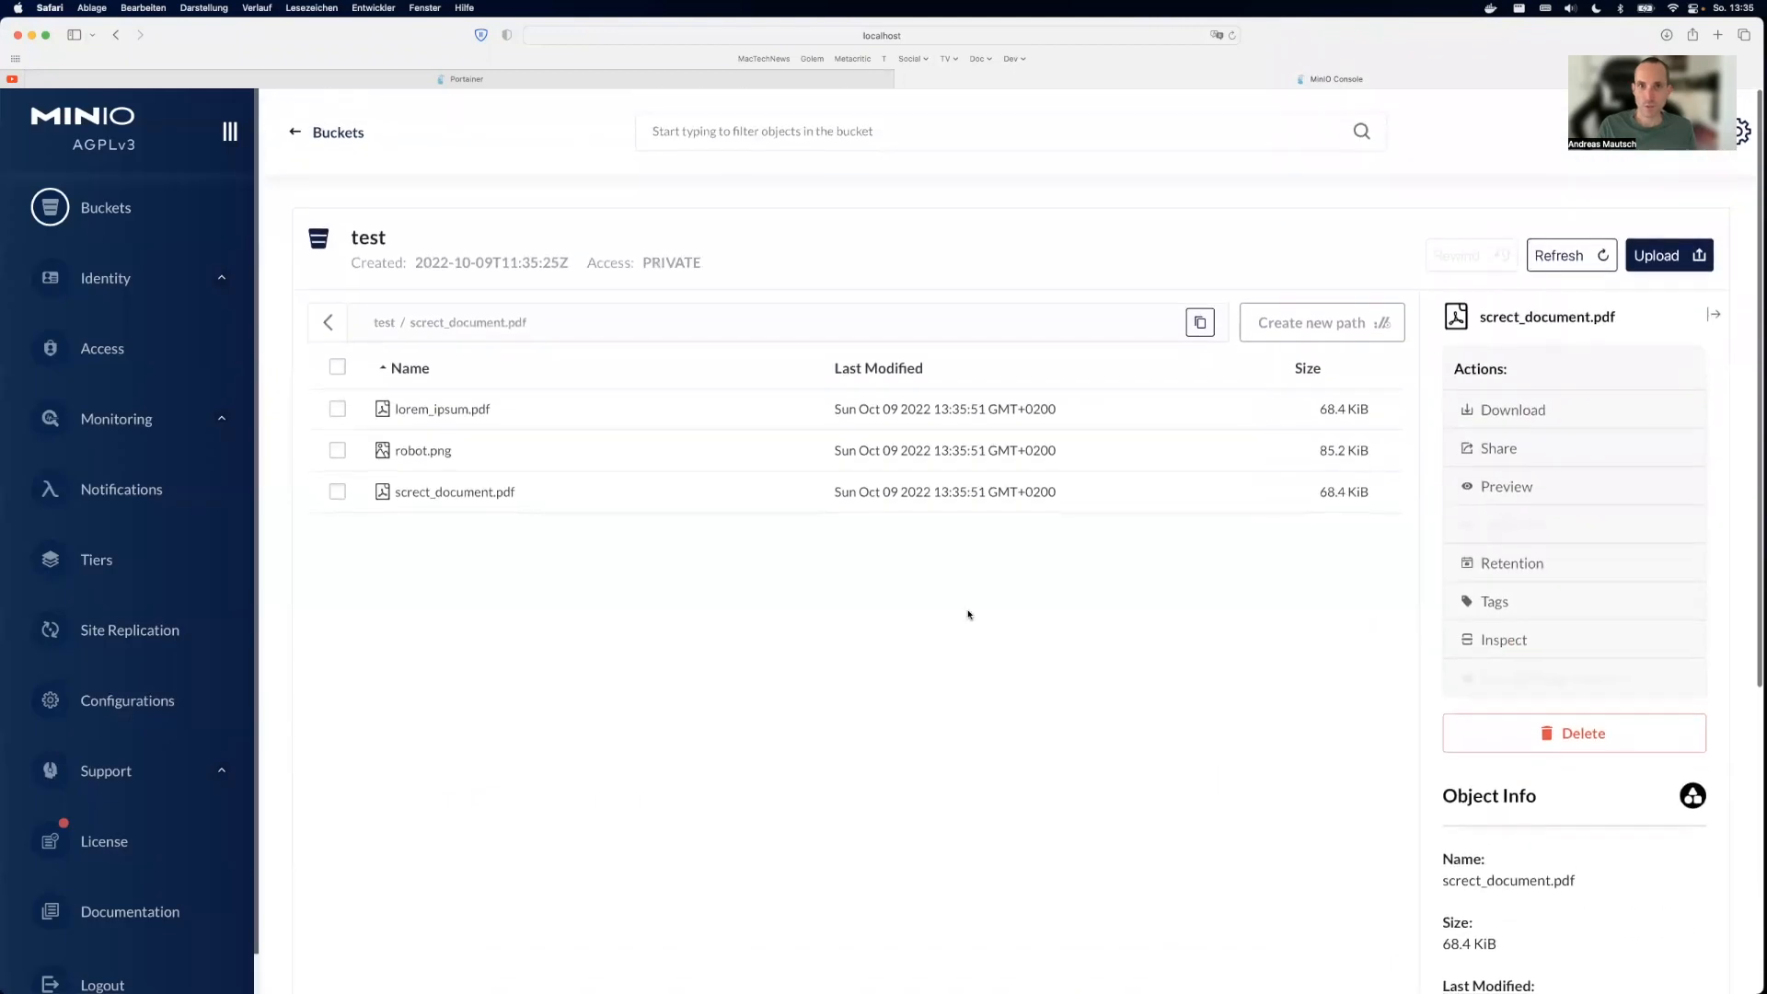
{"action": "mouse_move", "coordinate": [1042, 704]}
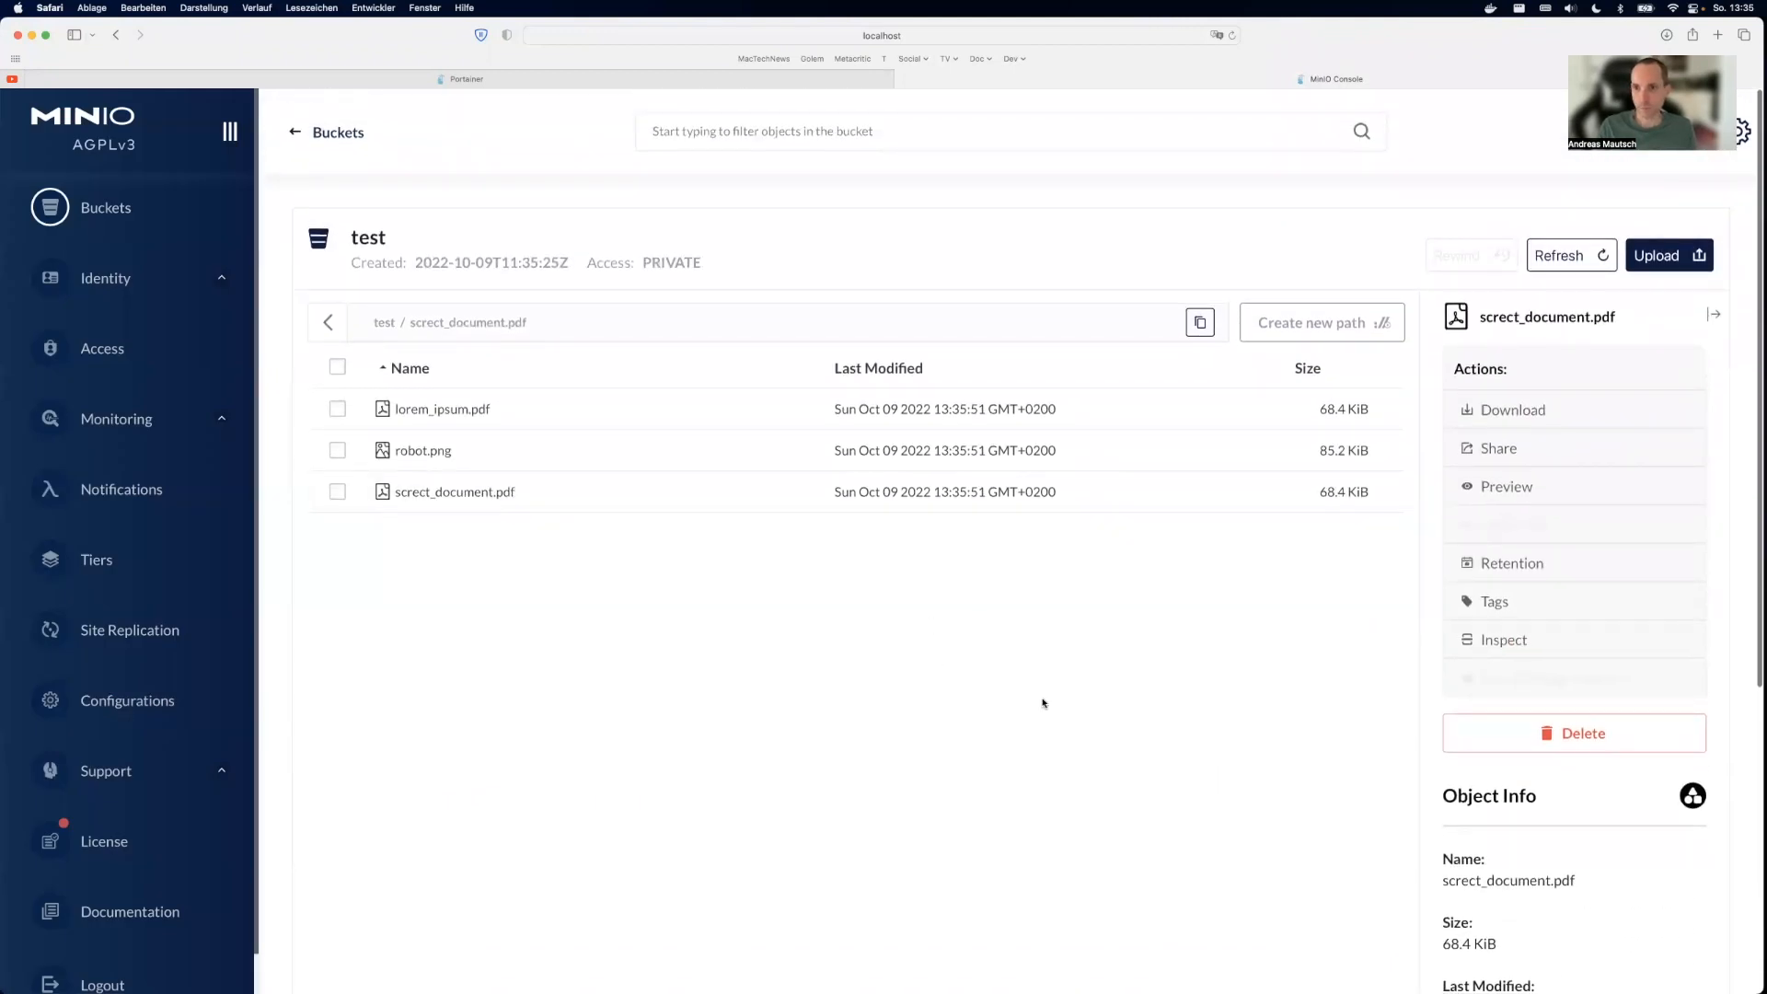
{"action": "left_click", "coordinate": [1003, 130]}
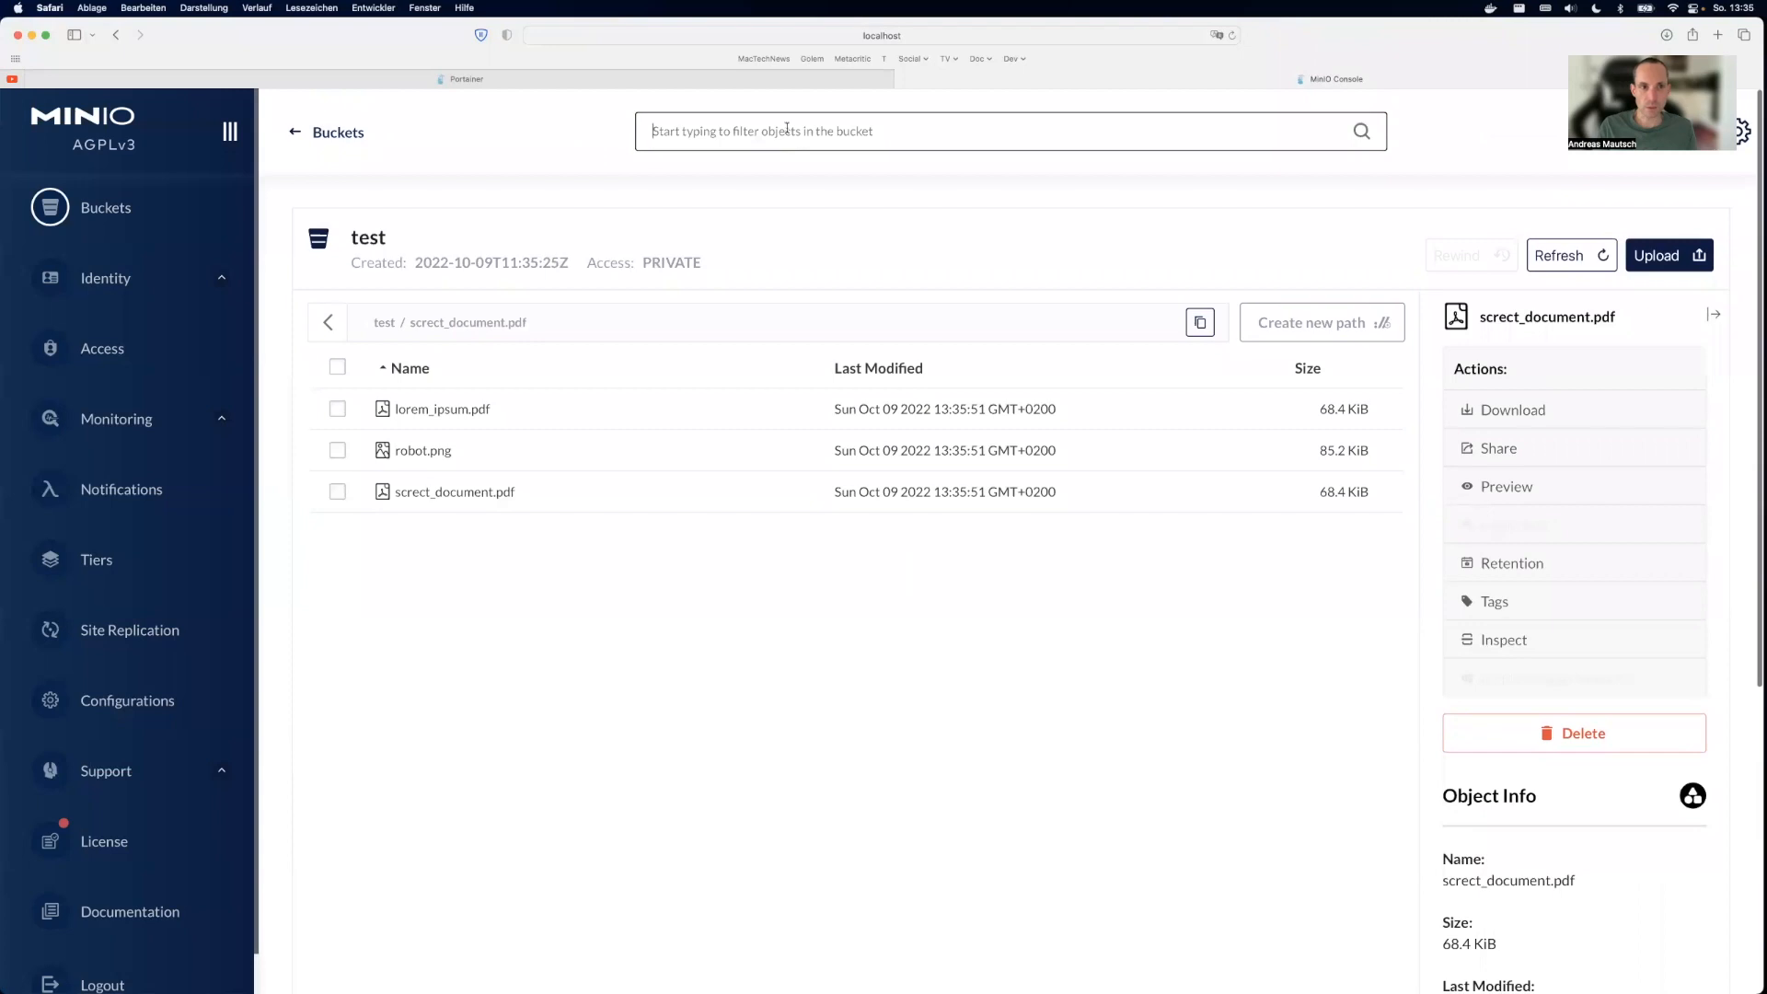
{"action": "type", "text": "lorem"}
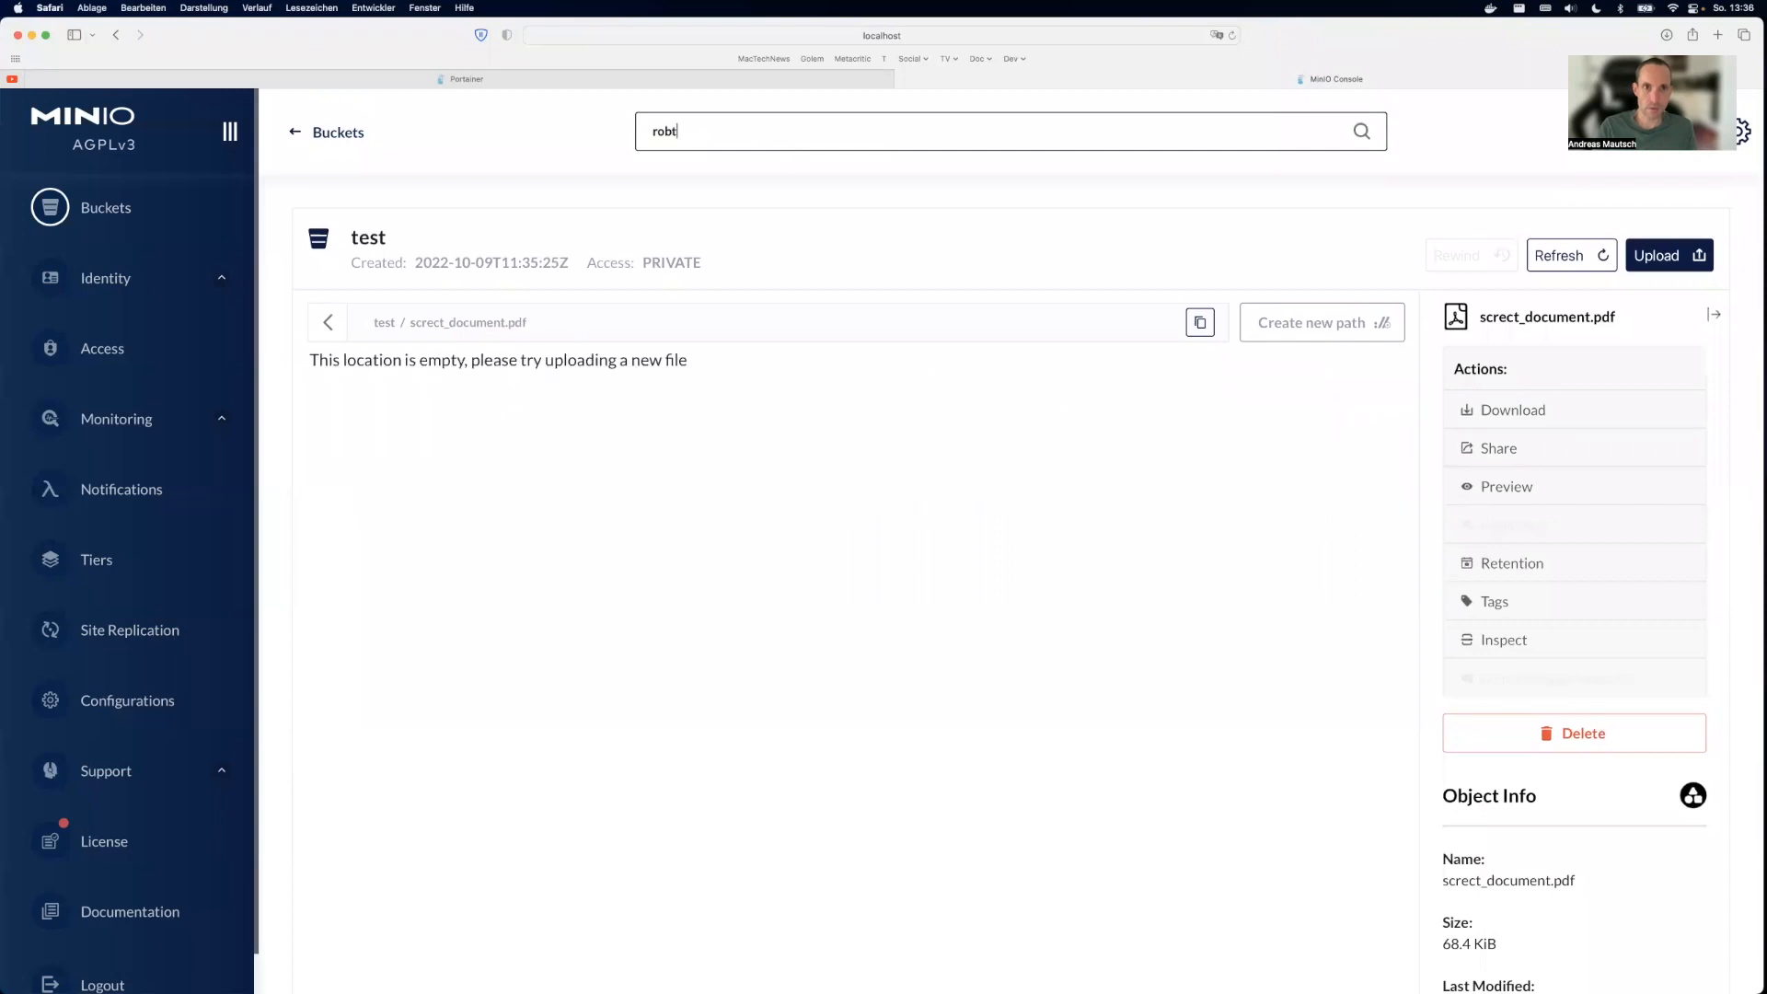
{"action": "type", "text": "o"}
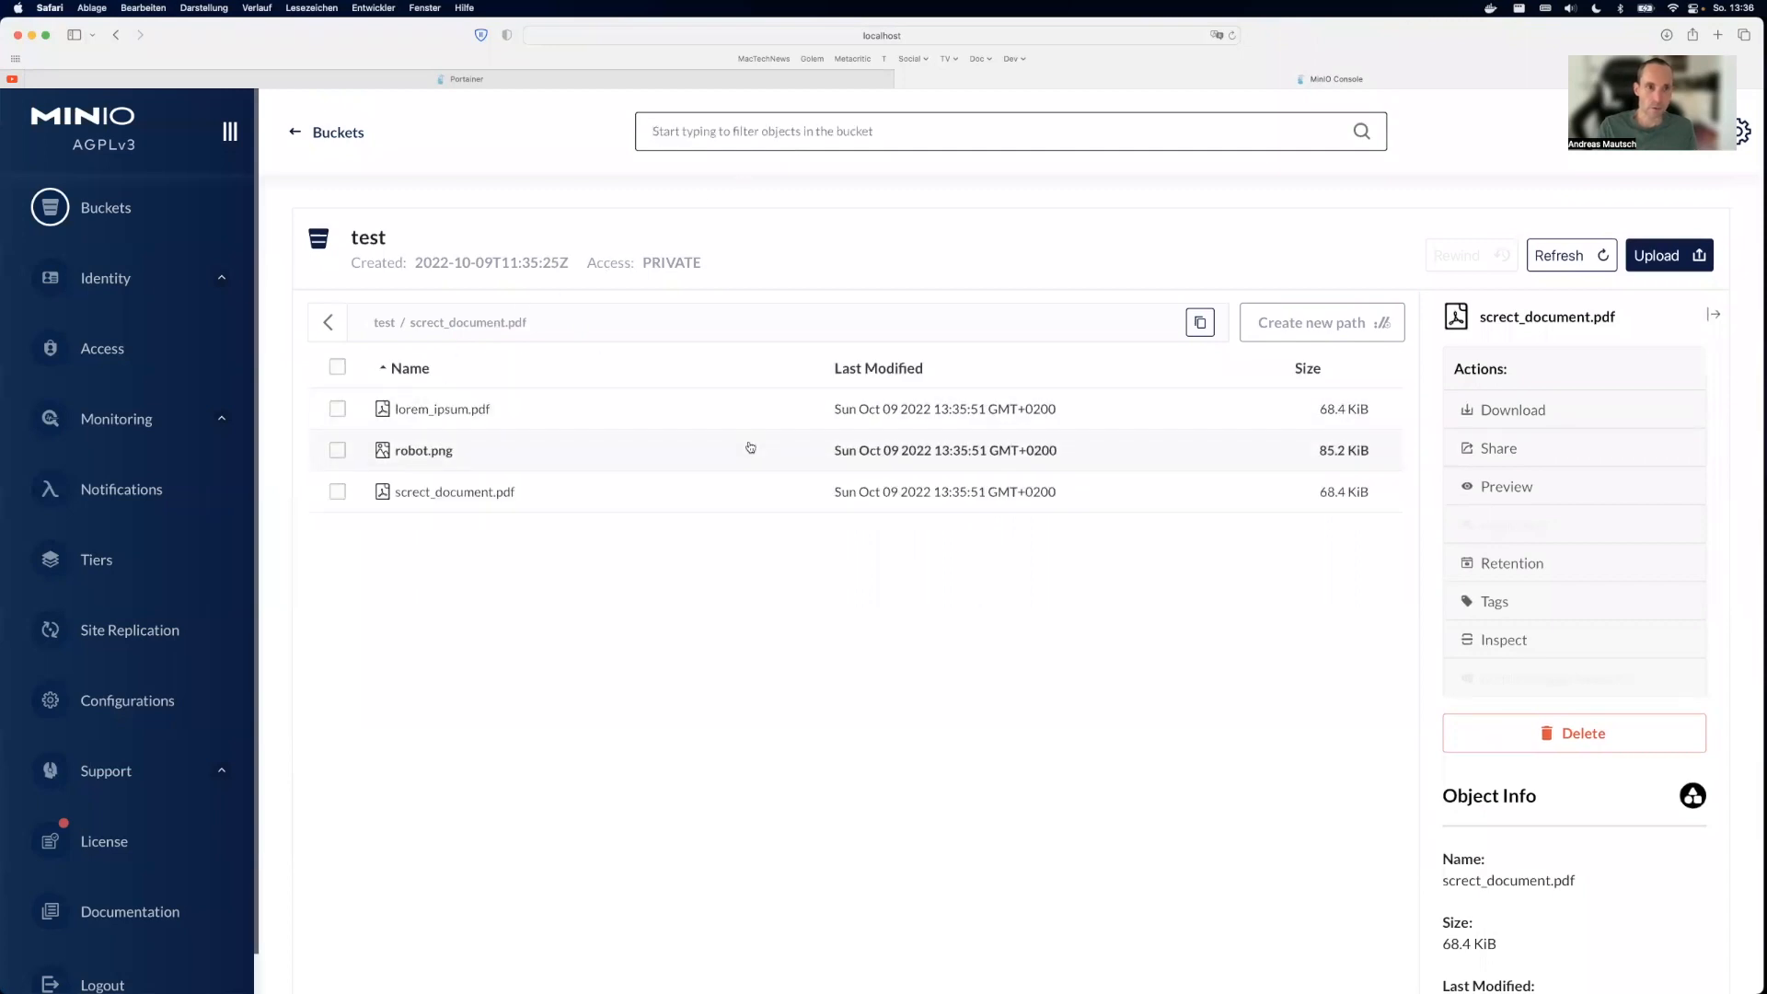
{"action": "mouse_move", "coordinate": [1326, 467]}
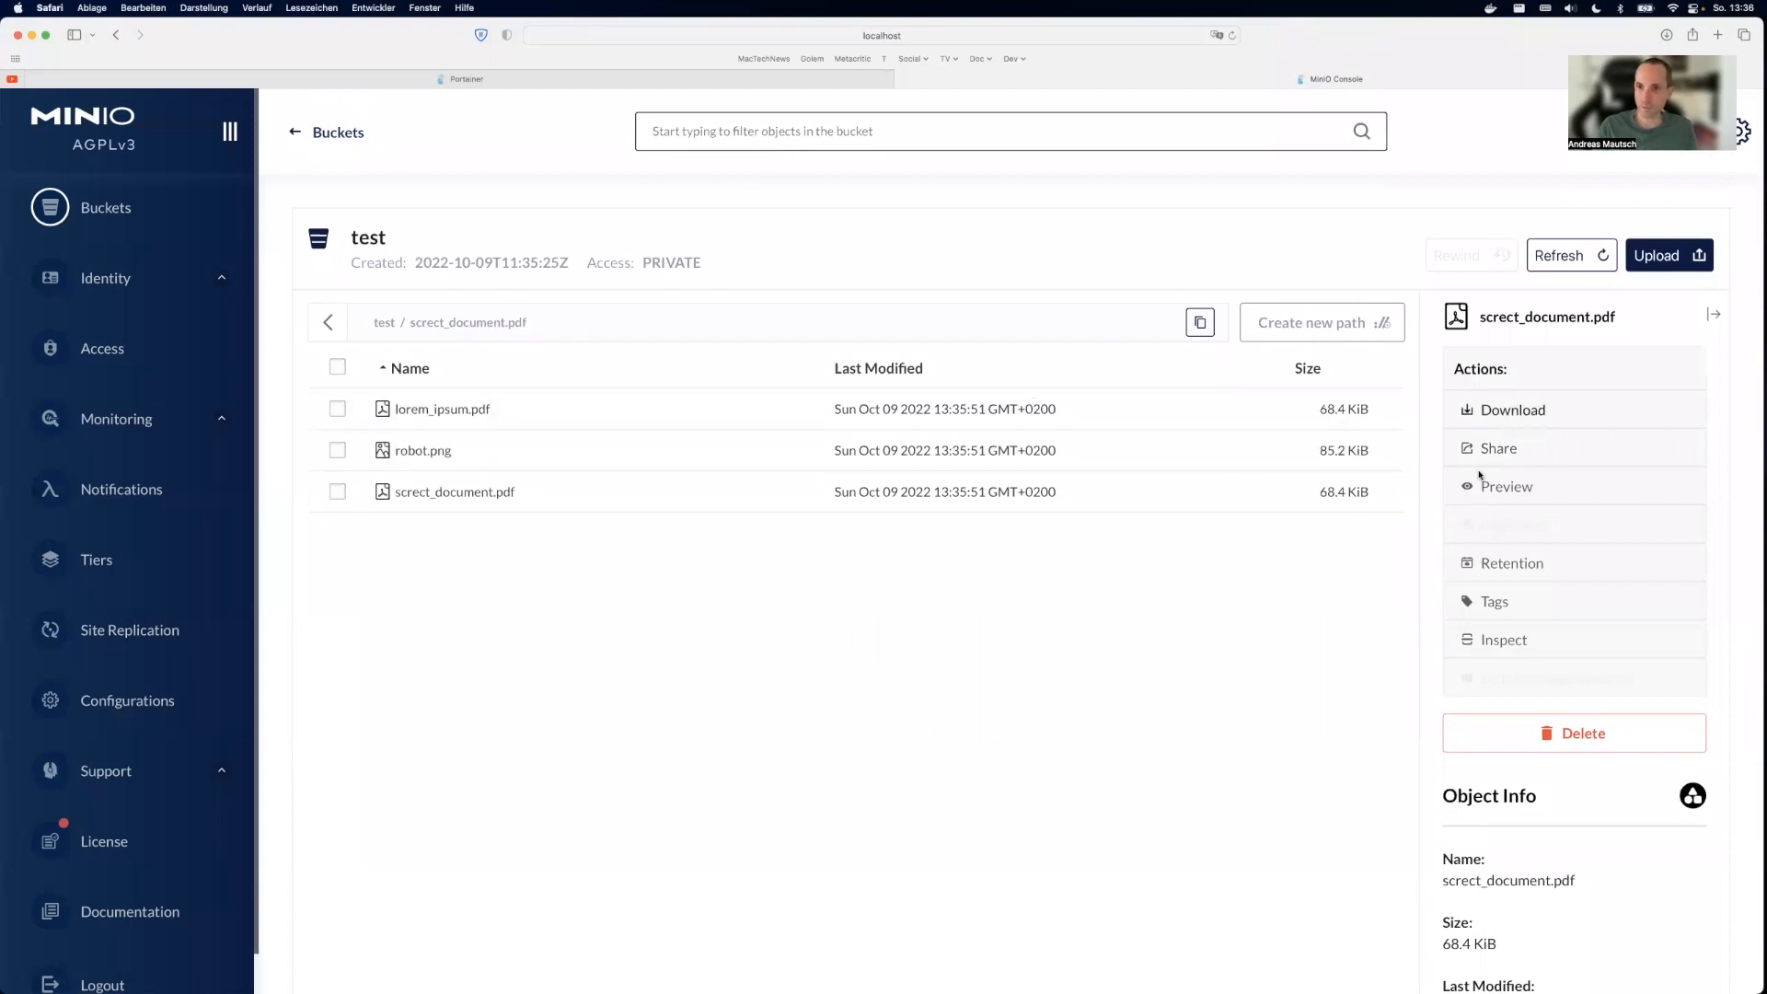
{"action": "scroll", "scroll_direction": "down", "scroll_amount": 3}
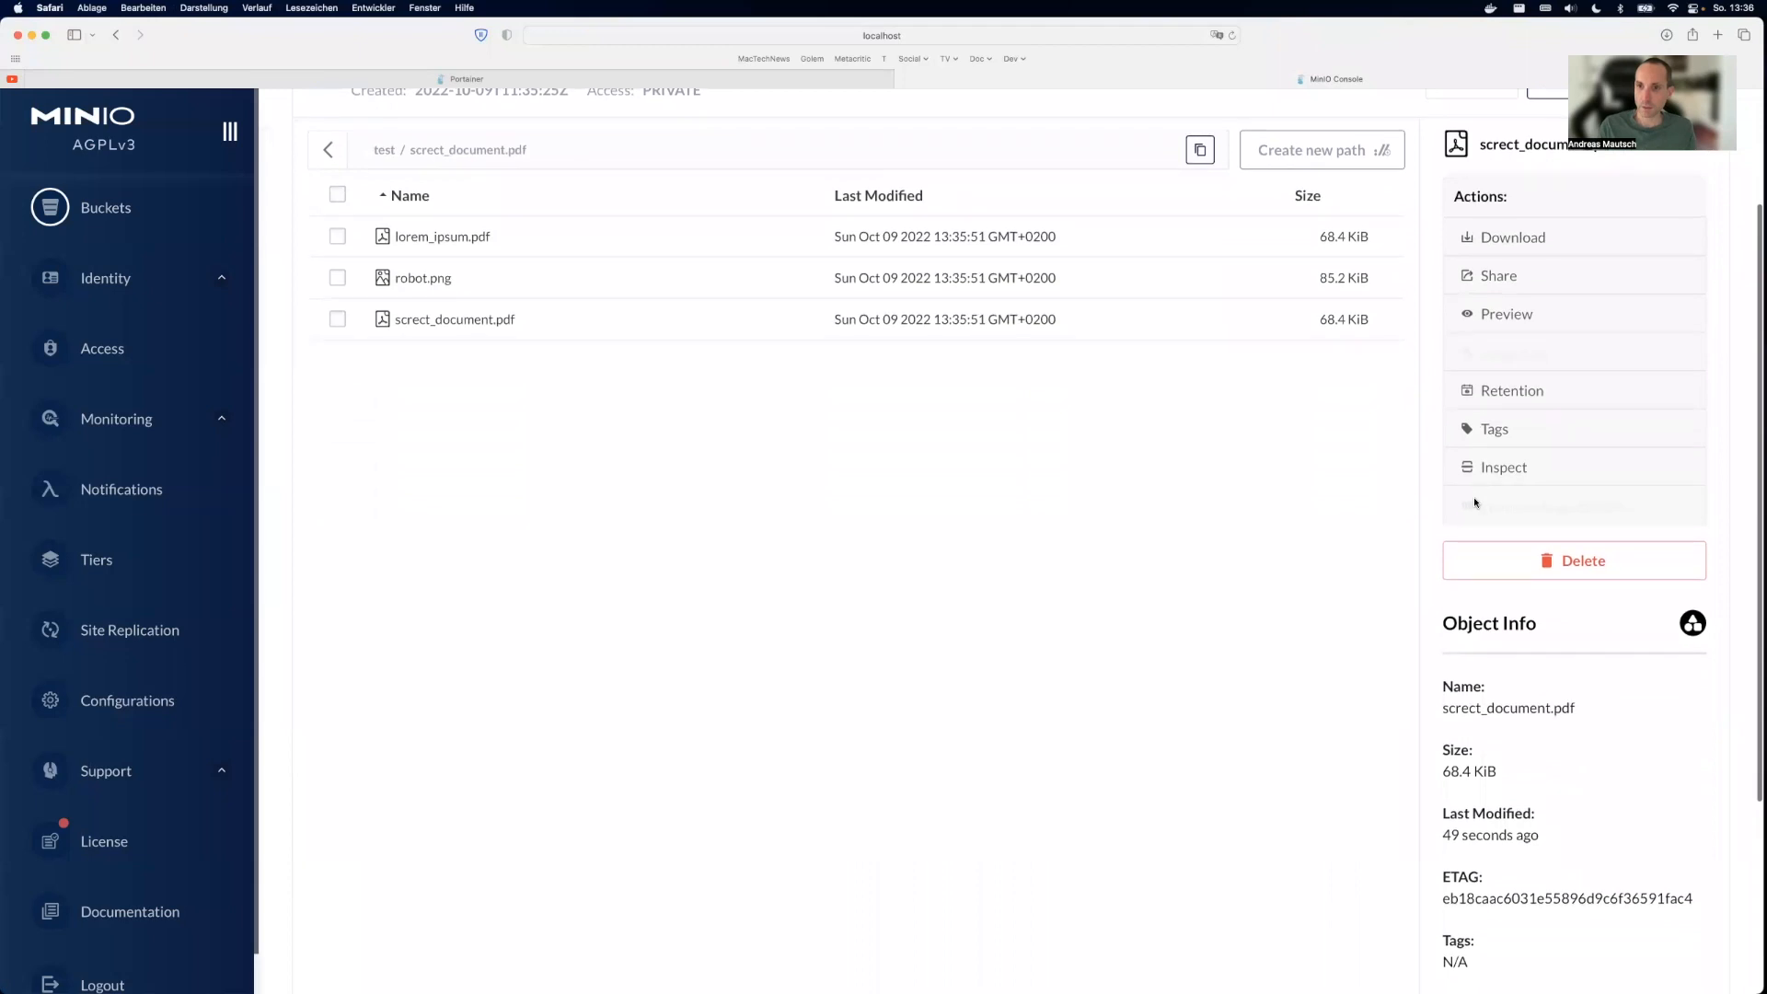
{"action": "left_click", "coordinate": [1498, 274]}
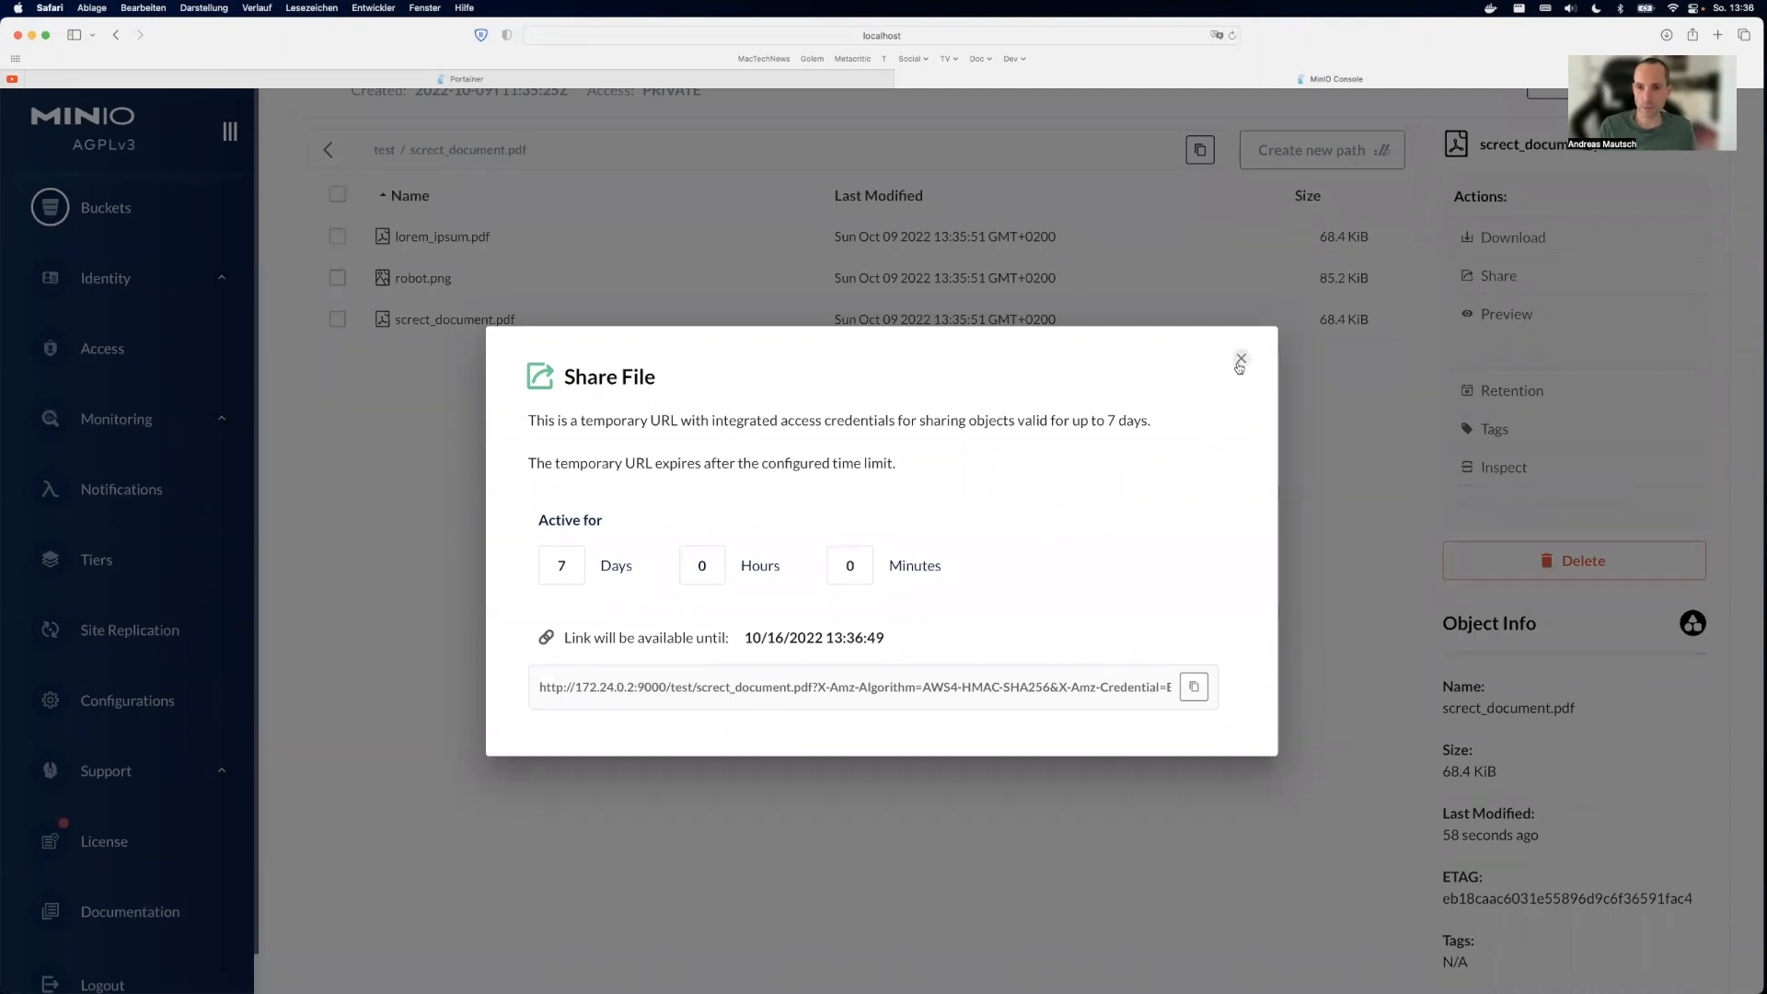
{"action": "left_click", "coordinate": [1241, 359]}
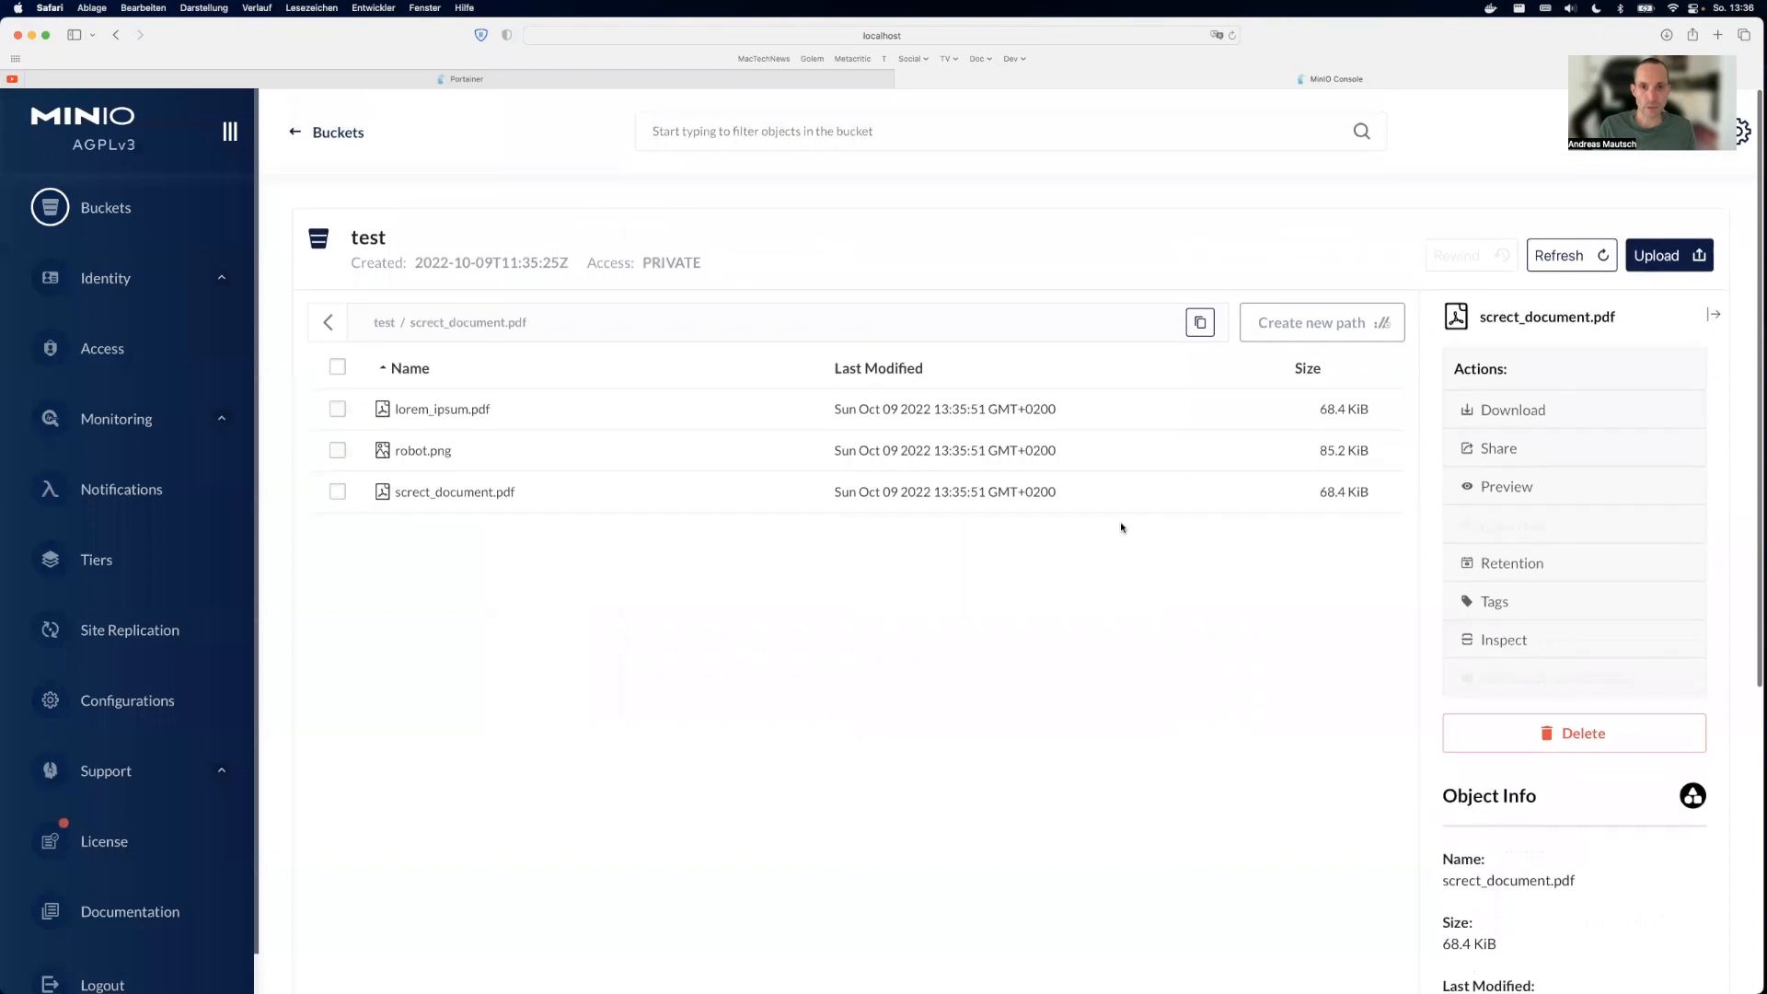
{"action": "mouse_move", "coordinate": [996, 642]}
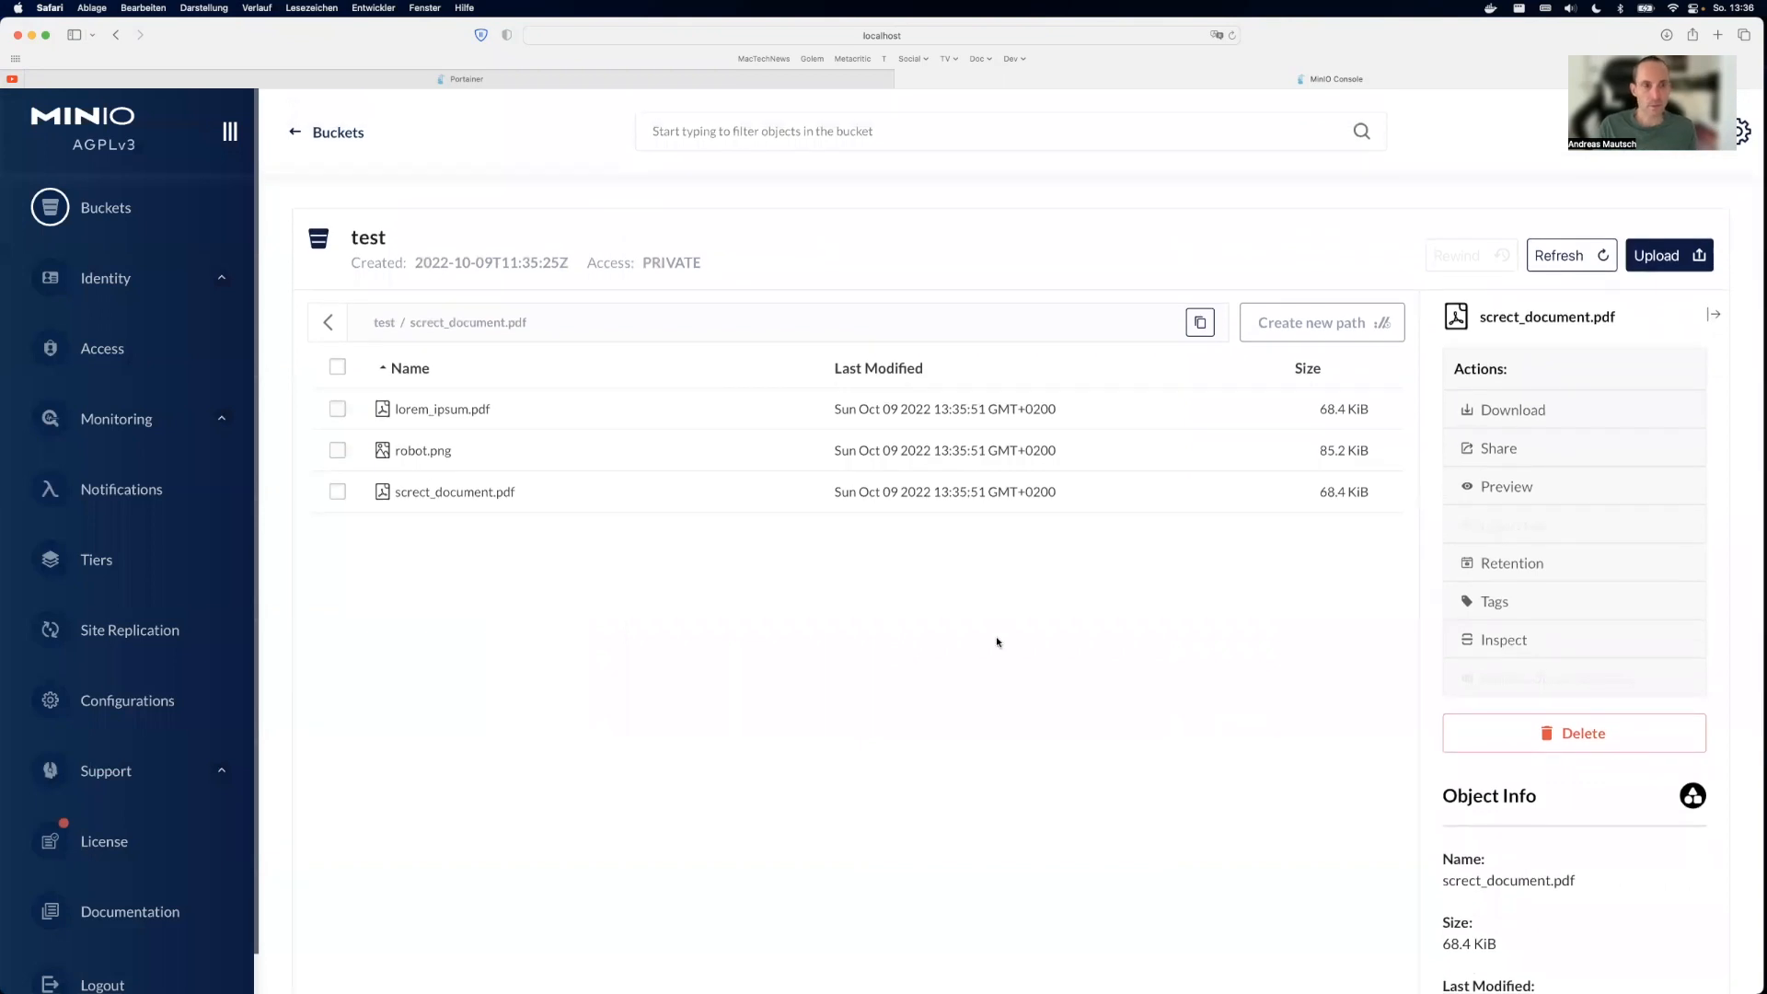
{"action": "mouse_move", "coordinate": [501, 602]}
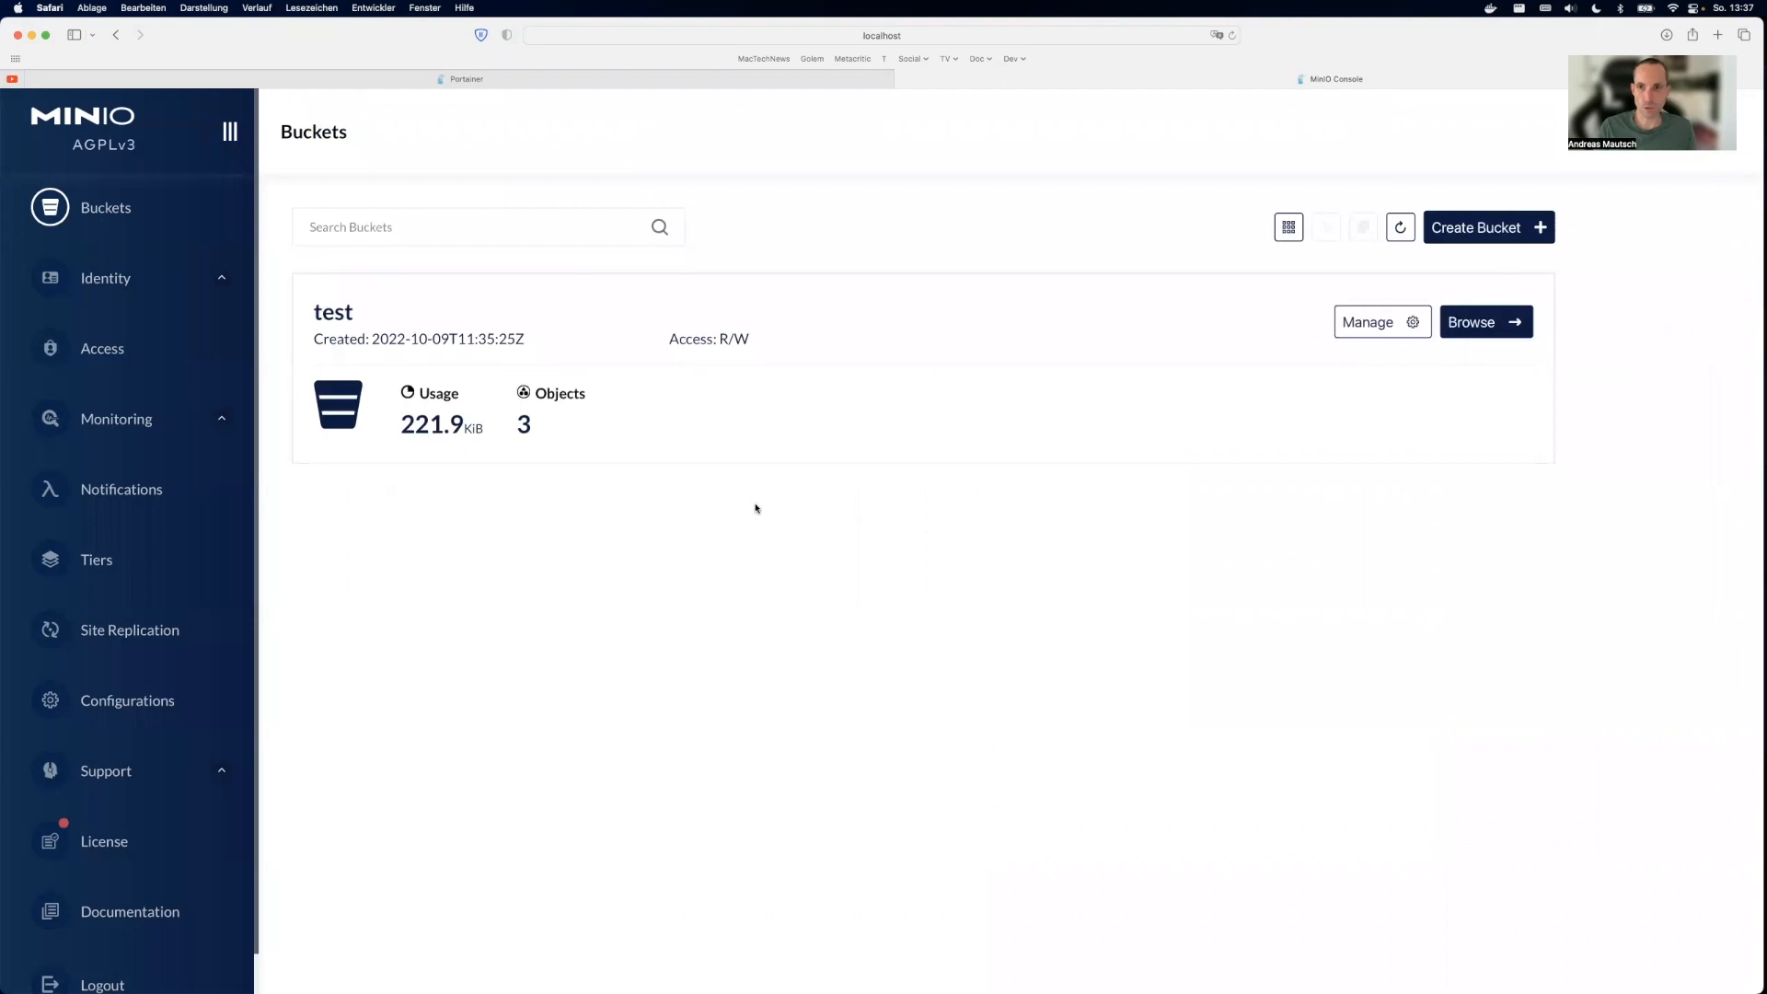
{"action": "mouse_move", "coordinate": [1417, 254]}
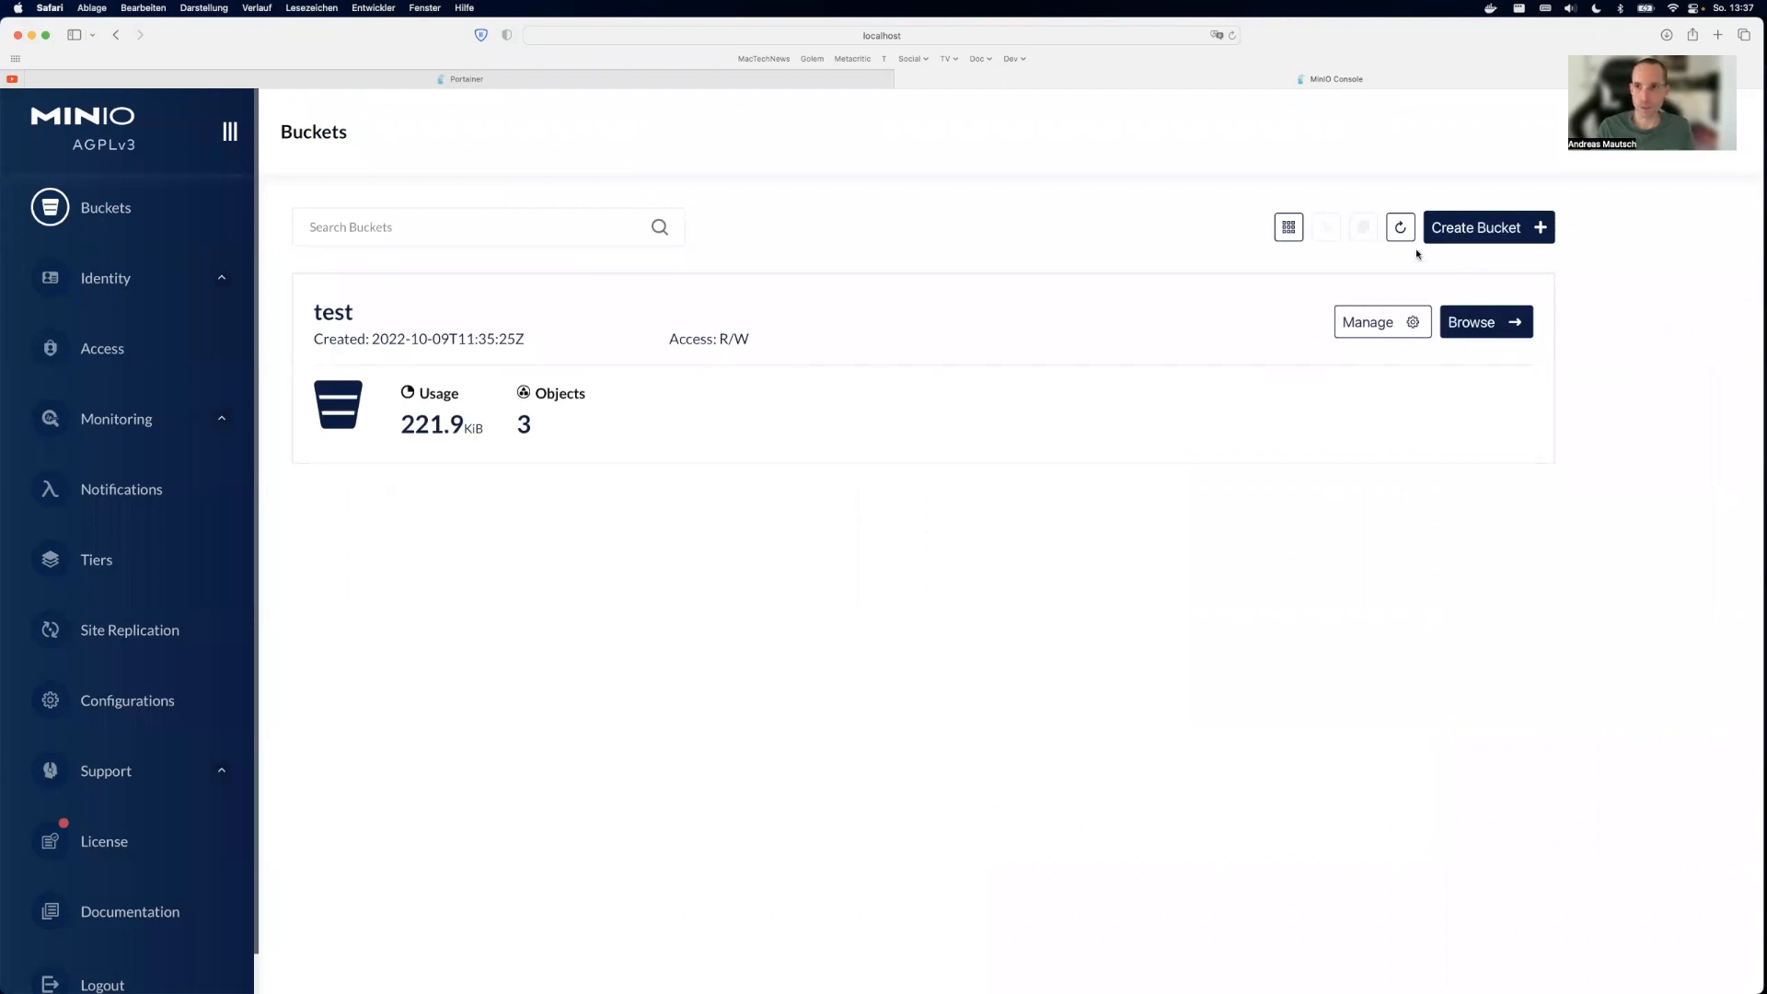
Step: Create a bucket named versionedbucket with Versioning switched ON
{"action": "left_click", "coordinate": [1487, 227]}
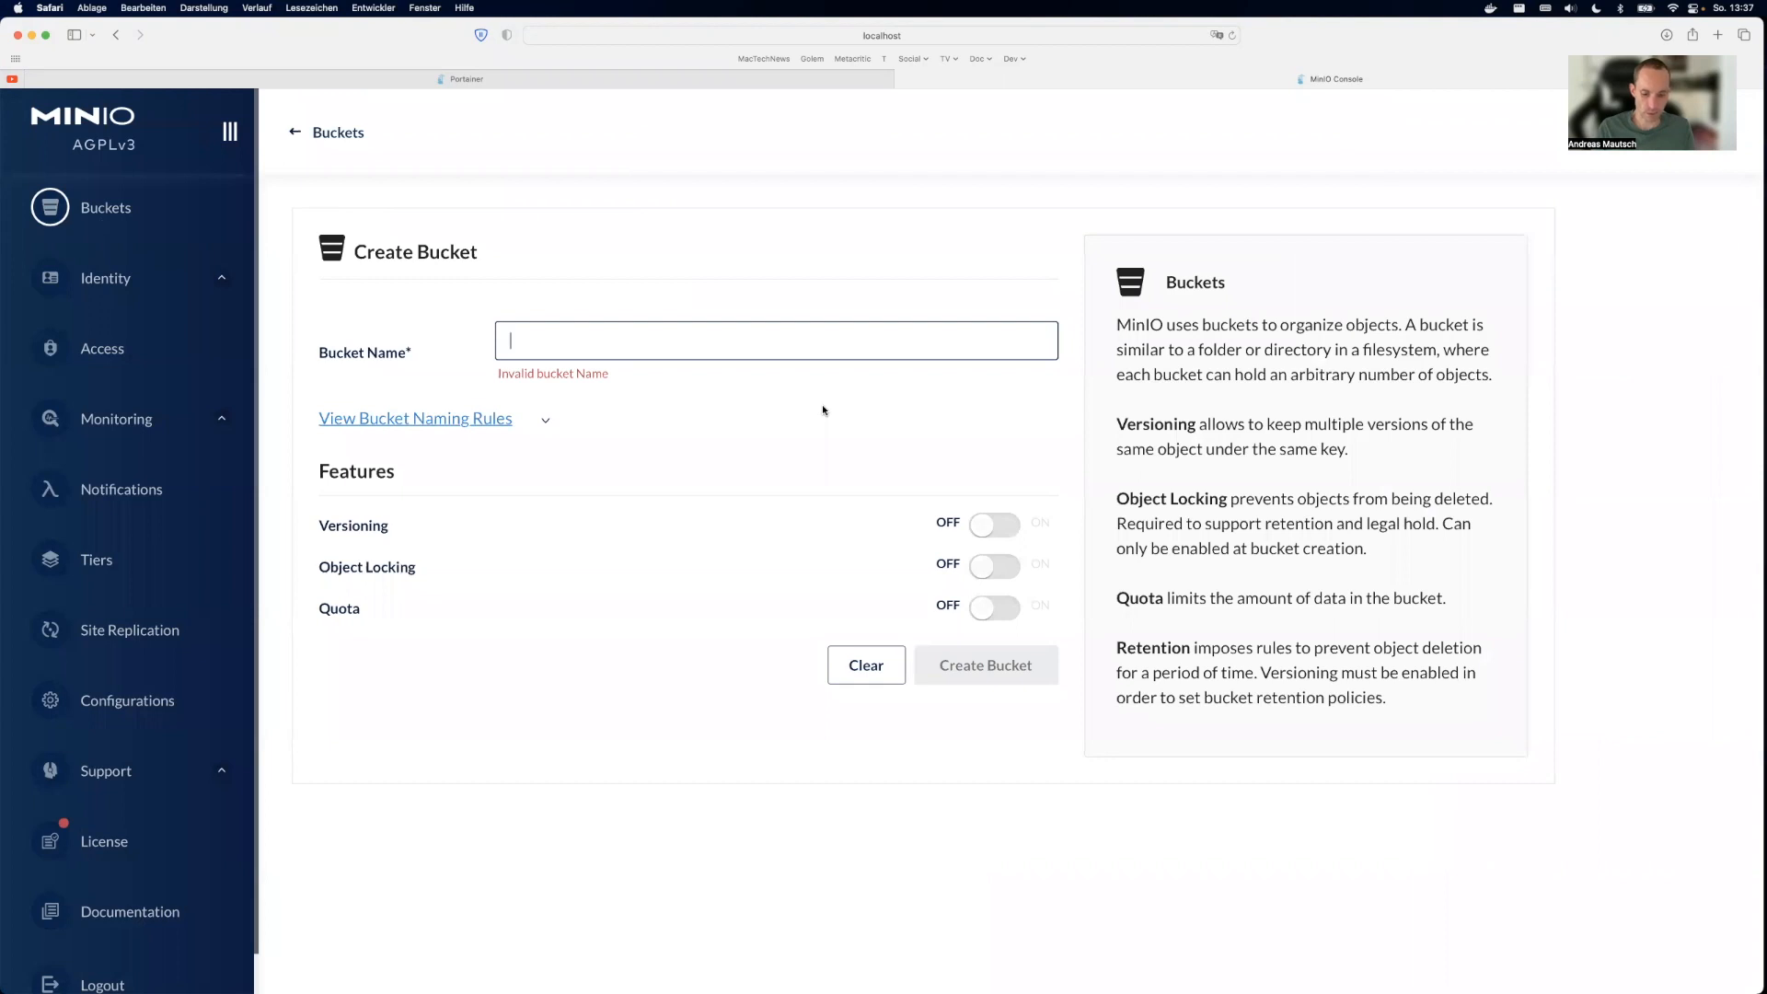
{"action": "type", "text": "versioned"}
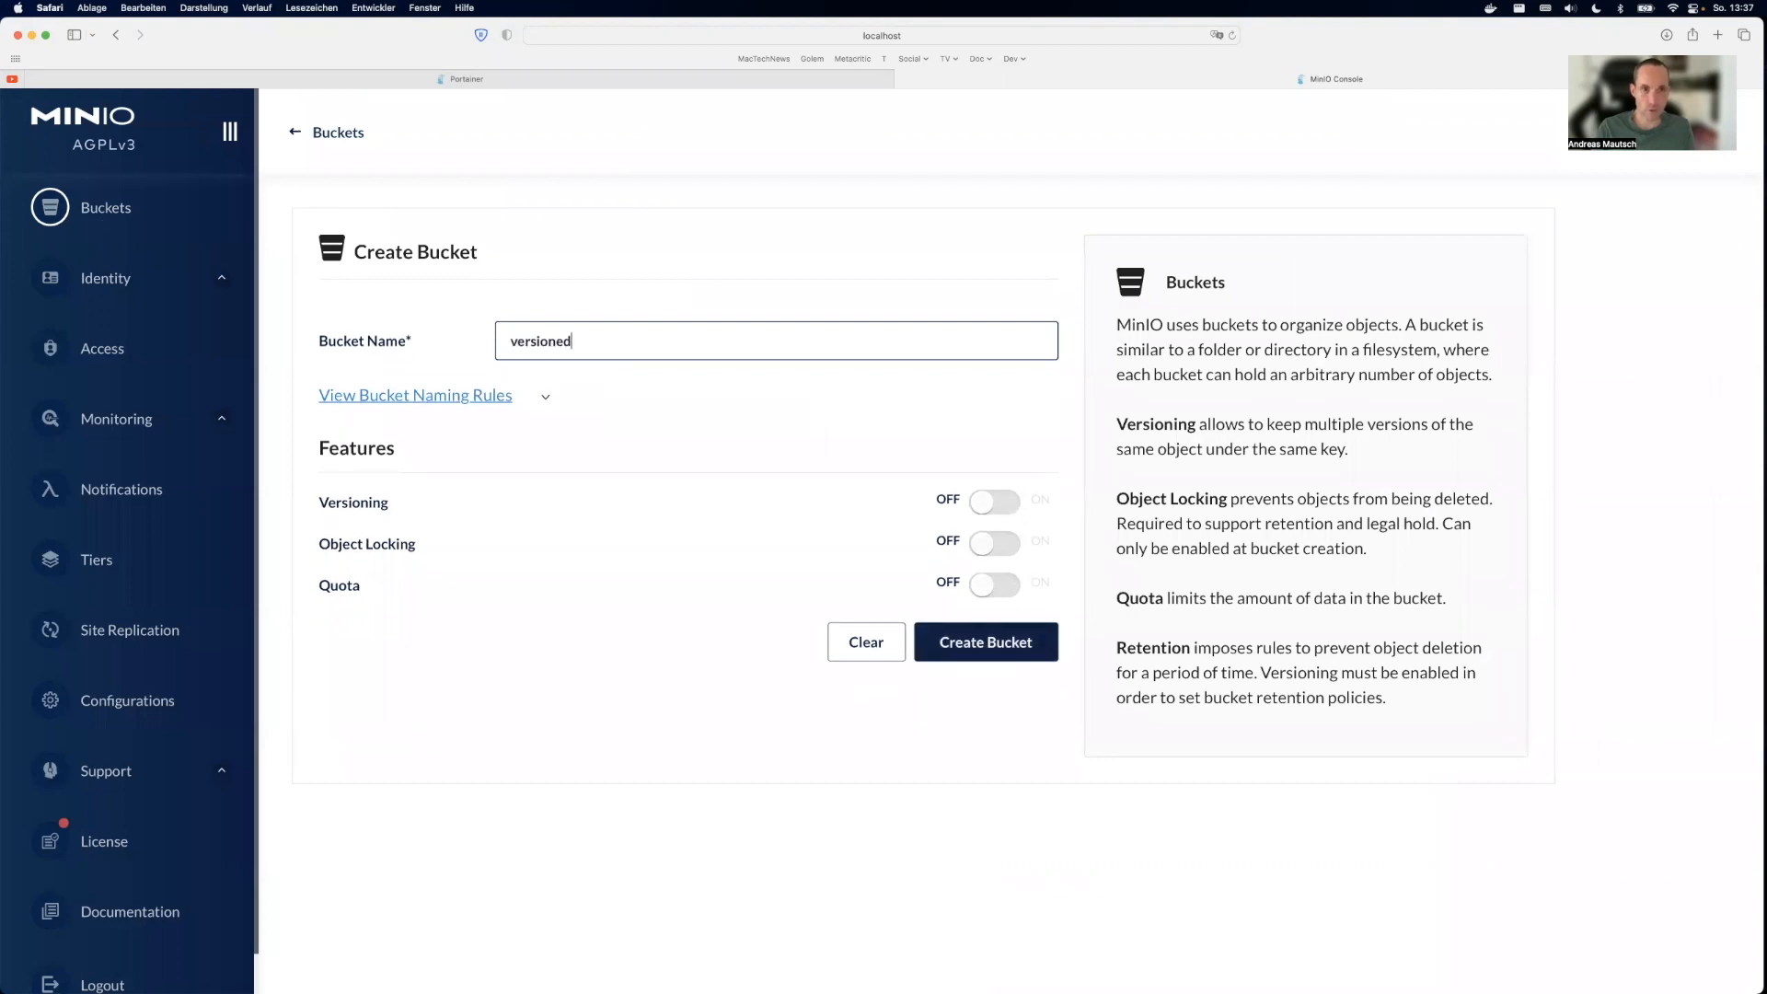
{"action": "type", "text": "_bucket"}
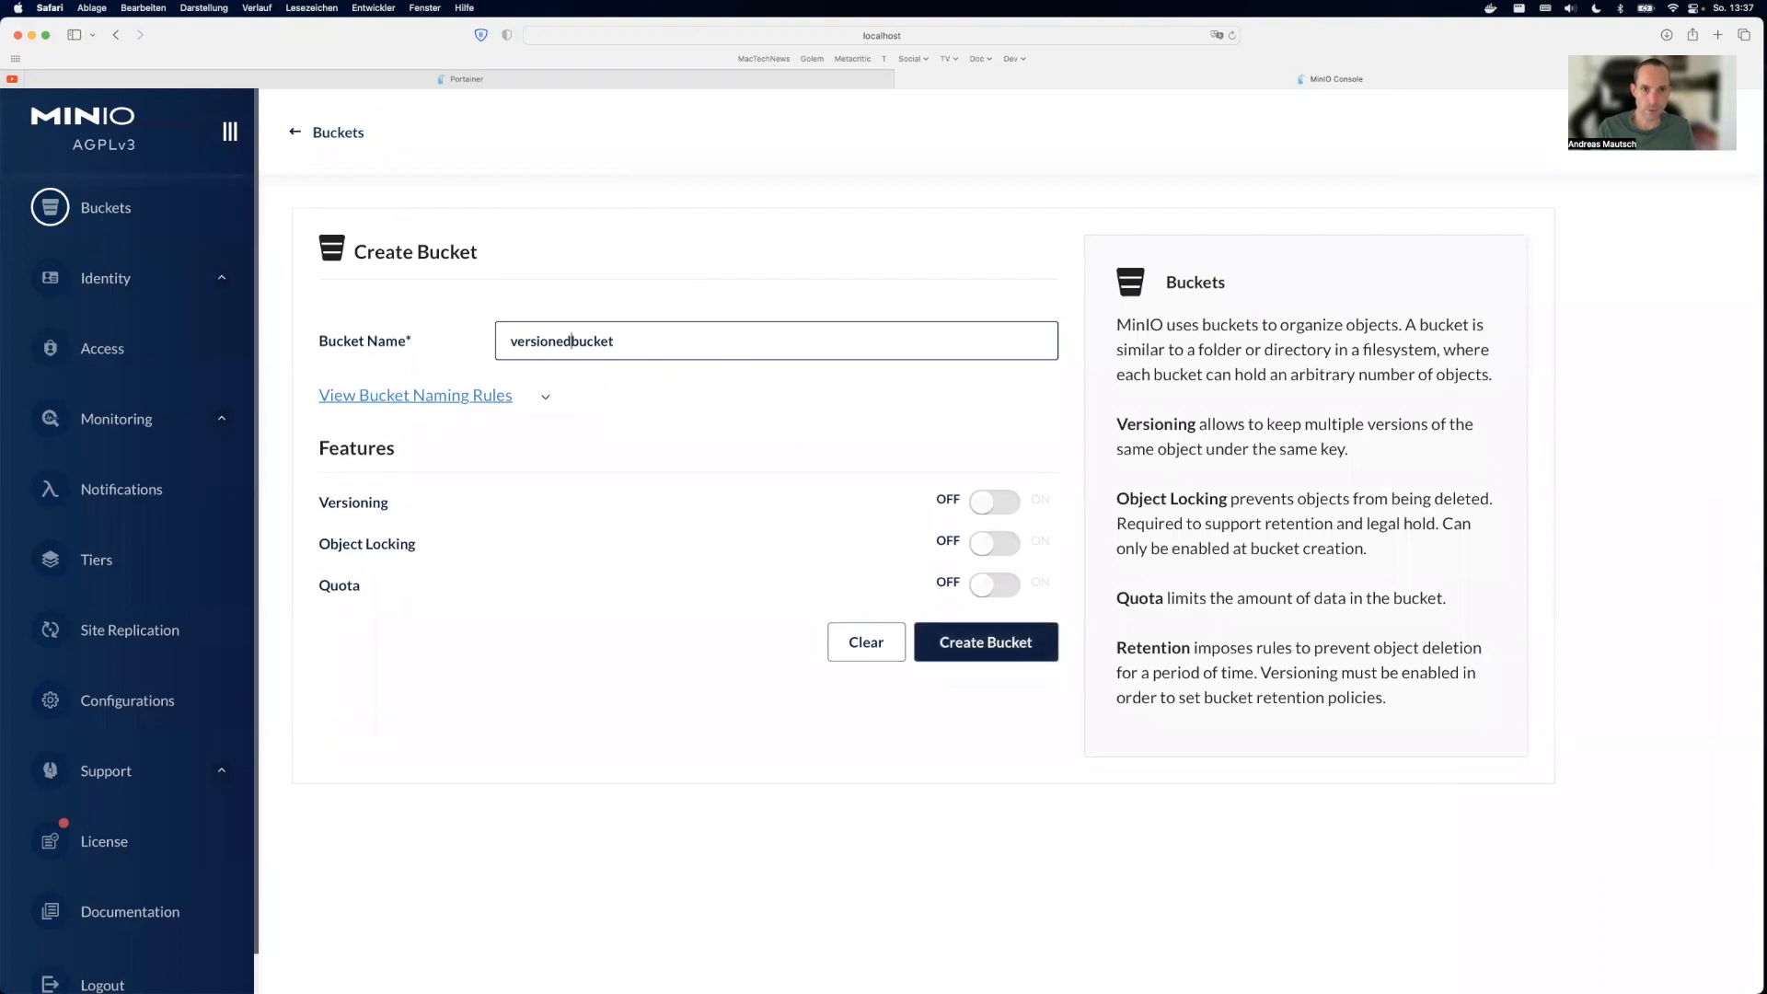
{"action": "mouse_move", "coordinate": [1001, 494]}
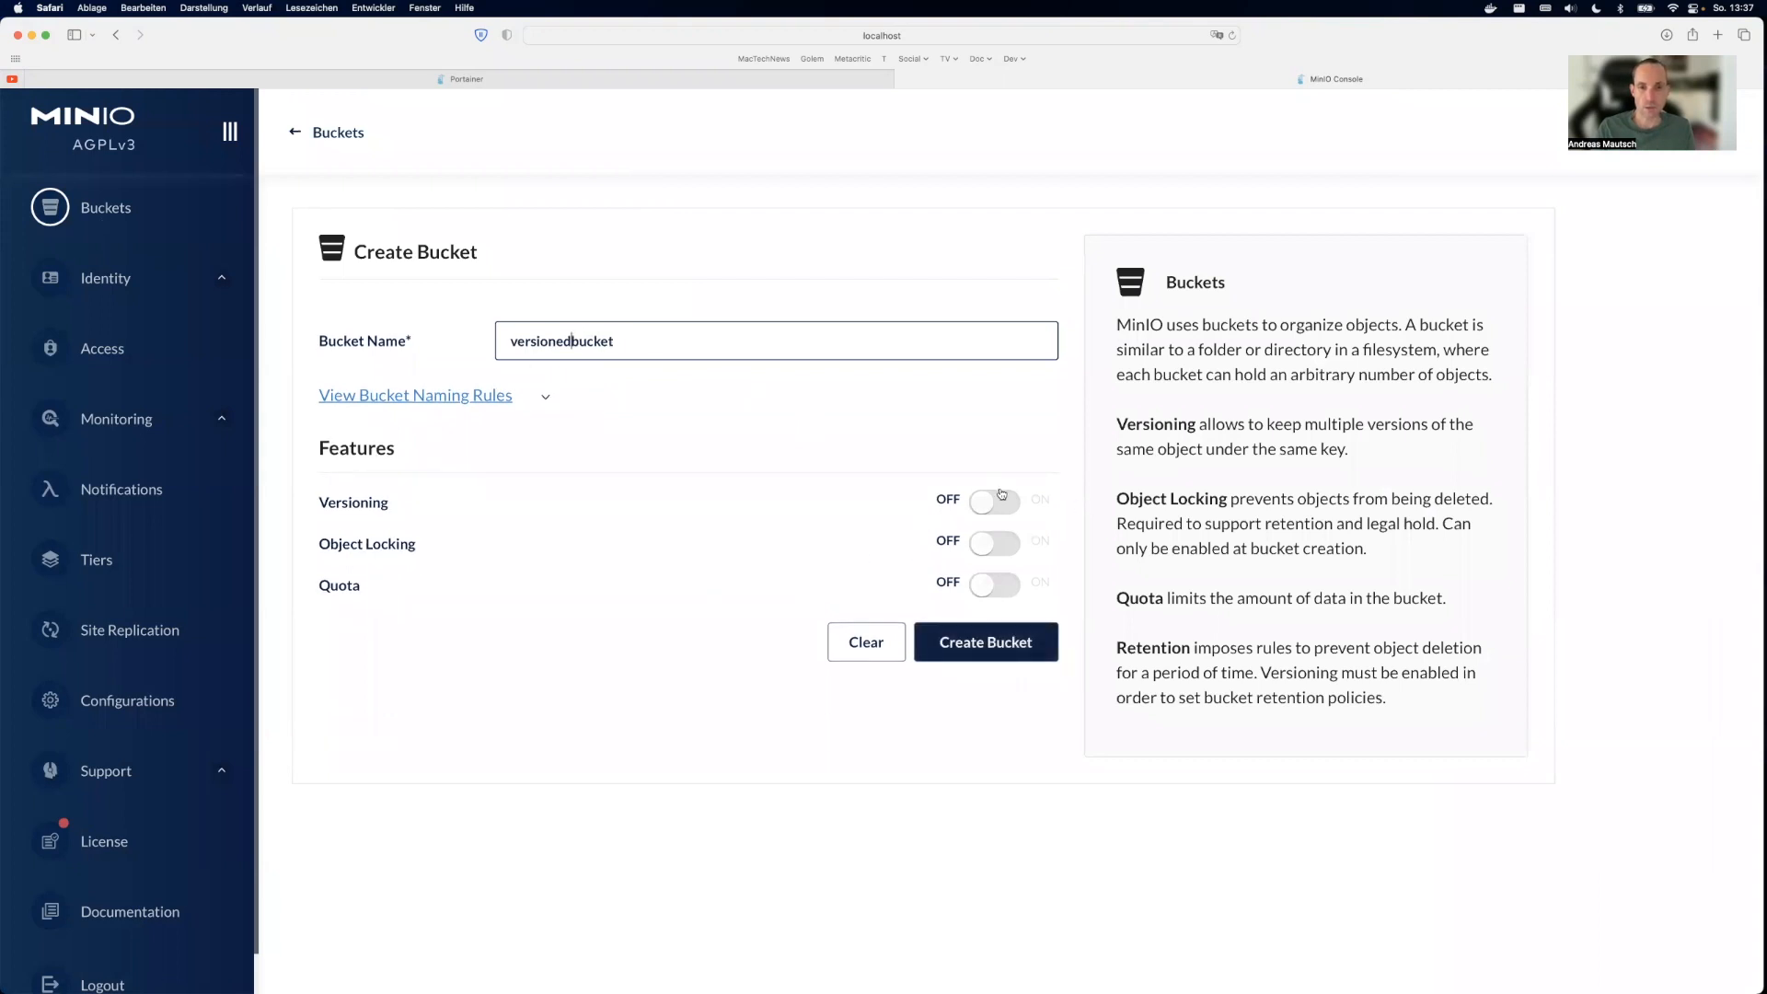
{"action": "left_click", "coordinate": [994, 501]}
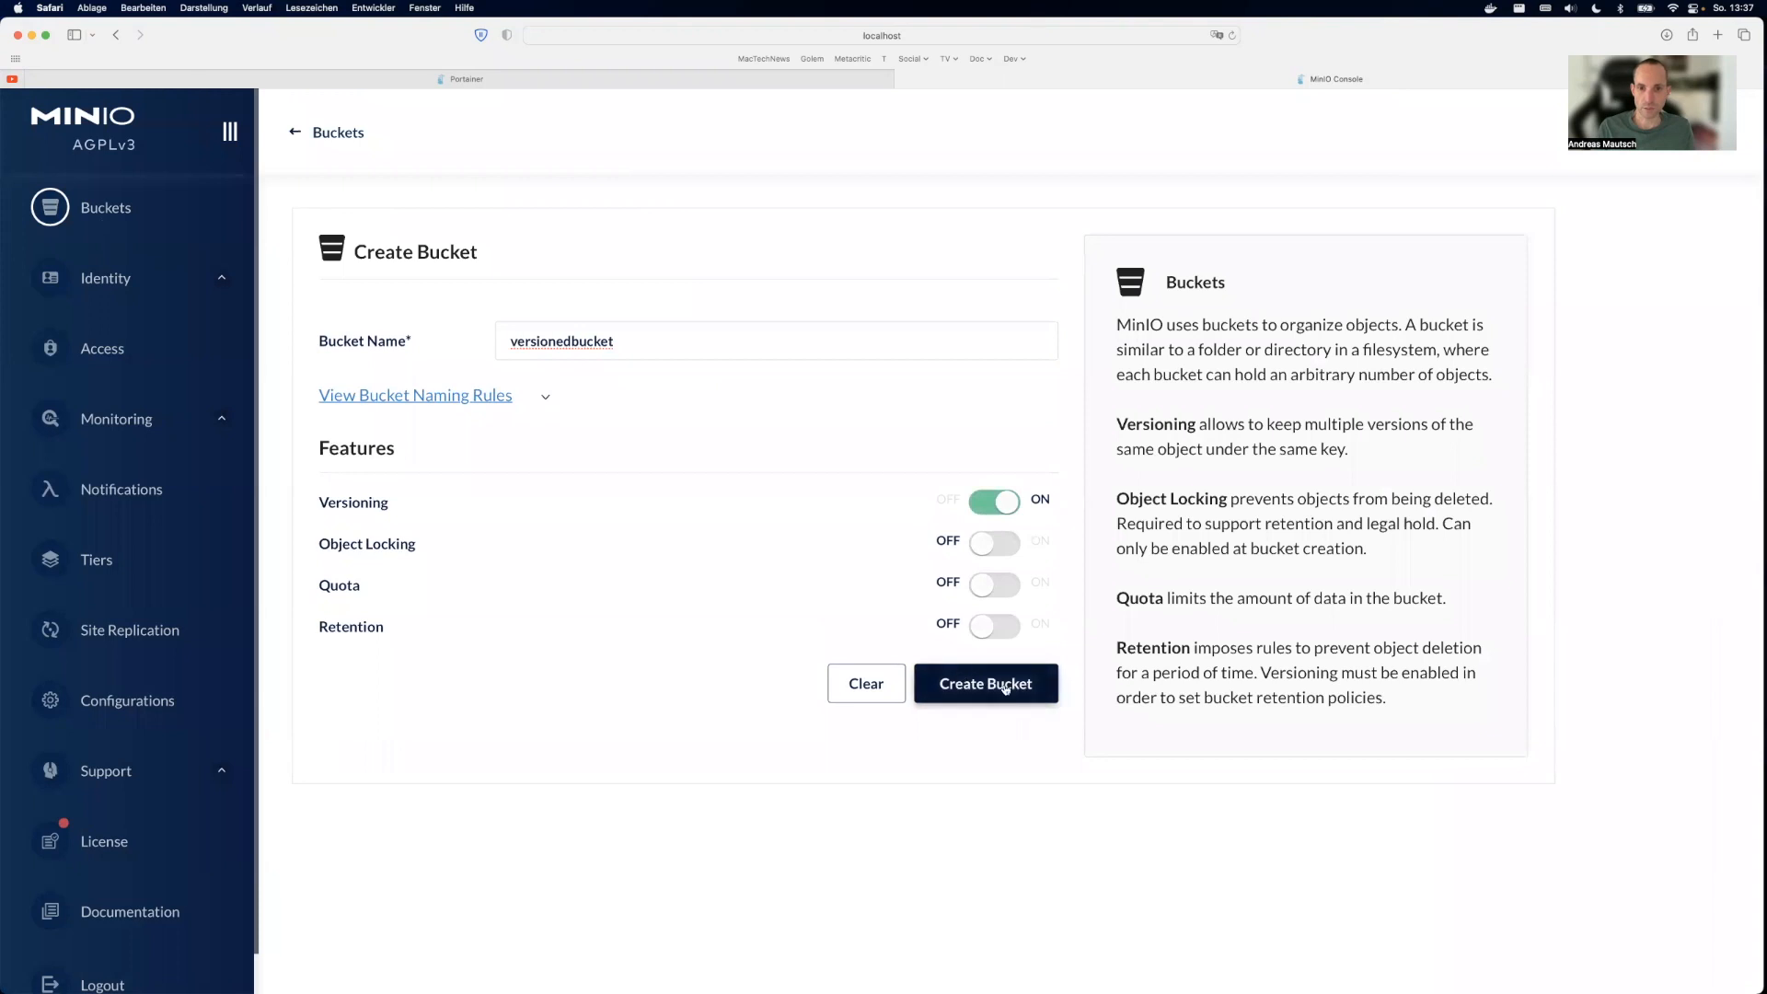
{"action": "left_click", "coordinate": [984, 683]}
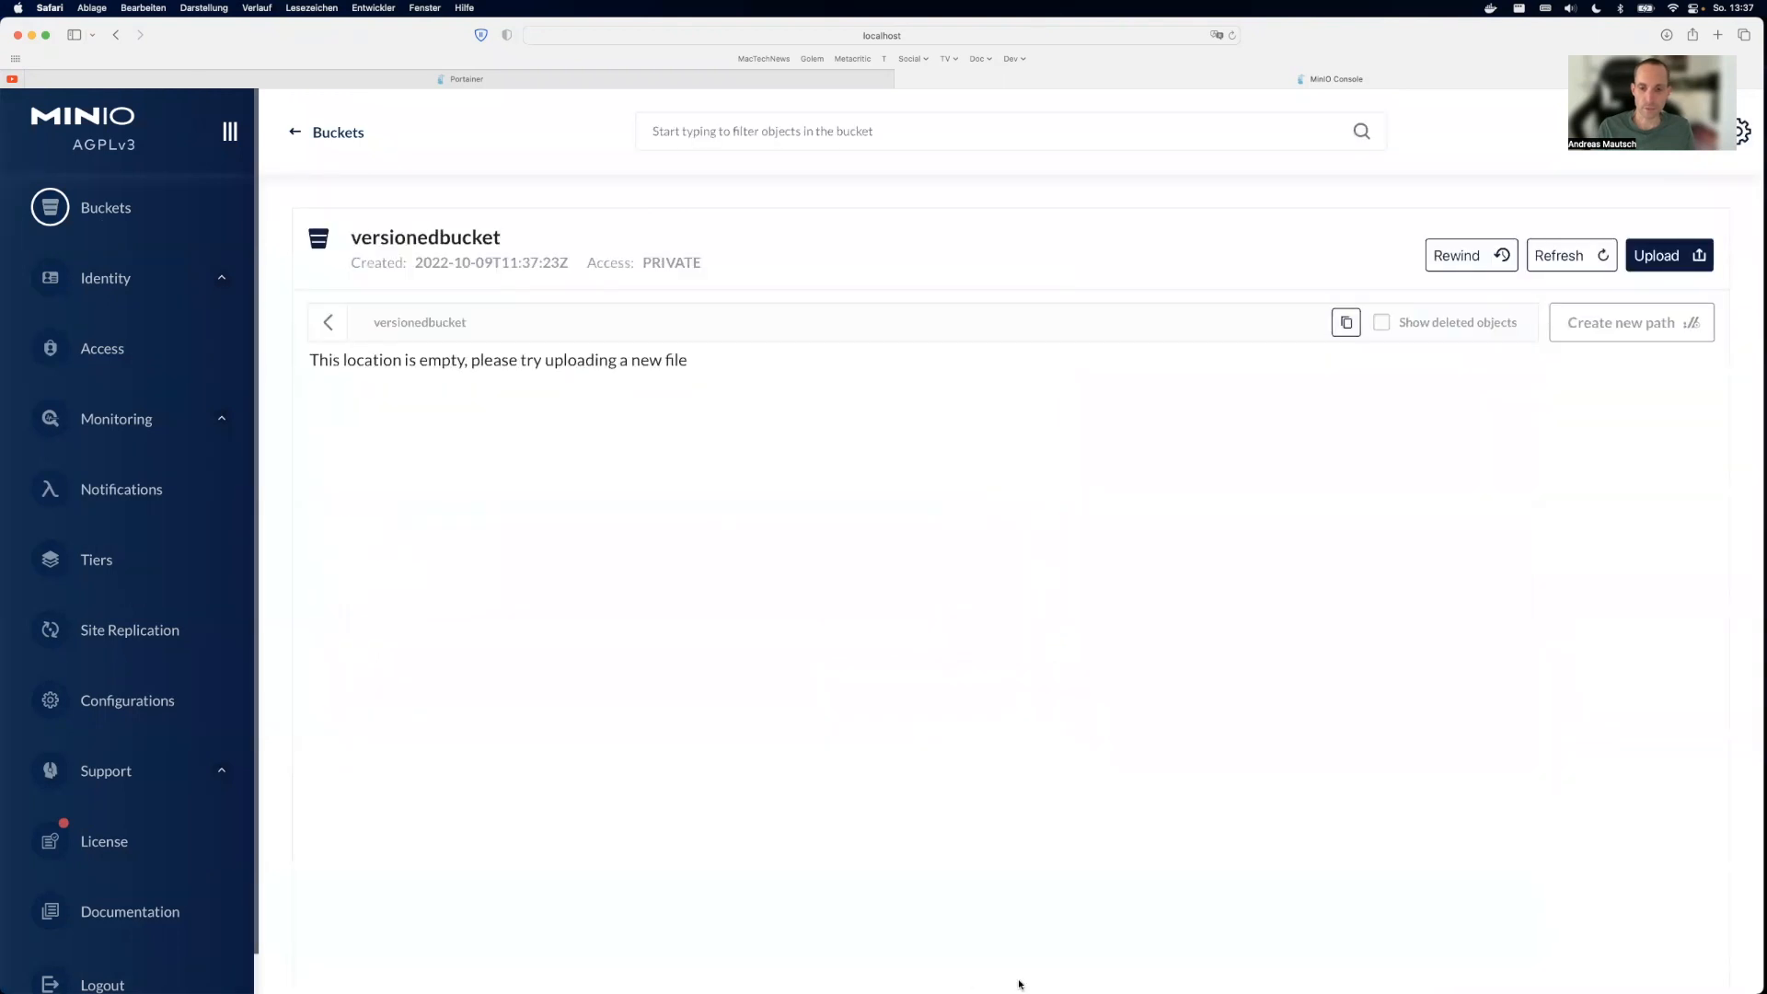
{"action": "mouse_move", "coordinate": [1376, 576]}
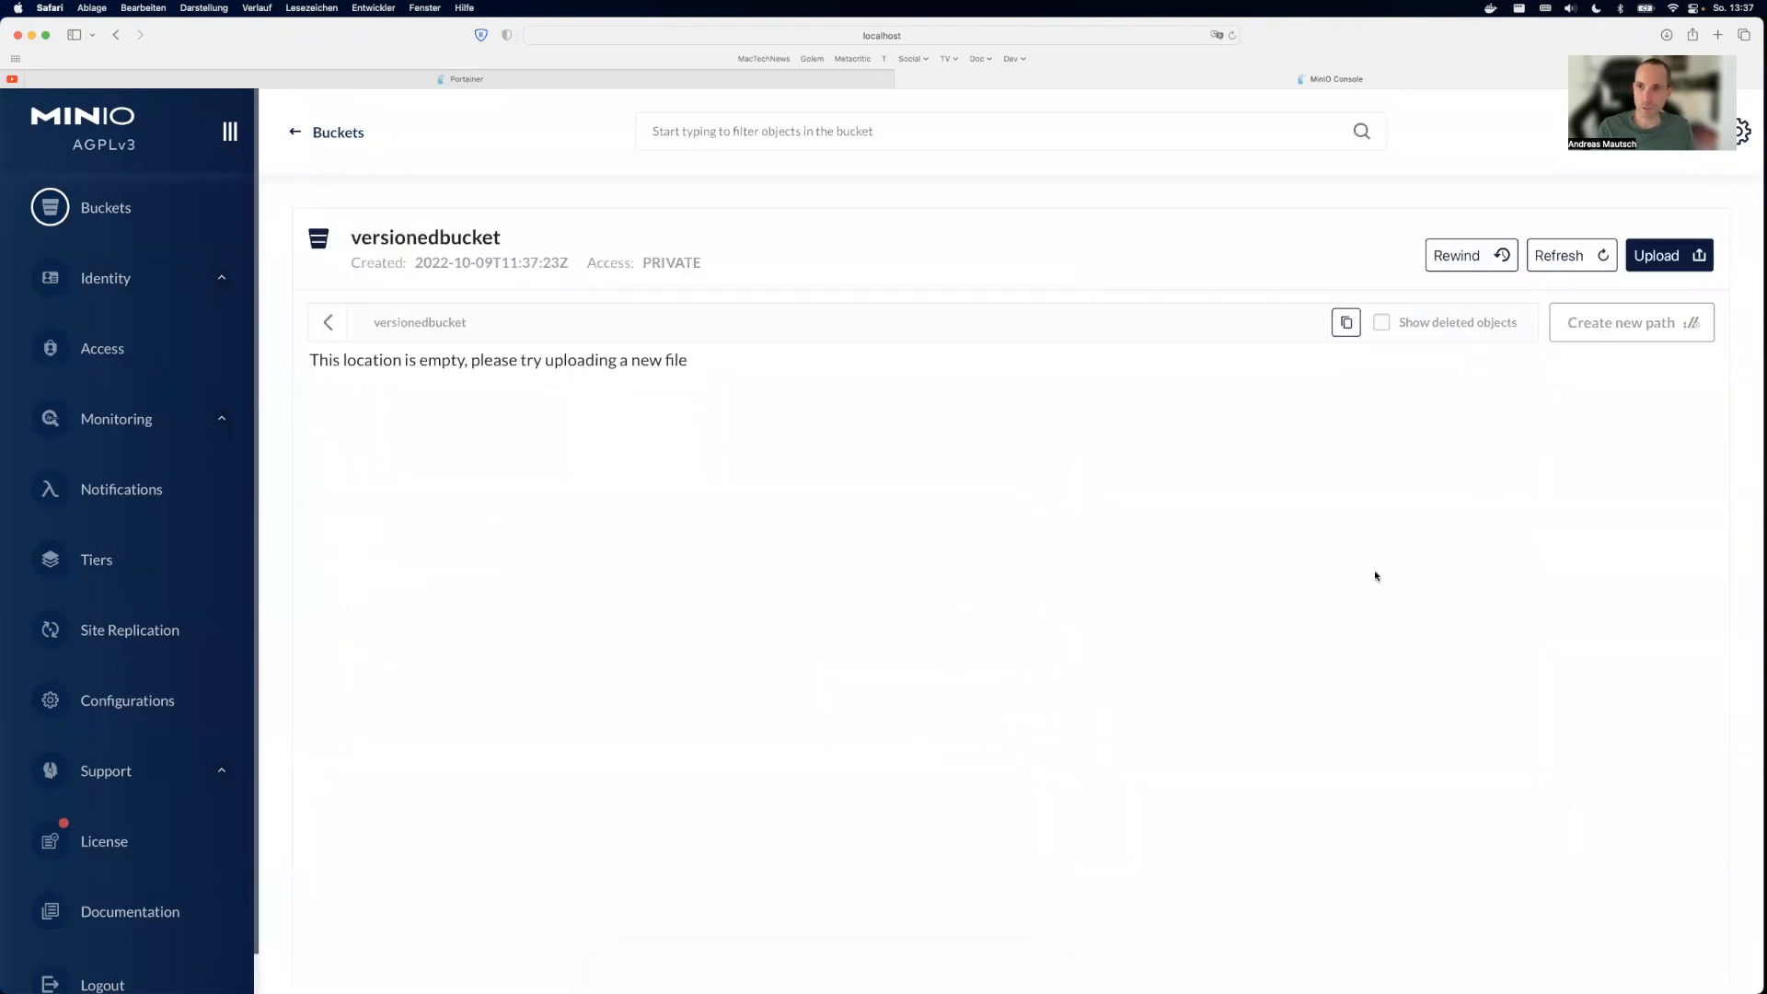
Step: Upload version.txt into versionedbucket and show its details
{"action": "left_click", "coordinate": [1670, 254]}
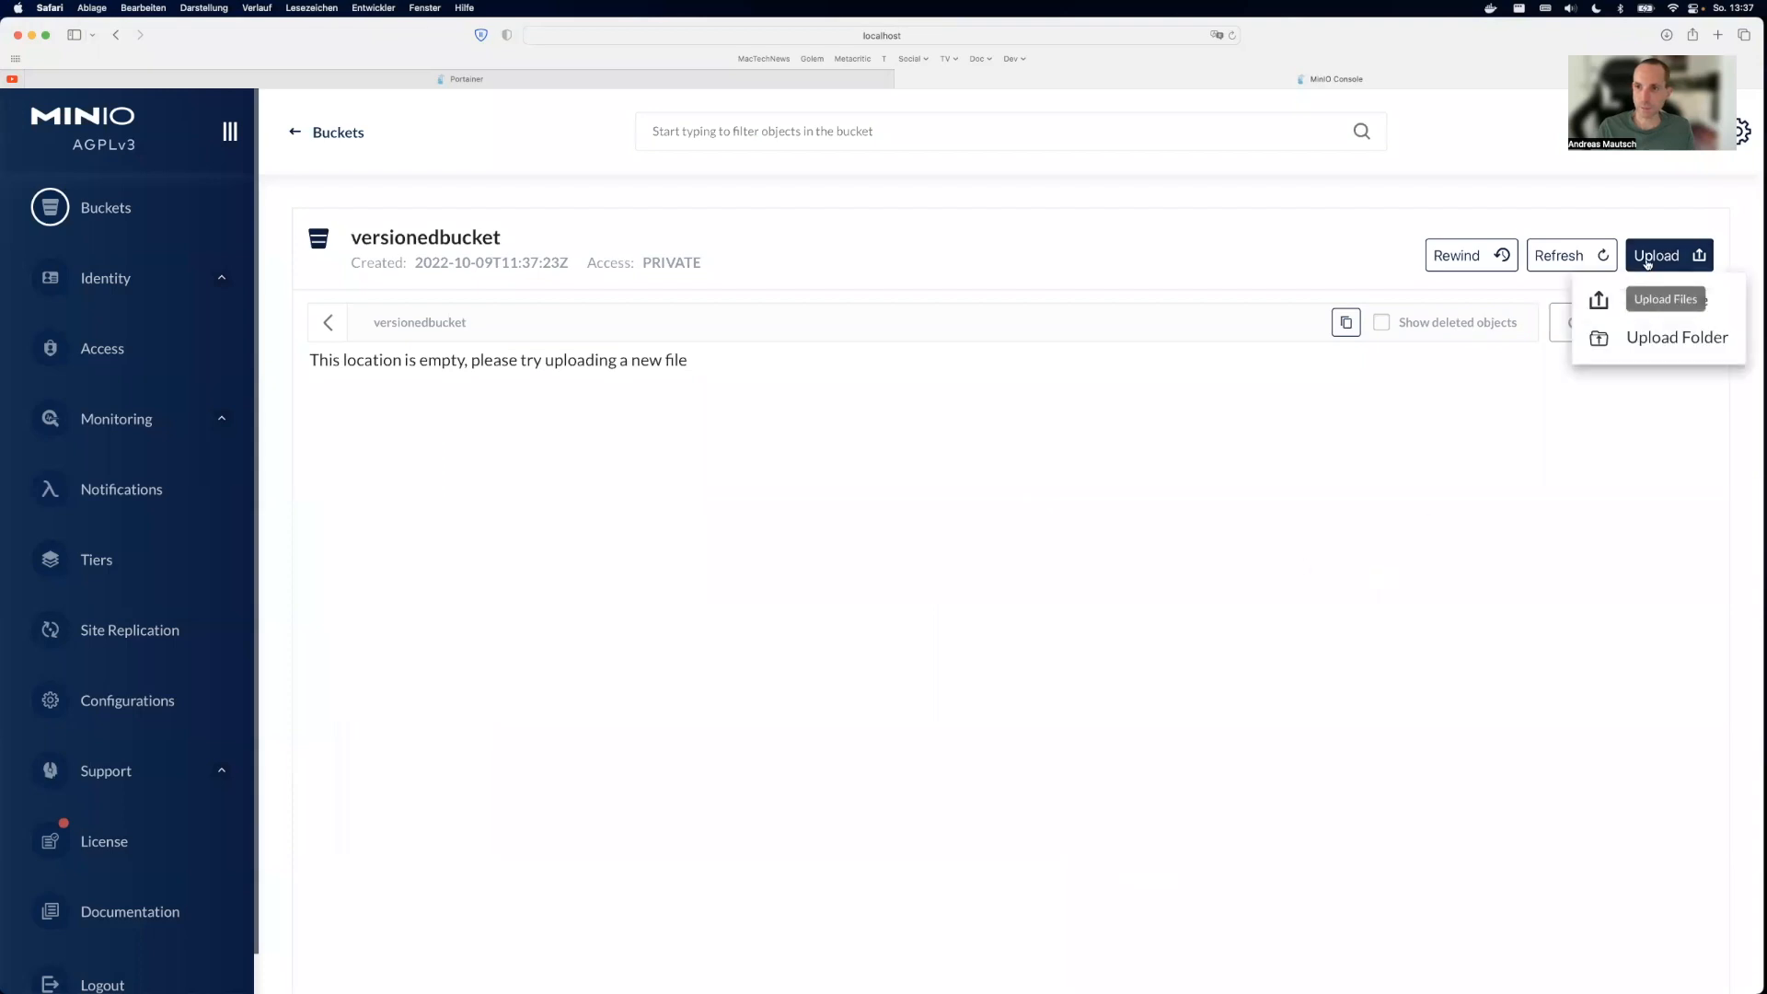
{"action": "left_click", "coordinate": [1664, 298]}
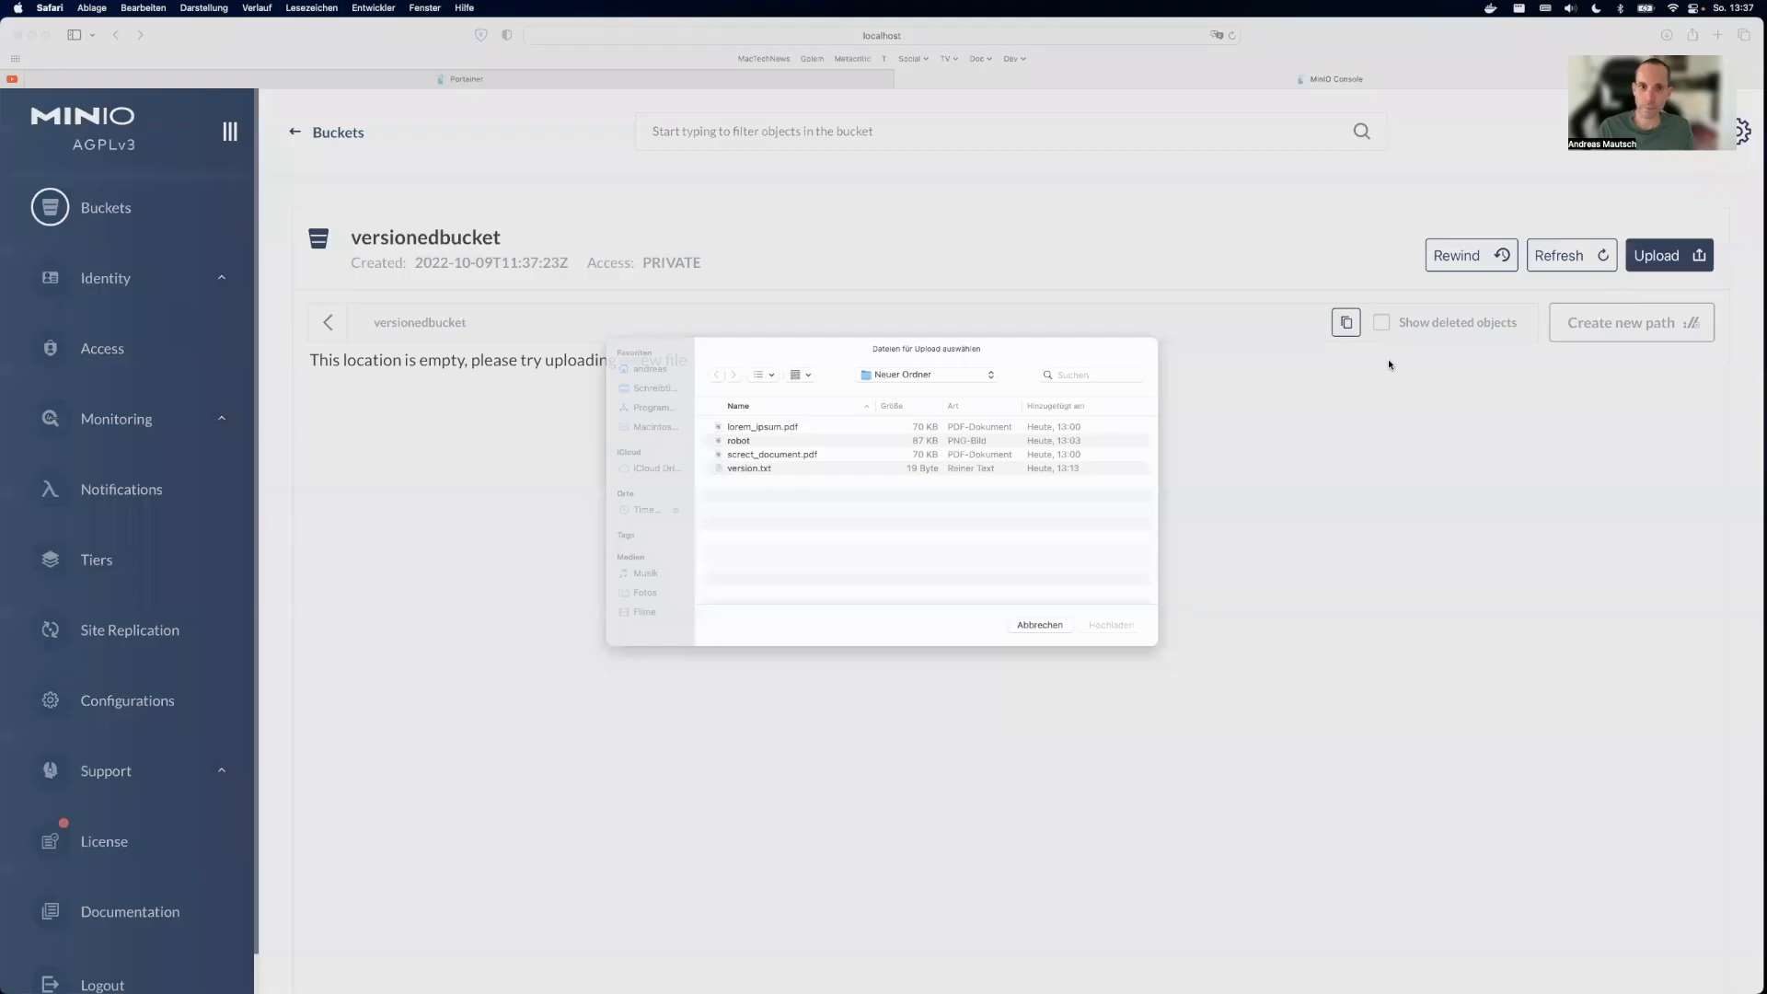
{"action": "left_click", "coordinate": [1110, 625]}
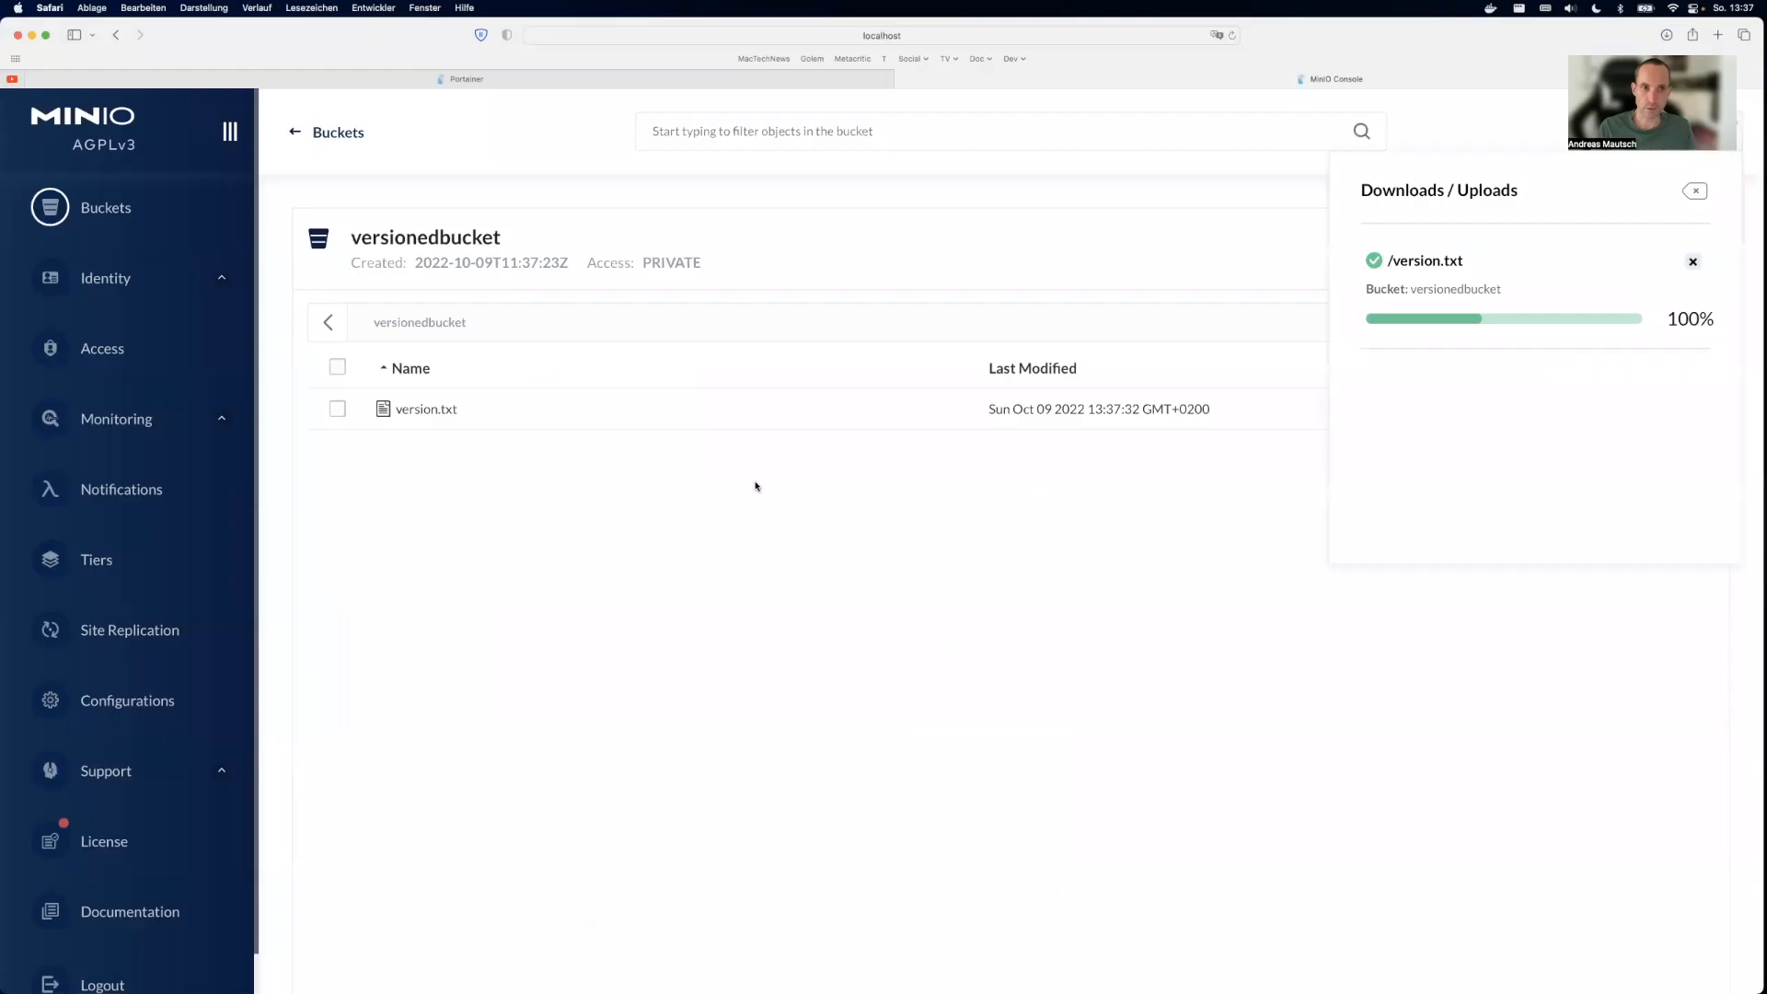
{"action": "left_click", "coordinate": [425, 408]}
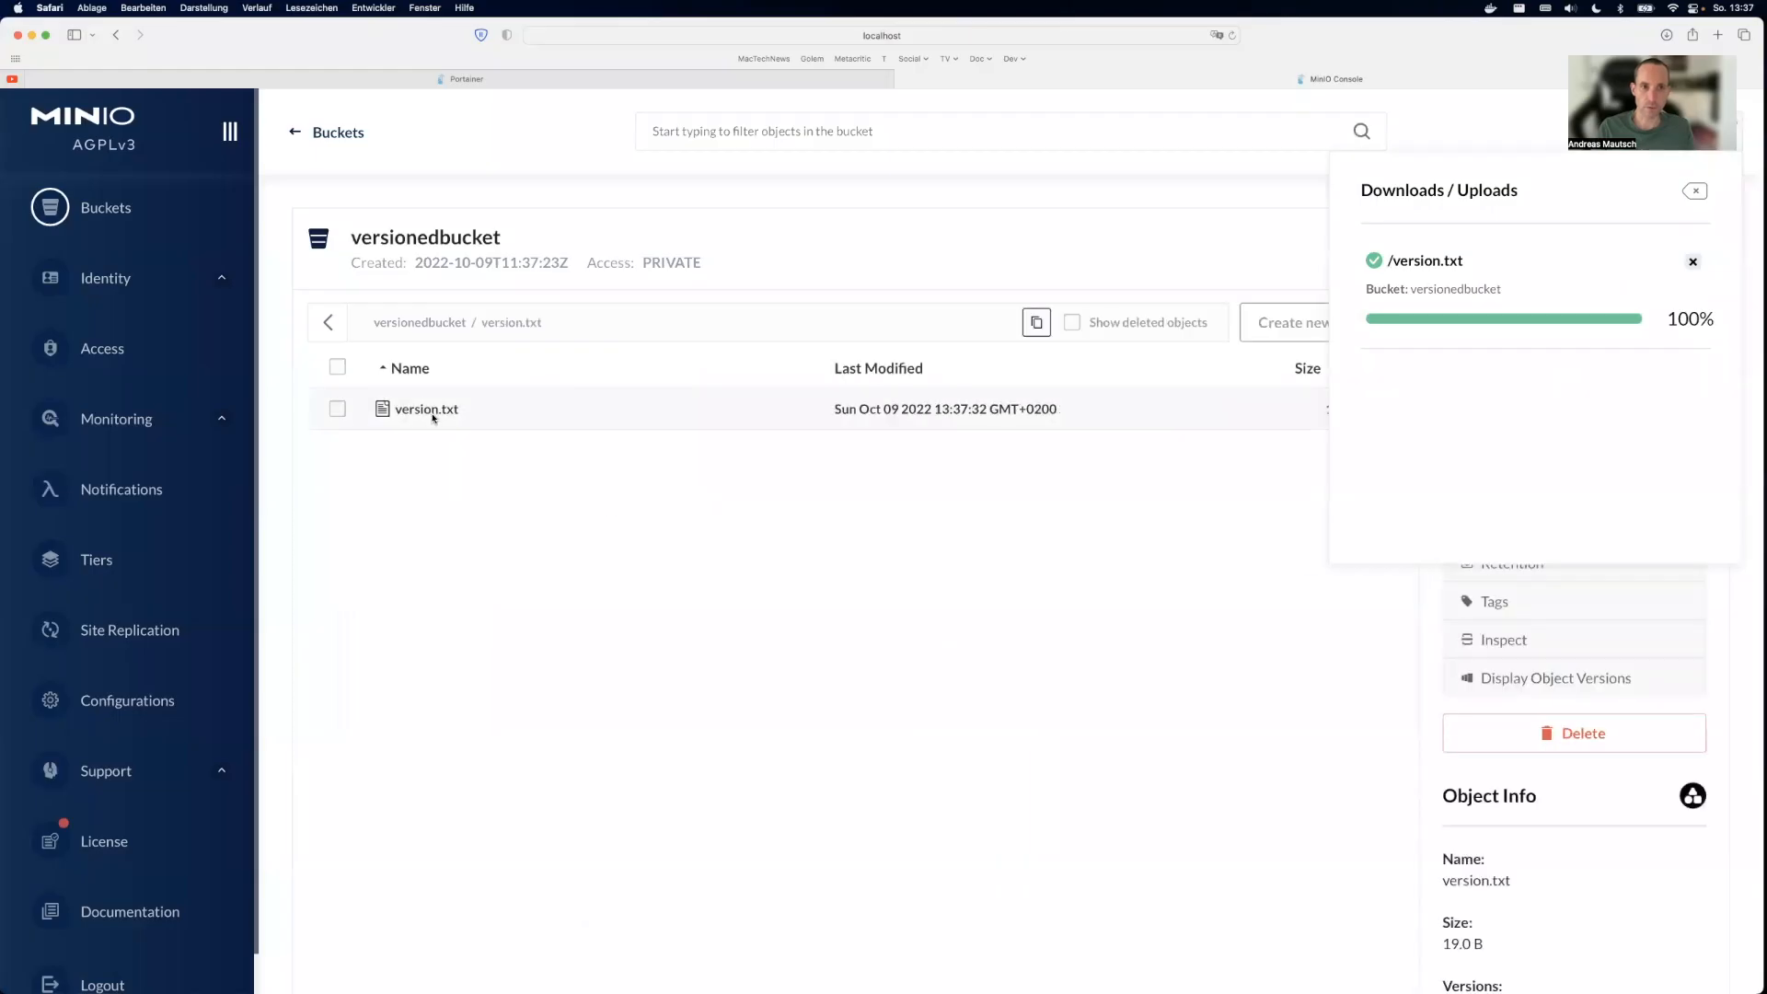
{"action": "left_click", "coordinate": [1695, 190]}
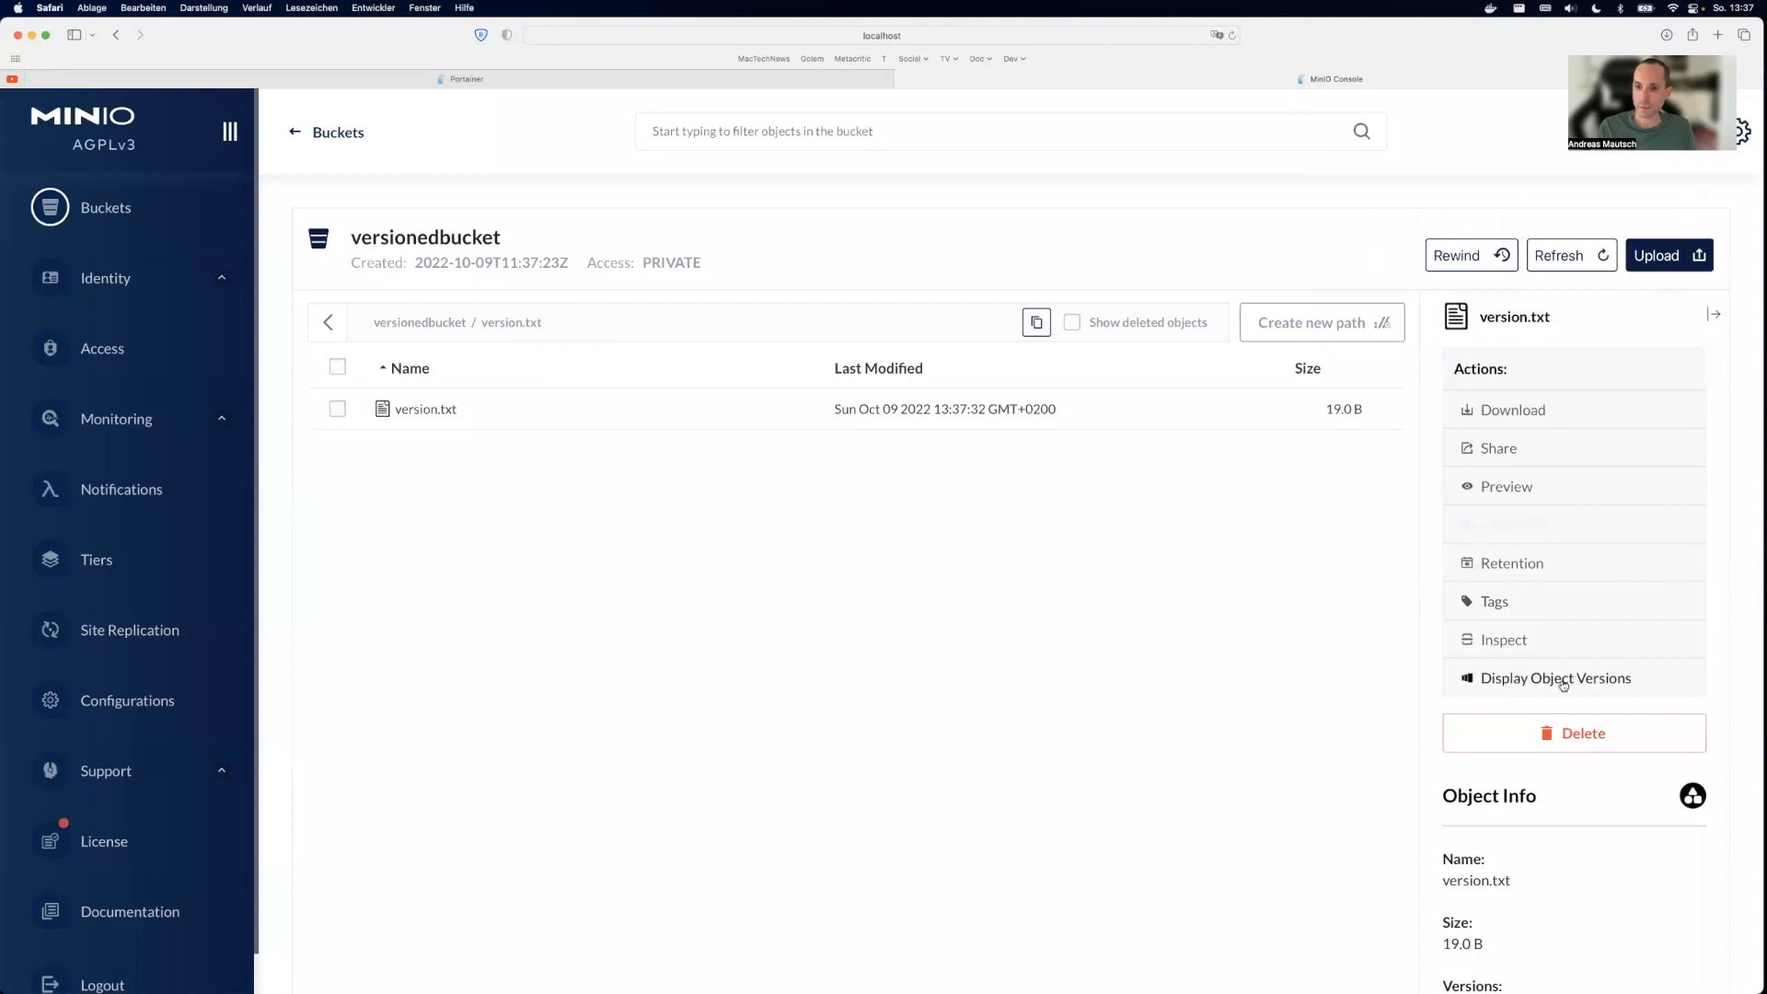
Step: List version.txt's stored versions and preview v1 reading "this is version one"
{"action": "left_click", "coordinate": [1555, 678]}
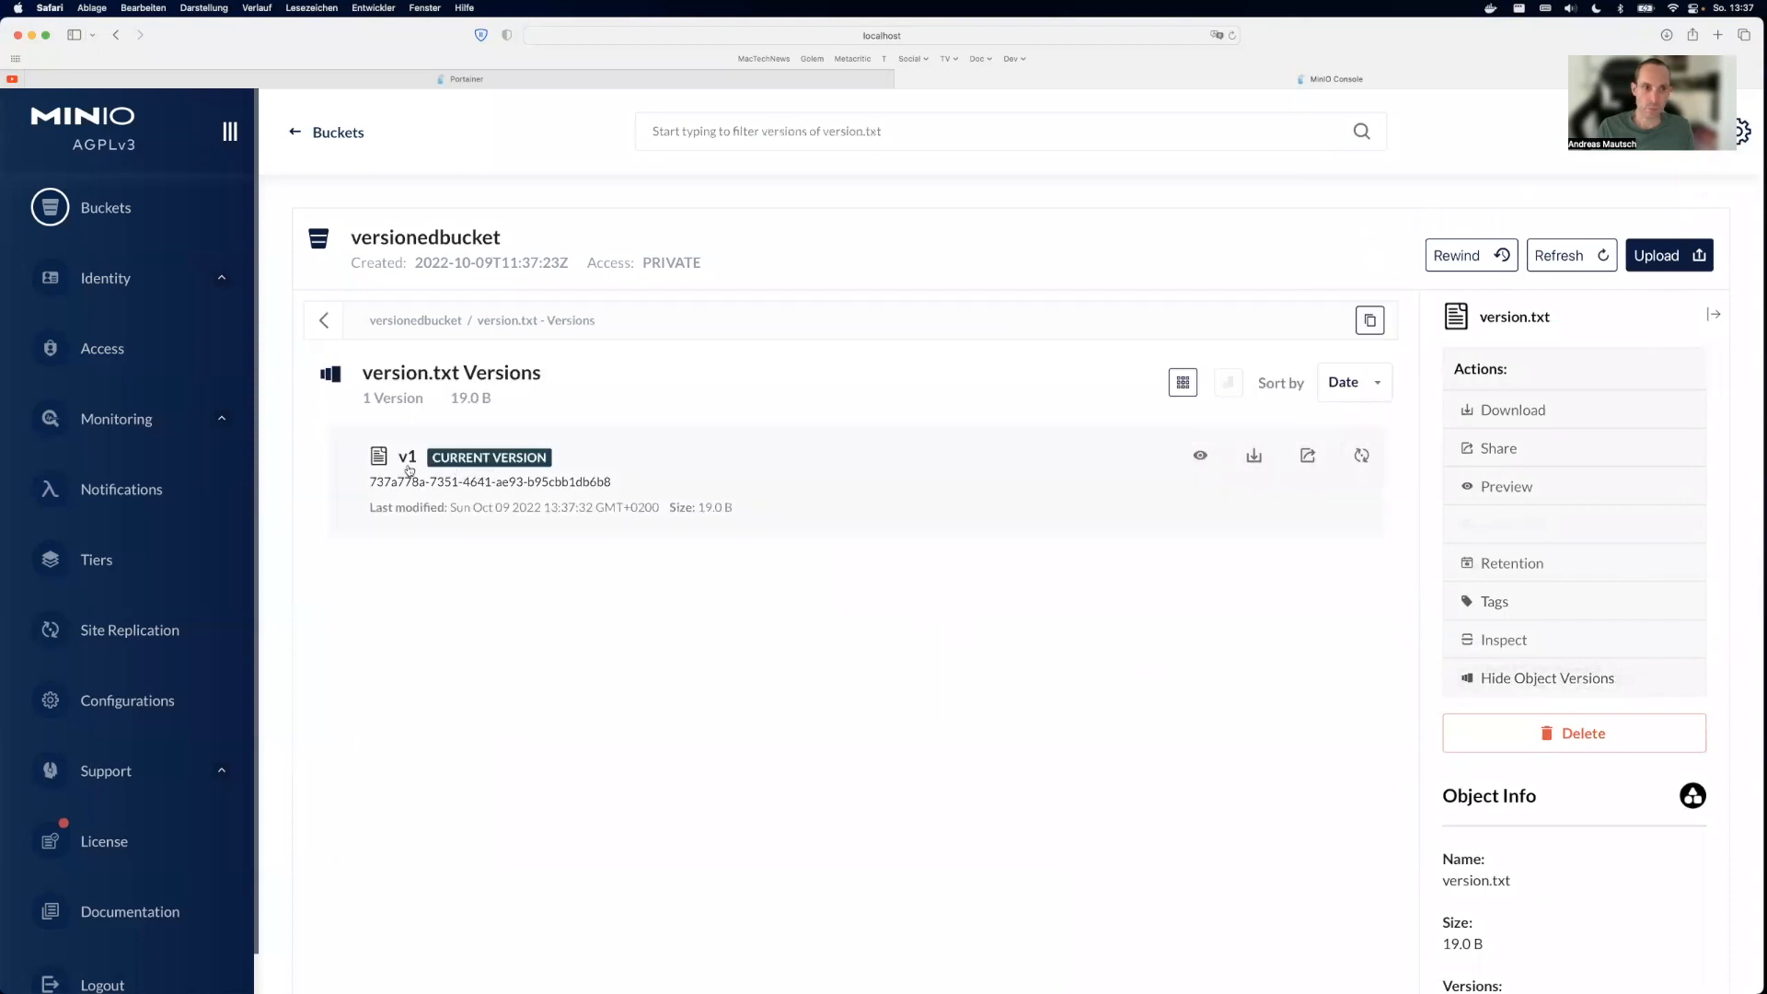
{"action": "left_click", "coordinate": [1198, 455]}
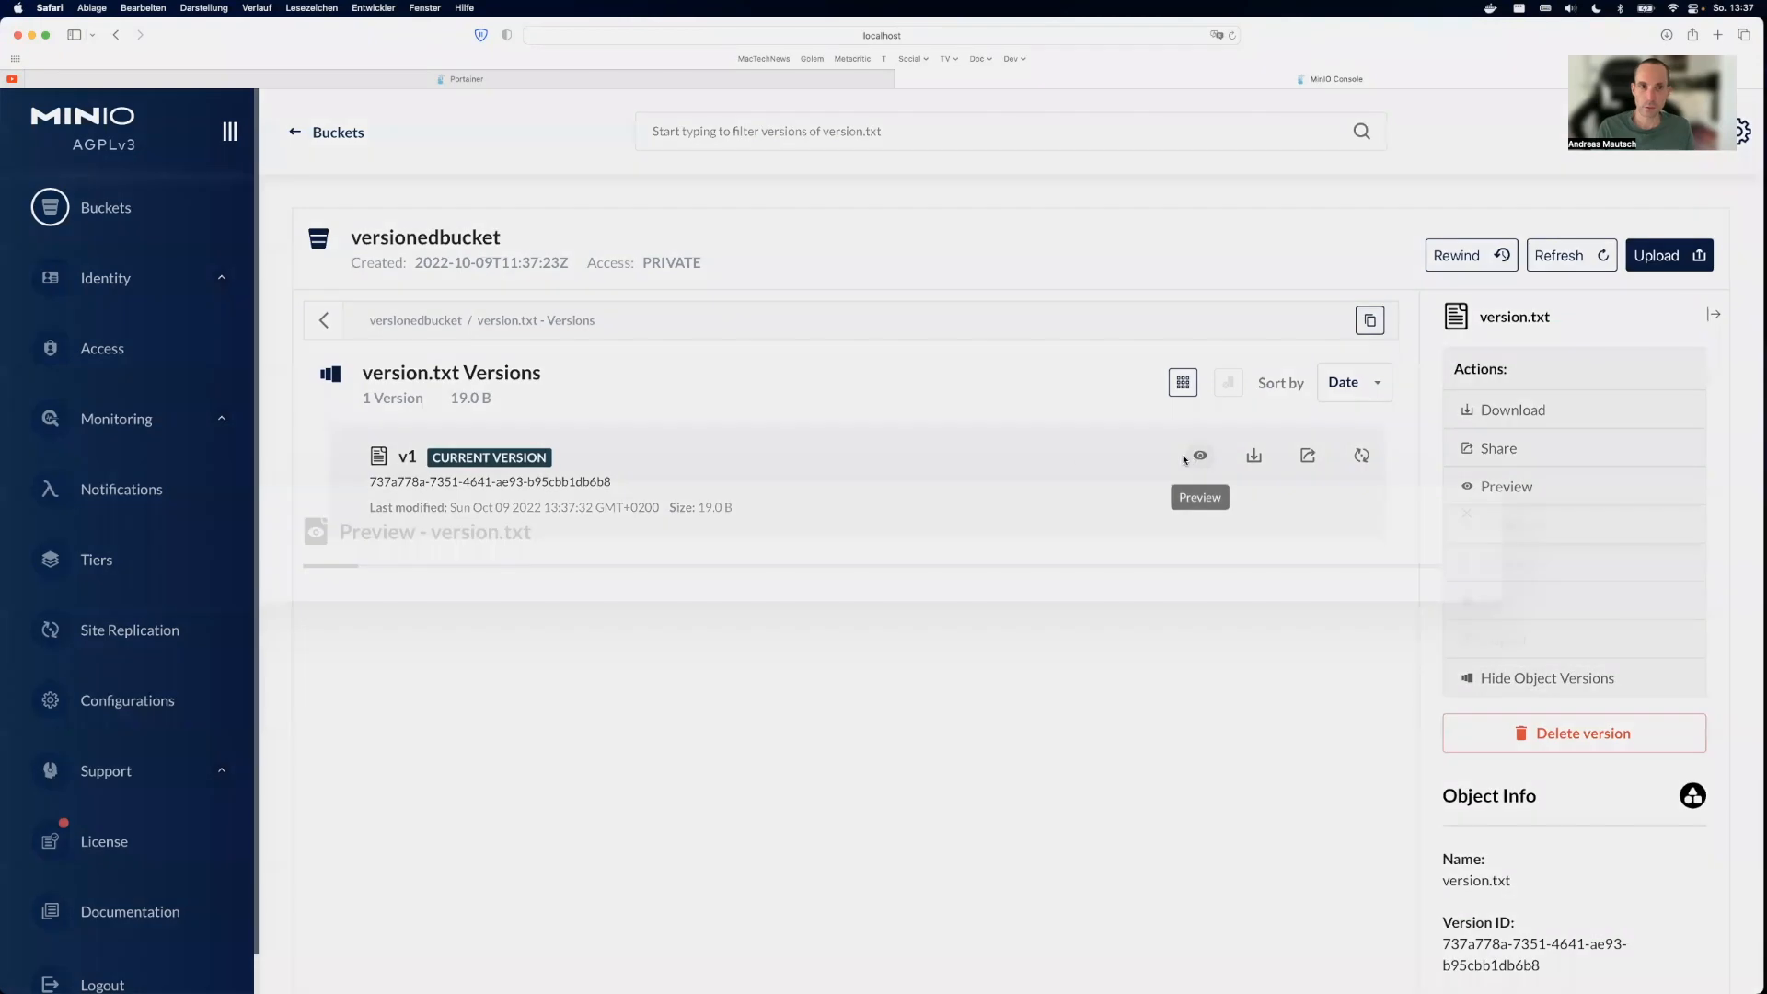
{"action": "left_click", "coordinate": [1198, 454]}
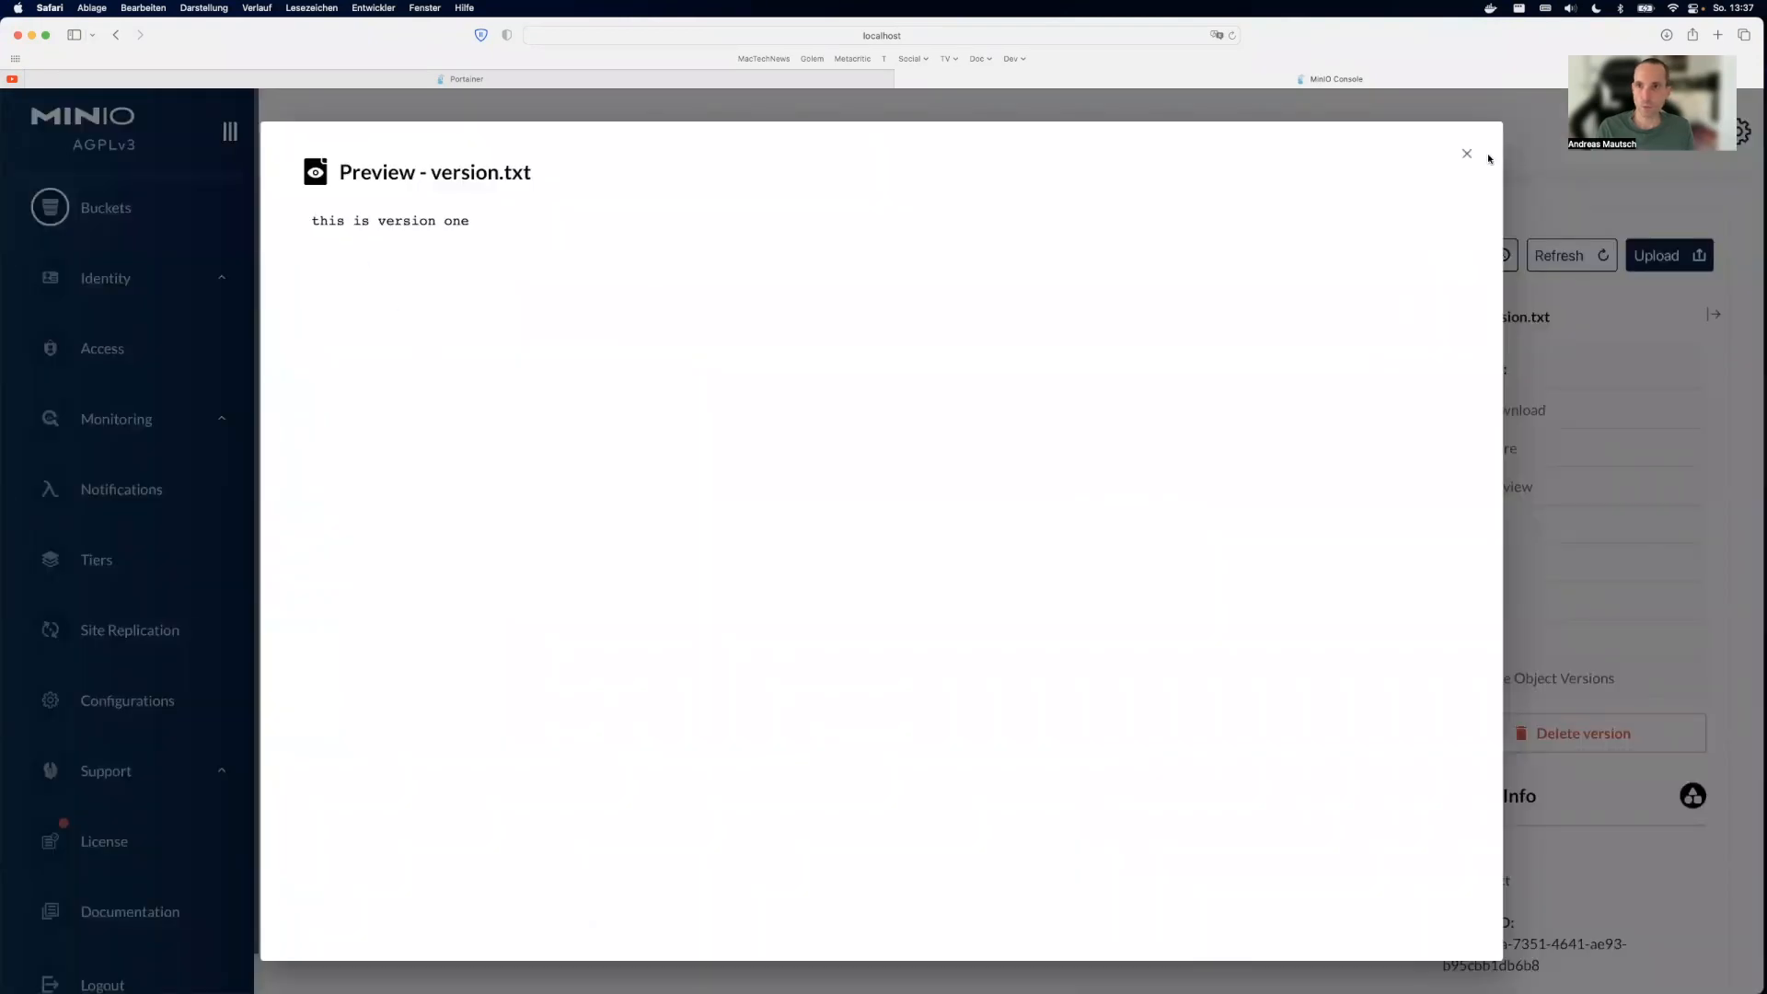
{"action": "left_click", "coordinate": [1467, 153]}
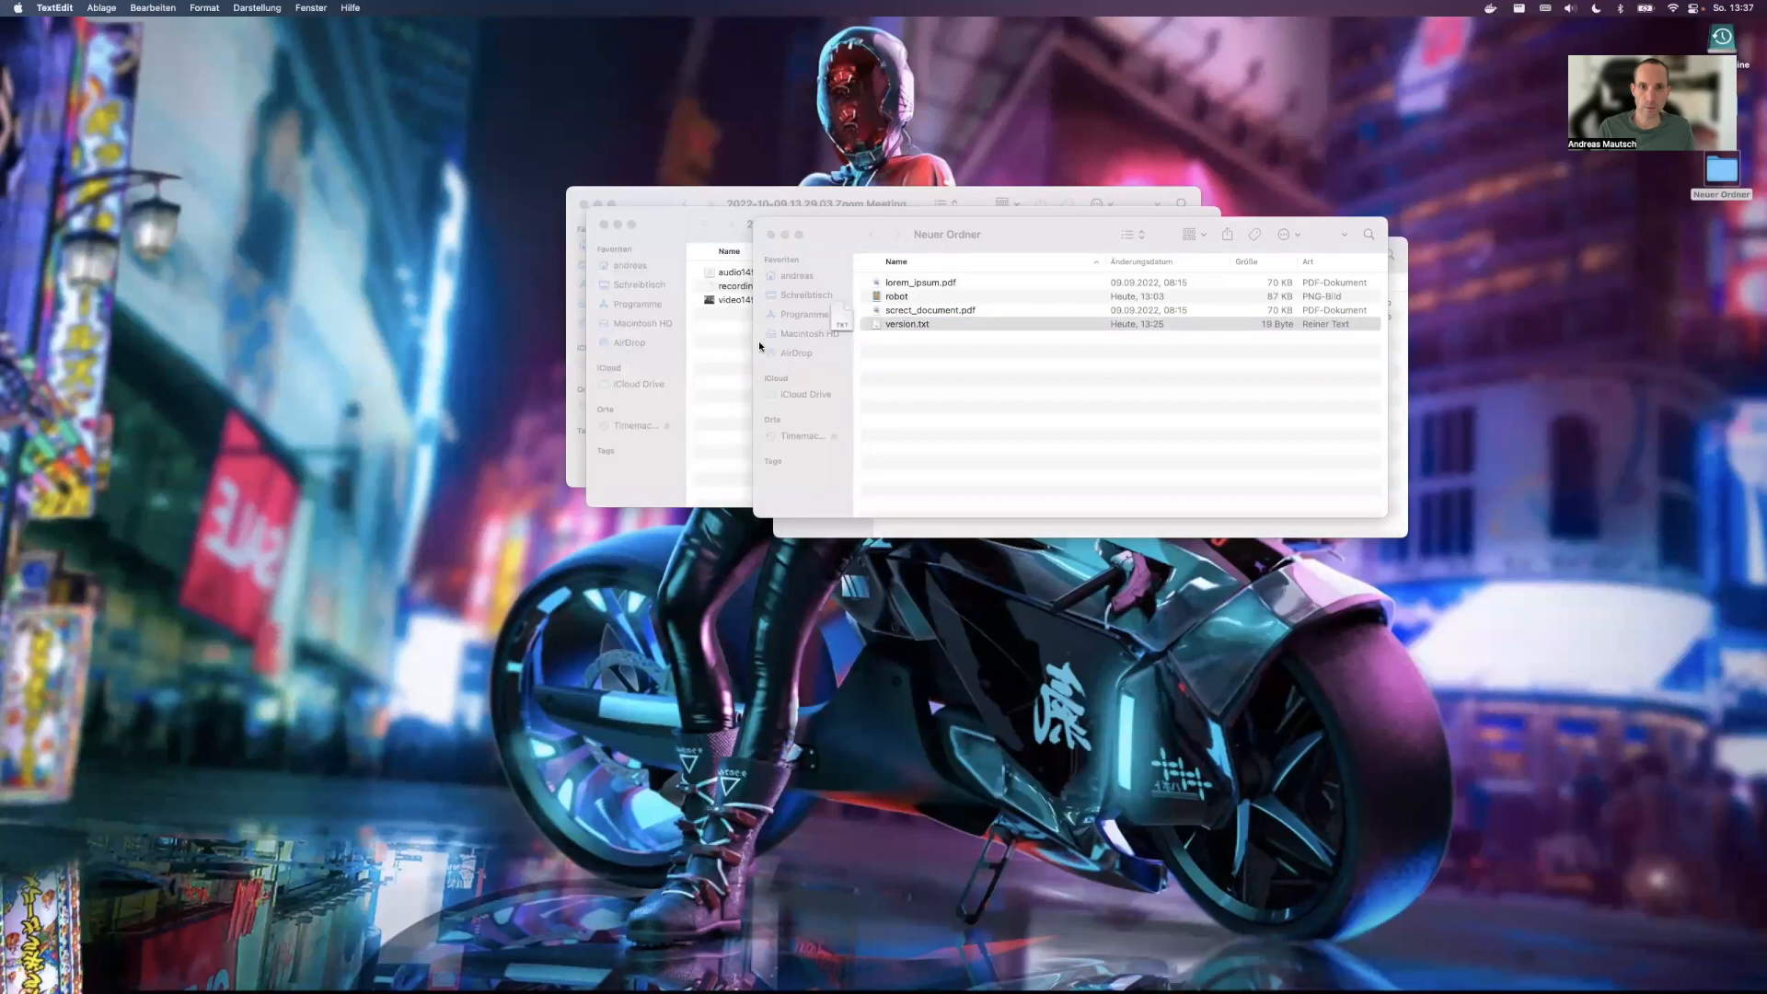
Step: Edit version.txt in TextEdit so it reads "now its two"
{"action": "double_click", "coordinate": [906, 324]}
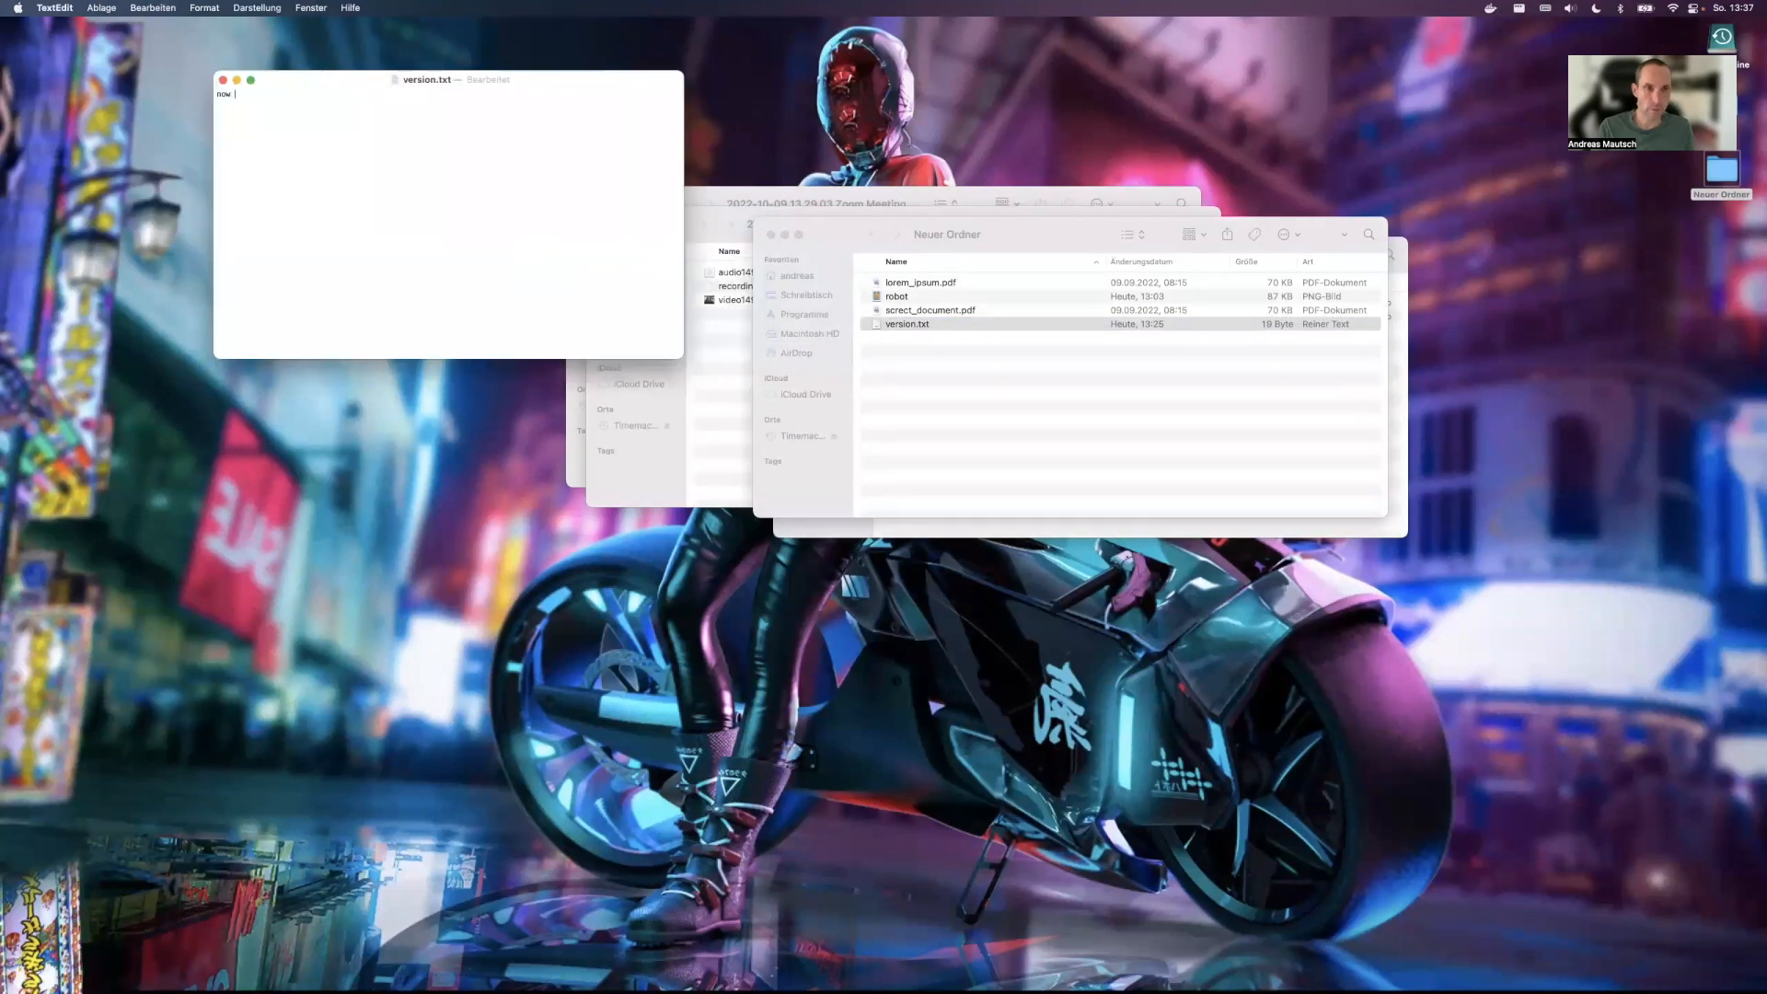
{"action": "type", "text": "its two"}
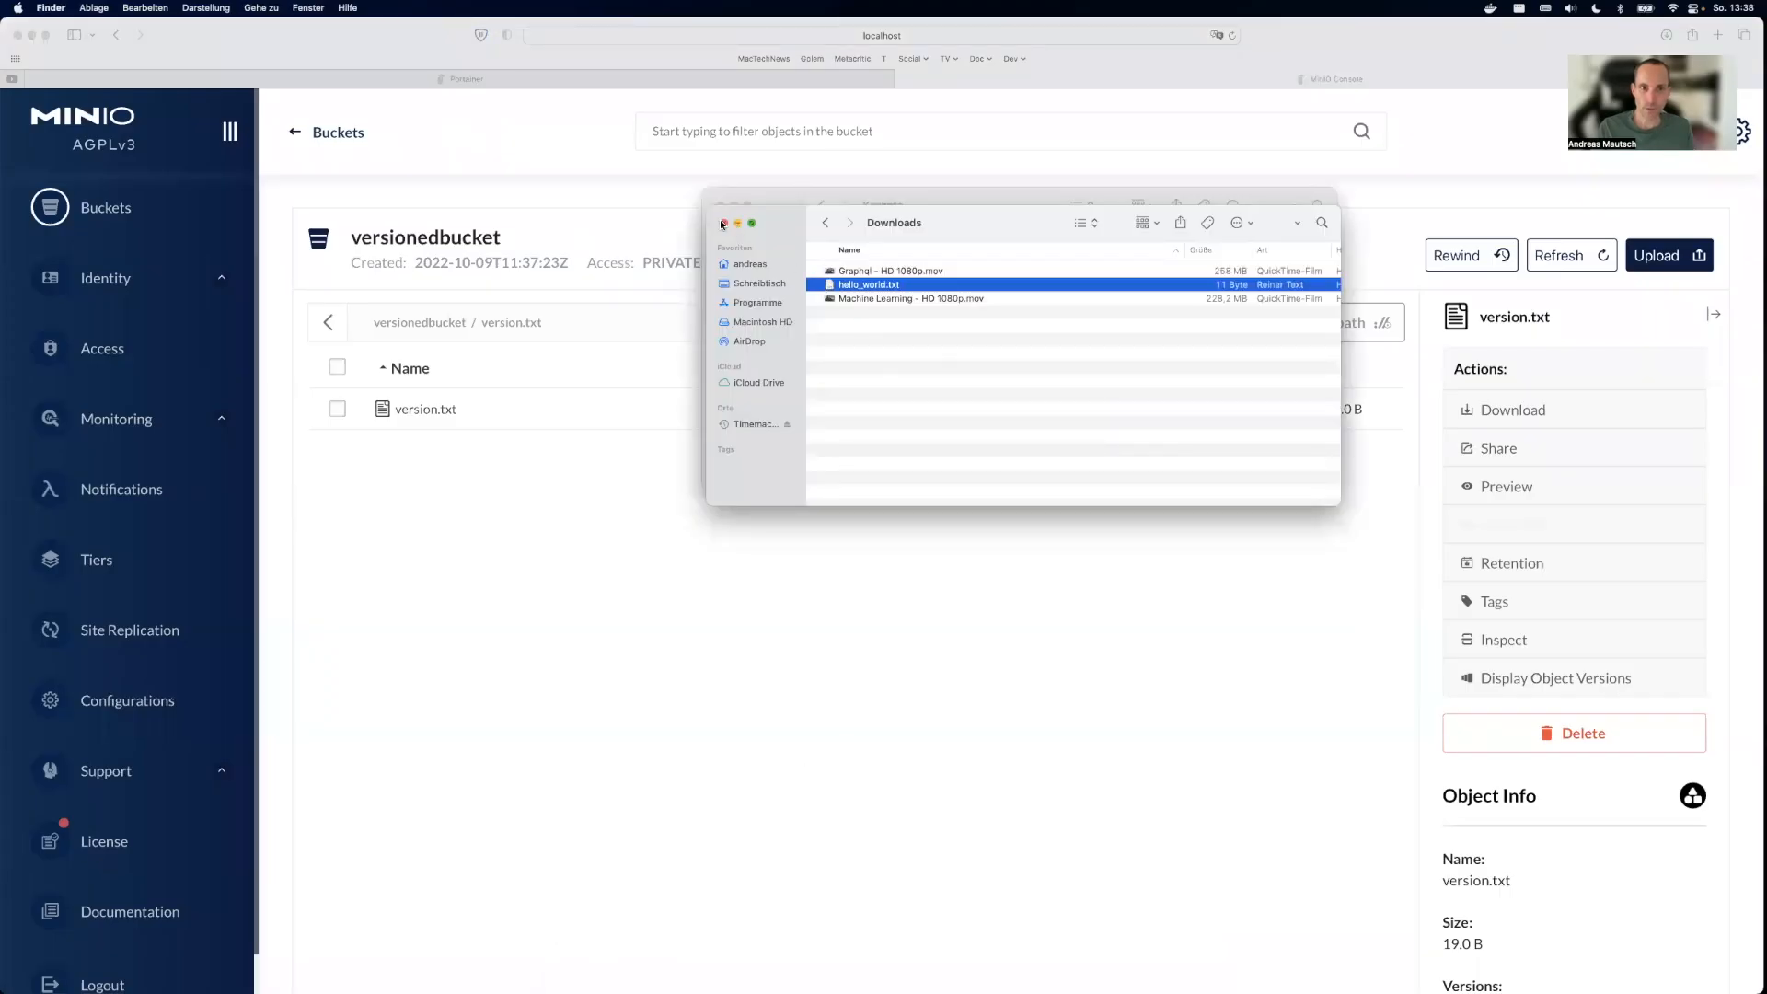
Step: Re-upload the edited version.txt into versionedbucket as a second version
{"action": "left_click", "coordinate": [1668, 256]}
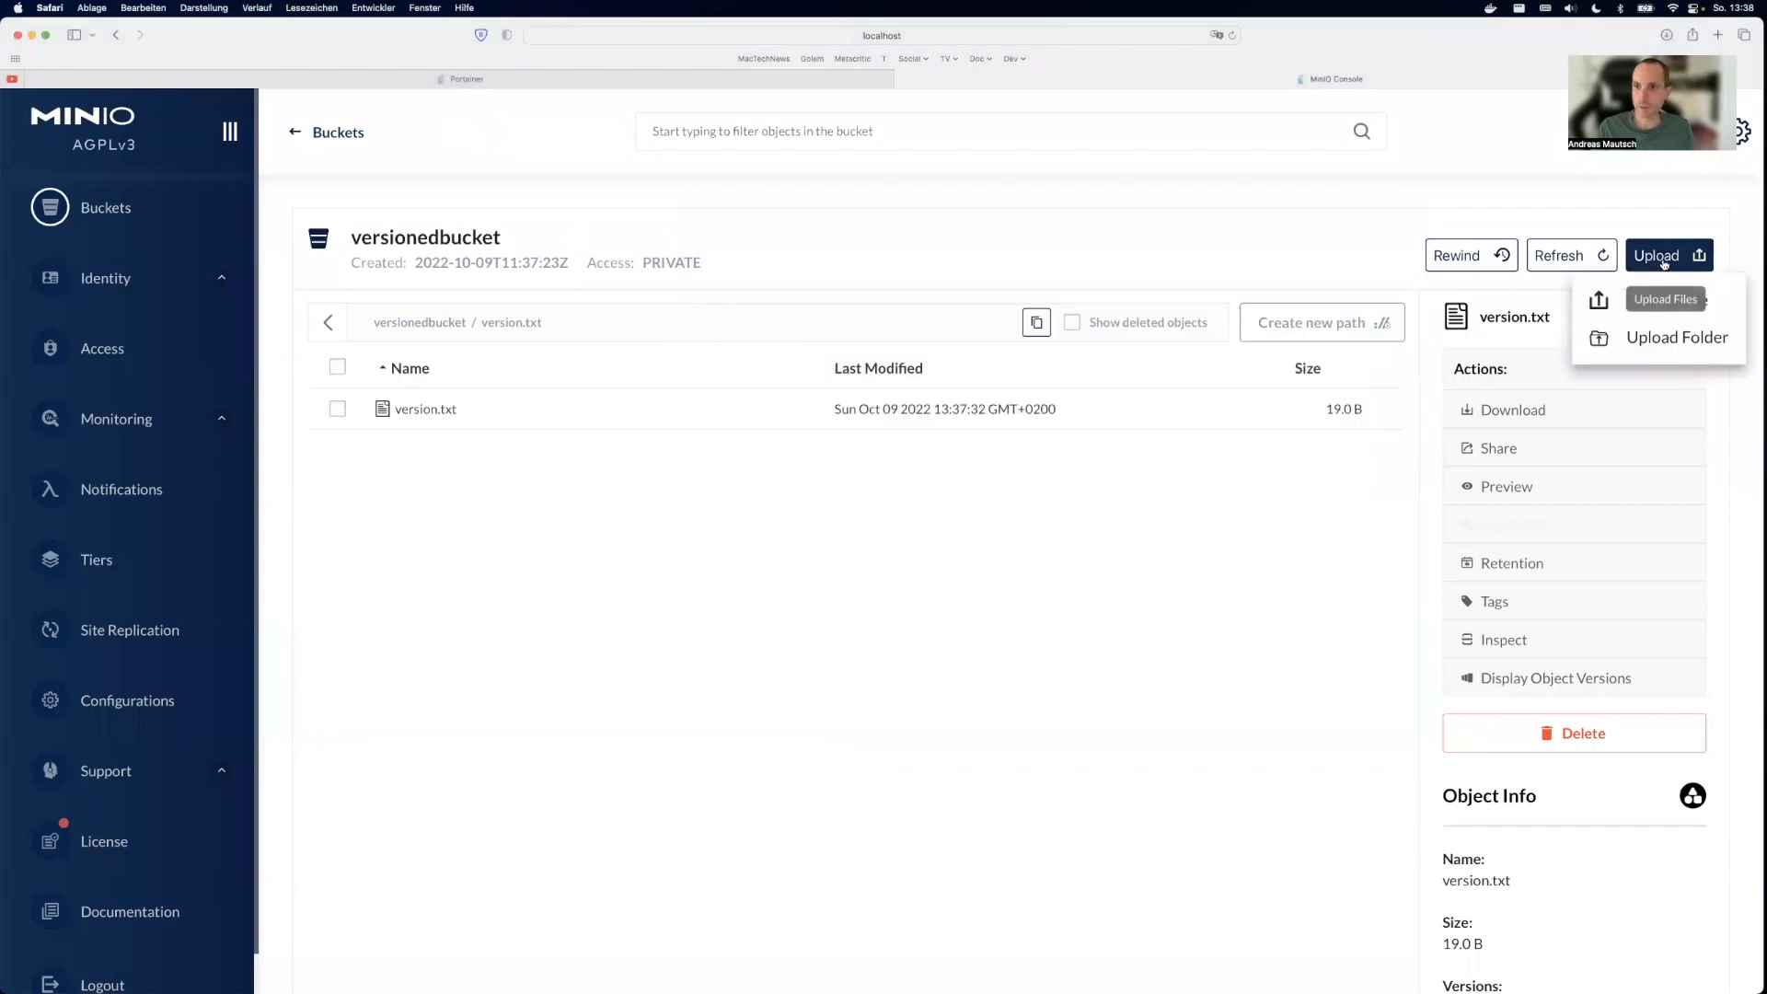
{"action": "left_click", "coordinate": [1664, 299]}
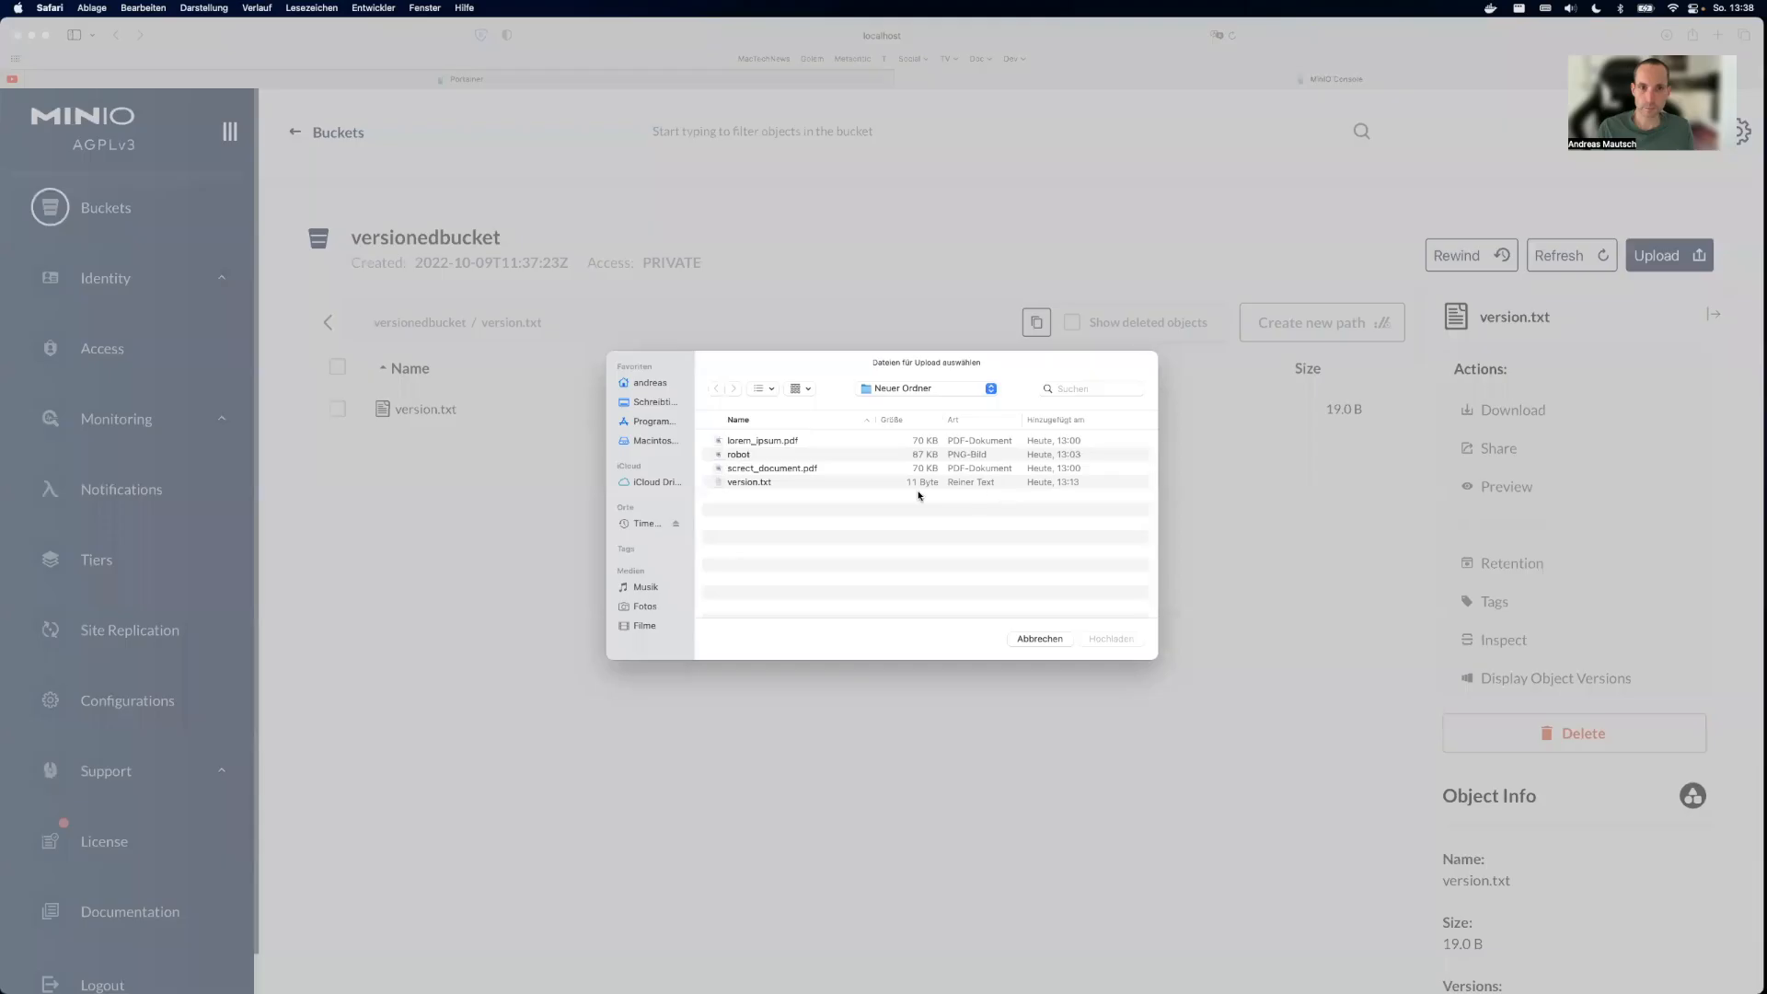
{"action": "left_click", "coordinate": [1108, 639]}
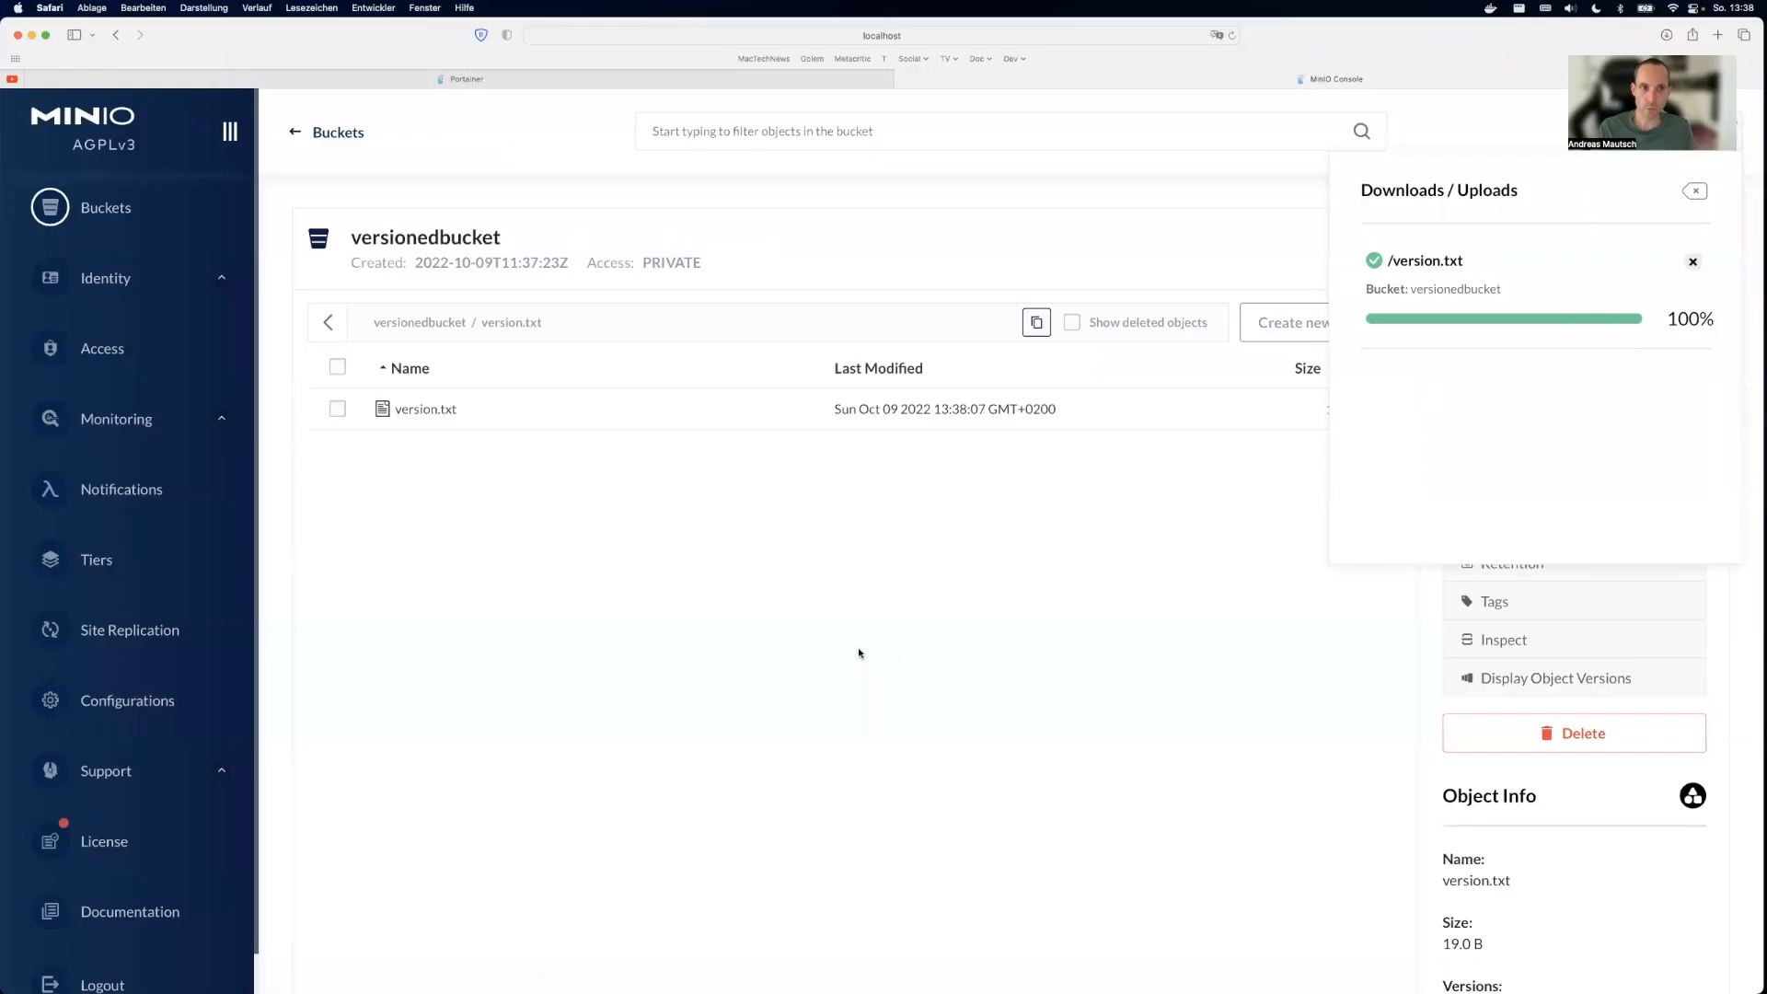
{"action": "left_click", "coordinate": [1696, 190]}
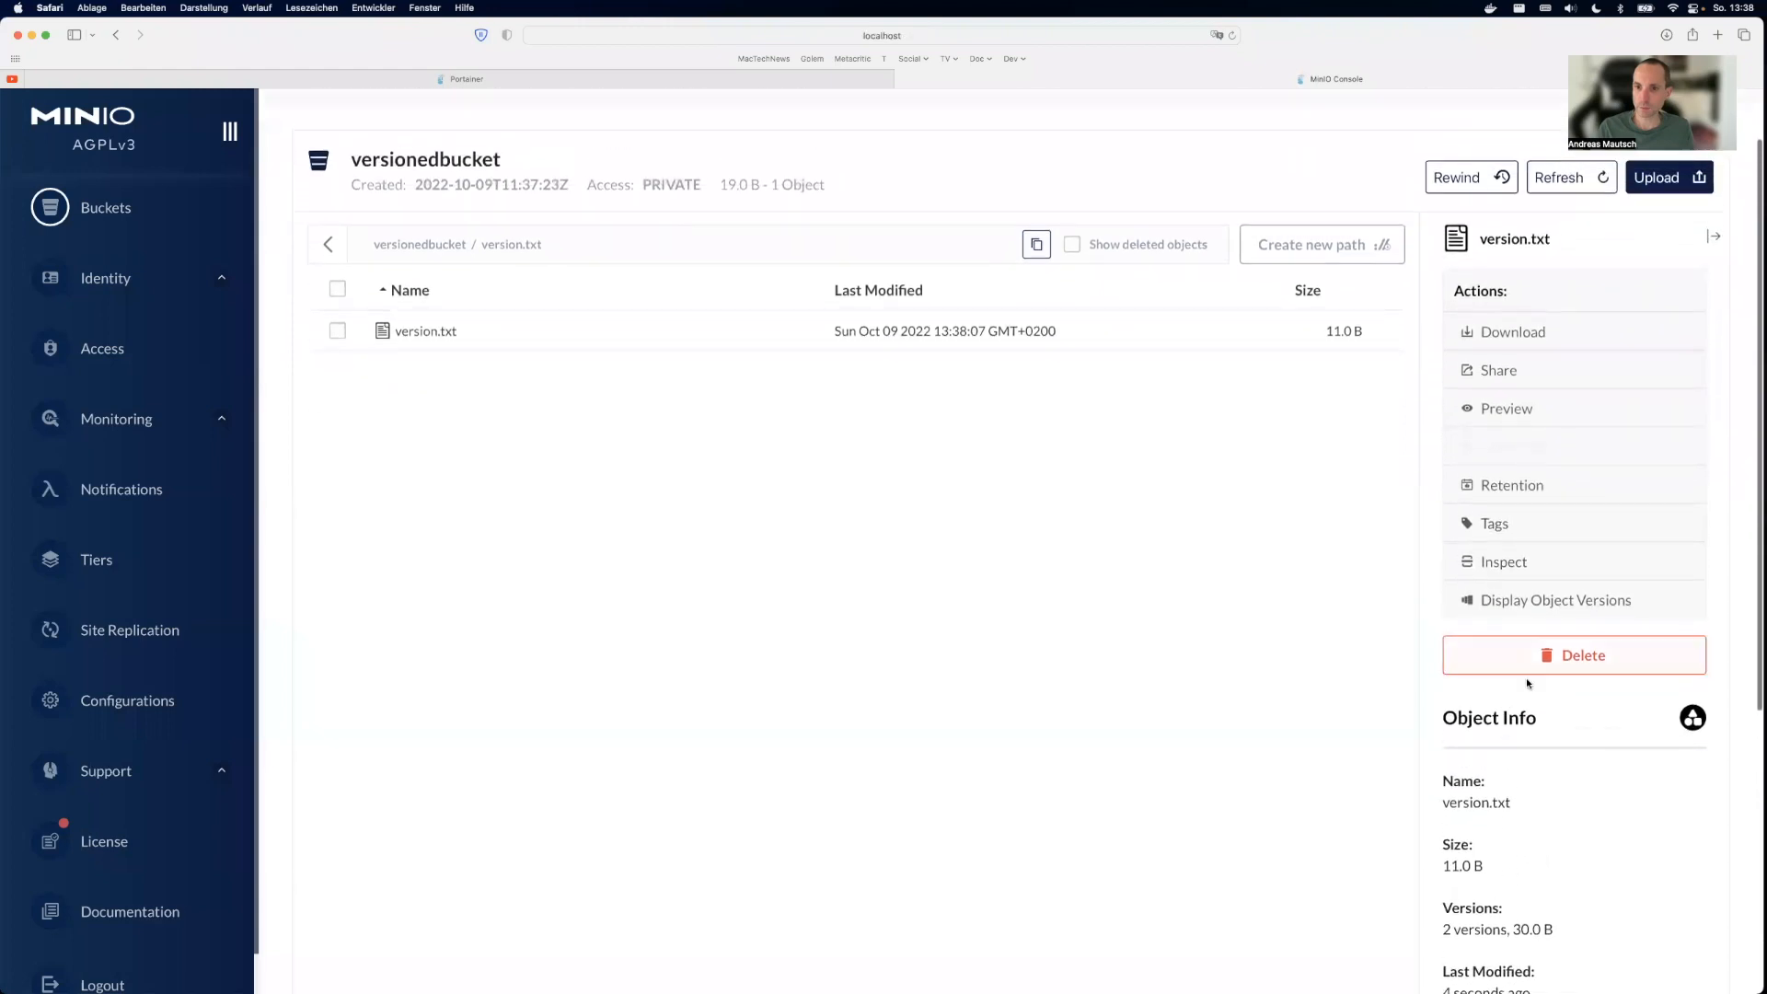
Step: Show version.txt's two versions and preview v2 reading "now its two"
{"action": "left_click", "coordinate": [1556, 600]}
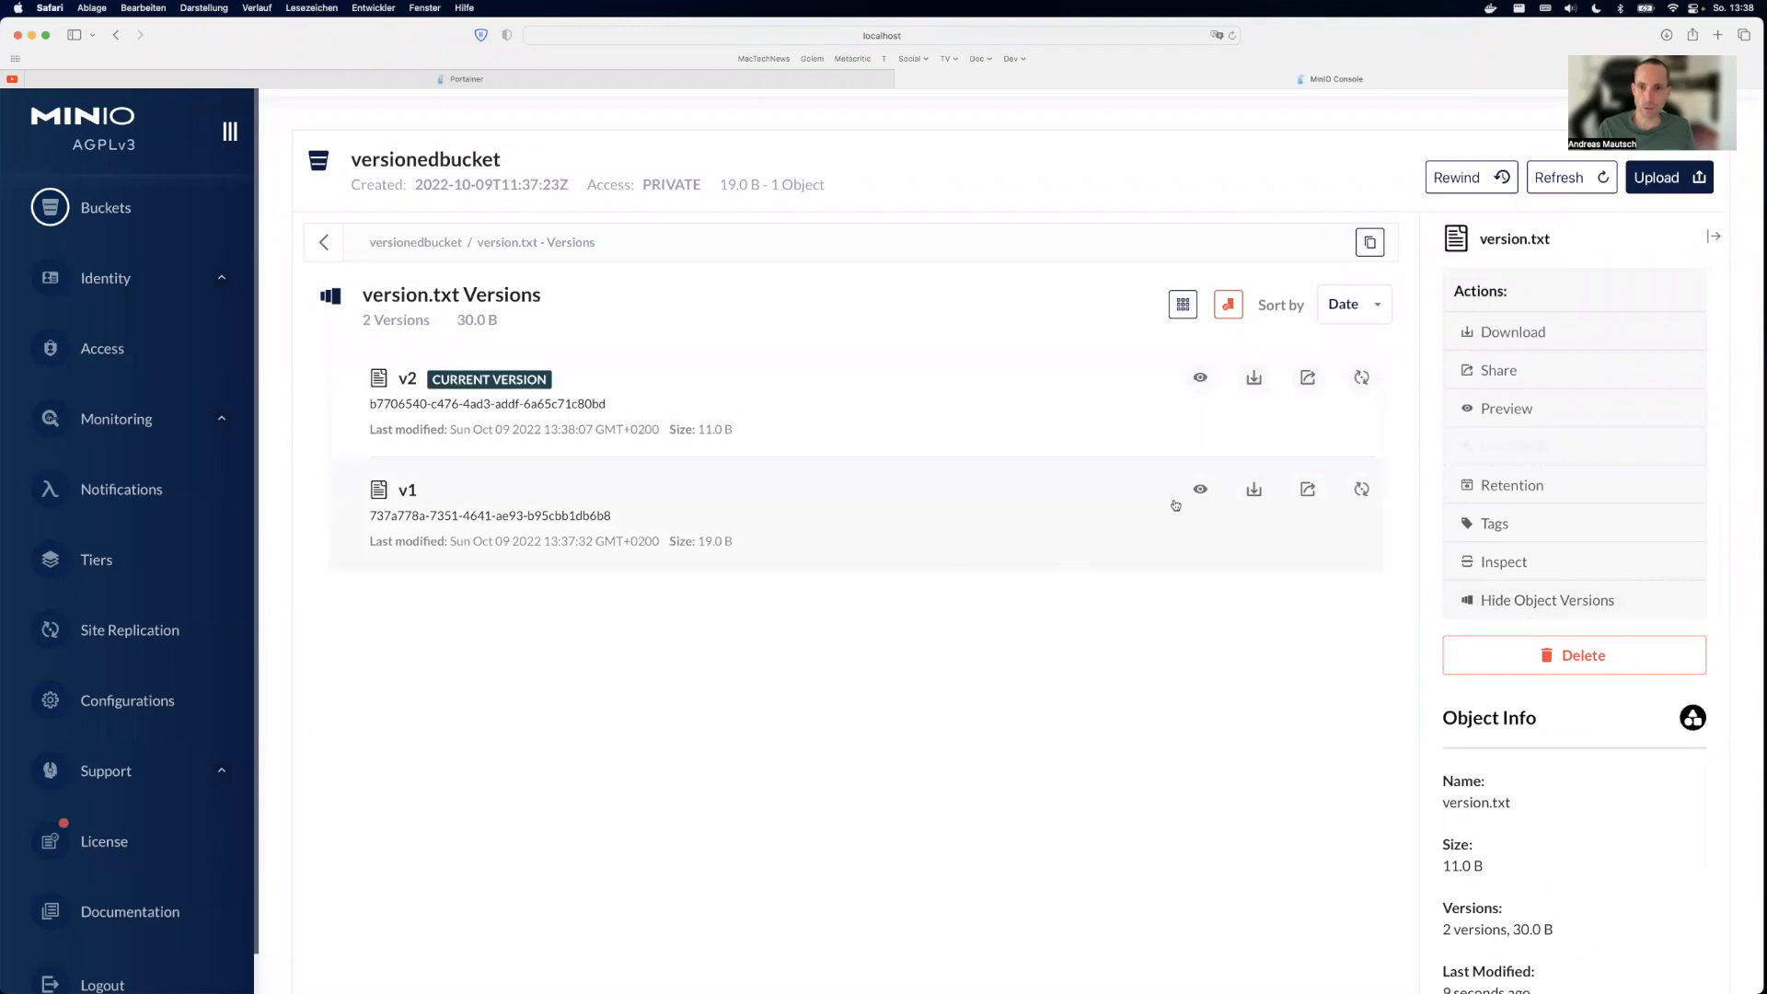
{"action": "left_click", "coordinate": [1198, 489]}
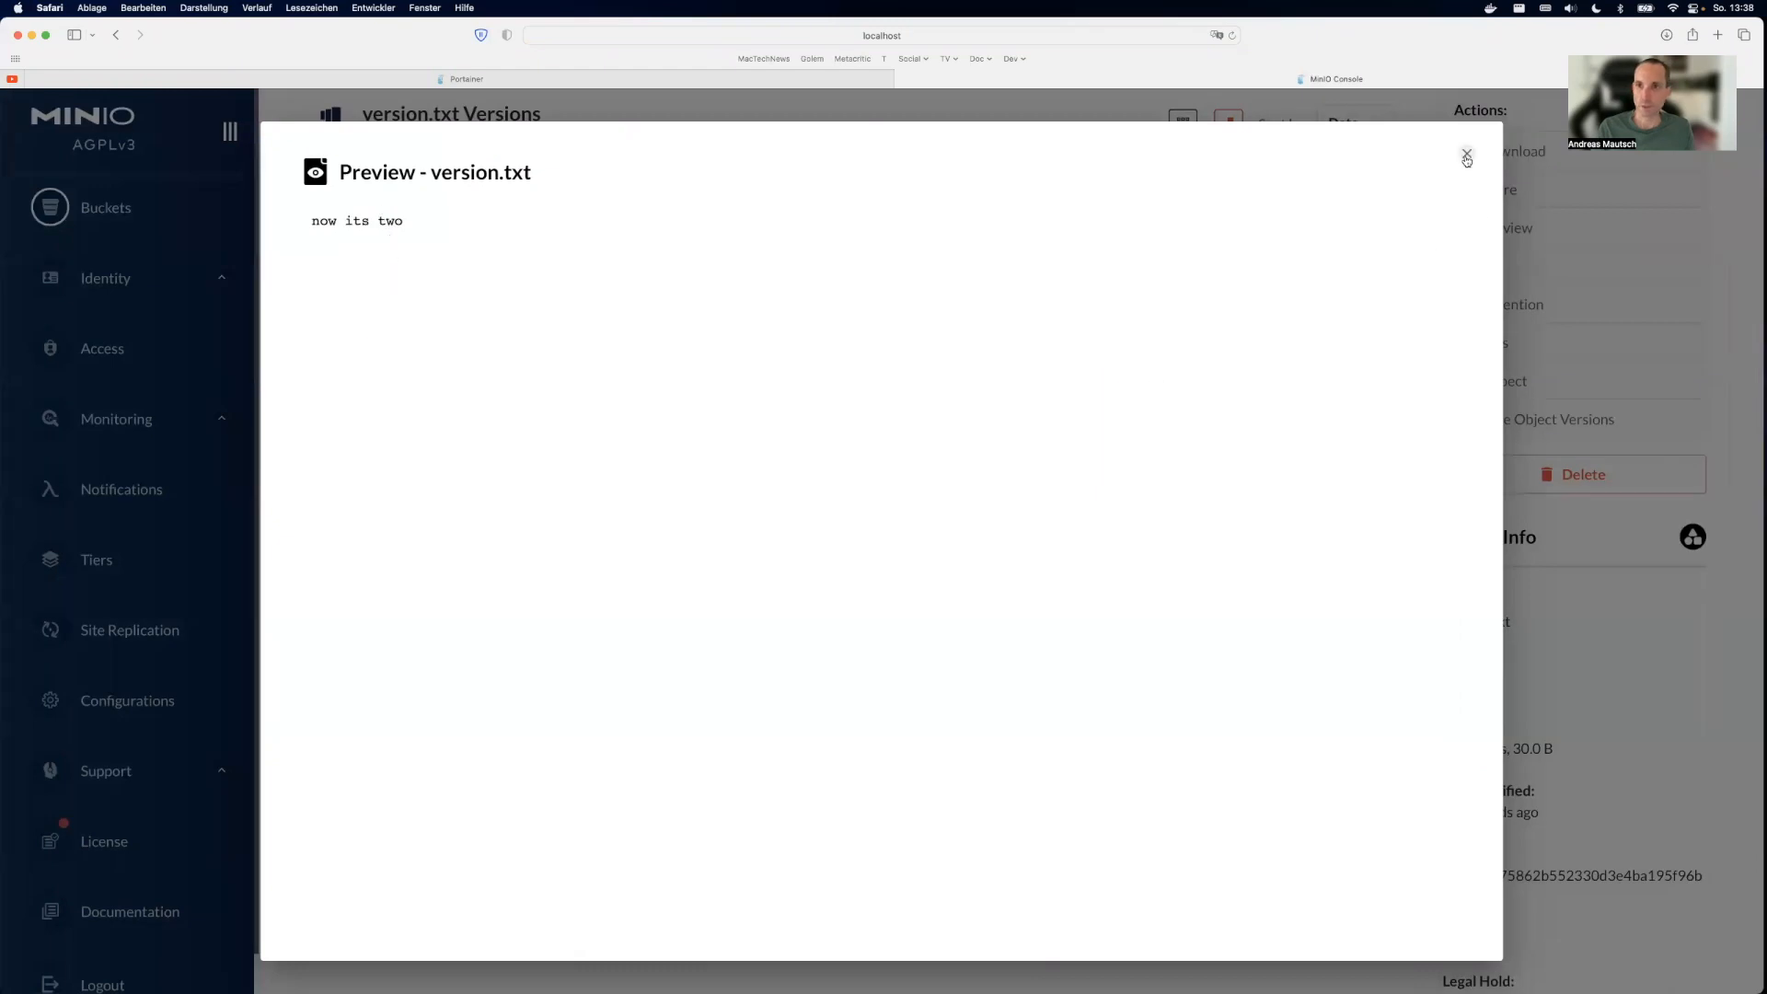
{"action": "left_click", "coordinate": [1467, 155]}
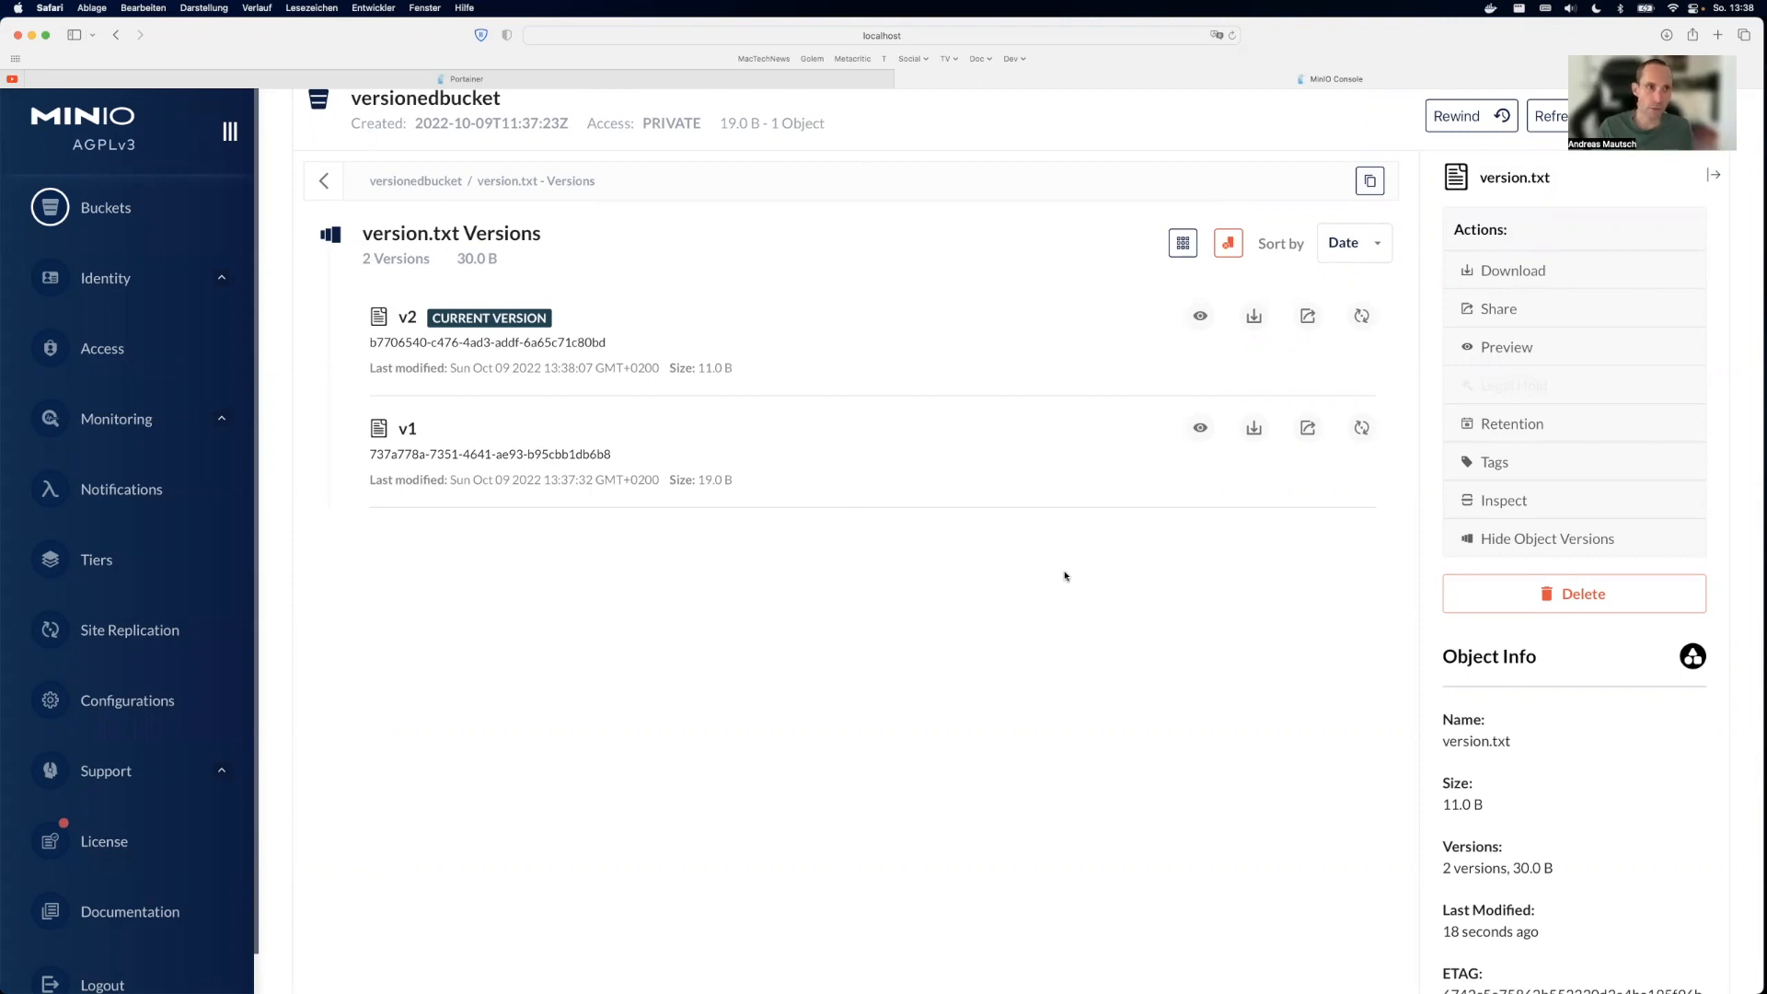
{"action": "mouse_move", "coordinate": [79, 159]}
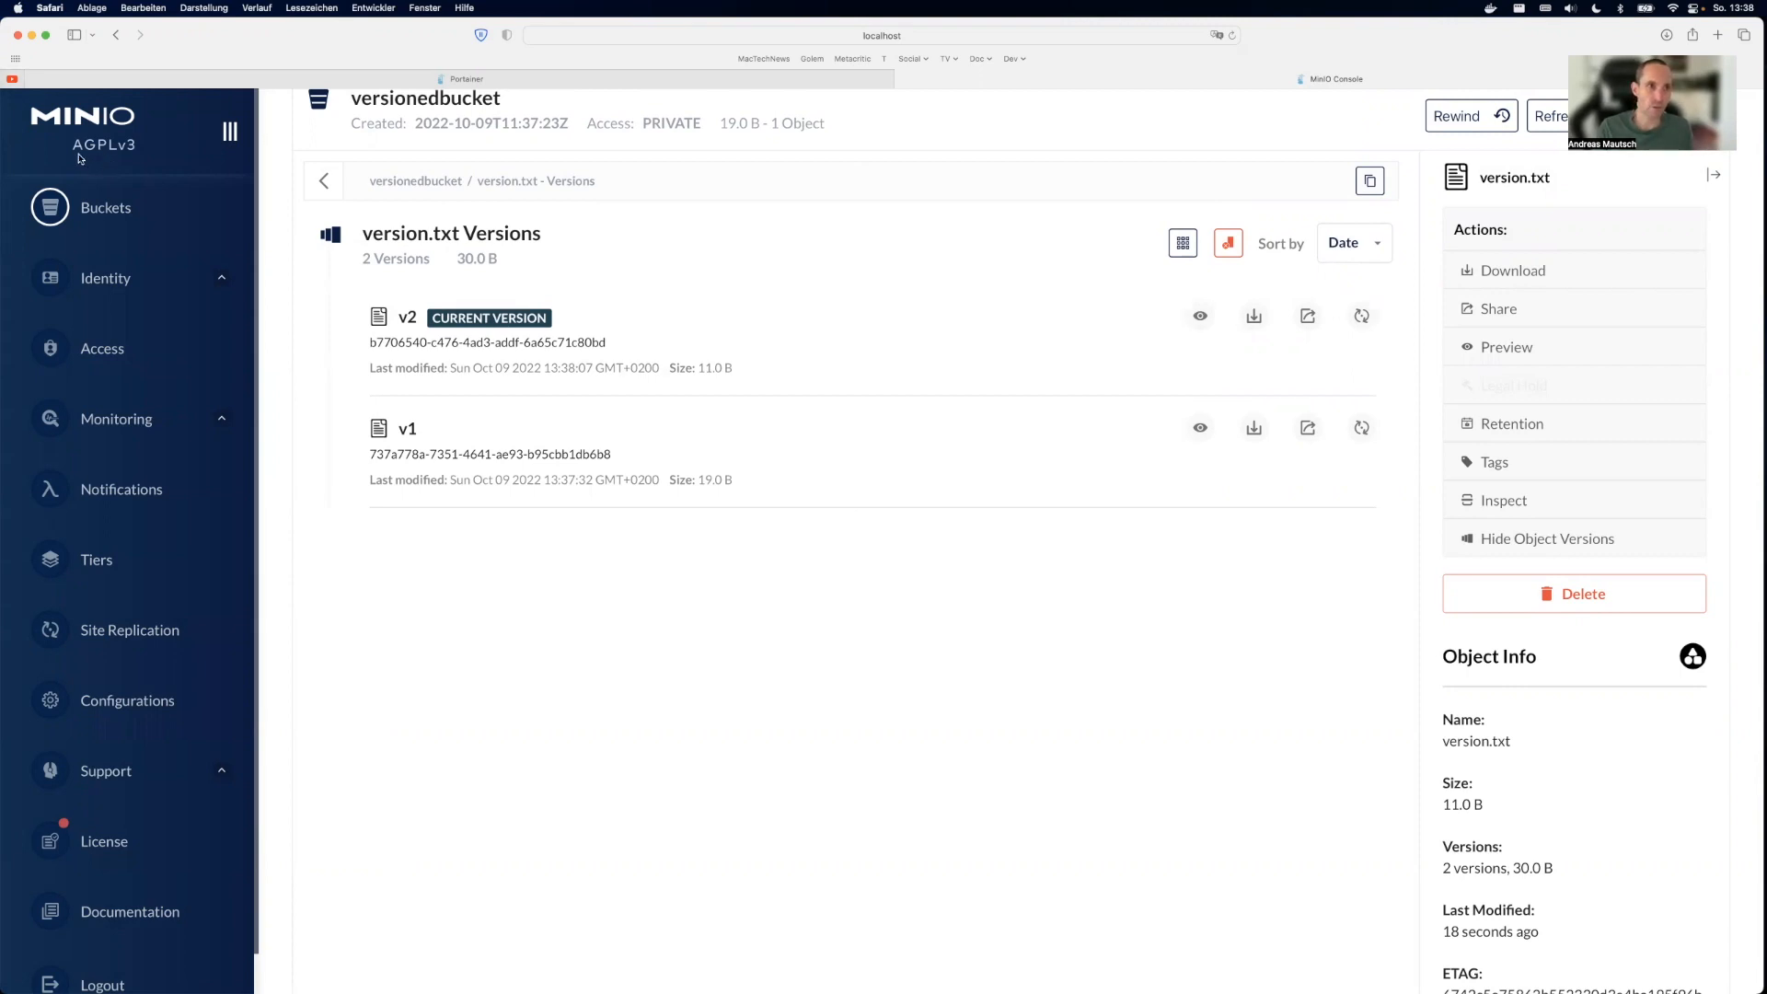
{"action": "mouse_move", "coordinate": [595, 711]}
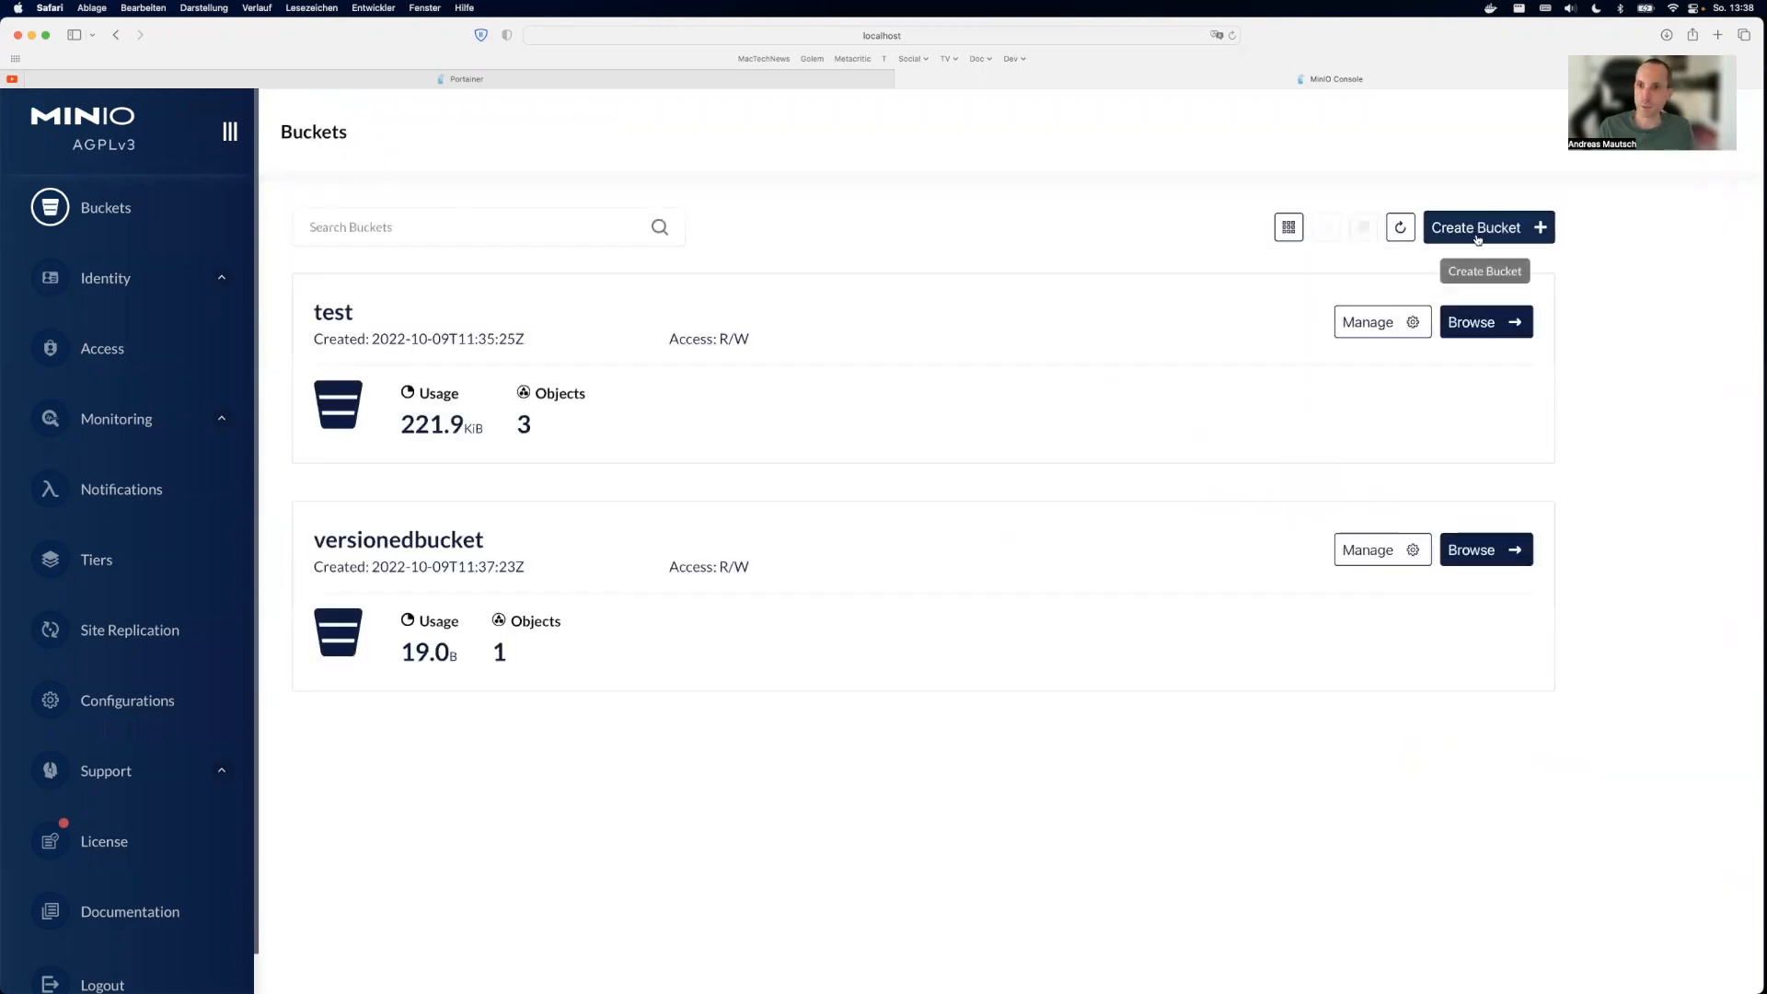
Step: Browse versionedbucket, then return to the Buckets overview listing test and versionedbucket
{"action": "left_click", "coordinate": [1487, 228]}
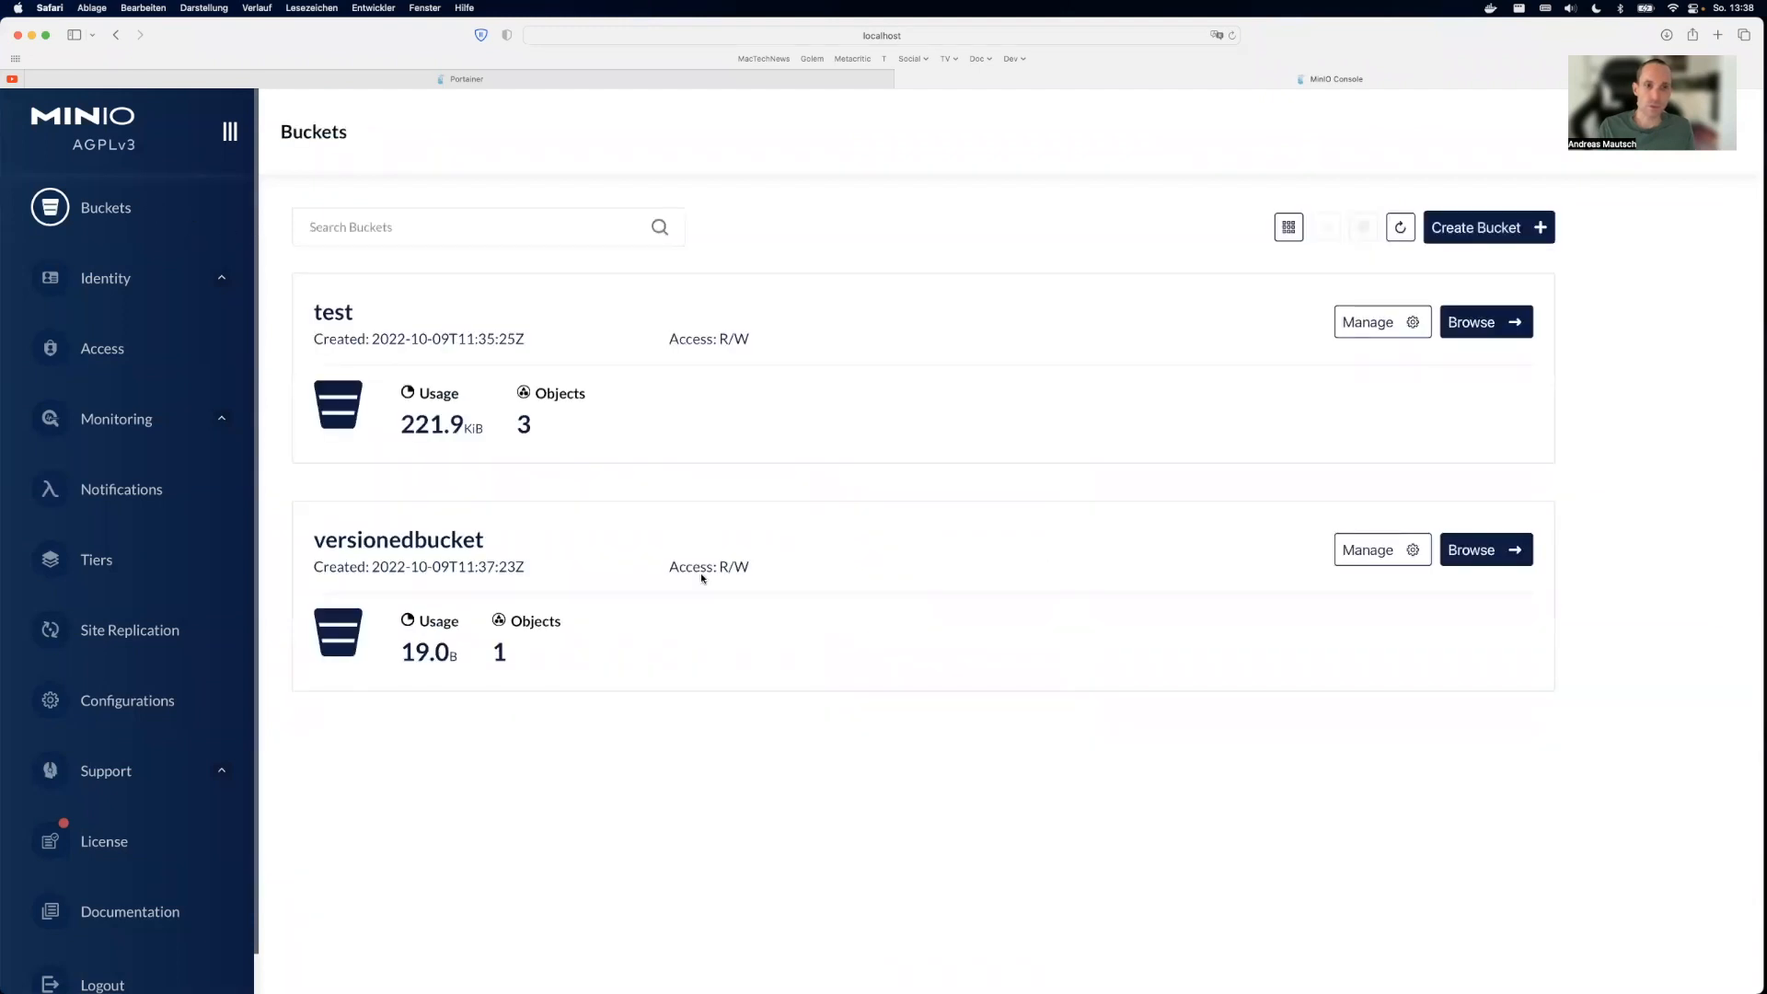
{"action": "left_click", "coordinate": [1484, 551]}
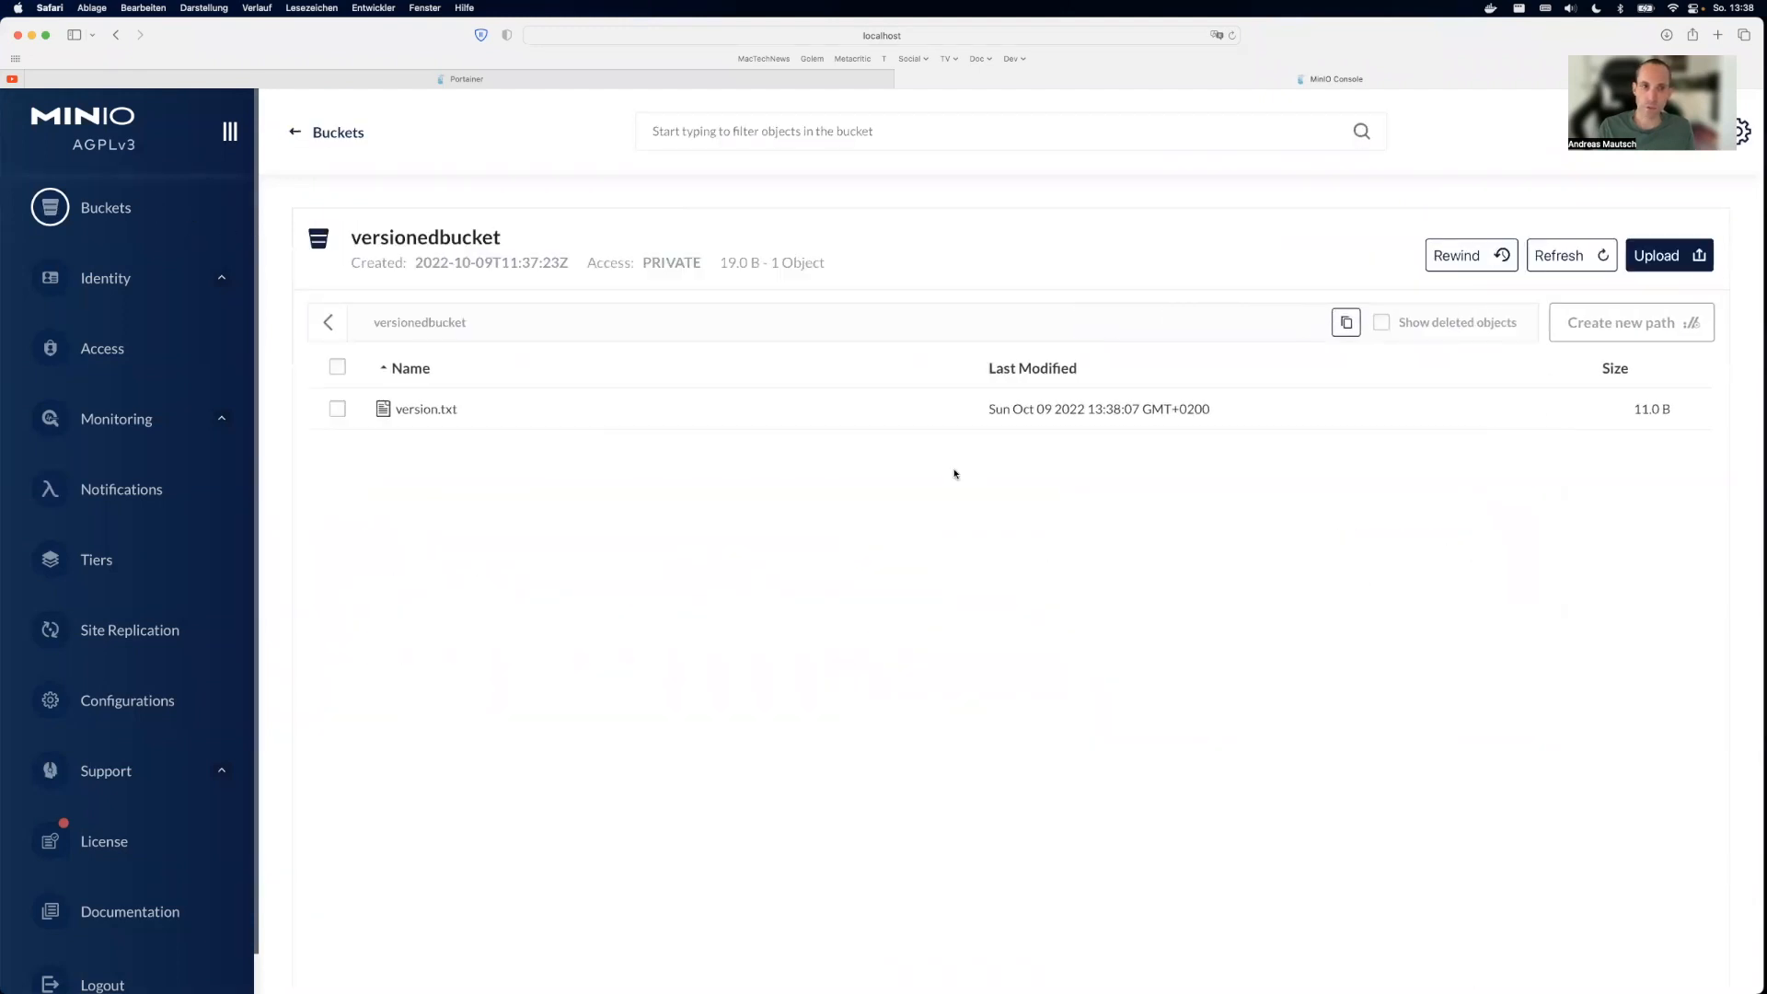
{"action": "left_click", "coordinate": [293, 133]}
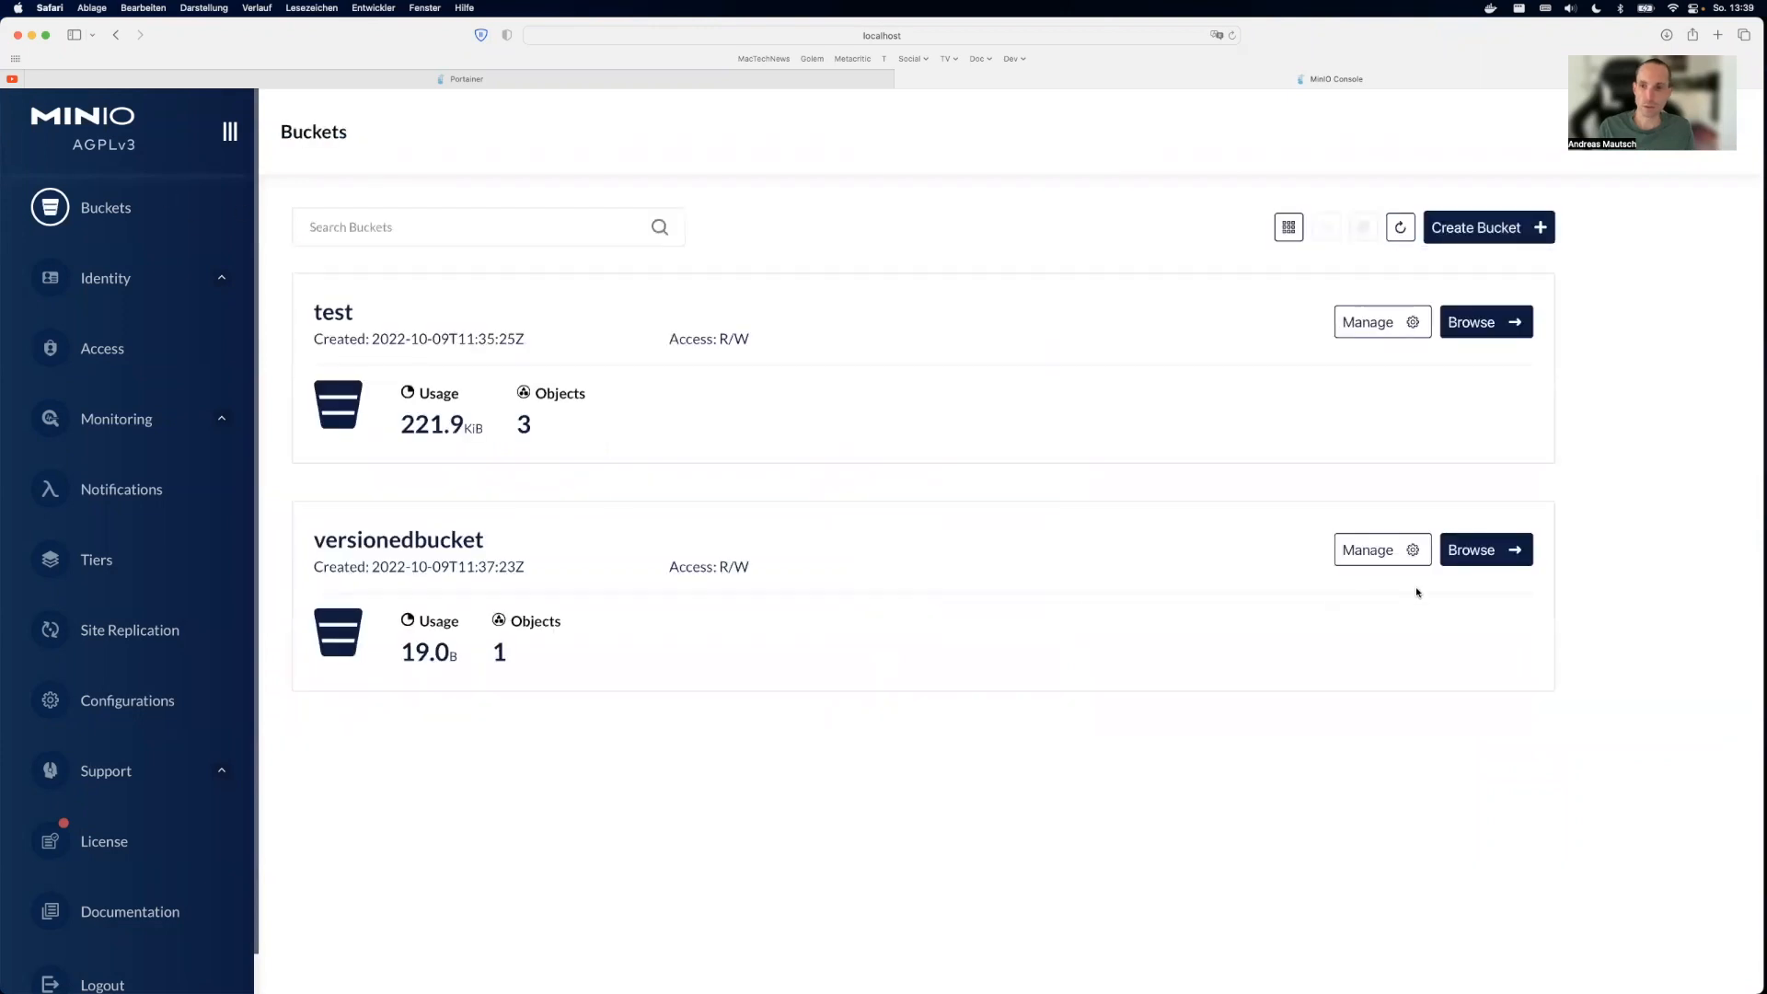
{"action": "left_click", "coordinate": [1374, 551]}
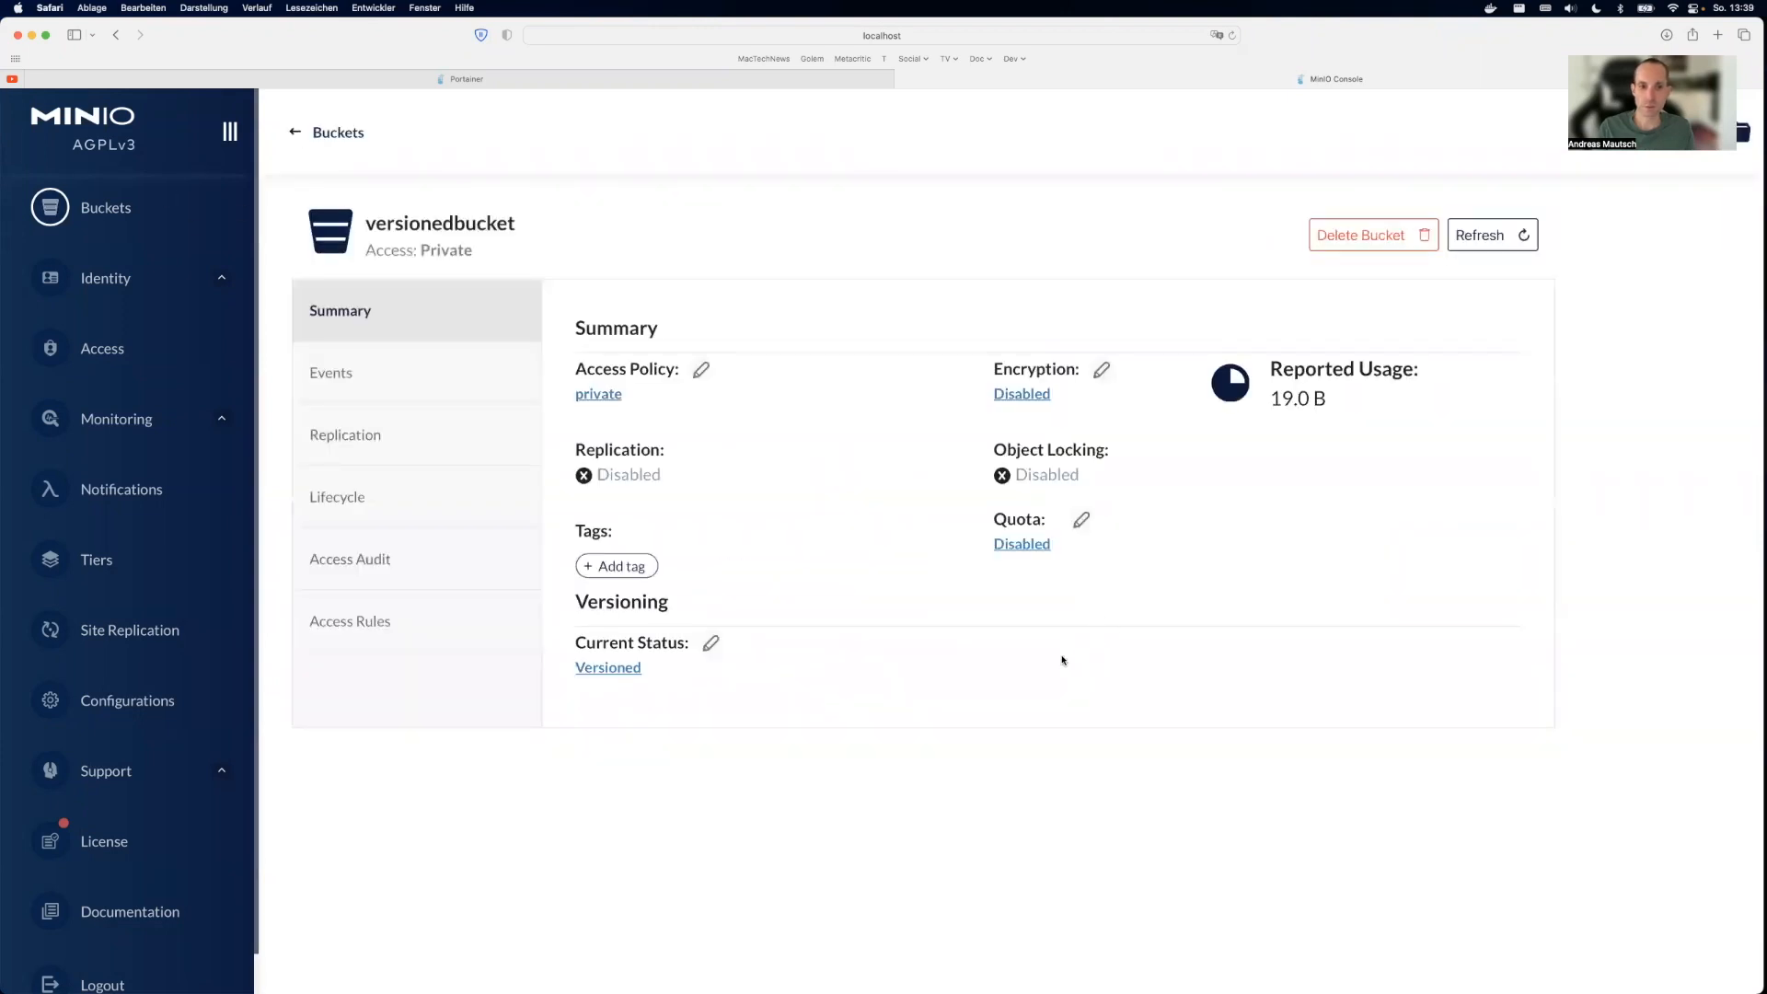
{"action": "mouse_move", "coordinate": [889, 685]}
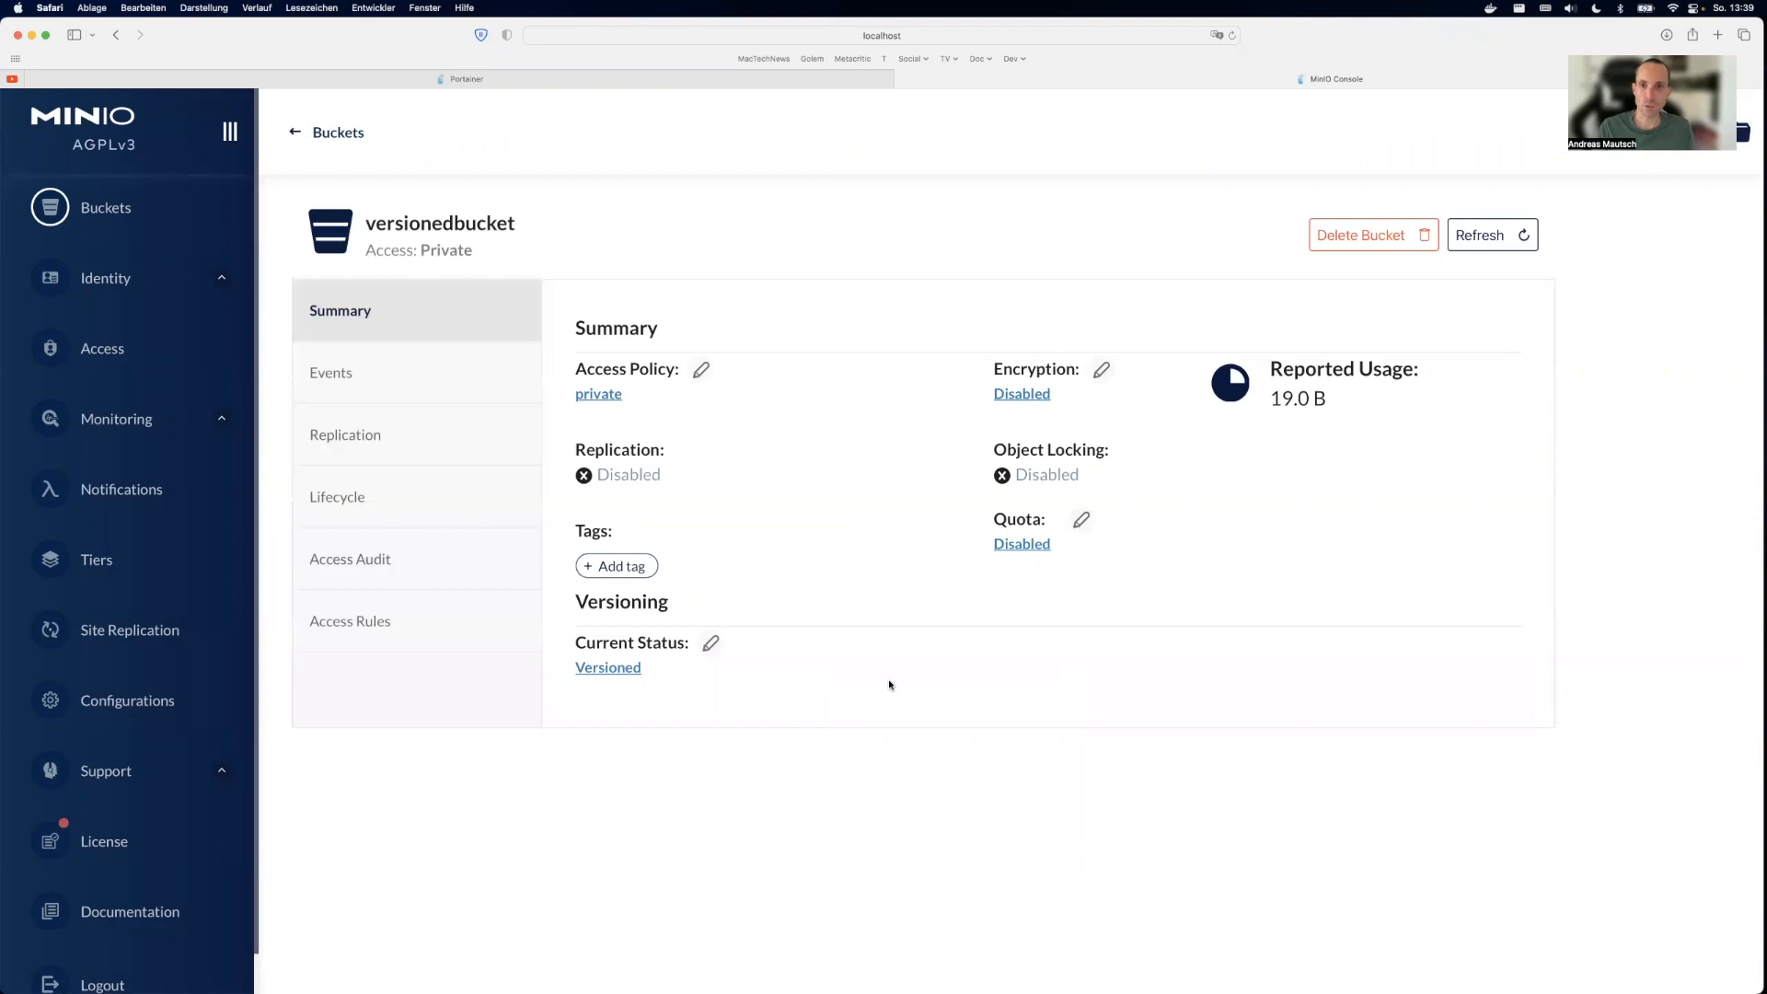
{"action": "left_click", "coordinate": [1101, 368]}
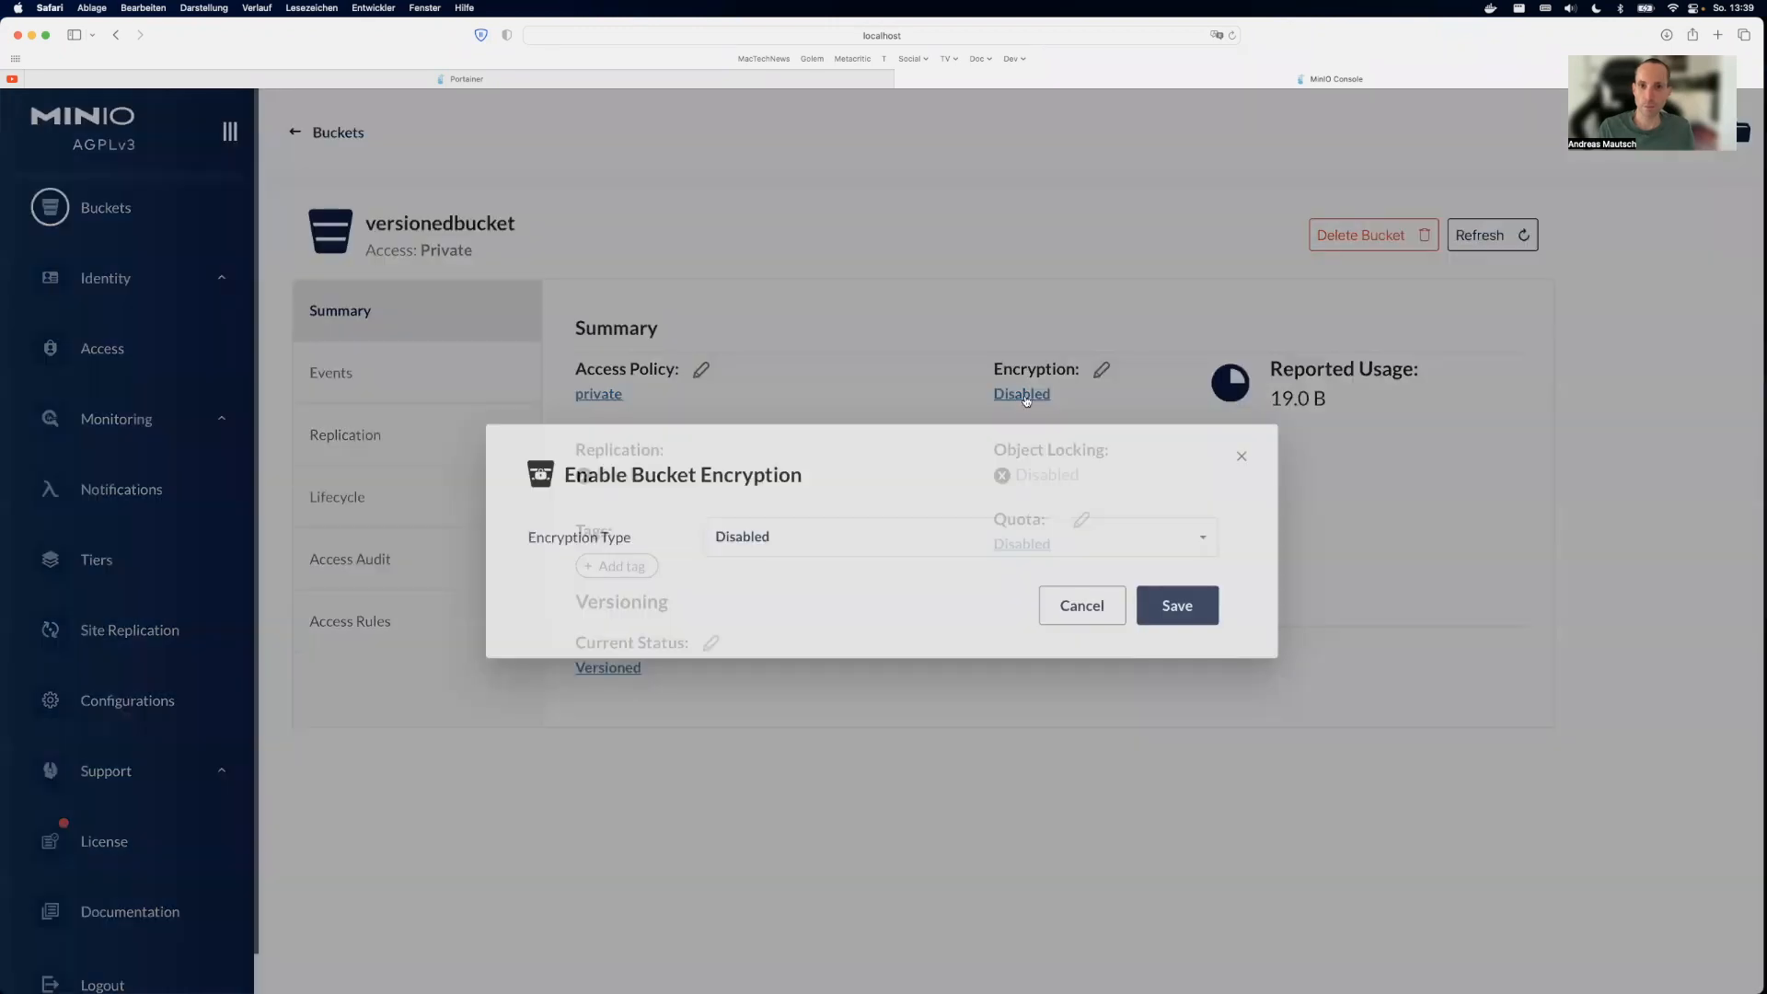
{"action": "left_click", "coordinate": [959, 536]}
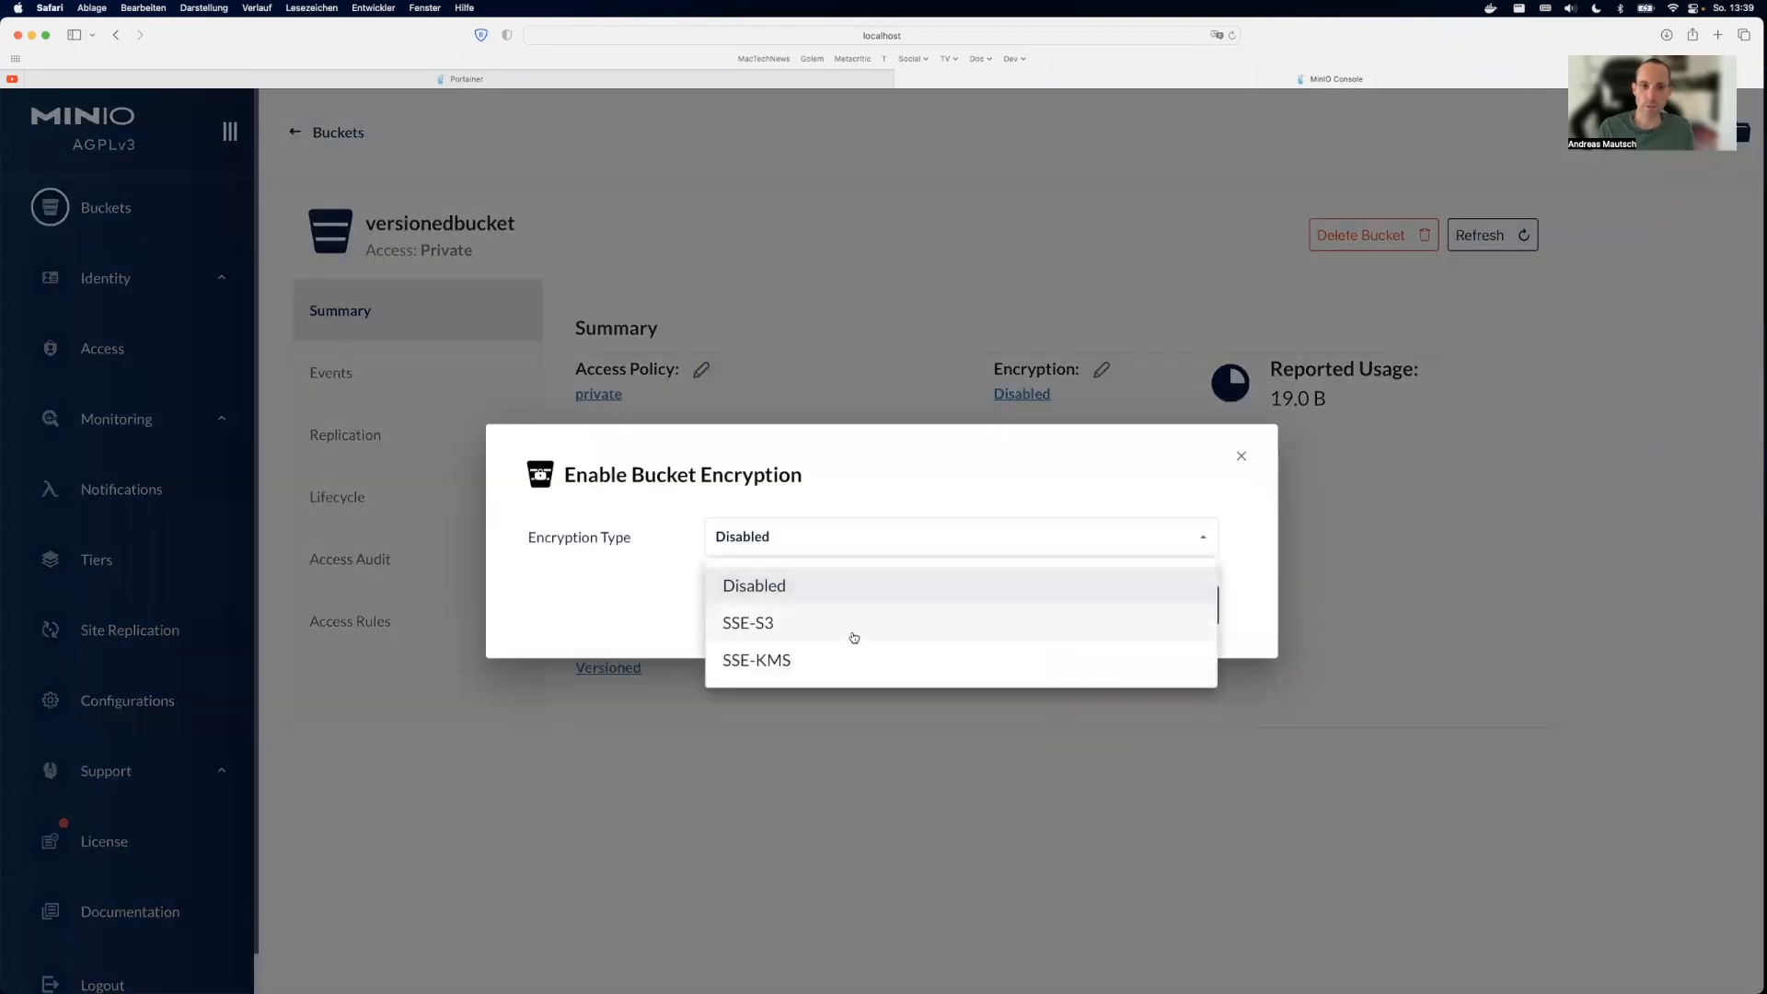
{"action": "mouse_move", "coordinate": [1009, 479]}
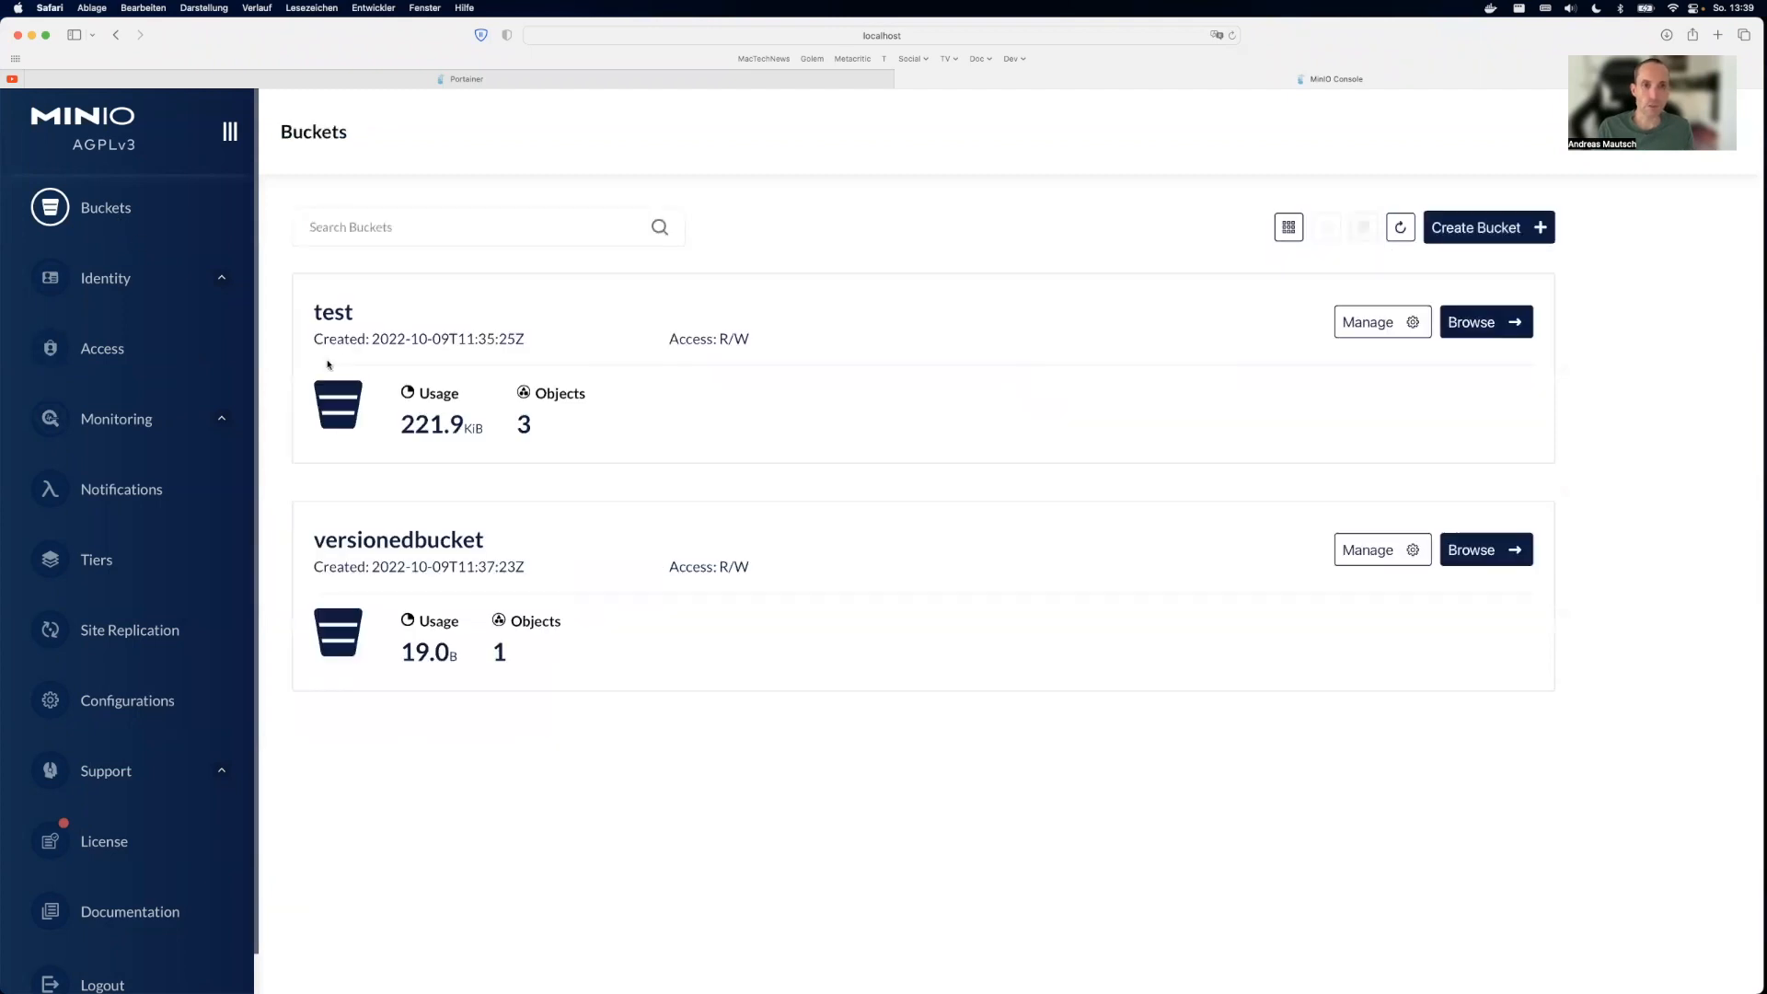
{"action": "mouse_move", "coordinate": [733, 508]}
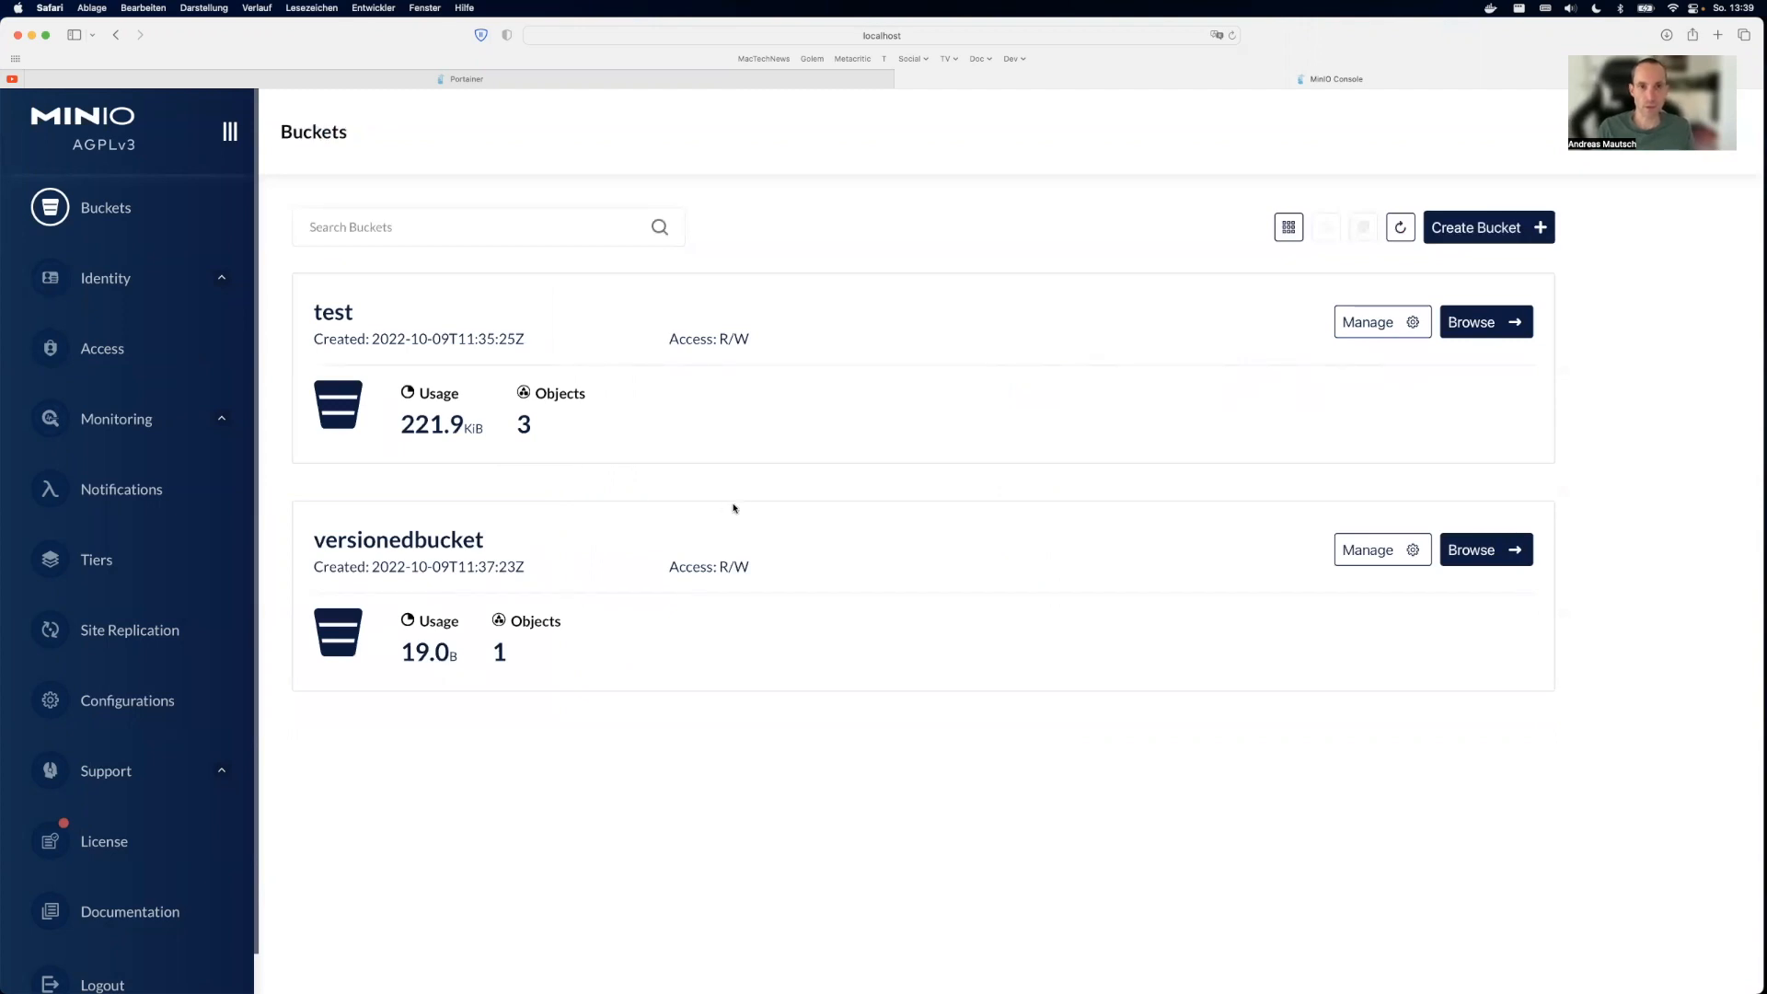
{"action": "mouse_move", "coordinate": [615, 700]}
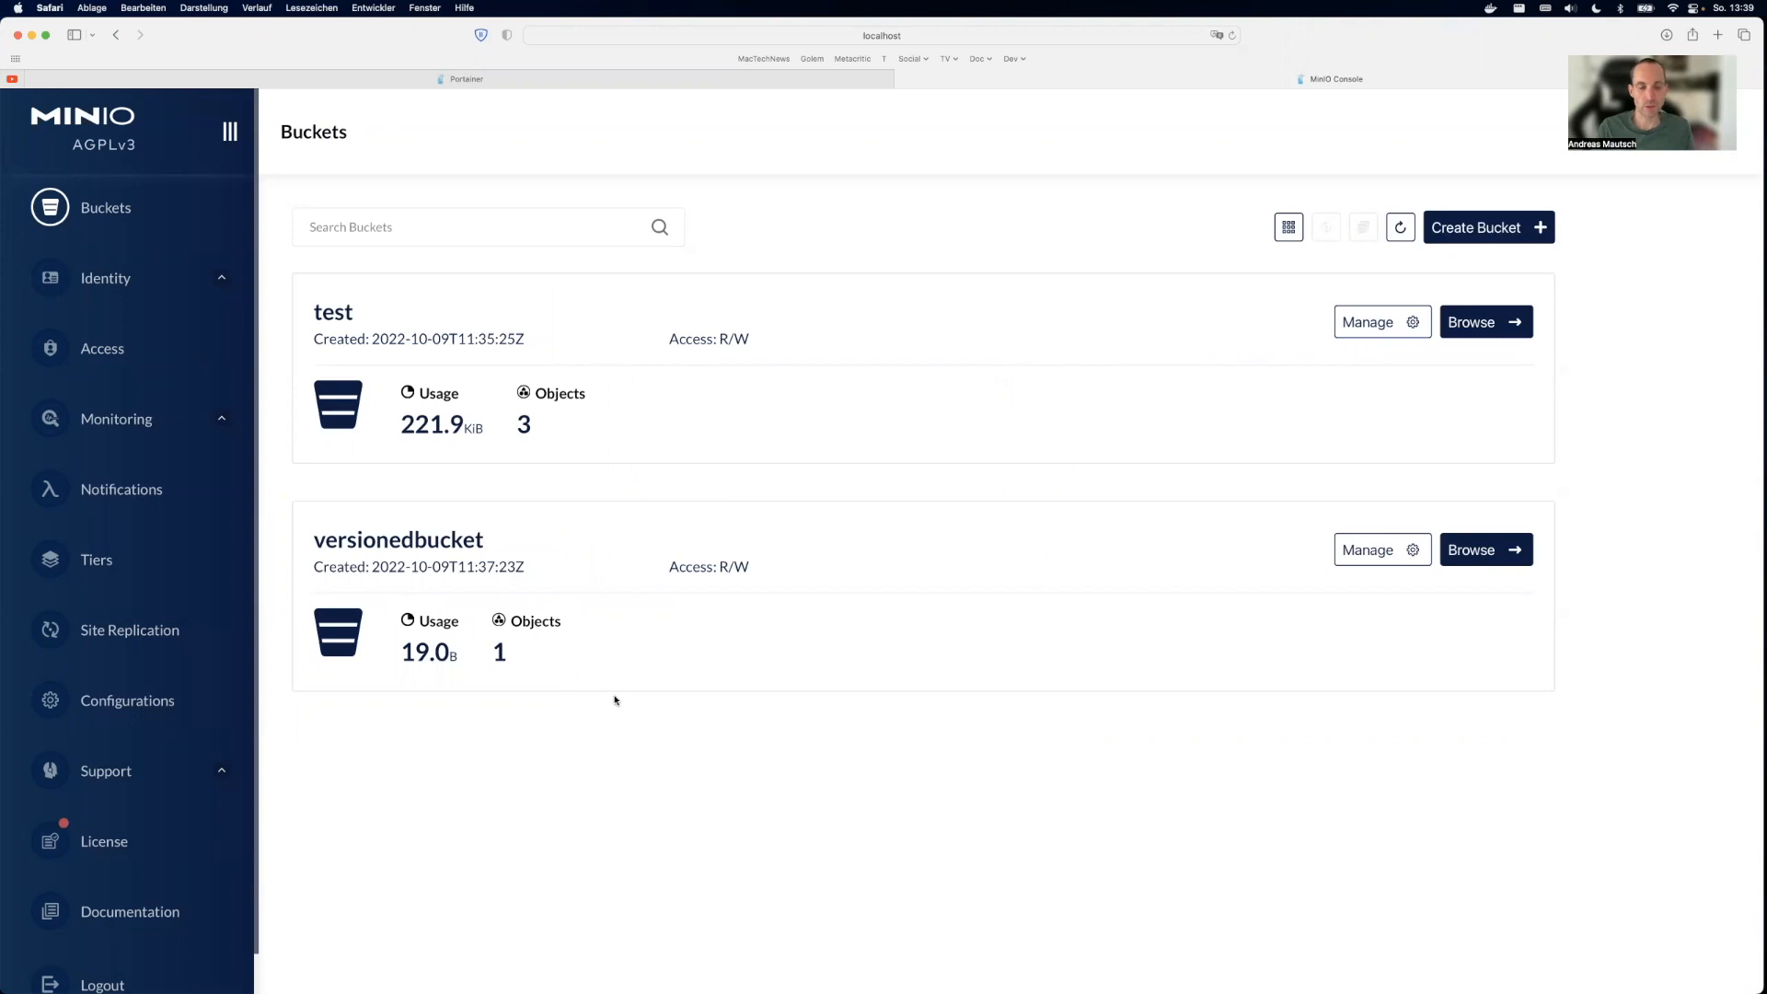
{"action": "mouse_move", "coordinate": [774, 15]}
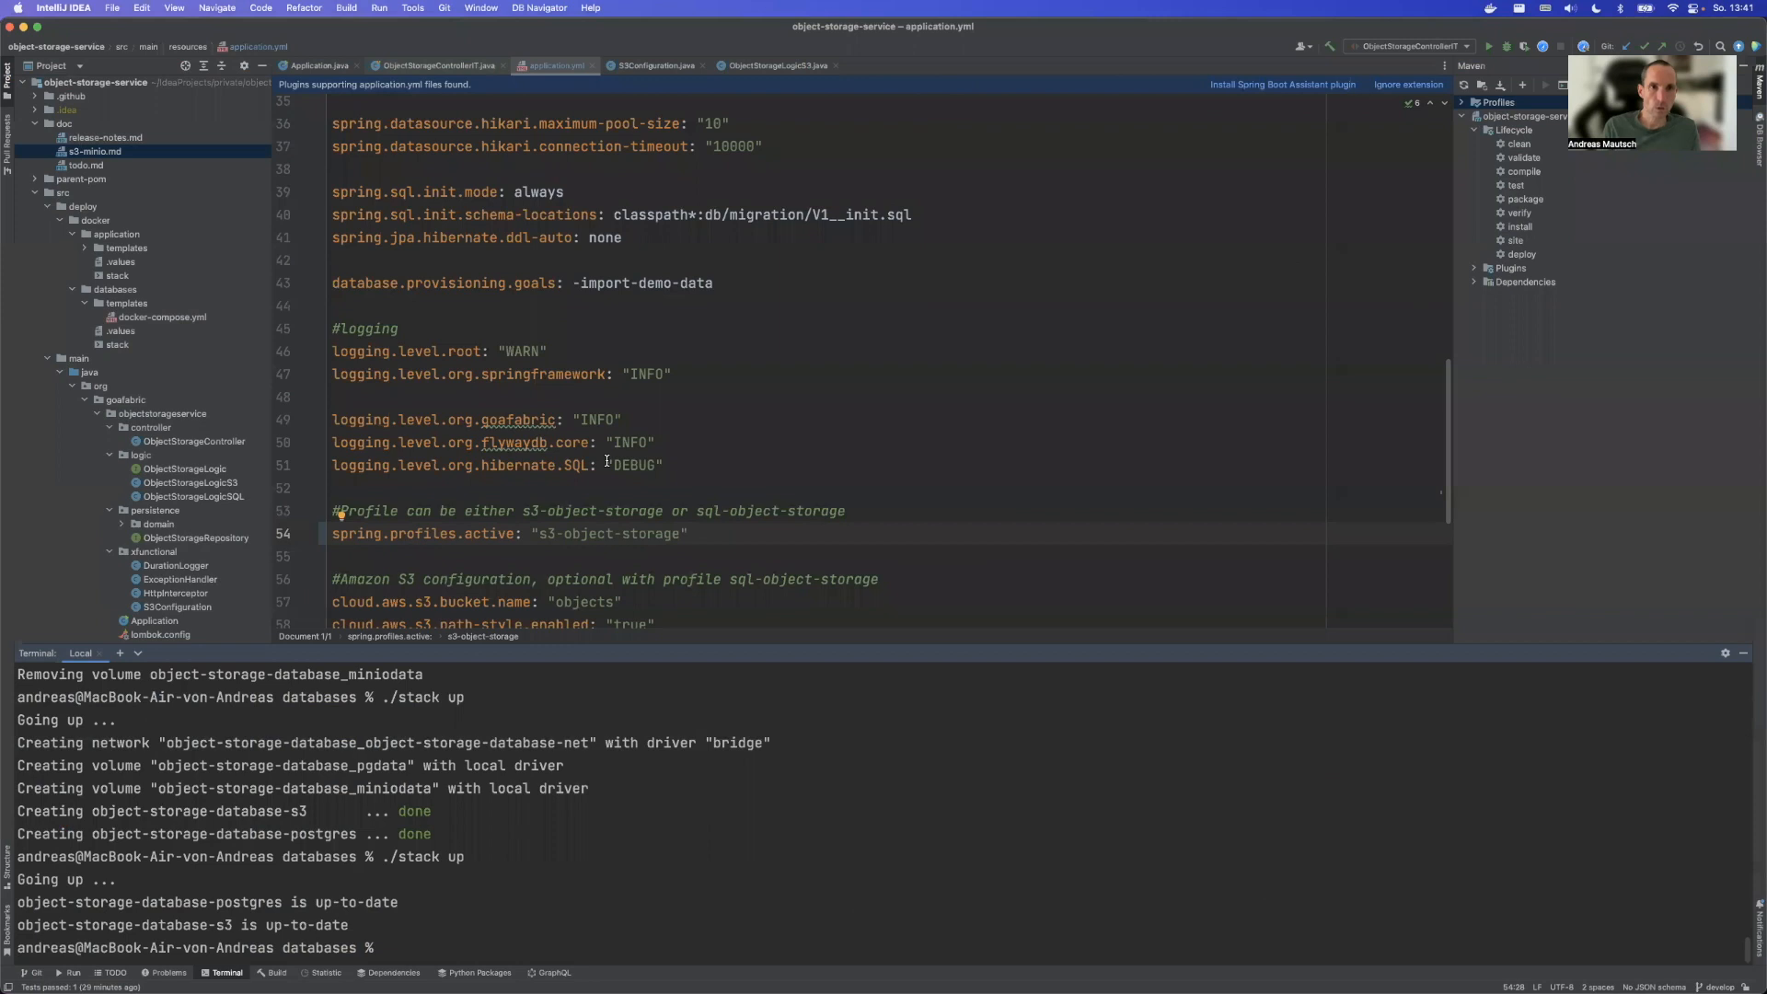
Step: Scroll application.yml to the Amazon S3 block and focus the bucket.name and path-style lines
{"action": "scroll", "scroll_direction": "up", "scroll_amount": 3}
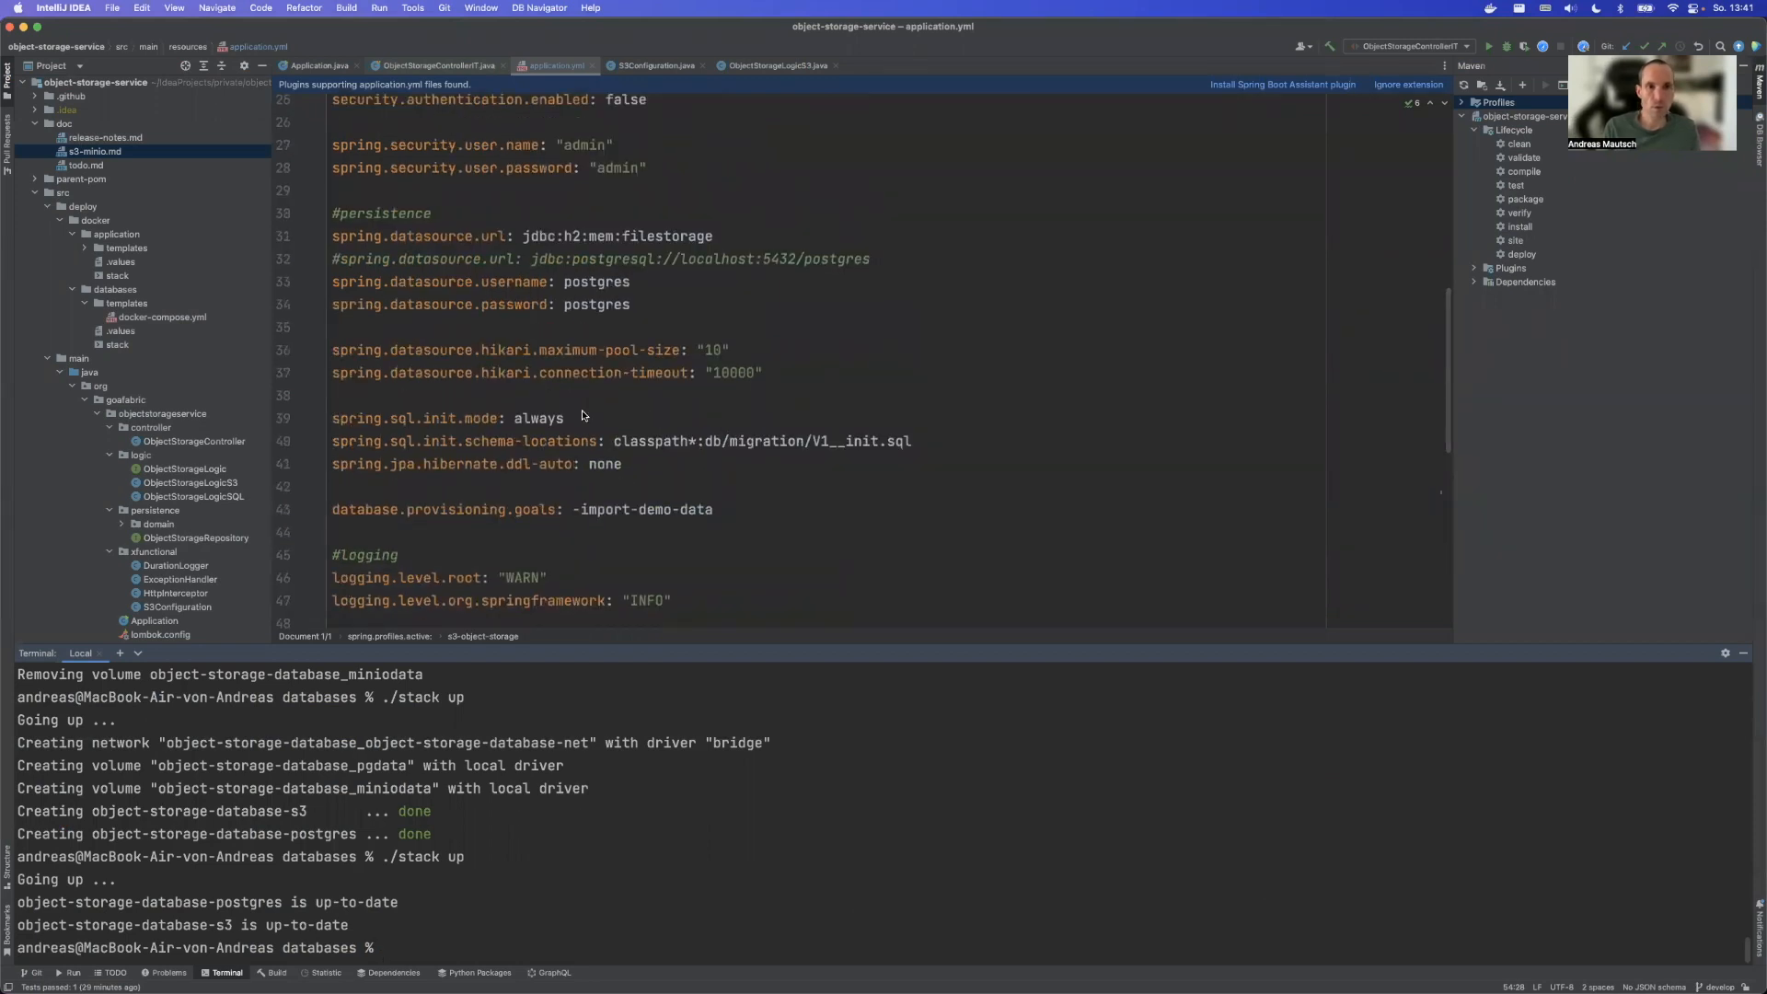
{"action": "scroll", "scroll_direction": "down", "scroll_amount": 3}
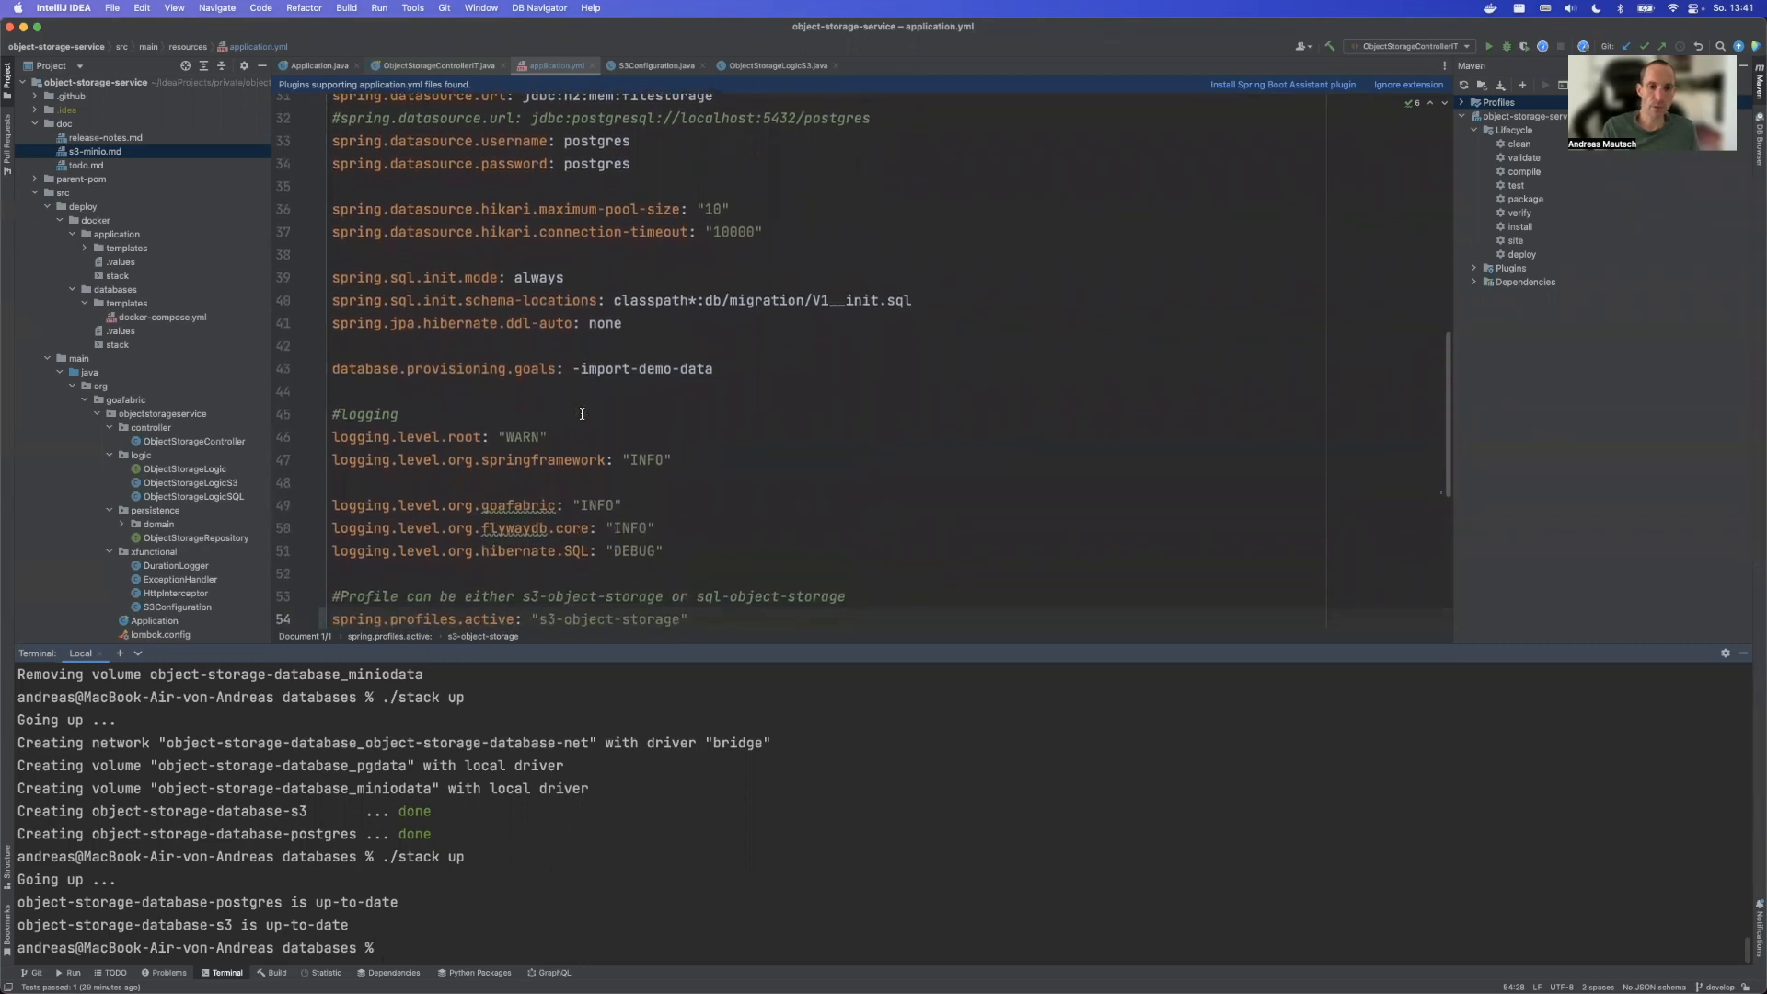
{"action": "scroll", "scroll_direction": "down", "scroll_amount": 3}
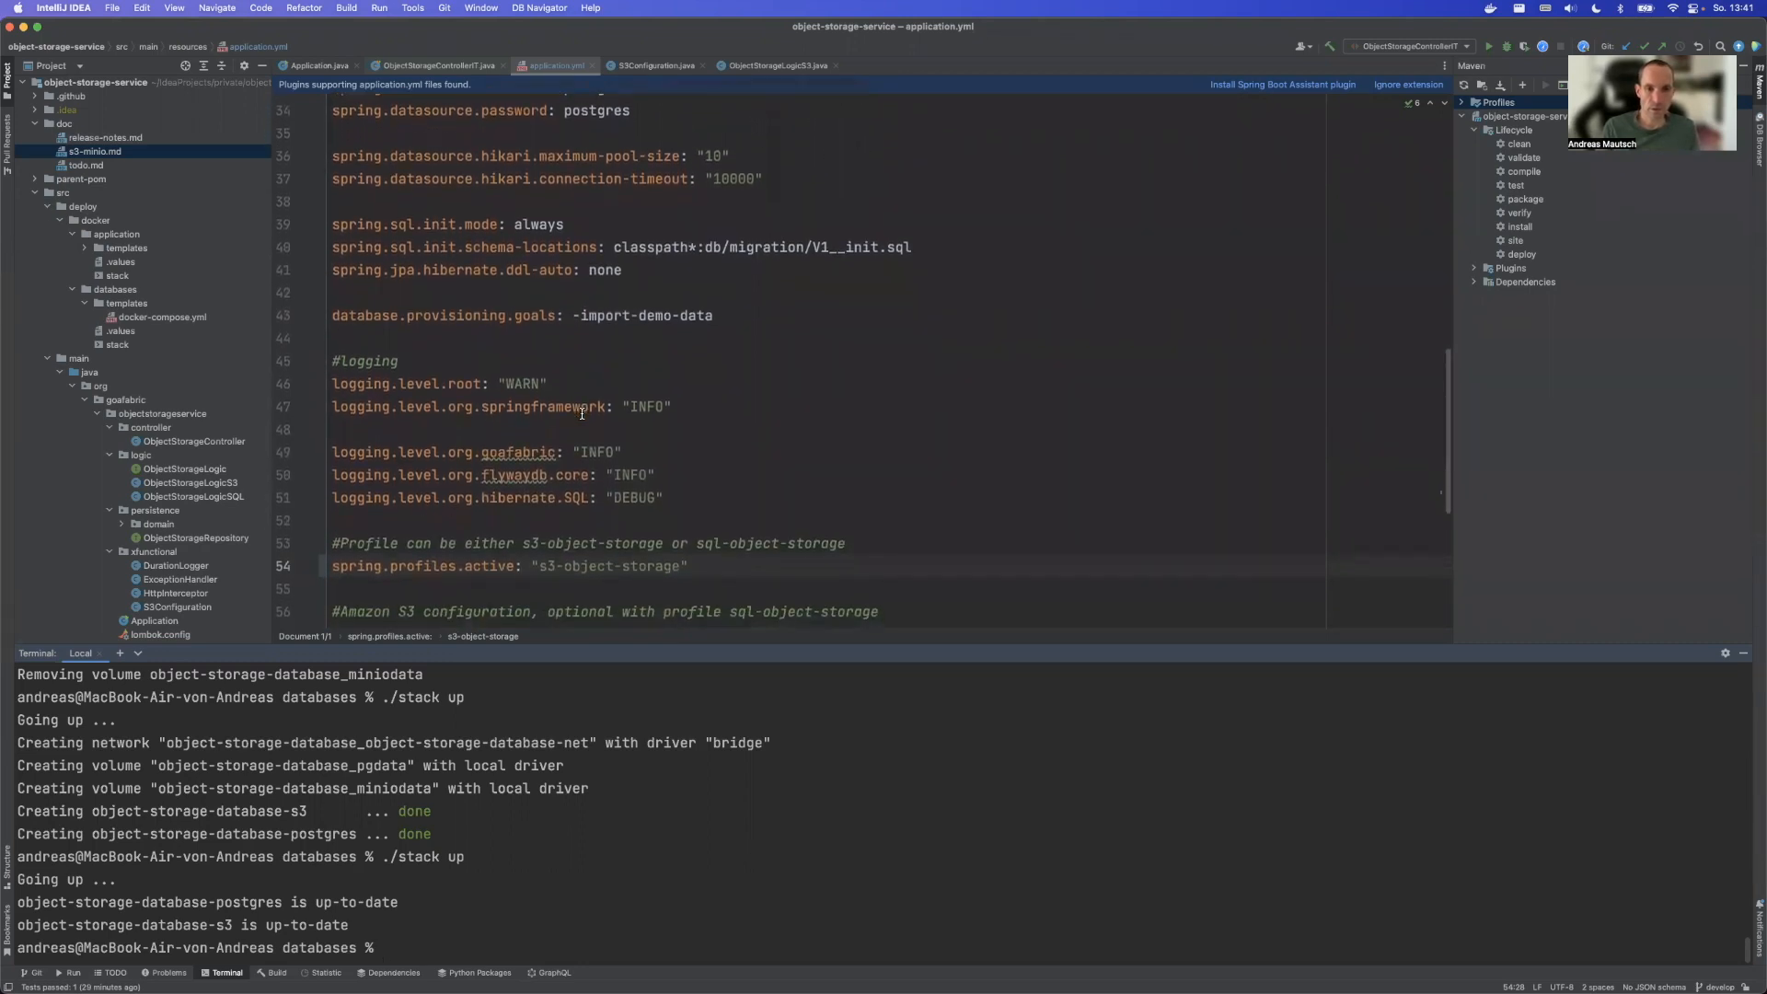
{"action": "mouse_move", "coordinate": [479, 430]}
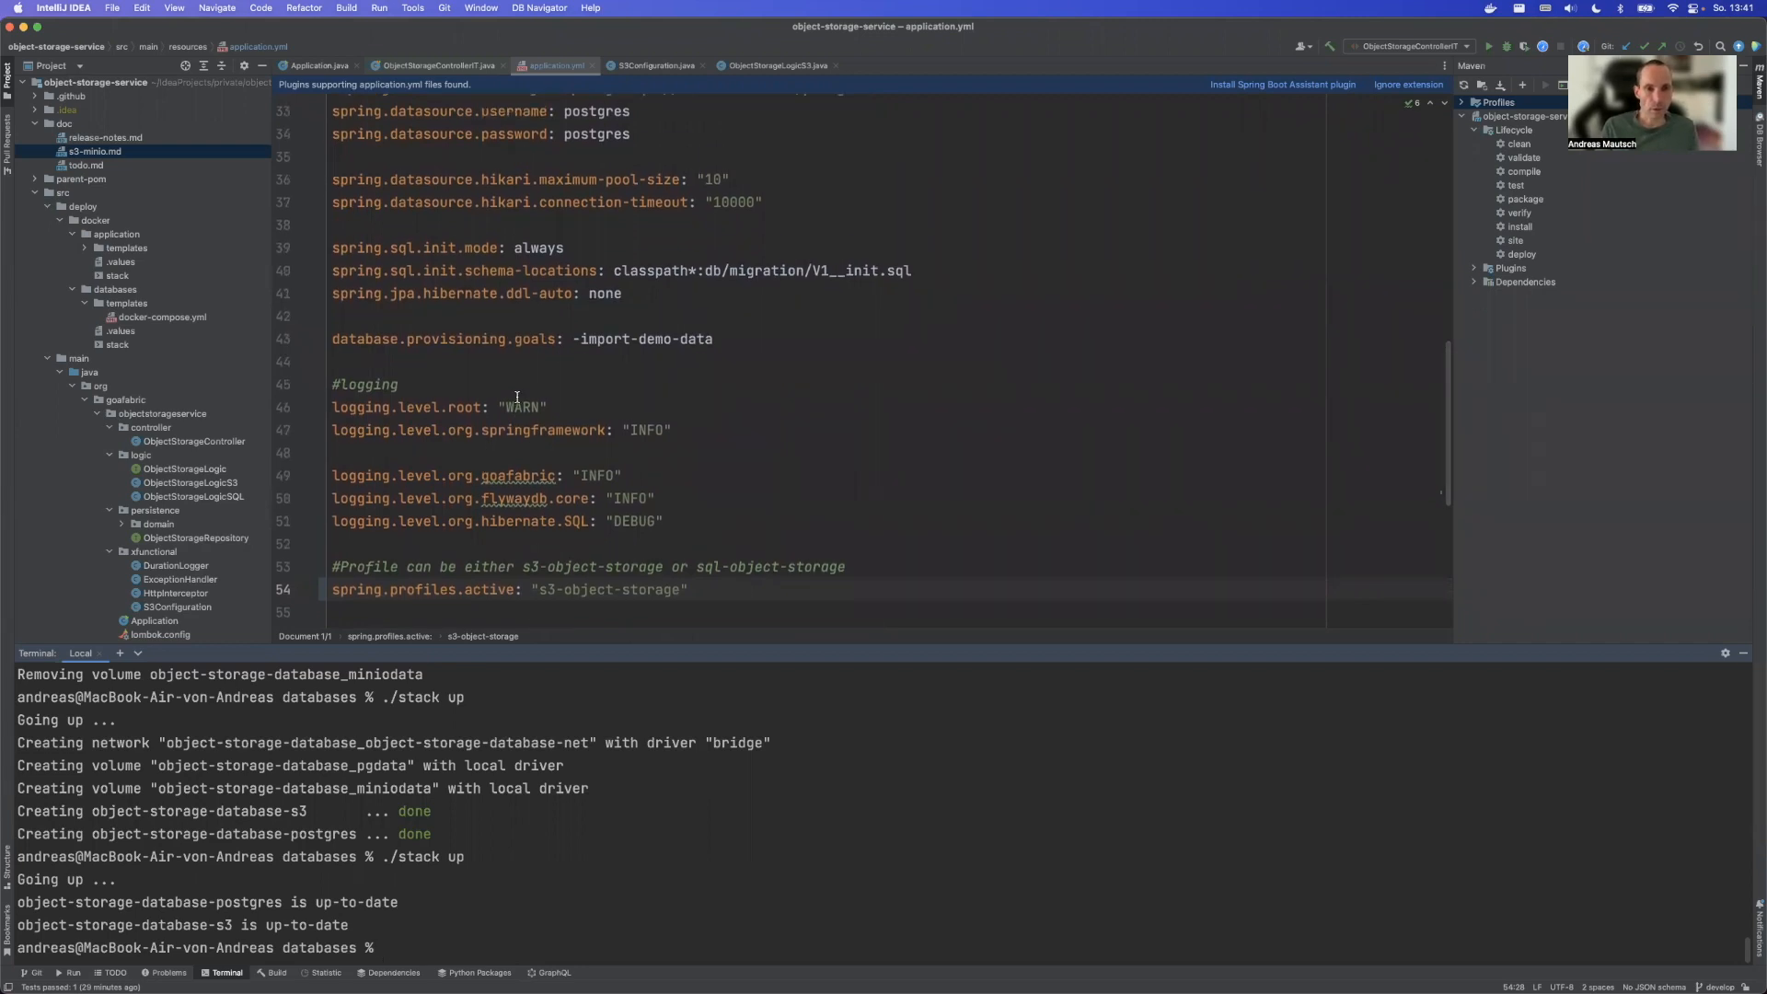
{"action": "scroll", "scroll_direction": "down", "scroll_amount": 3}
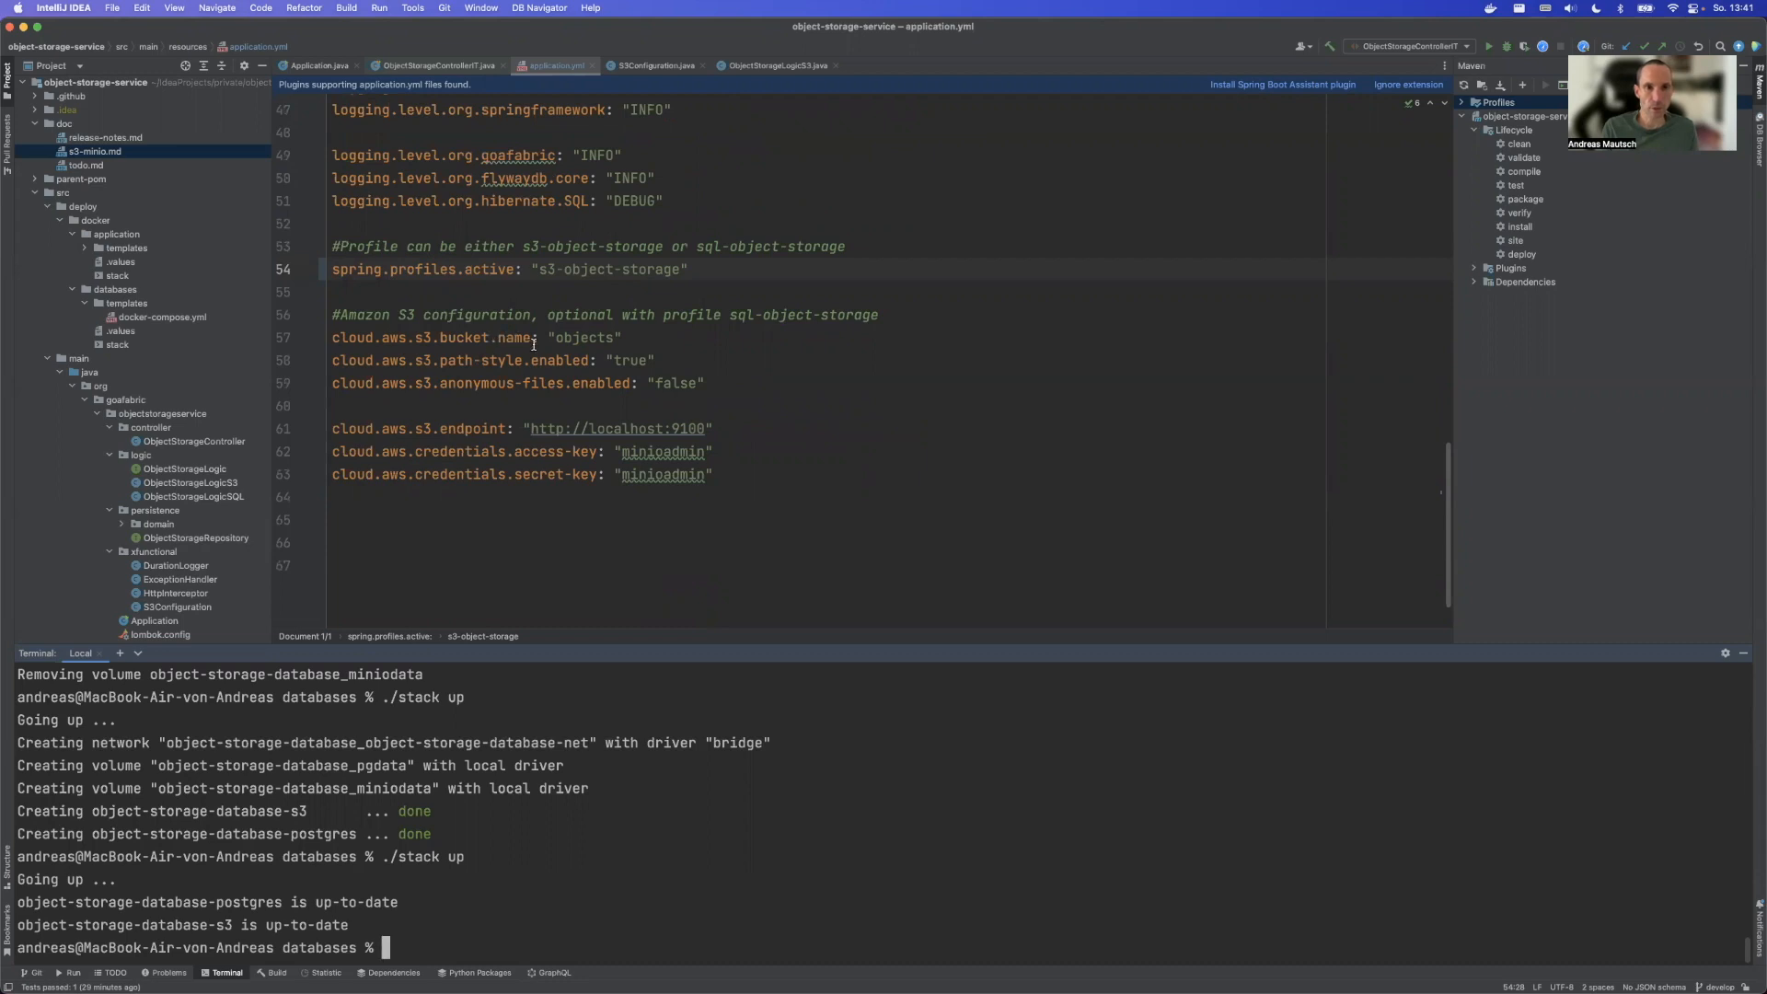
{"action": "mouse_move", "coordinate": [572, 338]}
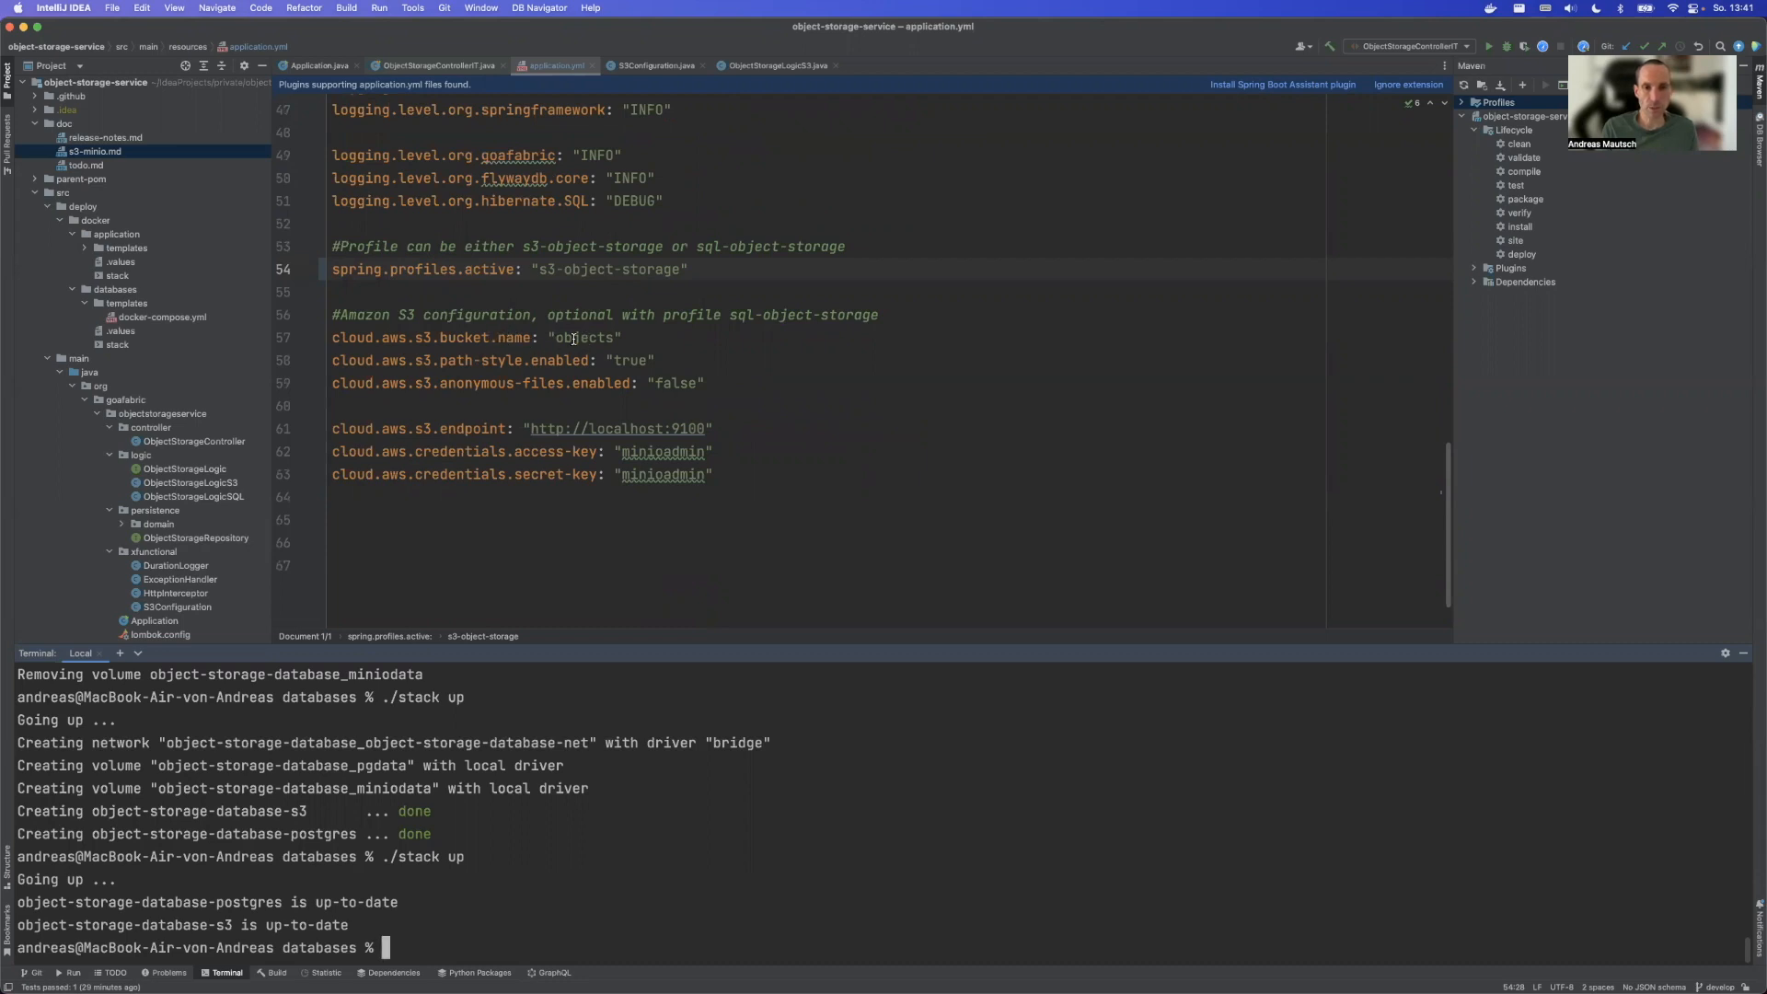
{"action": "left_click", "coordinate": [575, 337]}
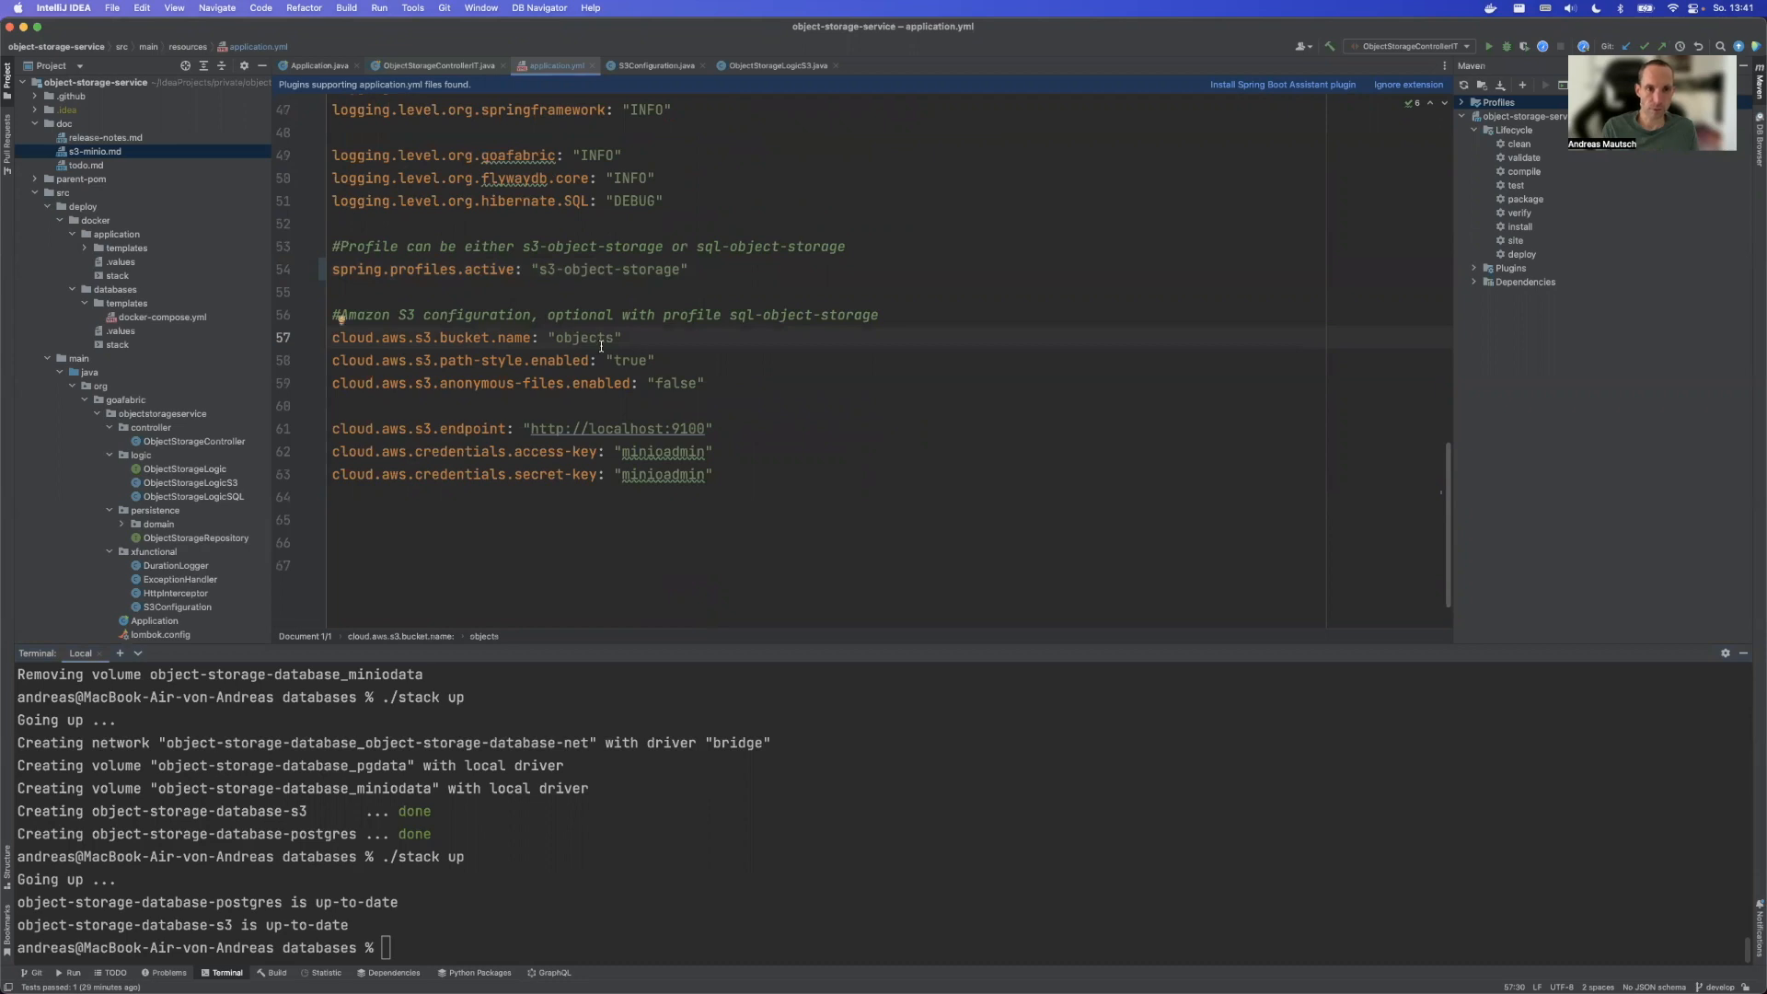
{"action": "left_click", "coordinate": [560, 361]}
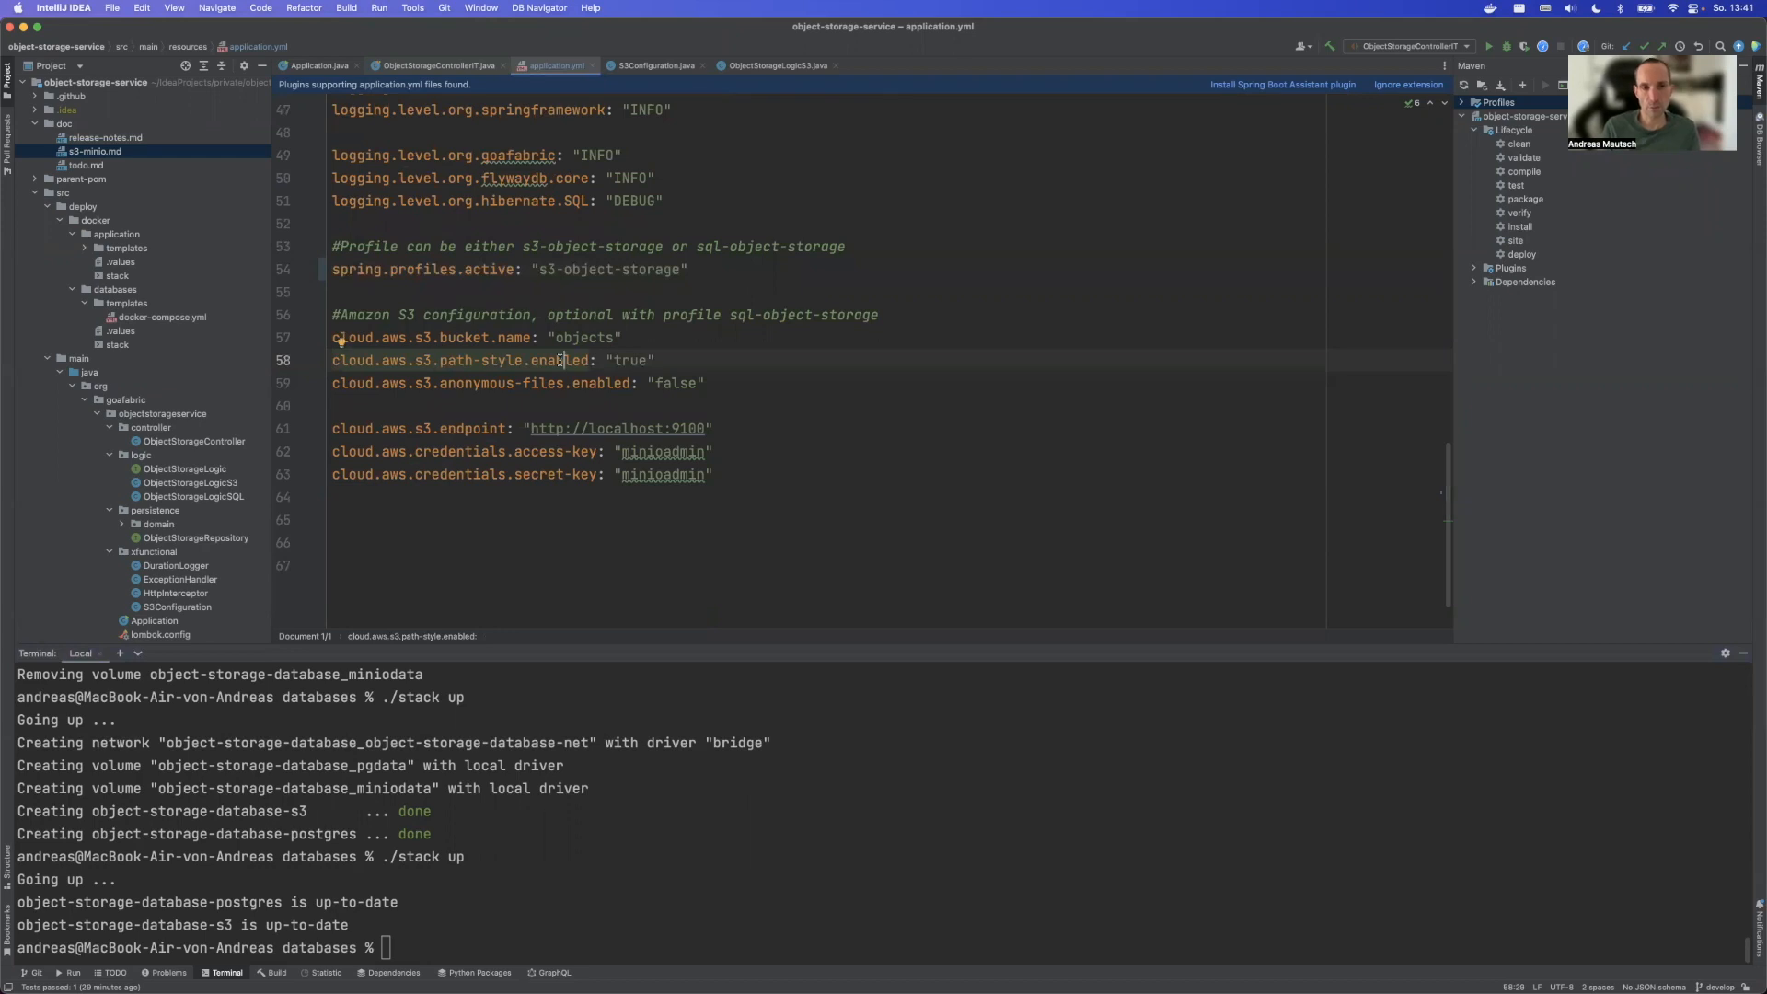
{"action": "left_click", "coordinate": [573, 519]}
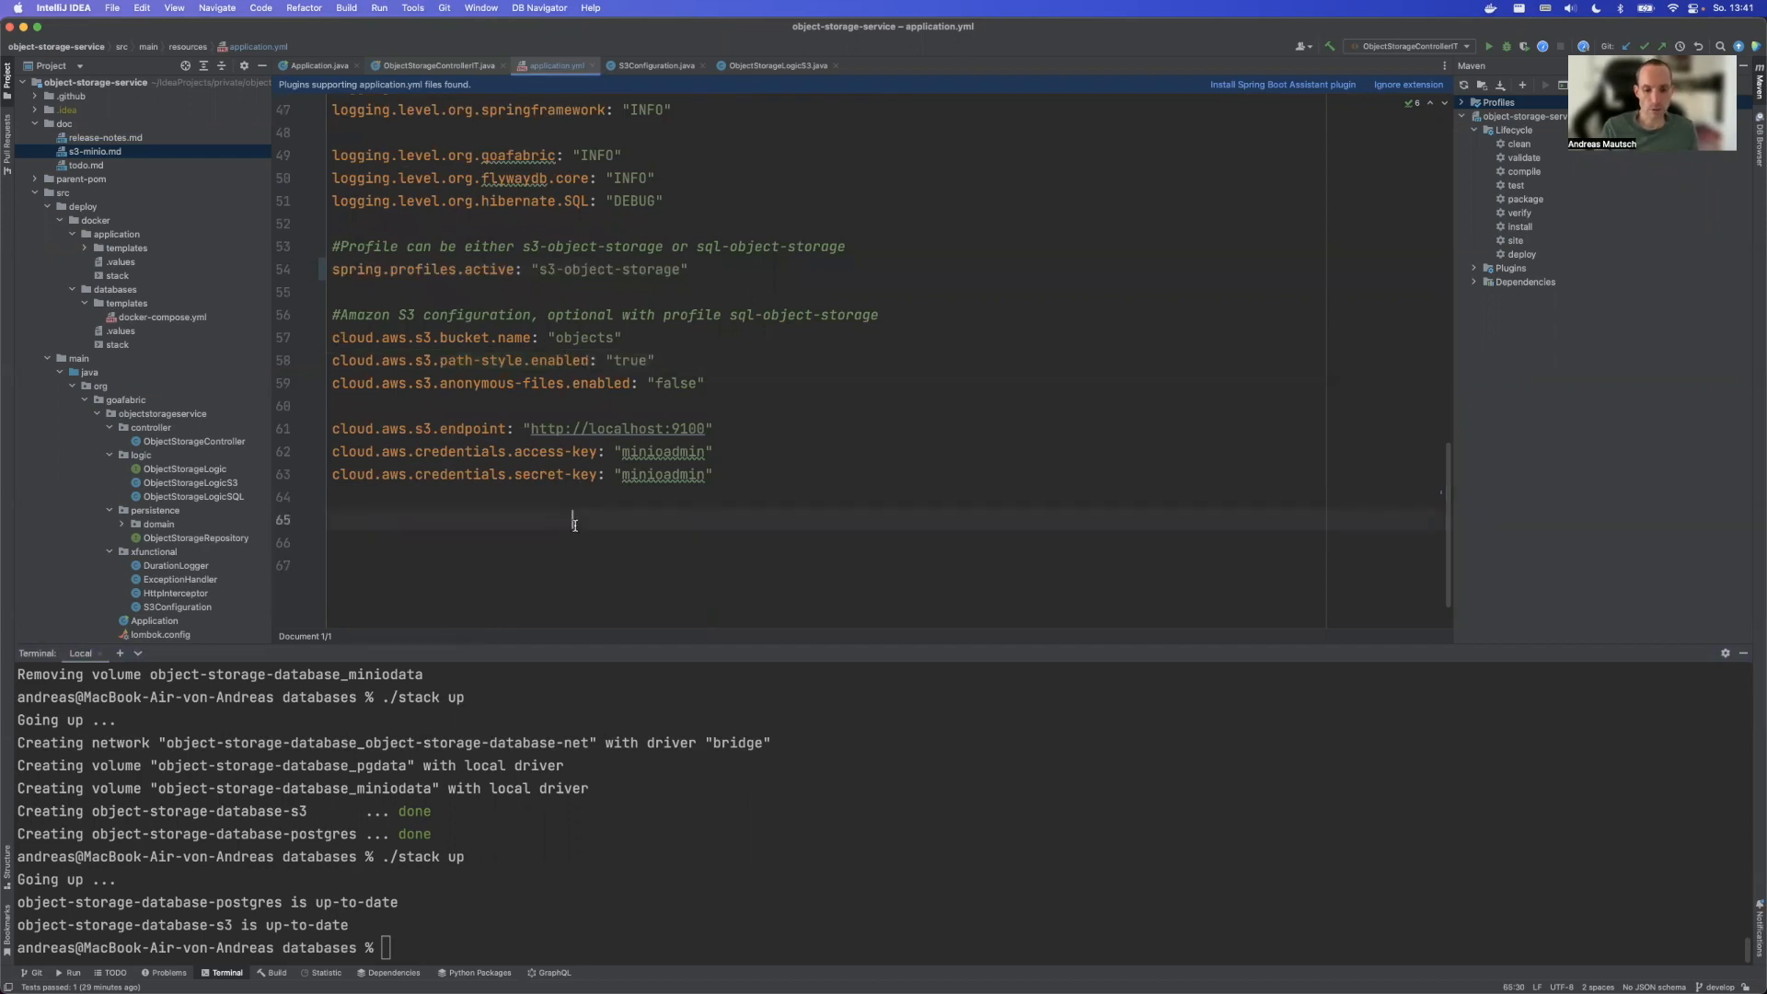
{"action": "type", "text": "/"}
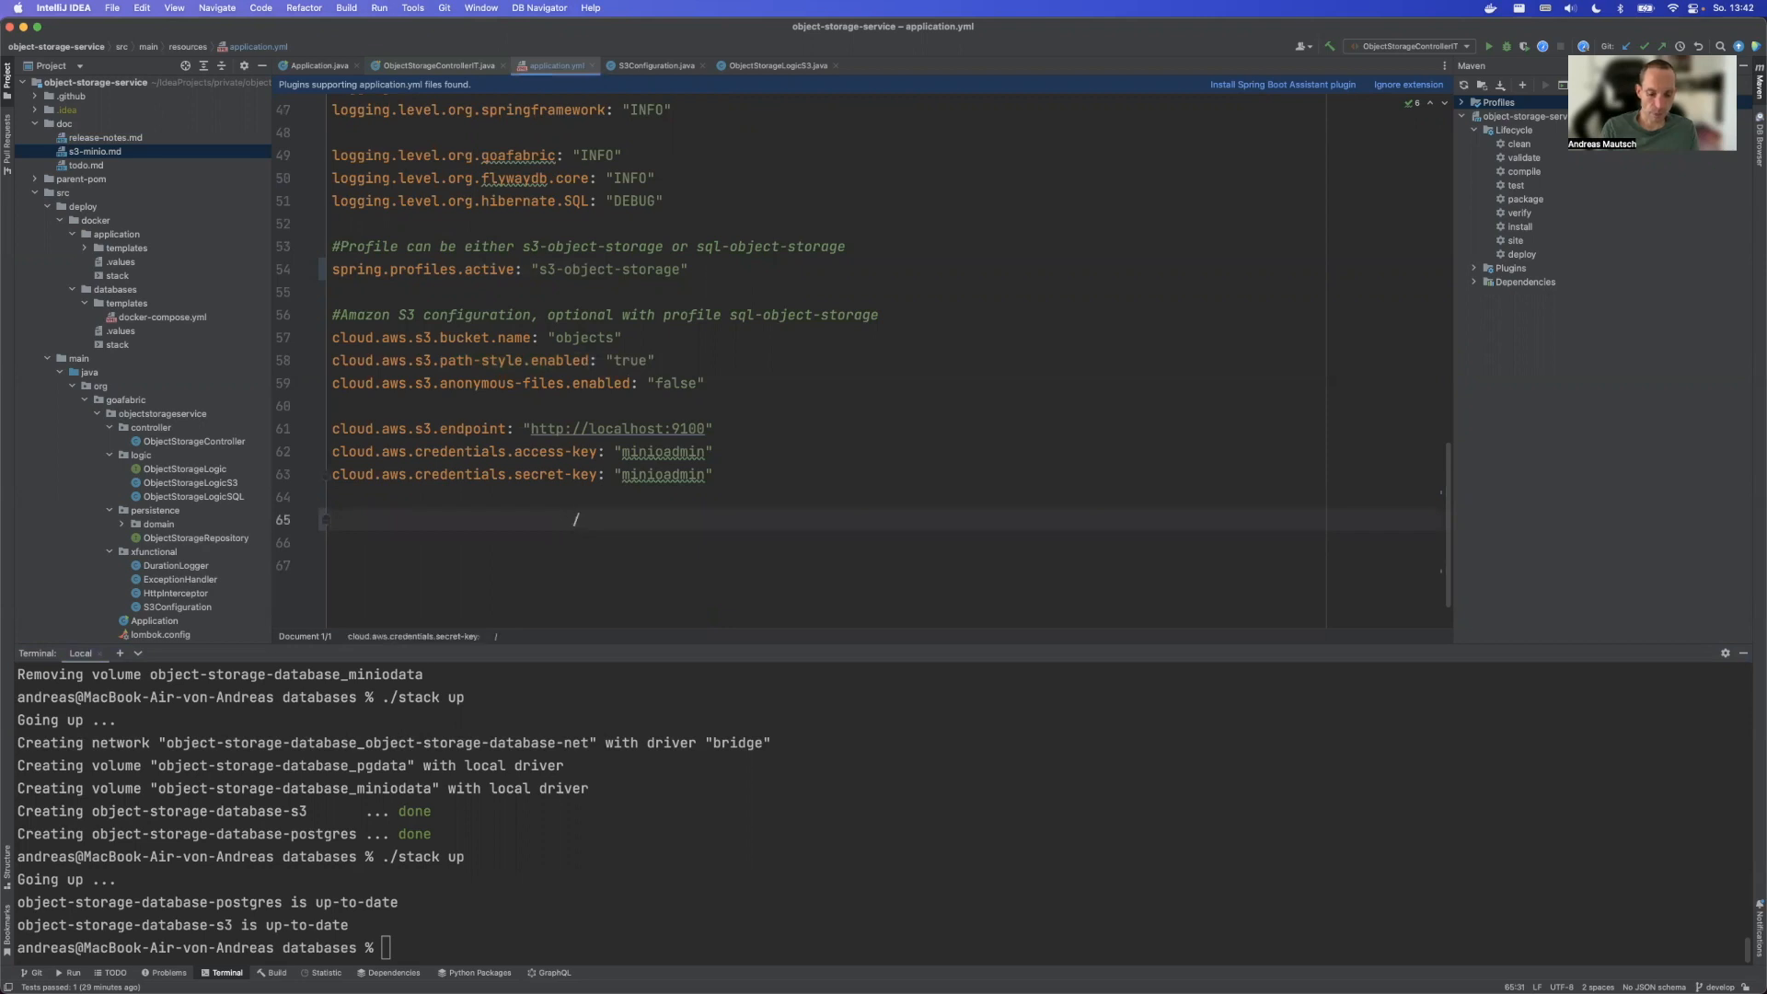
{"action": "type", "text": "bu"}
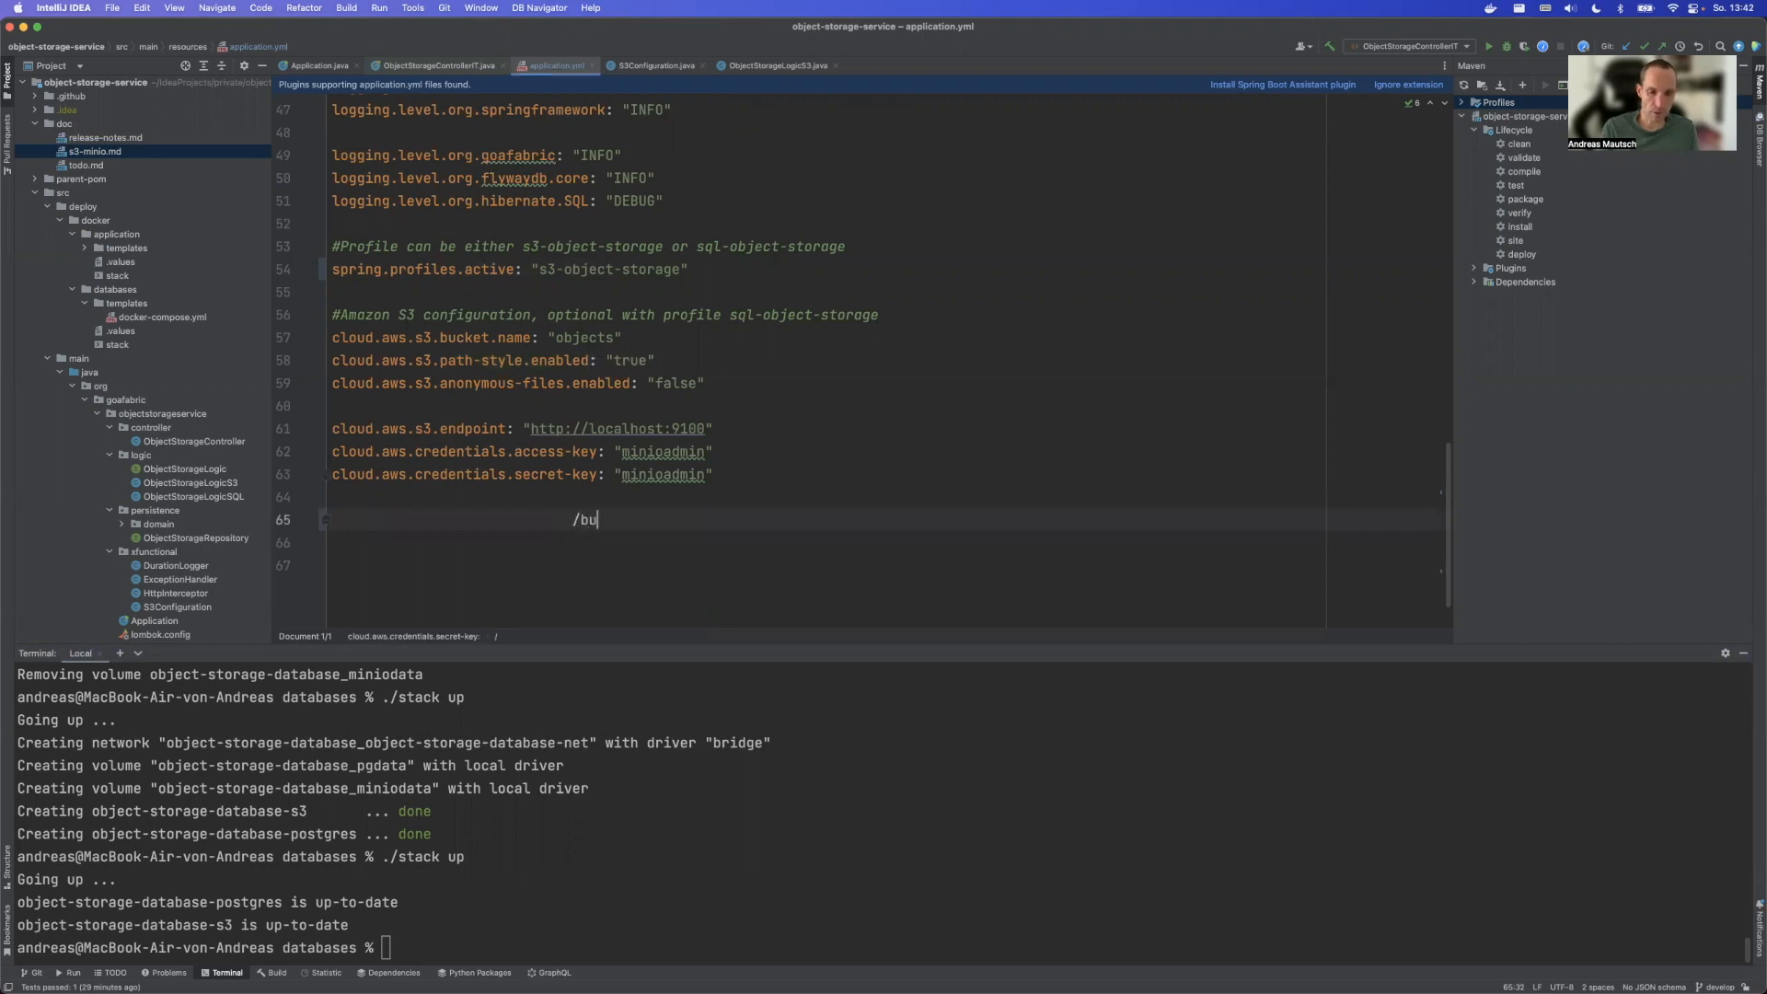
{"action": "type", "text": "cket"}
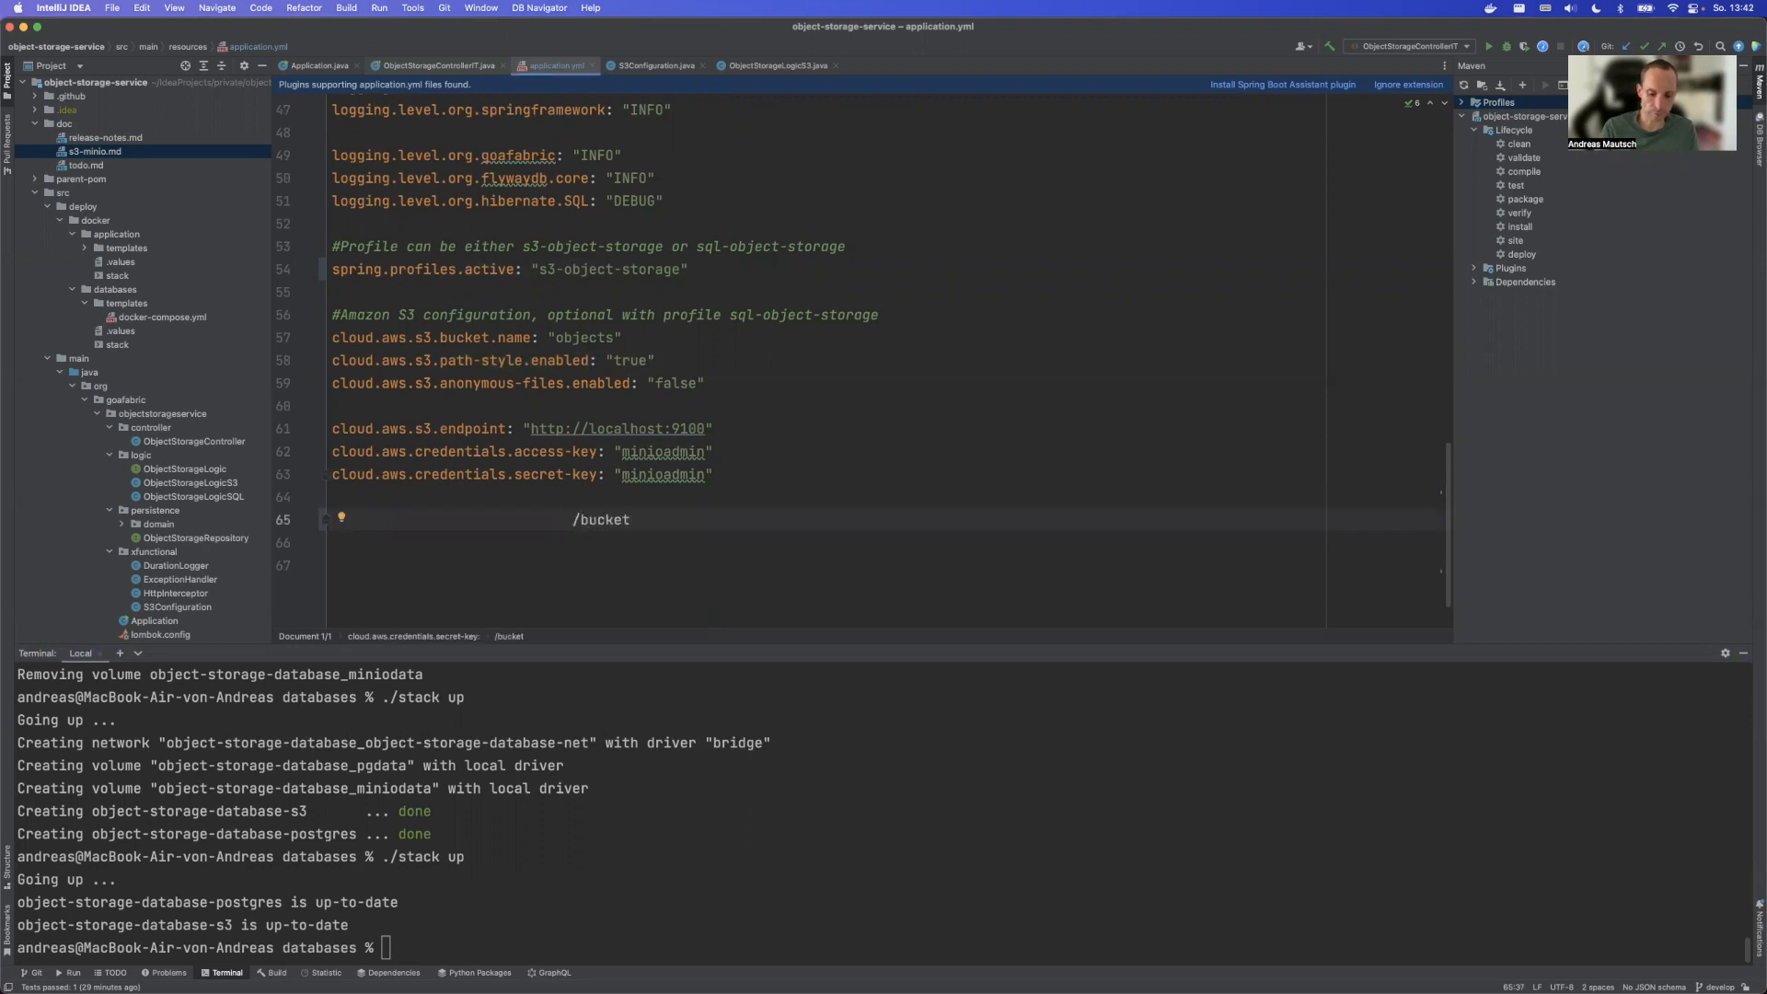
{"action": "type", "text": "-name"}
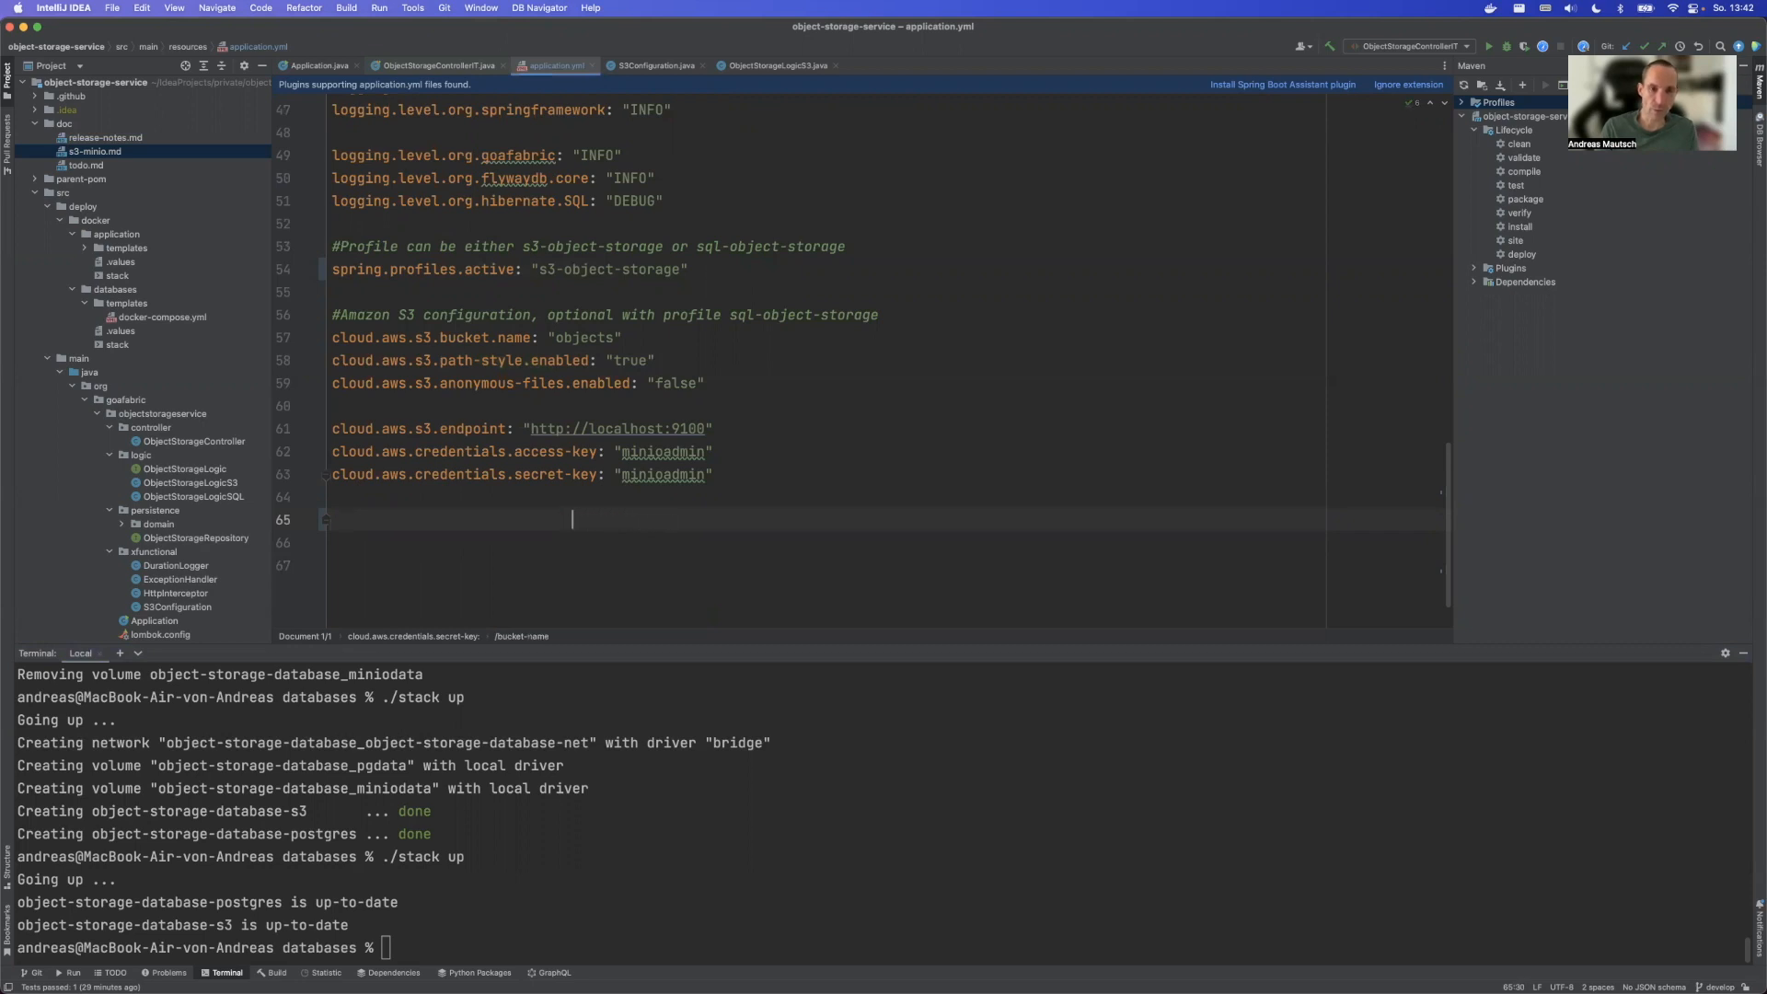
{"action": "type", "text": "mydomain"}
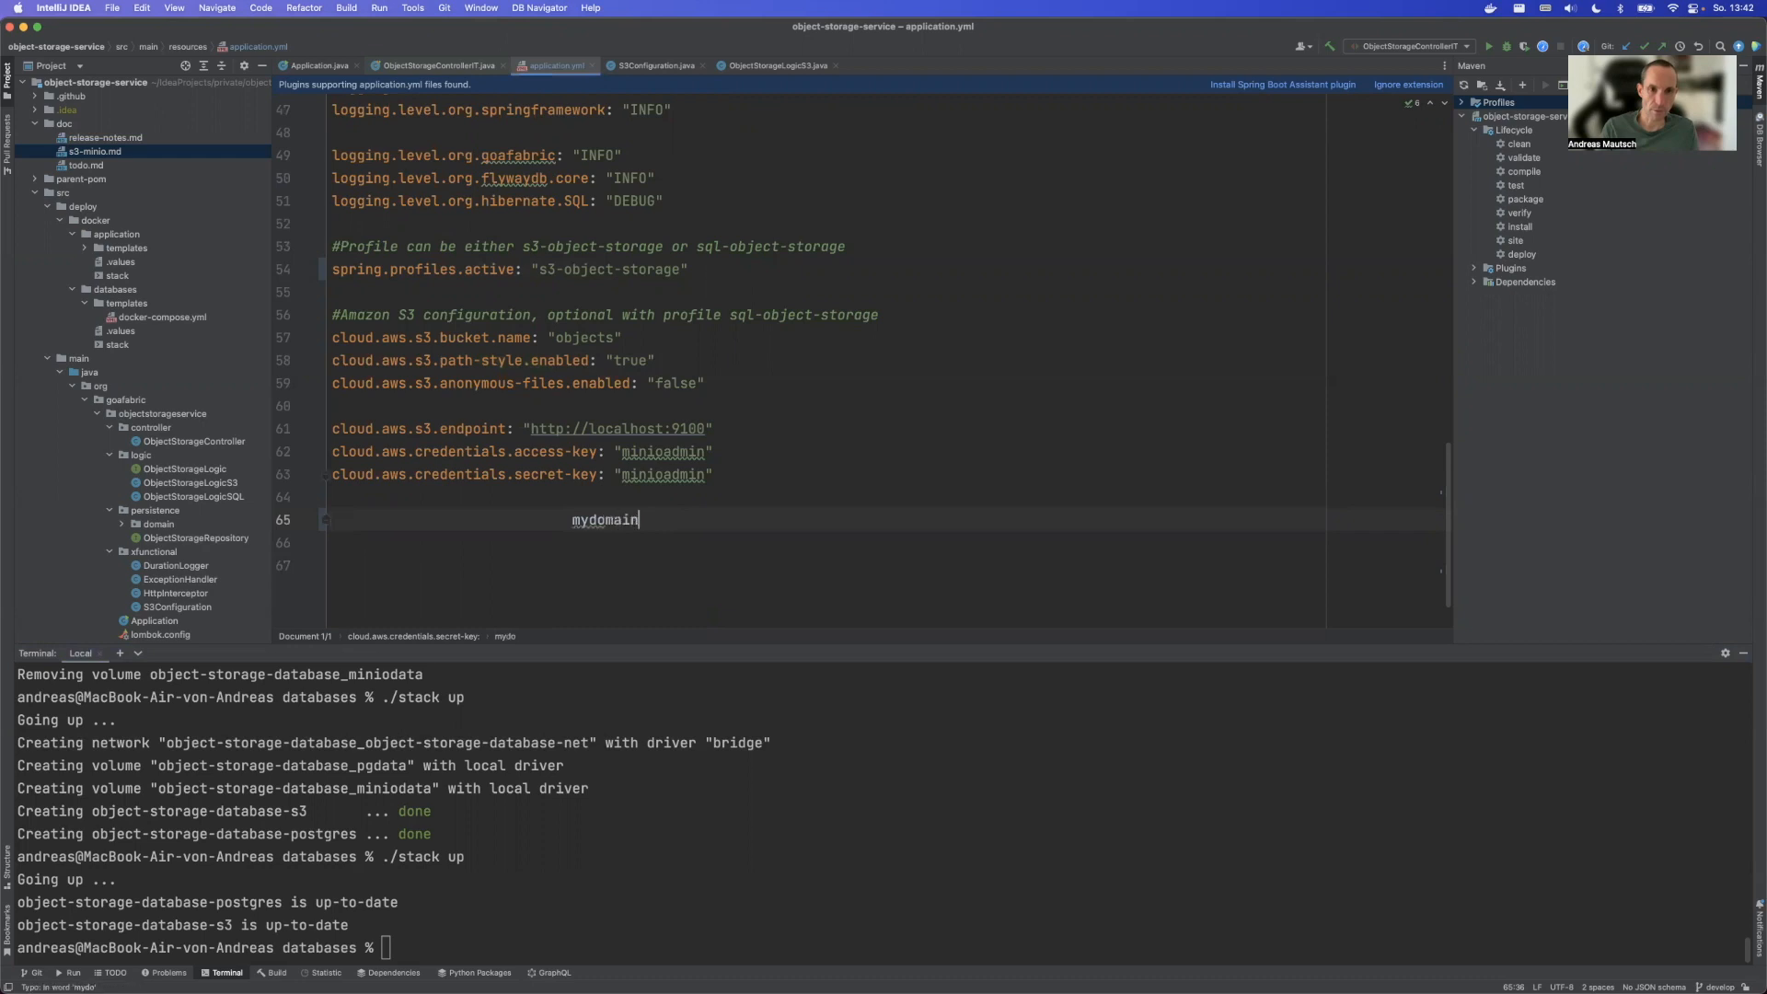
{"action": "type", "text": ".buck"}
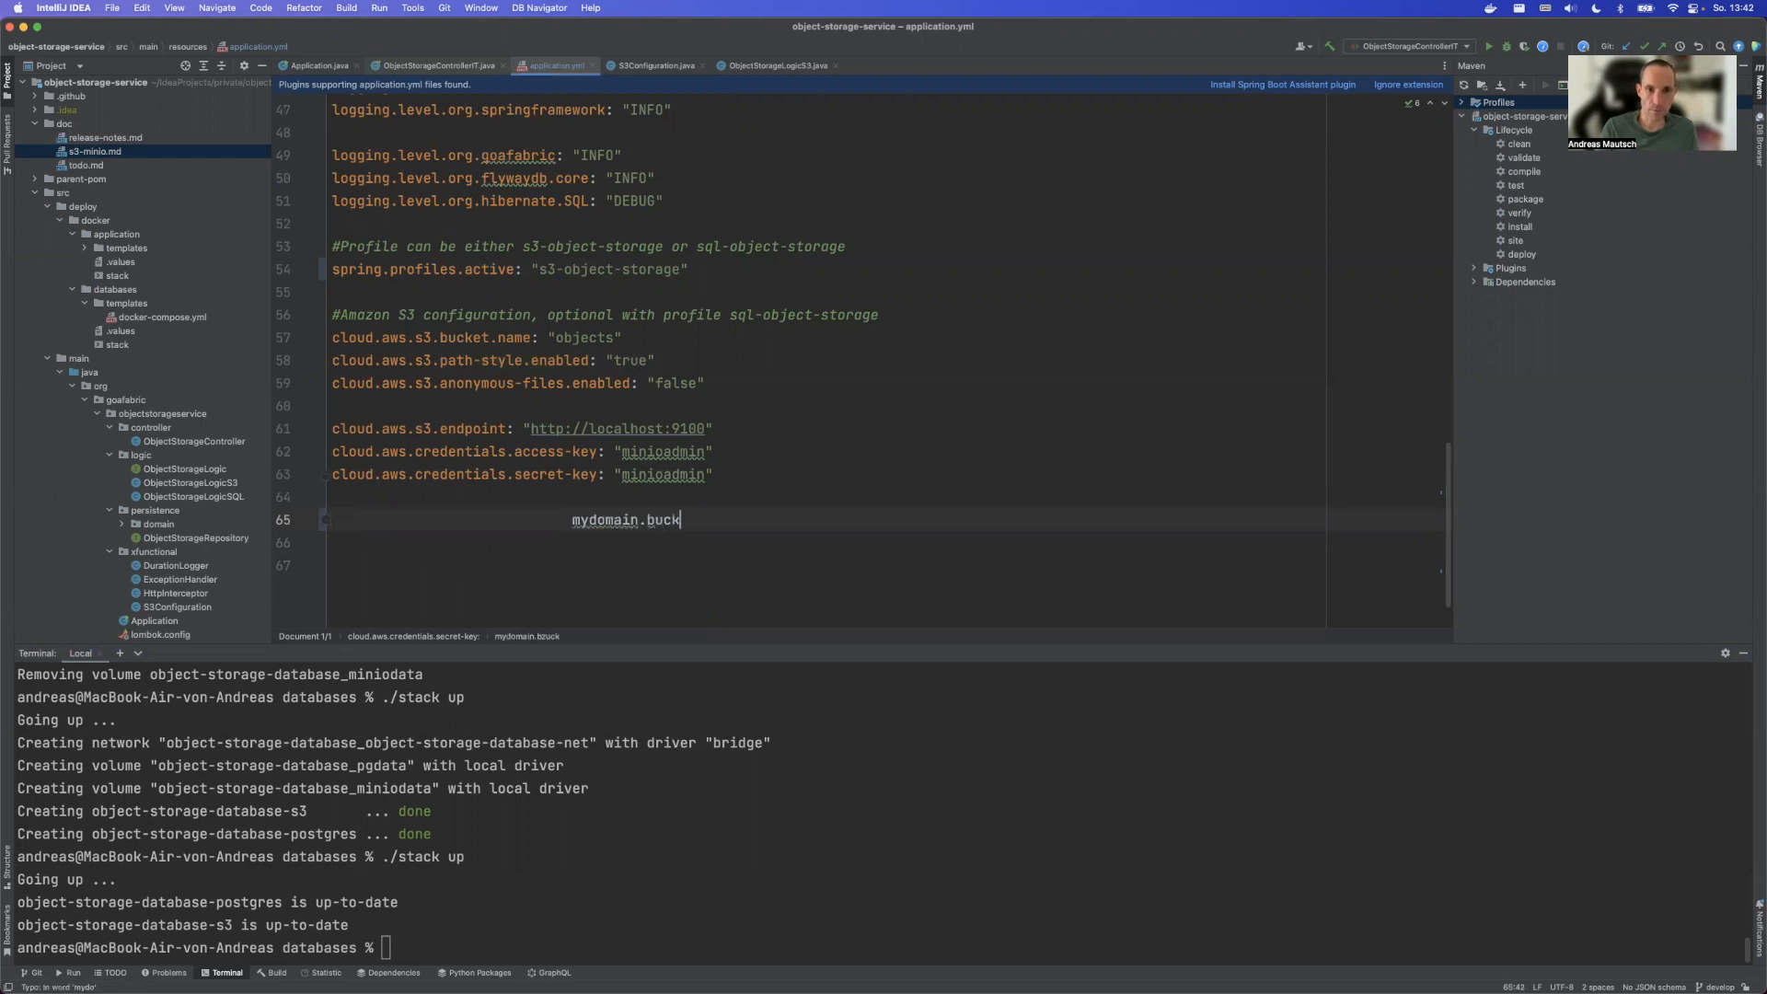
{"action": "type", "text": "etname."}
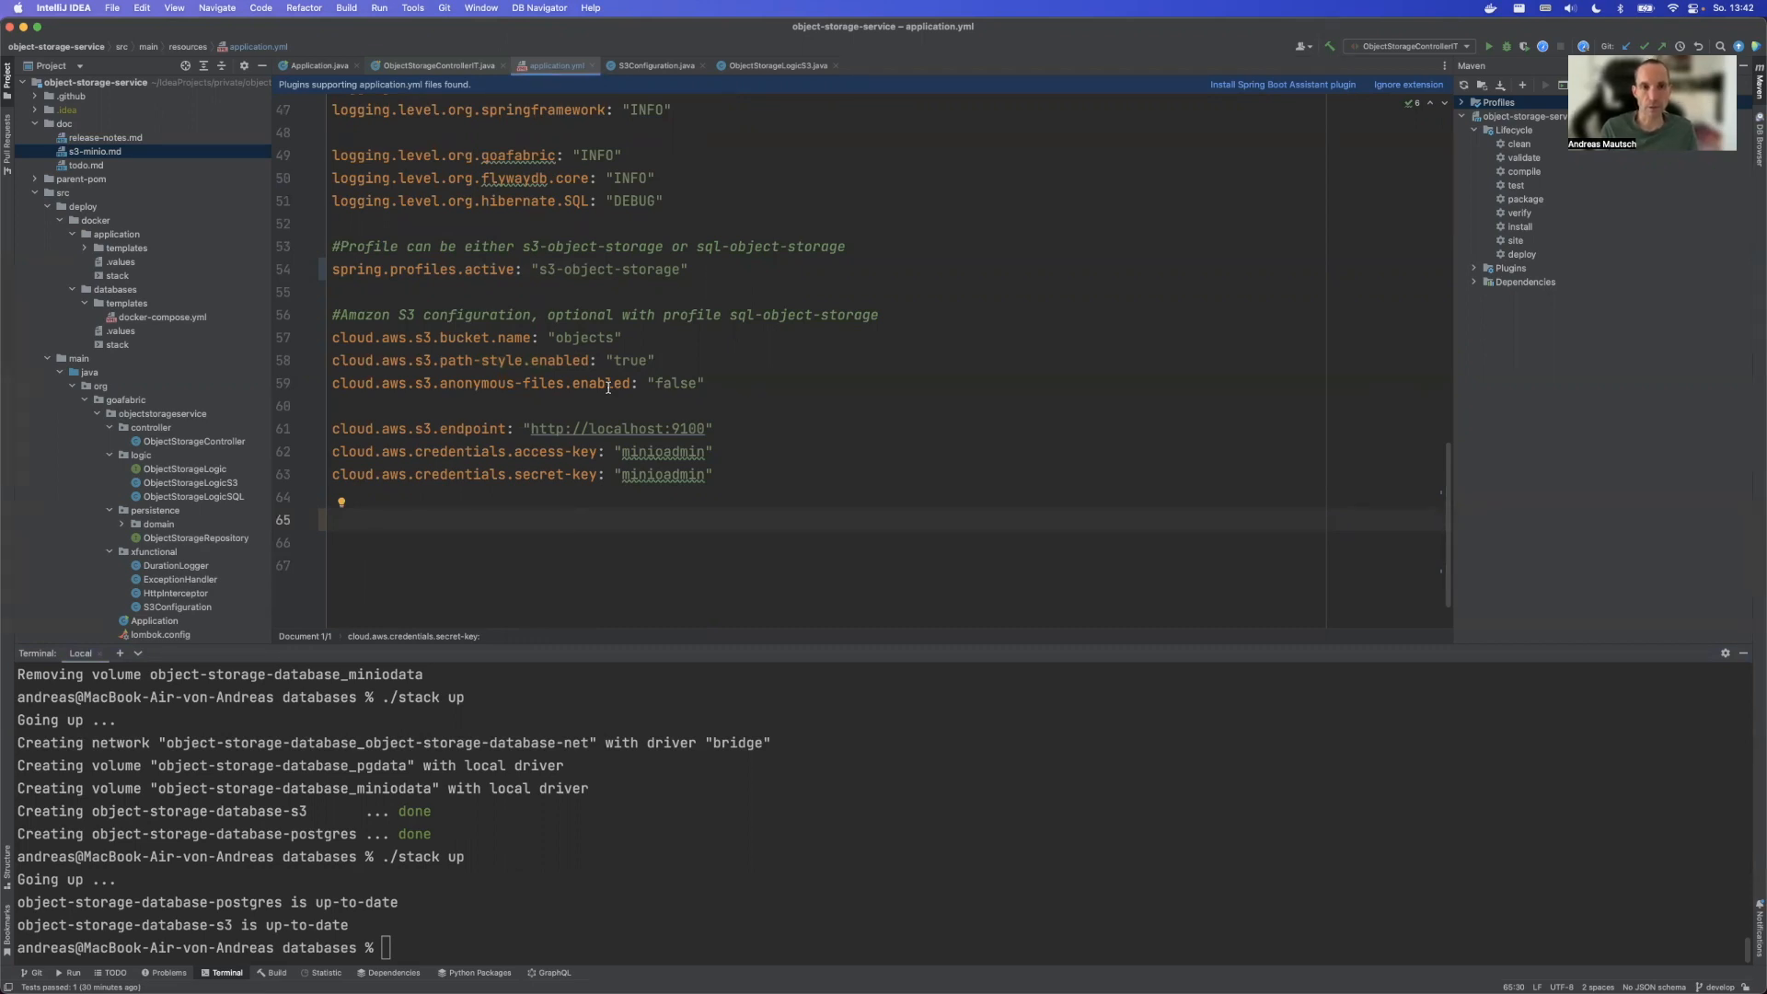
{"action": "mouse_move", "coordinate": [596, 399]}
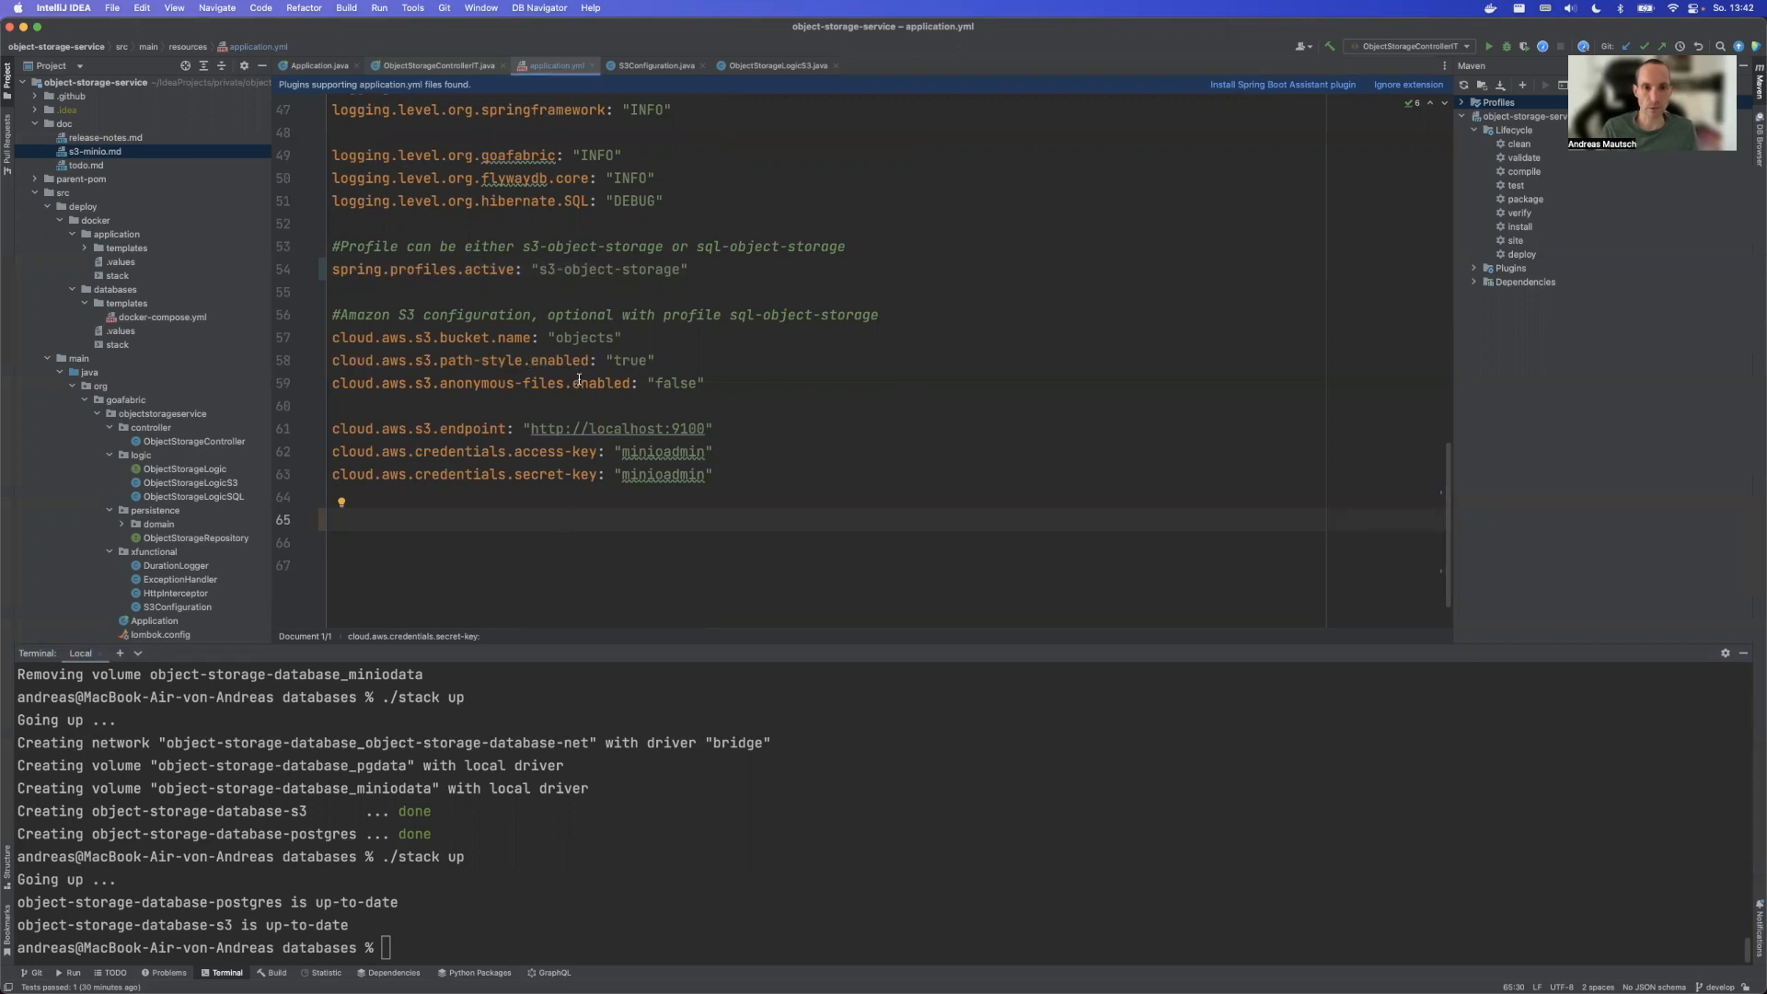
Step: Review the anonymous-files and credential lines, then bring up S3Configuration.java
{"action": "left_click", "coordinate": [699, 383]}
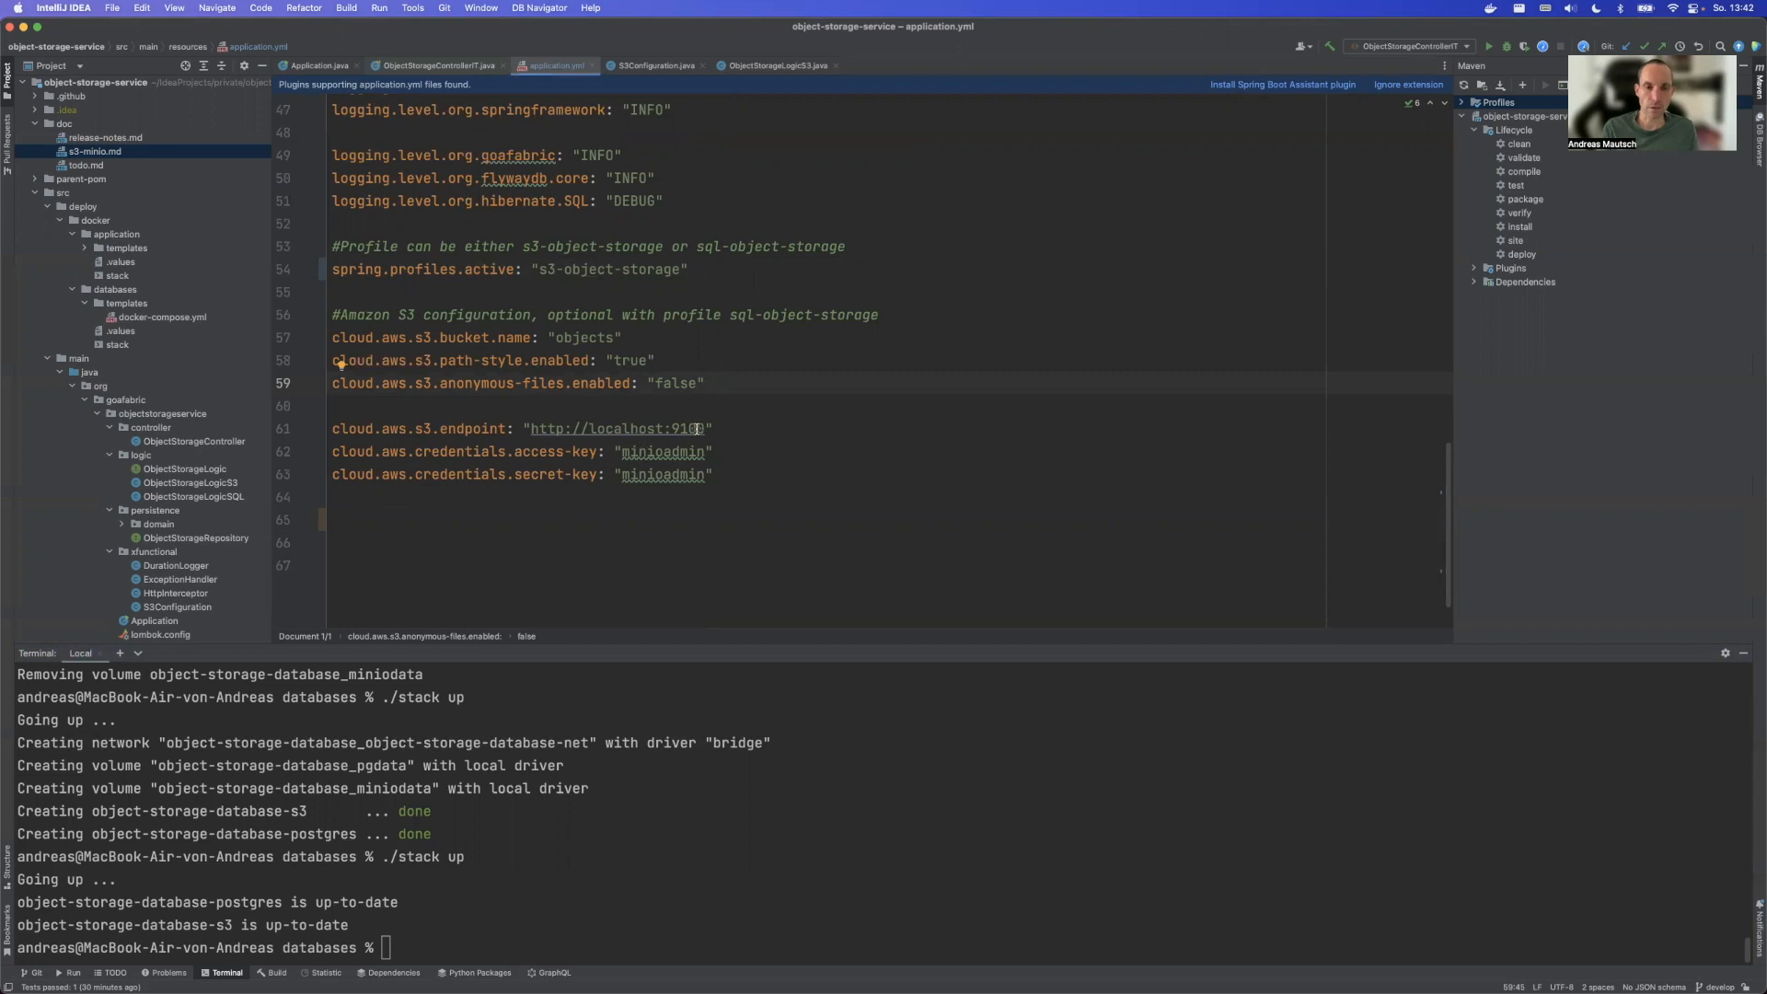
{"action": "left_click", "coordinate": [657, 473]}
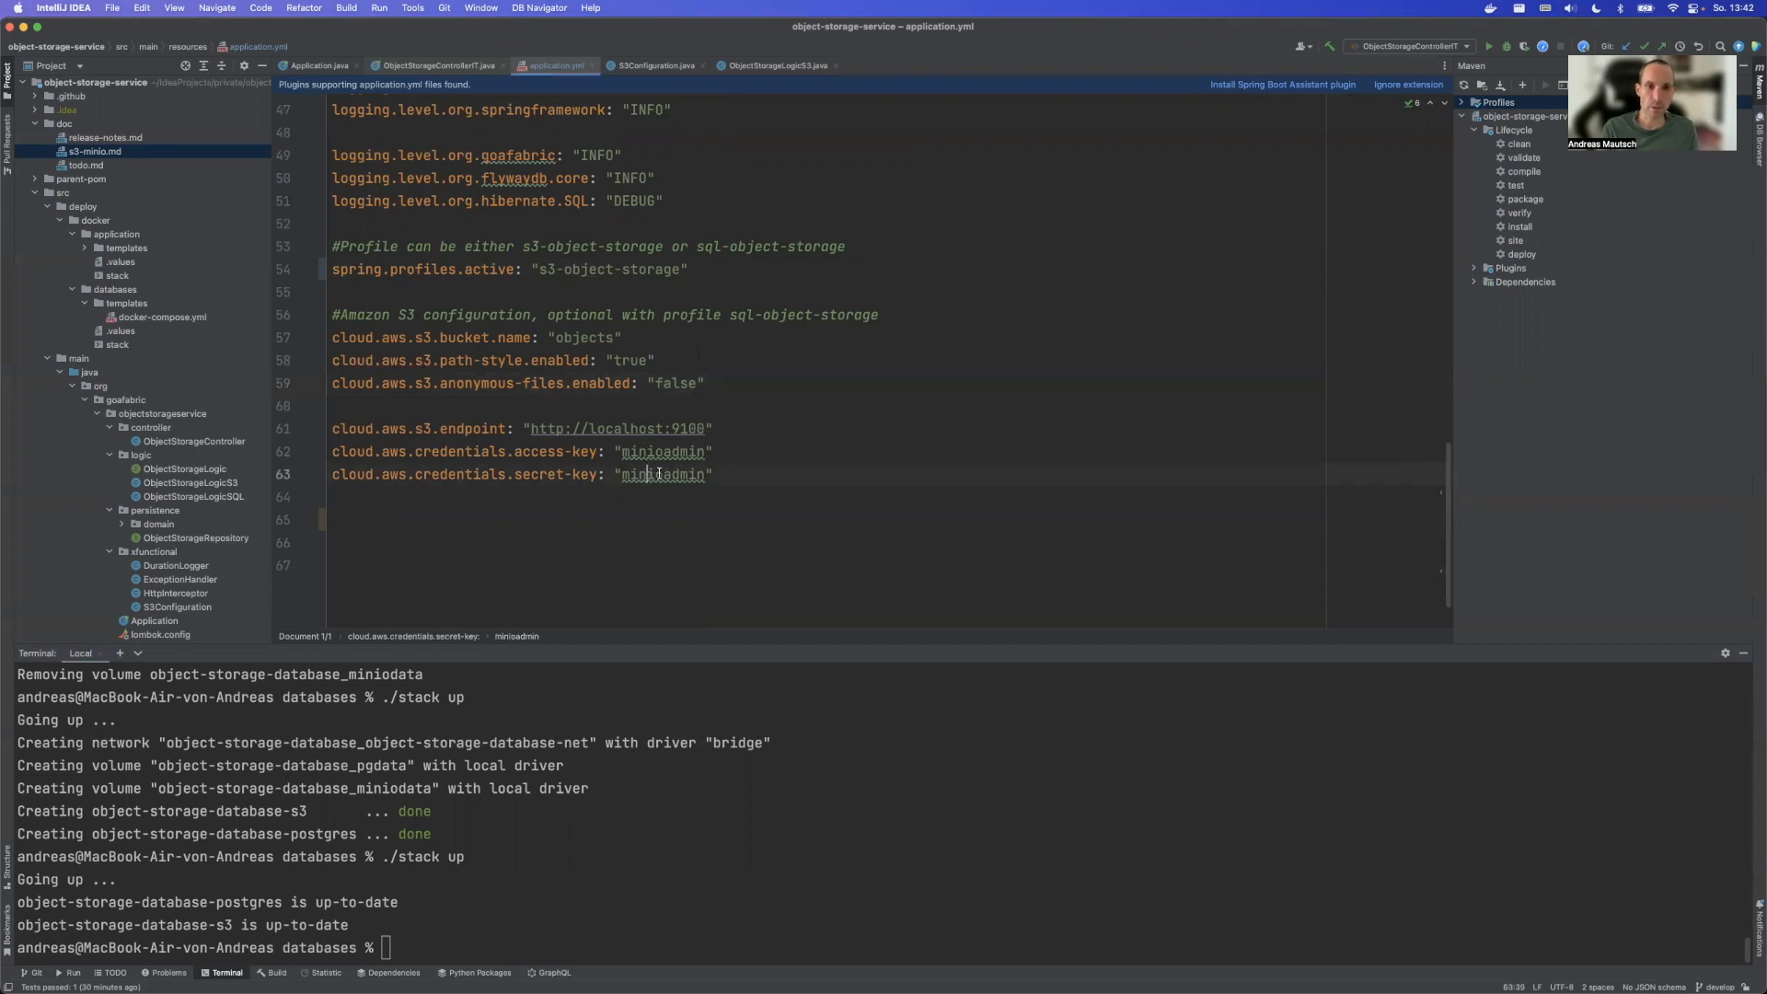
{"action": "left_click", "coordinate": [665, 453]}
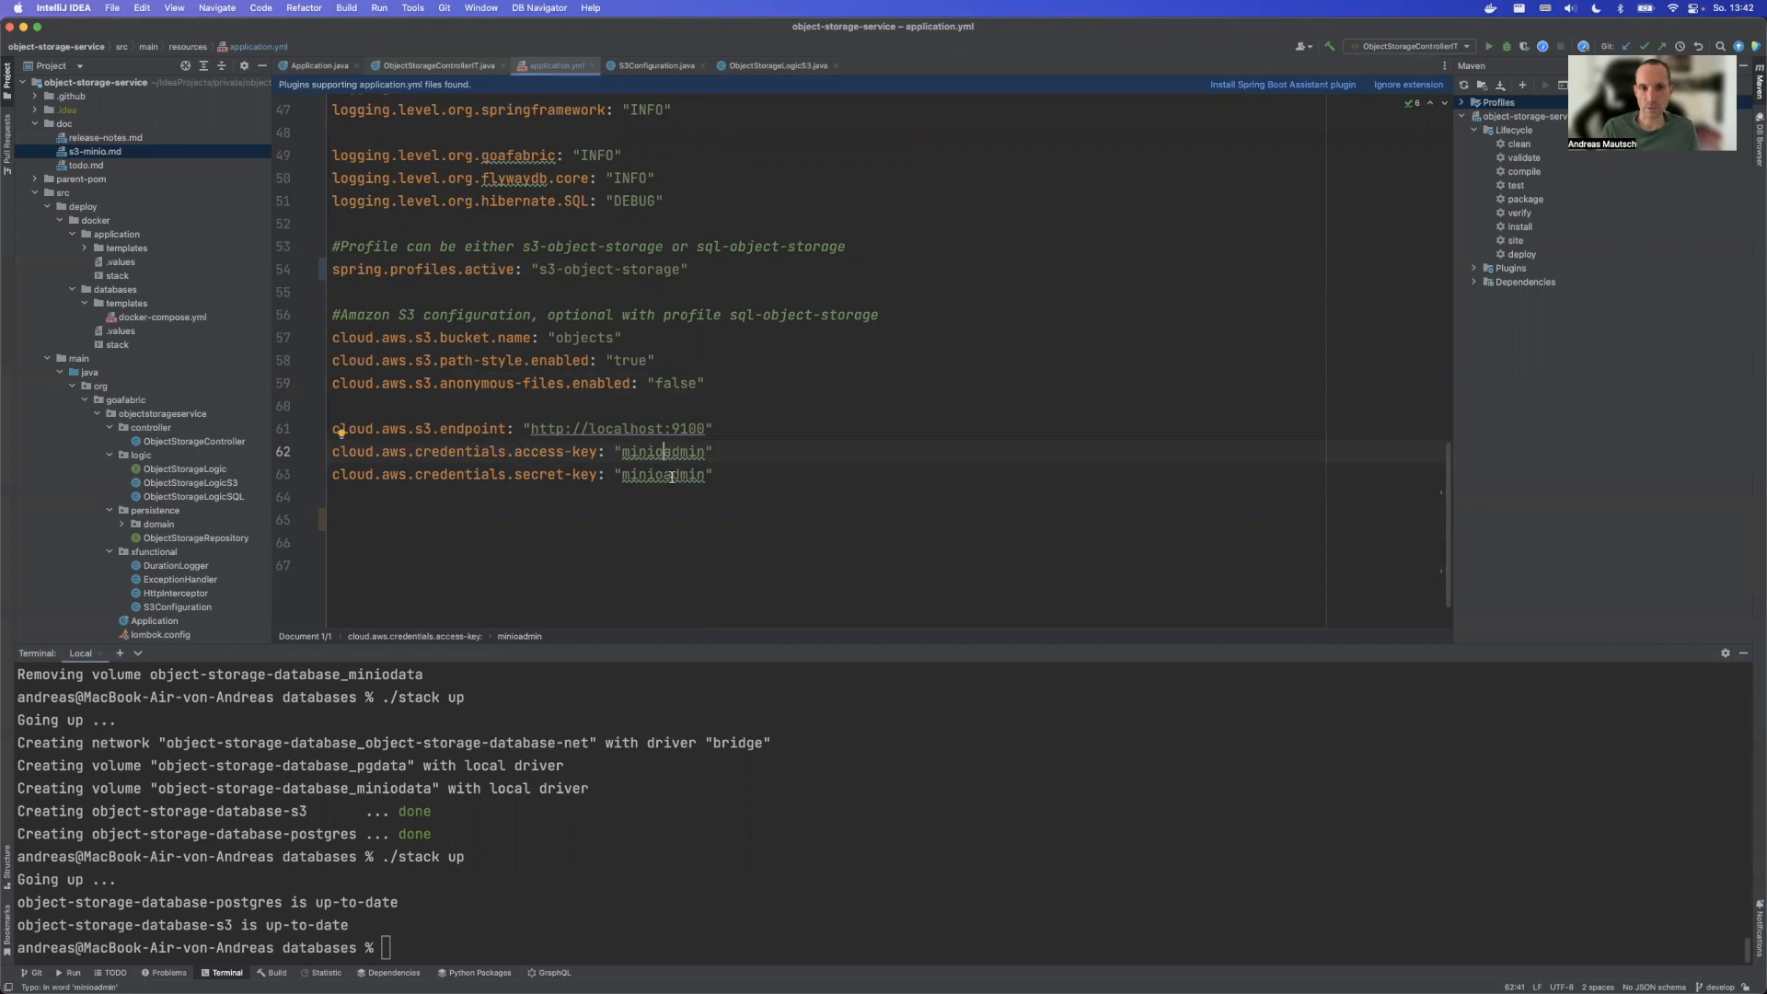
{"action": "mouse_move", "coordinate": [663, 453]}
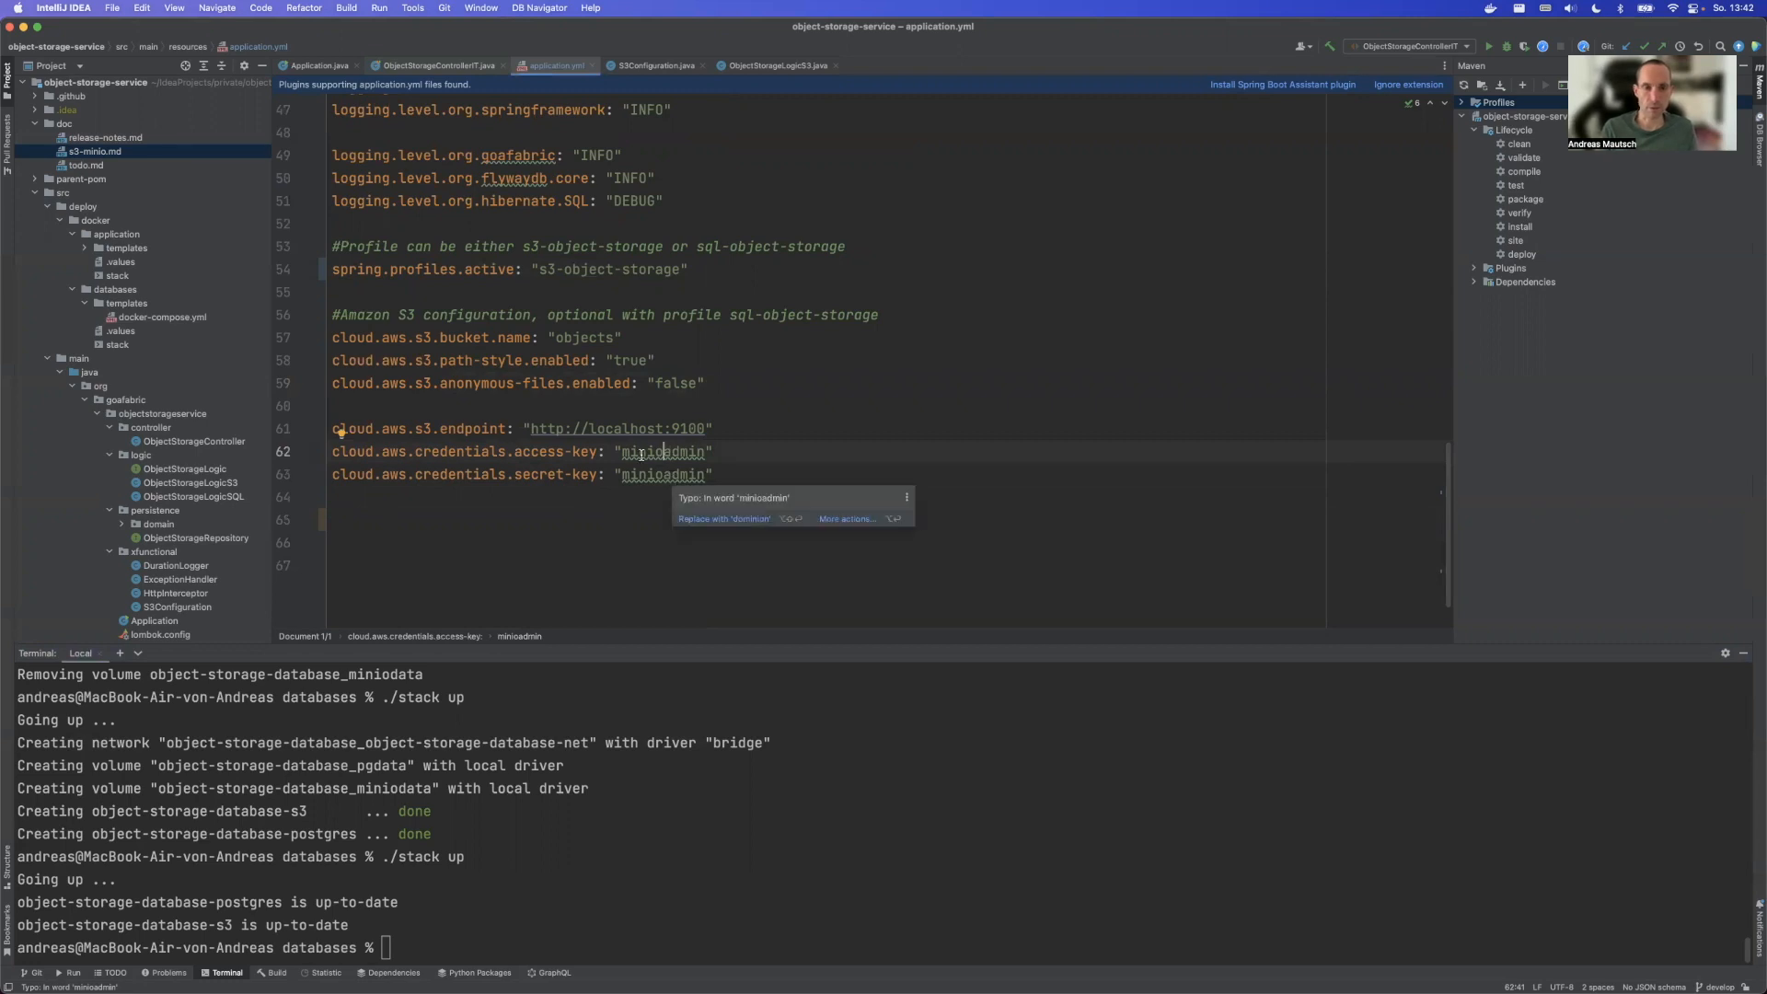
{"action": "left_click", "coordinate": [652, 65]}
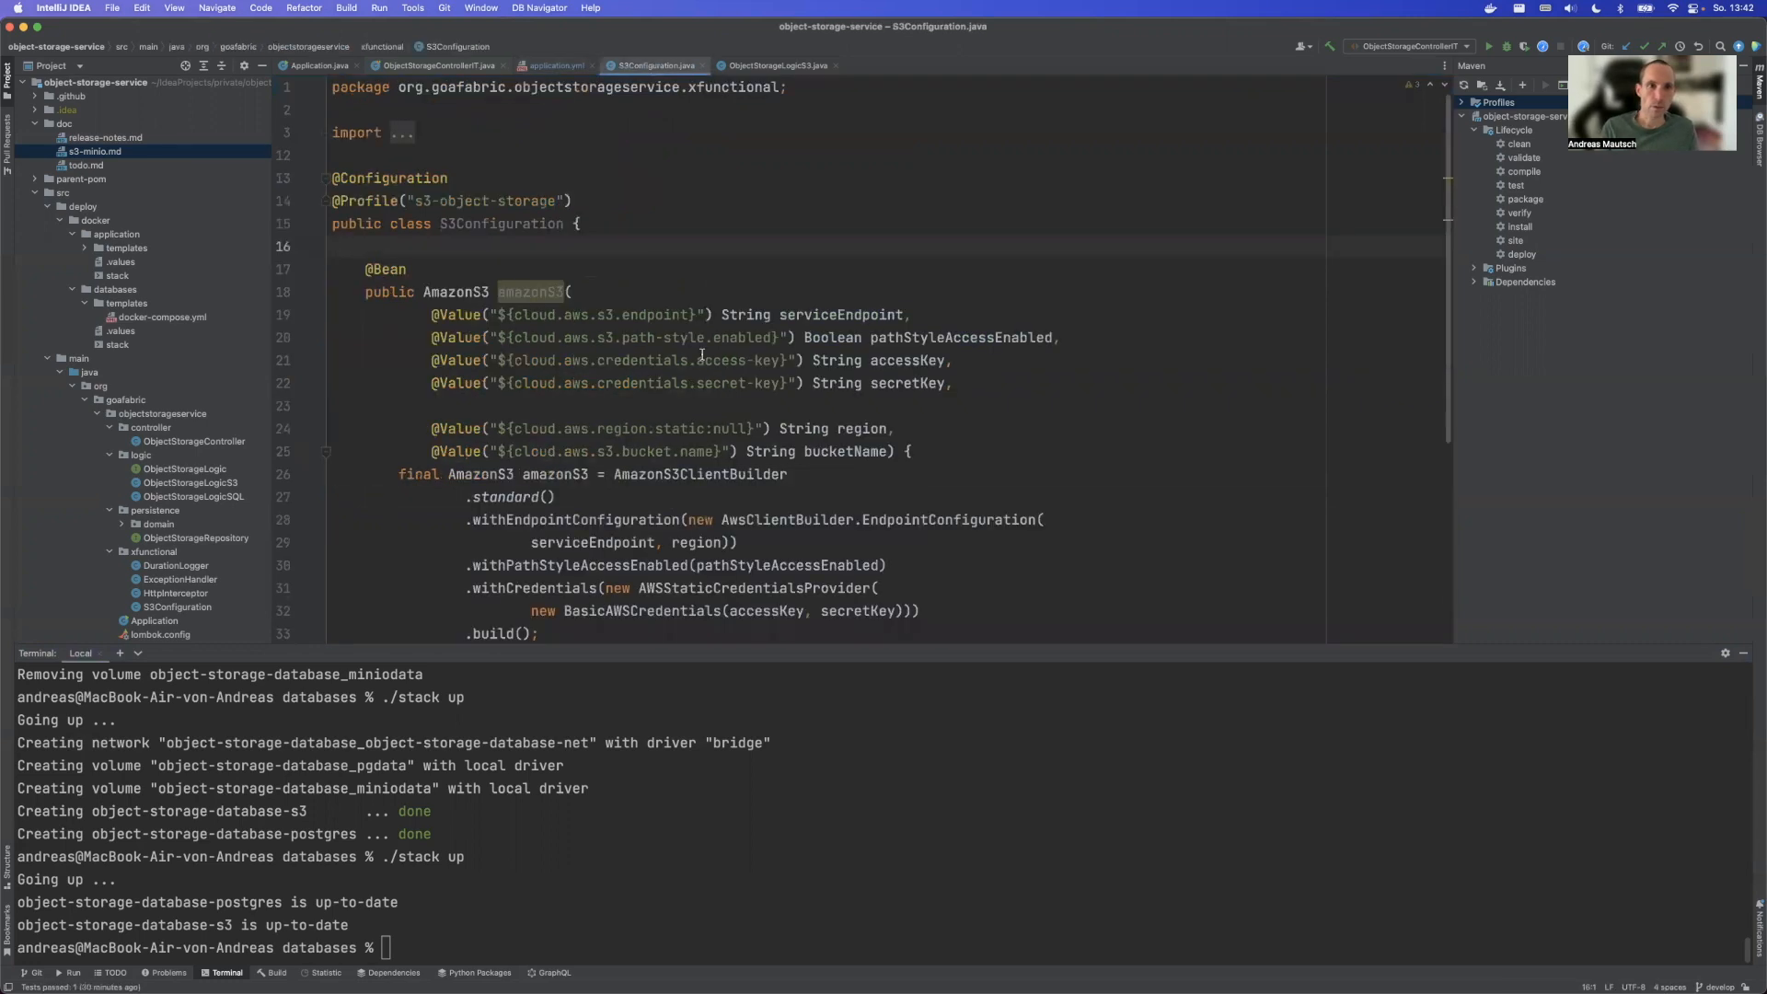
{"action": "scroll", "scroll_direction": "down", "scroll_amount": 3}
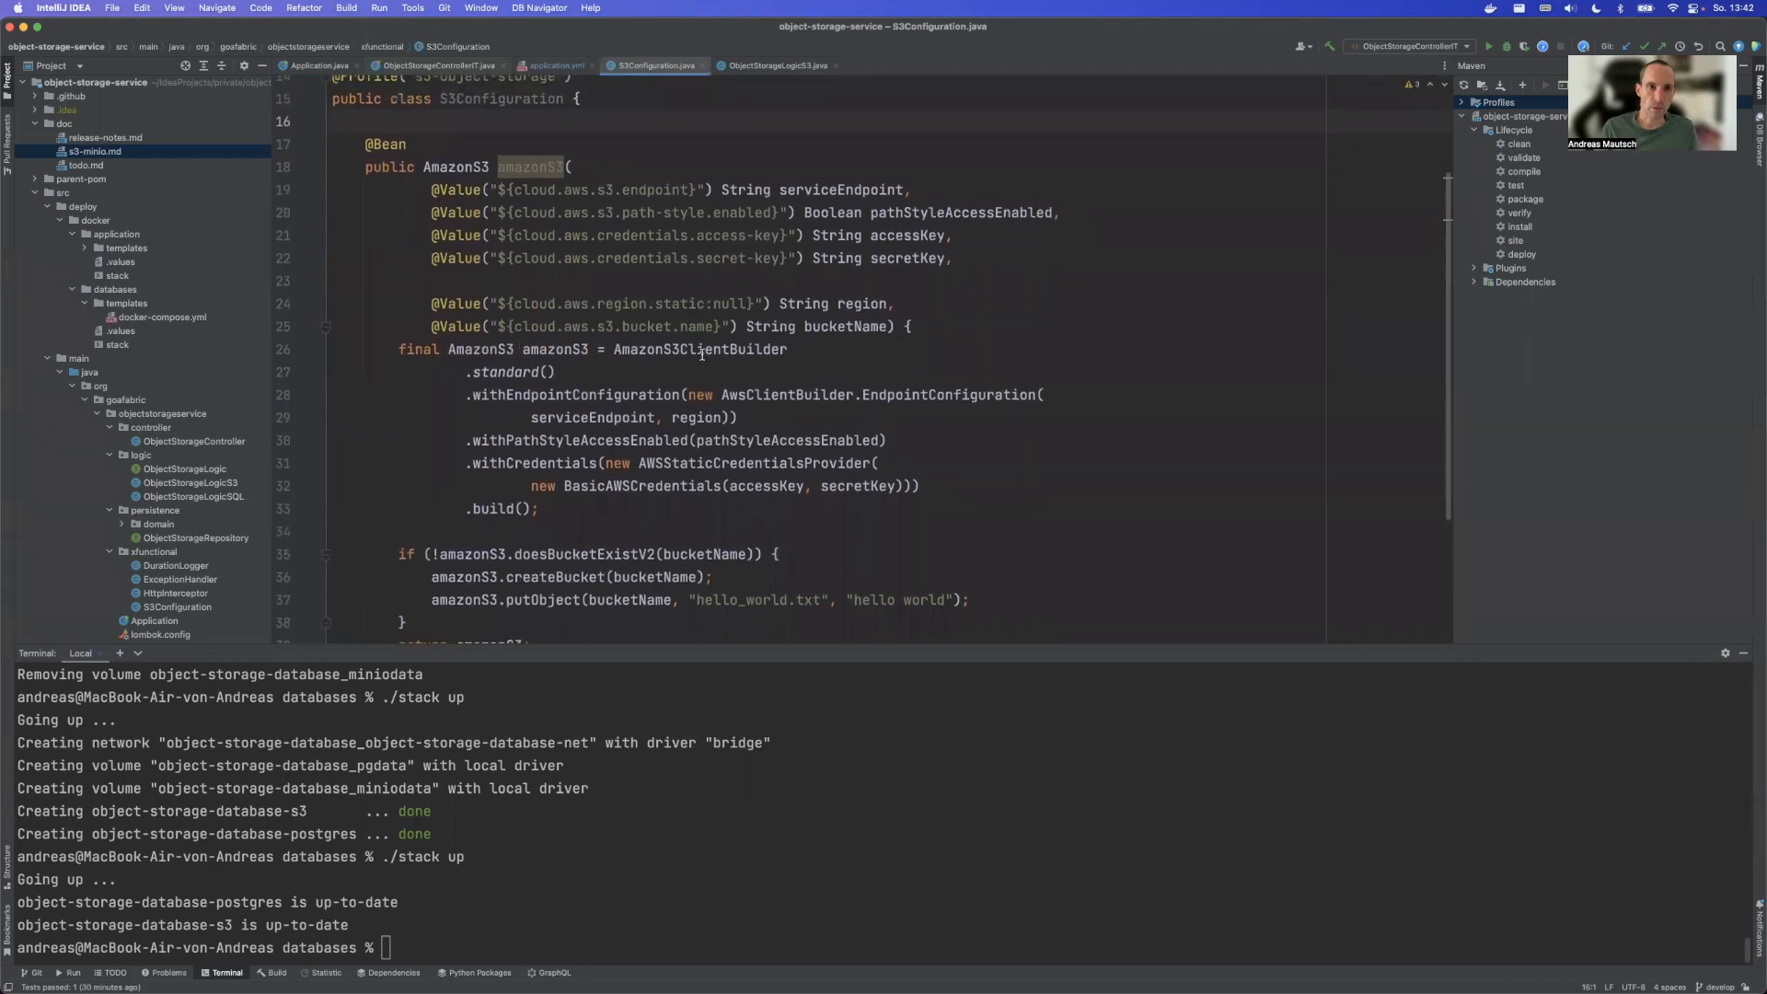
{"action": "scroll", "scroll_direction": "up", "scroll_amount": 3}
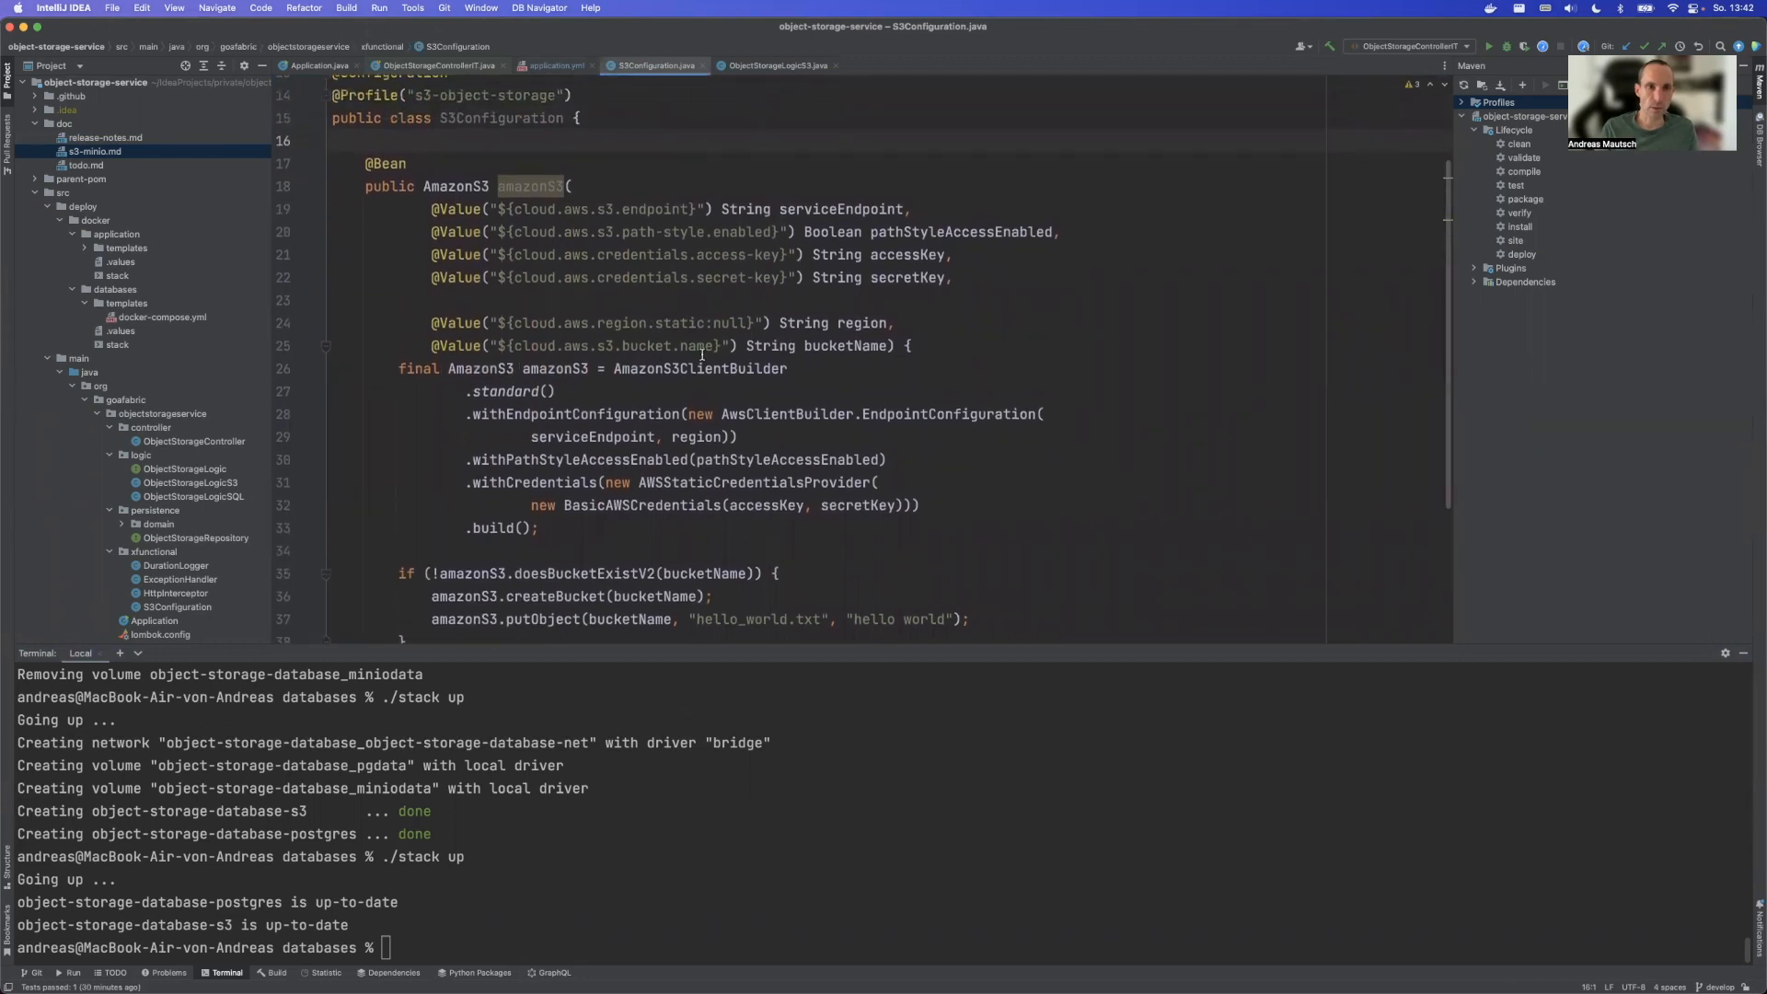
{"action": "scroll", "scroll_direction": "up", "scroll_amount": 3}
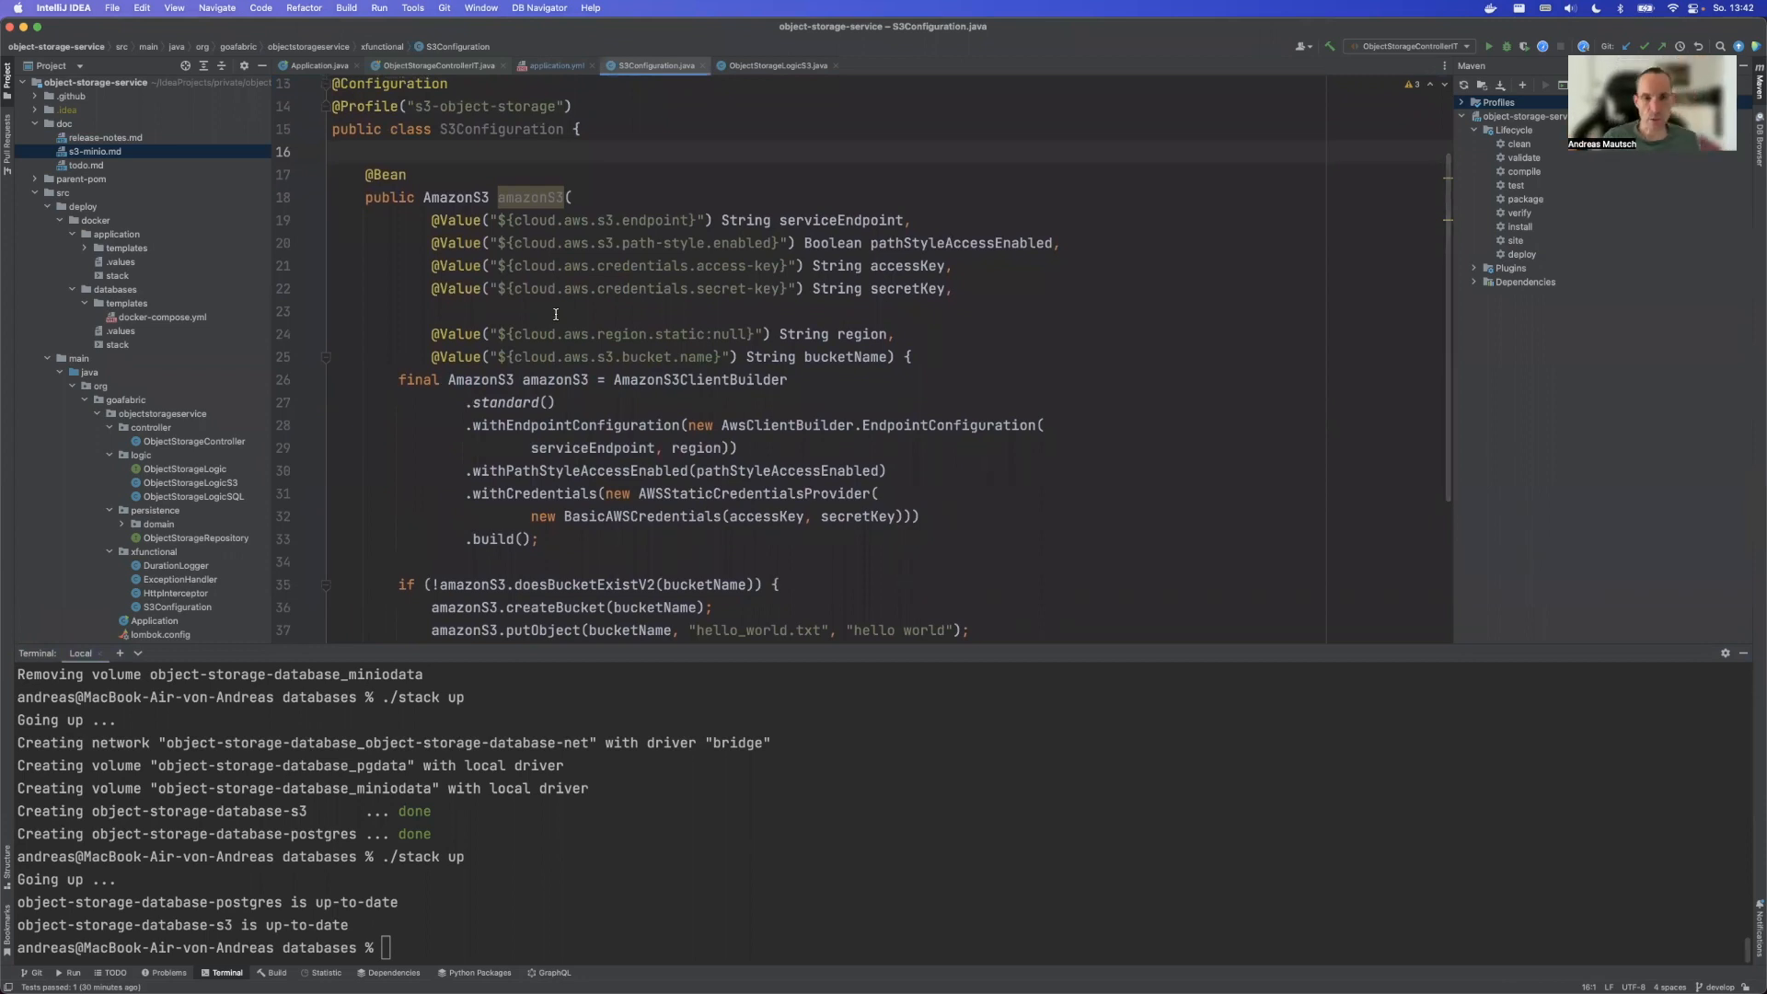
{"action": "scroll", "scroll_direction": "down", "scroll_amount": 3}
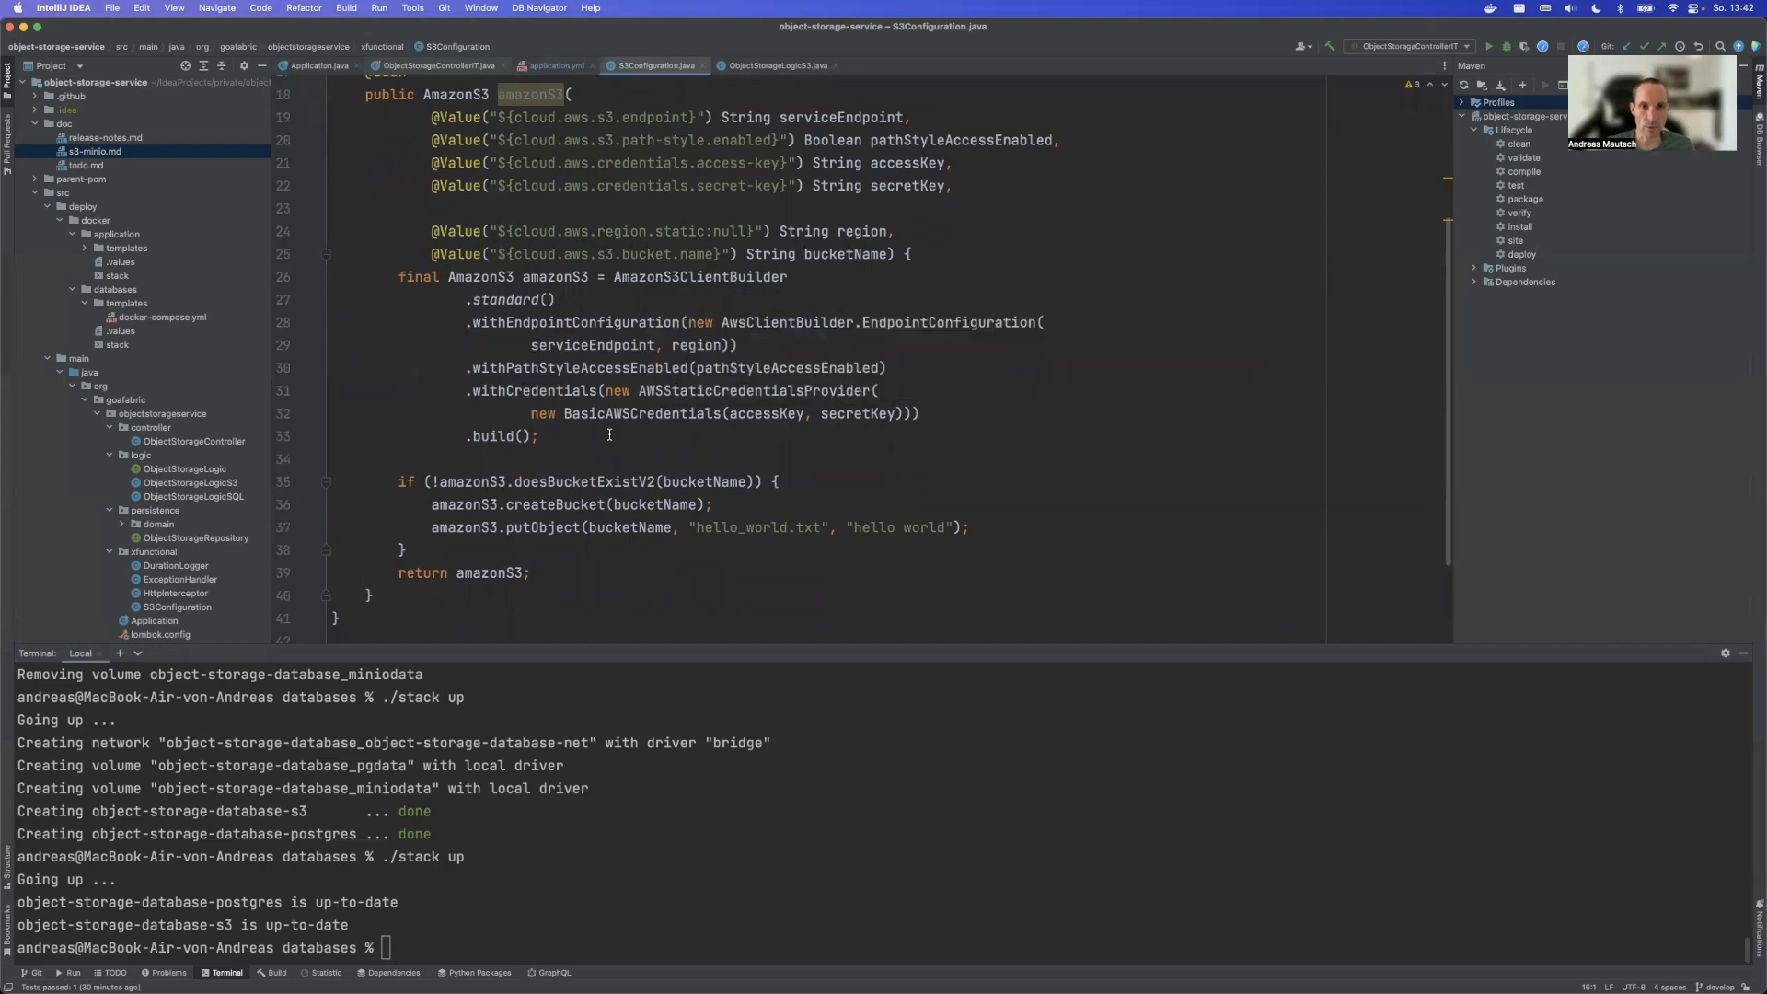
{"action": "scroll", "scroll_direction": "up", "scroll_amount": 3}
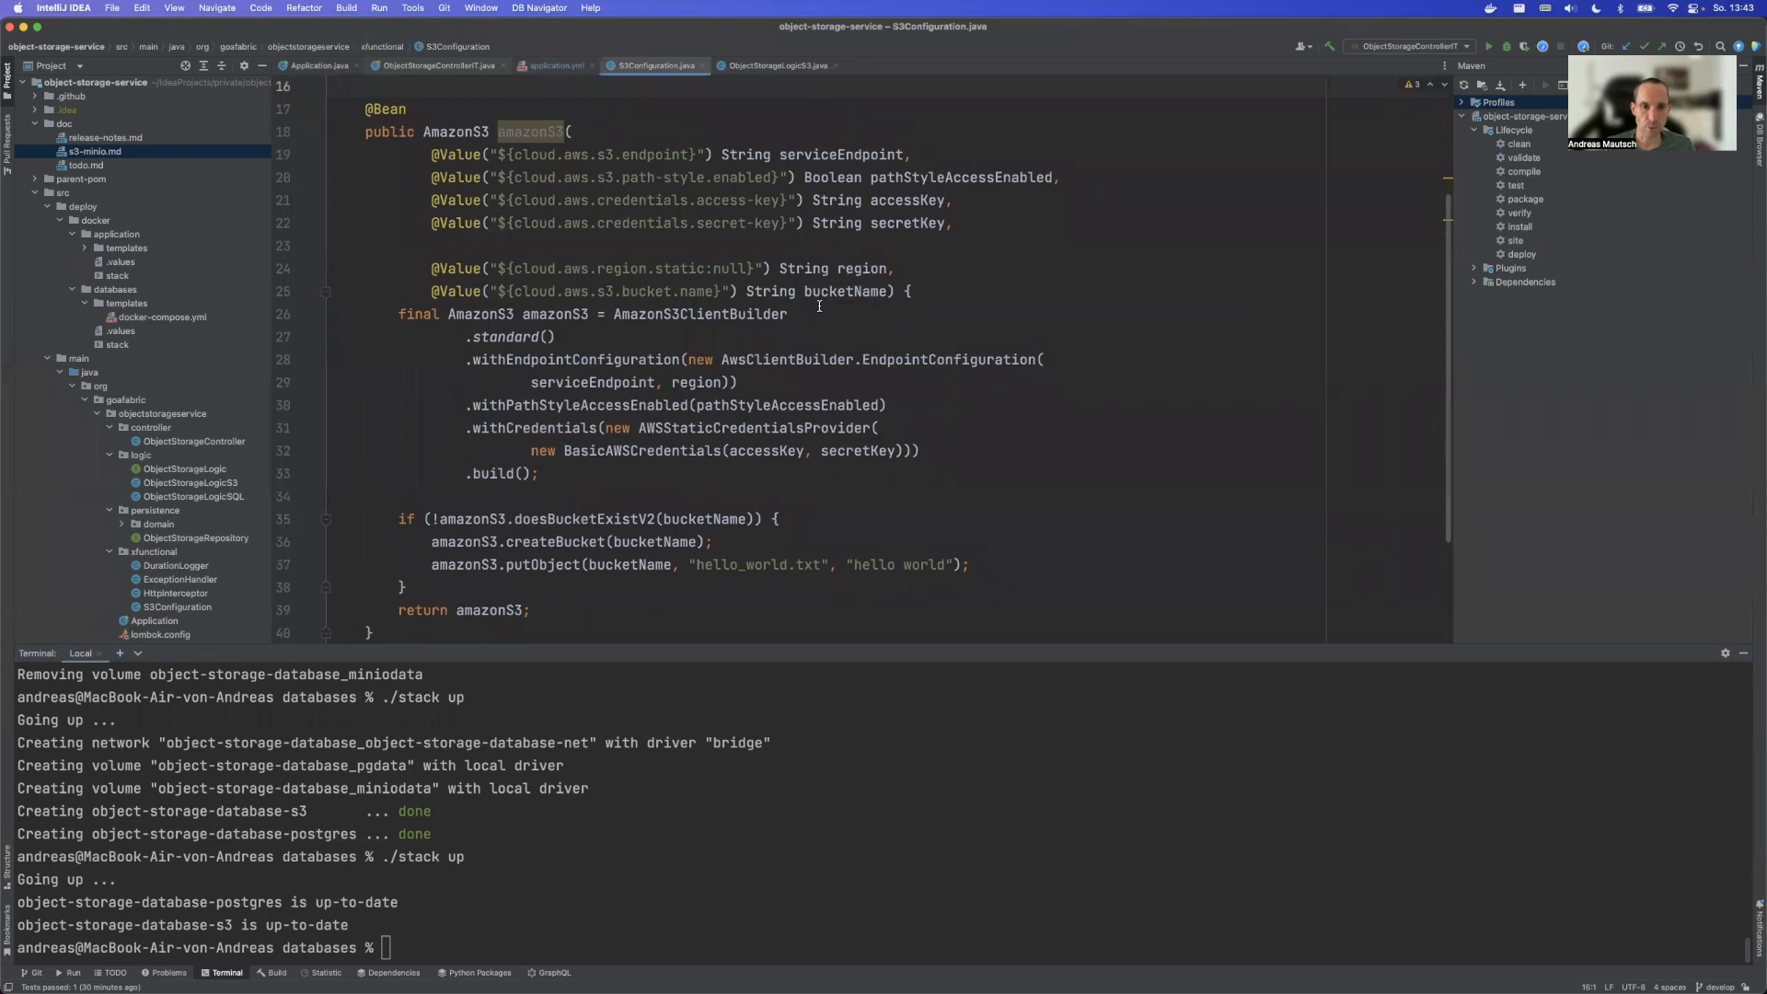
{"action": "scroll", "scroll_direction": "up", "scroll_amount": 3}
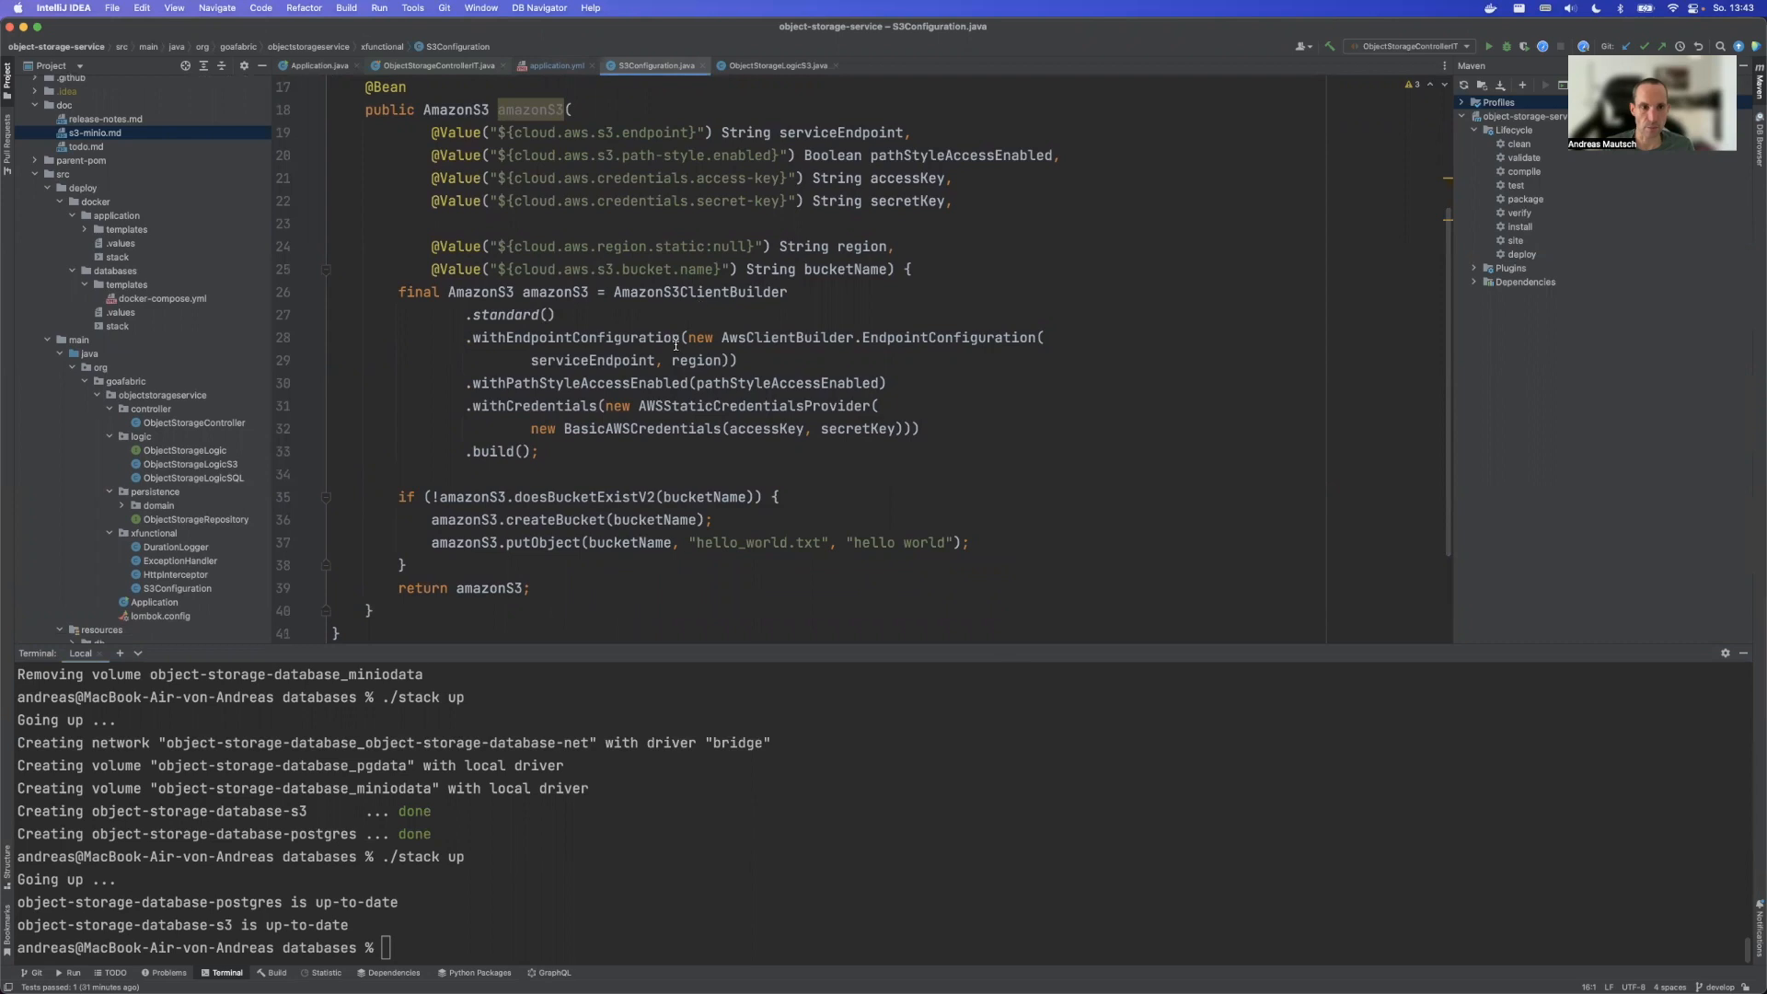
{"action": "mouse_move", "coordinate": [556, 542]}
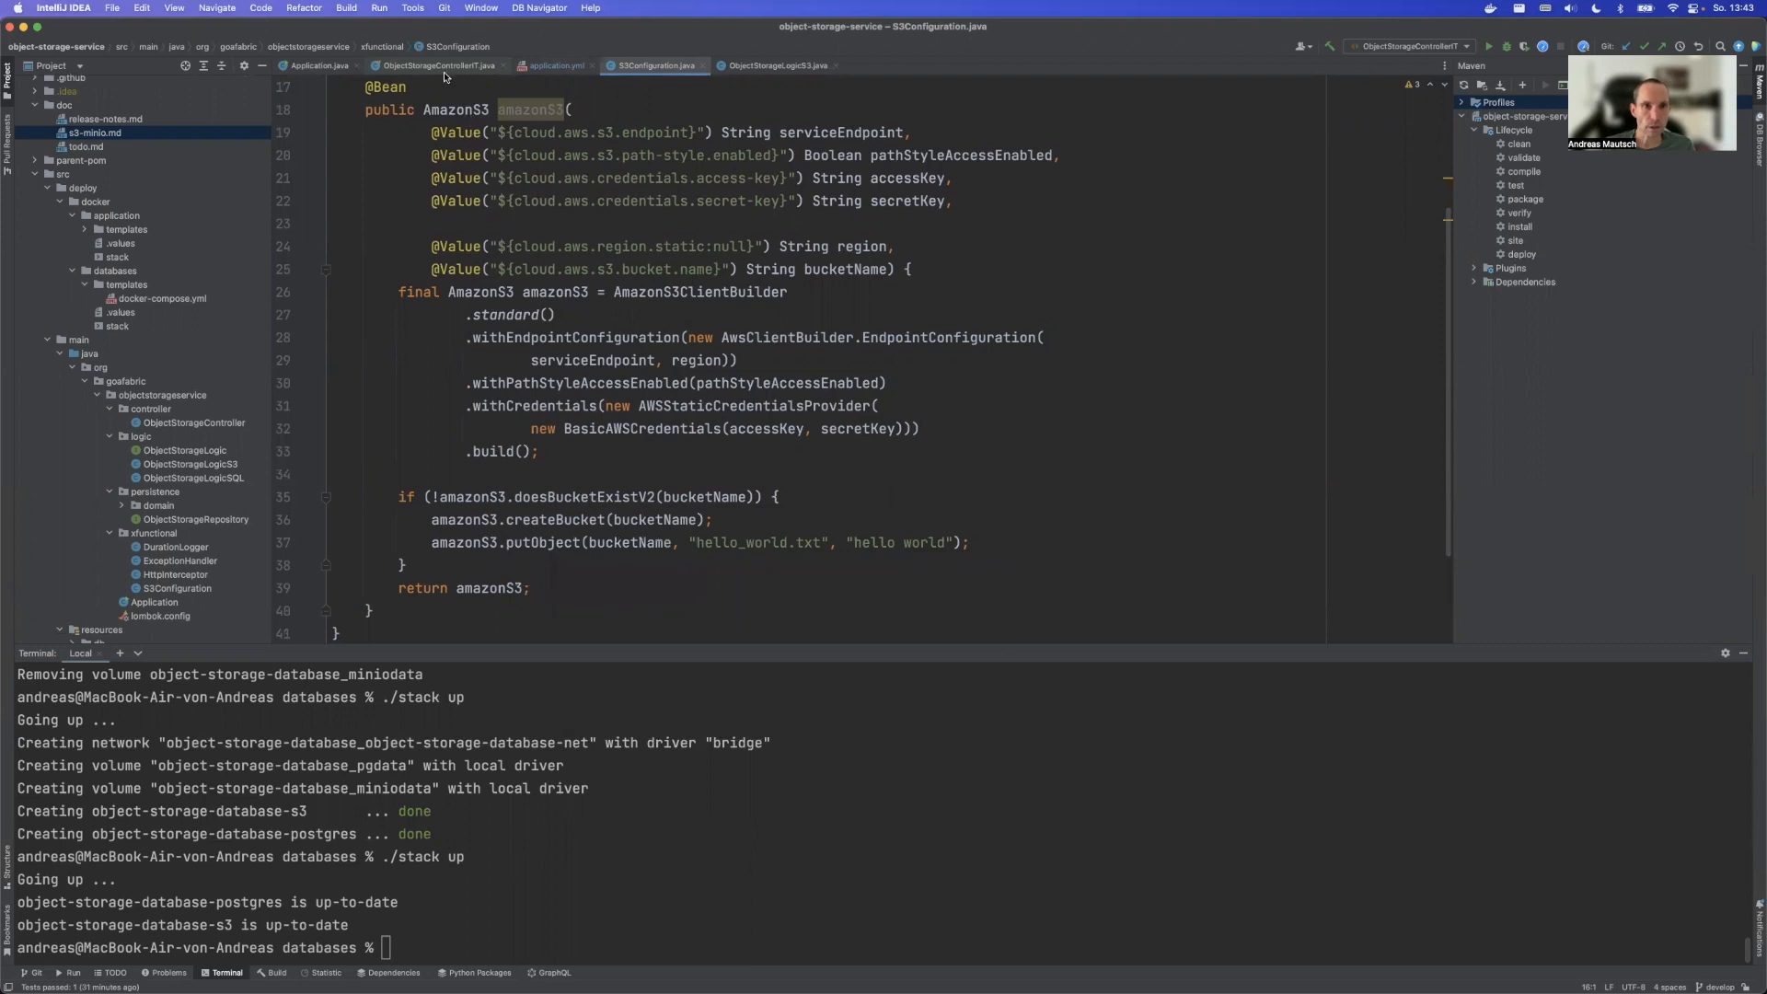
Step: Show ObjectStorageControllerIT scrolled down to the testPersistObject method
{"action": "left_click", "coordinate": [438, 65]}
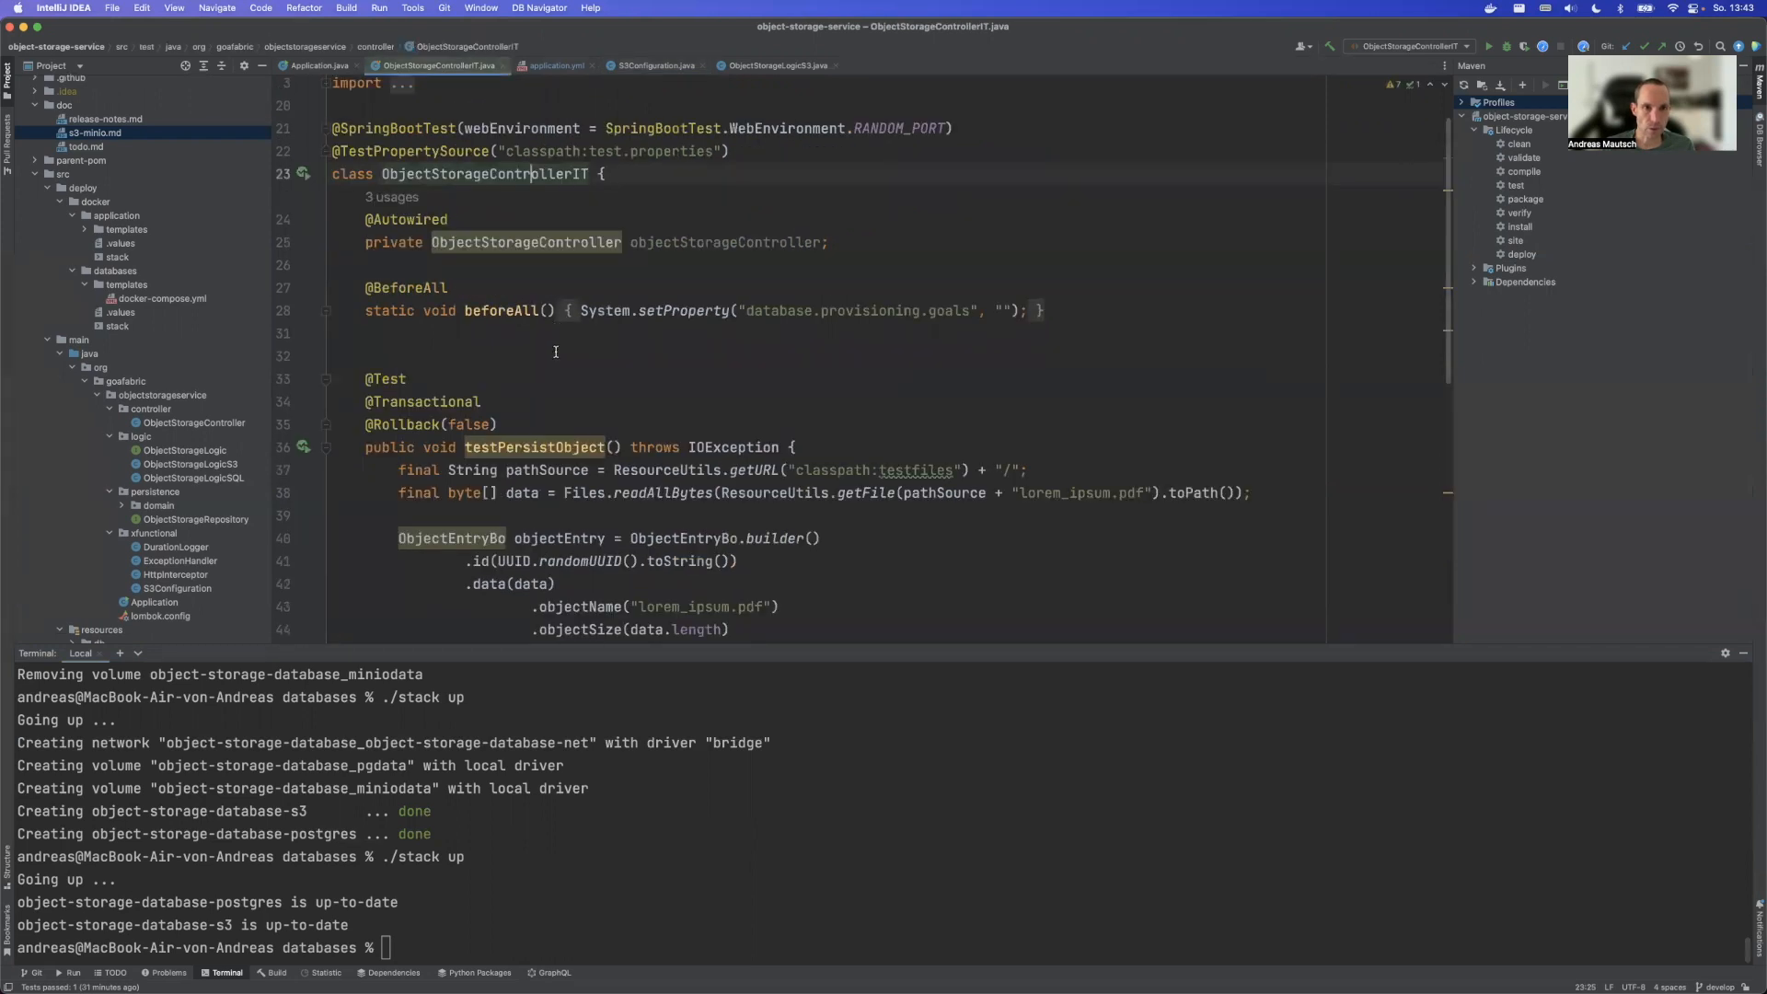
{"action": "scroll", "scroll_direction": "down", "scroll_amount": 3}
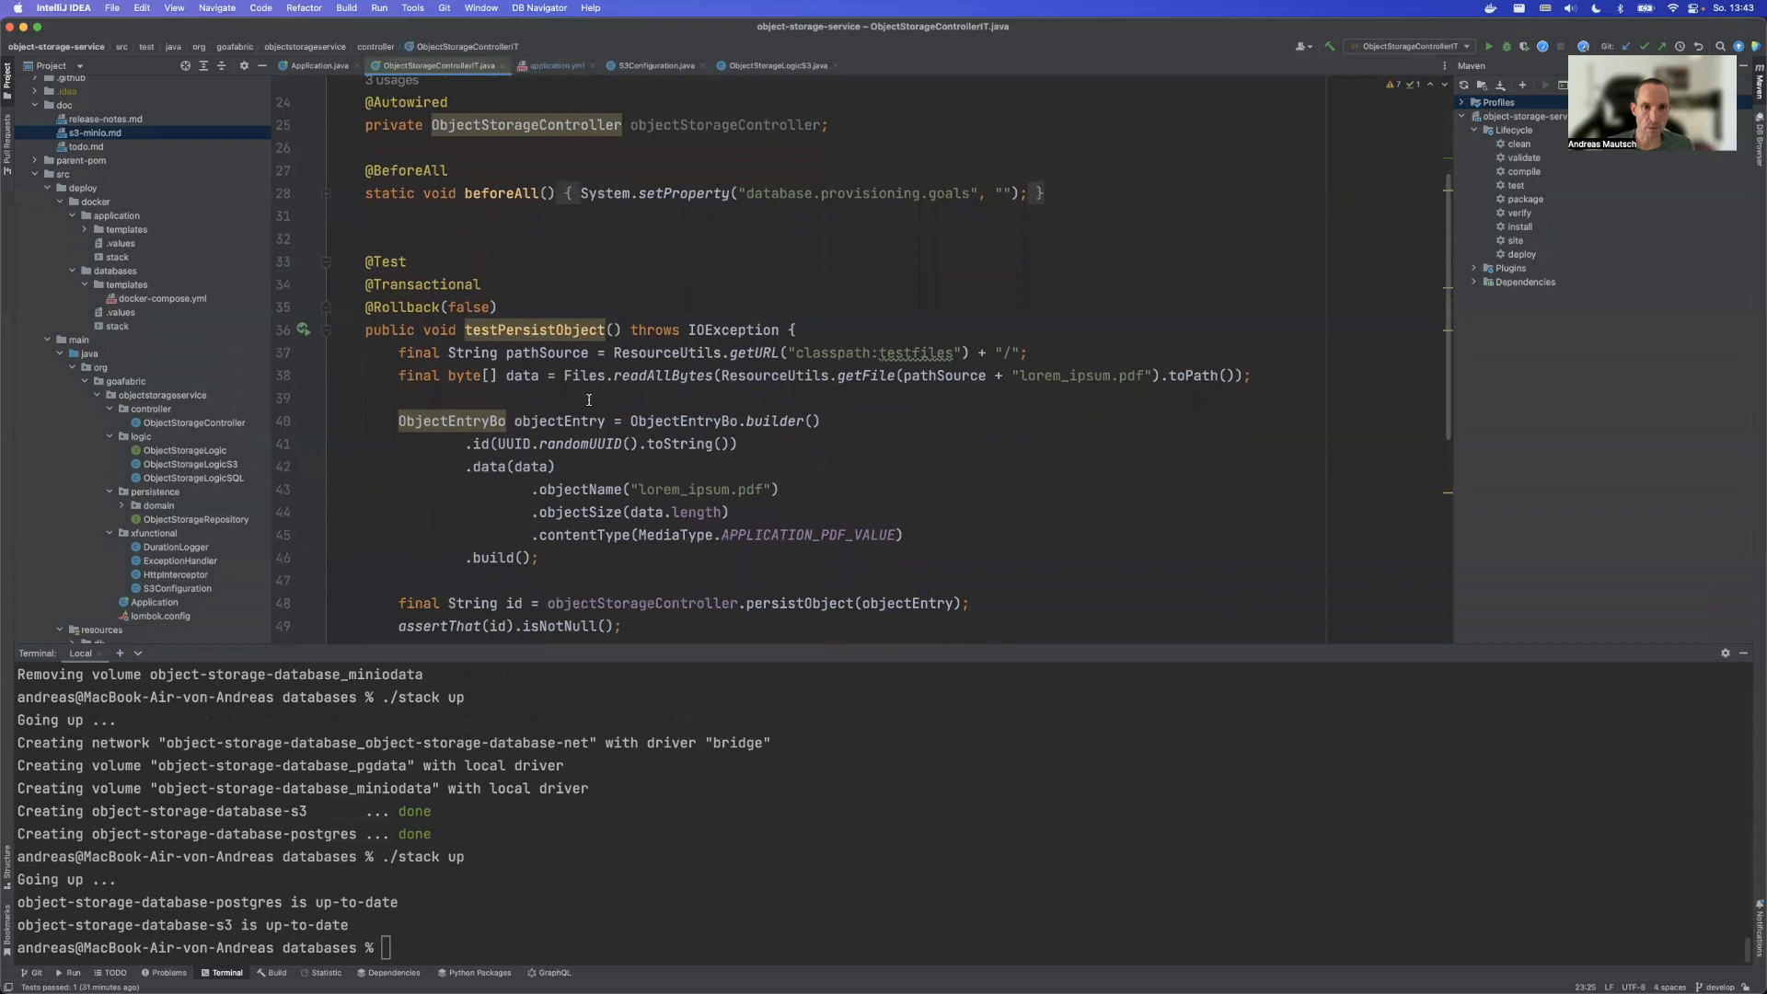
{"action": "mouse_move", "coordinate": [1022, 374]}
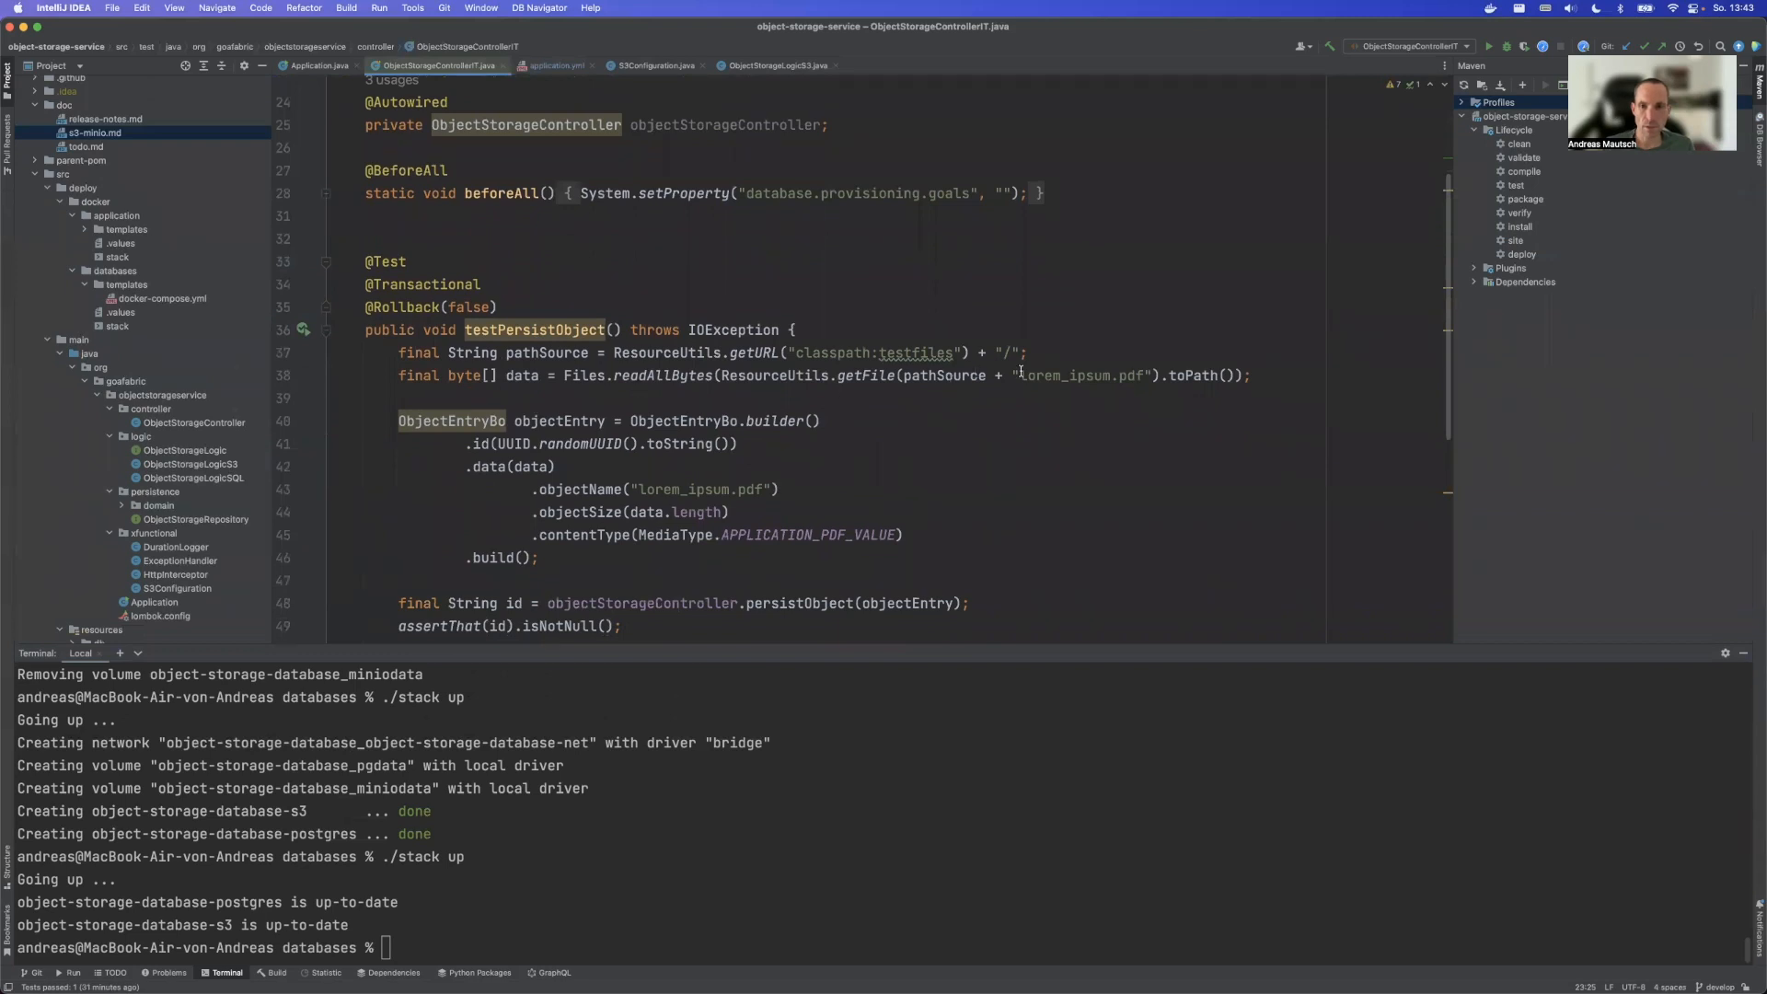
{"action": "mouse_move", "coordinate": [1099, 381]}
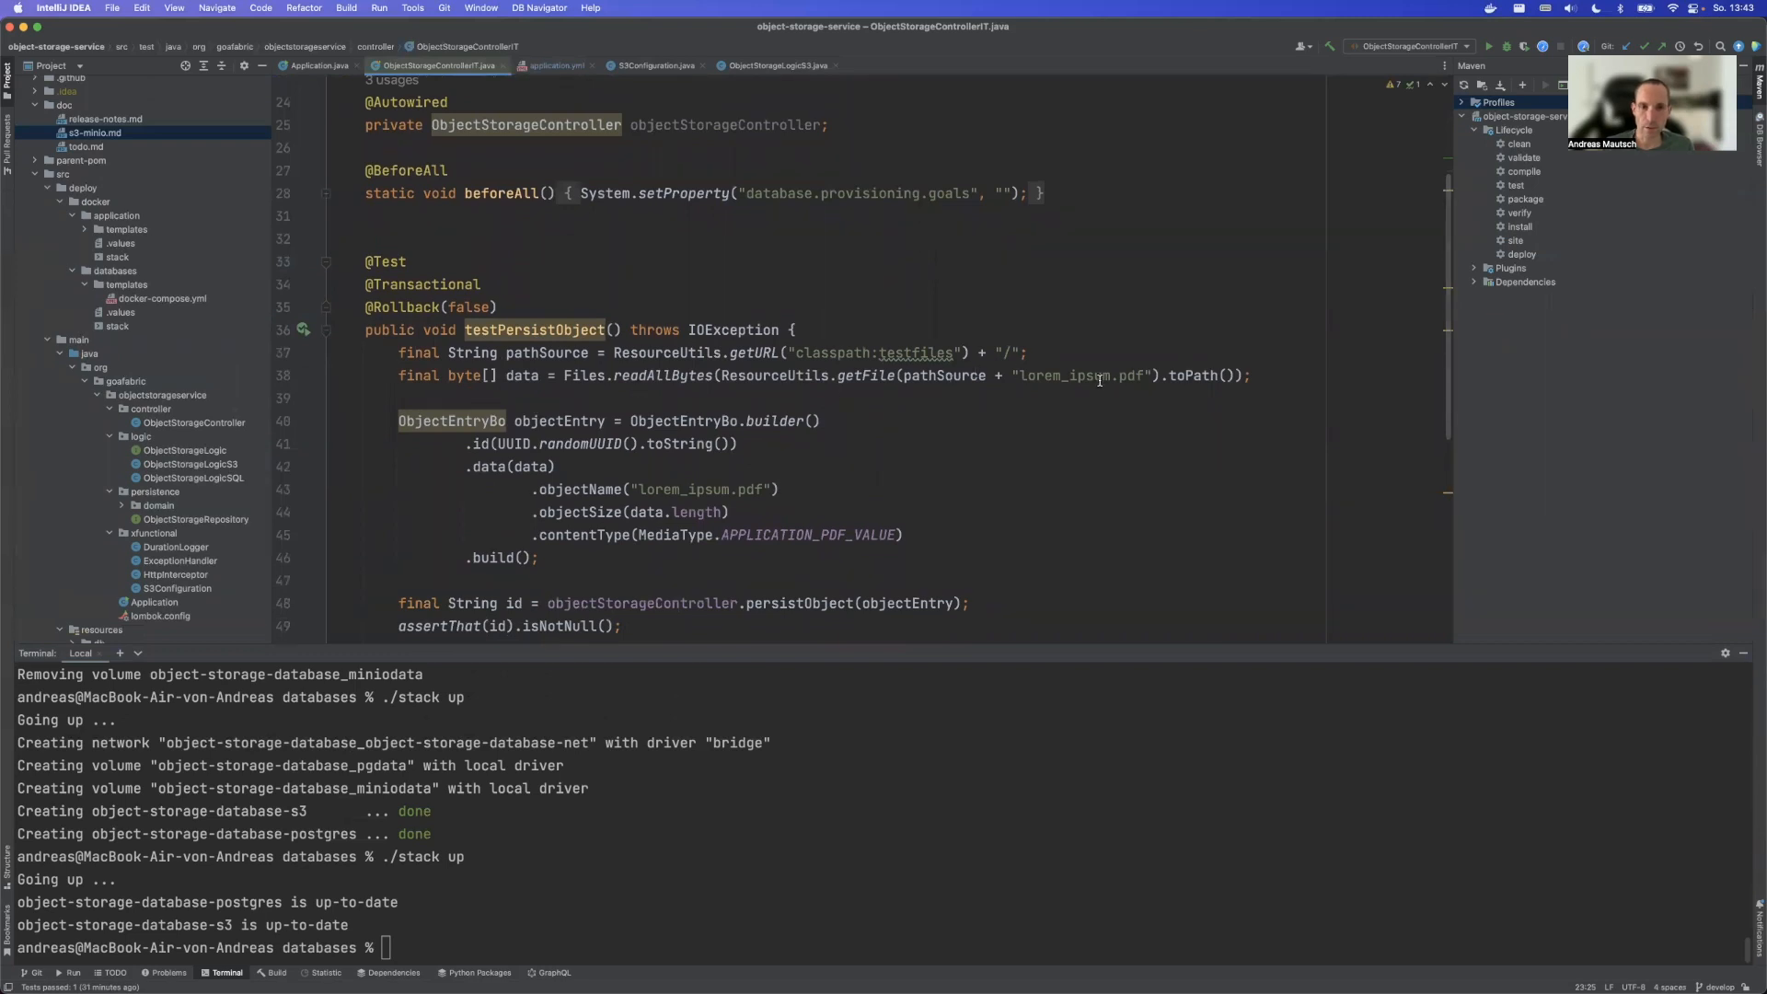
{"action": "scroll", "scroll_direction": "down", "scroll_amount": 3}
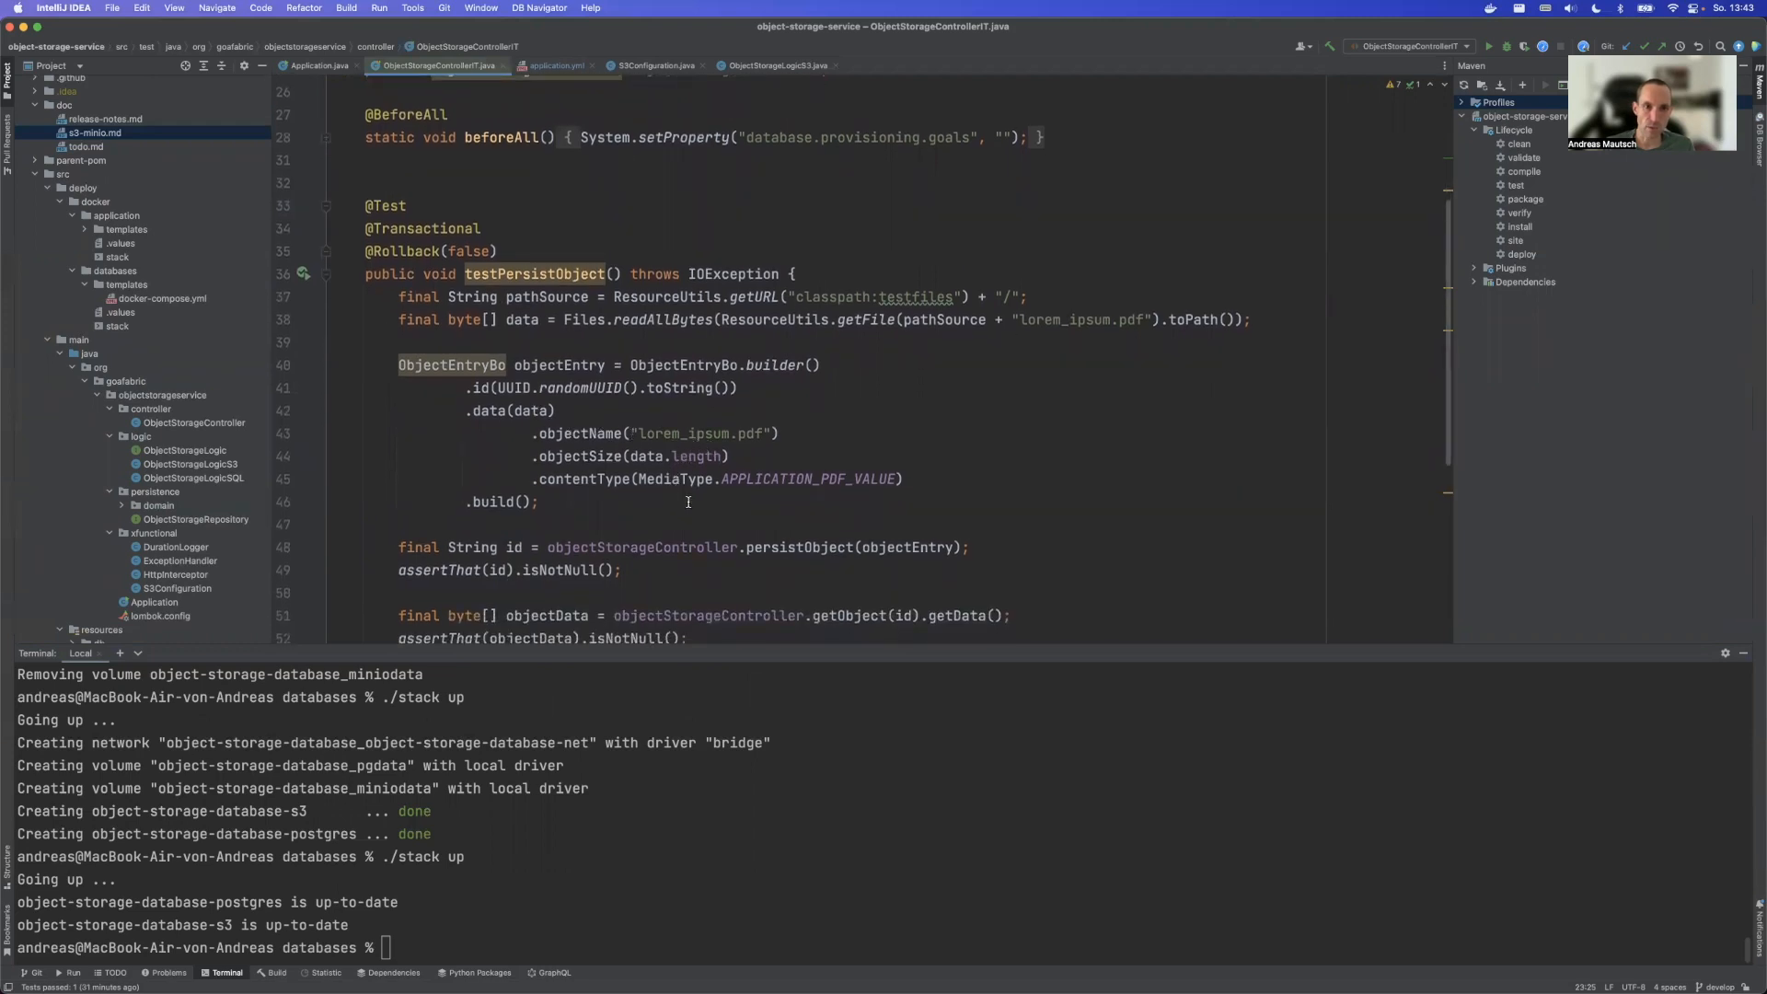
{"action": "scroll", "scroll_direction": "down", "scroll_amount": 3}
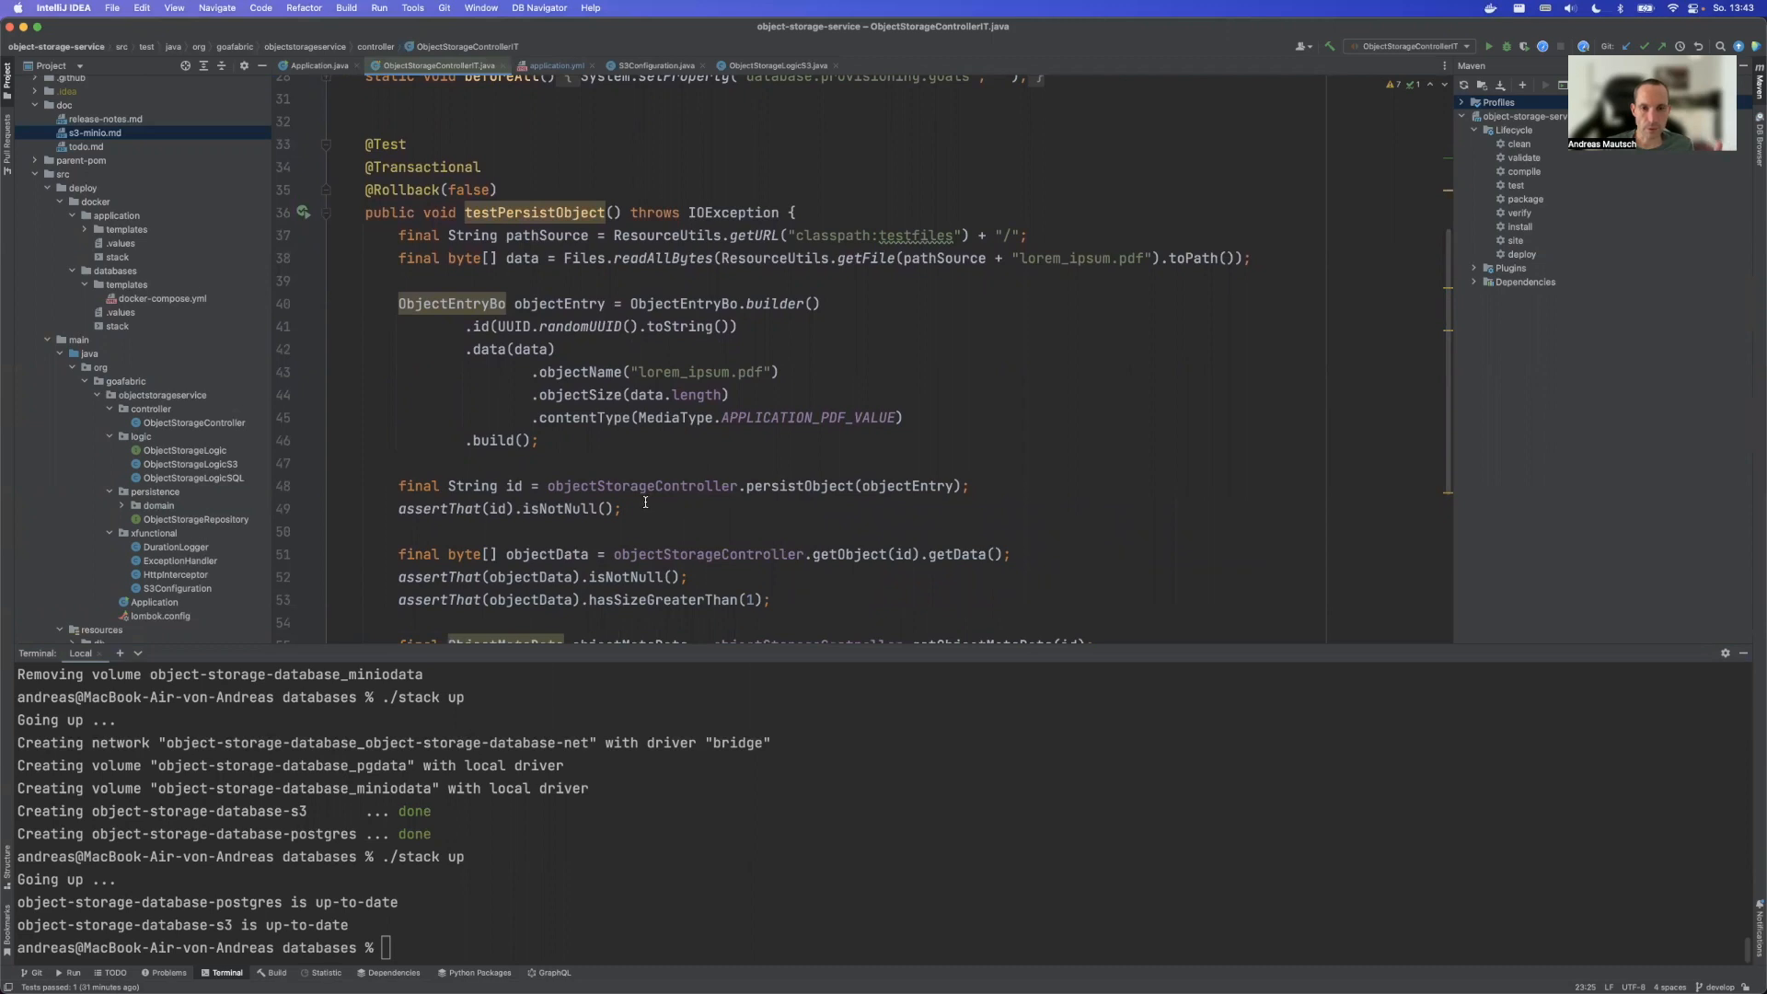
{"action": "mouse_move", "coordinate": [662, 508]}
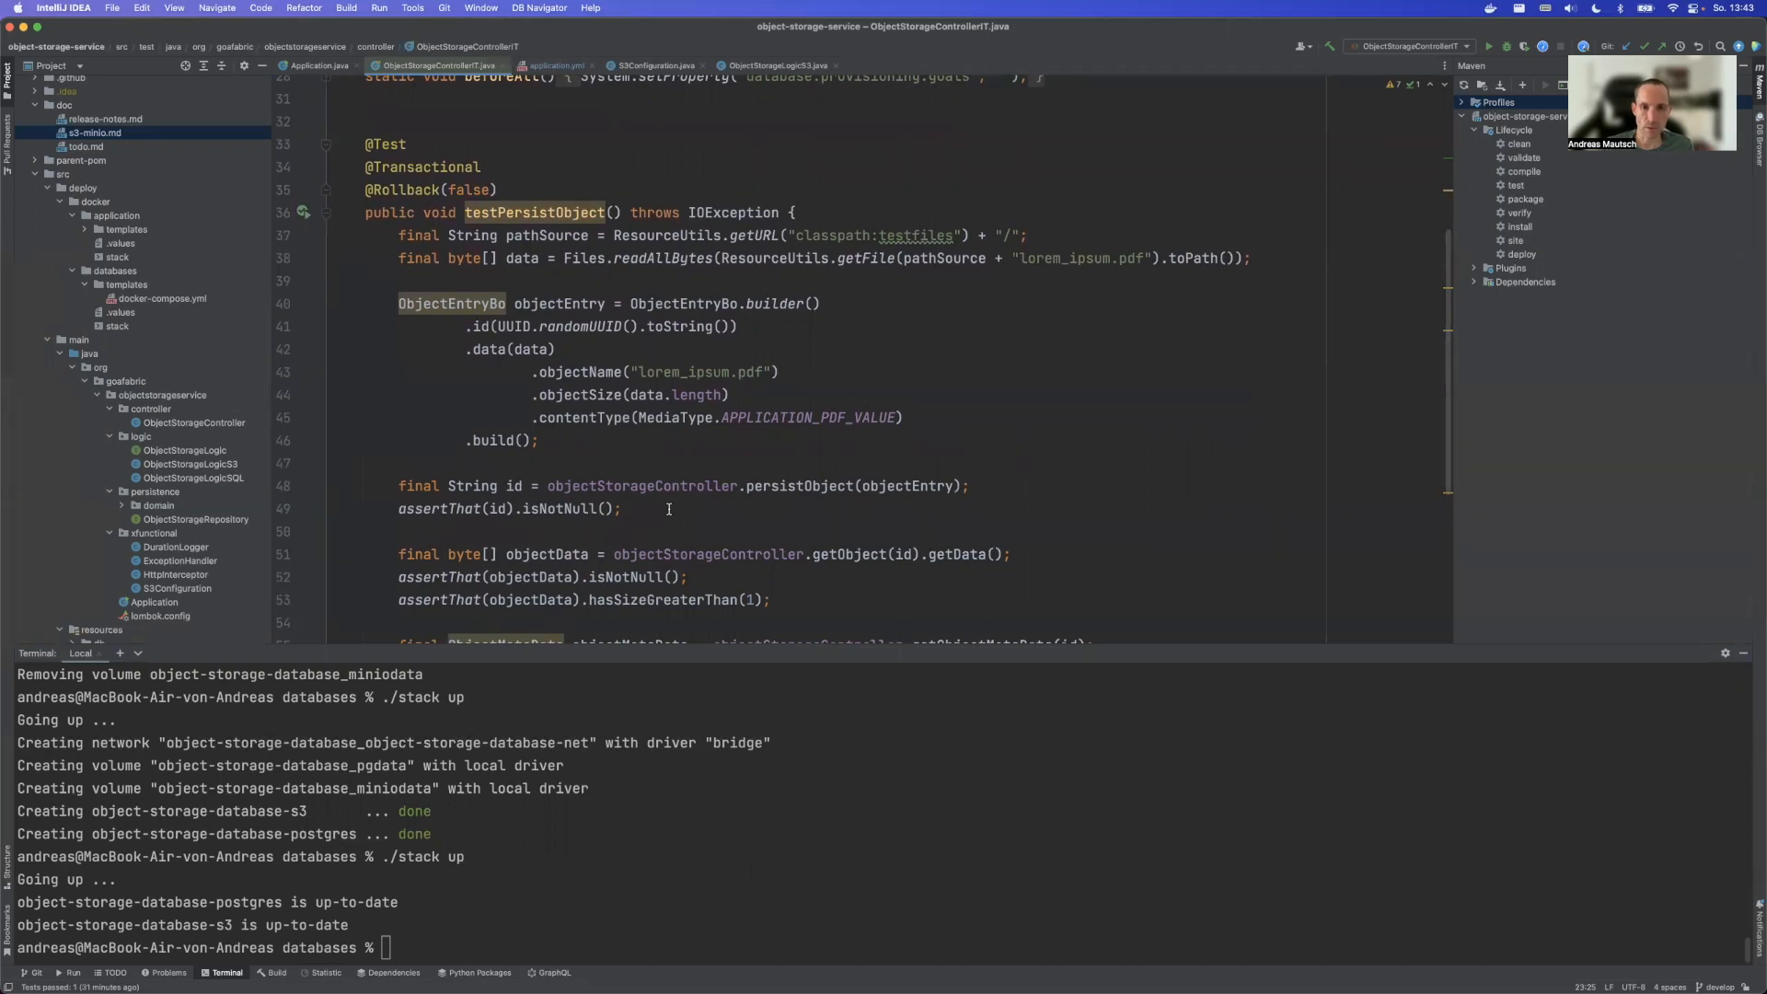
{"action": "mouse_move", "coordinate": [696, 514]}
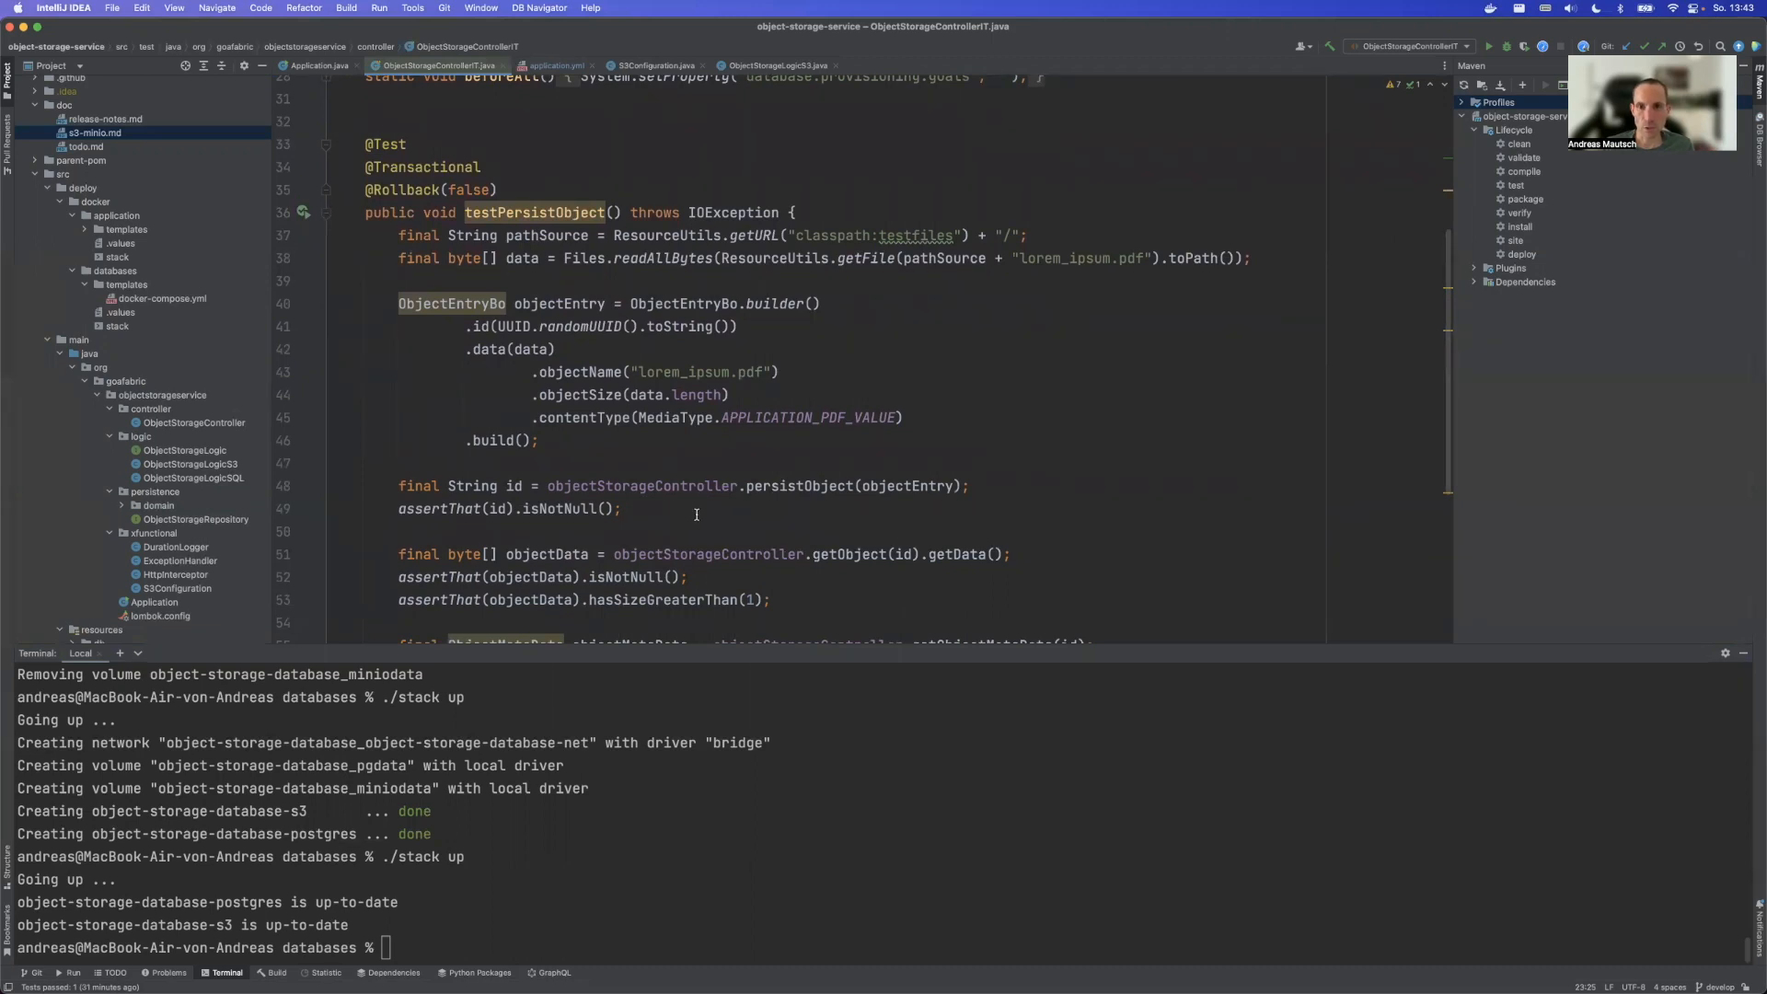
{"action": "mouse_move", "coordinate": [668, 518]}
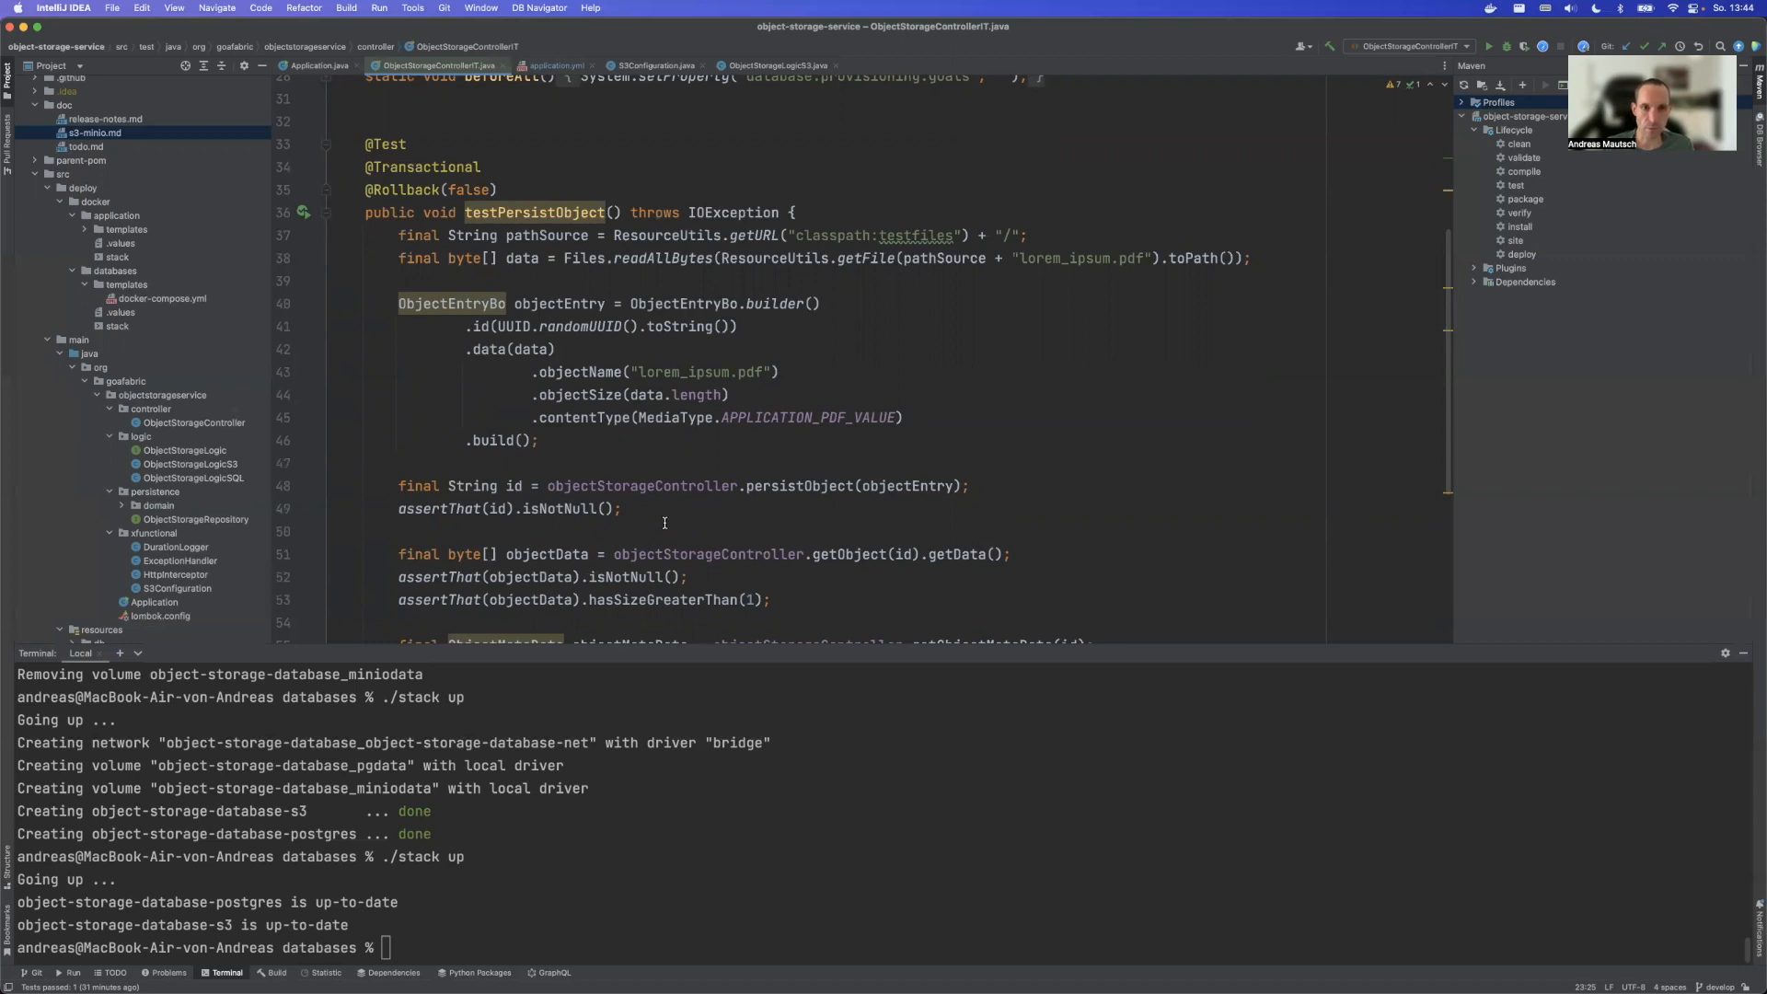
{"action": "scroll", "scroll_direction": "down", "scroll_amount": 3}
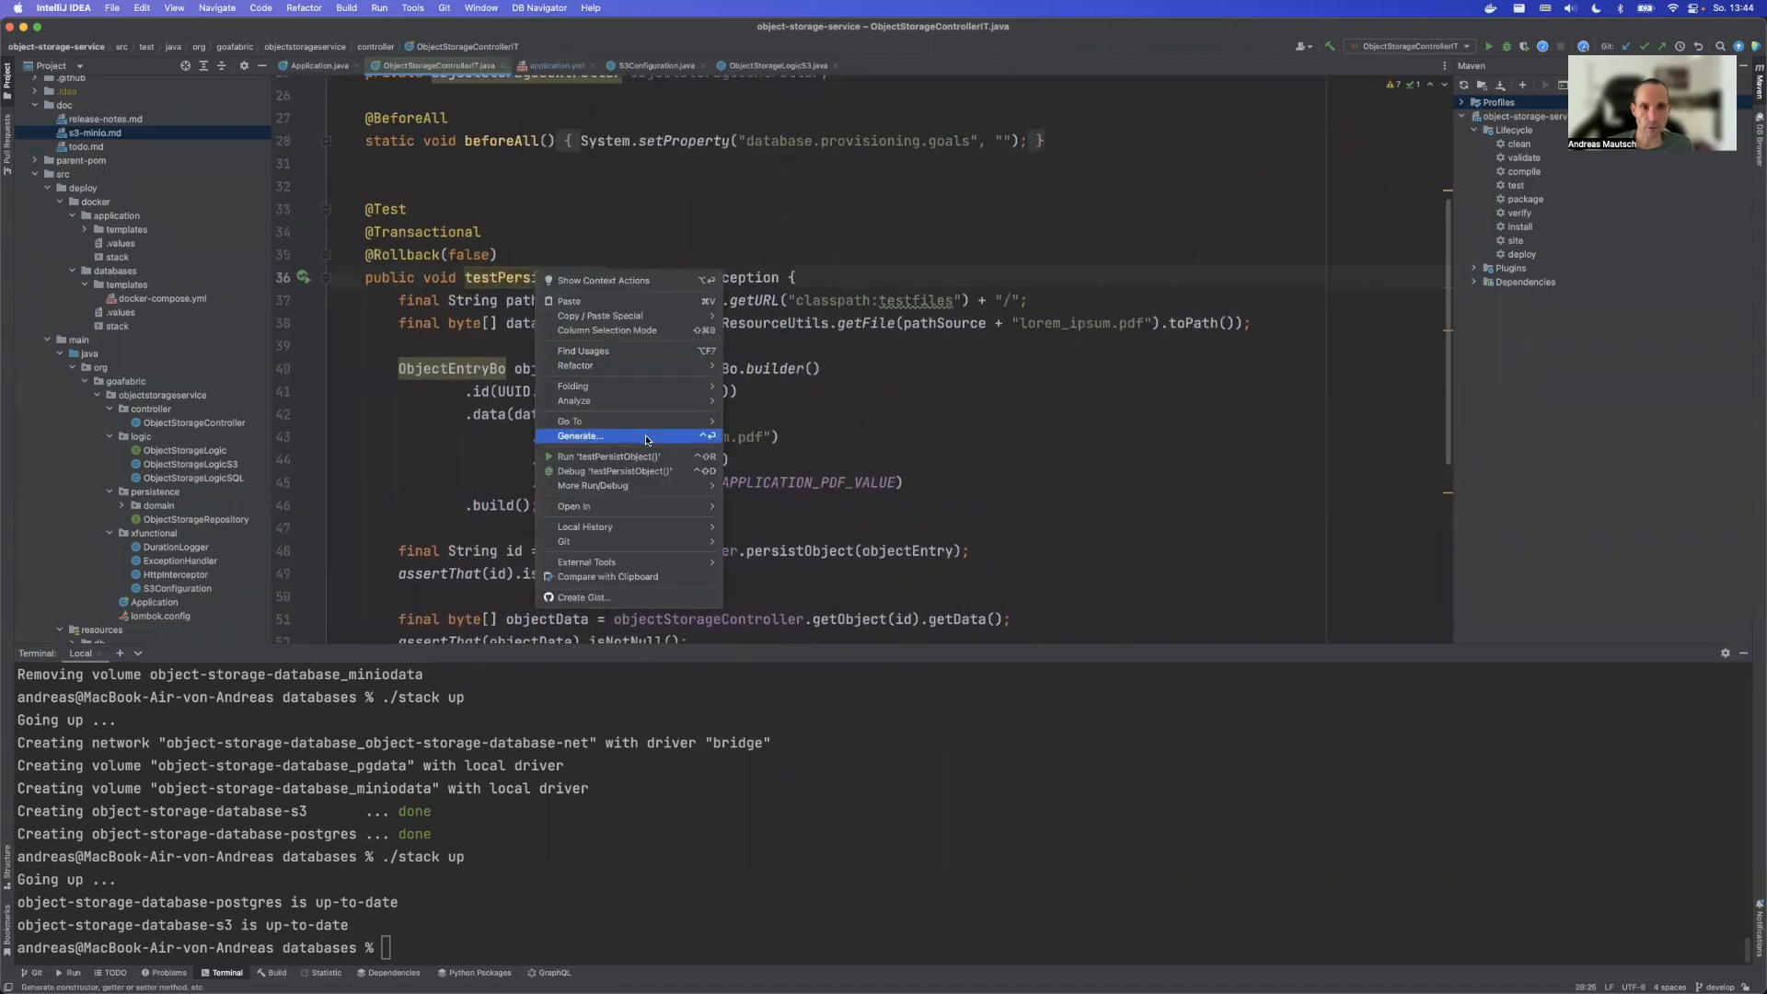
Step: Launch testPersistObject via Run 'testPersistObject()' from the context menu
{"action": "left_click", "coordinate": [609, 454]}
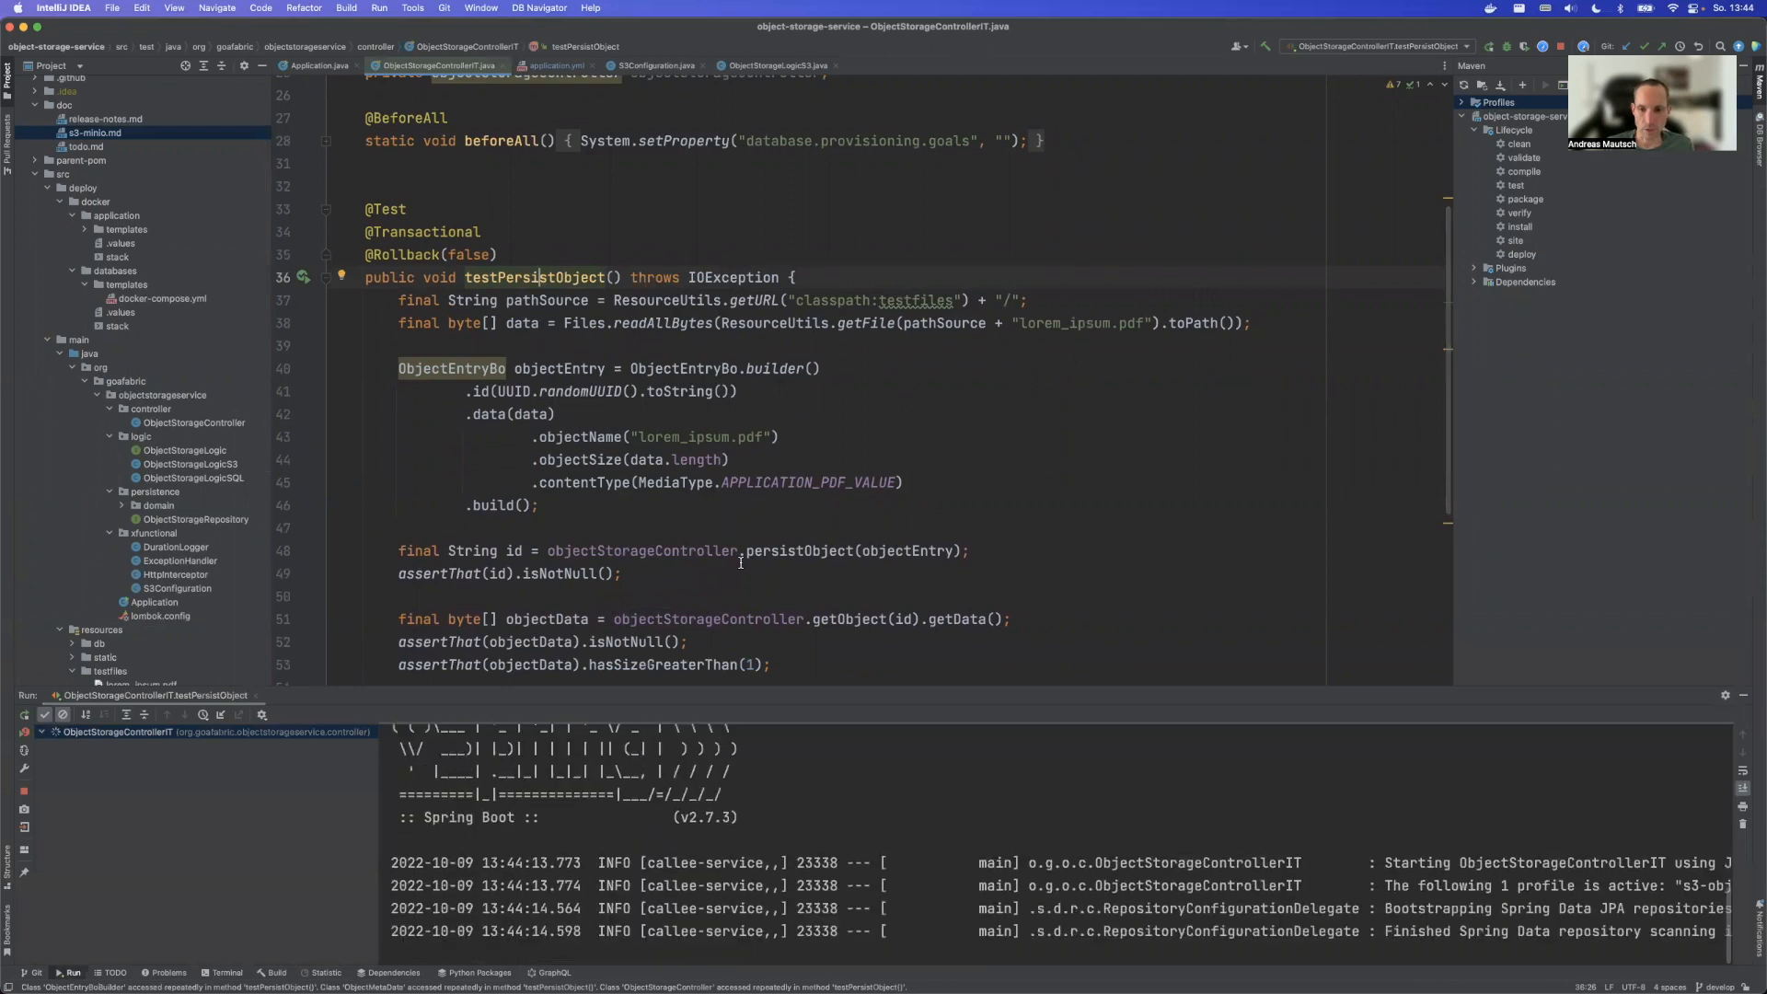
{"action": "scroll", "scroll_direction": "down", "scroll_amount": 3}
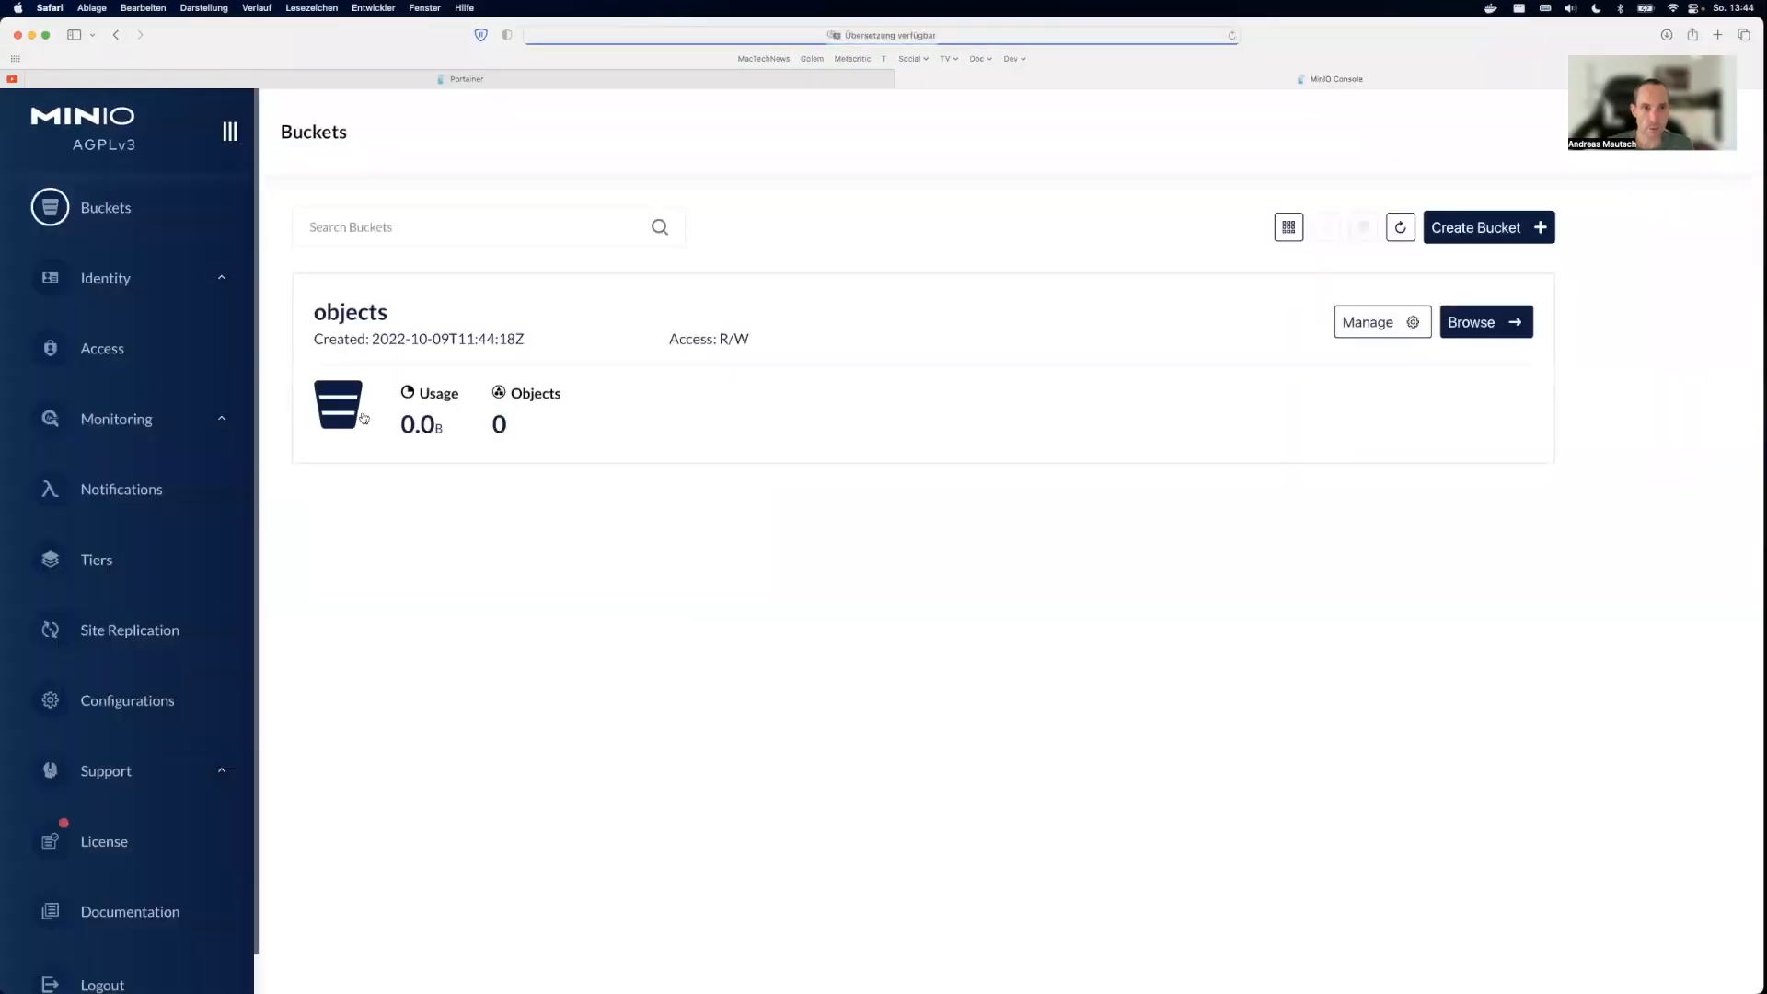
Step: Browse the objects bucket and show details of the uploaded lorem_ipsum PDF
{"action": "left_click", "coordinate": [1479, 320]}
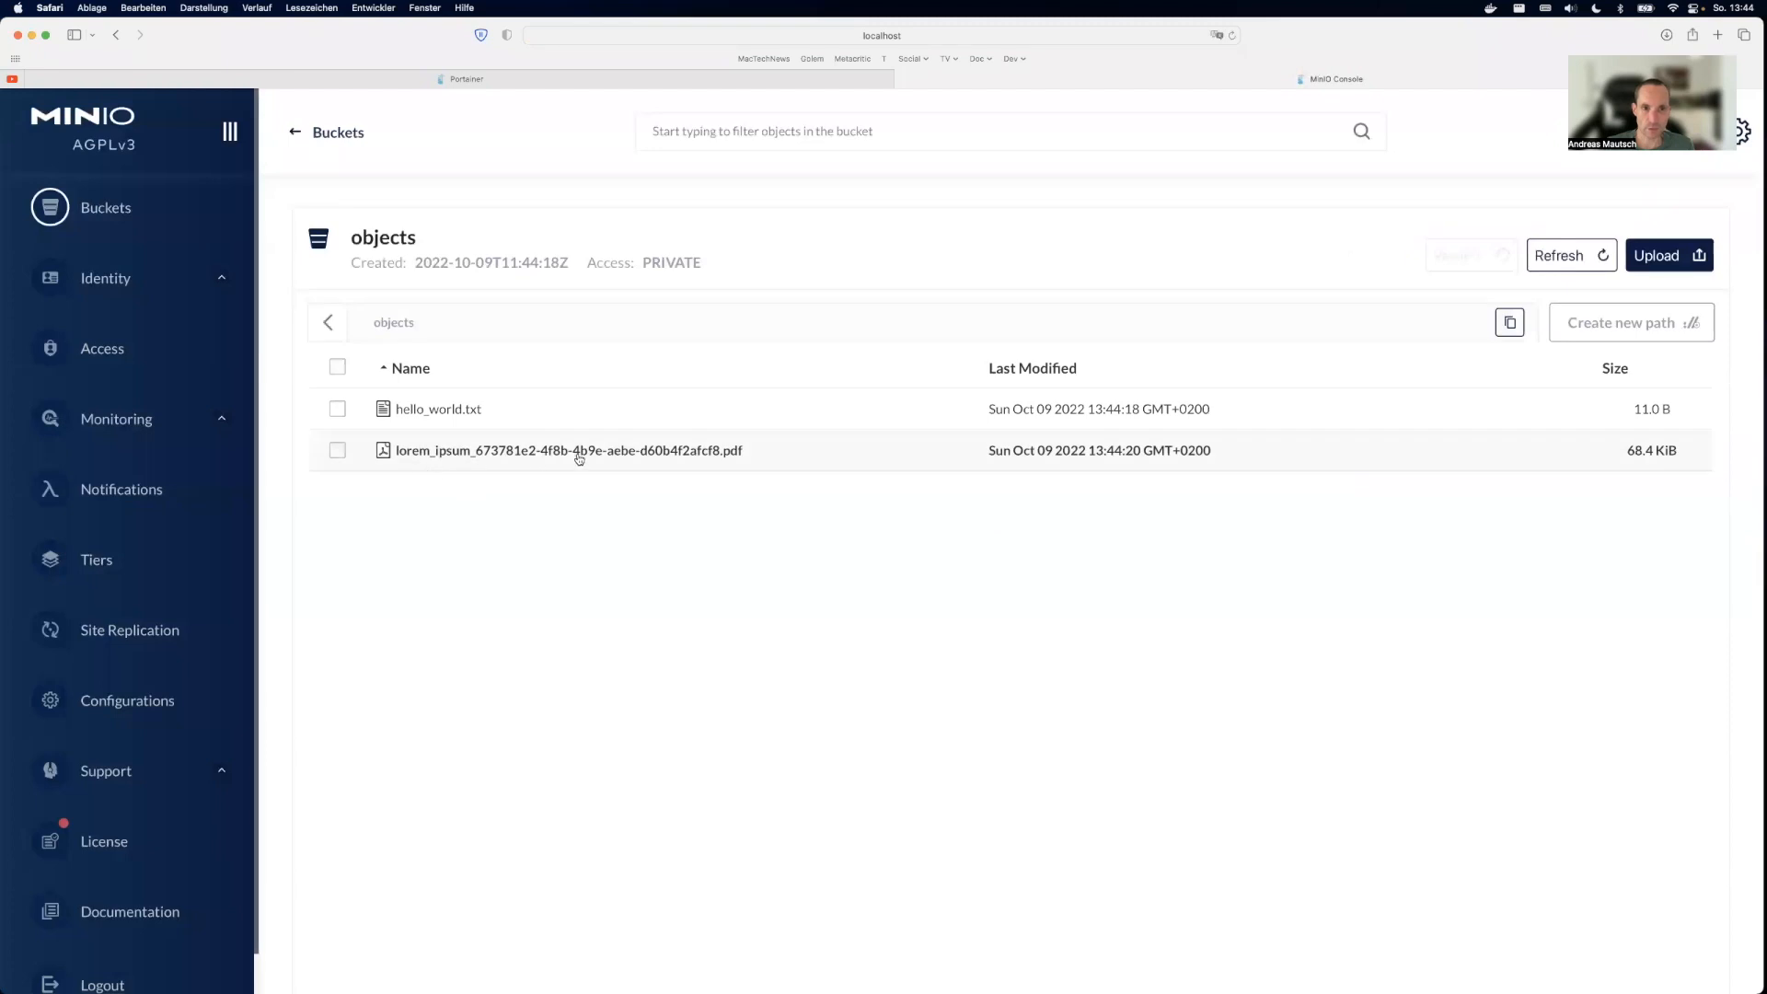
{"action": "mouse_move", "coordinate": [556, 457]}
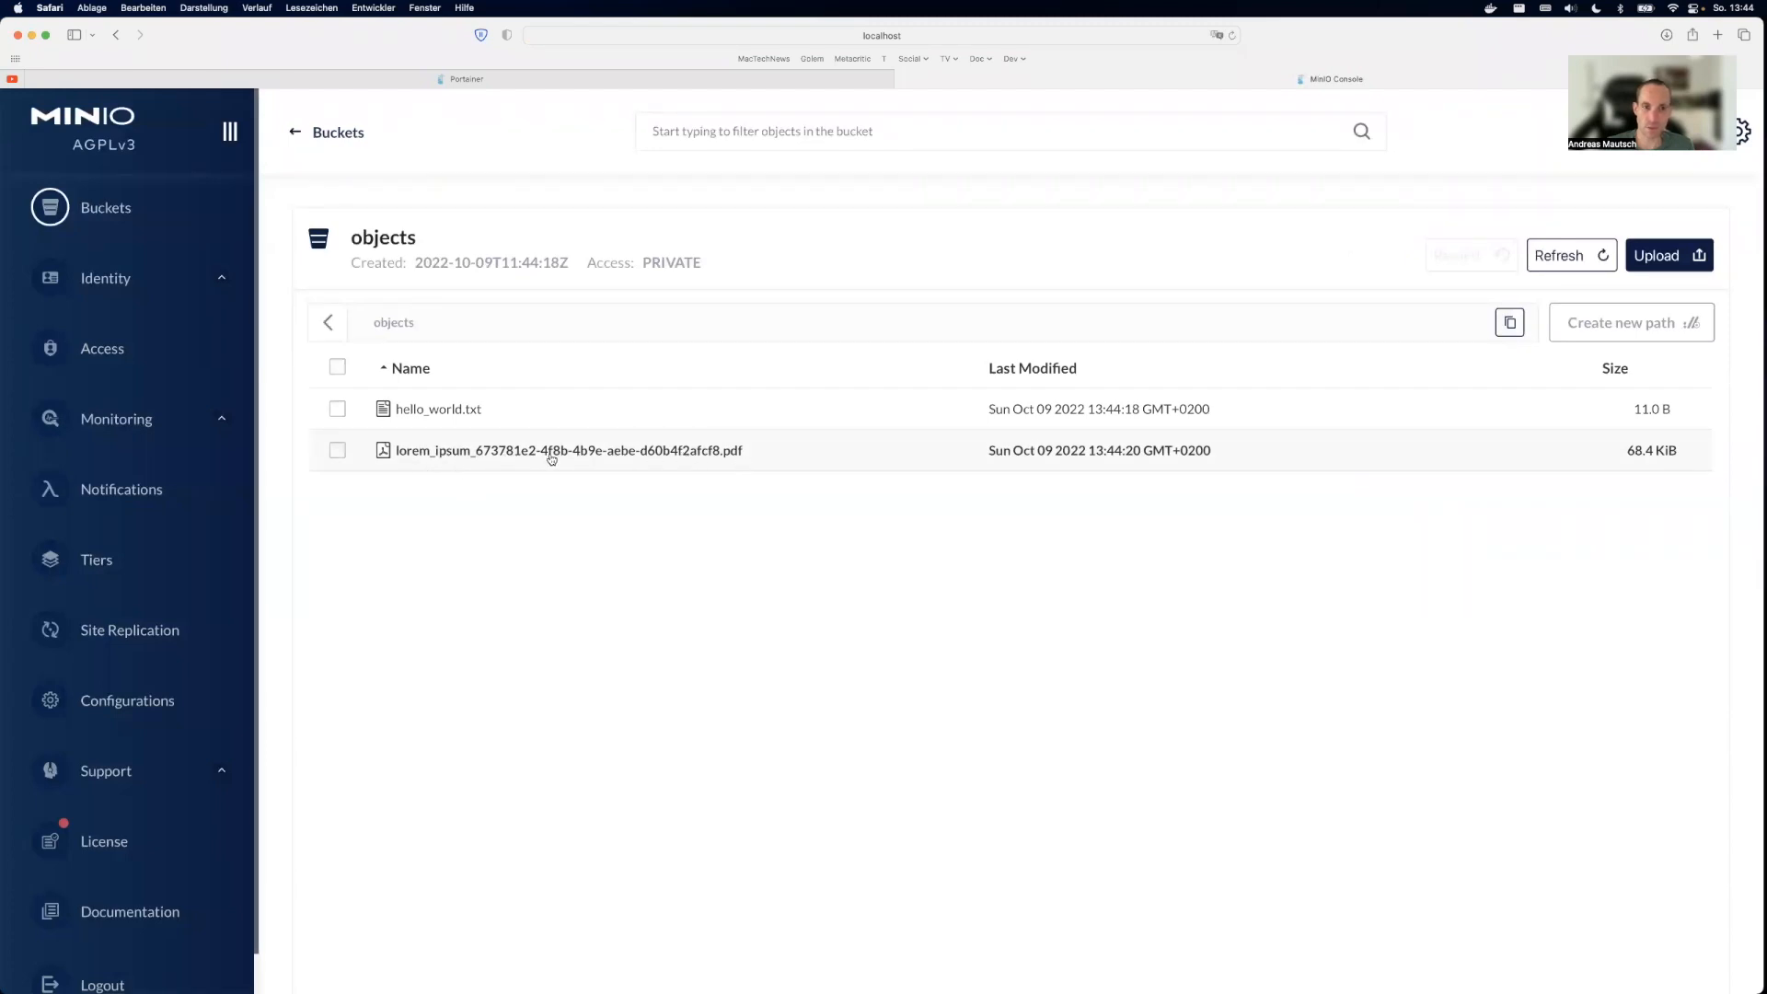
{"action": "mouse_move", "coordinate": [697, 464]}
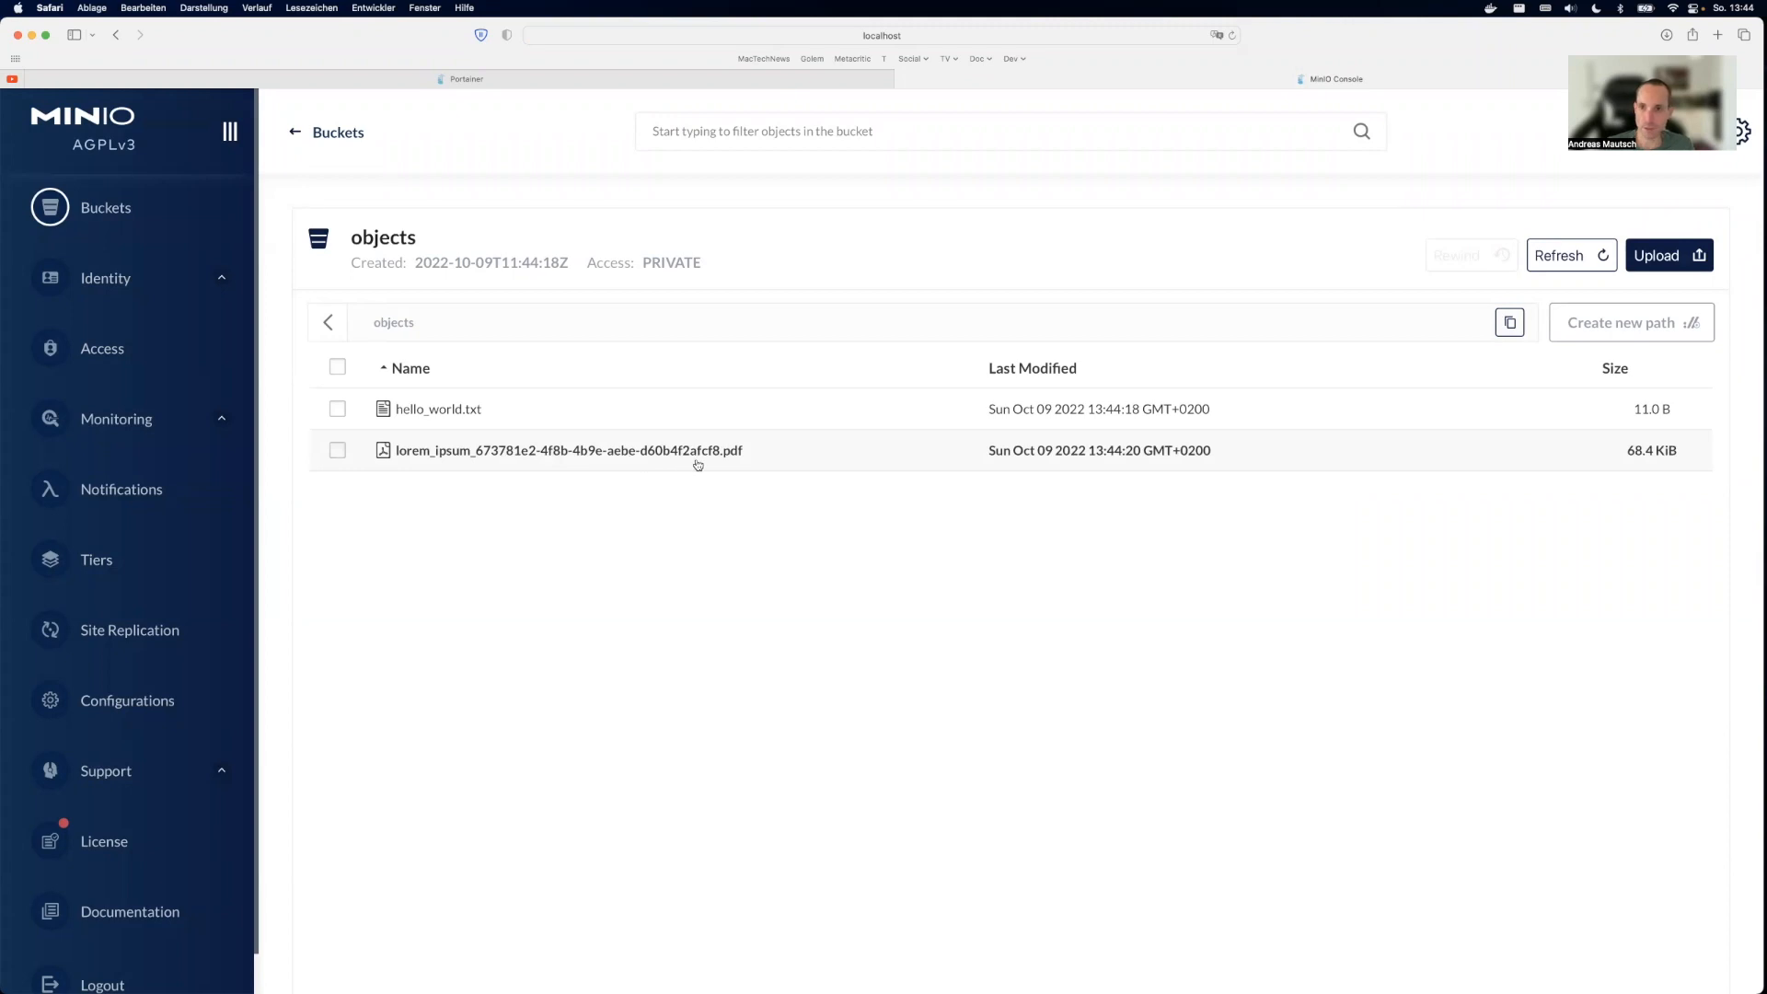
{"action": "mouse_move", "coordinate": [580, 477]}
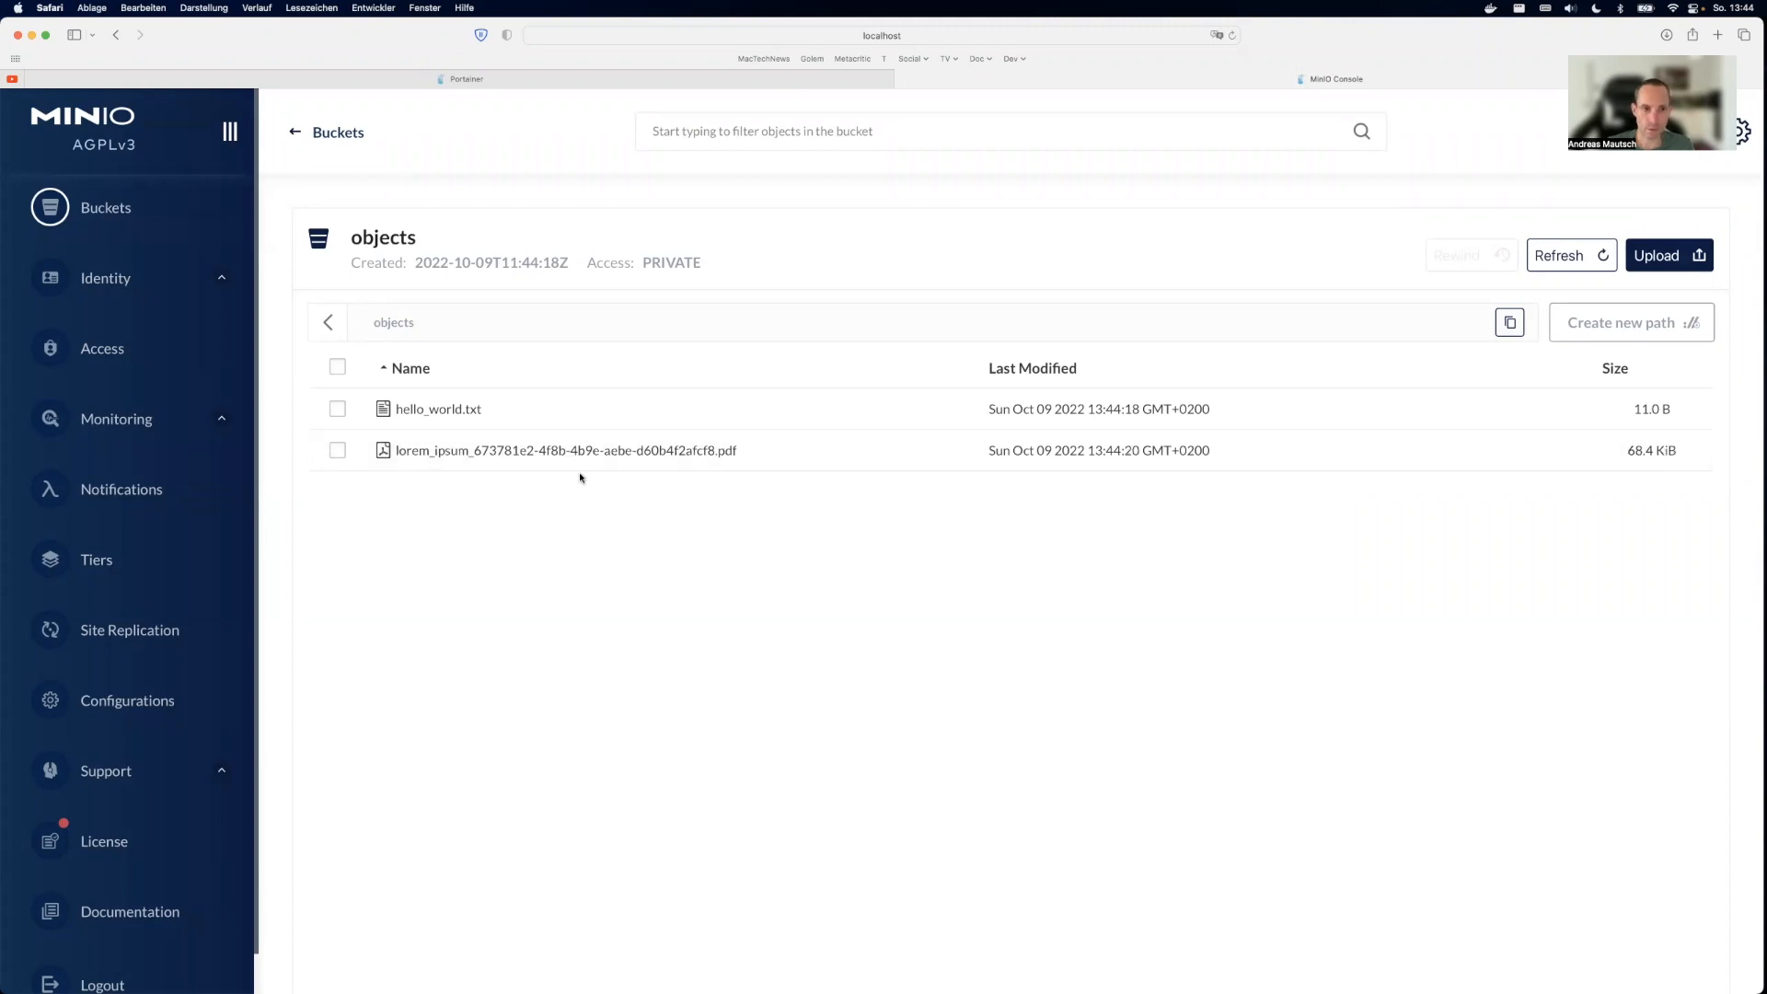
{"action": "left_click", "coordinate": [565, 449]}
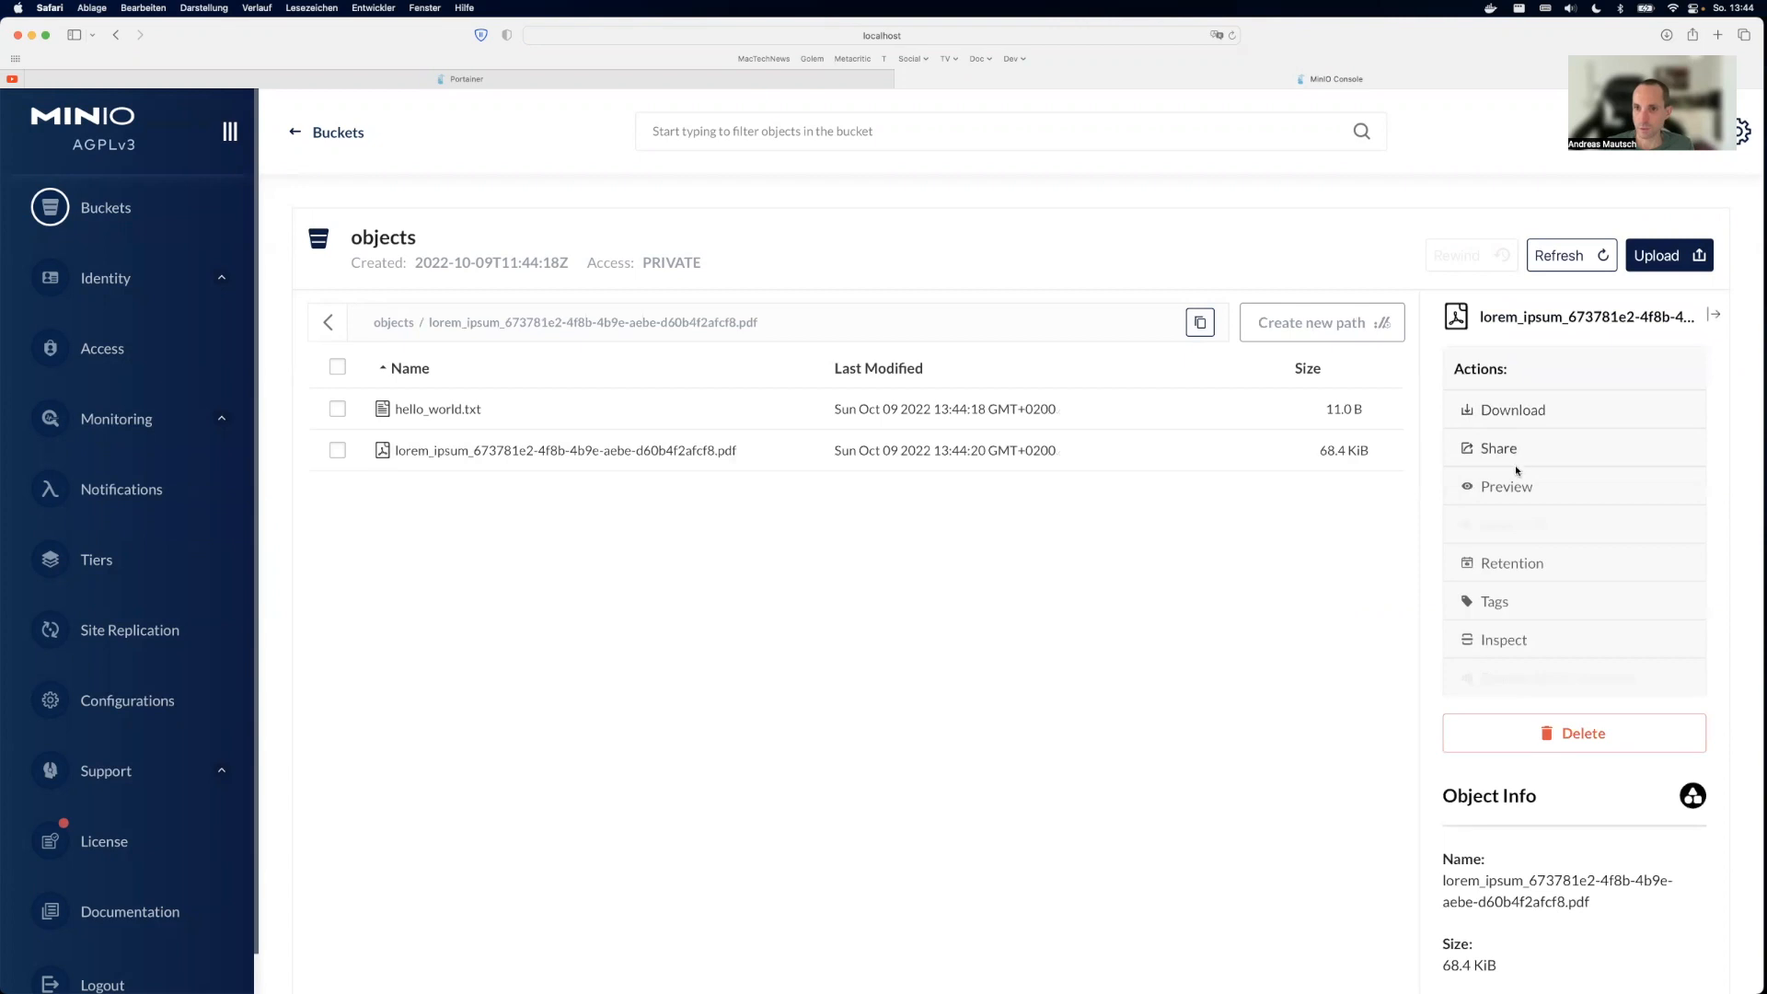
{"action": "left_click", "coordinate": [1506, 486]}
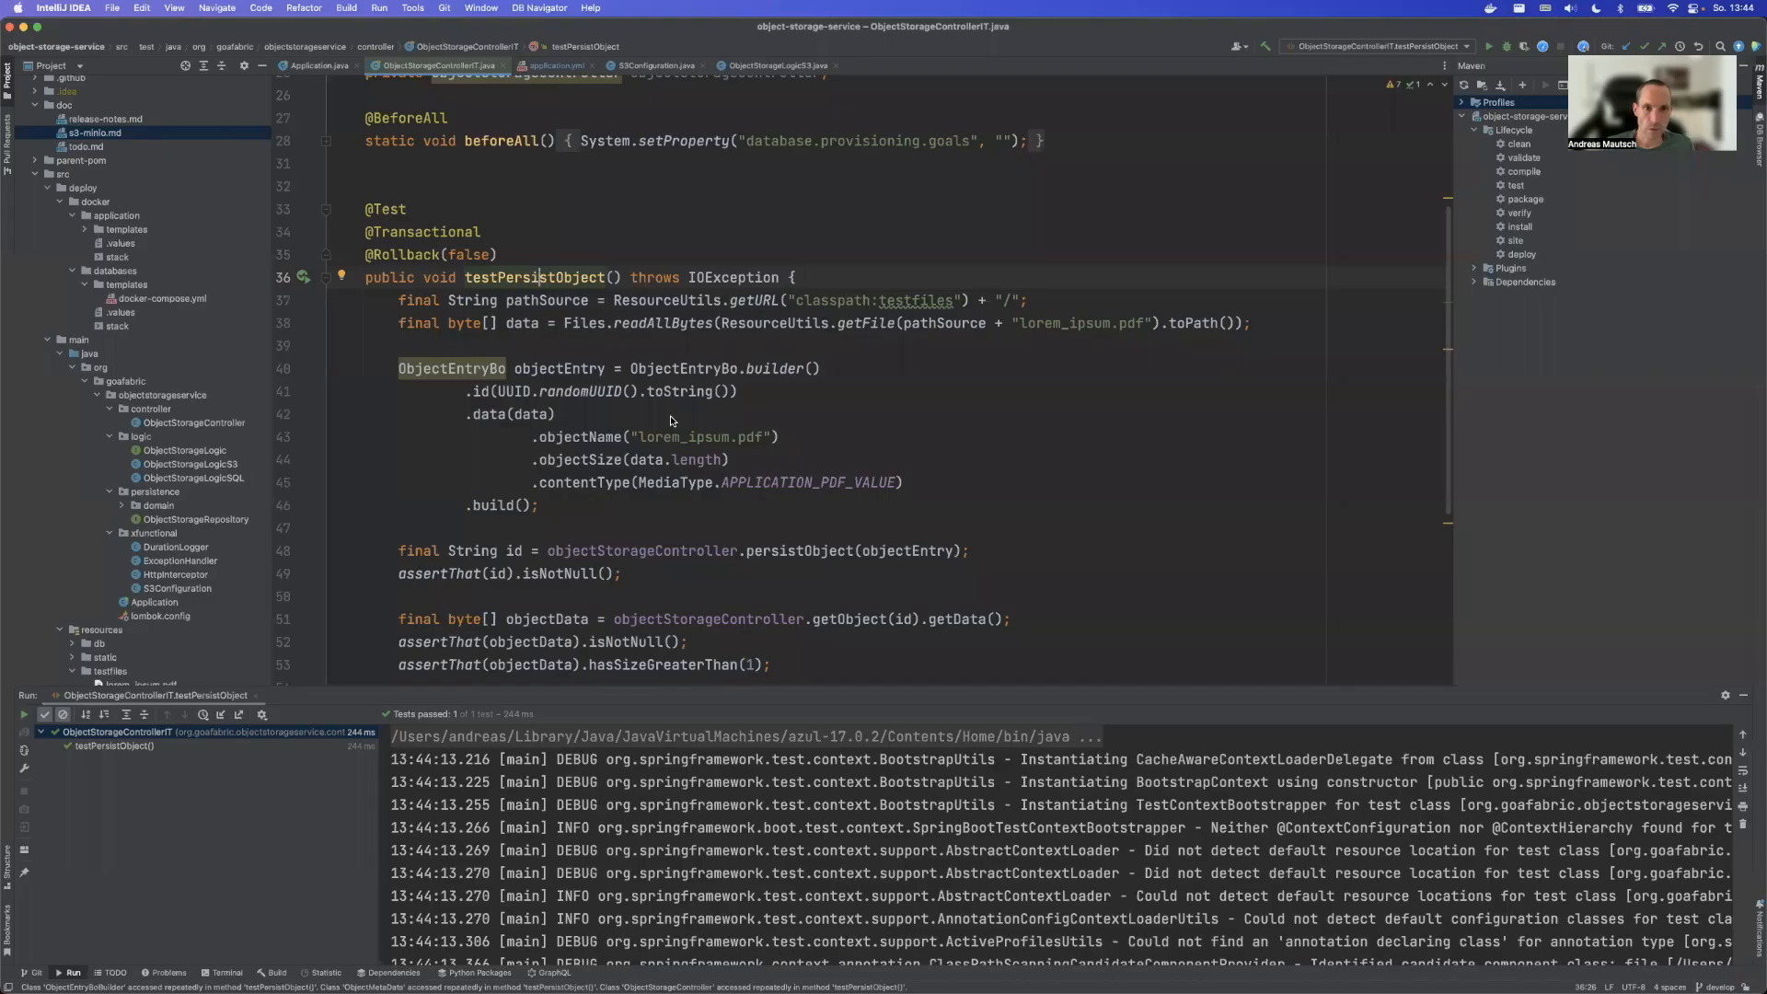
Step: Rerun testPersistObject to a pass, then bring up ObjectStorageController
{"action": "left_click", "coordinate": [22, 715]}
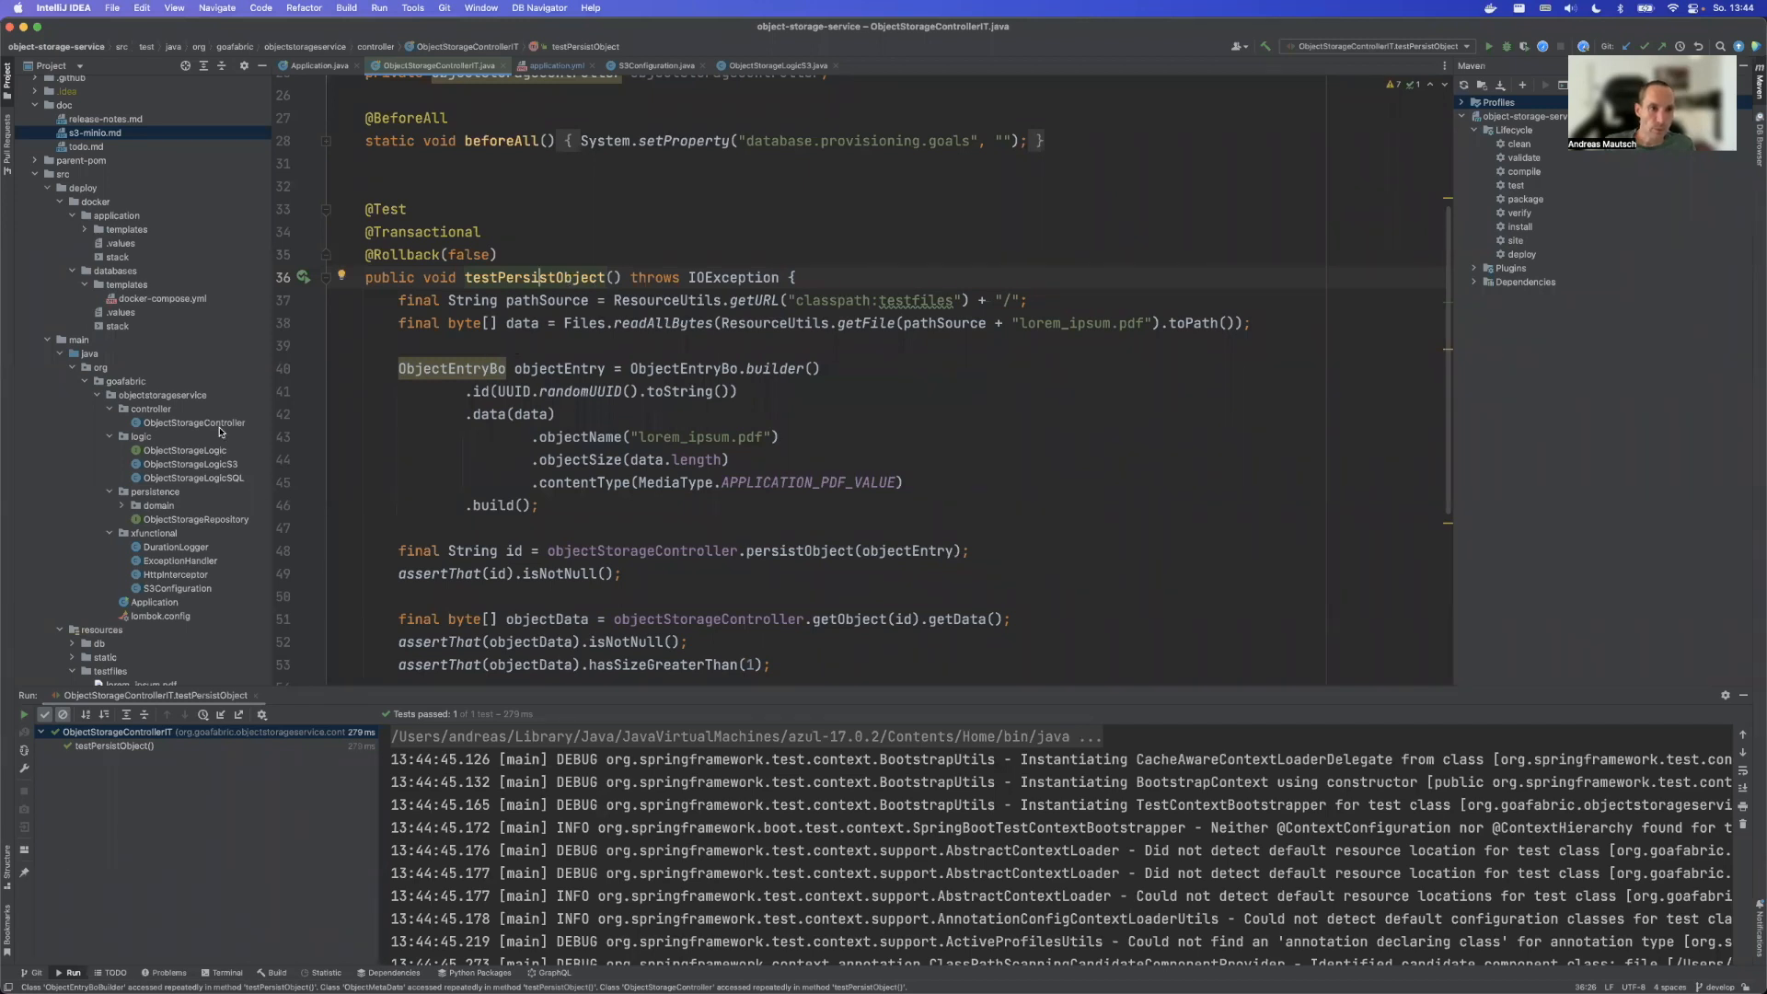
{"action": "left_click", "coordinate": [191, 424]}
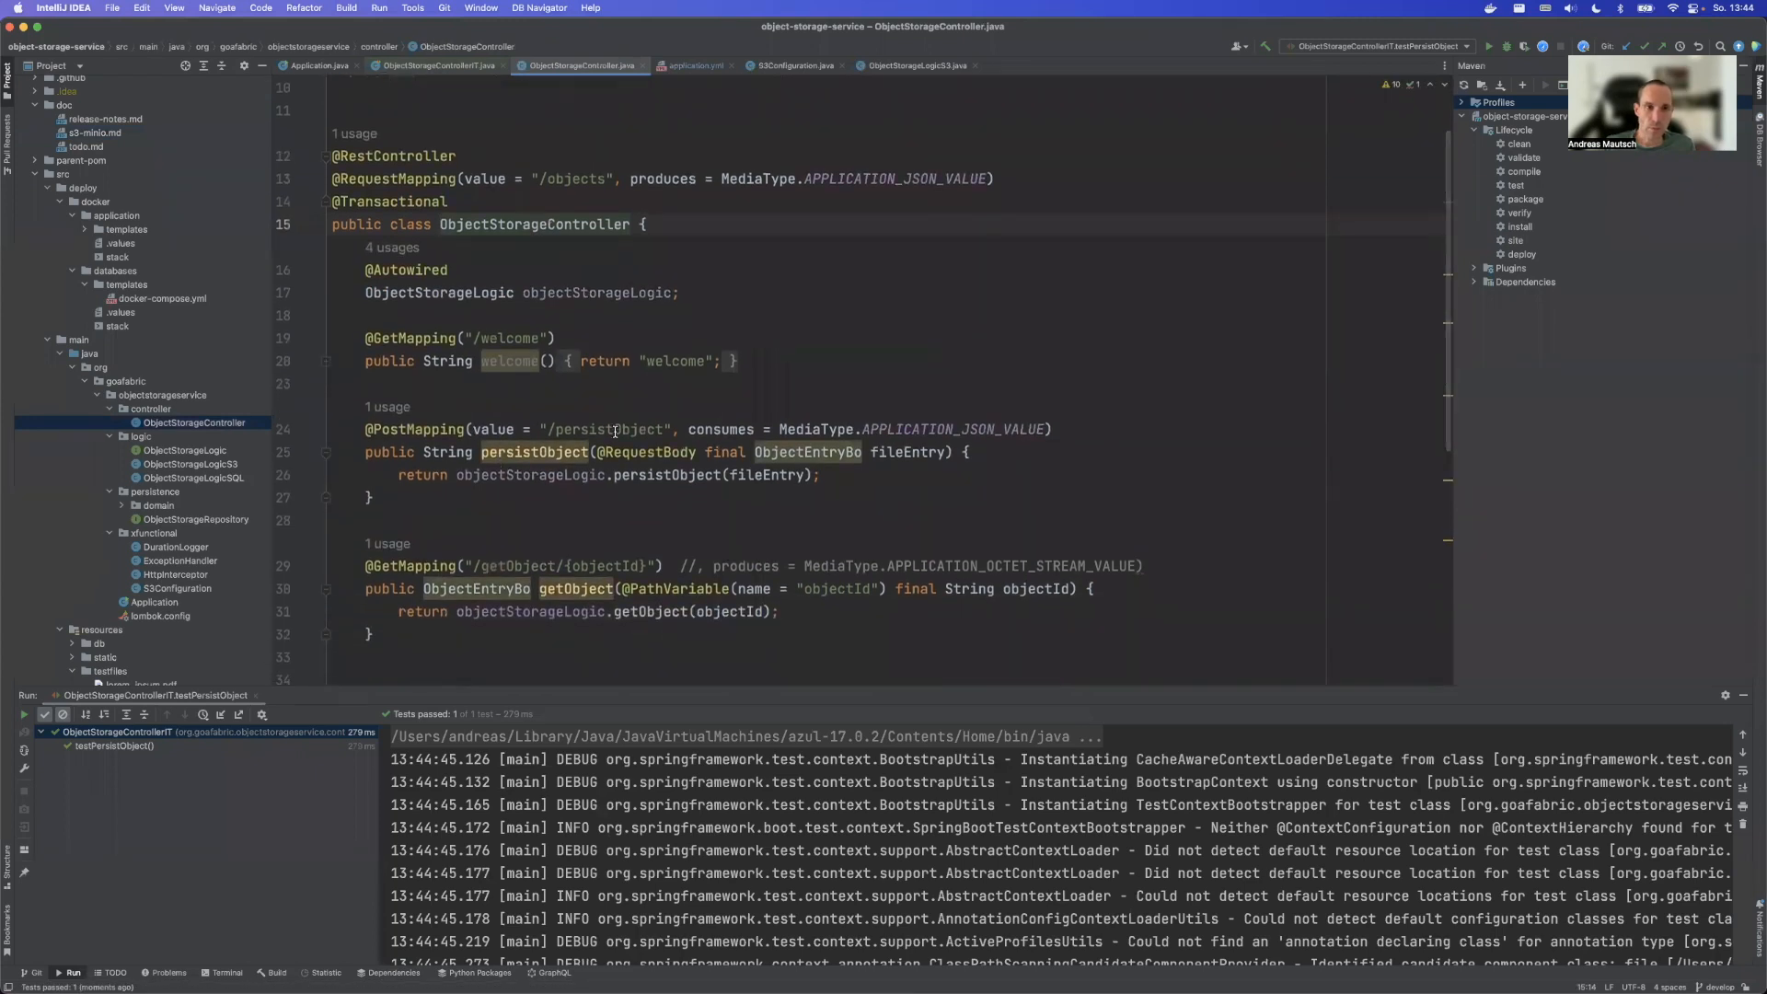
{"action": "mouse_move", "coordinate": [578, 414]}
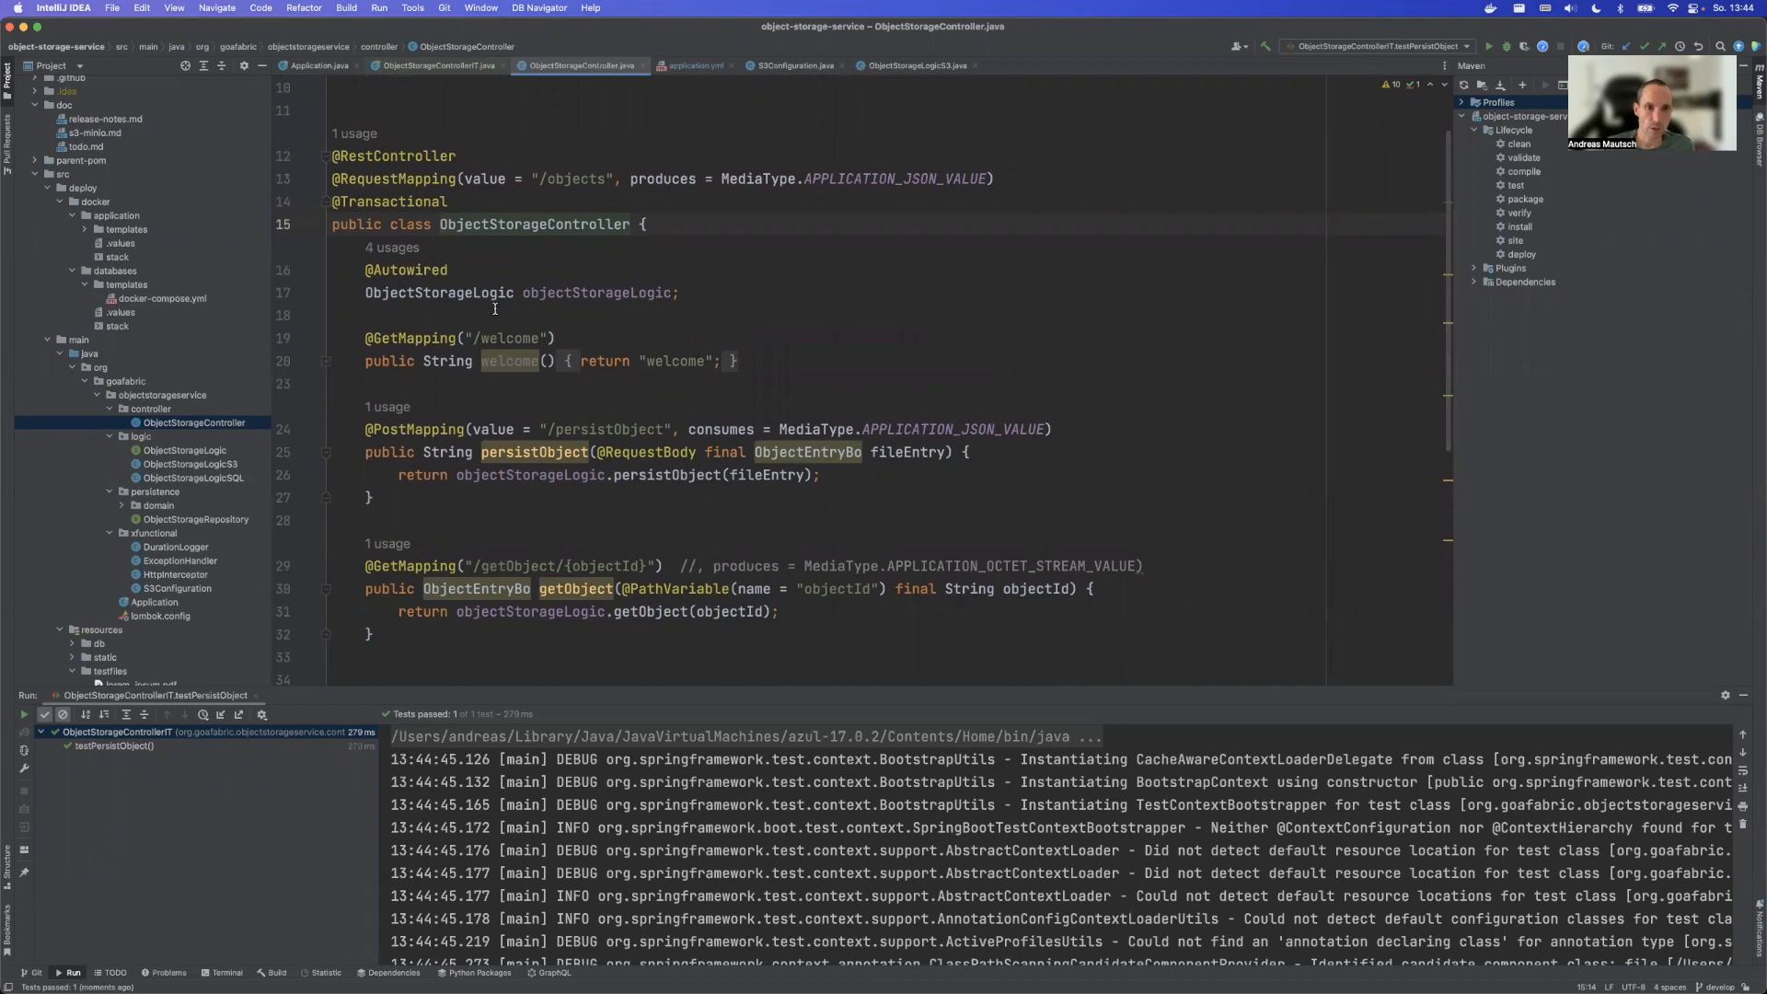
{"action": "mouse_move", "coordinate": [212, 480]}
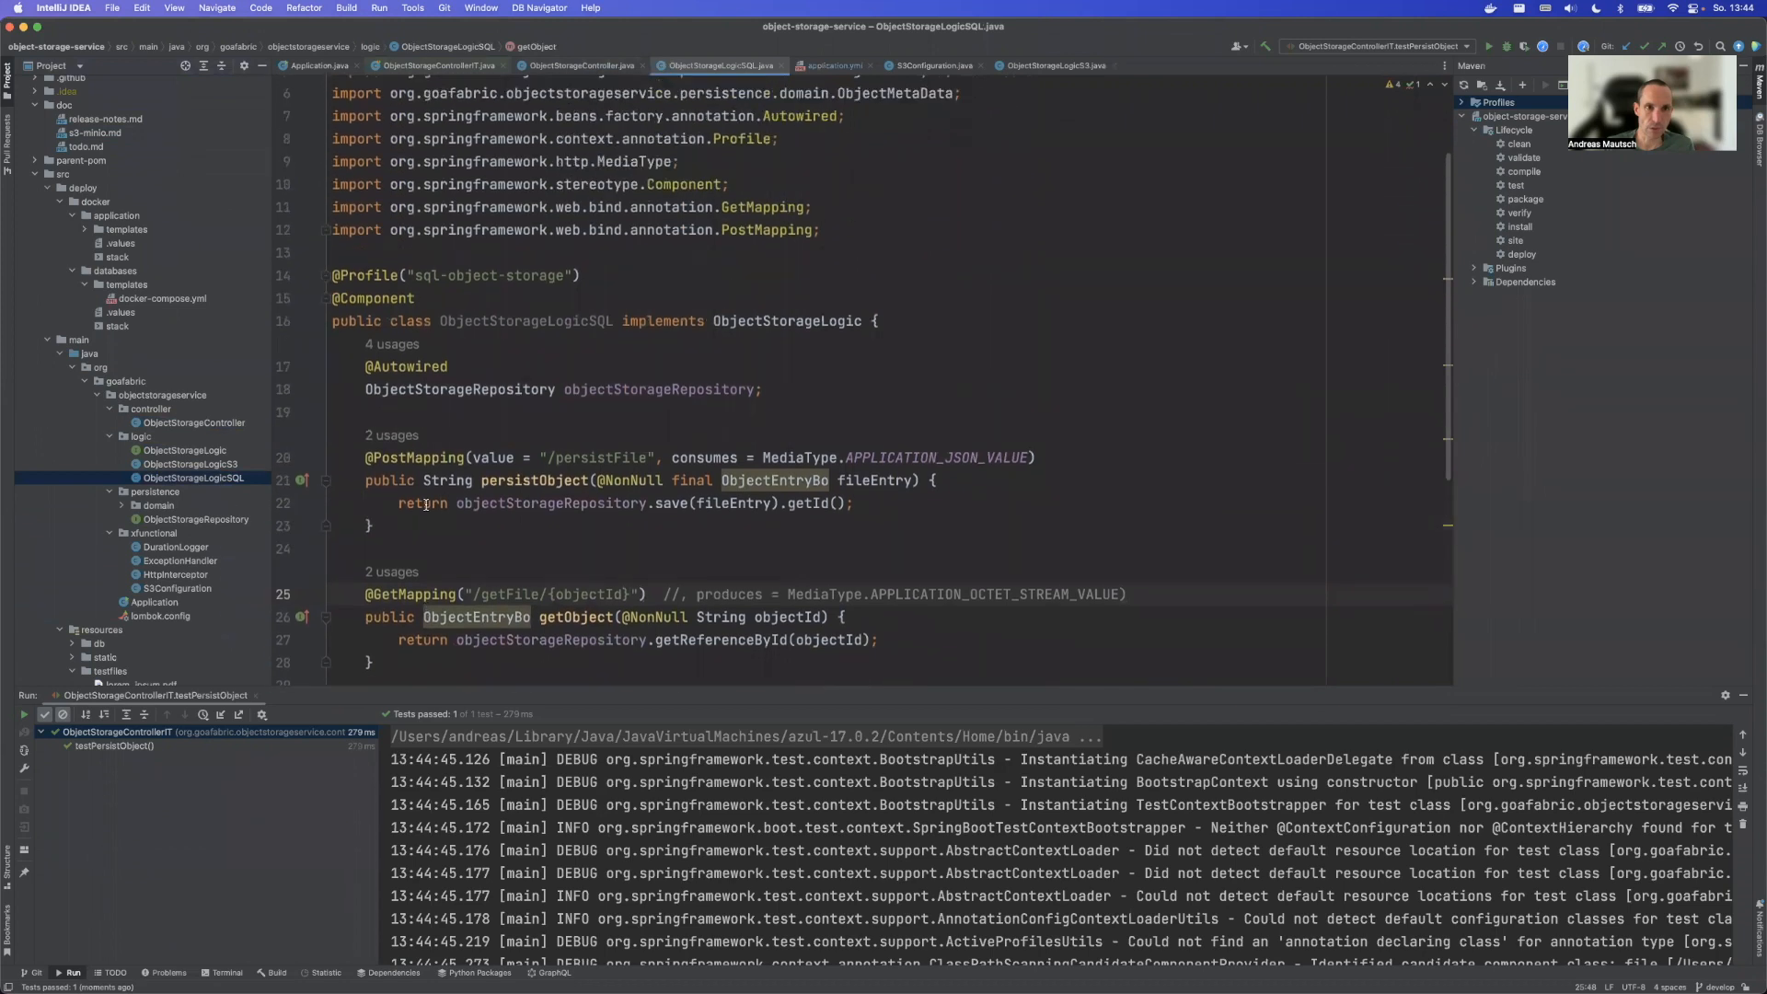
Step: Browse ObjectStorageLogicS3 and S3Configuration, ending back in ObjectStorageLogicS3
{"action": "scroll", "scroll_direction": "down", "scroll_amount": 3}
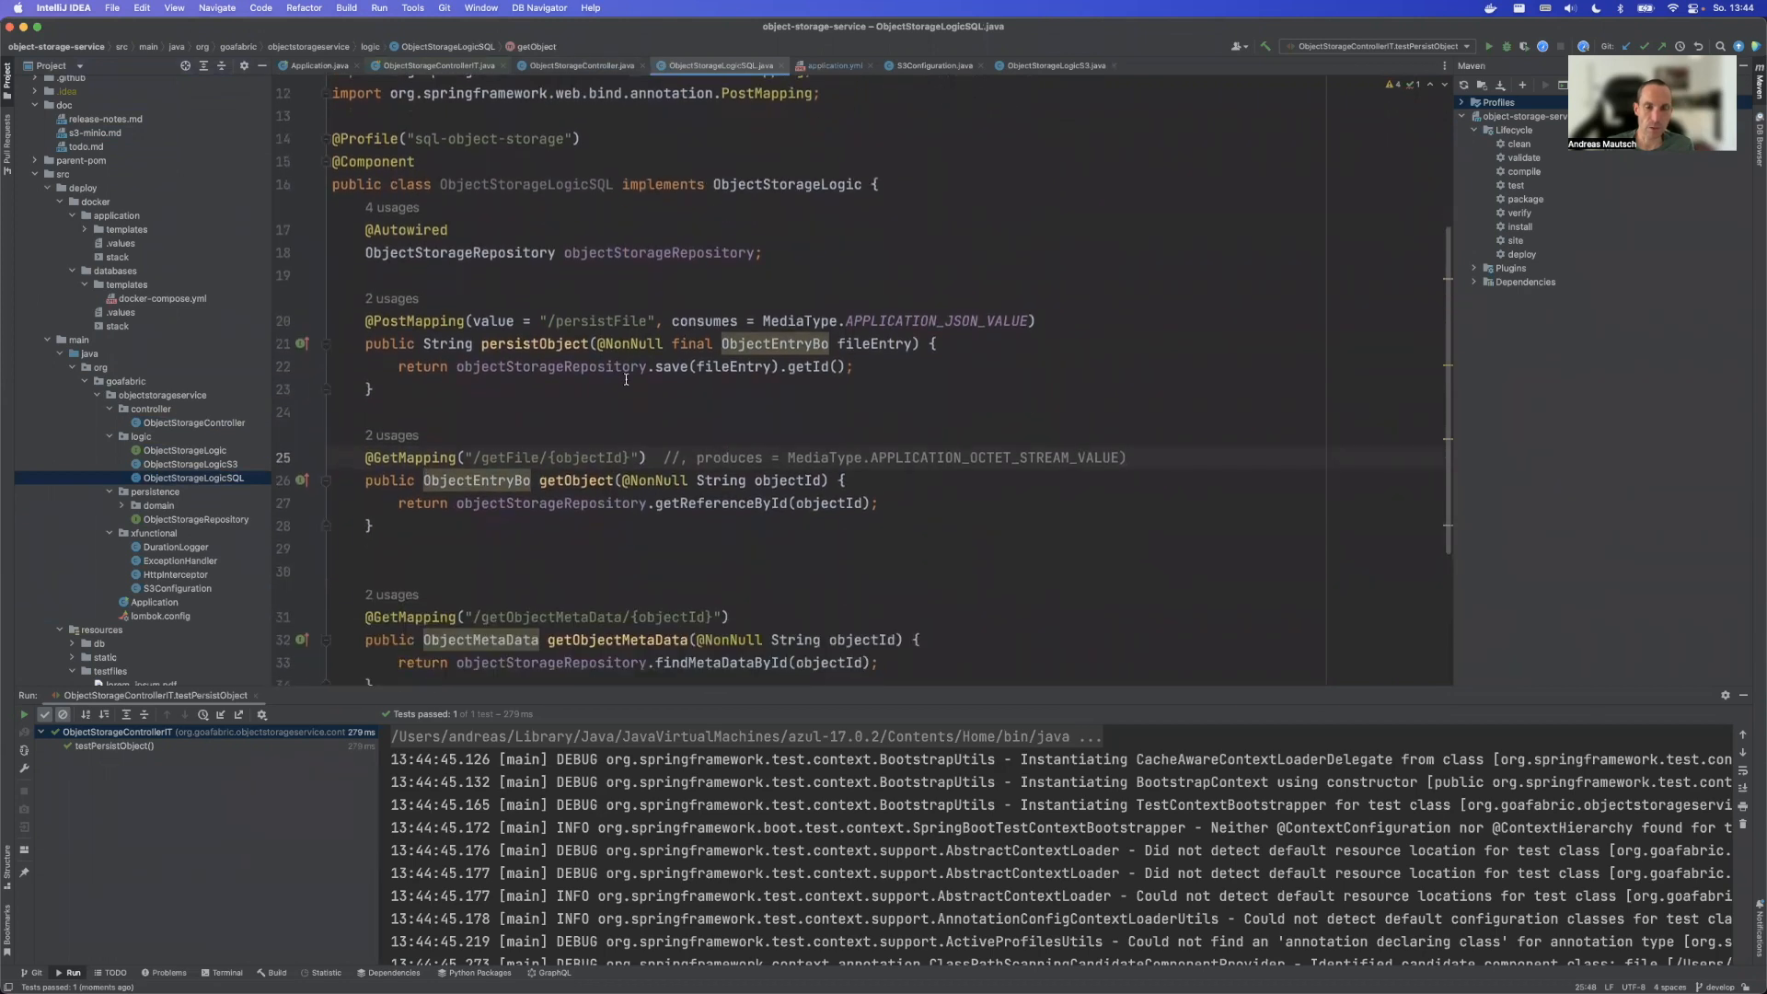
{"action": "mouse_move", "coordinate": [578, 365]}
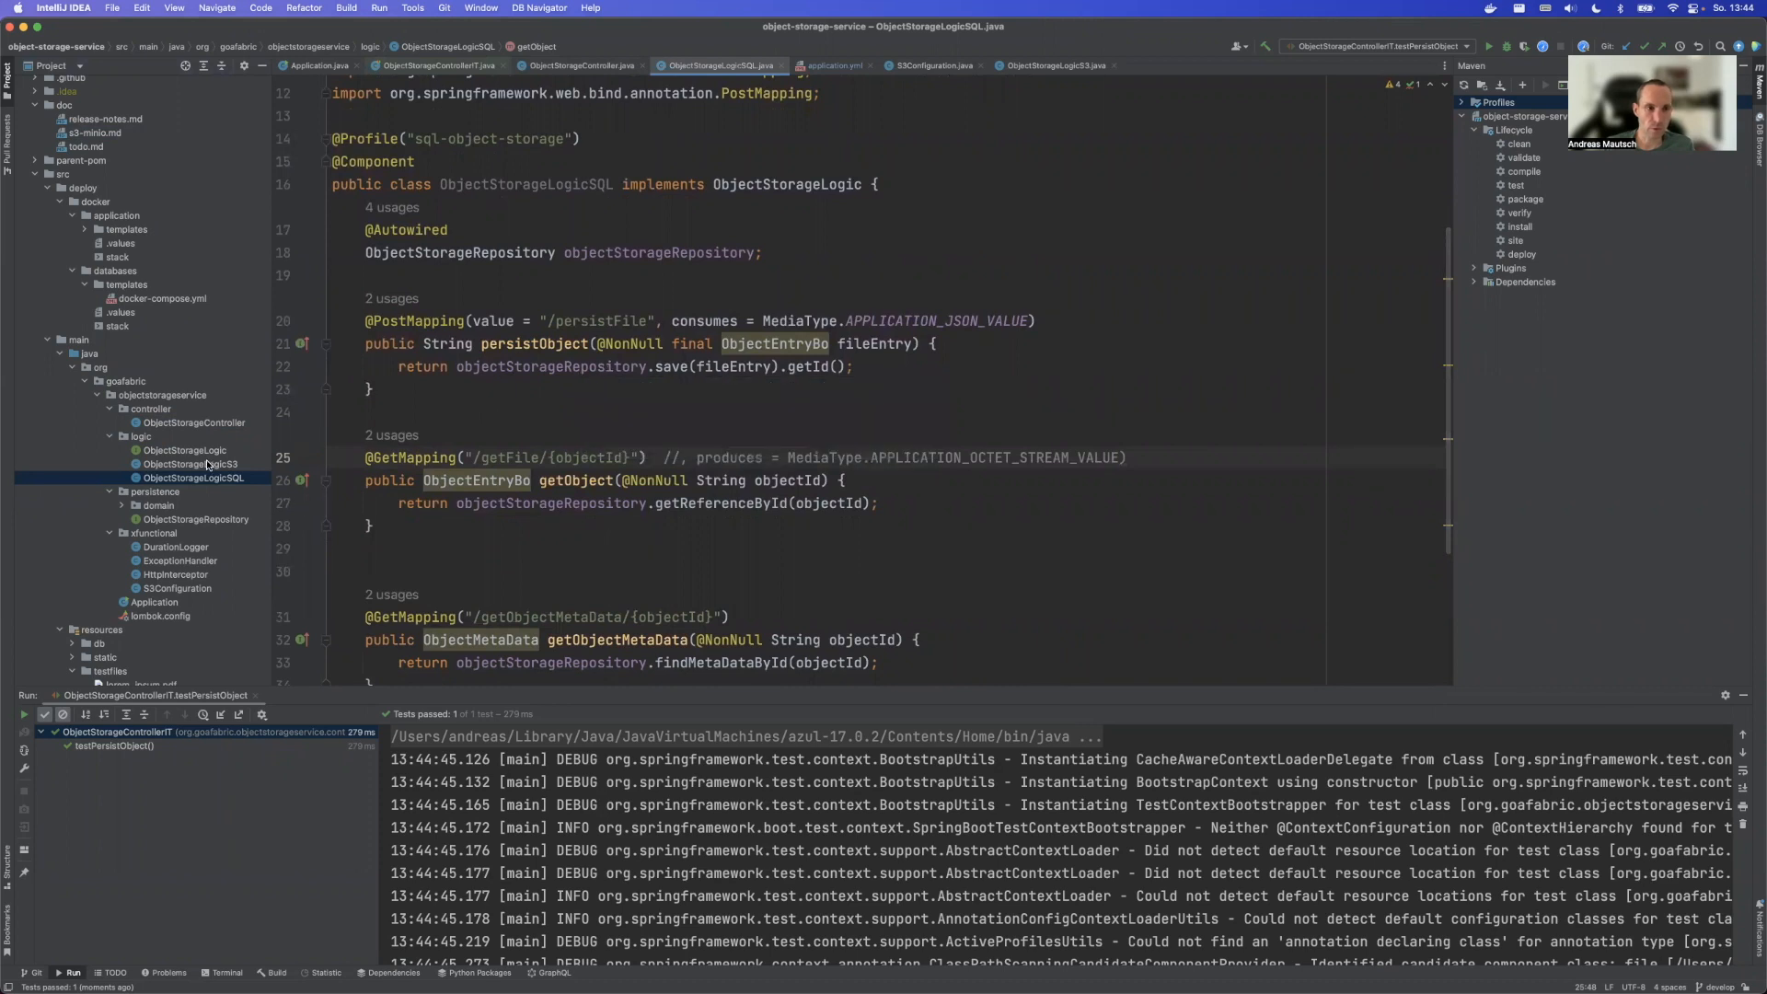
{"action": "left_click", "coordinate": [190, 464]}
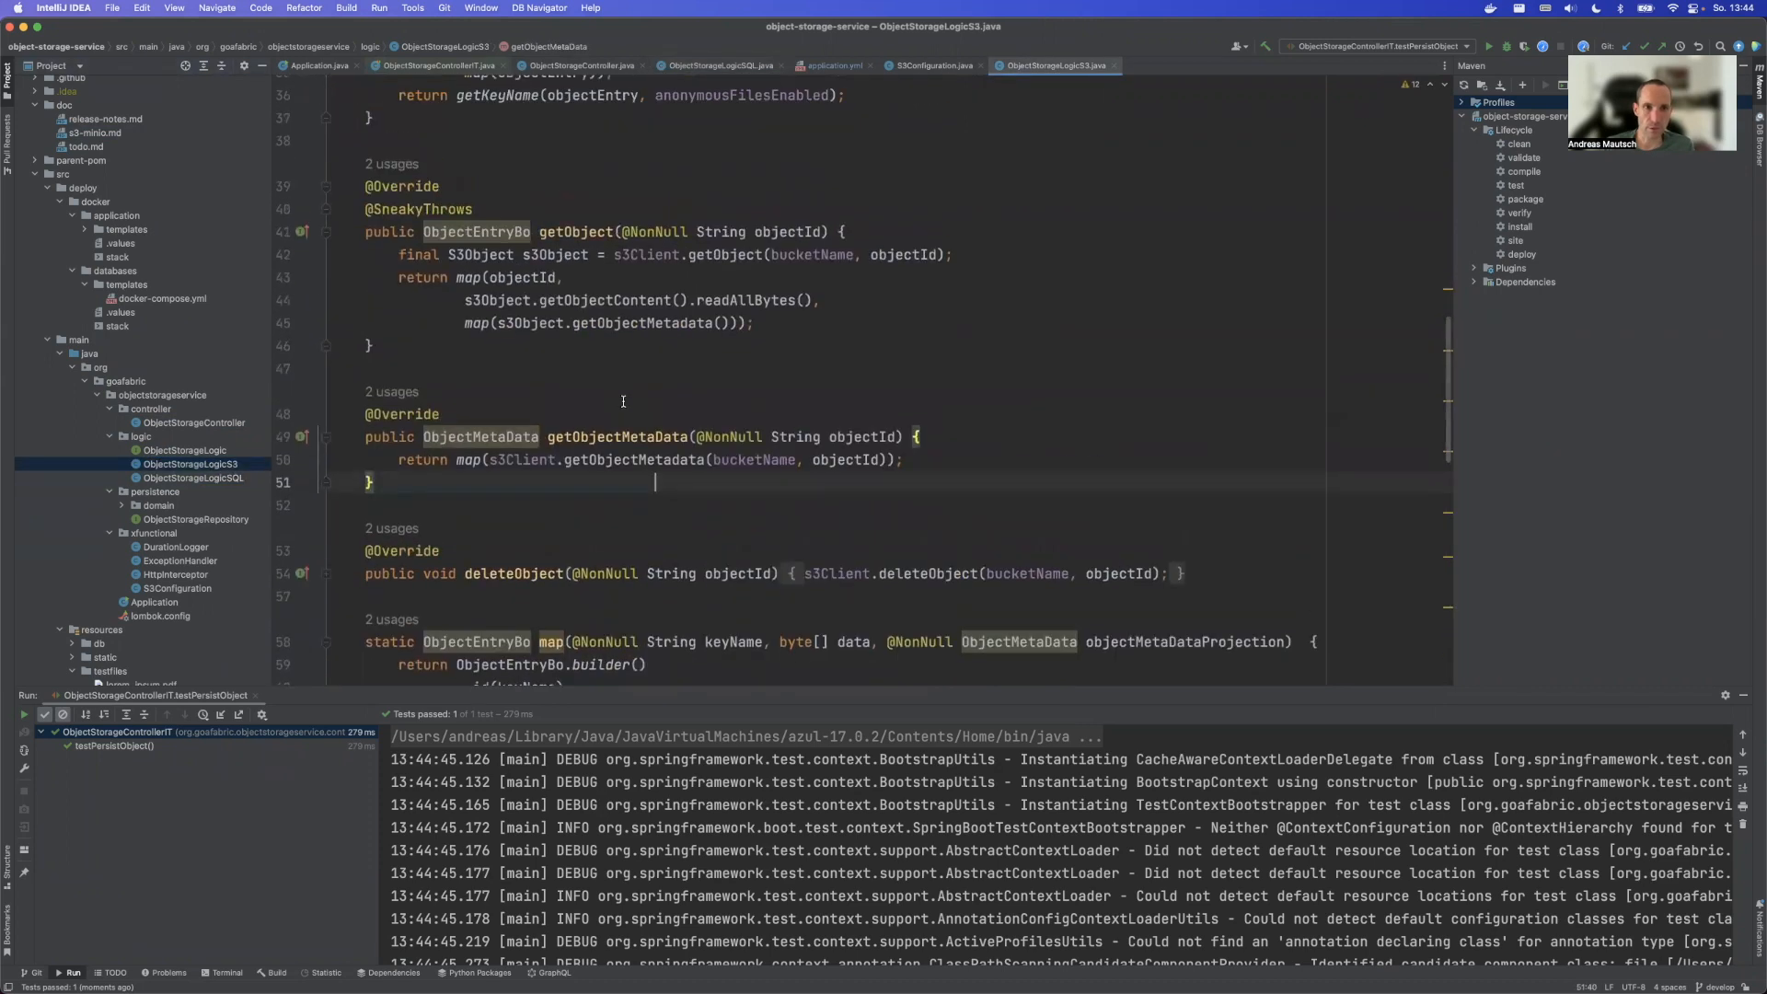
{"action": "scroll", "scroll_direction": "up", "scroll_amount": 3}
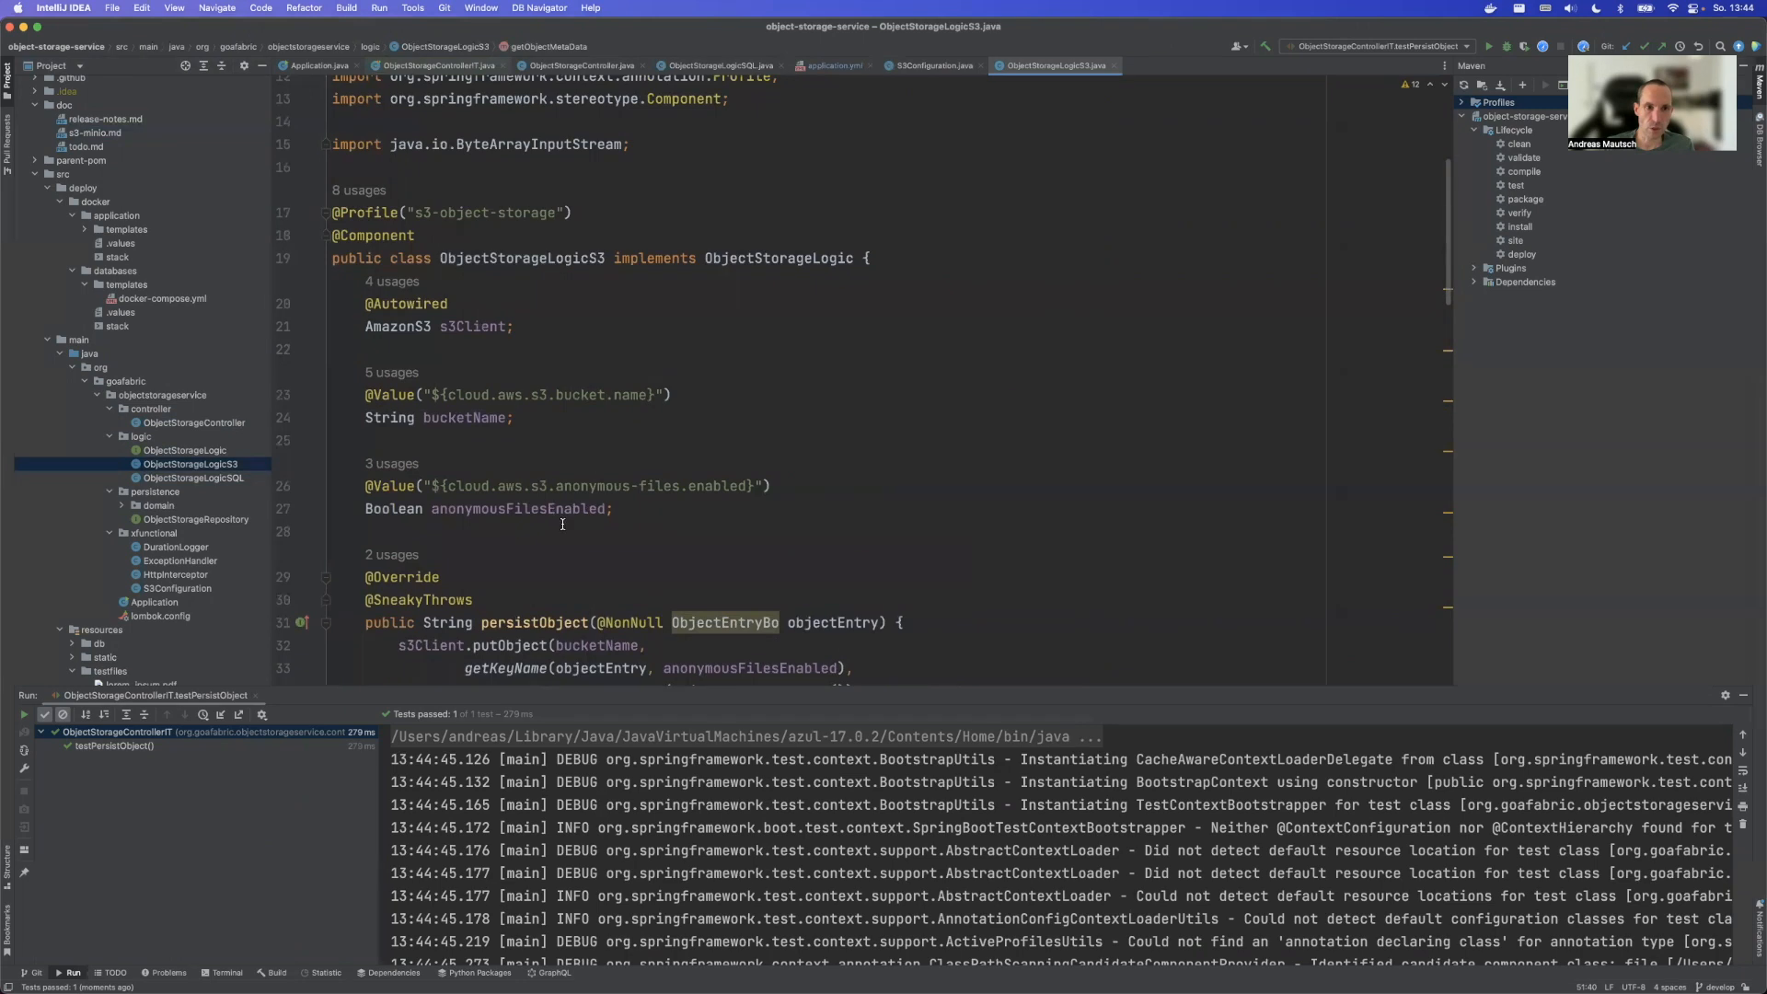
{"action": "scroll", "scroll_direction": "down", "scroll_amount": 3}
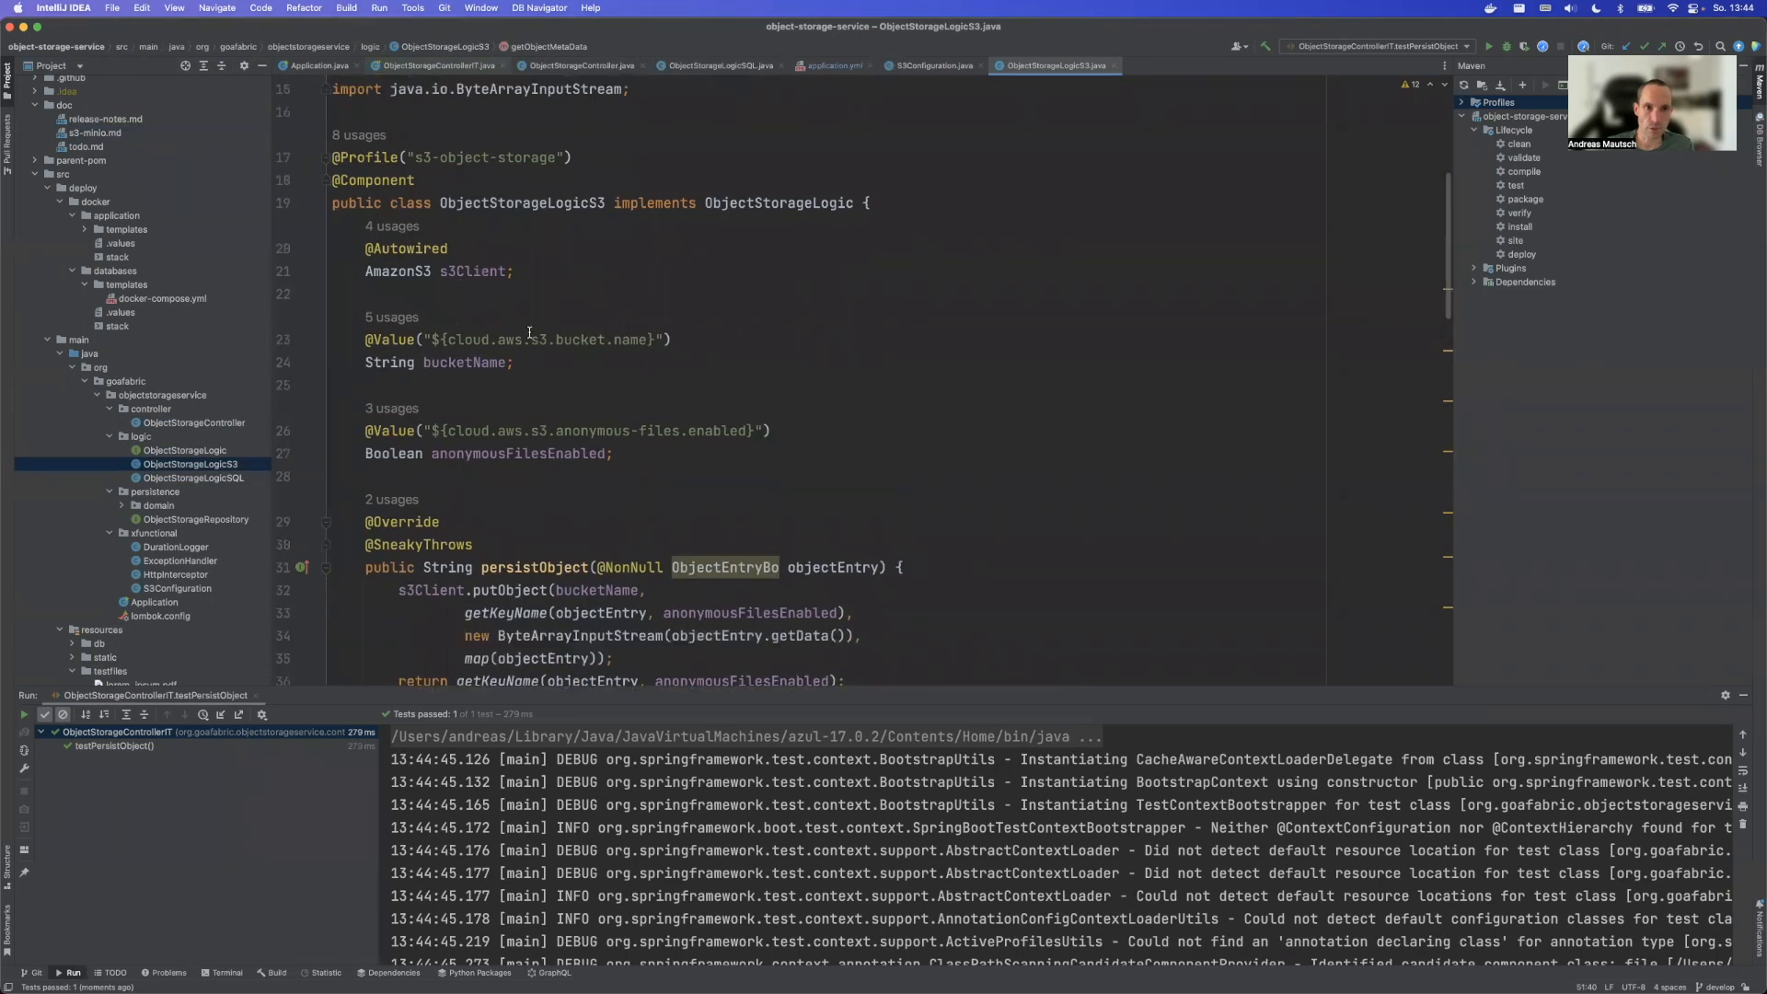
{"action": "left_click", "coordinate": [931, 66]}
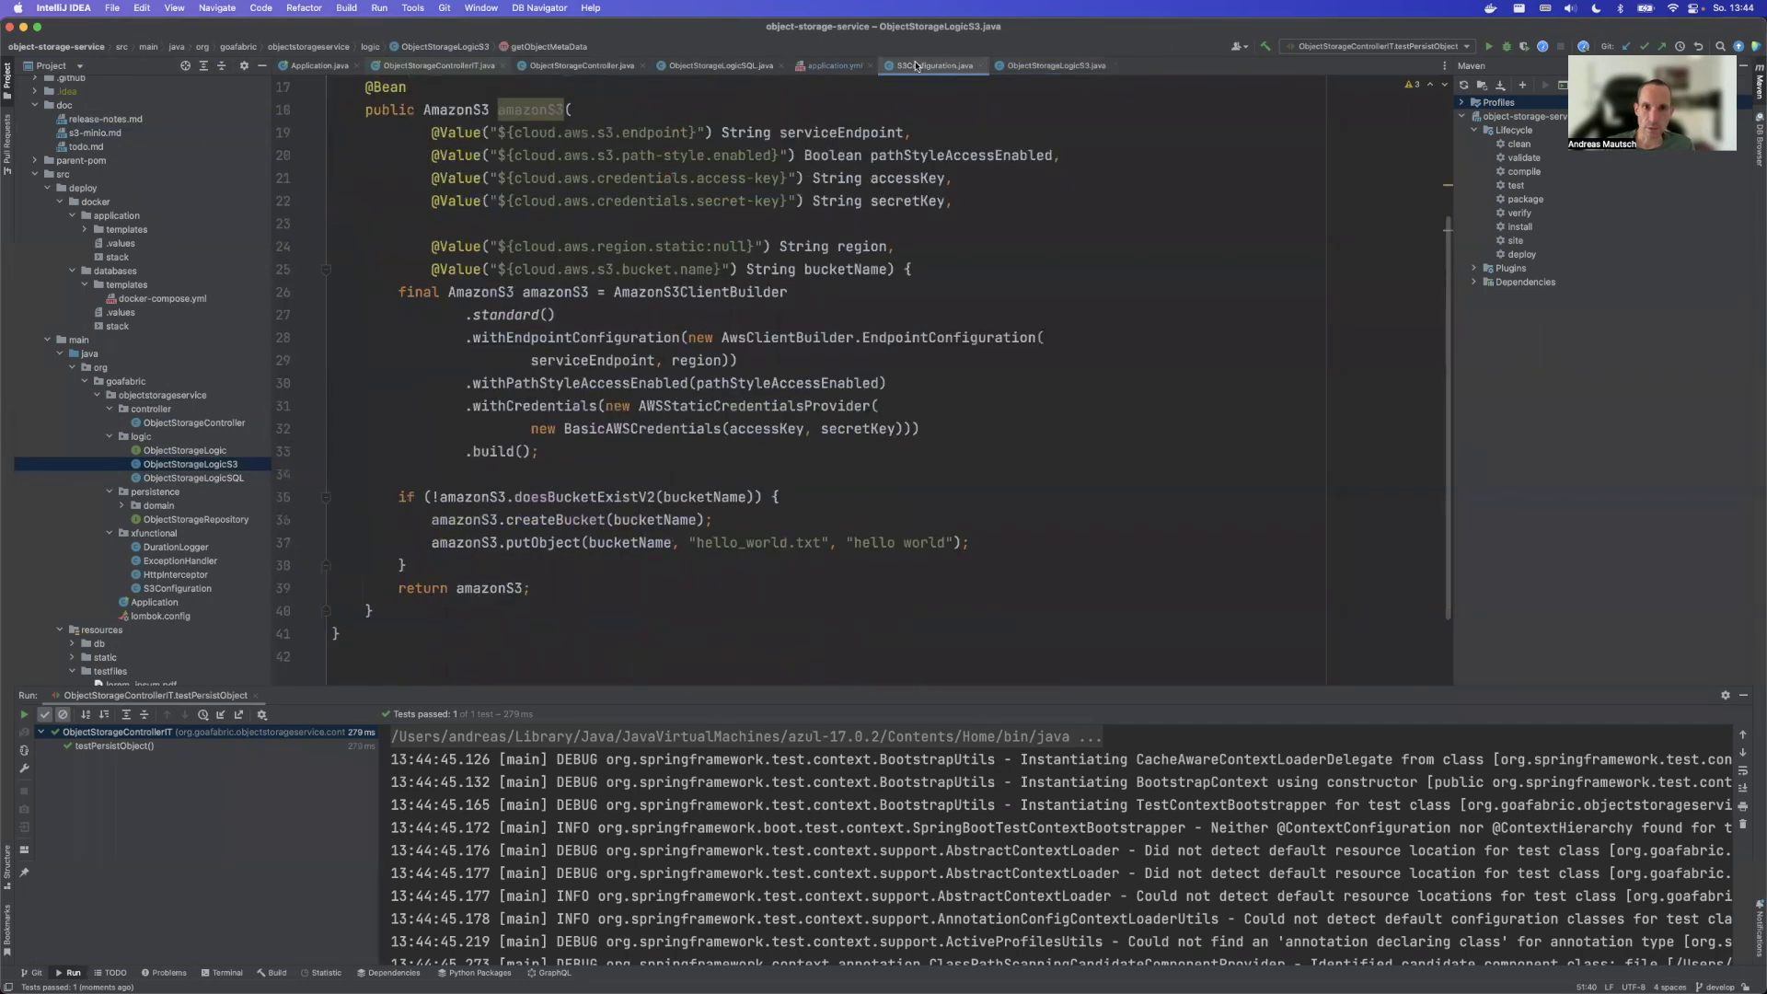
{"action": "left_click", "coordinate": [1053, 66]}
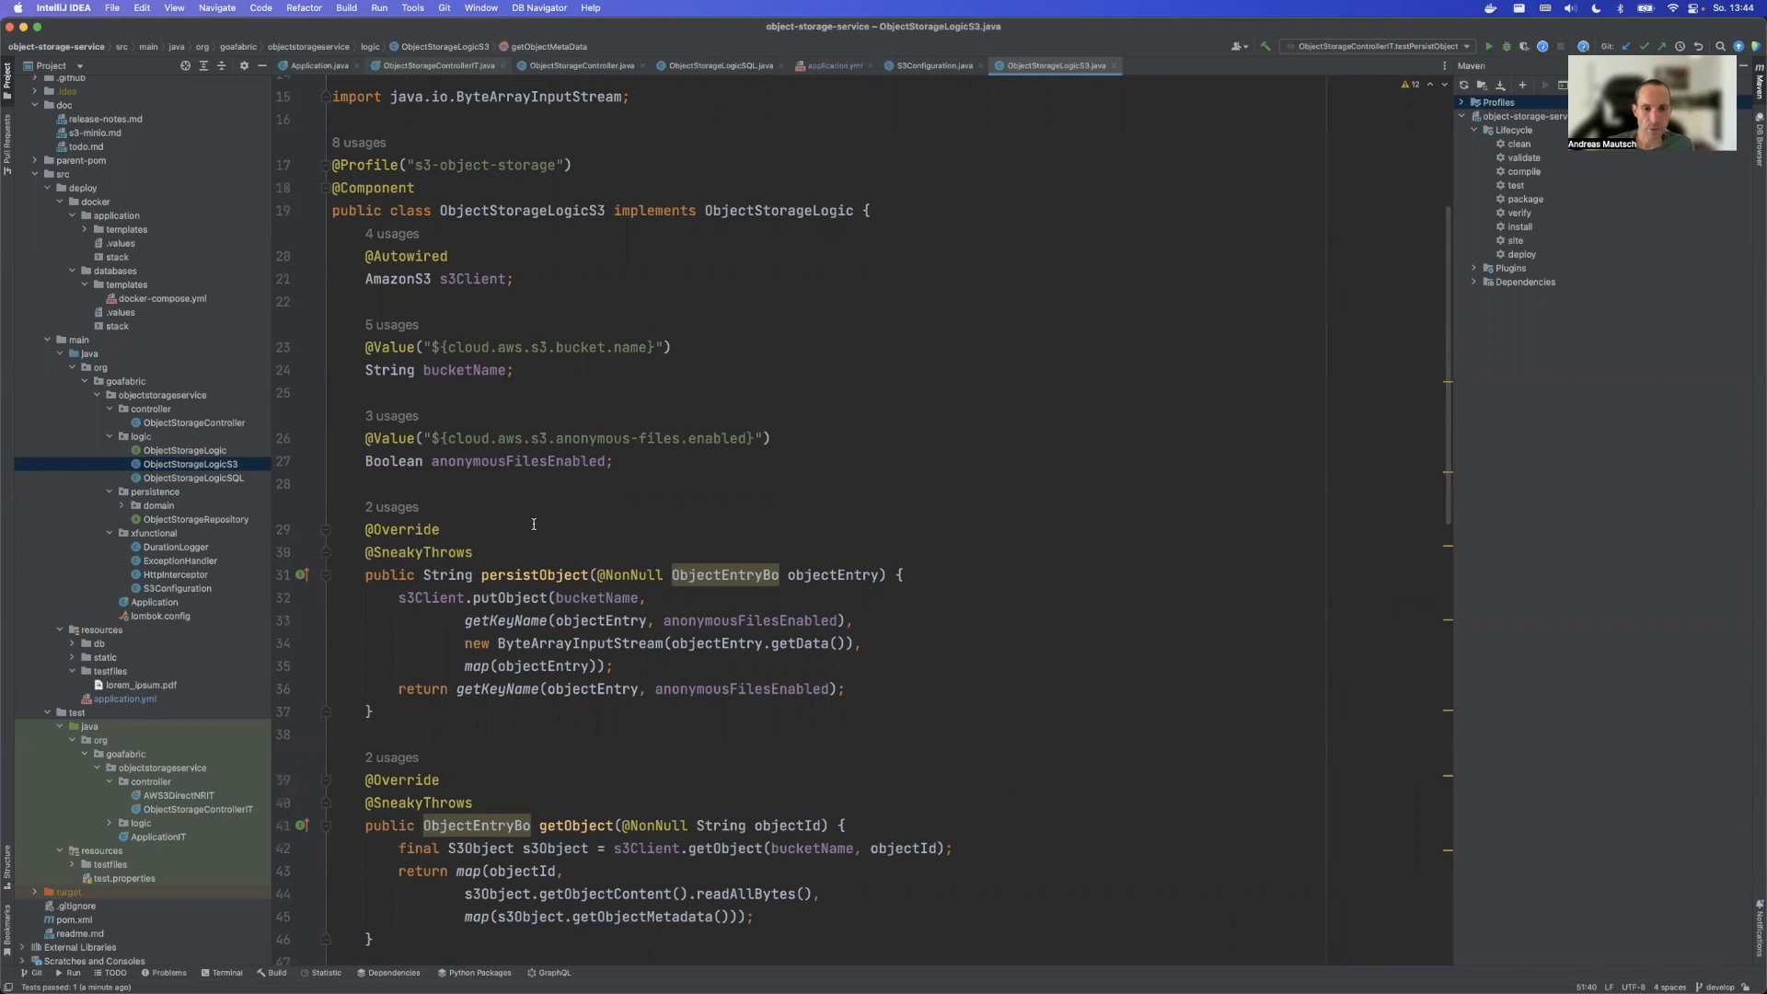
{"action": "mouse_move", "coordinate": [495, 610]}
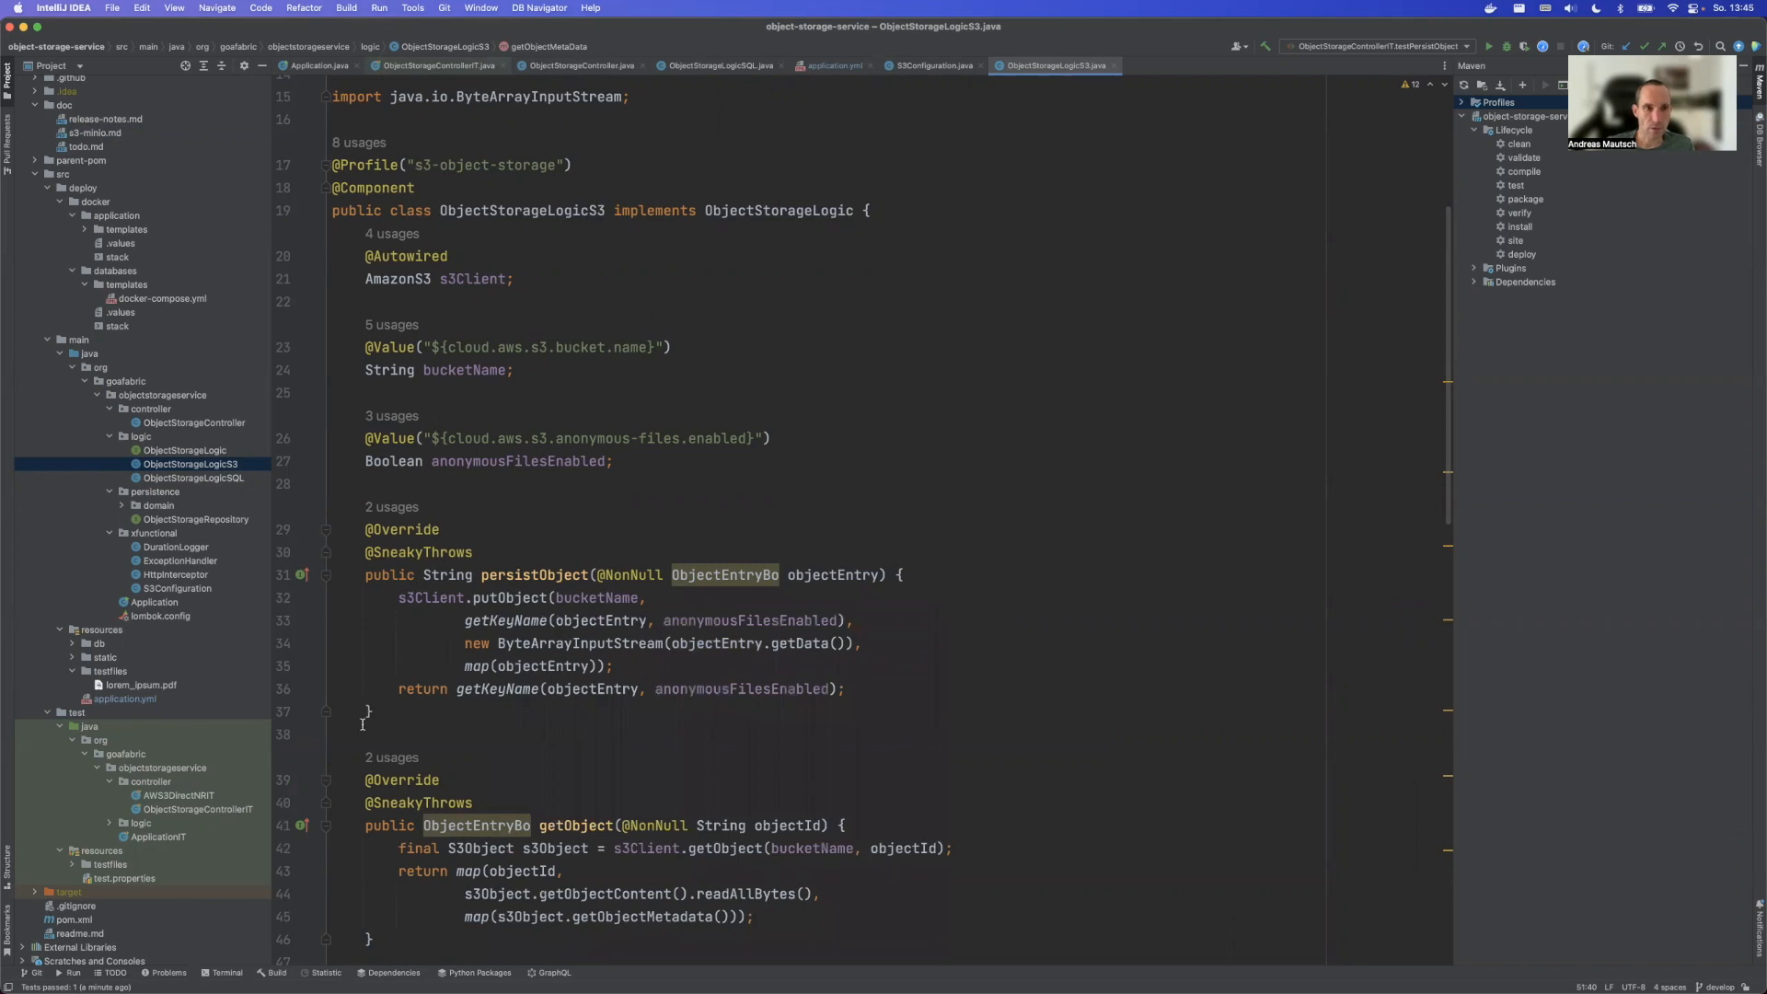
{"action": "mouse_move", "coordinate": [148, 716]}
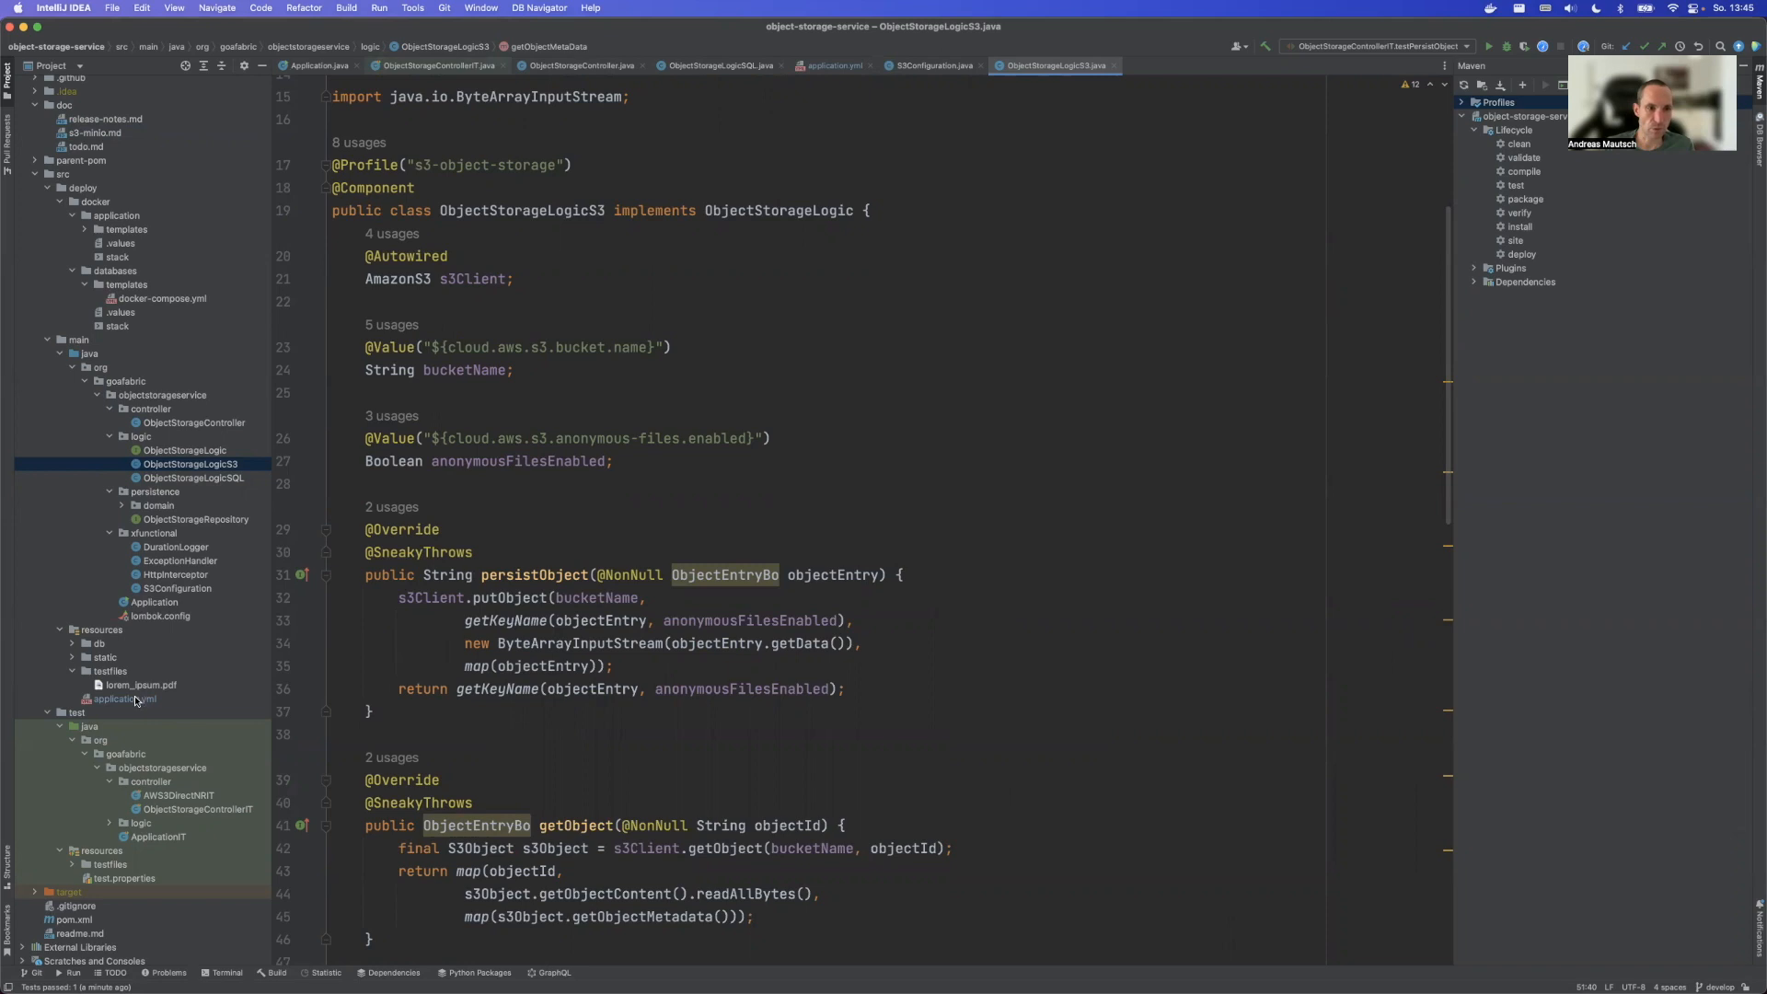
Step: Show application.yml's active s3-object-storage profile and the cloud.aws.s3 properties
{"action": "left_click", "coordinate": [123, 700]}
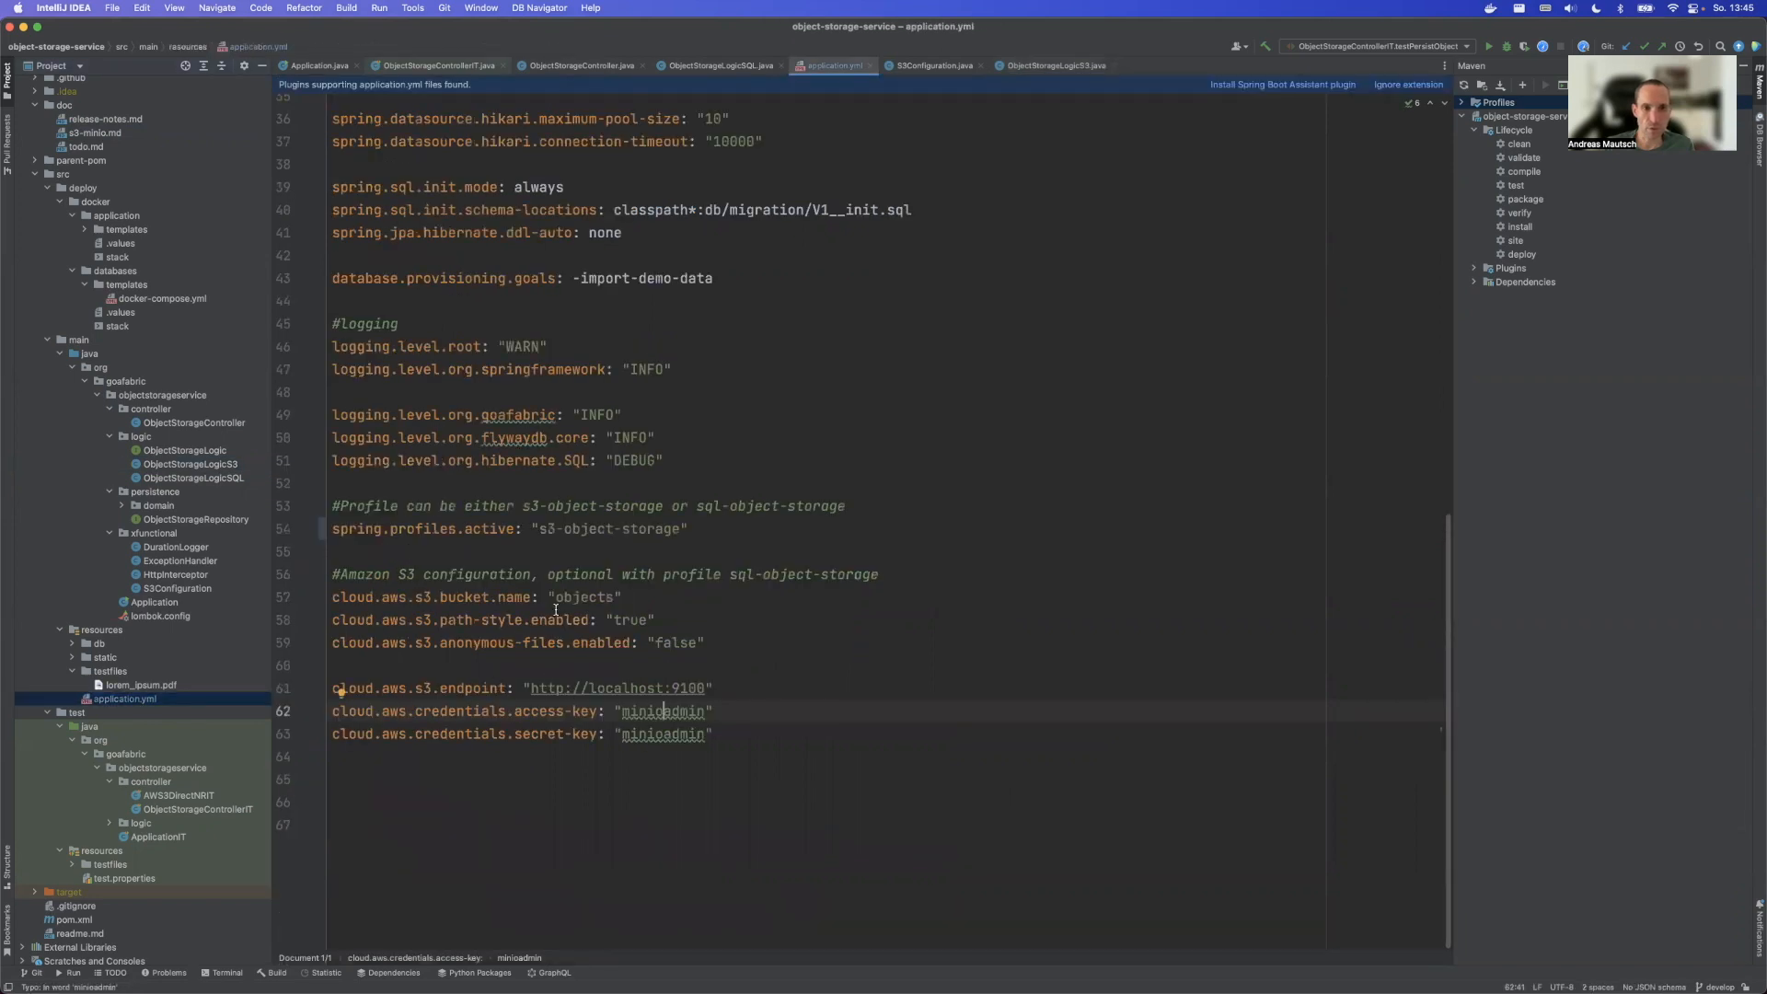
{"action": "scroll", "scroll_direction": "up", "scroll_amount": 3}
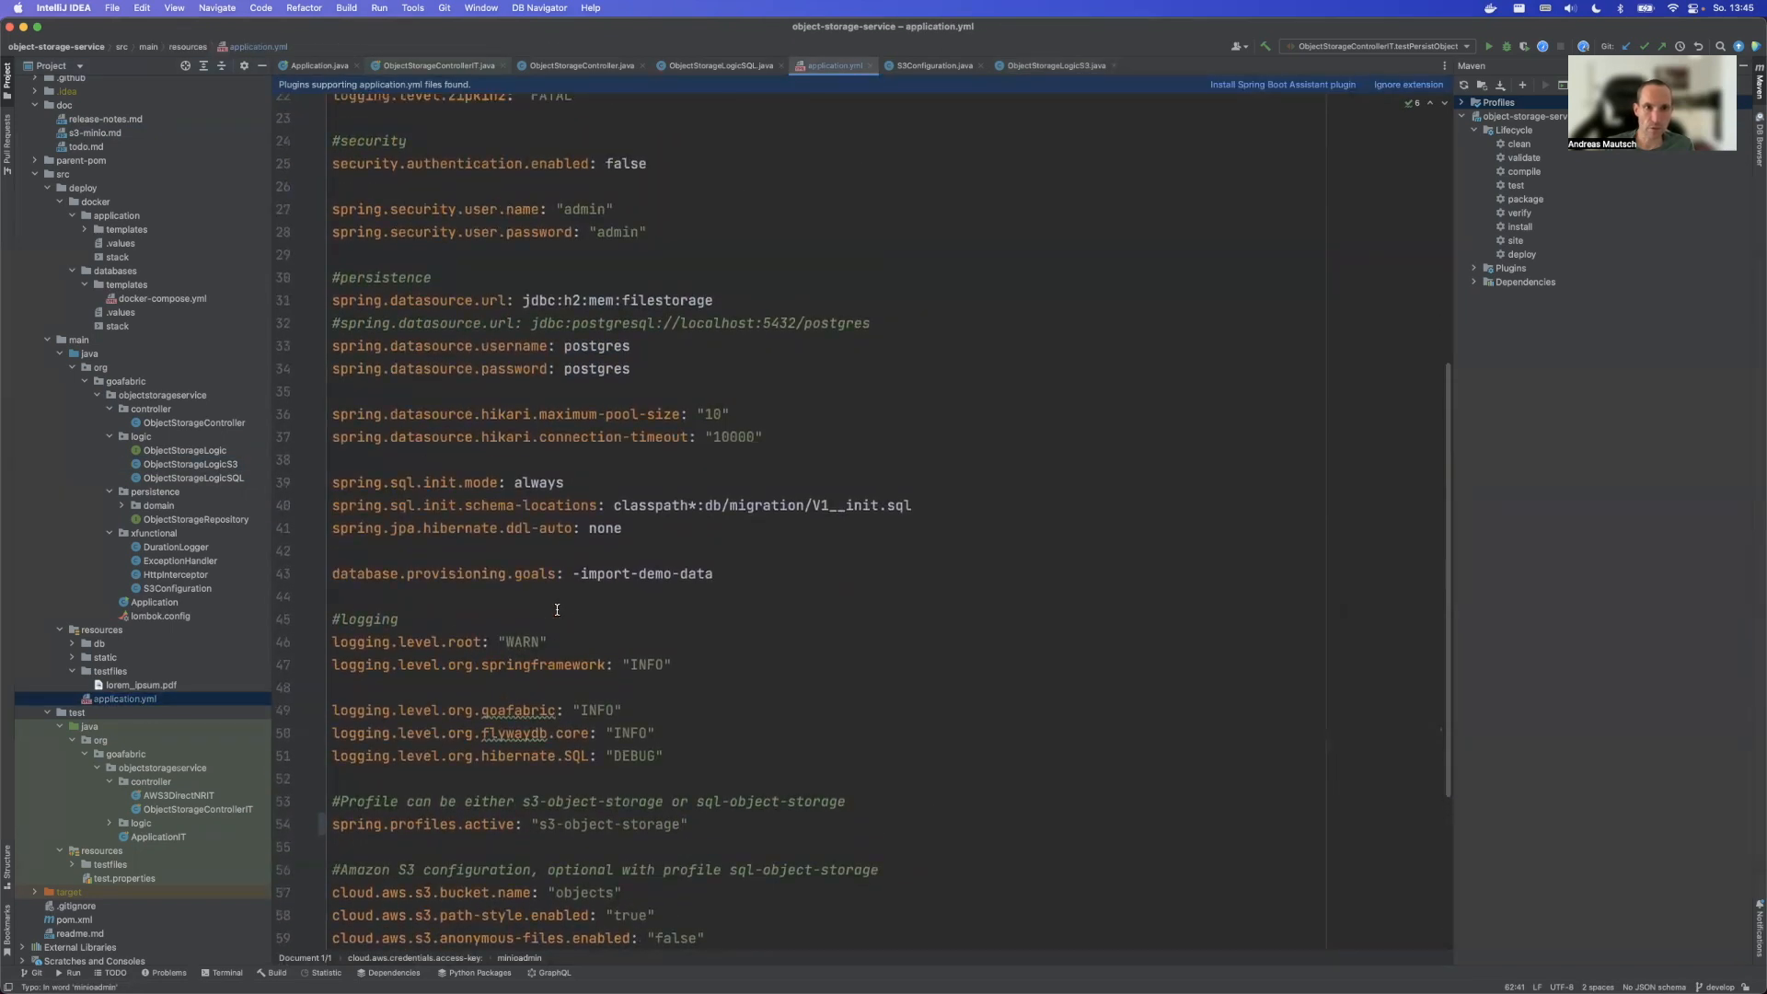
{"action": "scroll", "scroll_direction": "up", "scroll_amount": 3}
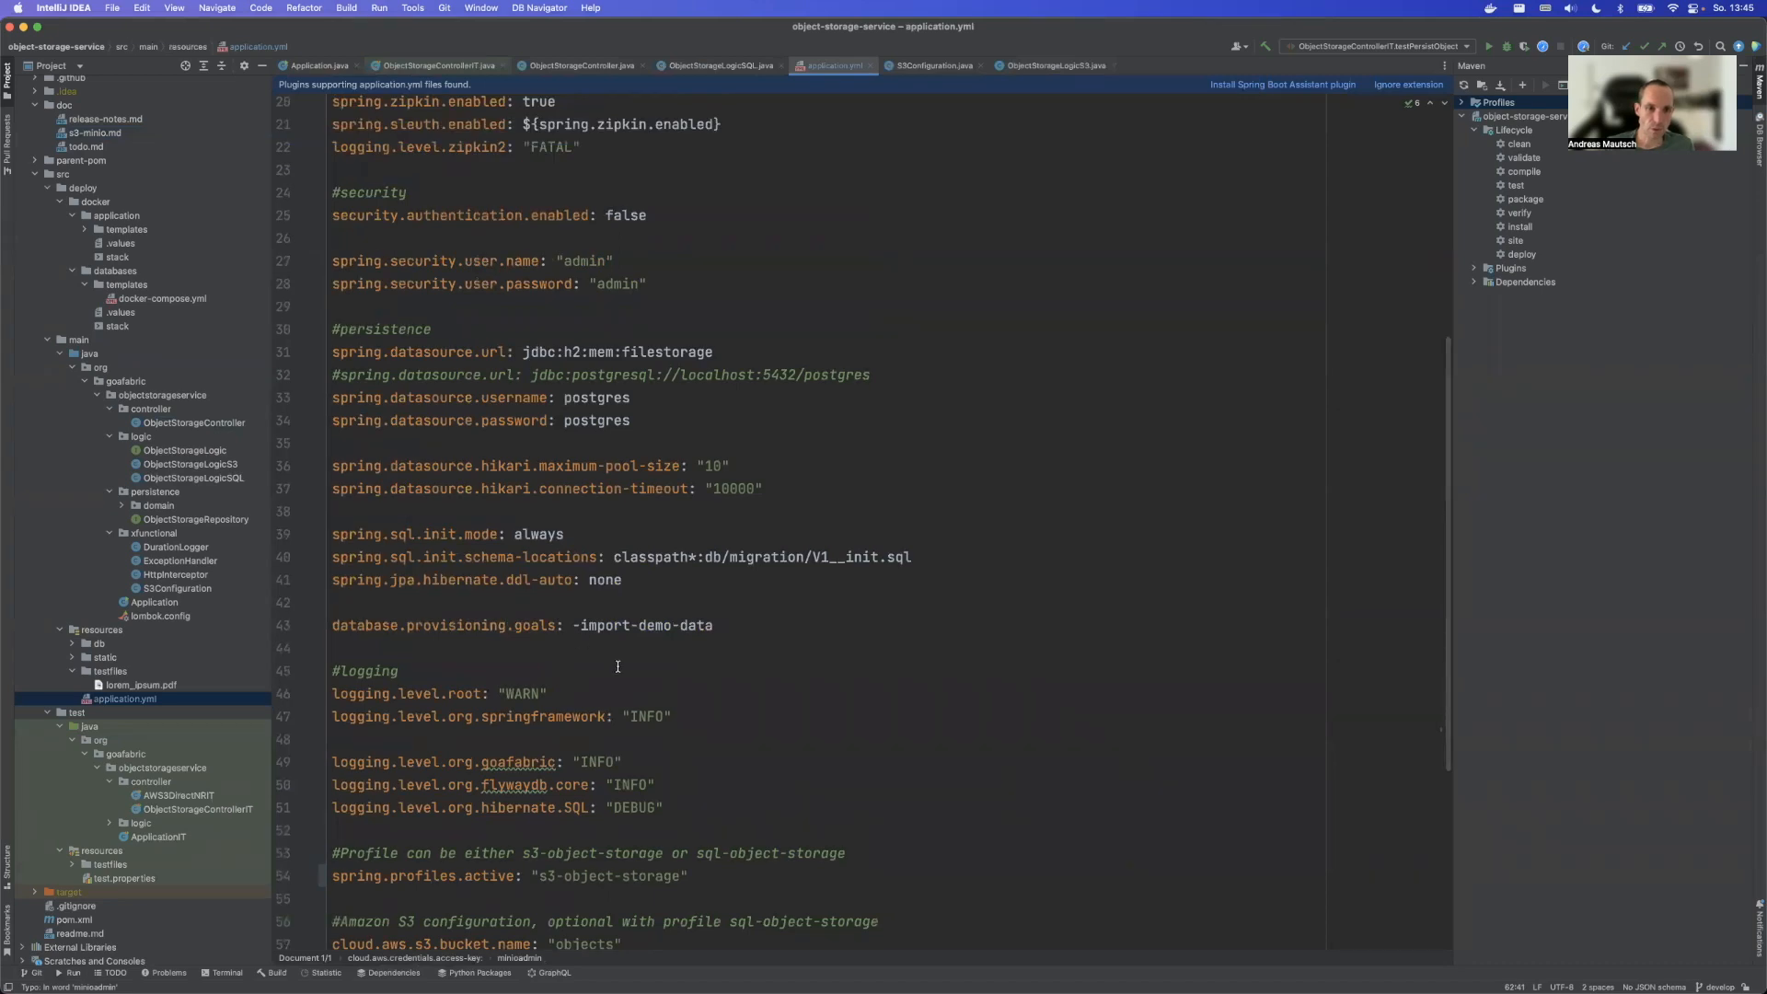
{"action": "scroll", "scroll_direction": "down", "scroll_amount": 3}
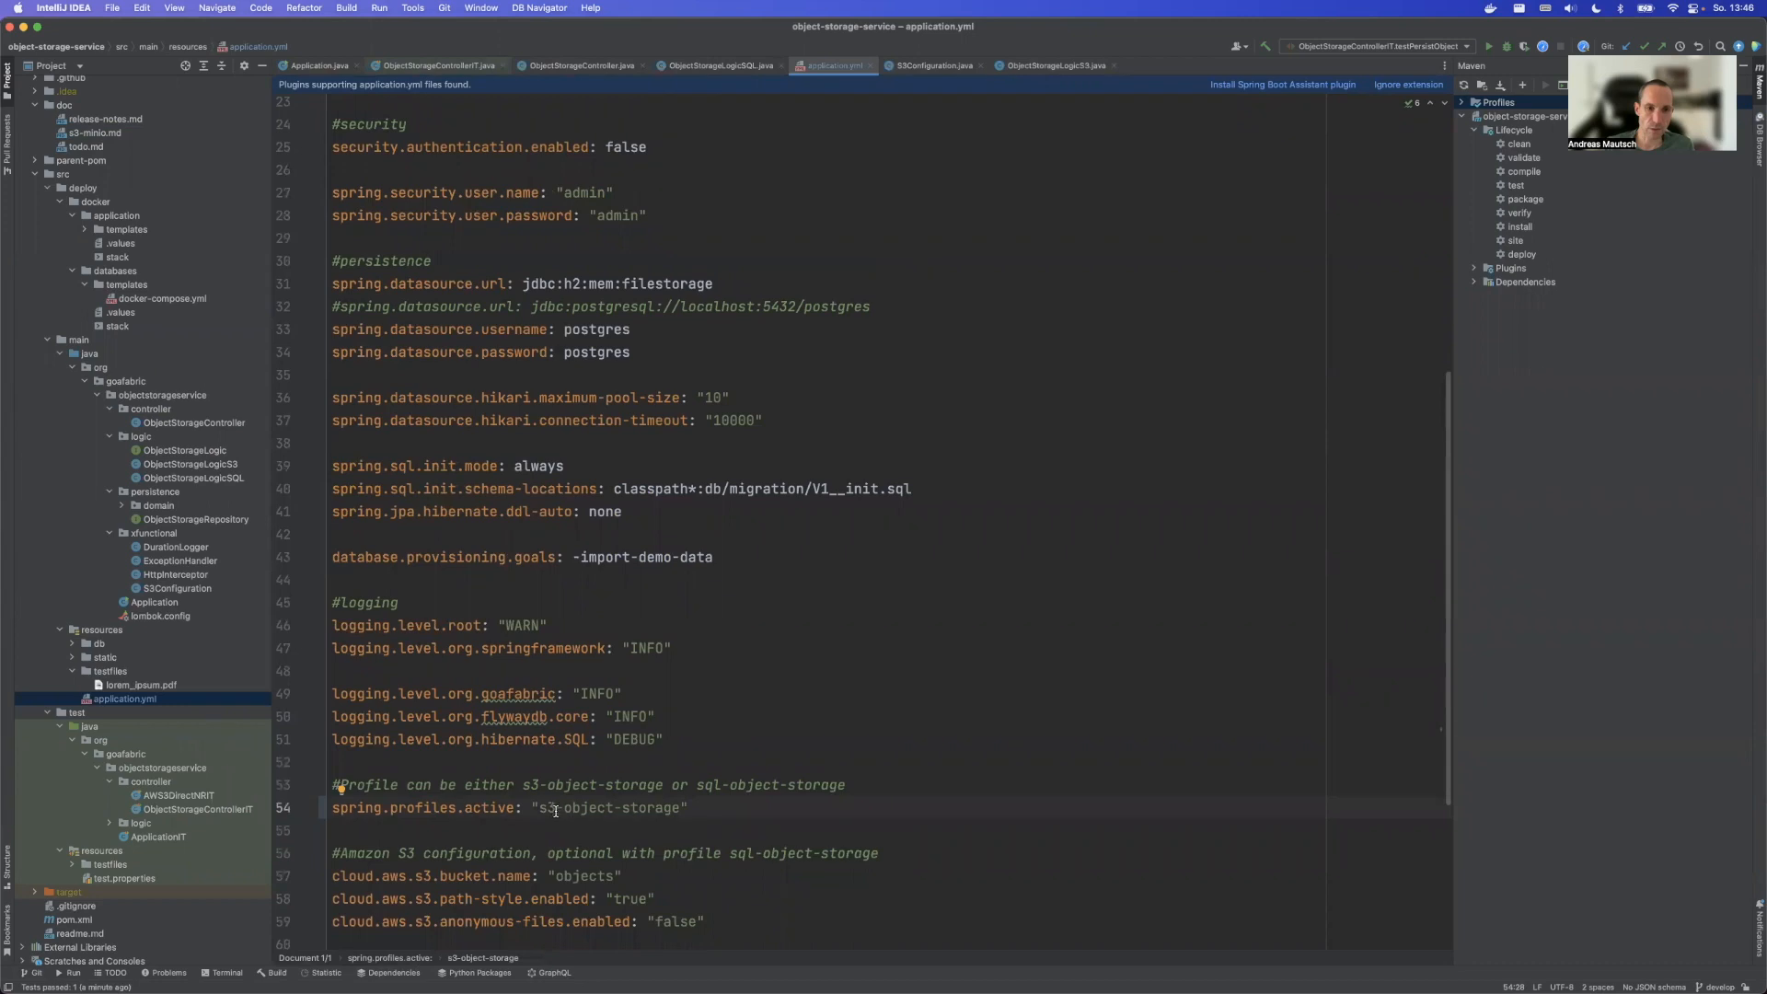
{"action": "mouse_move", "coordinate": [409, 757]}
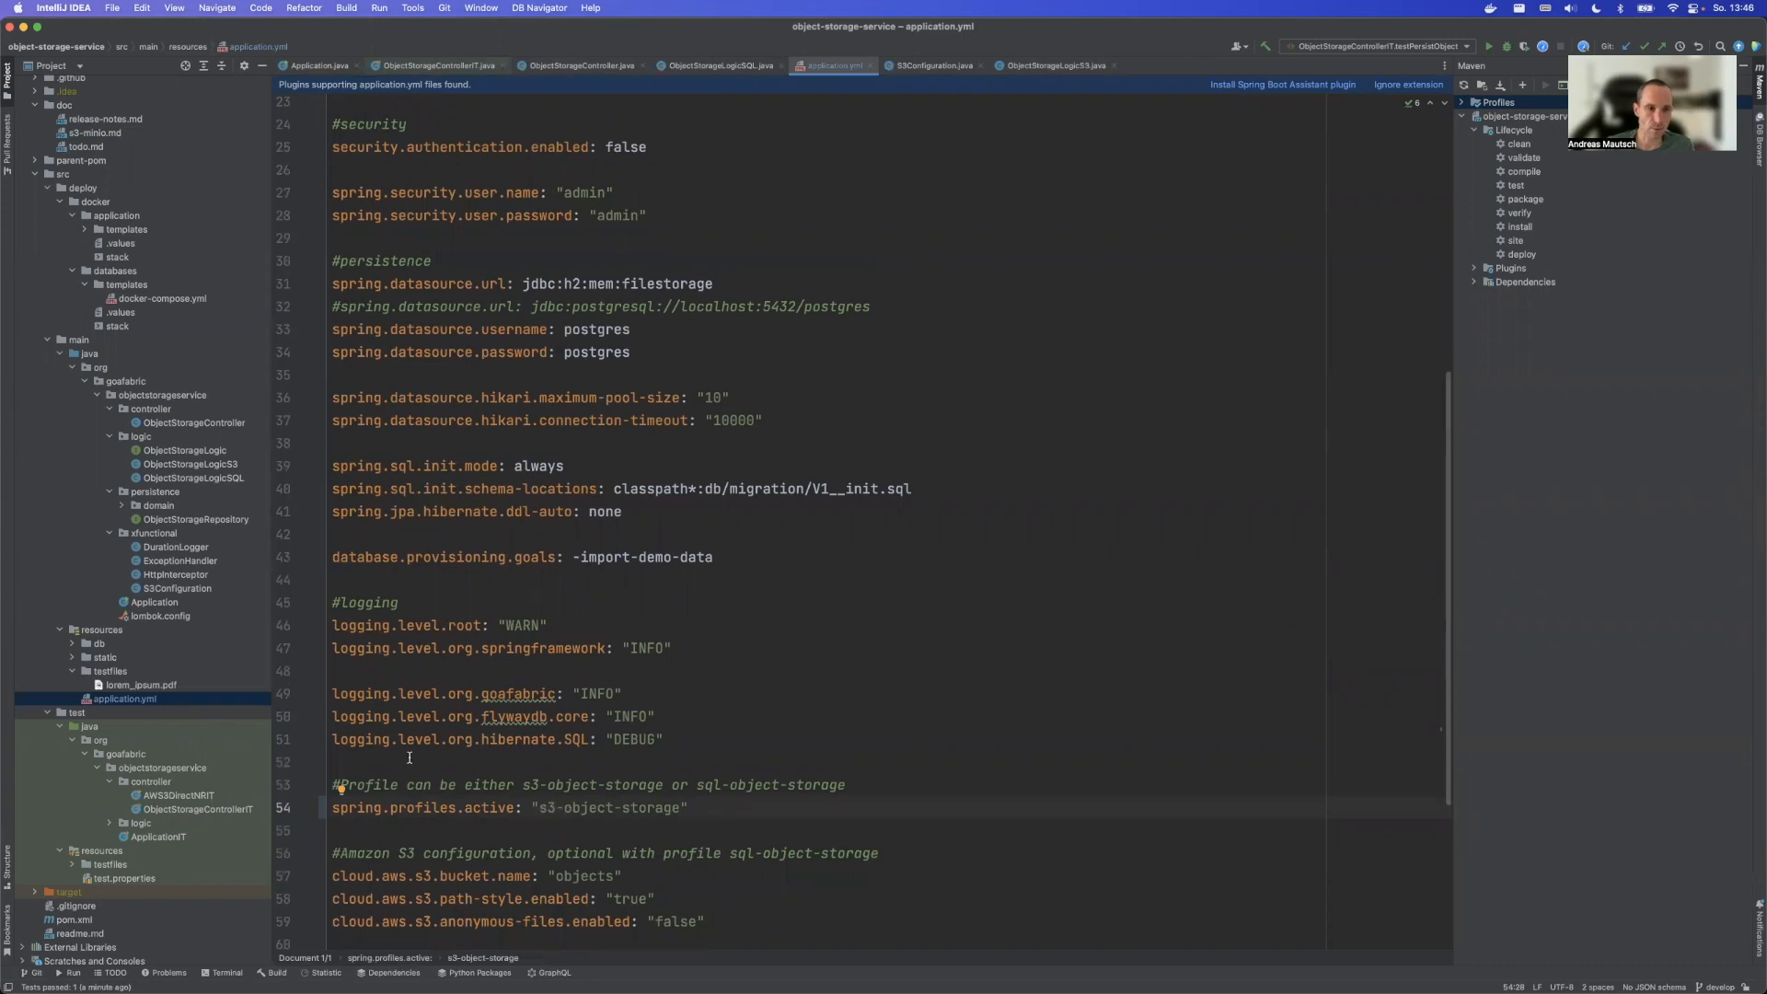
{"action": "mouse_move", "coordinate": [201, 464]}
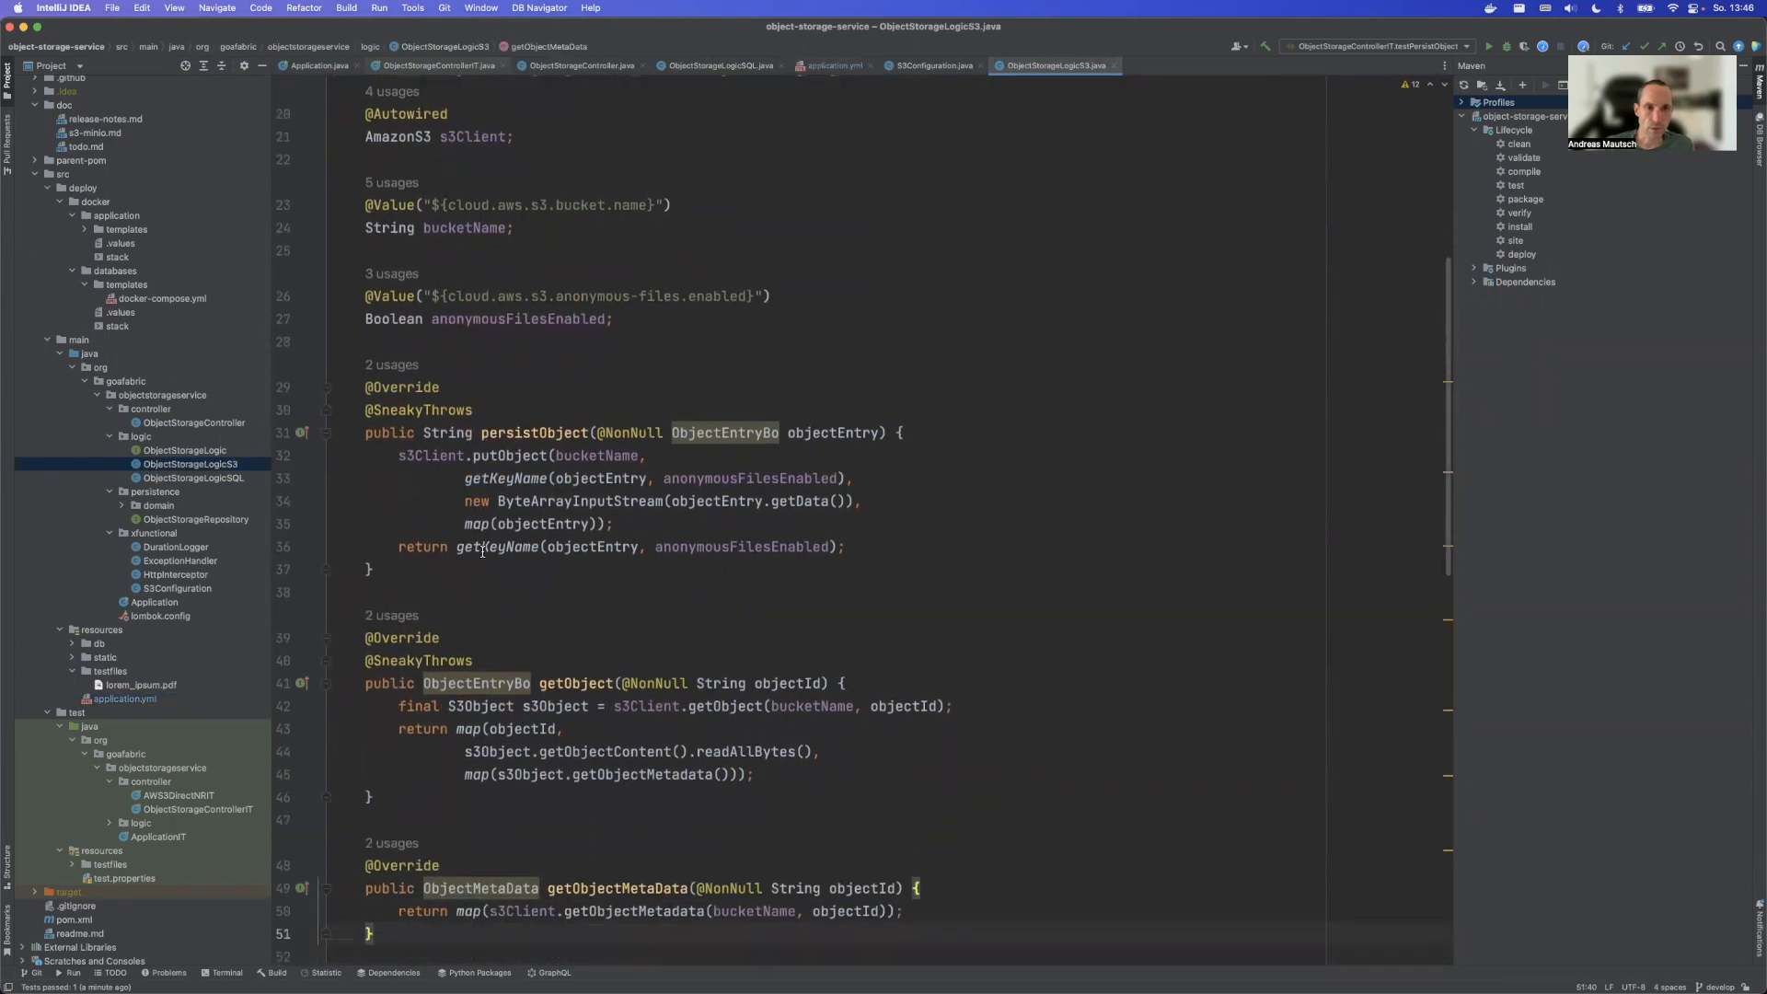
{"action": "scroll", "scroll_direction": "down", "scroll_amount": 3}
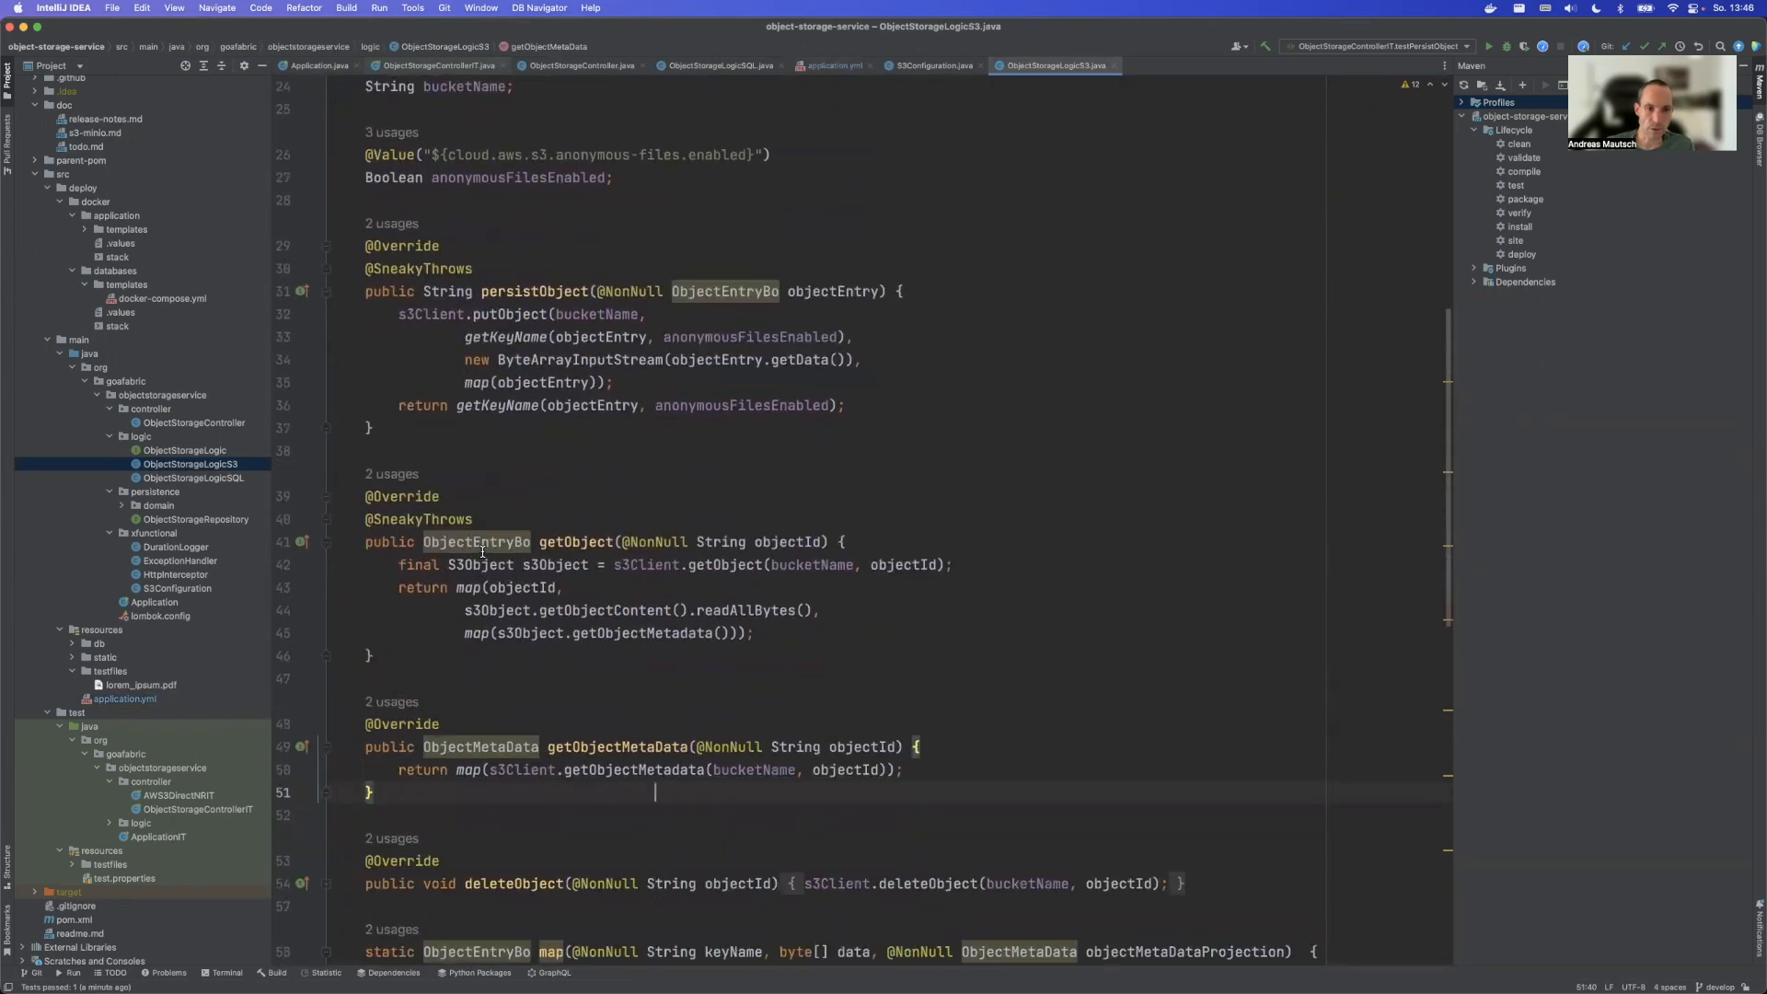
{"action": "scroll", "scroll_direction": "down", "scroll_amount": 3}
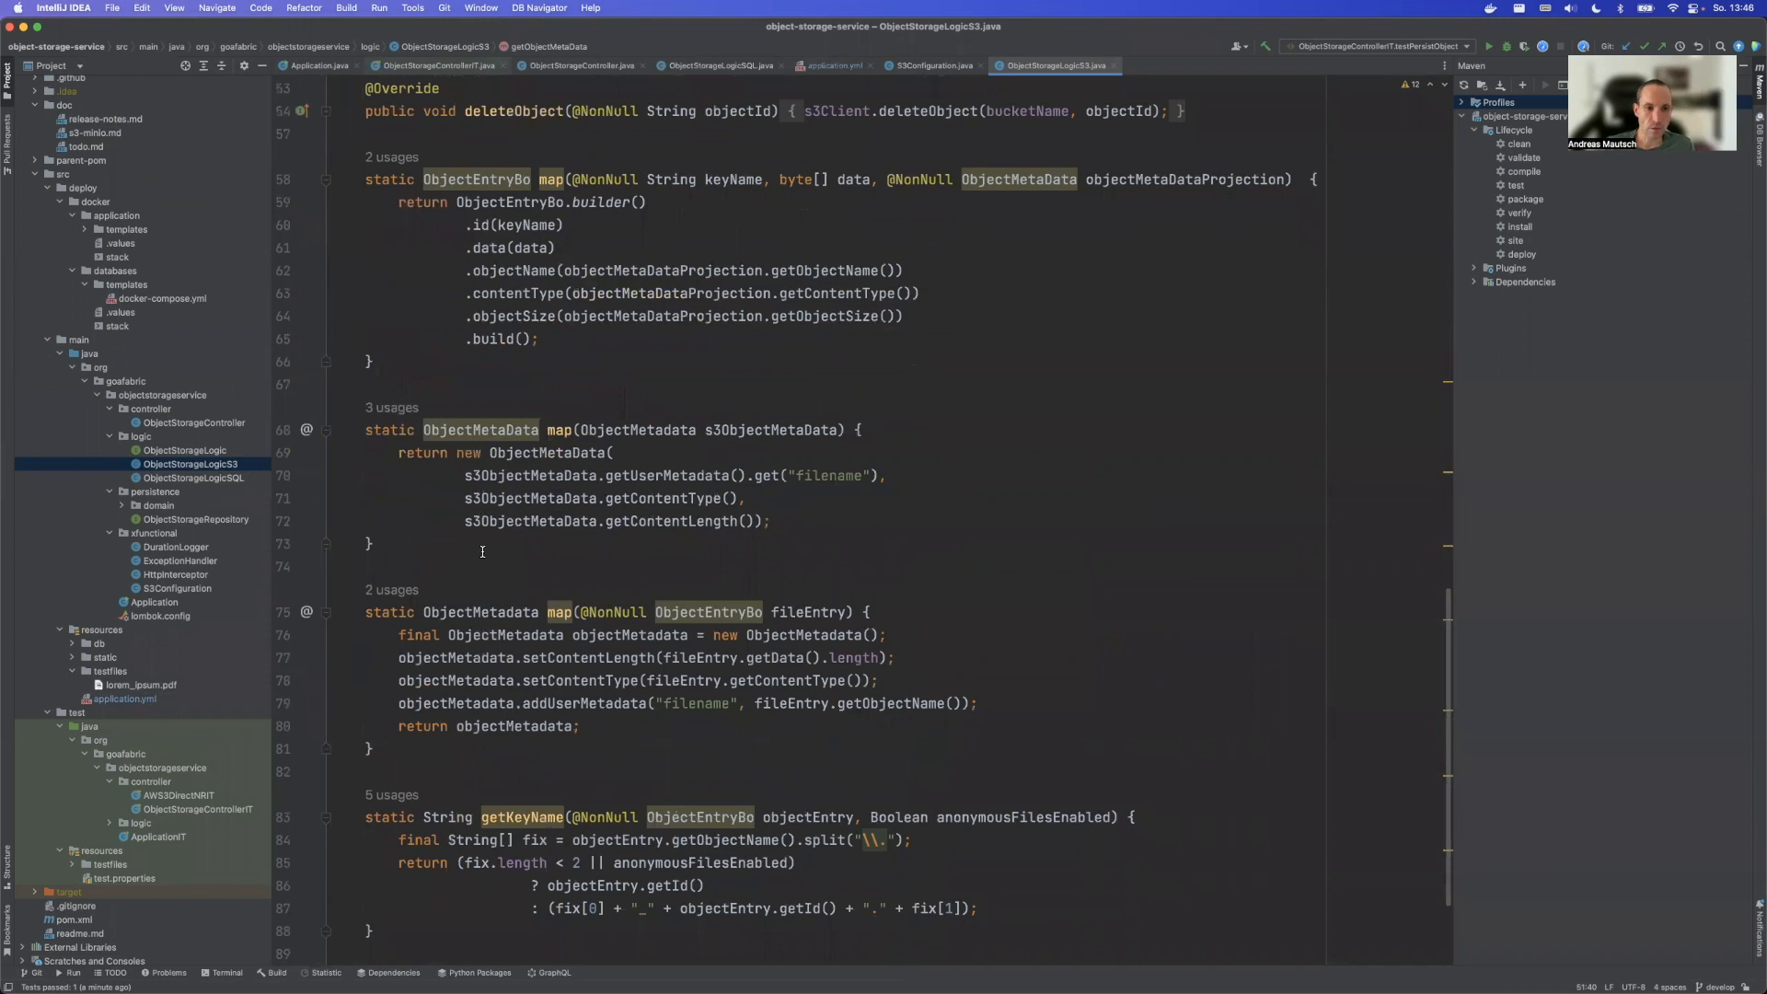
{"action": "scroll", "scroll_direction": "down", "scroll_amount": 3}
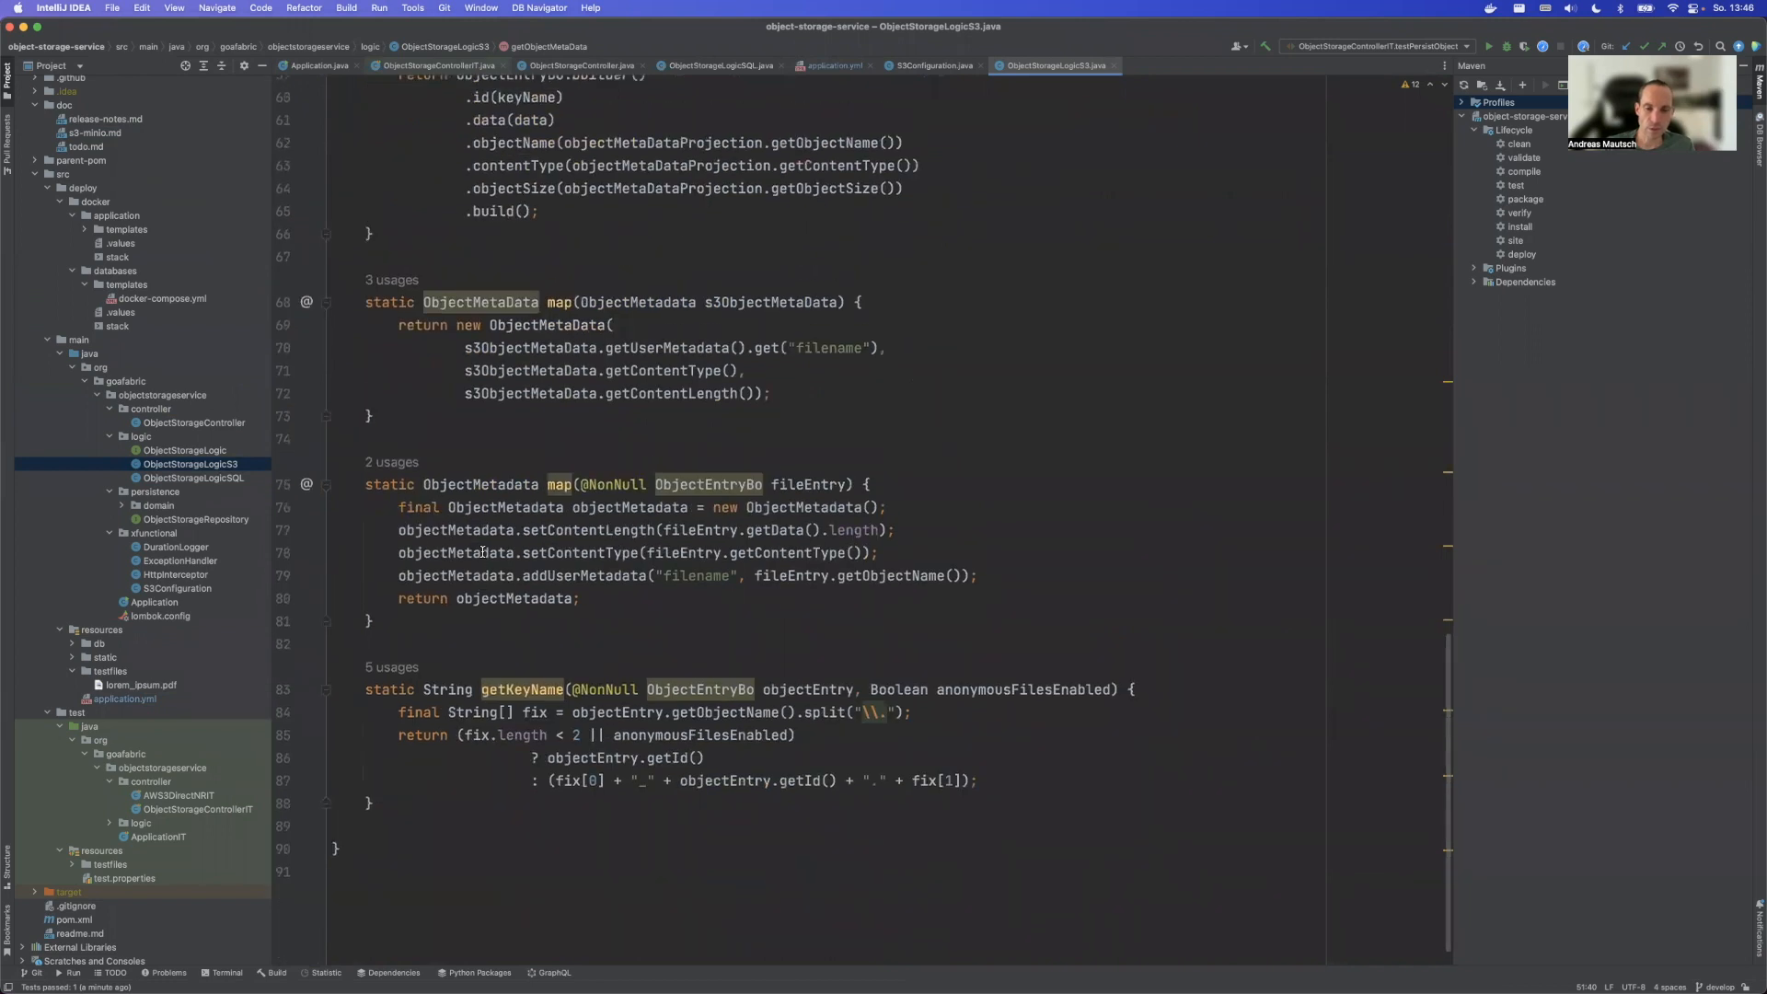
{"action": "scroll", "scroll_direction": "up", "scroll_amount": 3}
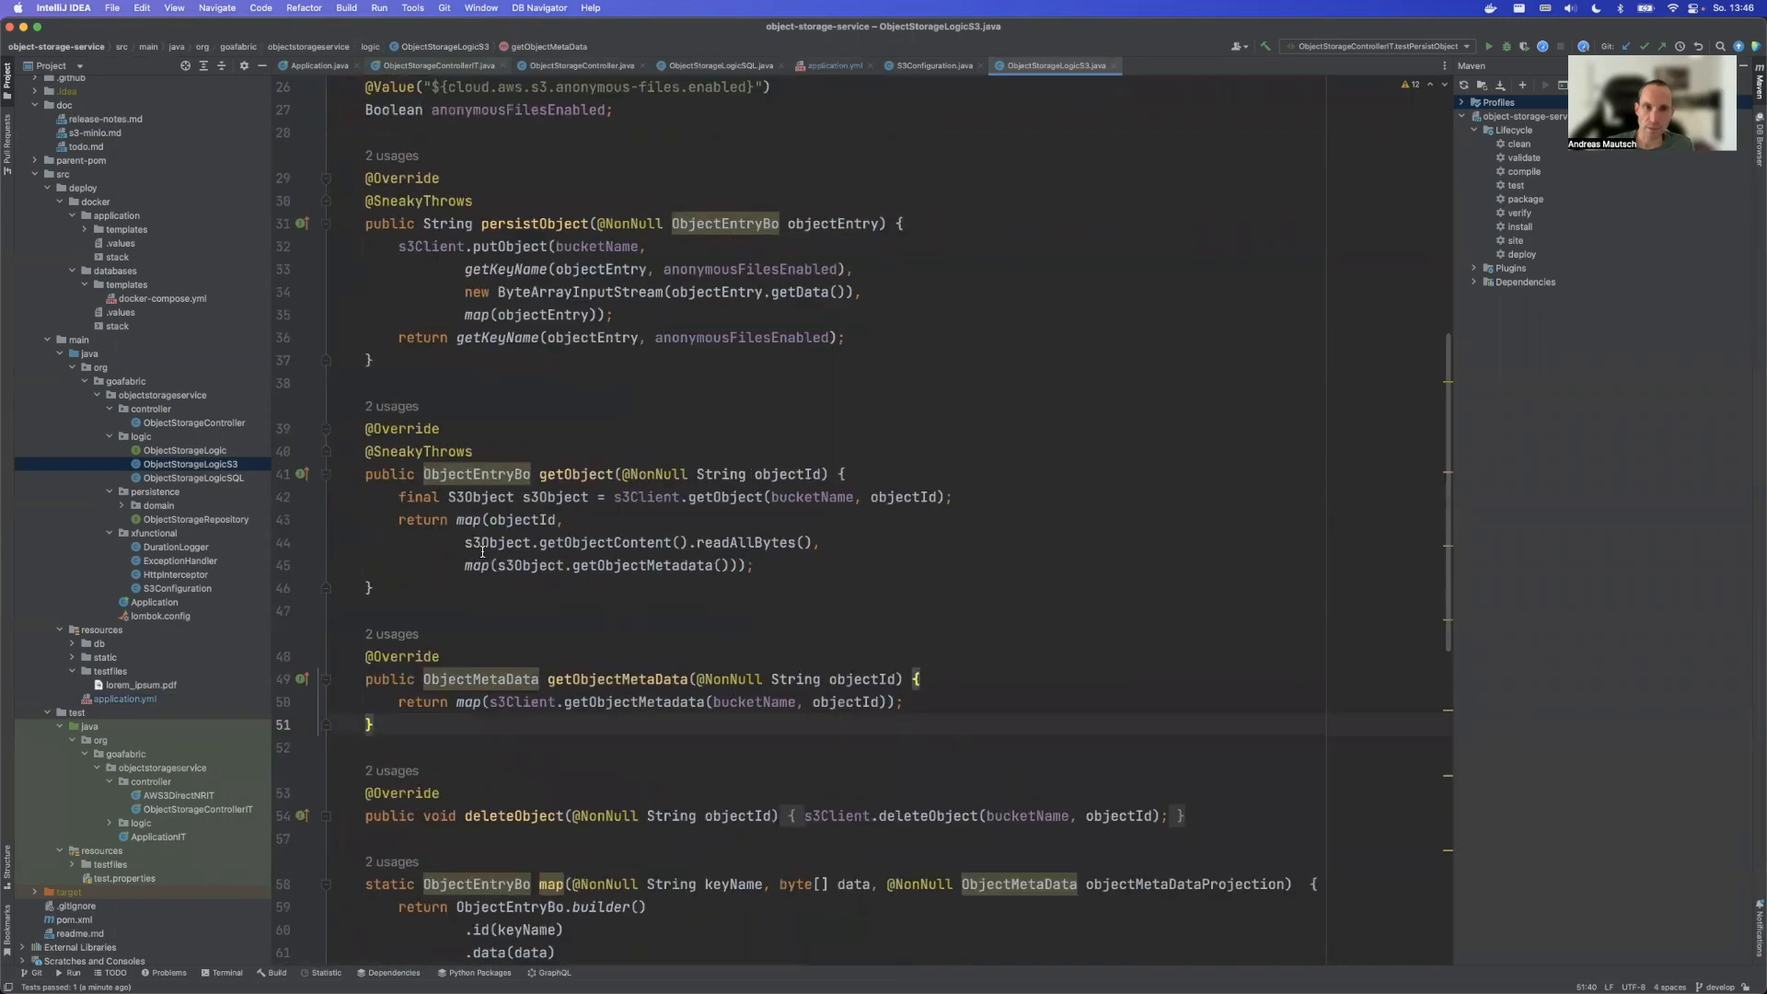
{"action": "scroll", "scroll_direction": "up", "scroll_amount": 3}
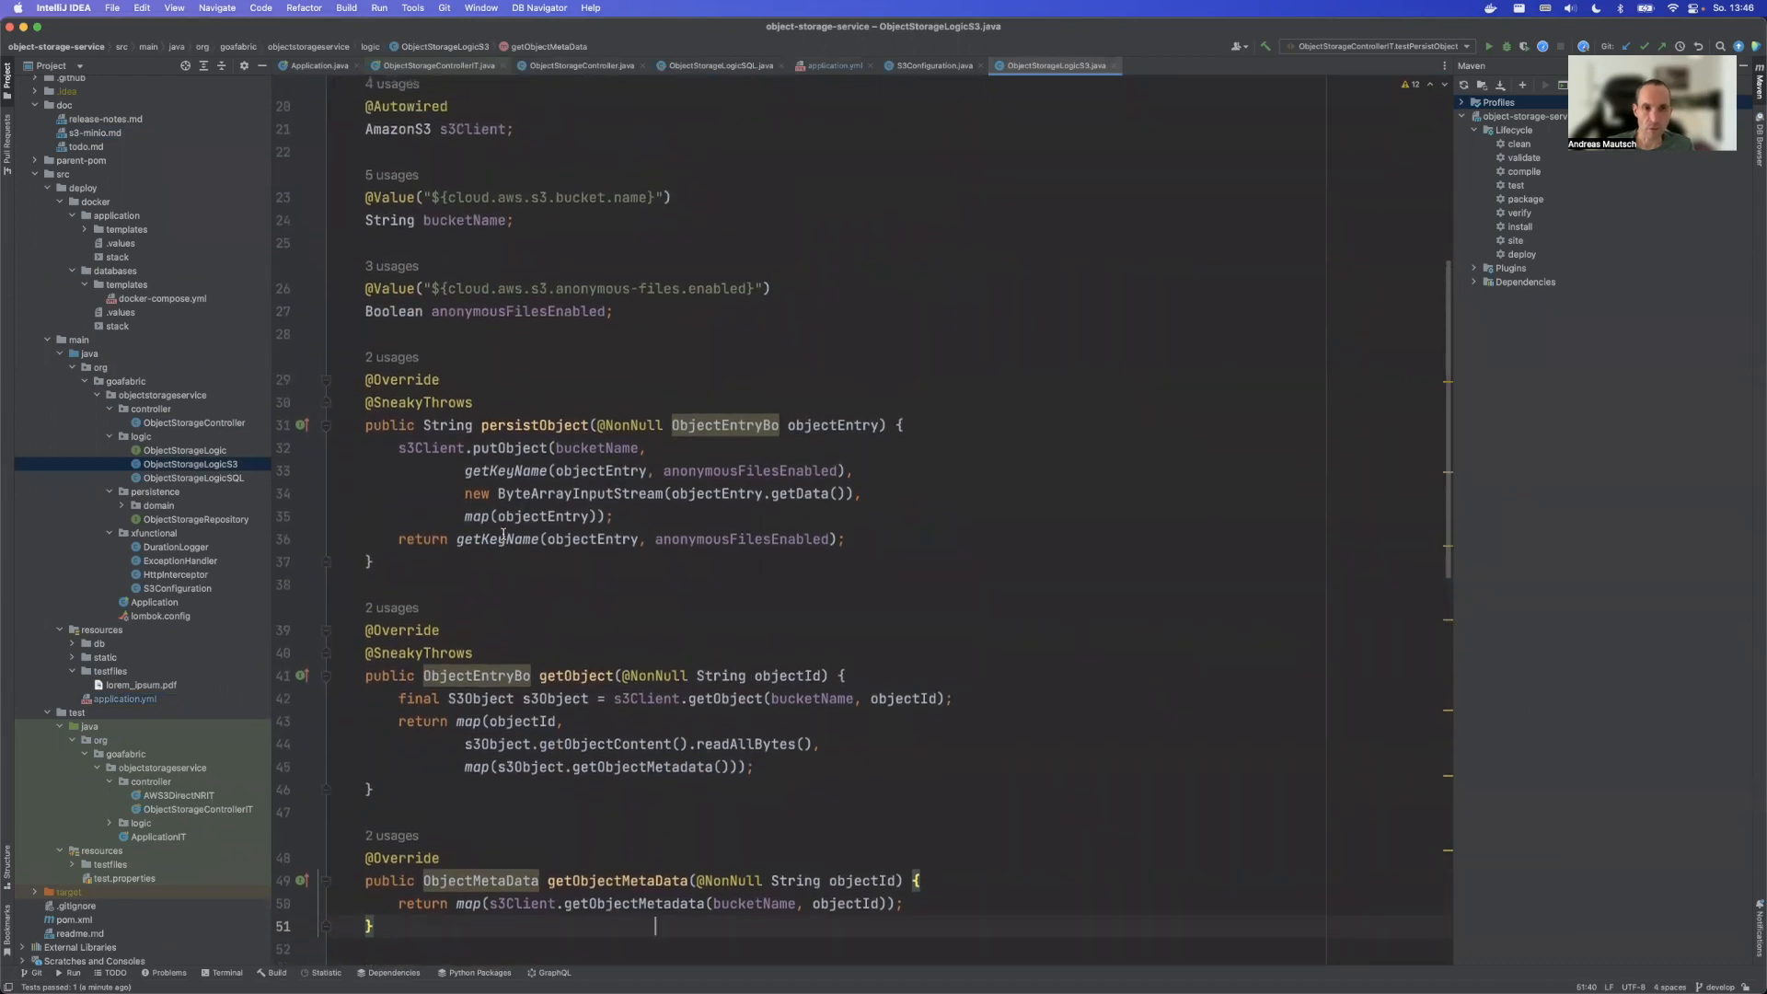
{"action": "scroll", "scroll_direction": "up", "scroll_amount": 3}
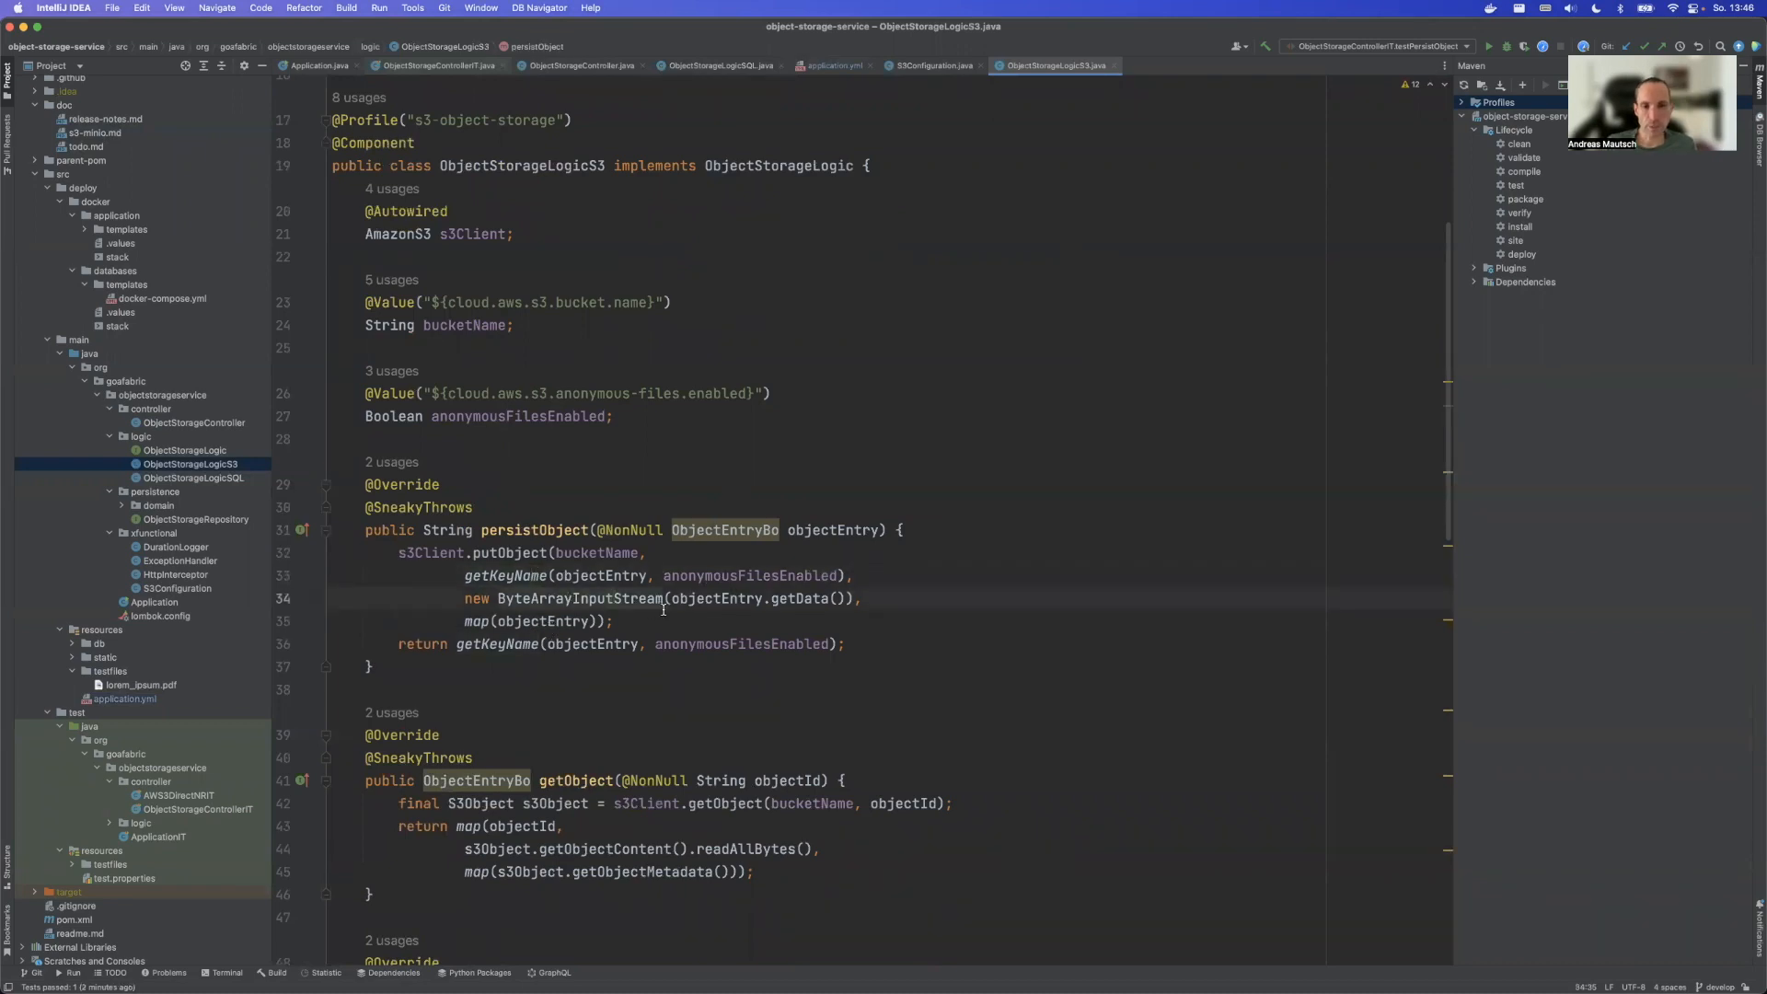
{"action": "mouse_move", "coordinate": [585, 598]}
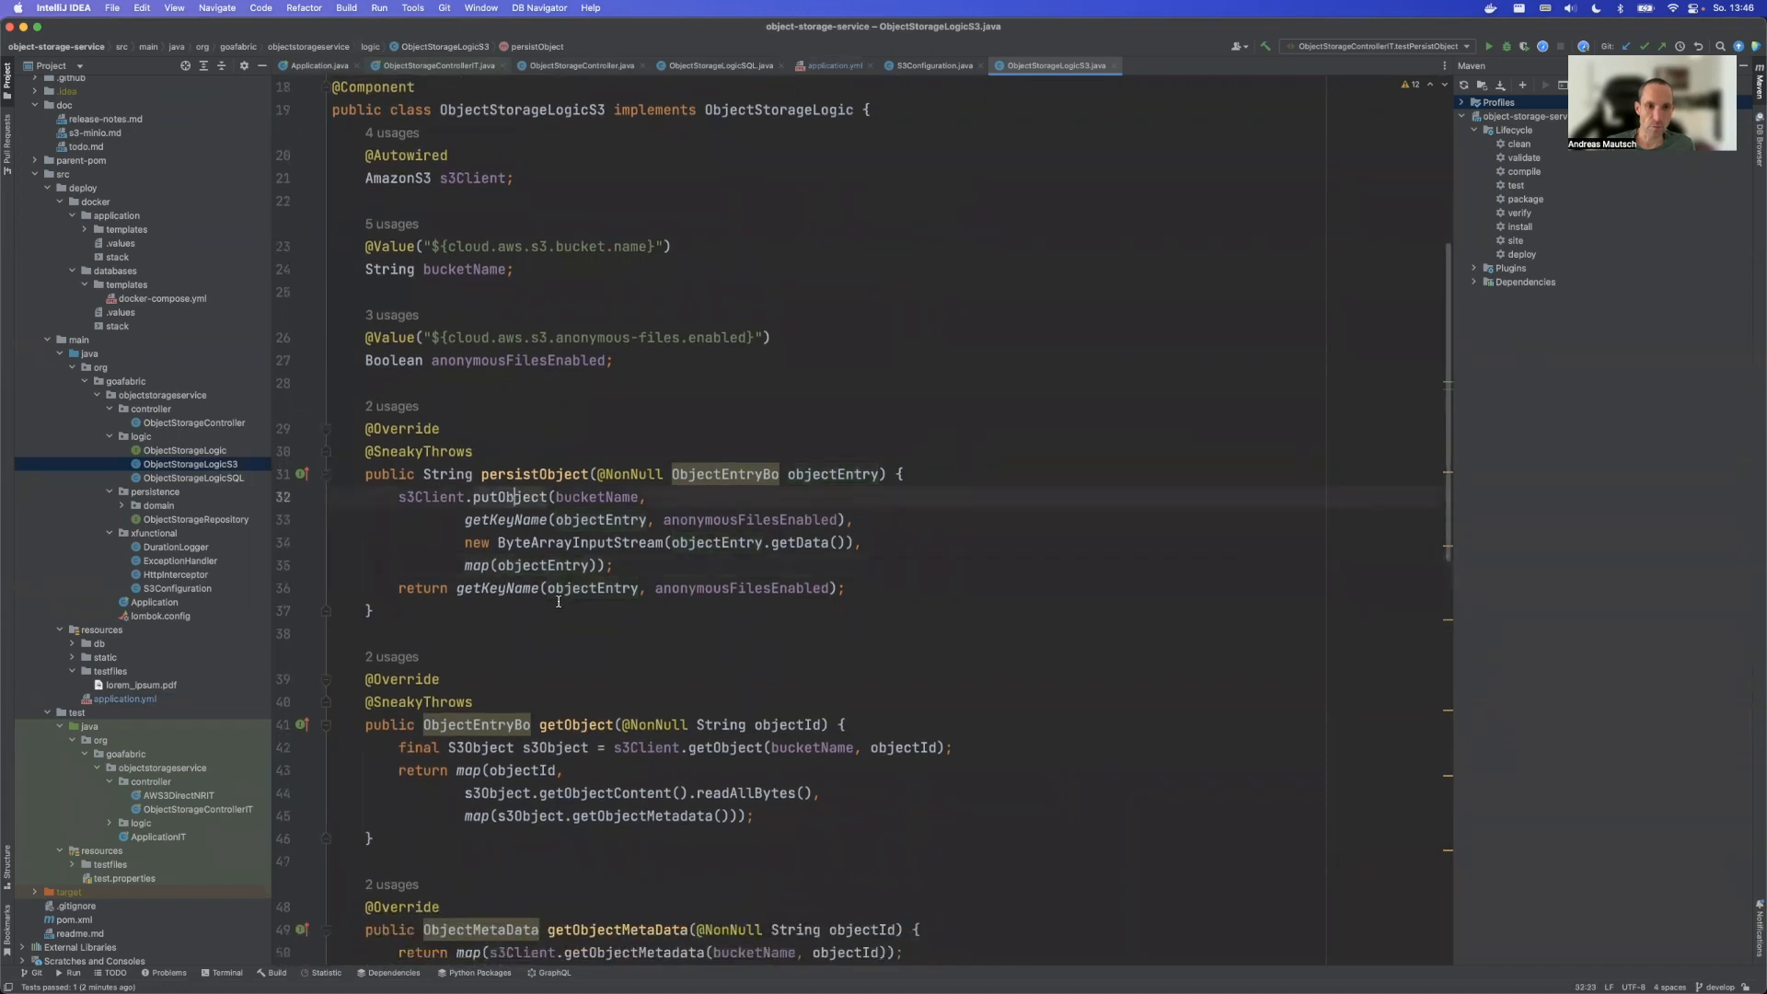
{"action": "scroll", "scroll_direction": "down", "scroll_amount": 3}
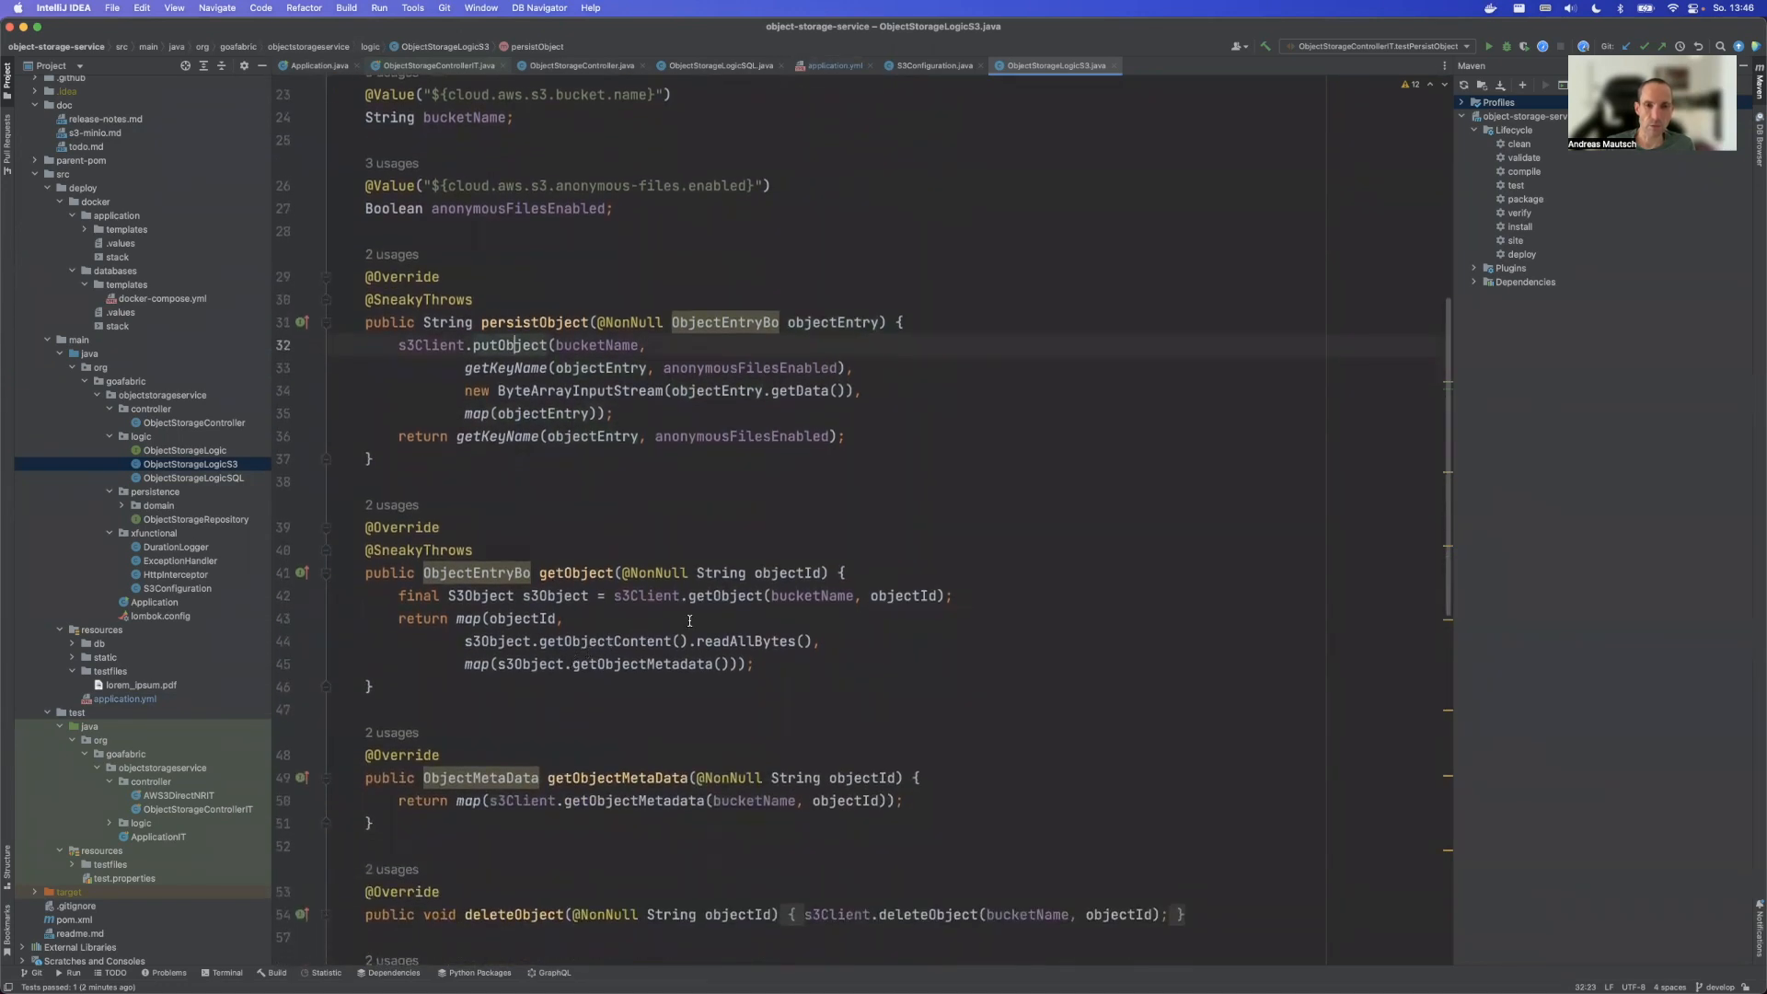
{"action": "mouse_move", "coordinate": [686, 674]}
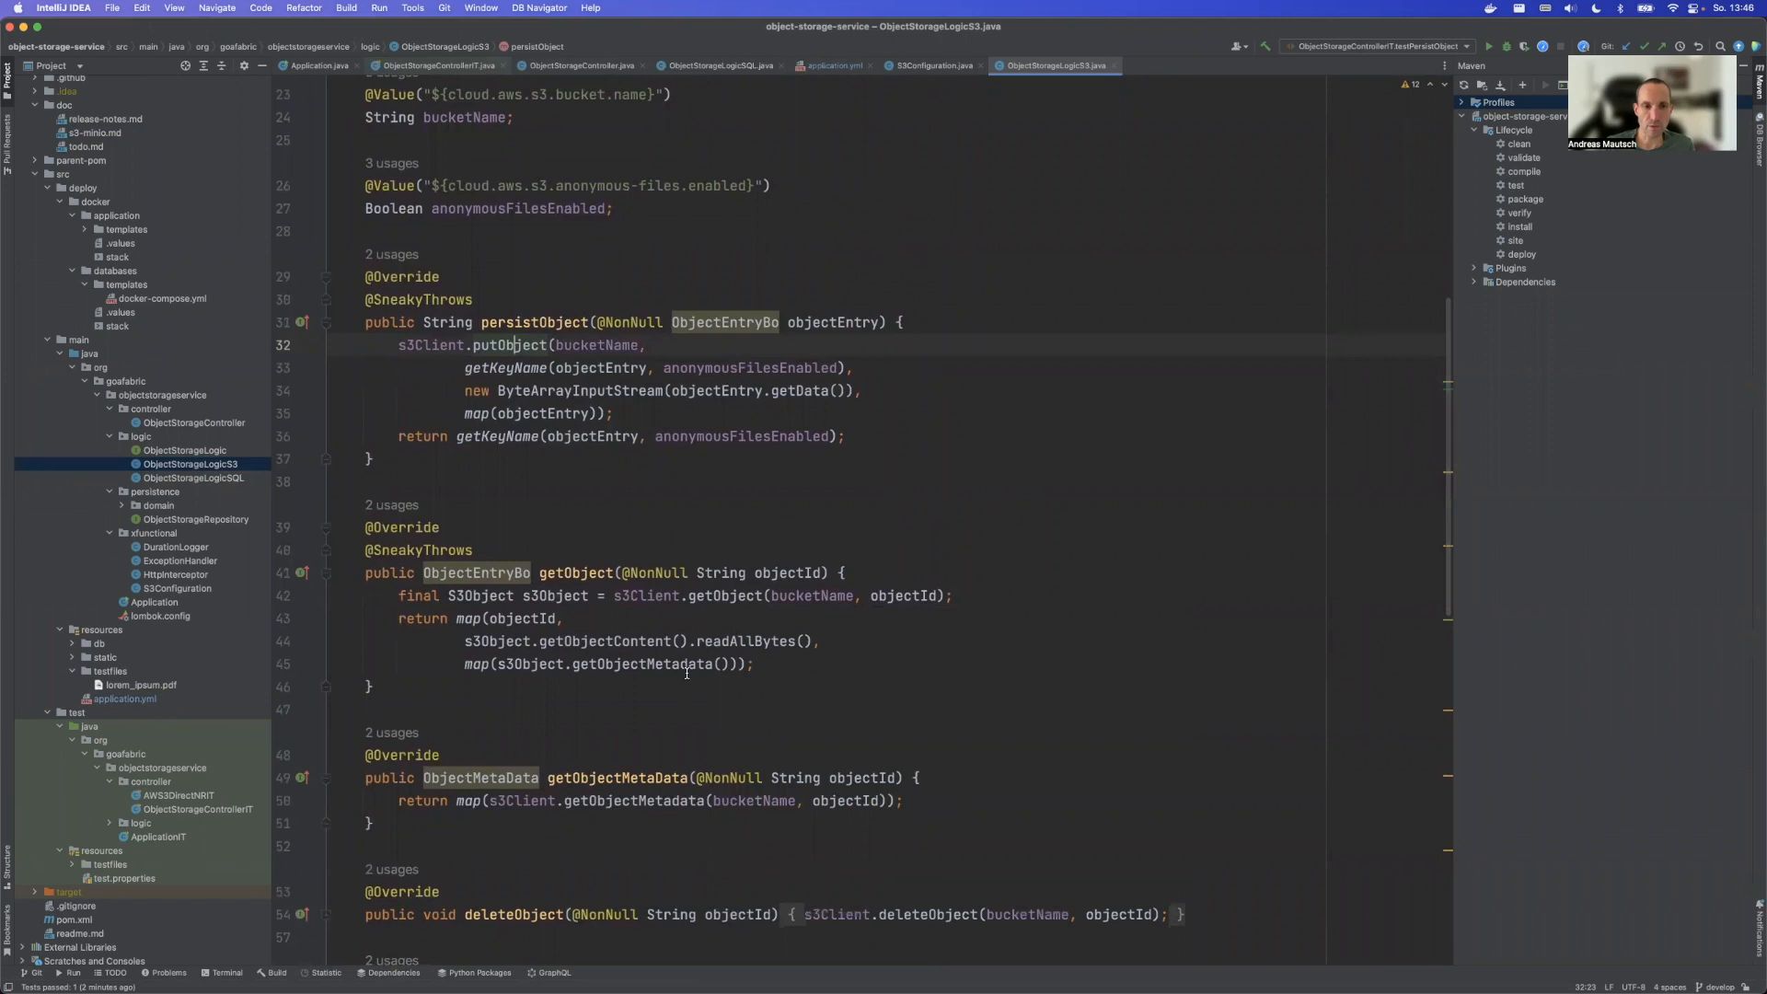
{"action": "scroll", "scroll_direction": "up", "scroll_amount": 3}
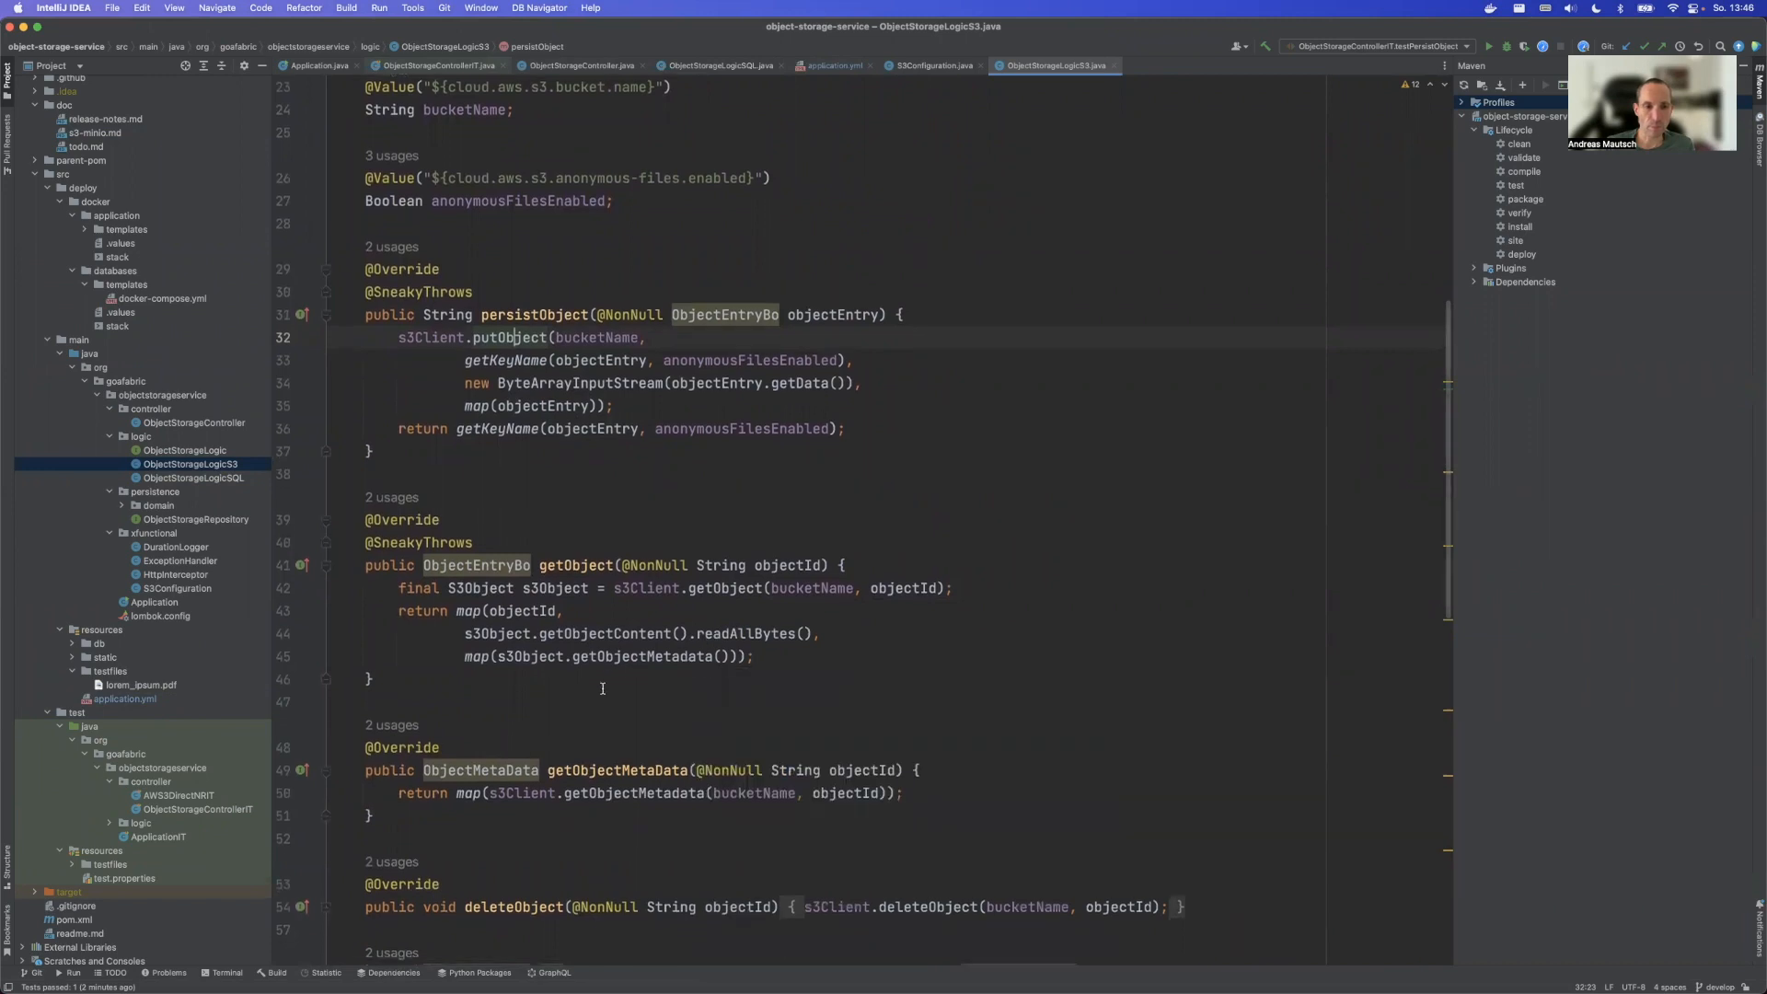
{"action": "scroll", "scroll_direction": "down", "scroll_amount": 3}
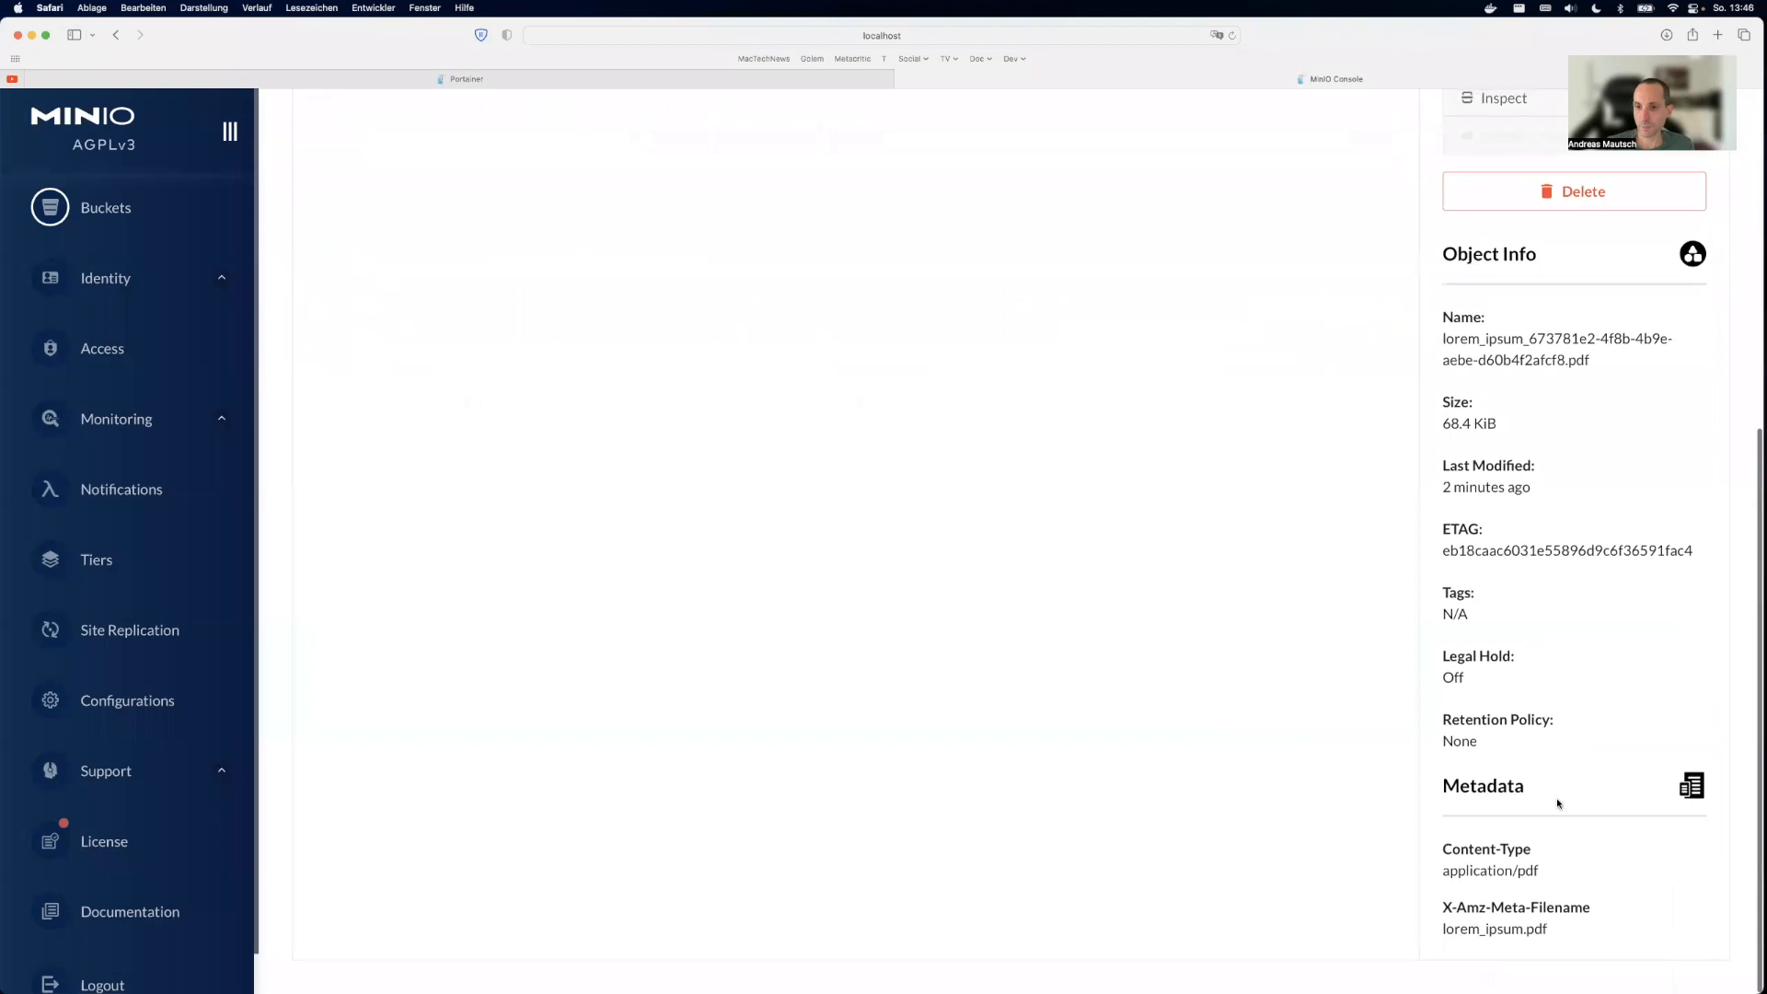
{"action": "mouse_move", "coordinate": [1551, 930]}
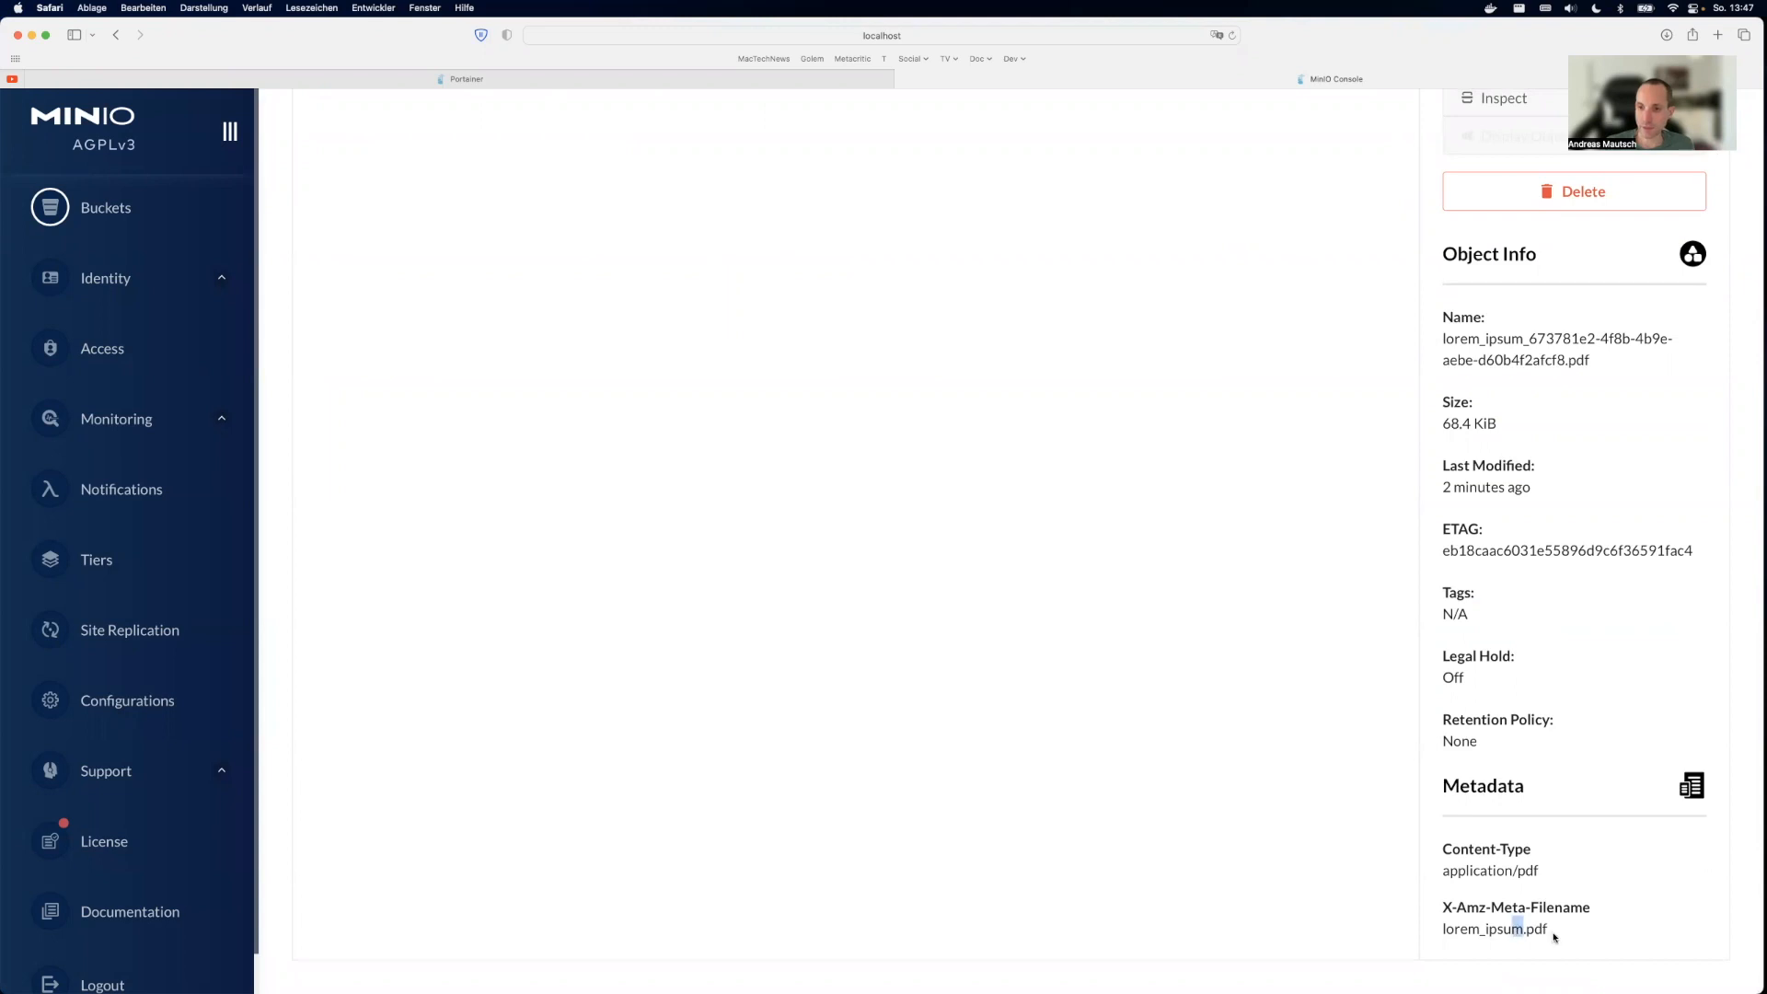
{"action": "double_click", "coordinate": [1495, 927]}
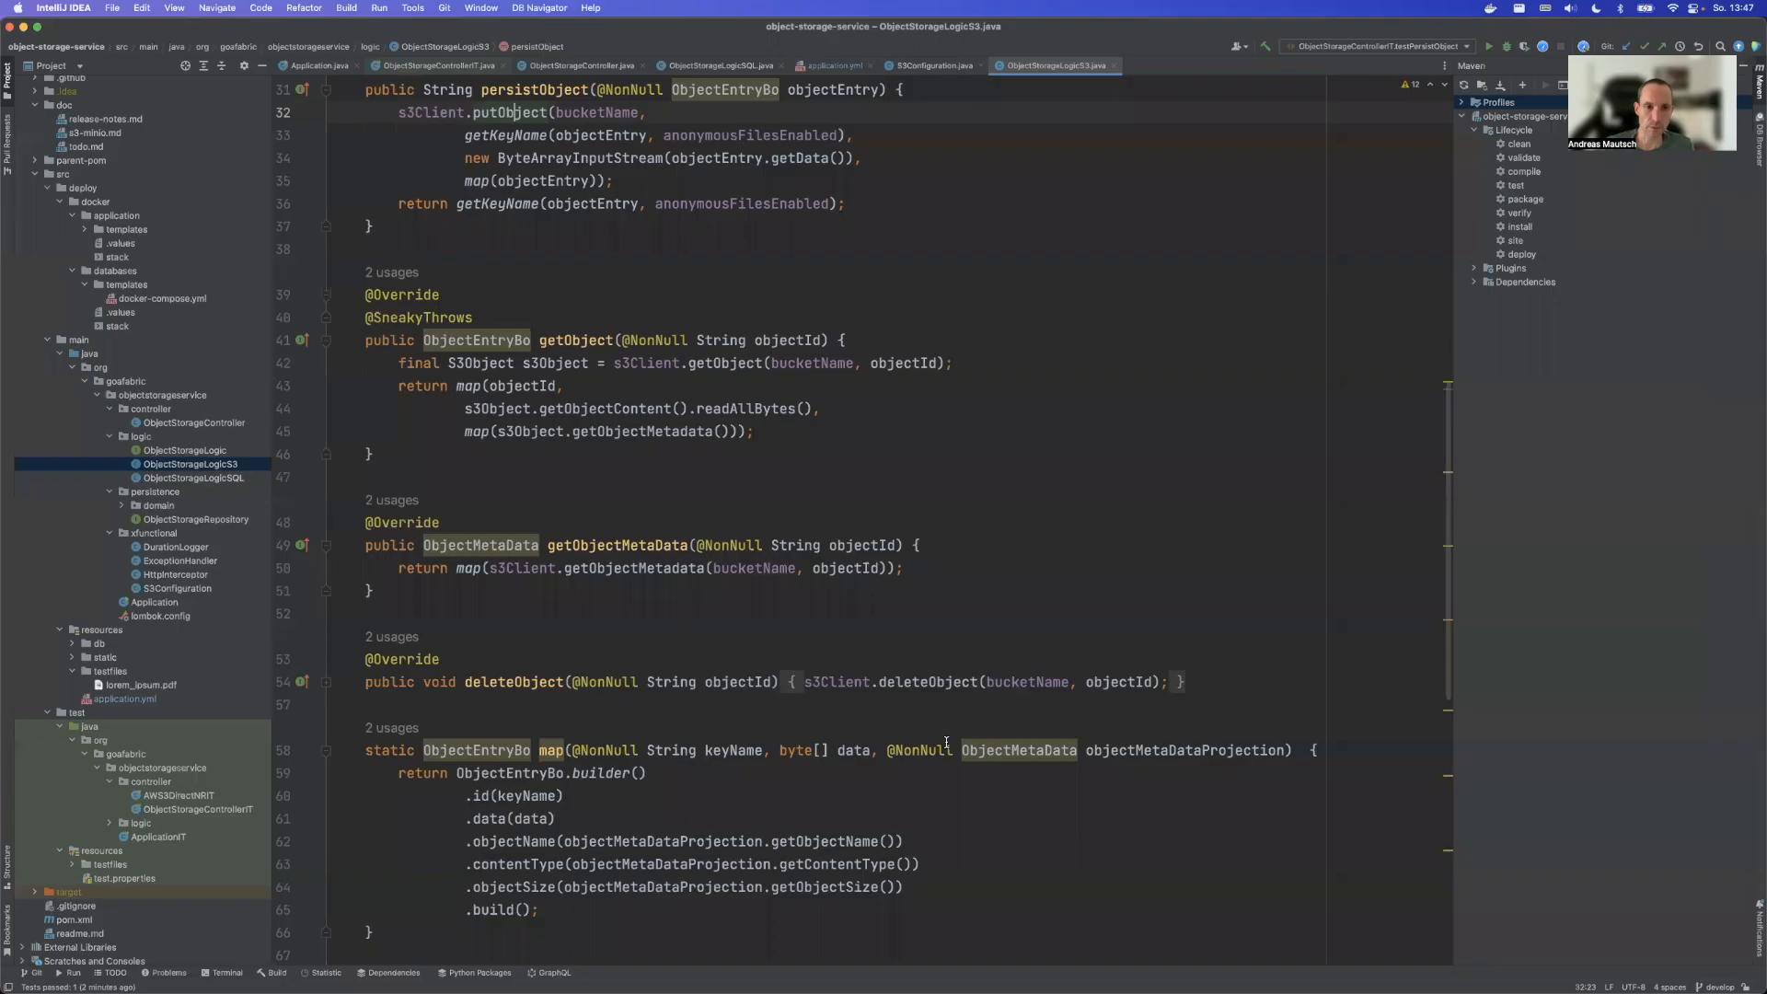
{"action": "scroll", "scroll_direction": "down", "scroll_amount": 3}
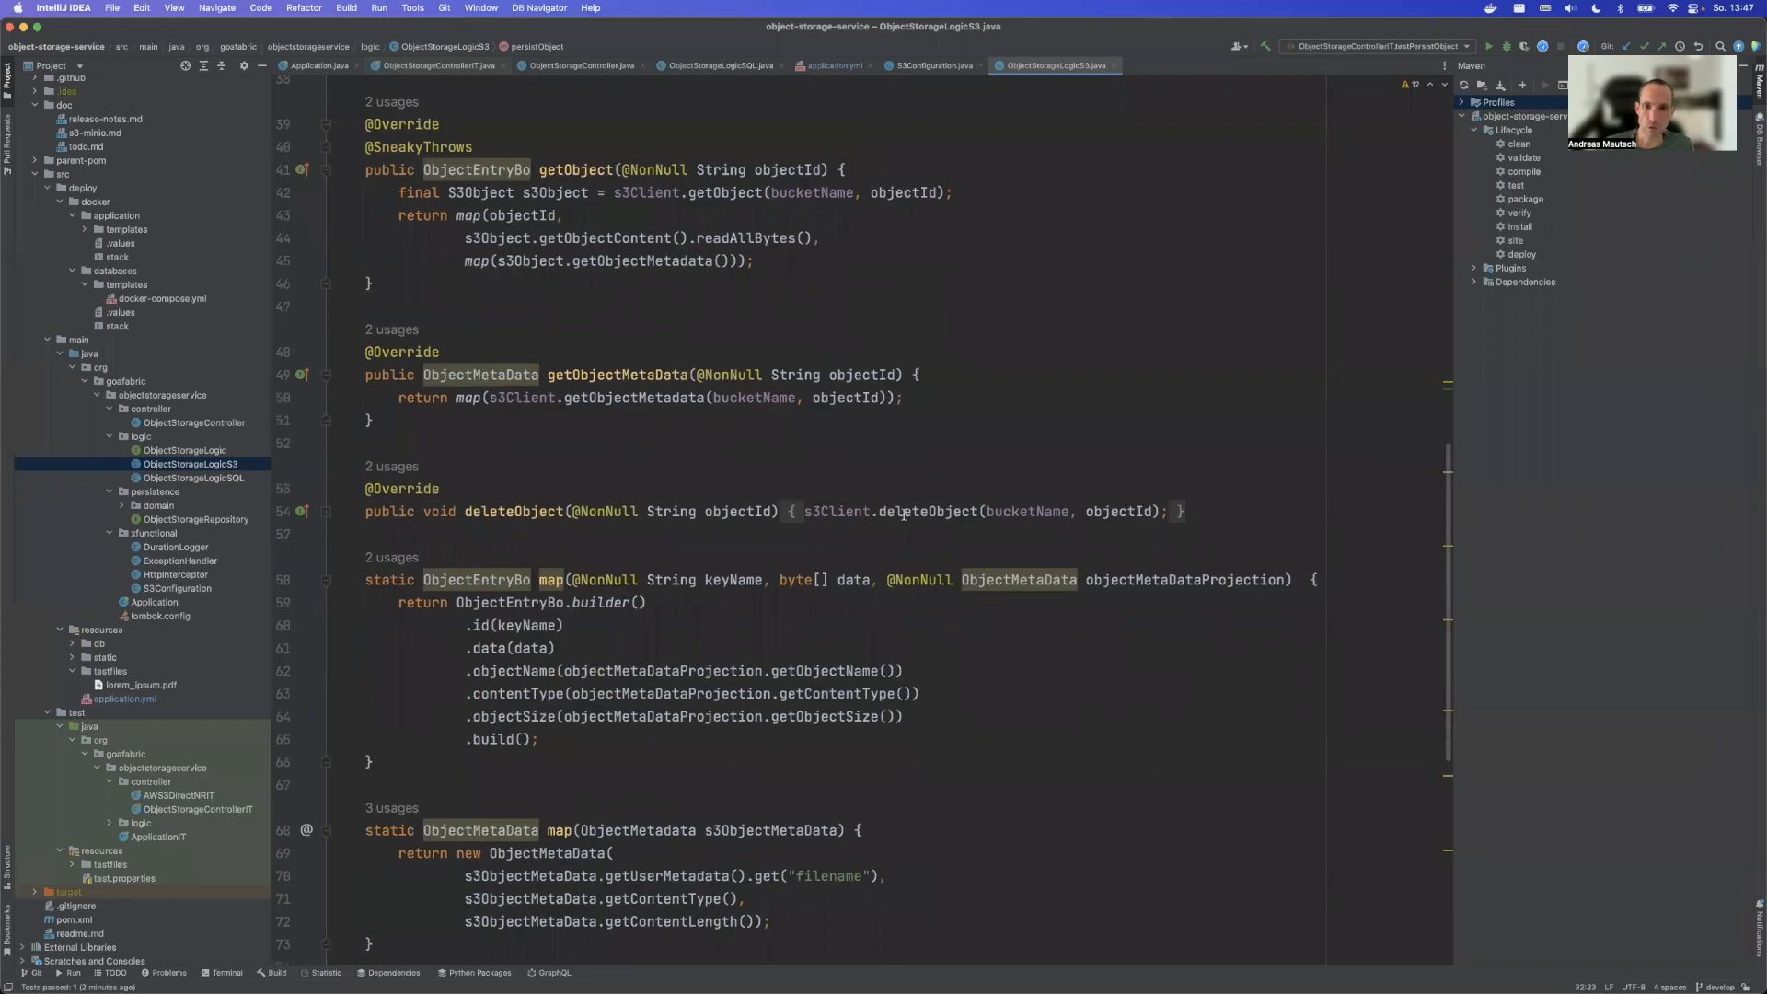
{"action": "scroll", "scroll_direction": "down", "scroll_amount": 3}
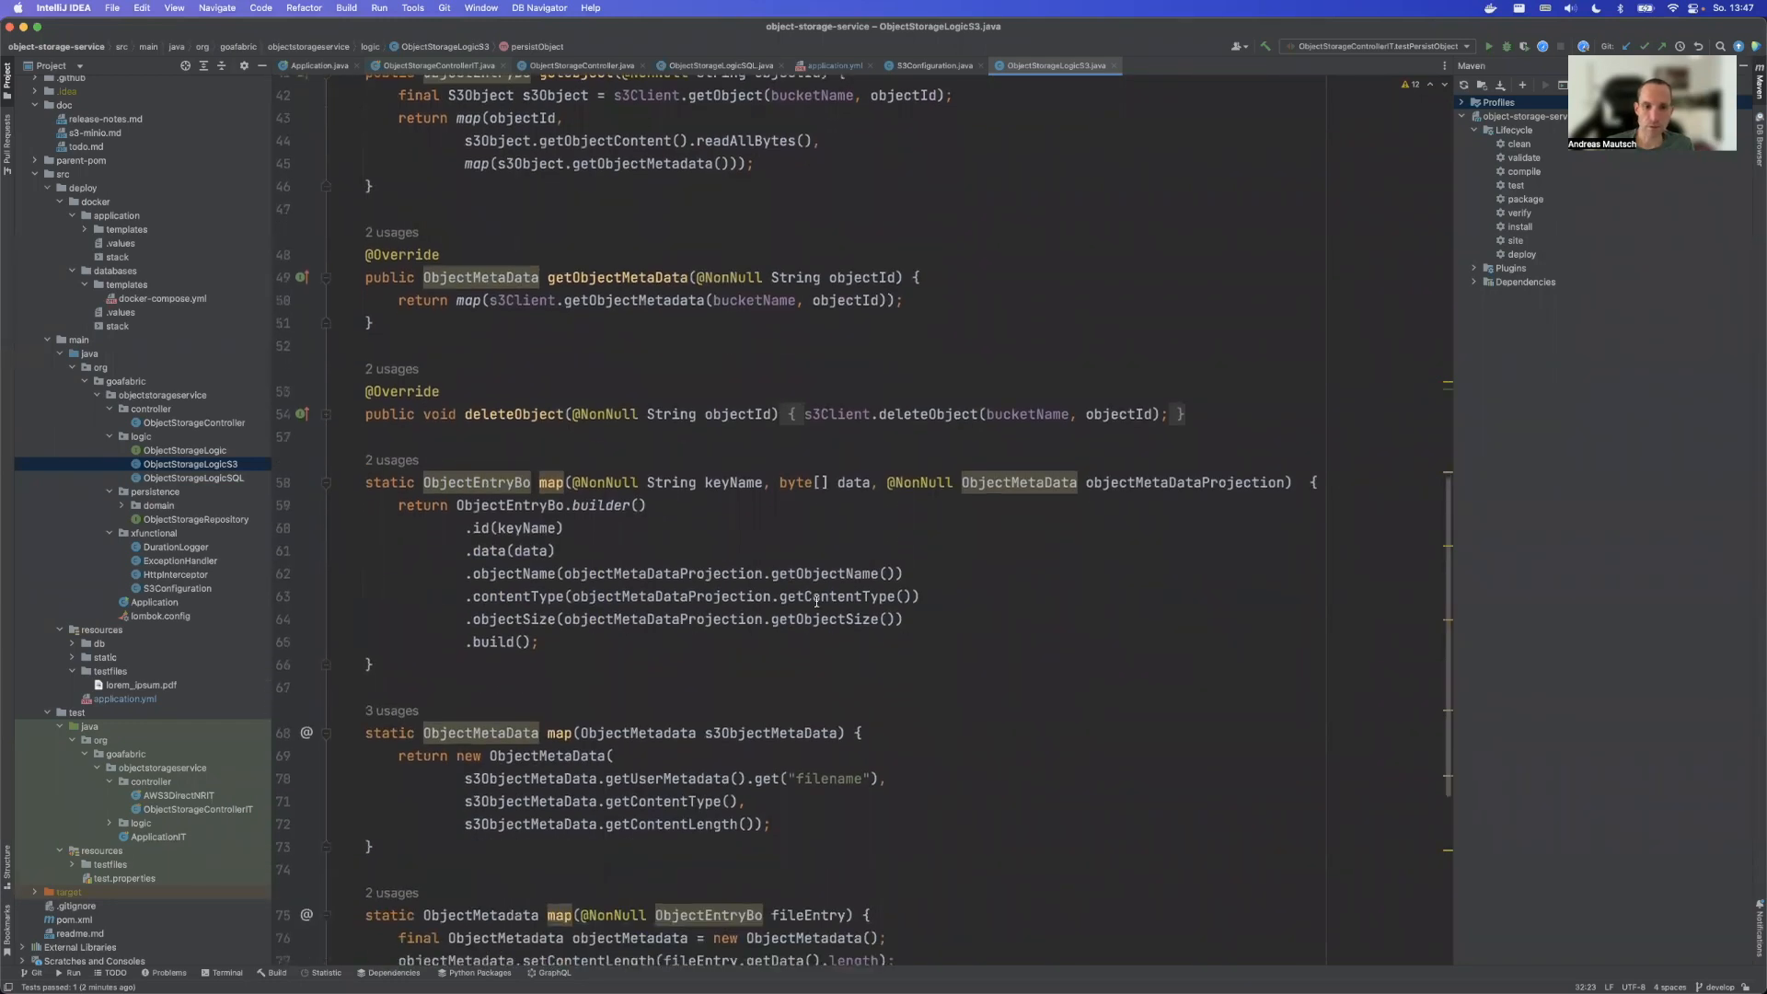
{"action": "scroll", "scroll_direction": "down", "scroll_amount": 3}
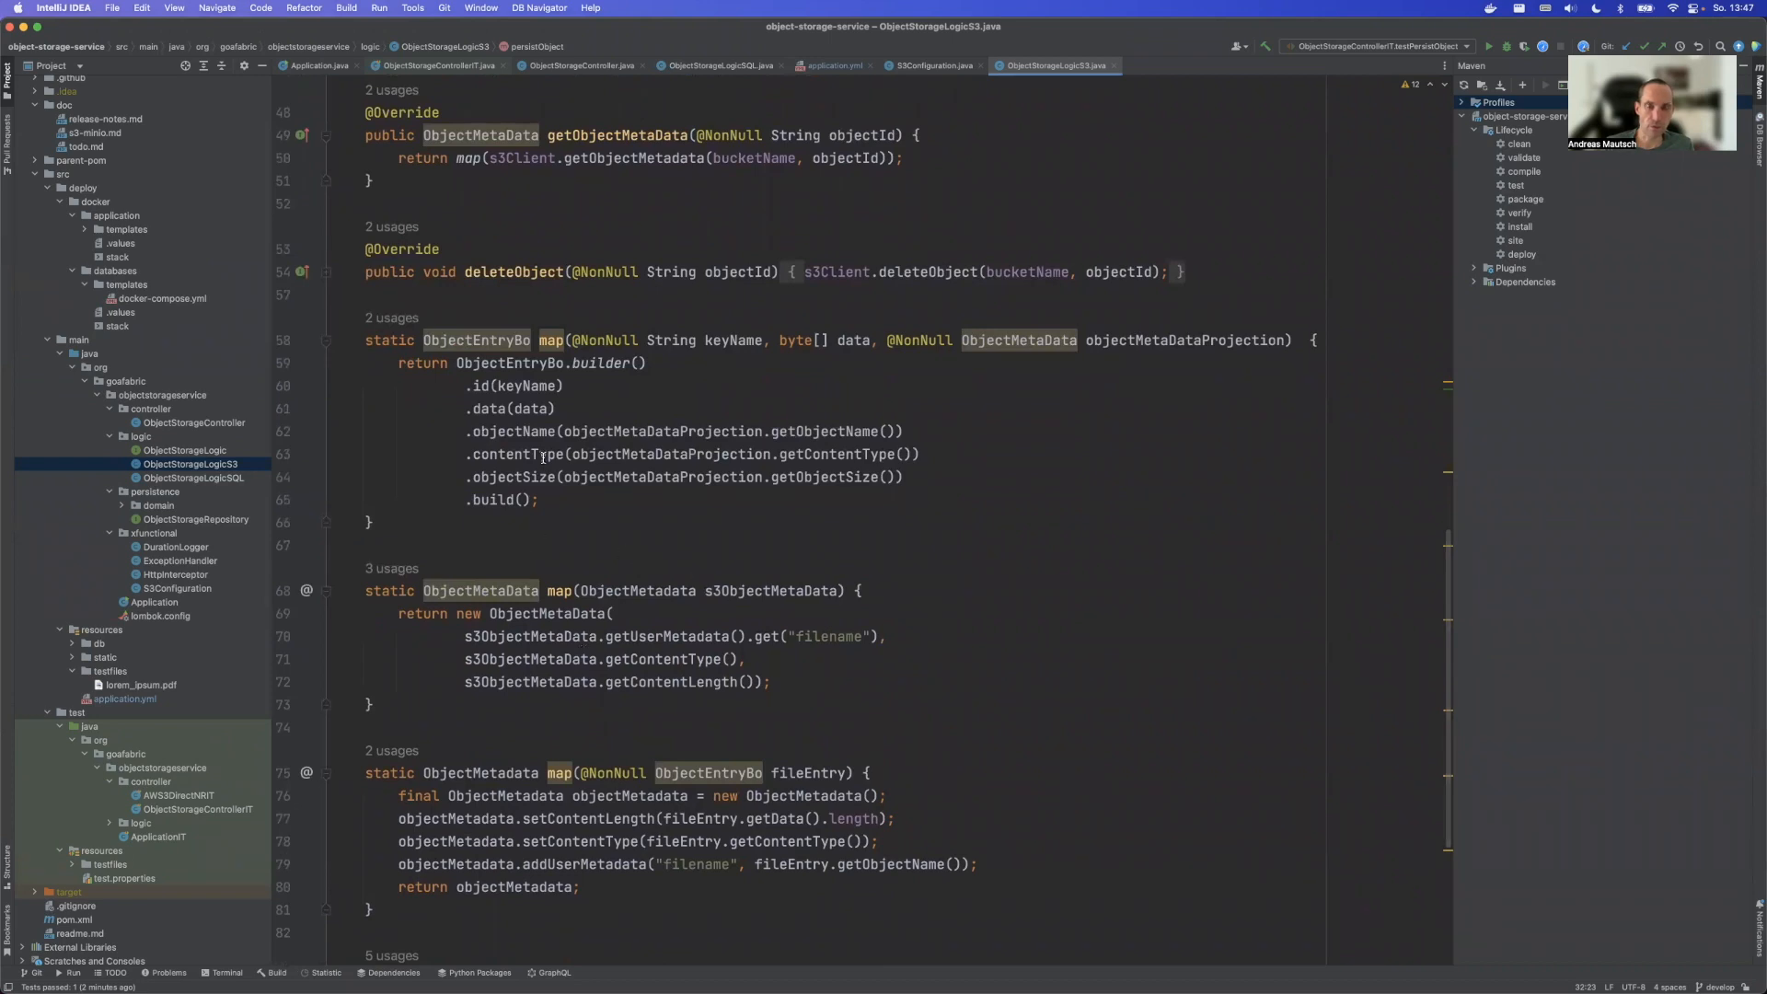
{"action": "scroll", "scroll_direction": "up", "scroll_amount": 3}
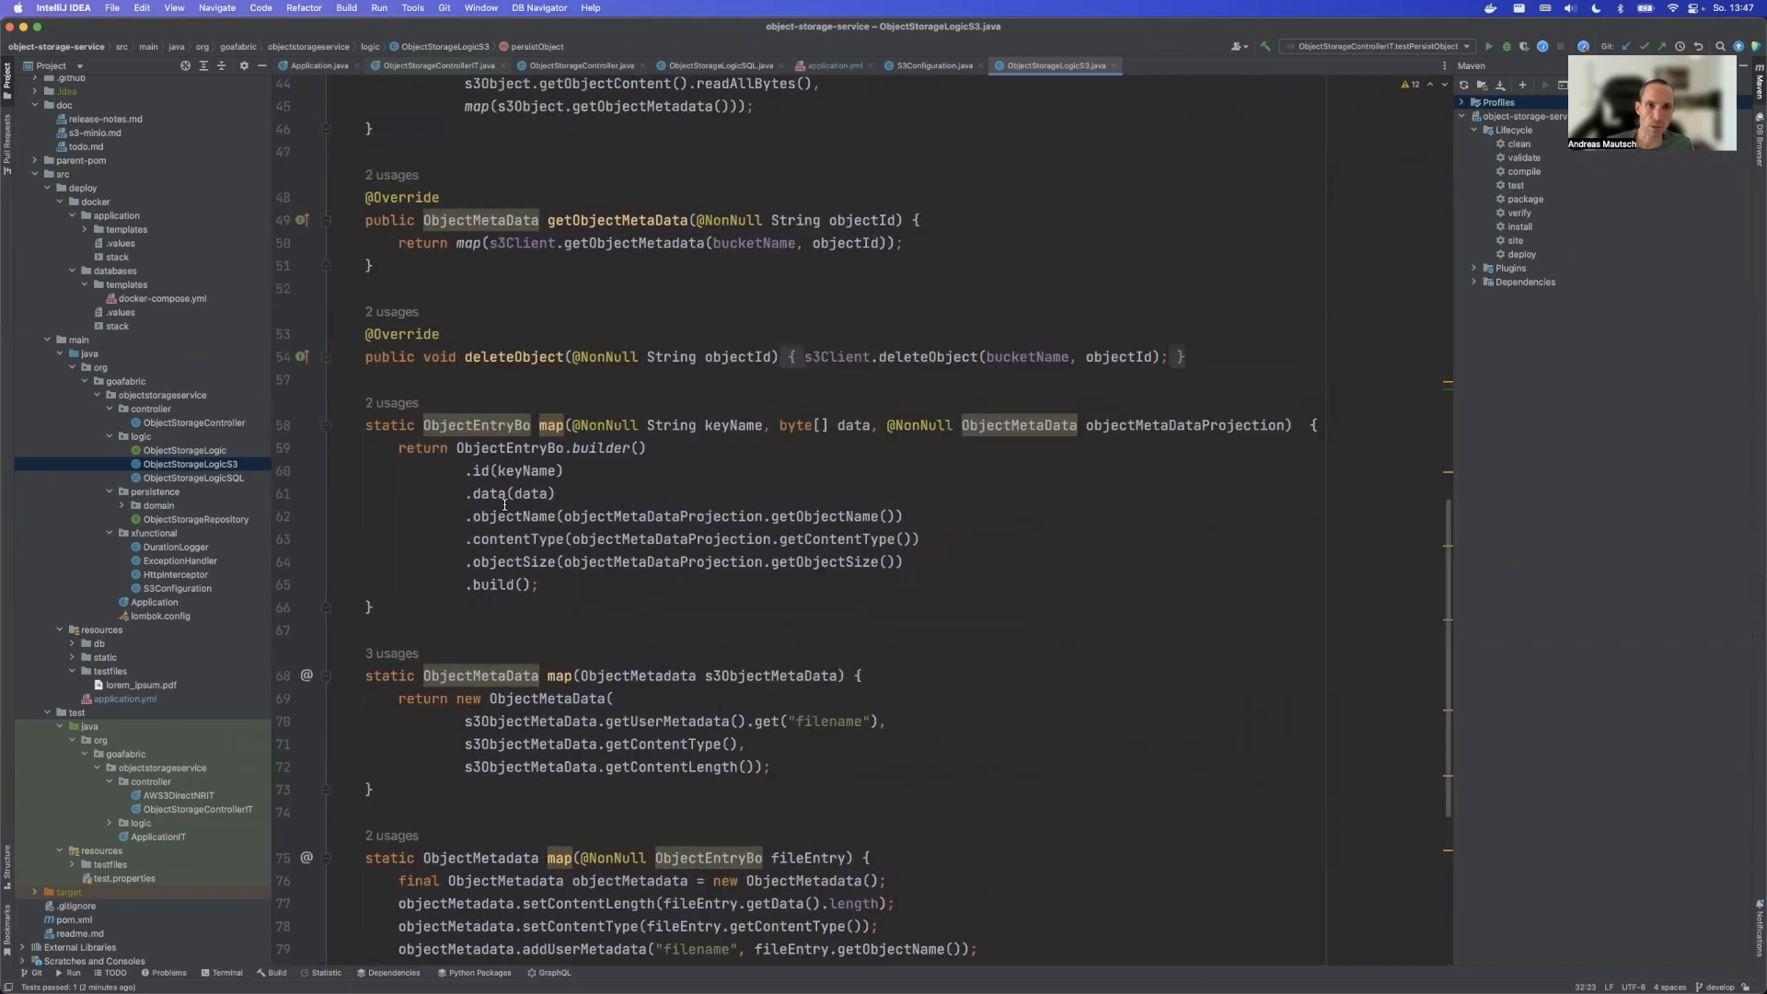
{"action": "scroll", "scroll_direction": "up", "scroll_amount": 3}
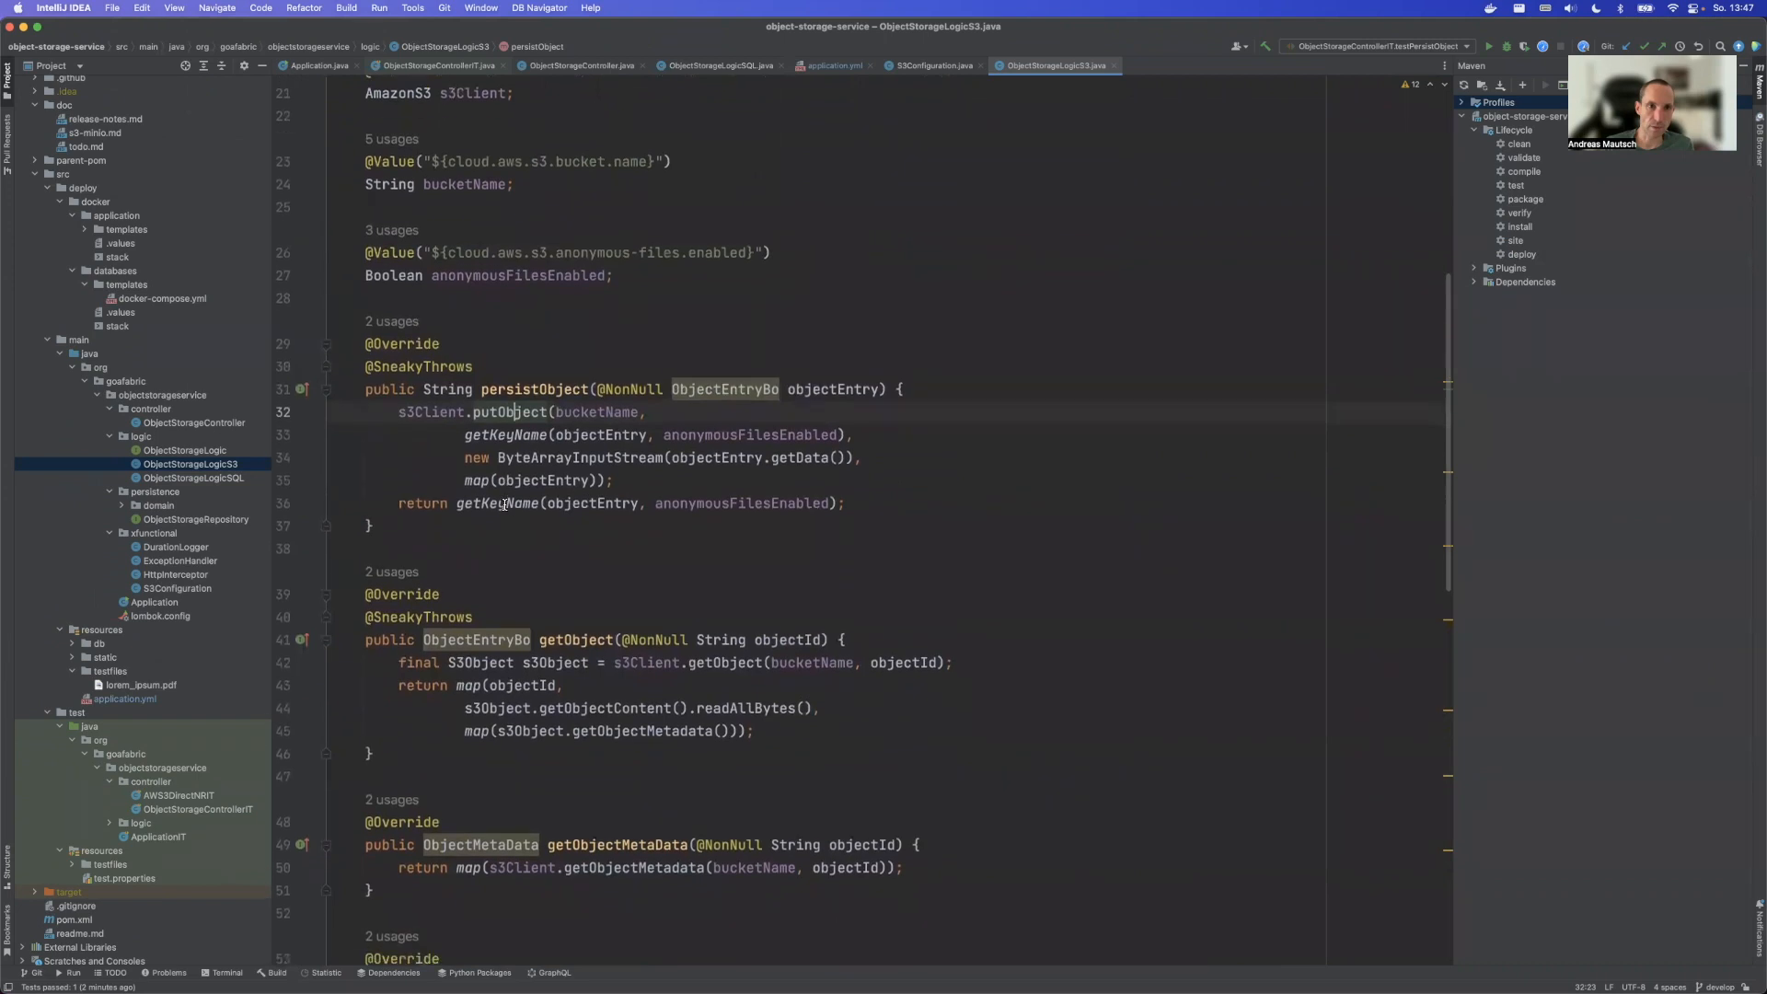
{"action": "mouse_move", "coordinate": [350, 353]}
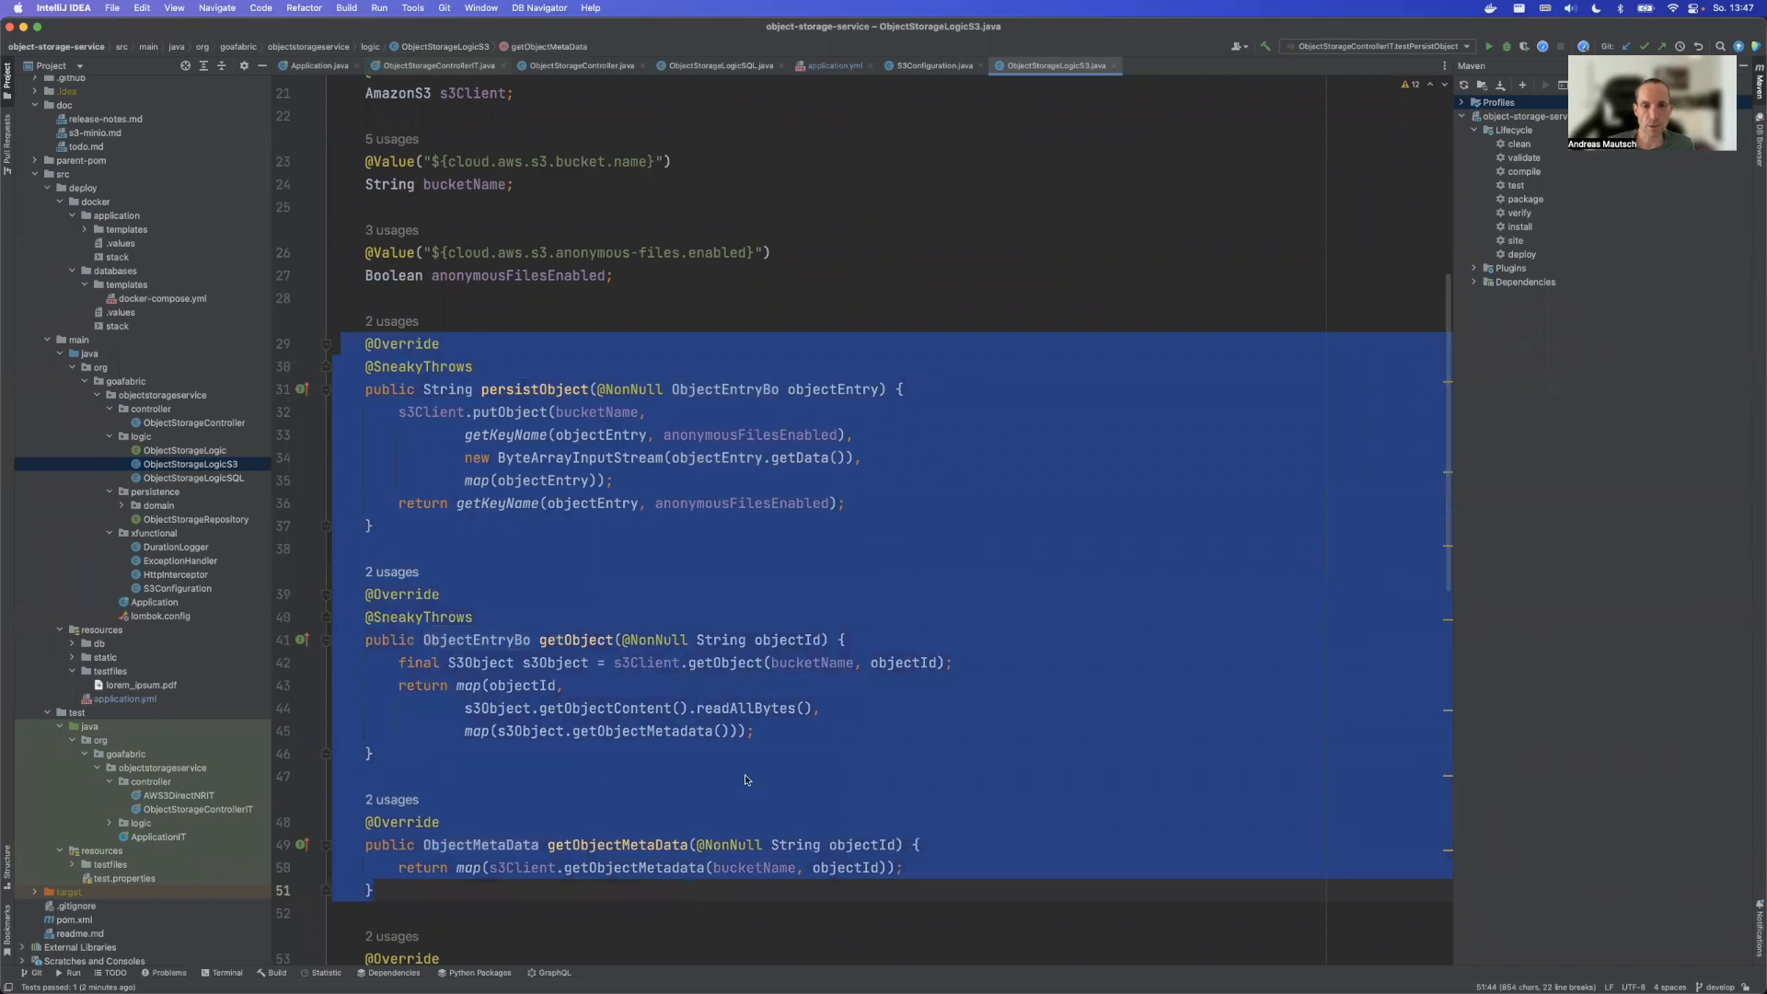
{"action": "mouse_move", "coordinate": [744, 760]}
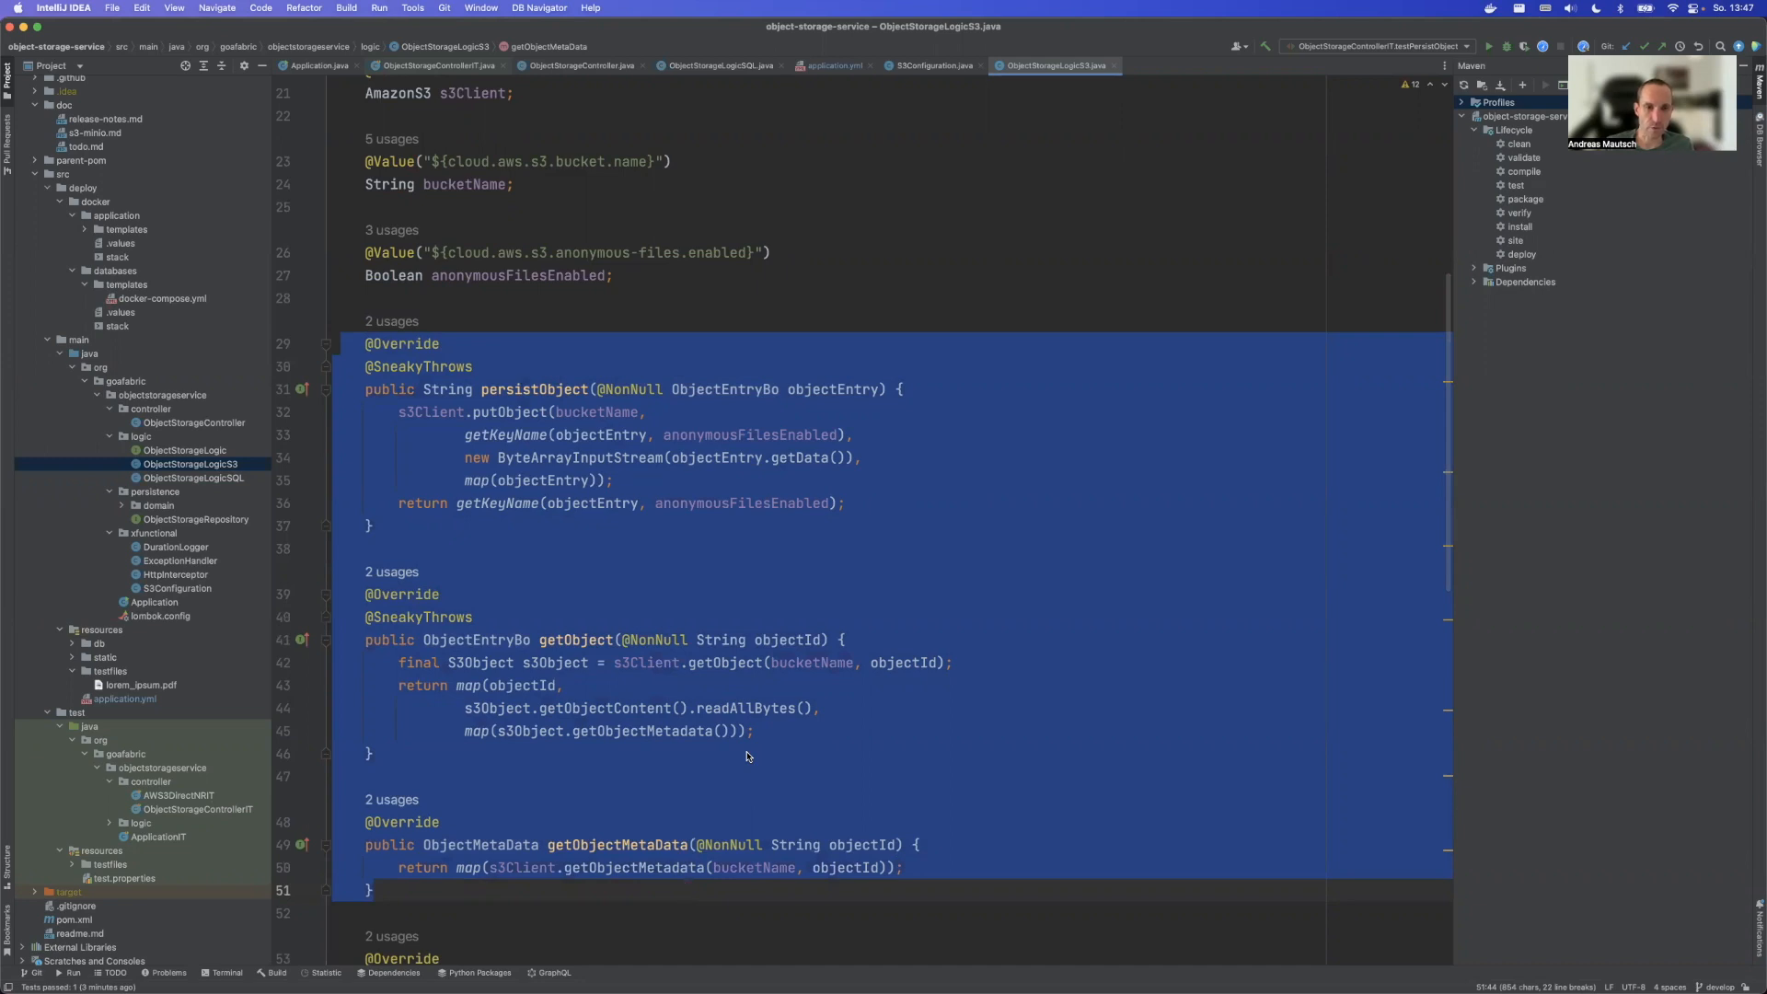
{"action": "scroll", "scroll_direction": "up", "scroll_amount": 3}
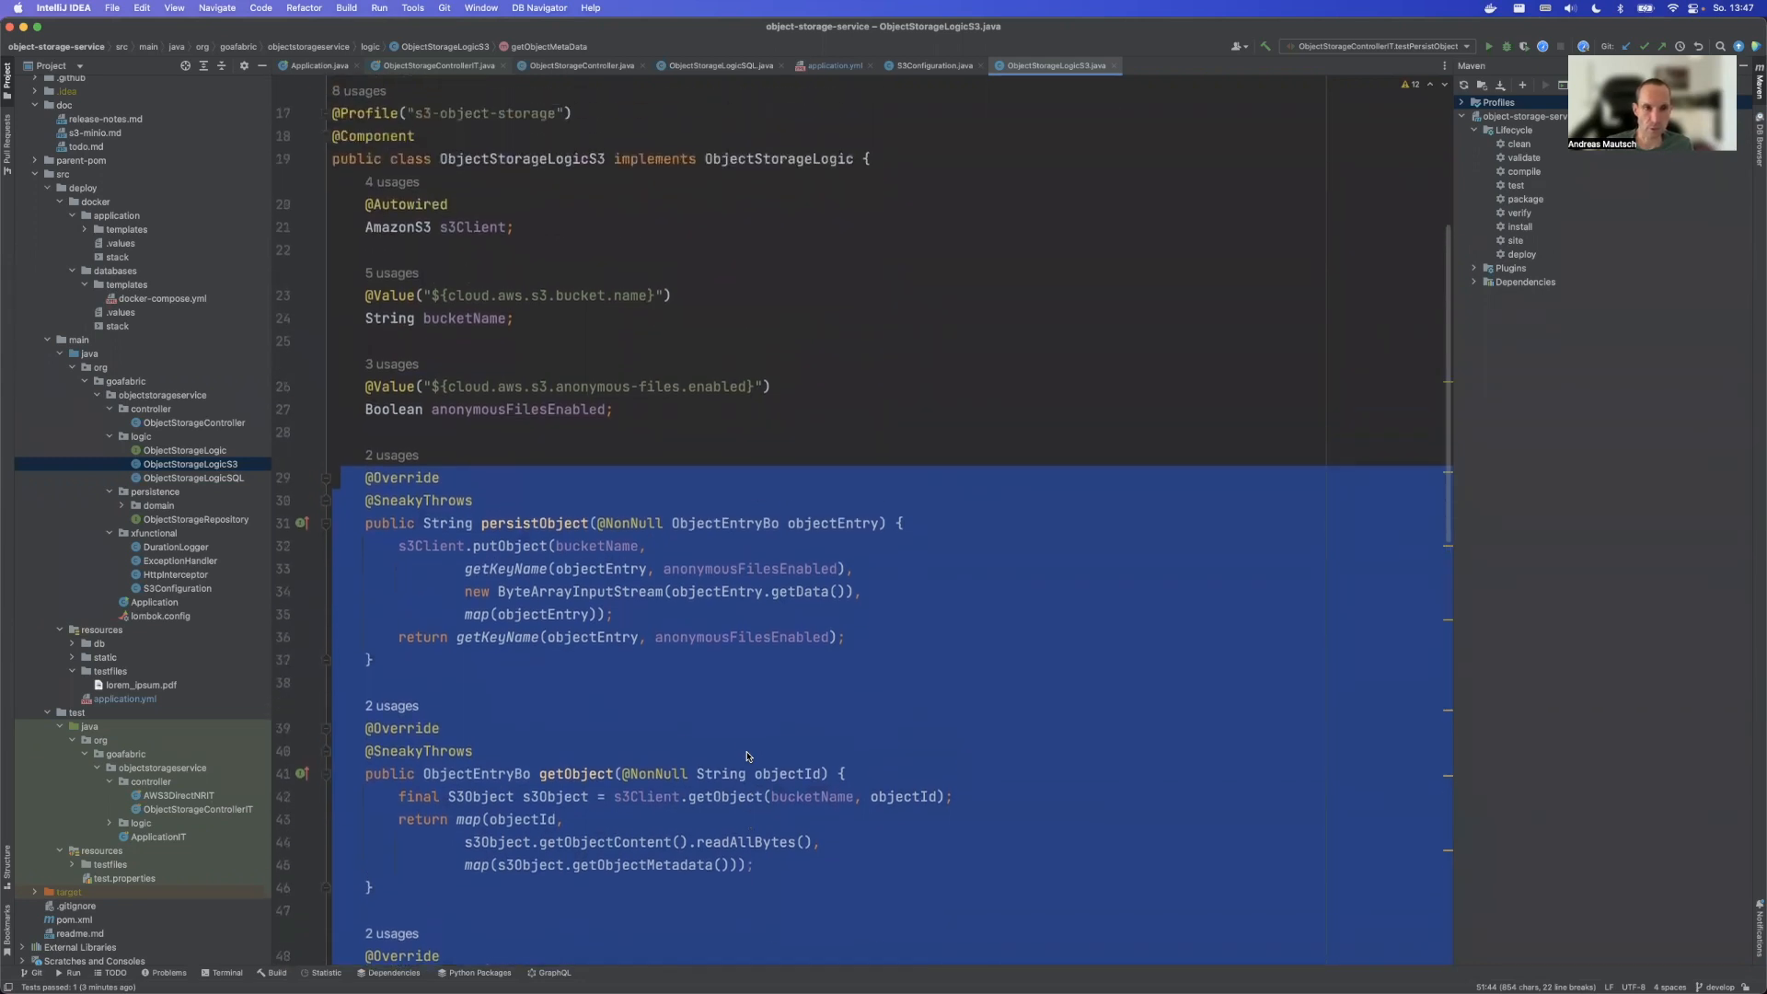
{"action": "scroll", "scroll_direction": "down", "scroll_amount": 3}
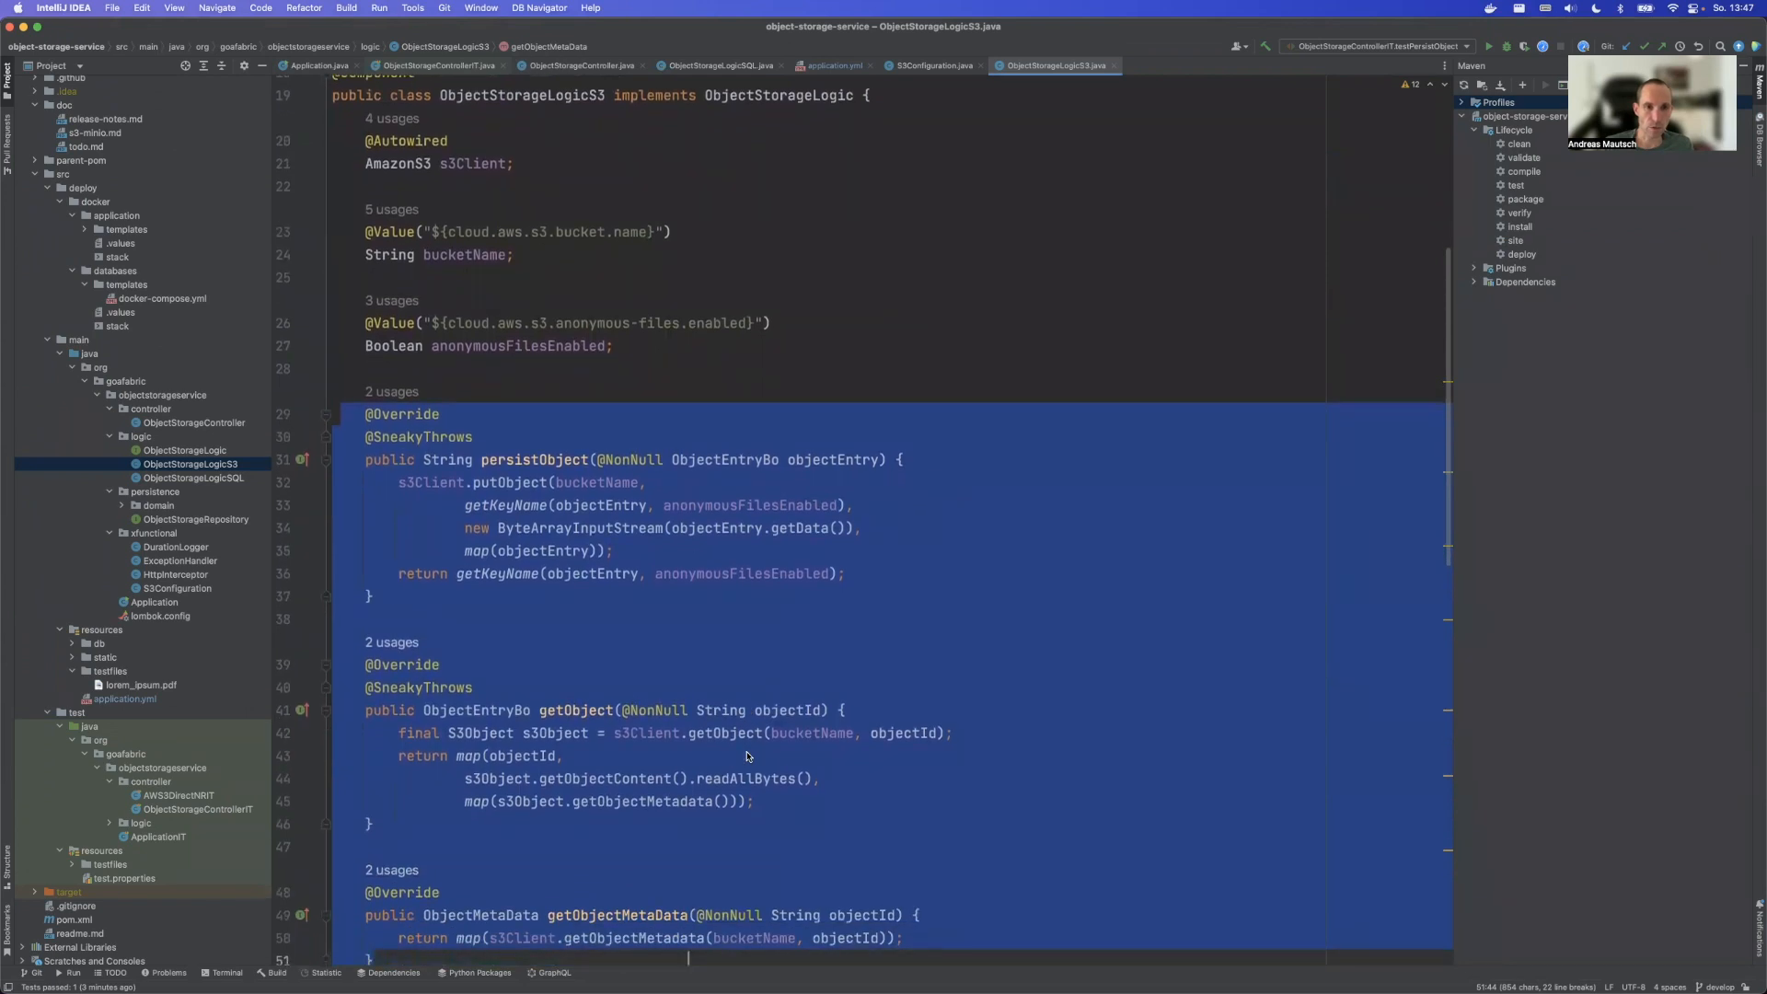
{"action": "scroll", "scroll_direction": "down", "scroll_amount": 3}
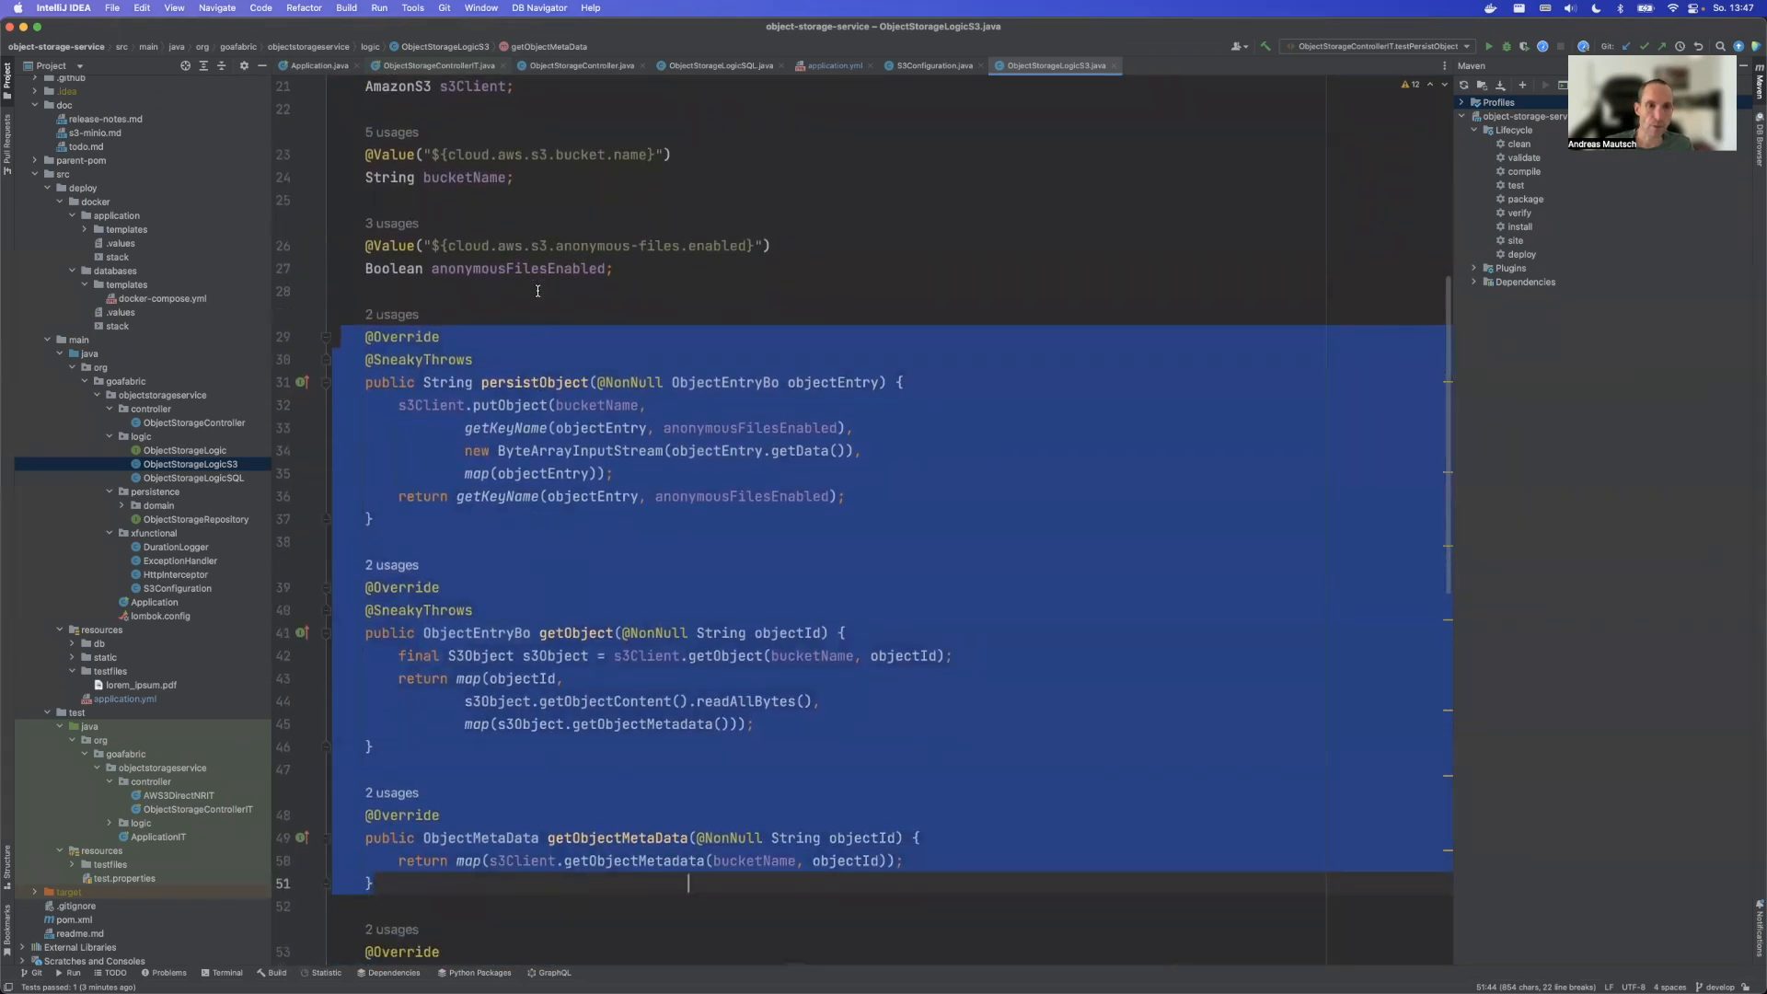
{"action": "left_click", "coordinate": [515, 269]}
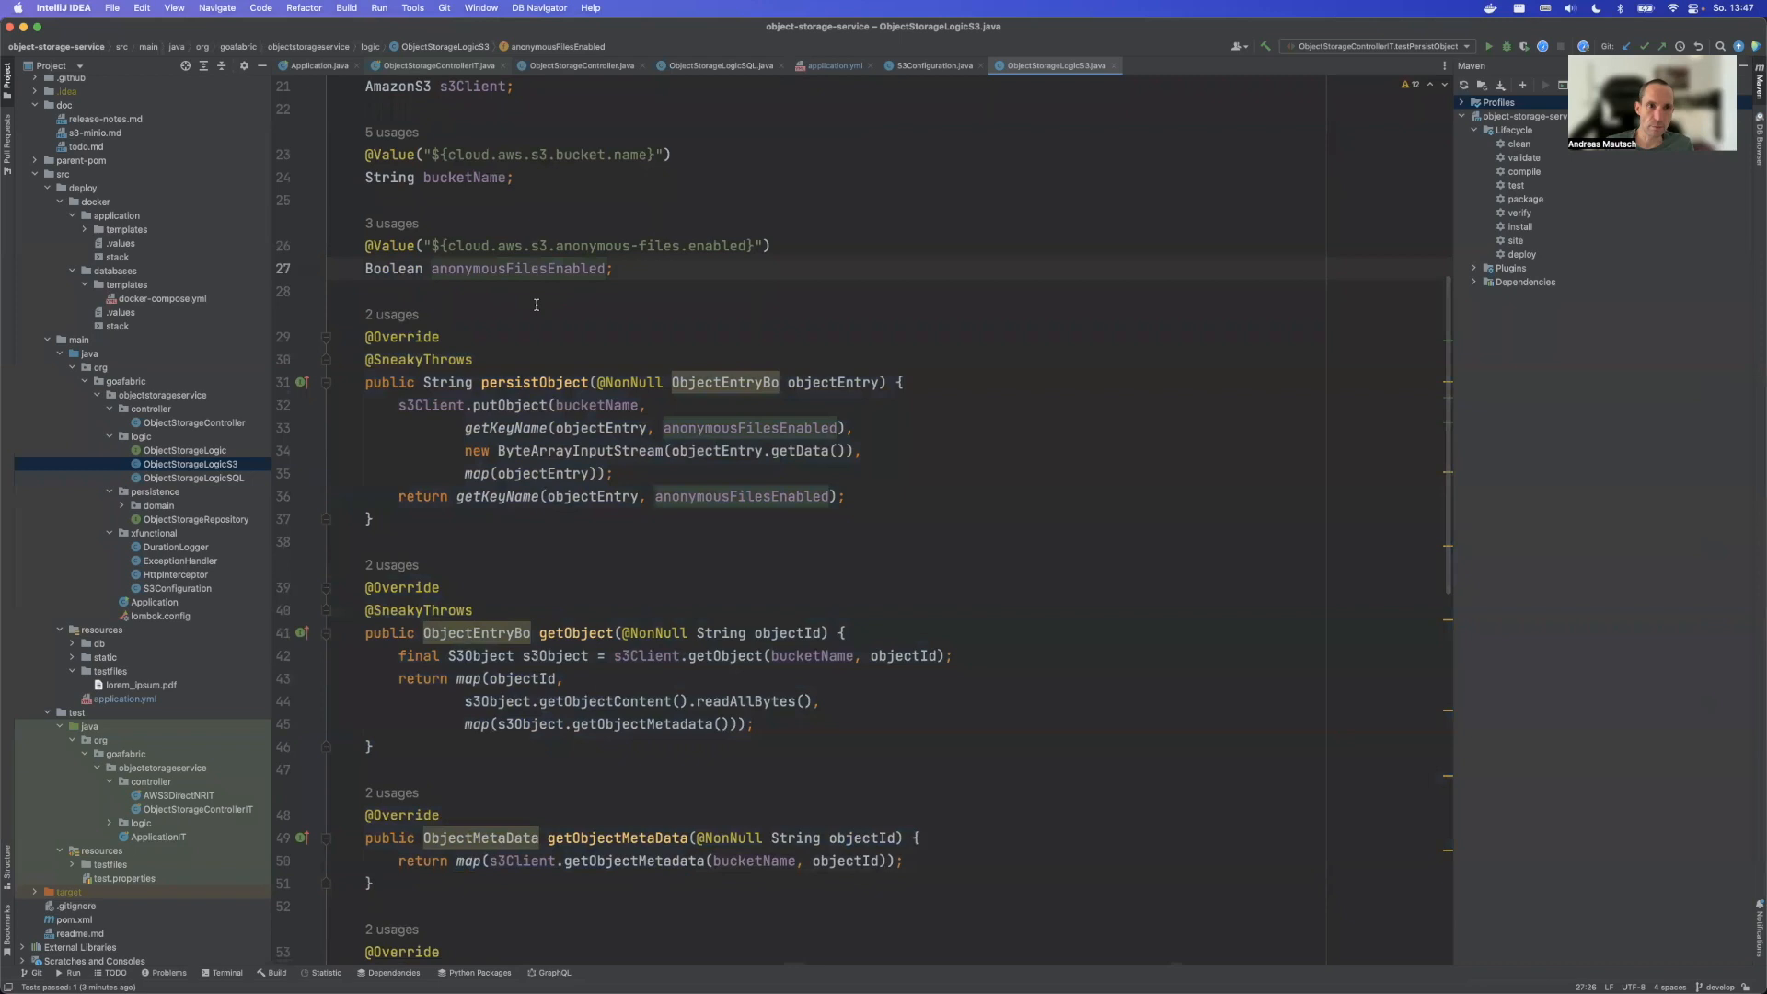
{"action": "mouse_move", "coordinate": [131, 700]}
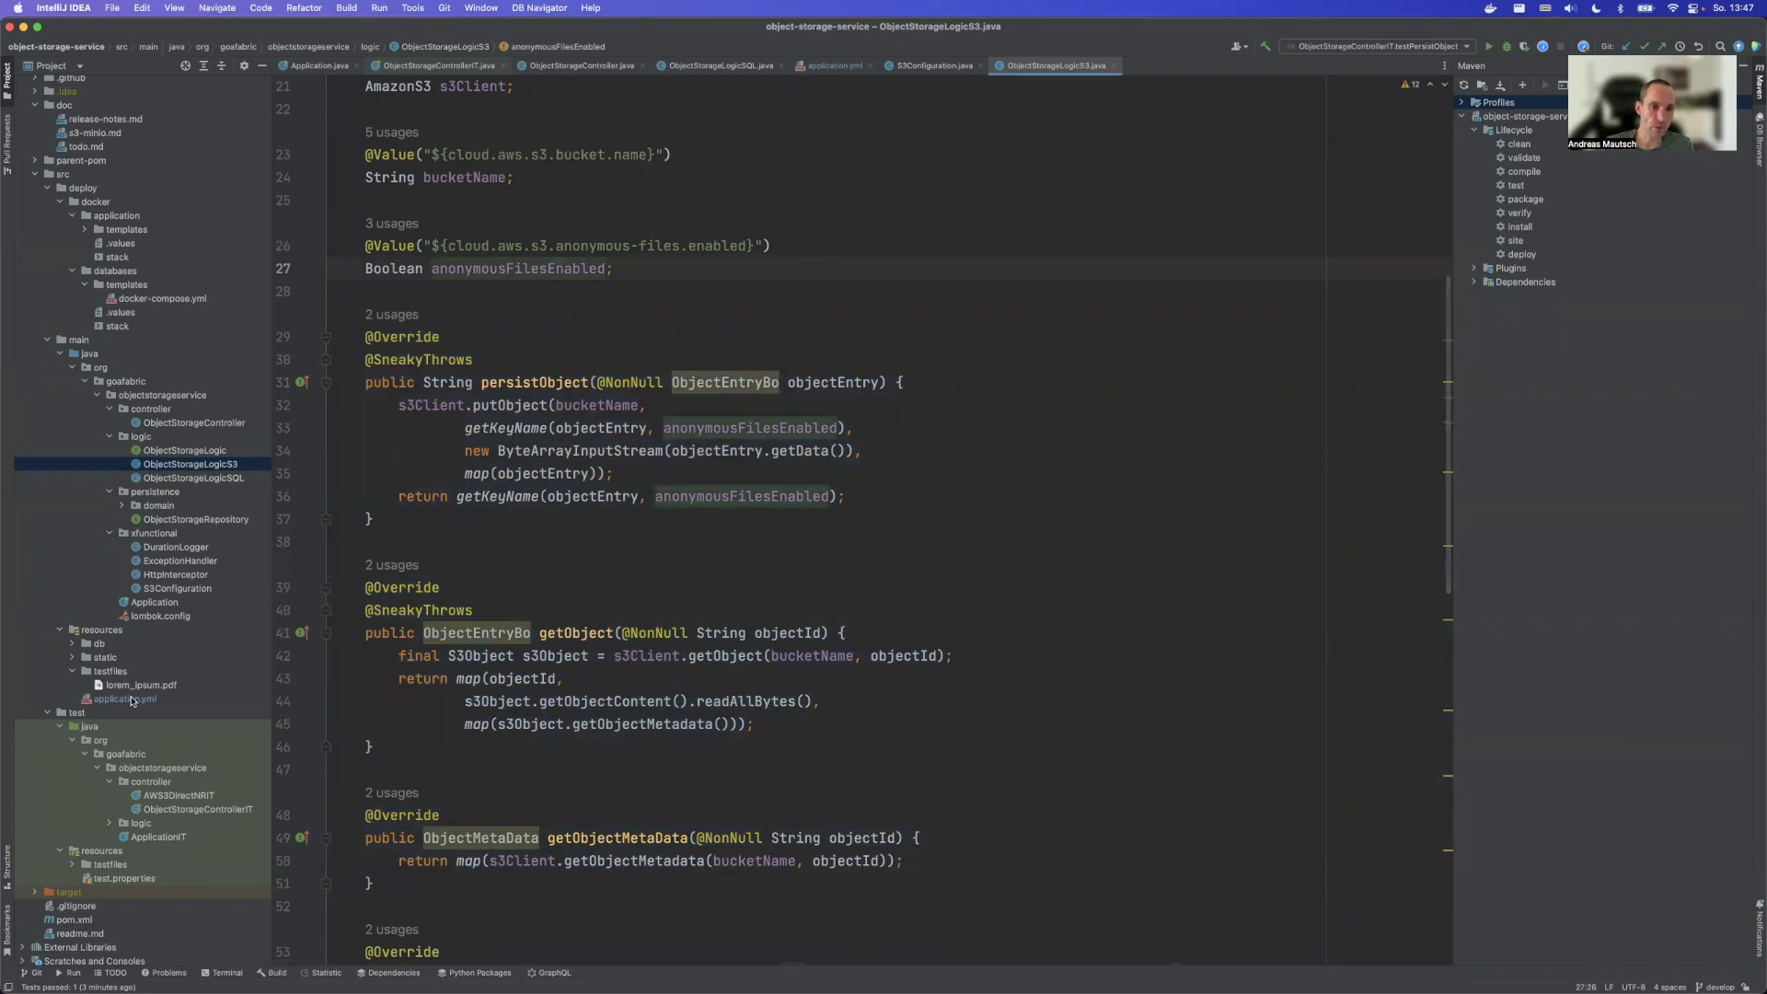
{"action": "scroll", "scroll_direction": "down", "scroll_amount": 3}
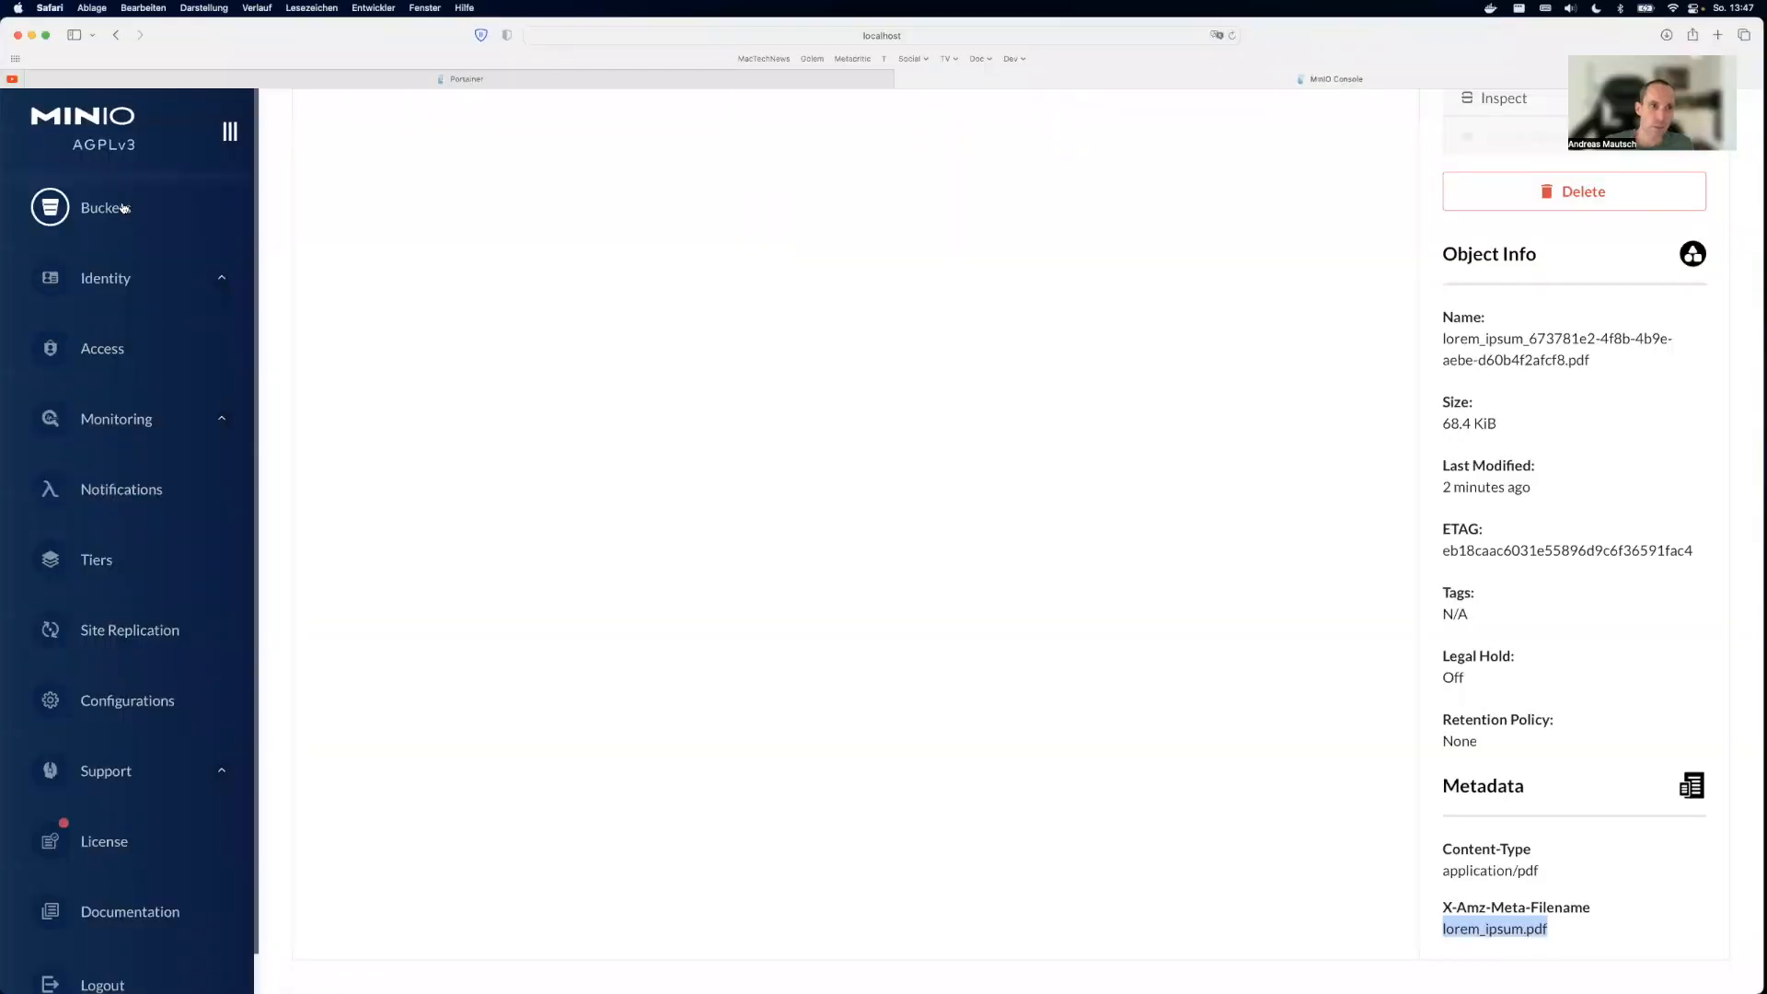
Step: Filter the objects bucket by 'lorem' and preview the newer lorem_ipsum PDF
{"action": "left_click", "coordinate": [104, 208]}
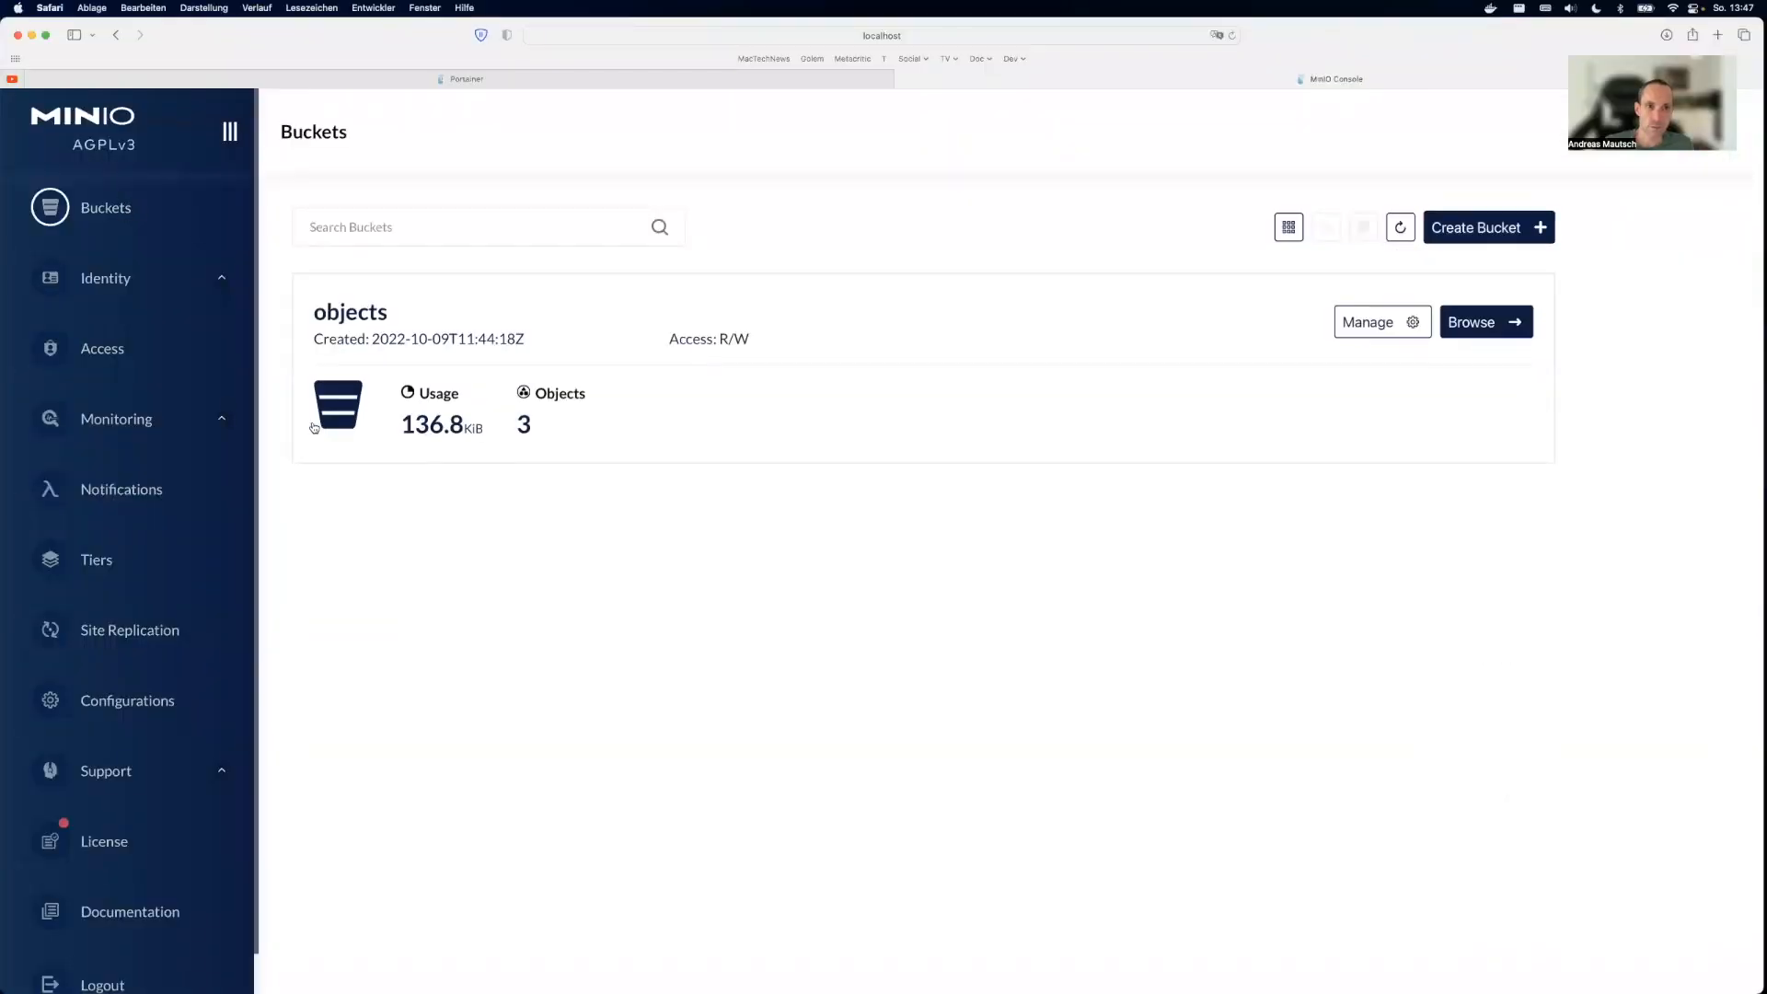
{"action": "left_click", "coordinate": [1485, 320]}
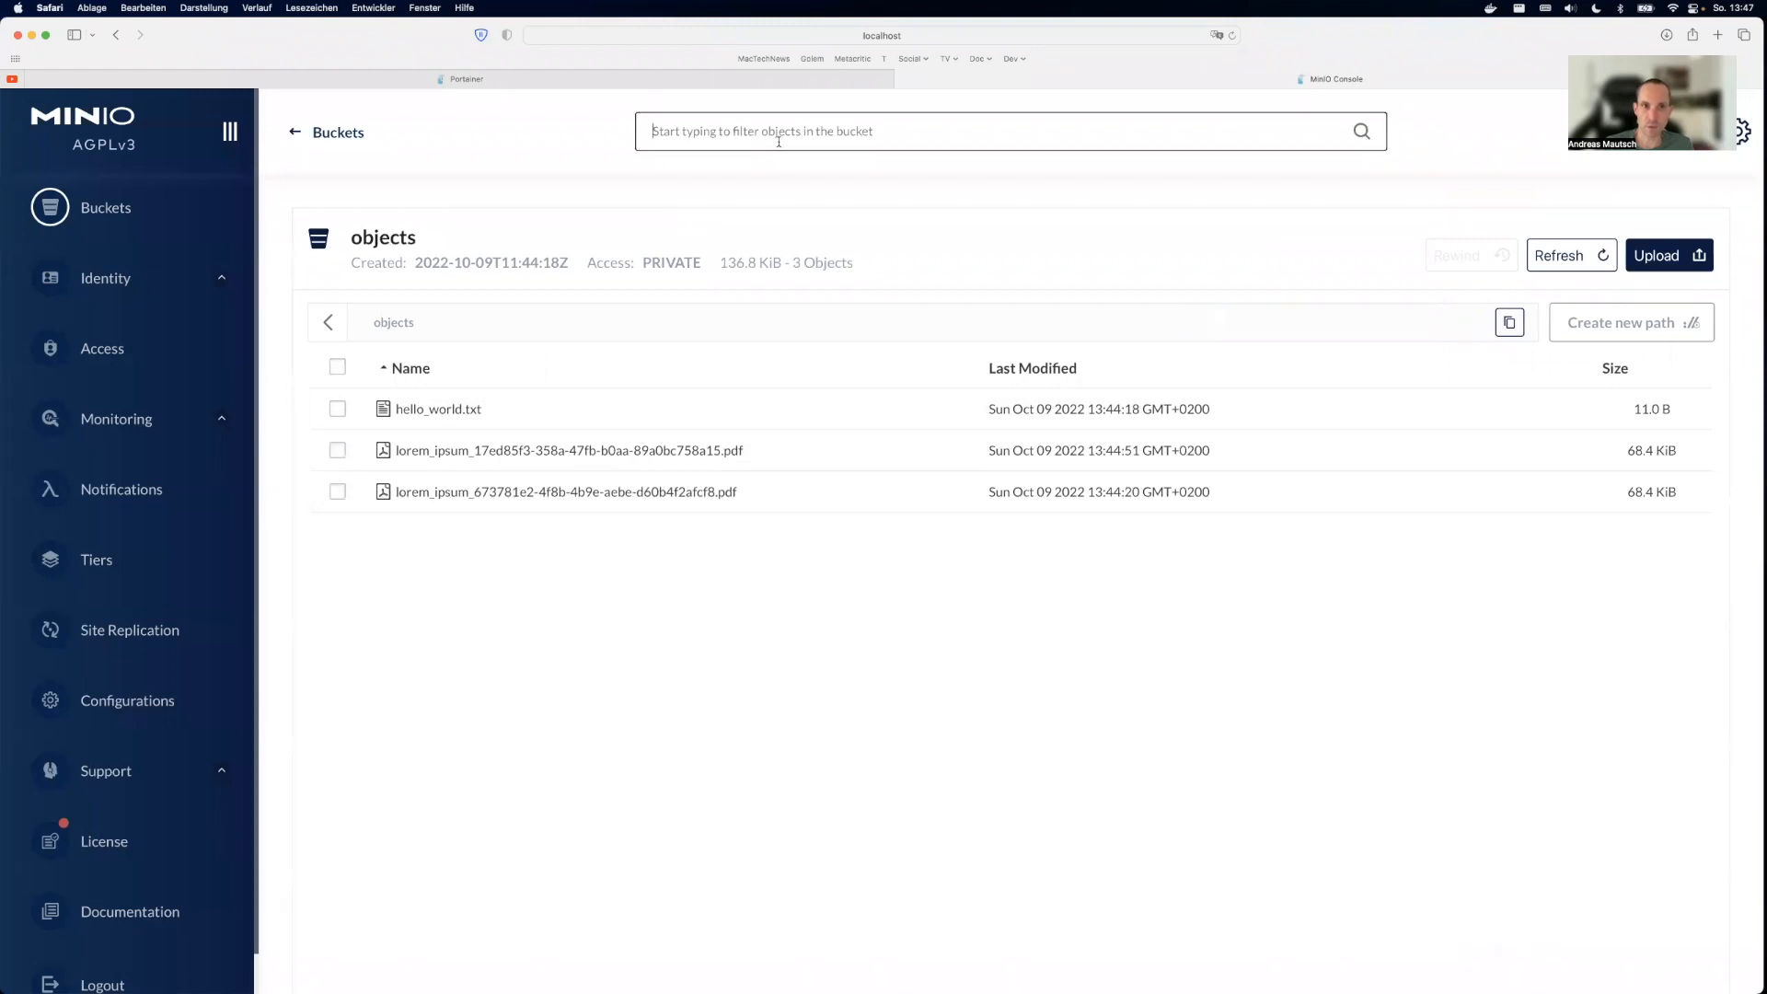
{"action": "type", "text": "lorem"}
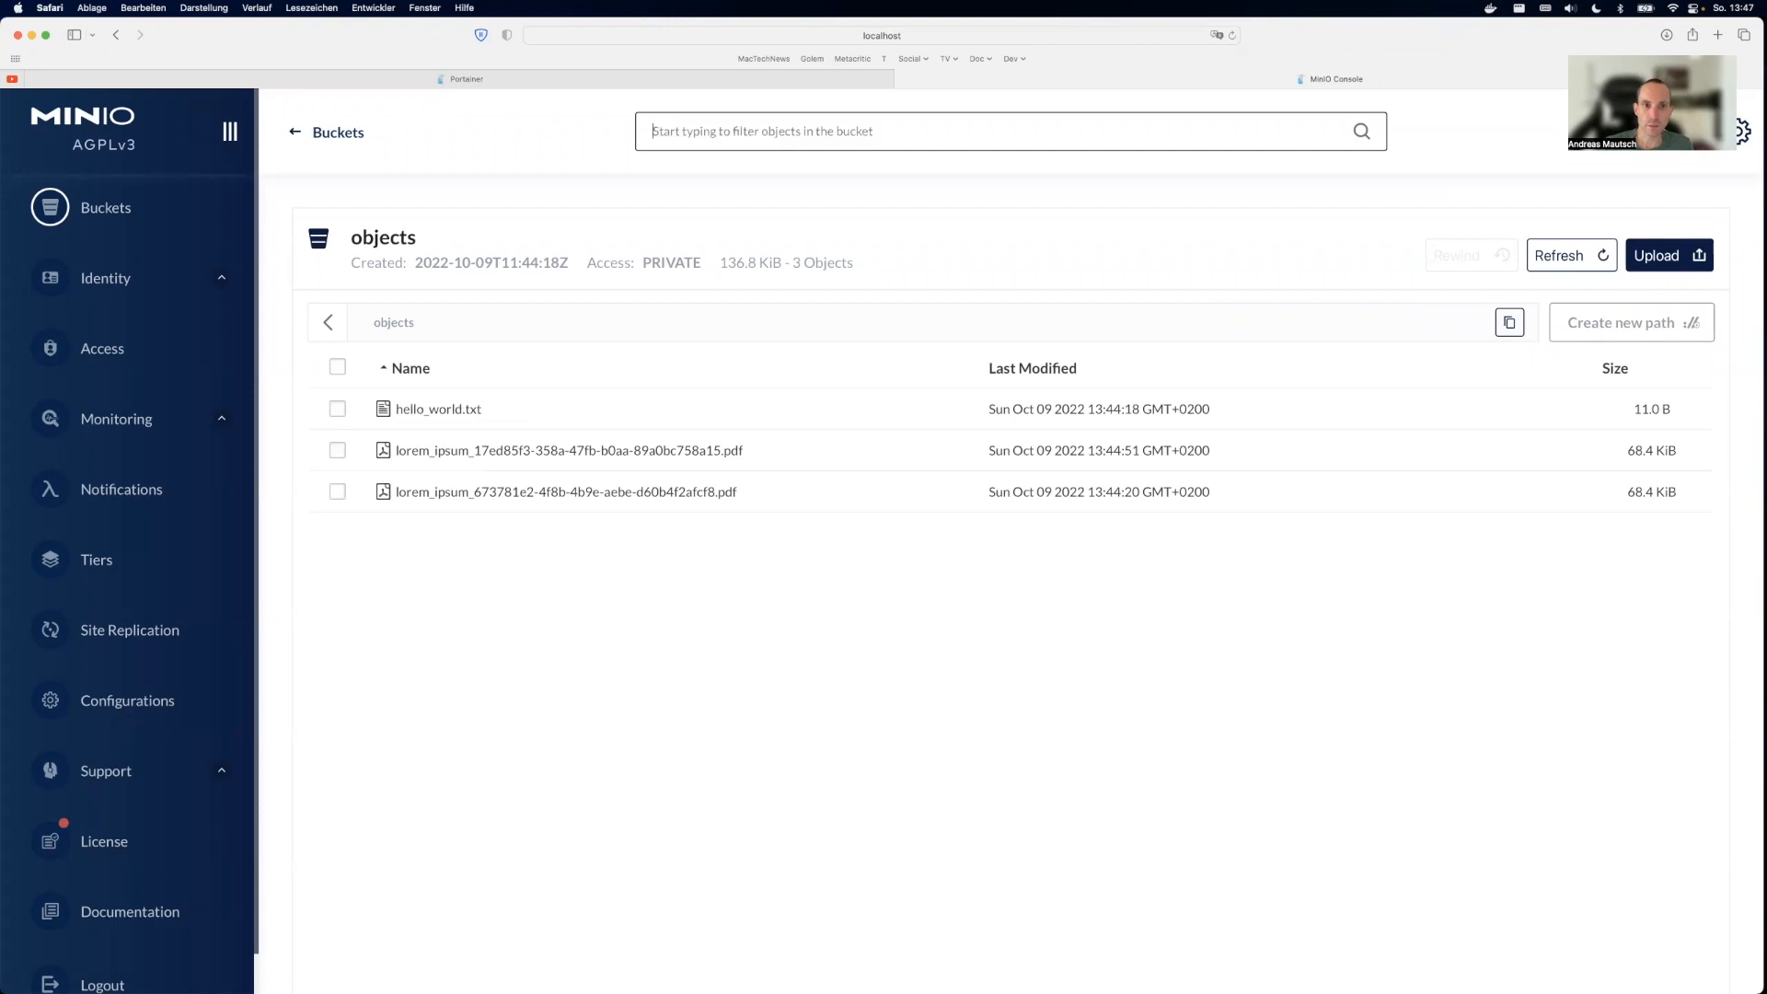
{"action": "left_click", "coordinate": [569, 449]}
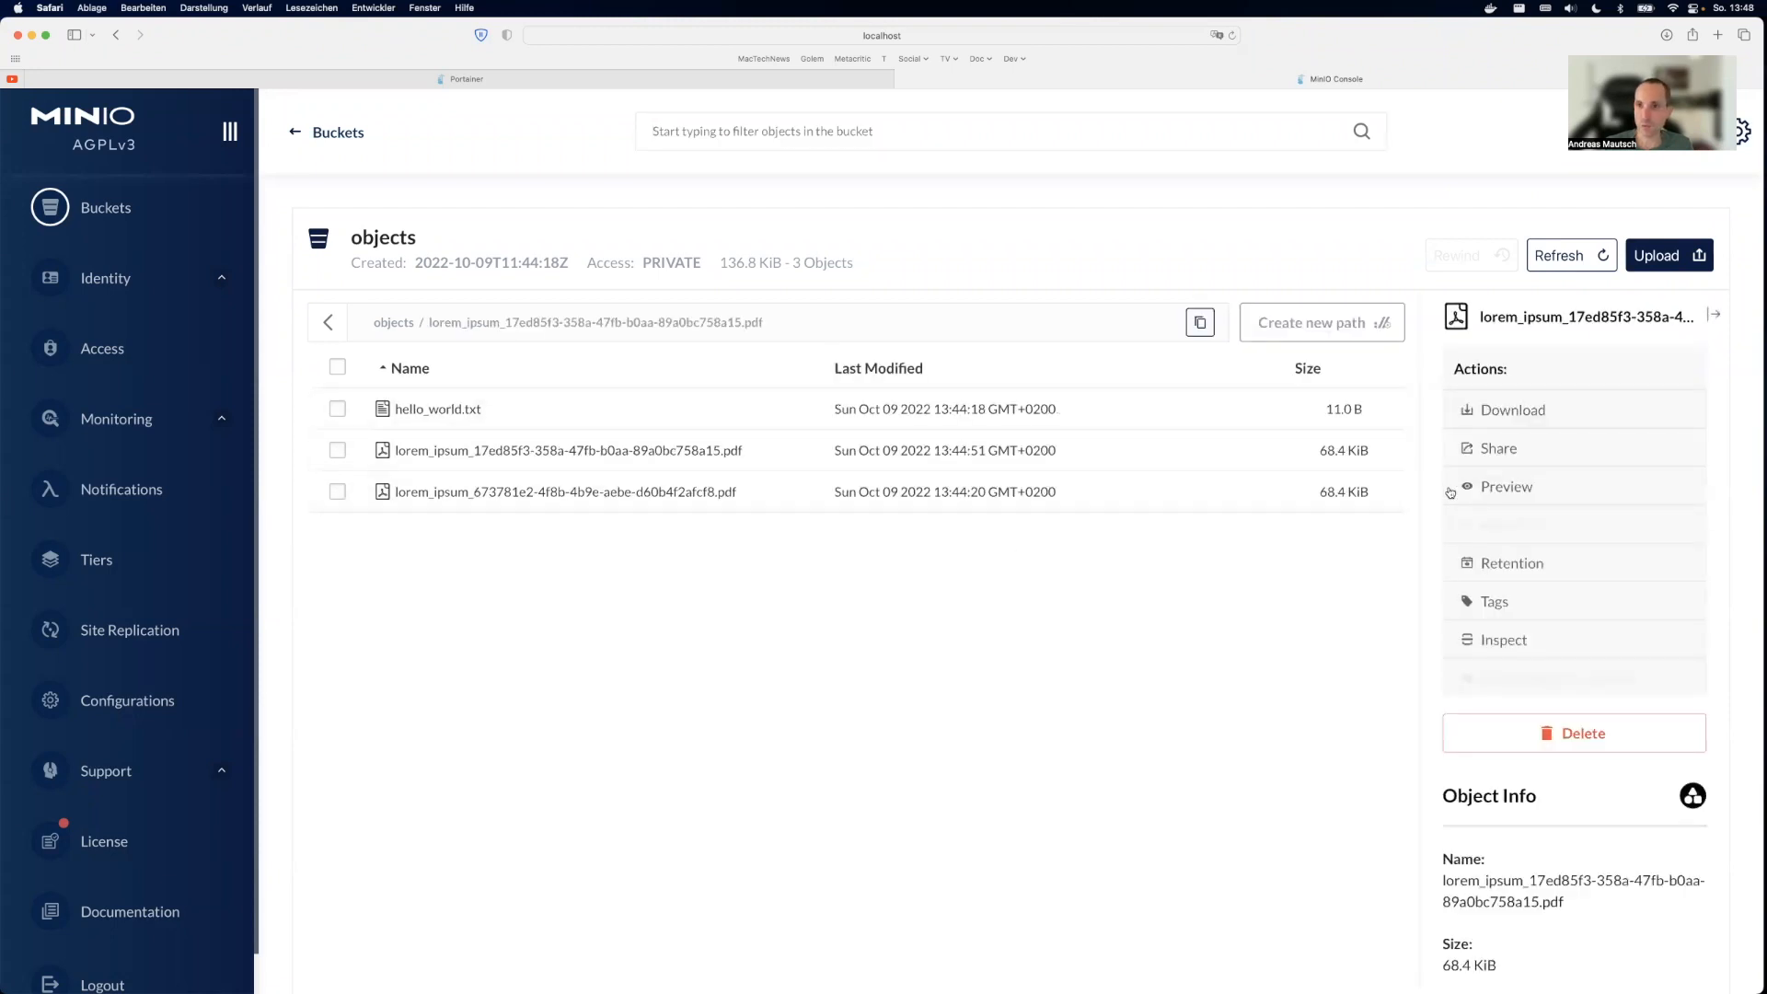
{"action": "left_click", "coordinate": [1506, 486]}
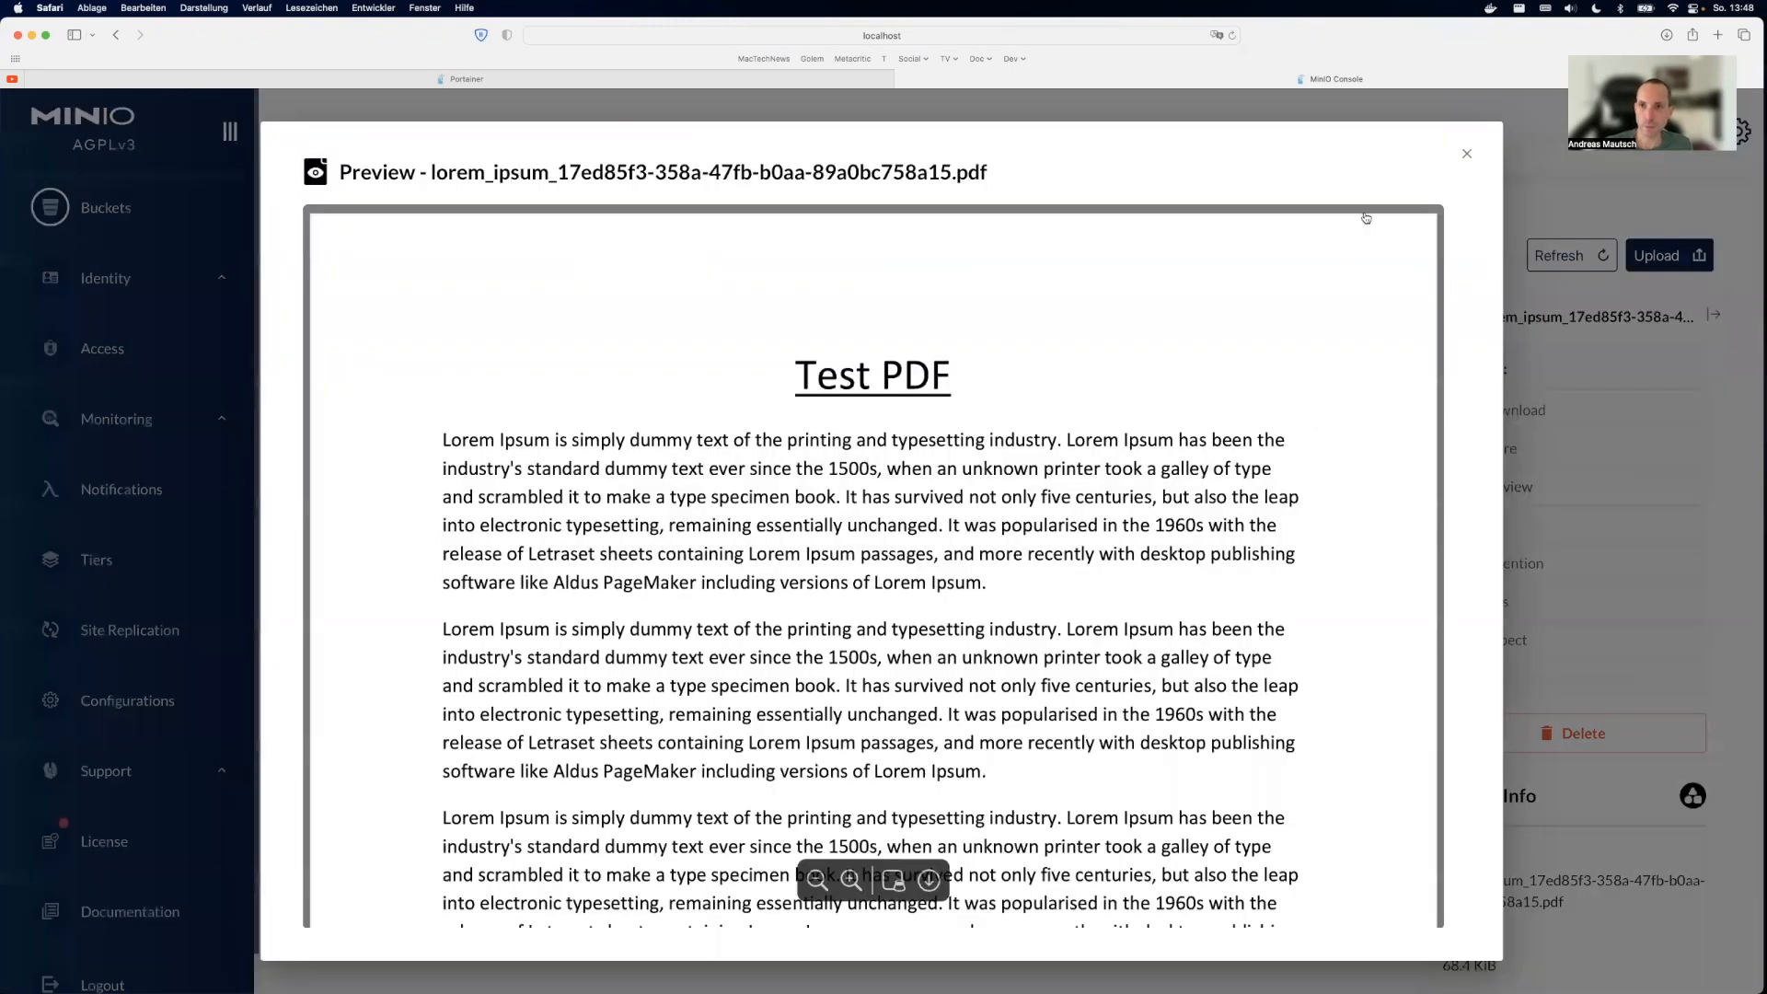
{"action": "left_click", "coordinate": [1468, 153]}
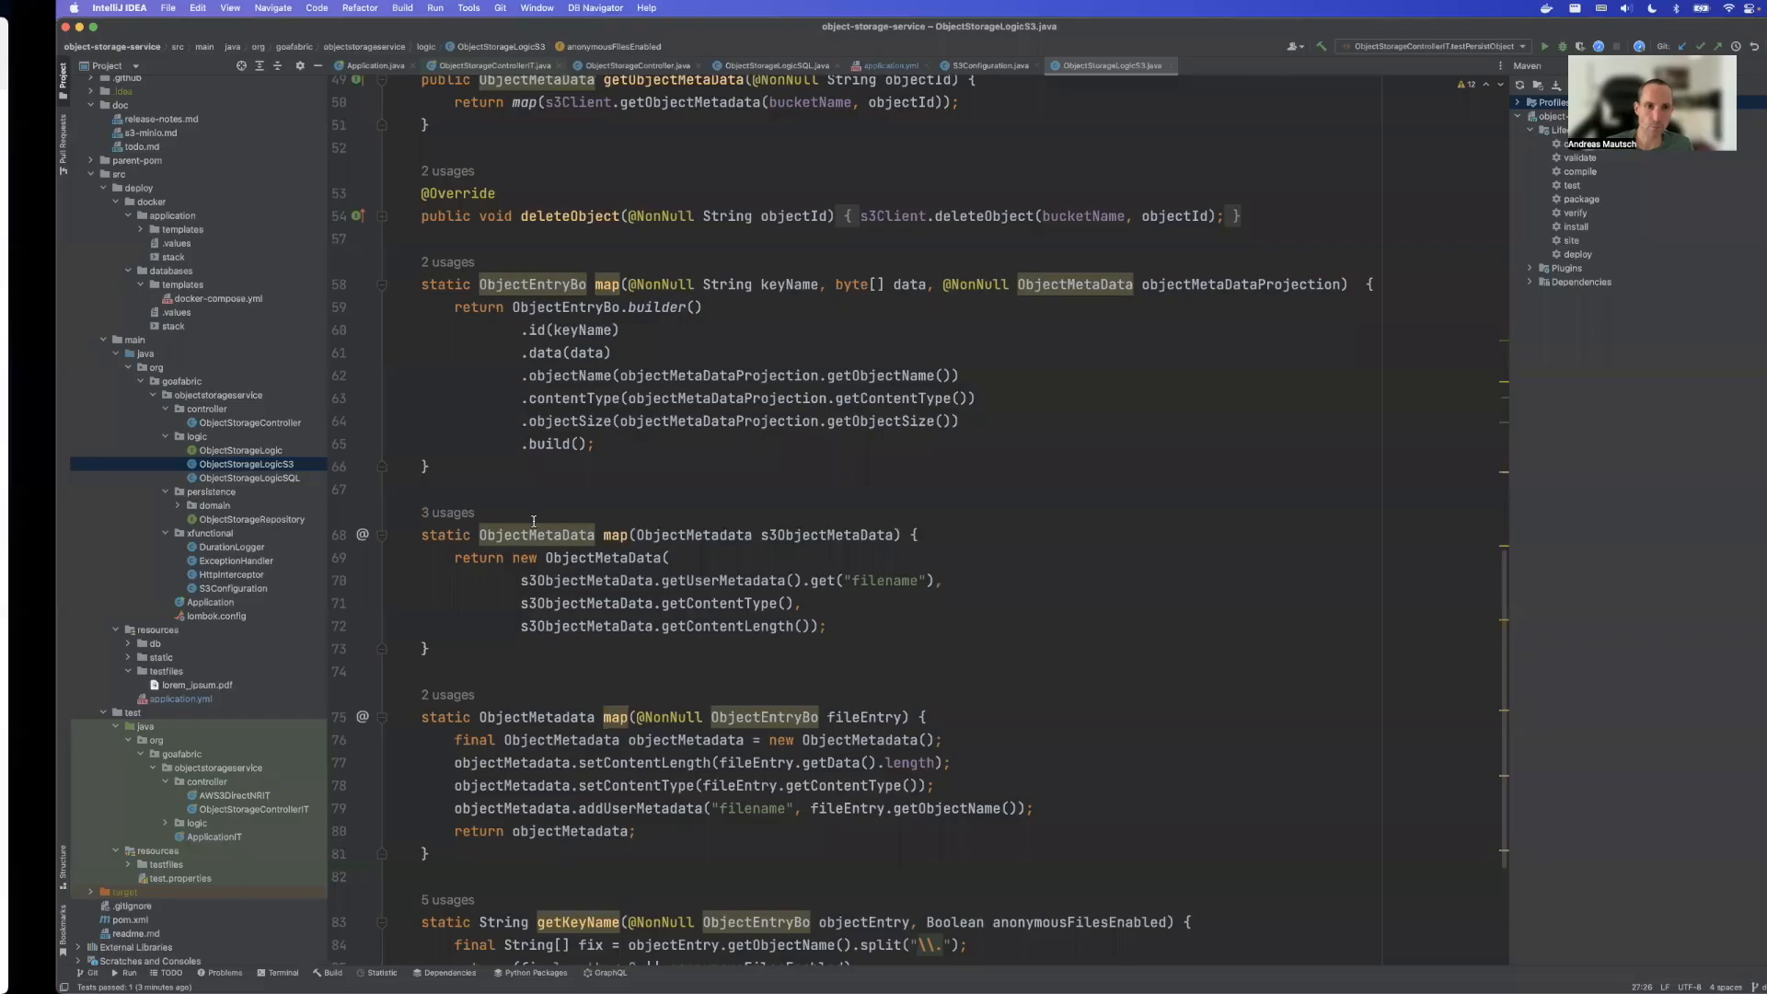
Step: Set anonymous-files.enabled to "true" in application.yml and return to ObjectStorageControllerIT
{"action": "left_click", "coordinate": [834, 66]}
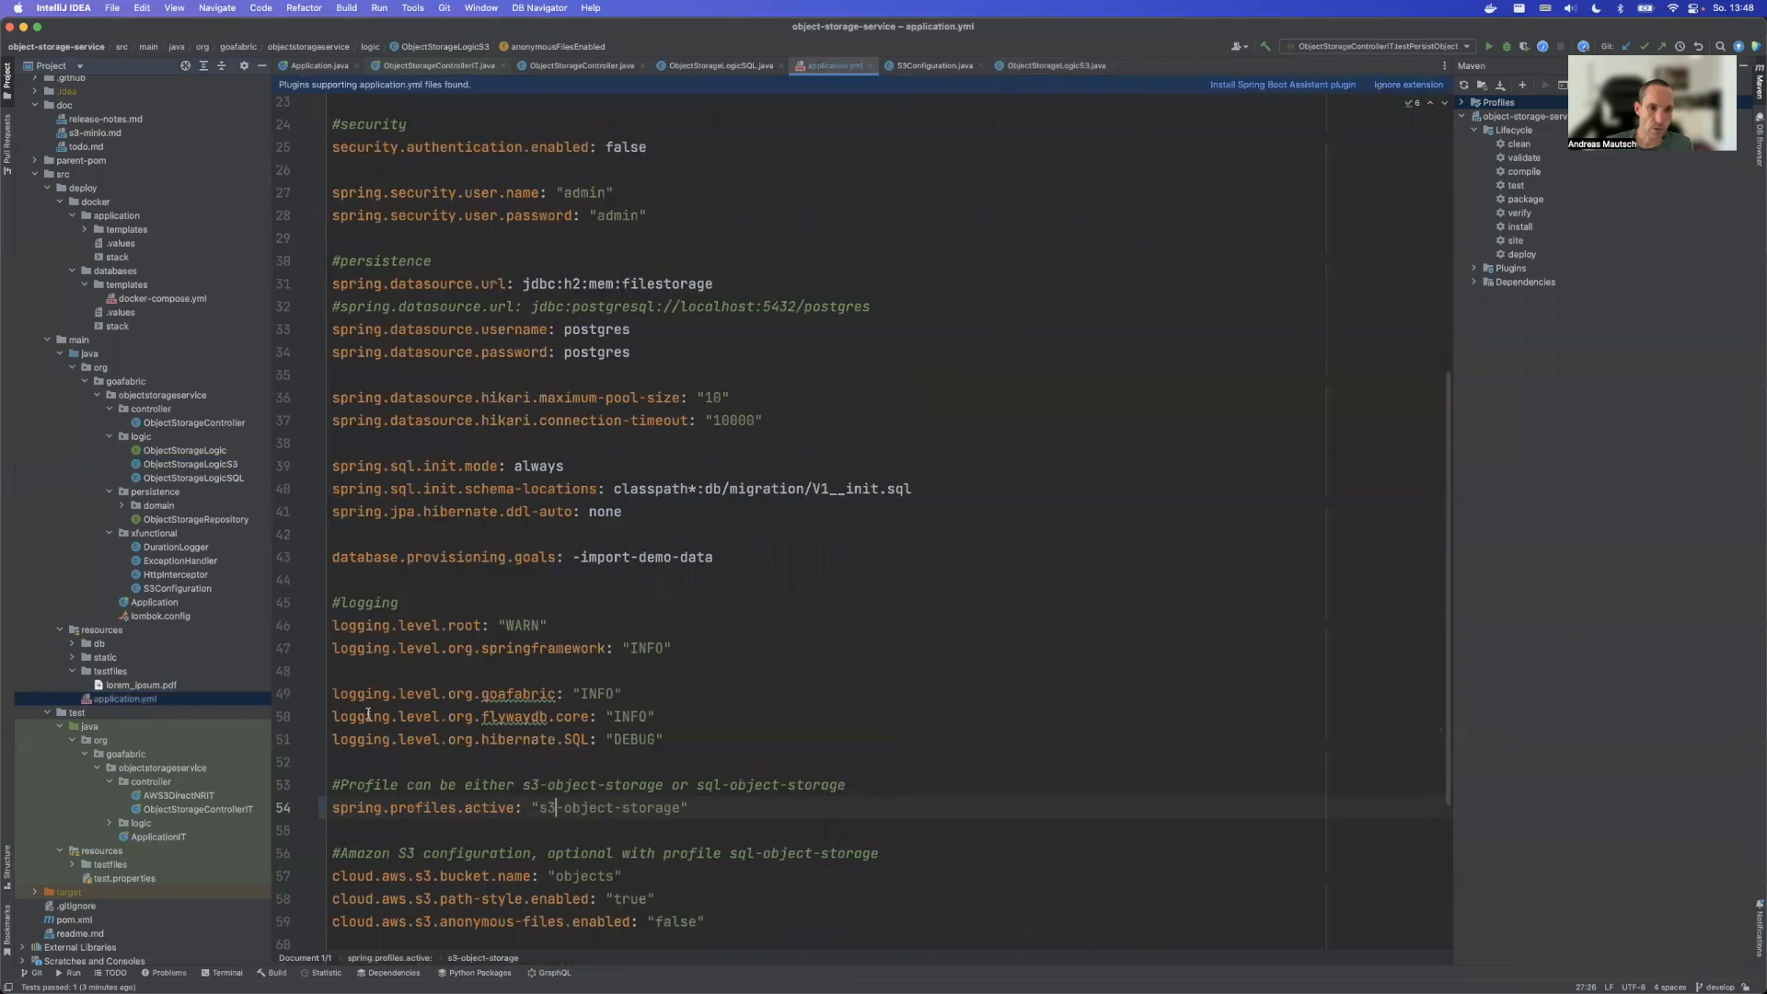
{"action": "scroll", "scroll_direction": "down", "scroll_amount": 3}
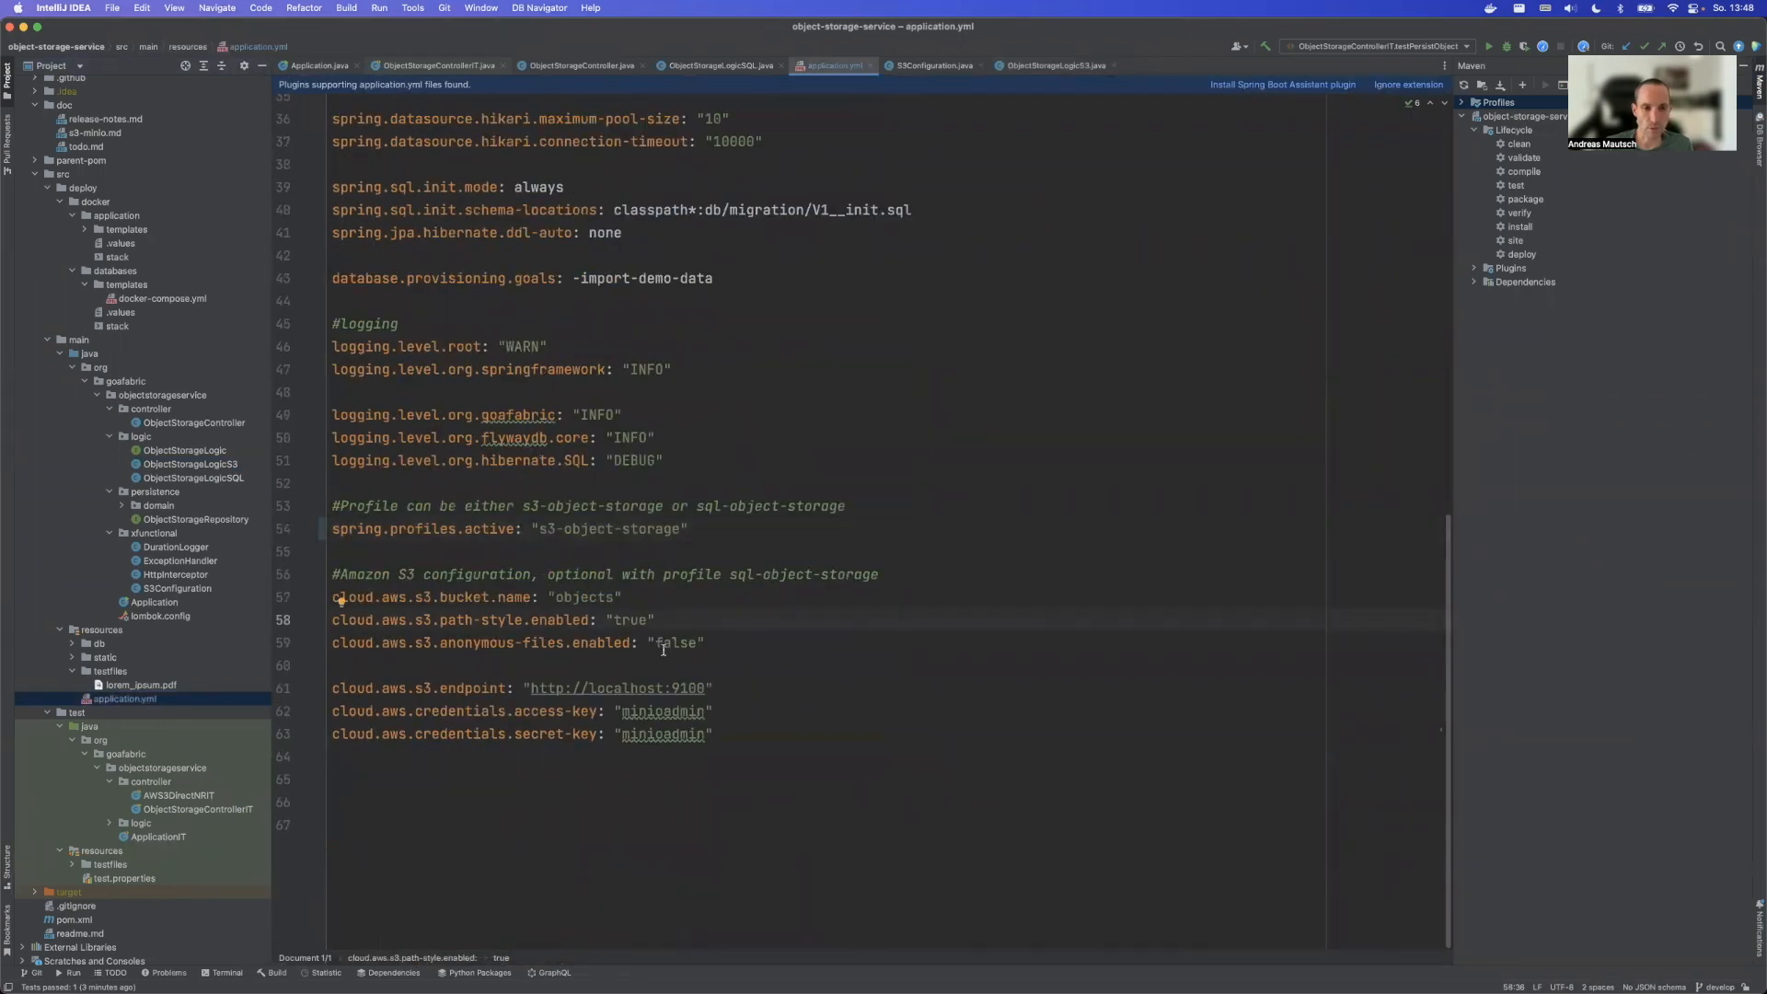
{"action": "left_click", "coordinate": [637, 643]}
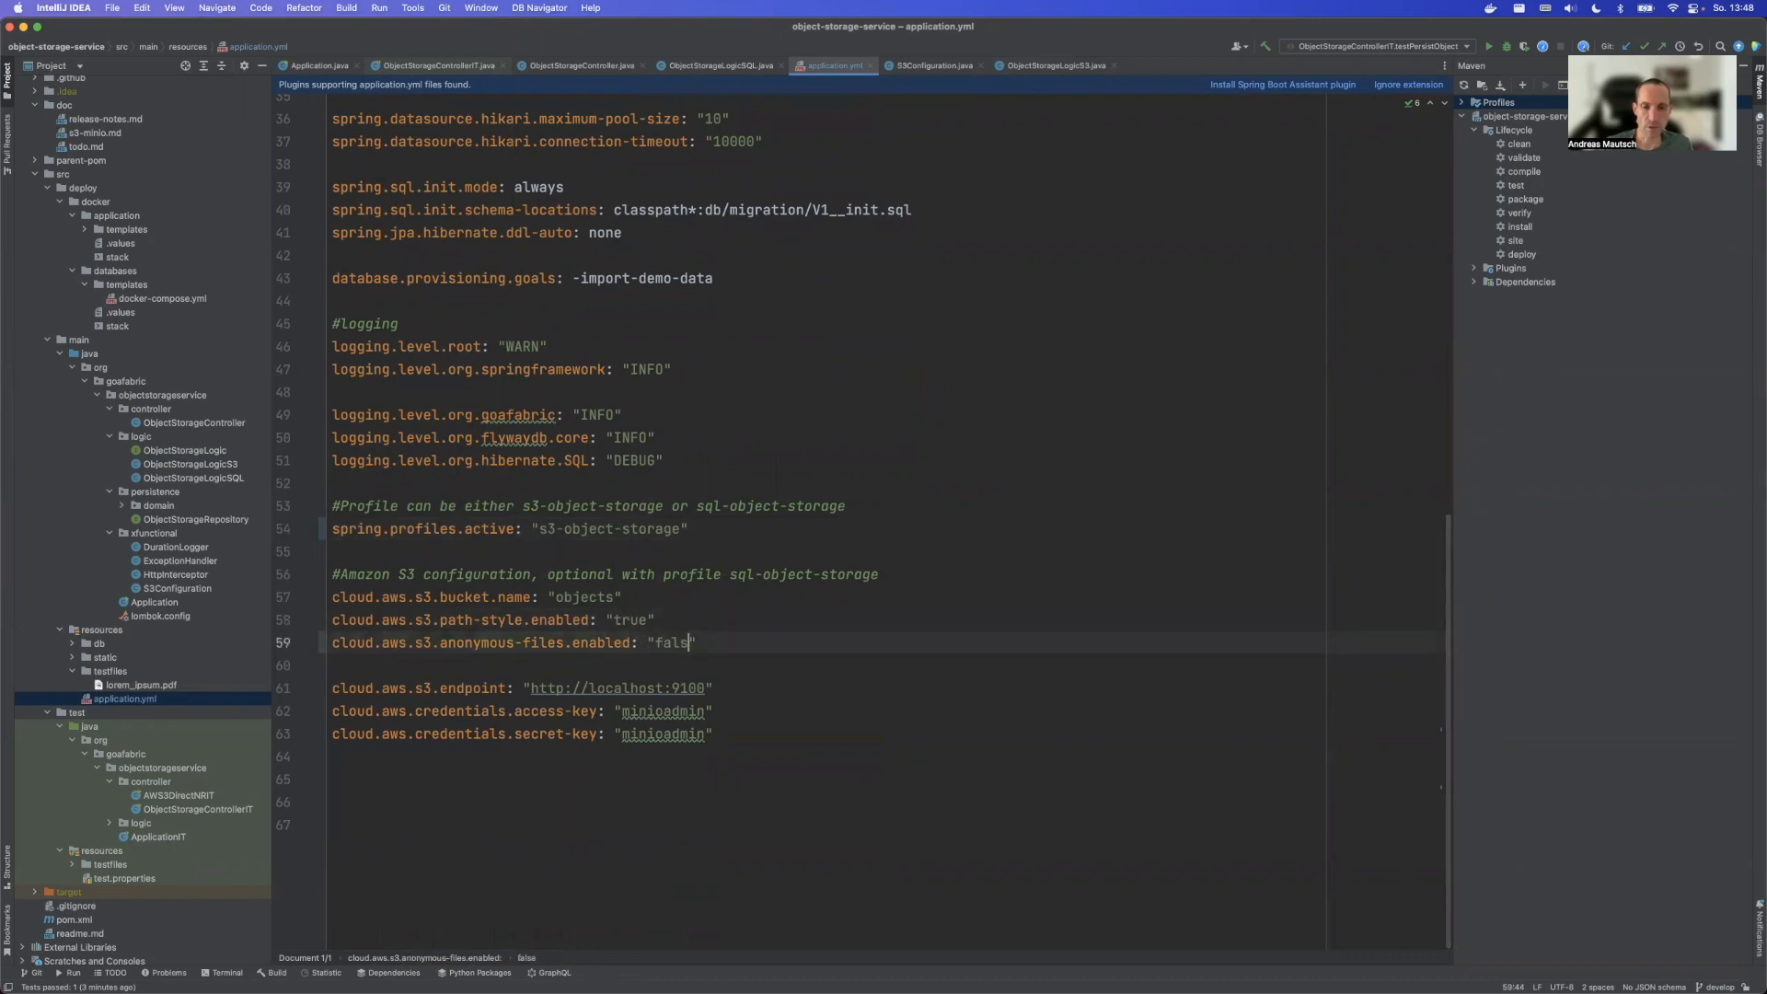
{"action": "type", "text": "true"}
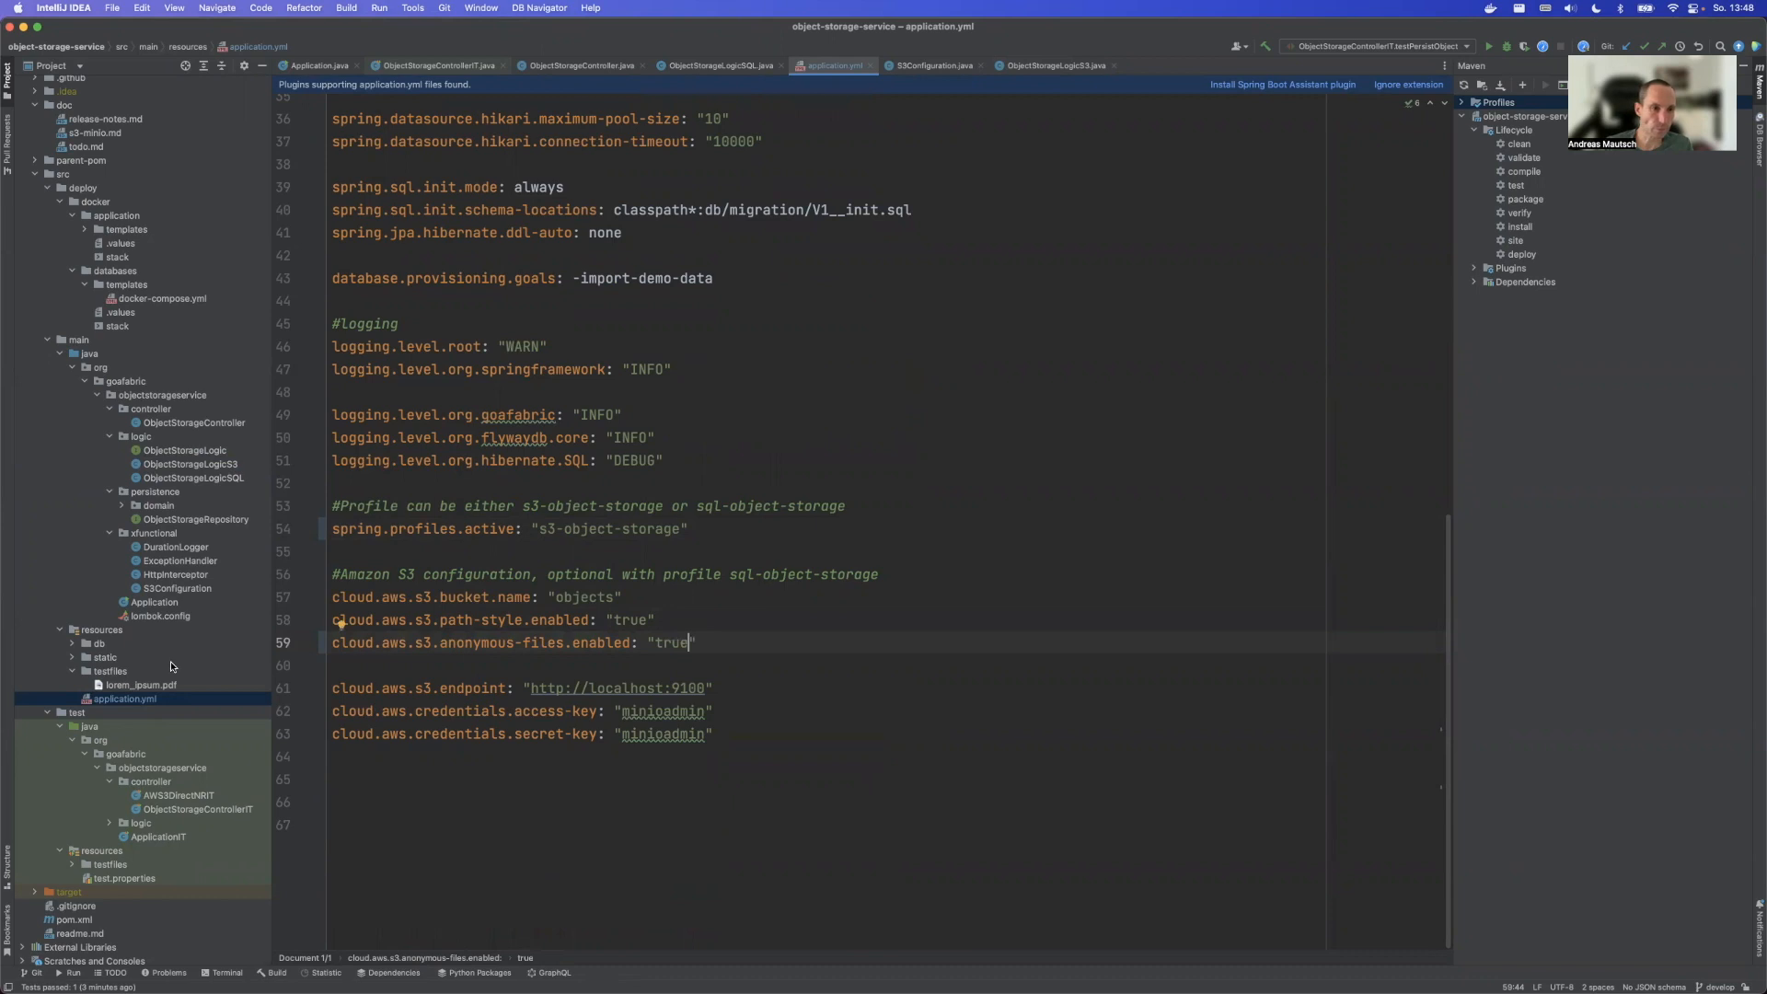
{"action": "left_click", "coordinate": [438, 64]}
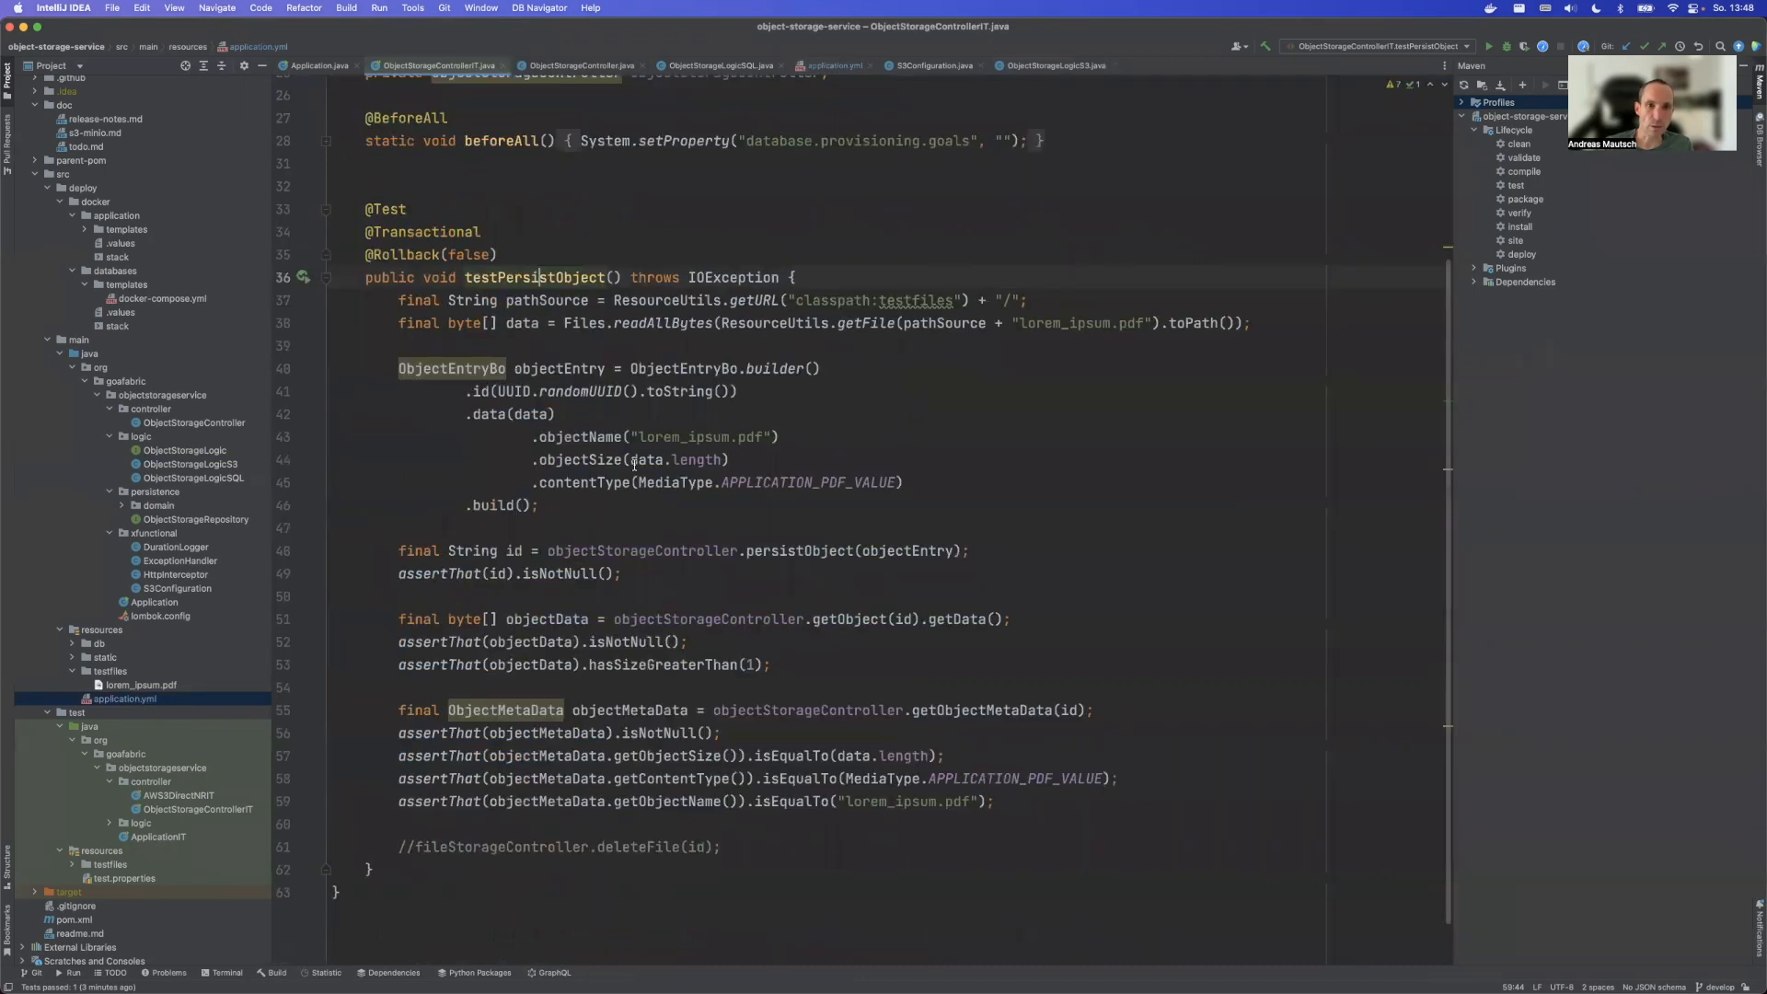
Step: Run 'testPersistObject()' from its context menu and review the test run output
{"action": "right_click", "coordinate": [539, 278]}
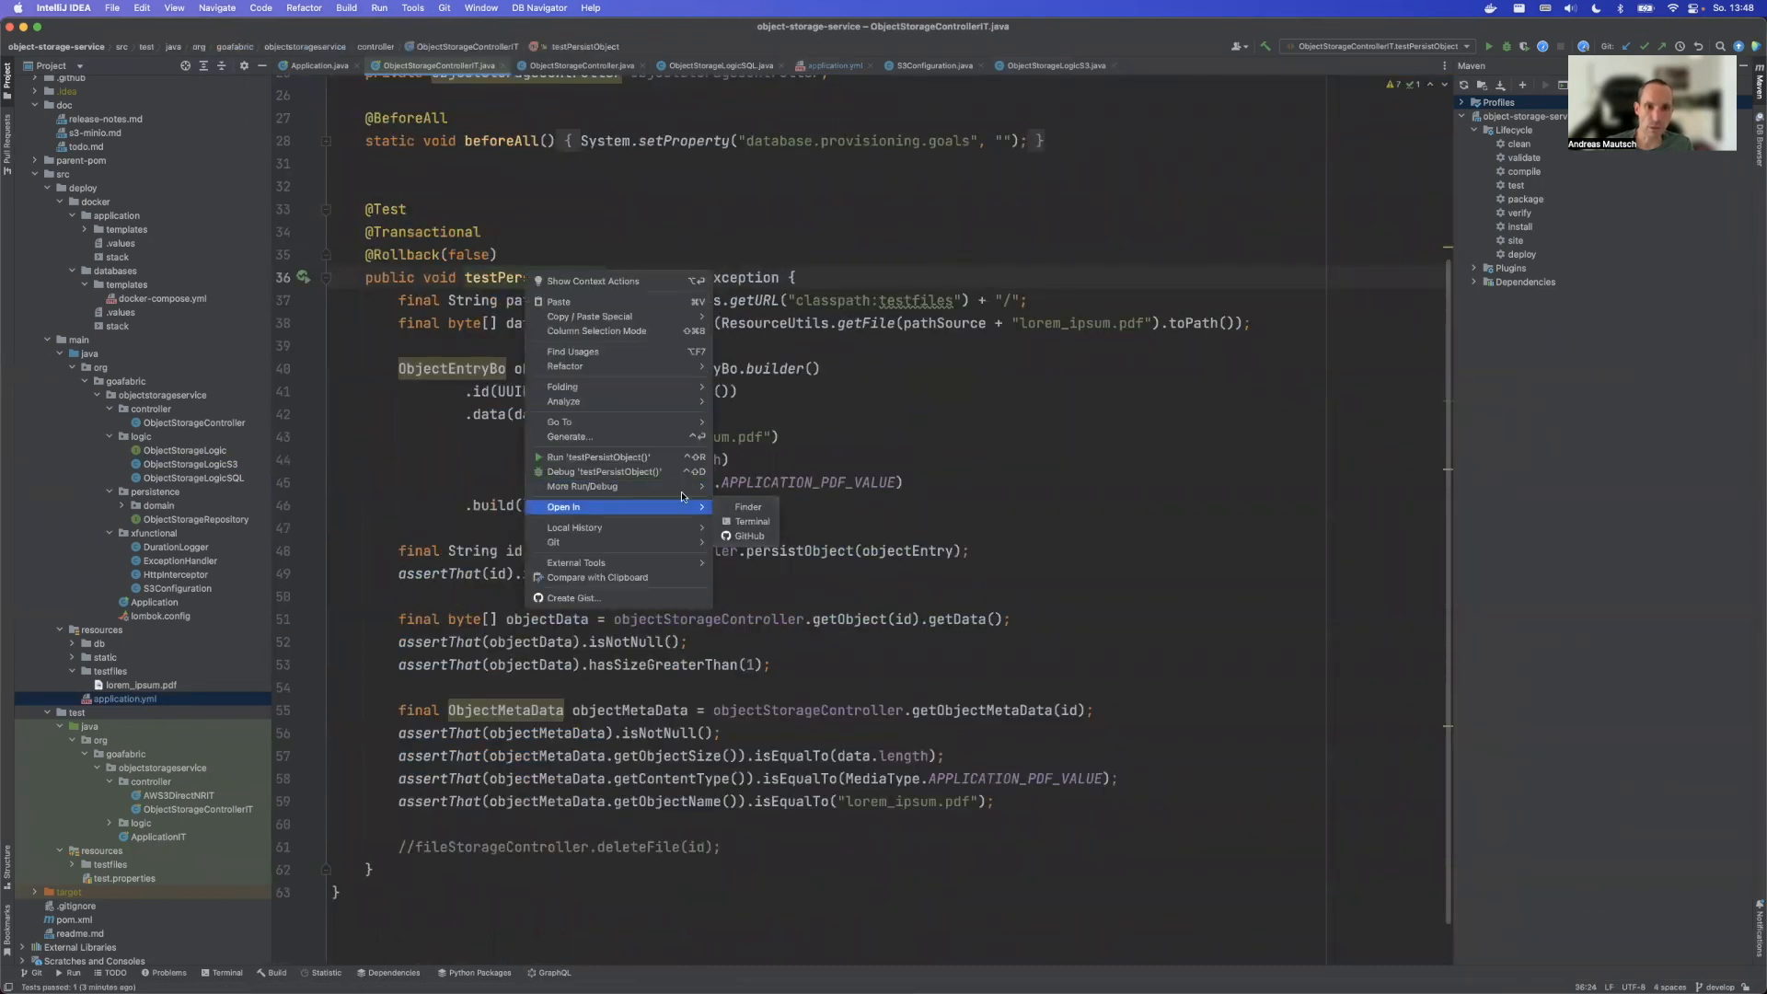
{"action": "left_click", "coordinate": [604, 456]}
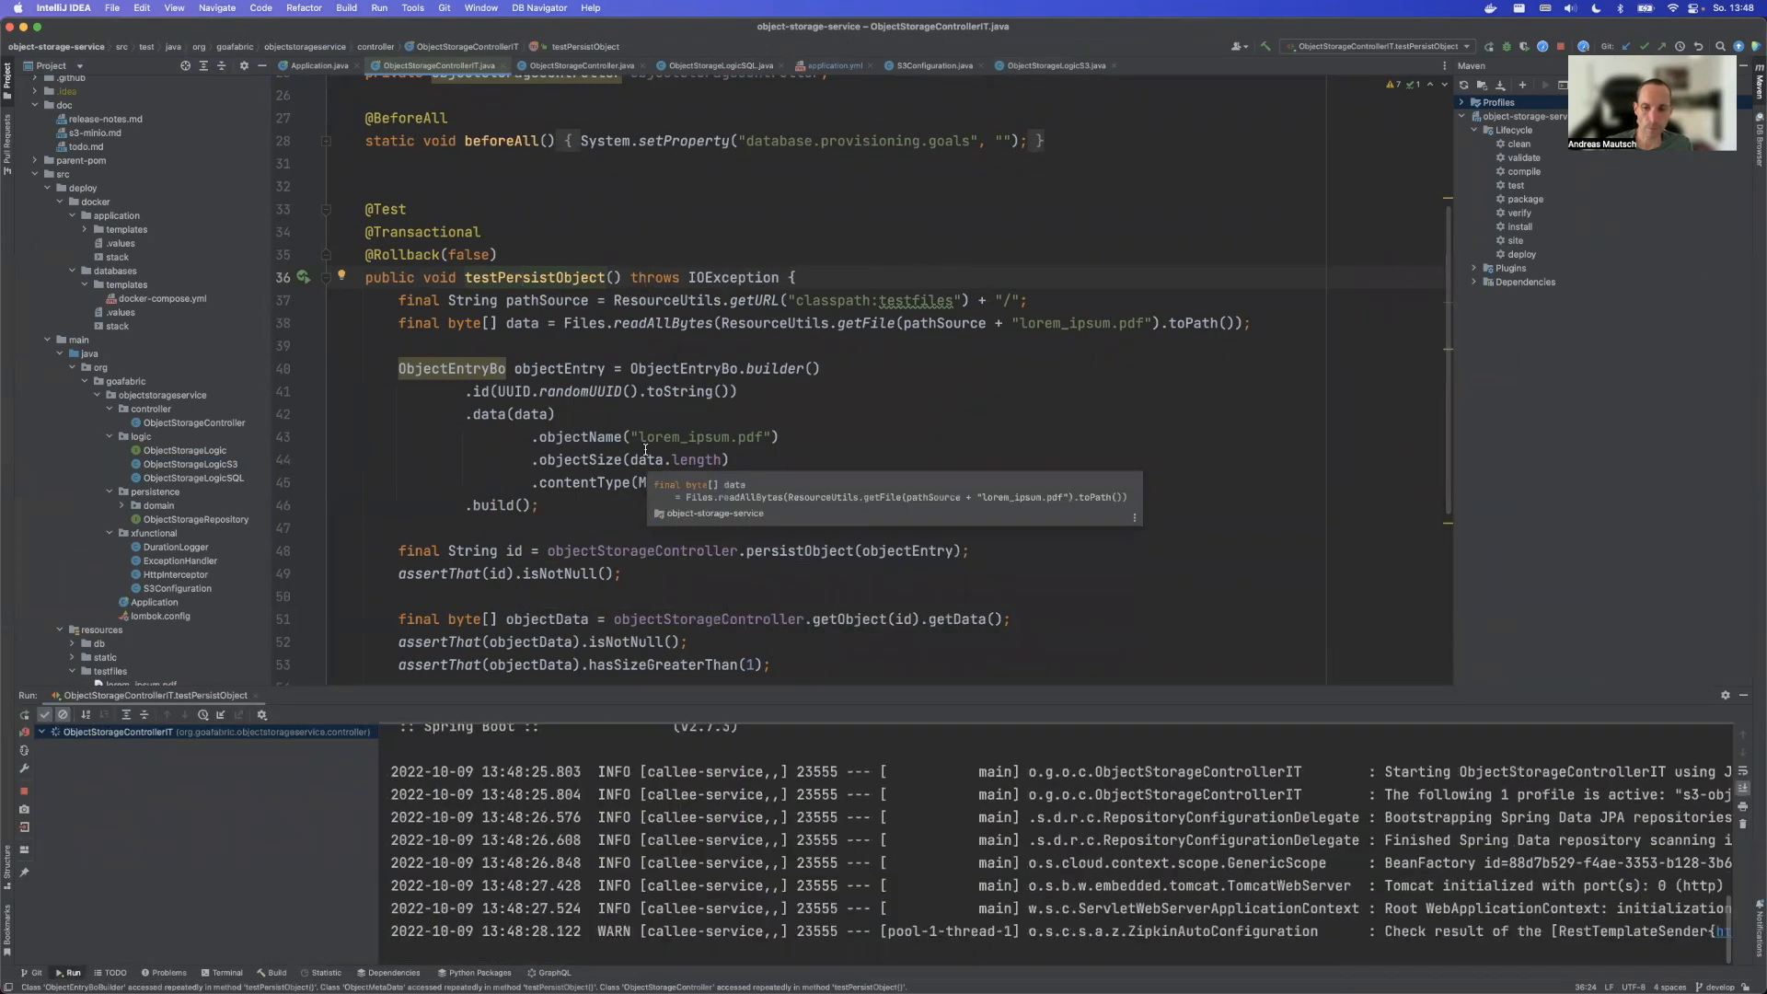
{"action": "scroll", "scroll_direction": "down", "scroll_amount": 3}
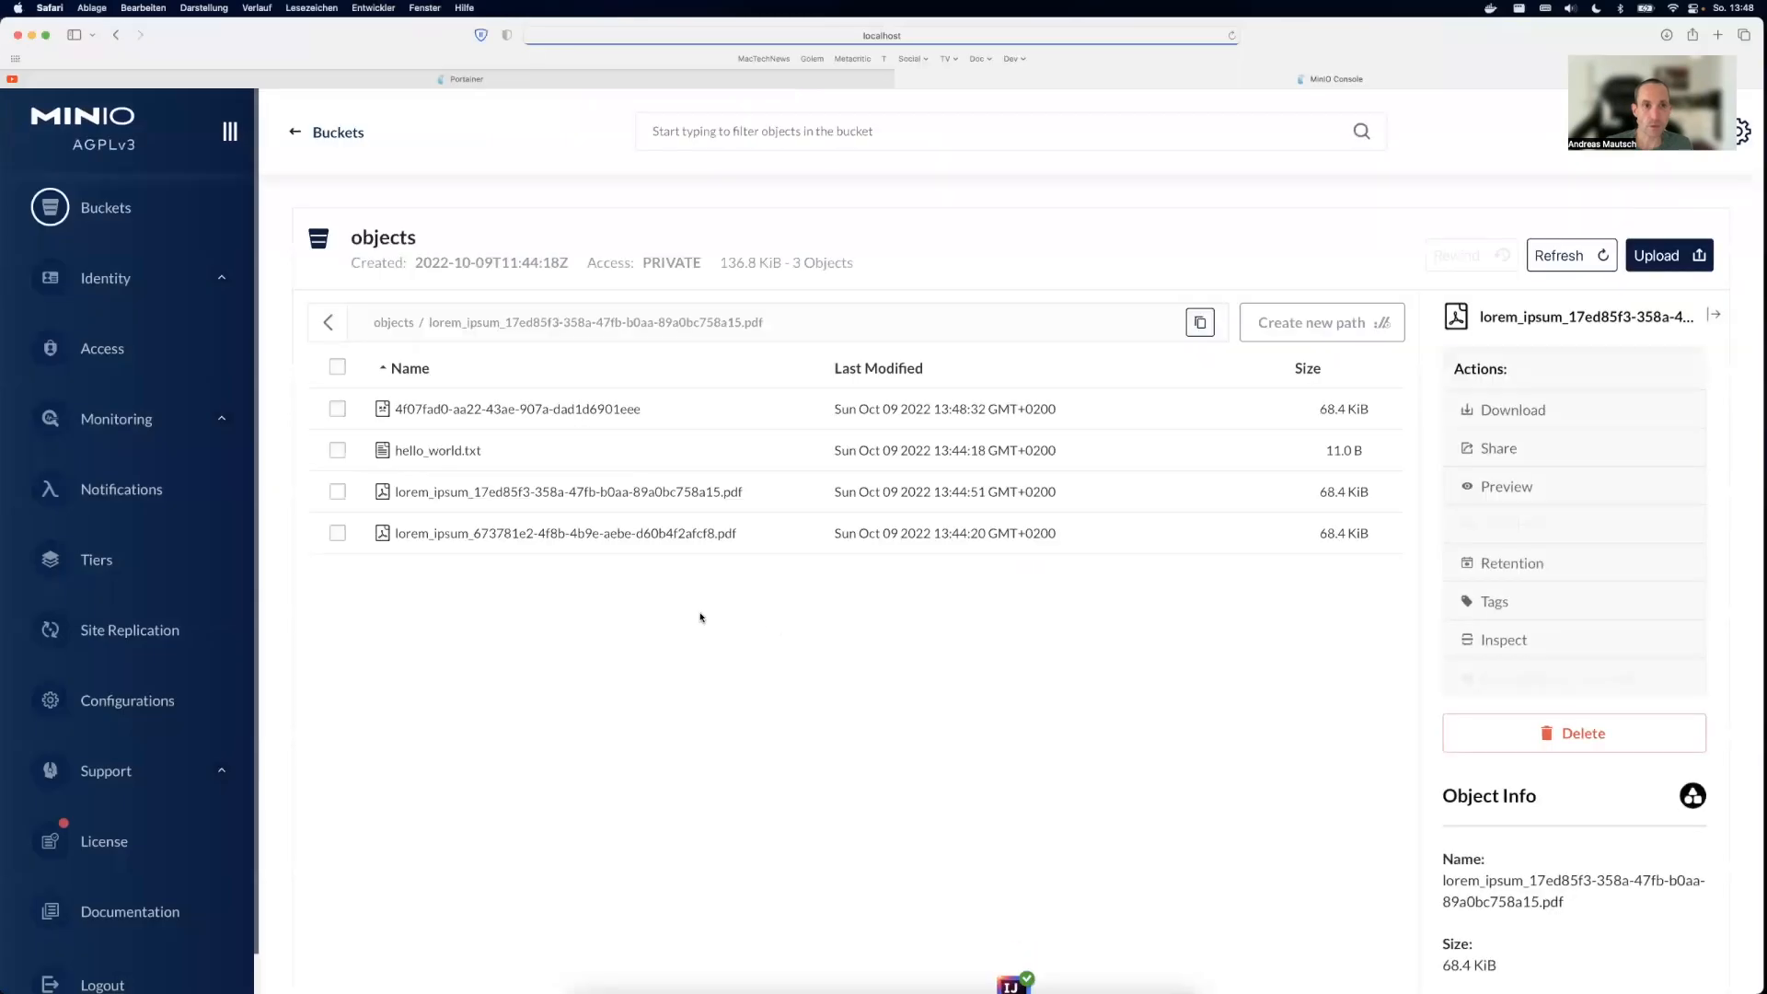
{"action": "mouse_move", "coordinate": [519, 409]}
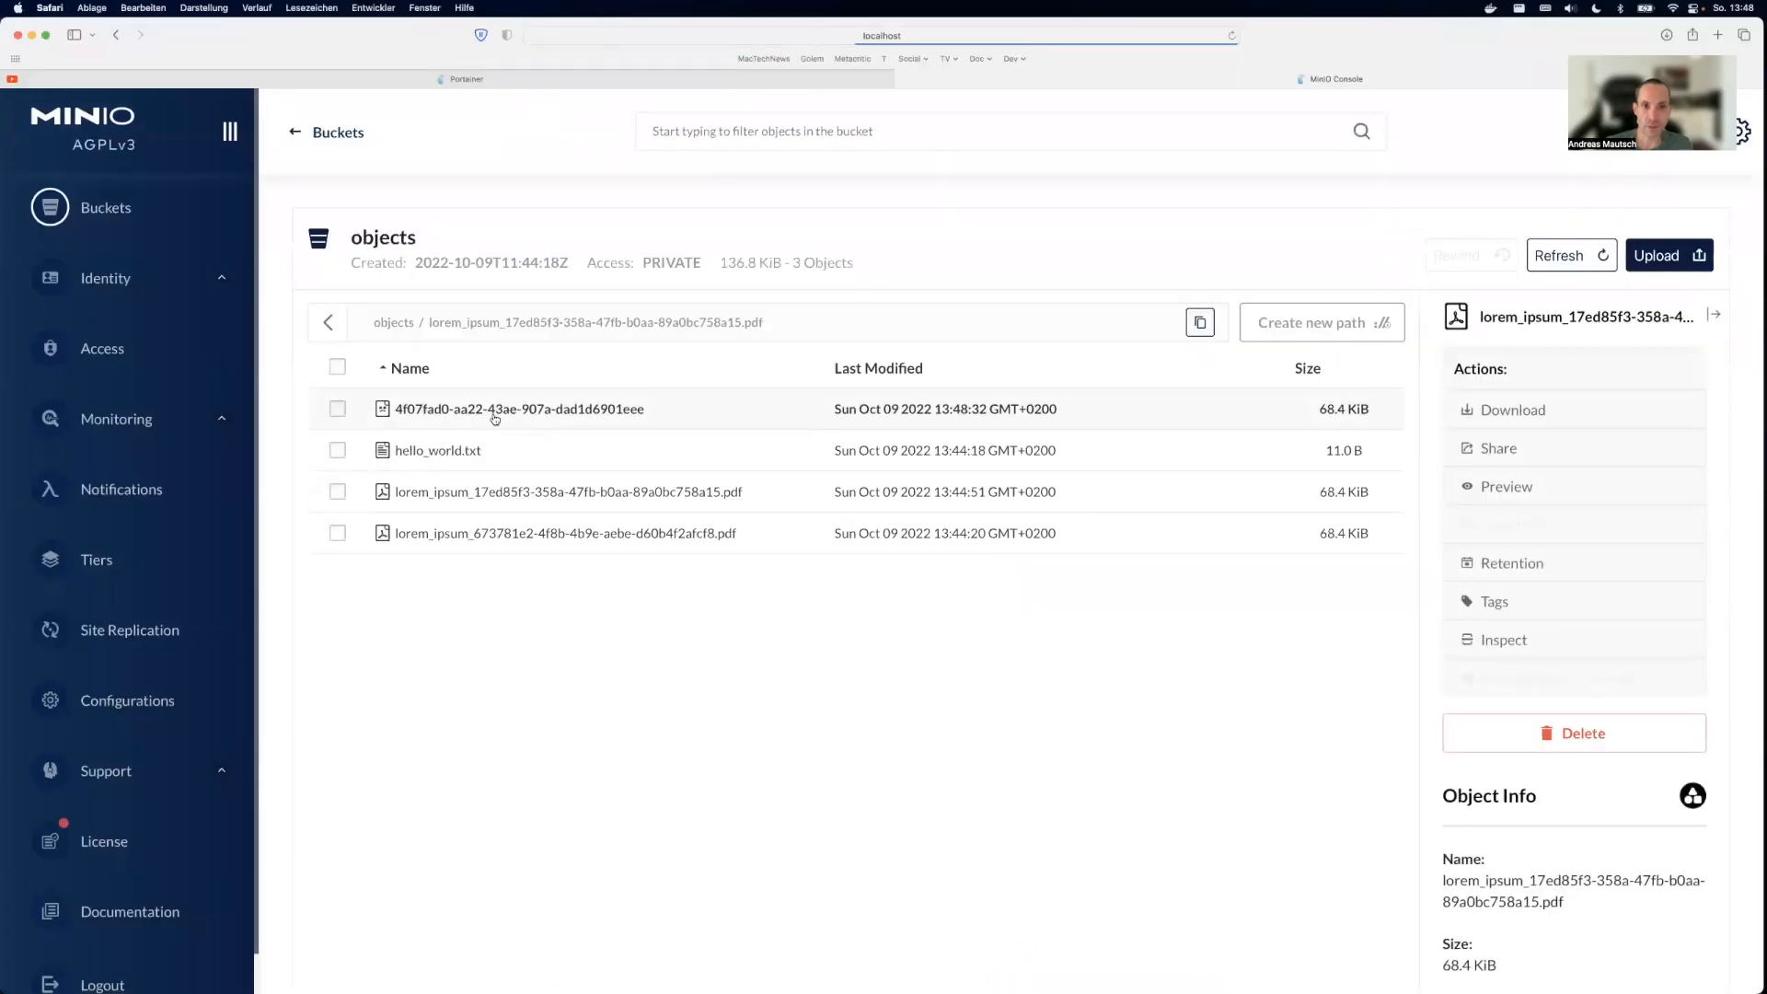
Step: Inspect Object Info for 4f07fad0-aa22-43ae-907a-dad1d6901eee: 68.4 KiB, no filename or extension
{"action": "left_click", "coordinate": [520, 409]}
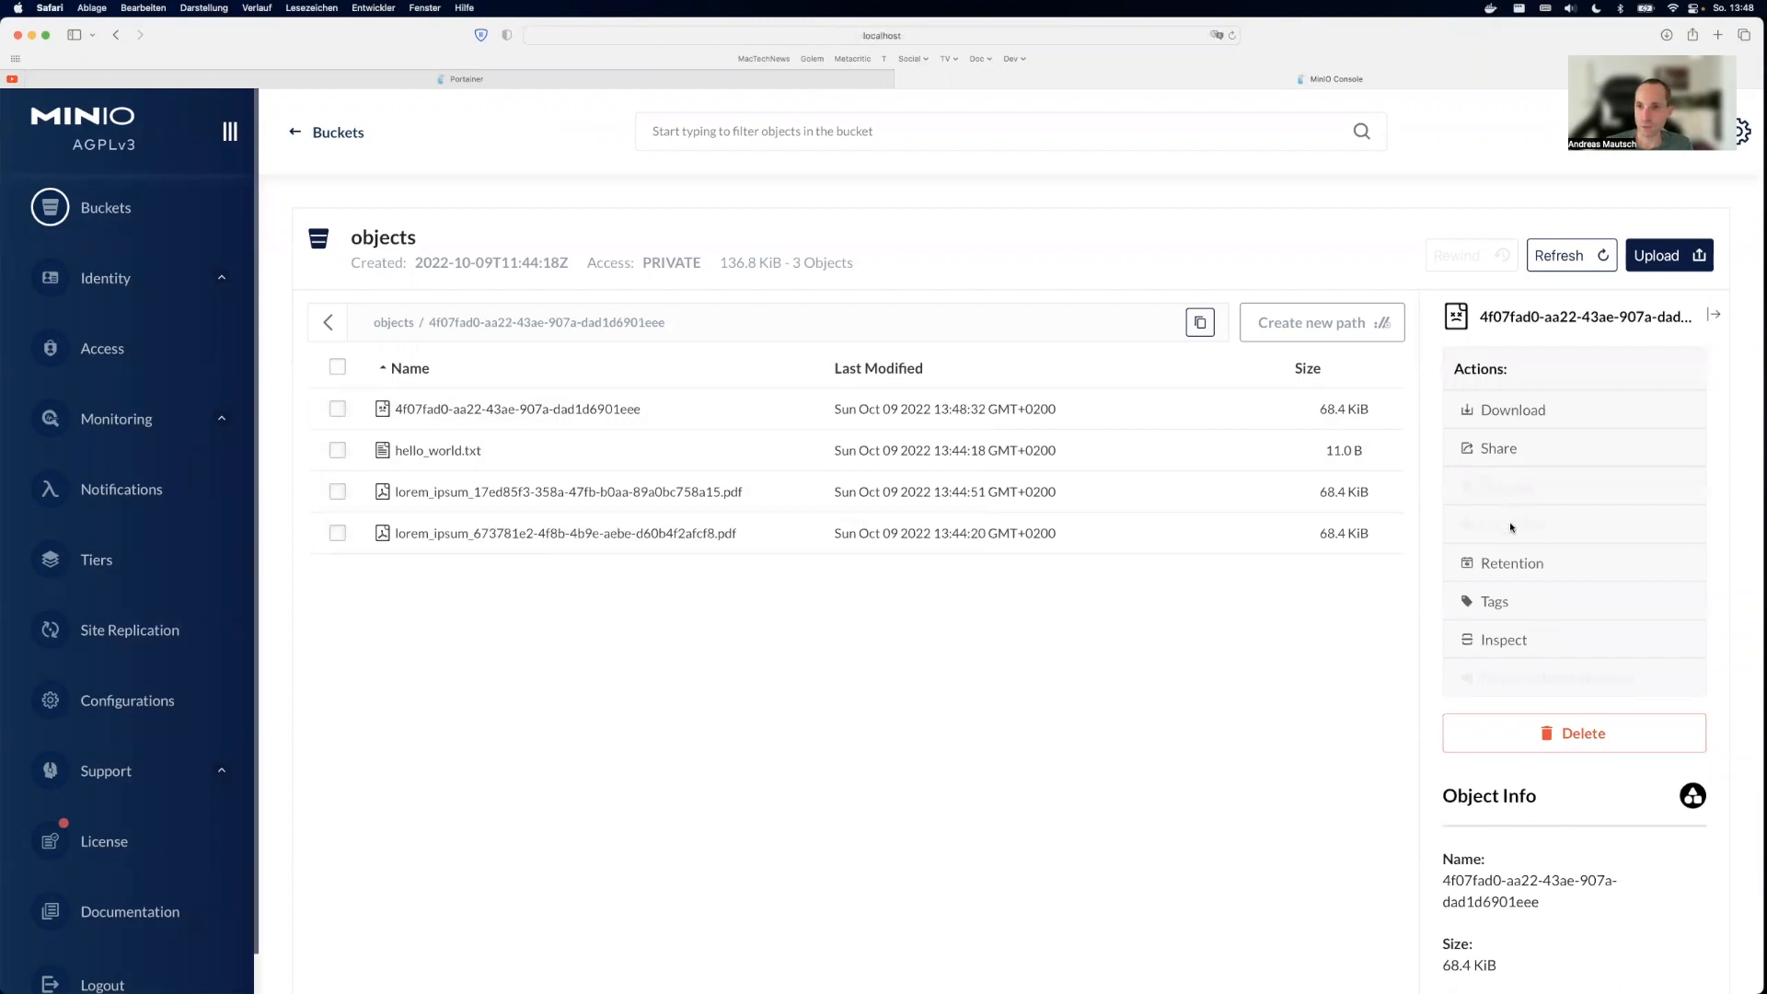
{"action": "scroll", "scroll_direction": "down", "scroll_amount": 3}
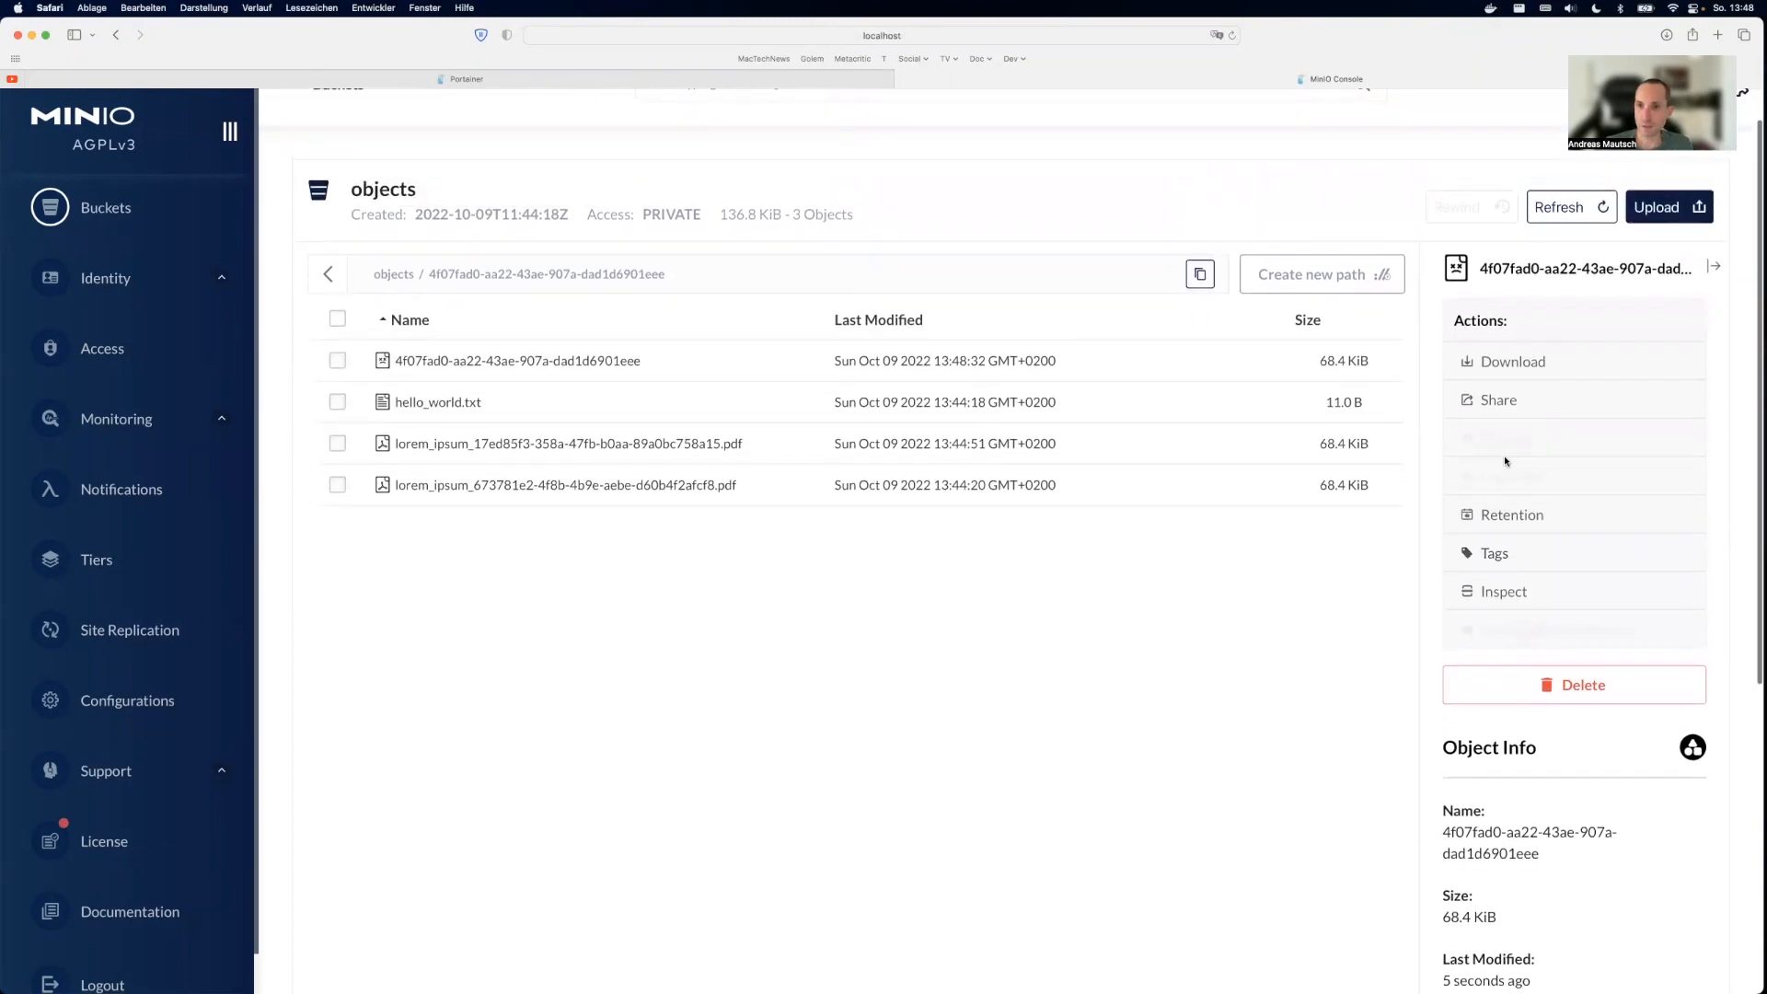
{"action": "mouse_move", "coordinate": [878, 604]}
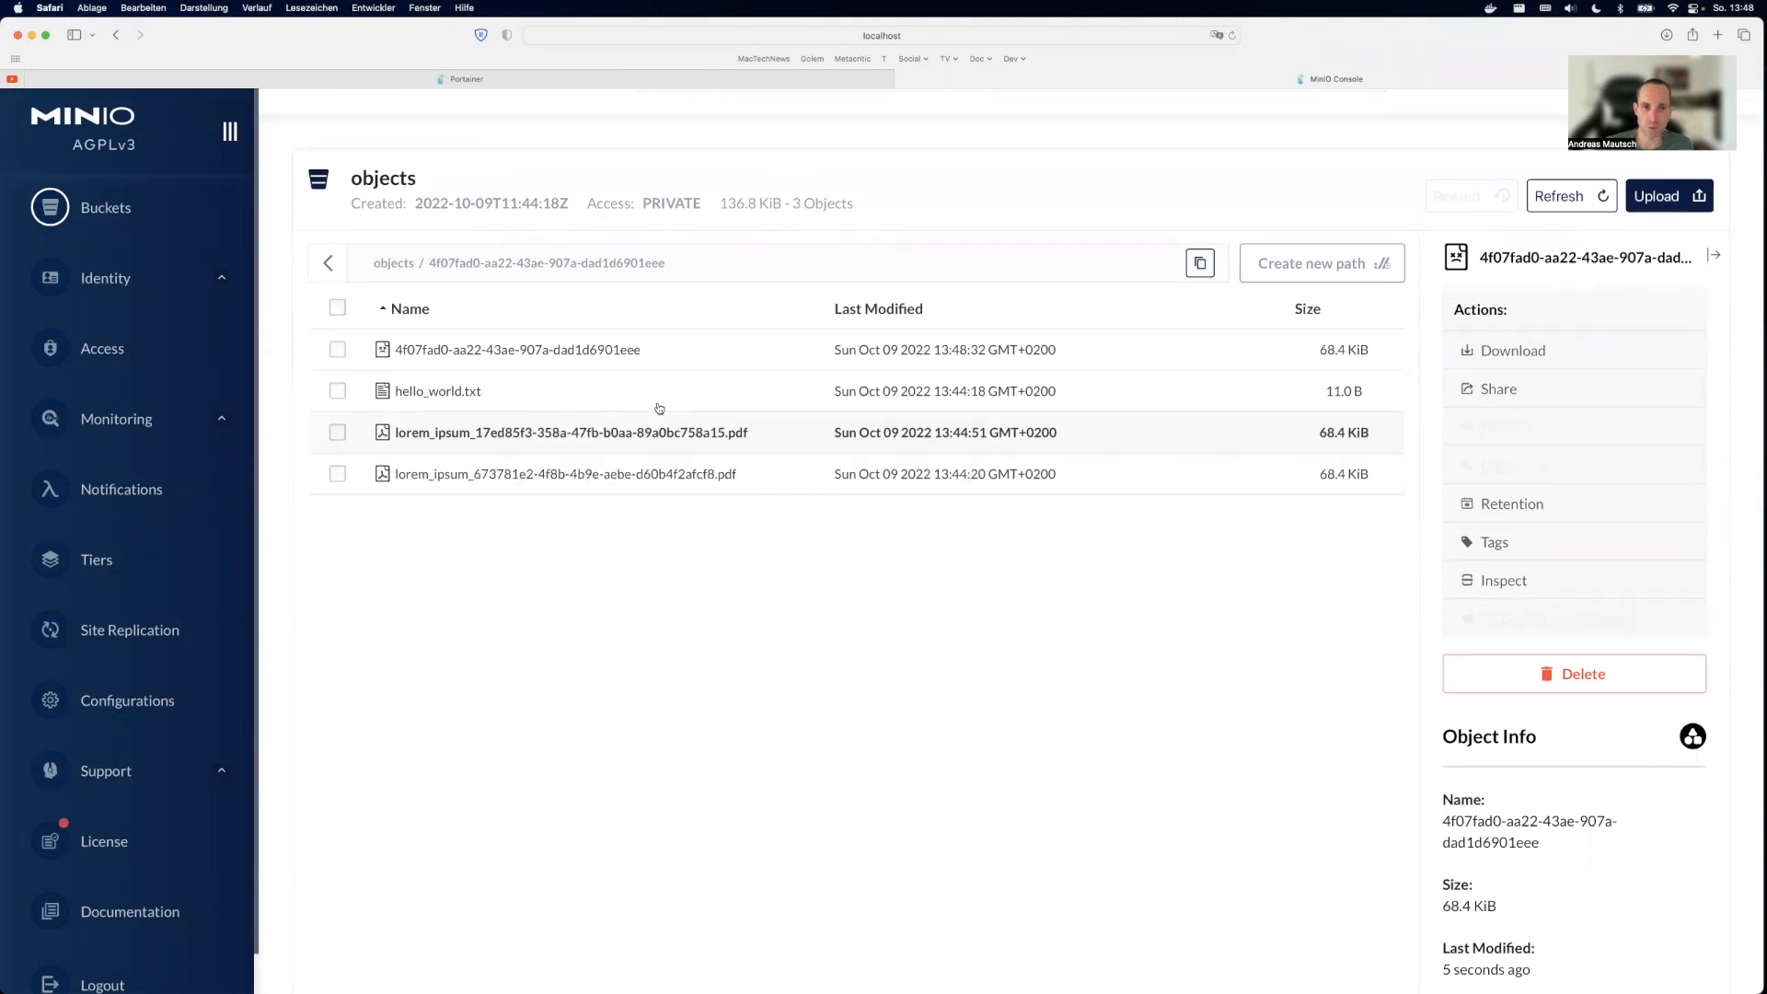
{"action": "mouse_move", "coordinate": [563, 390]}
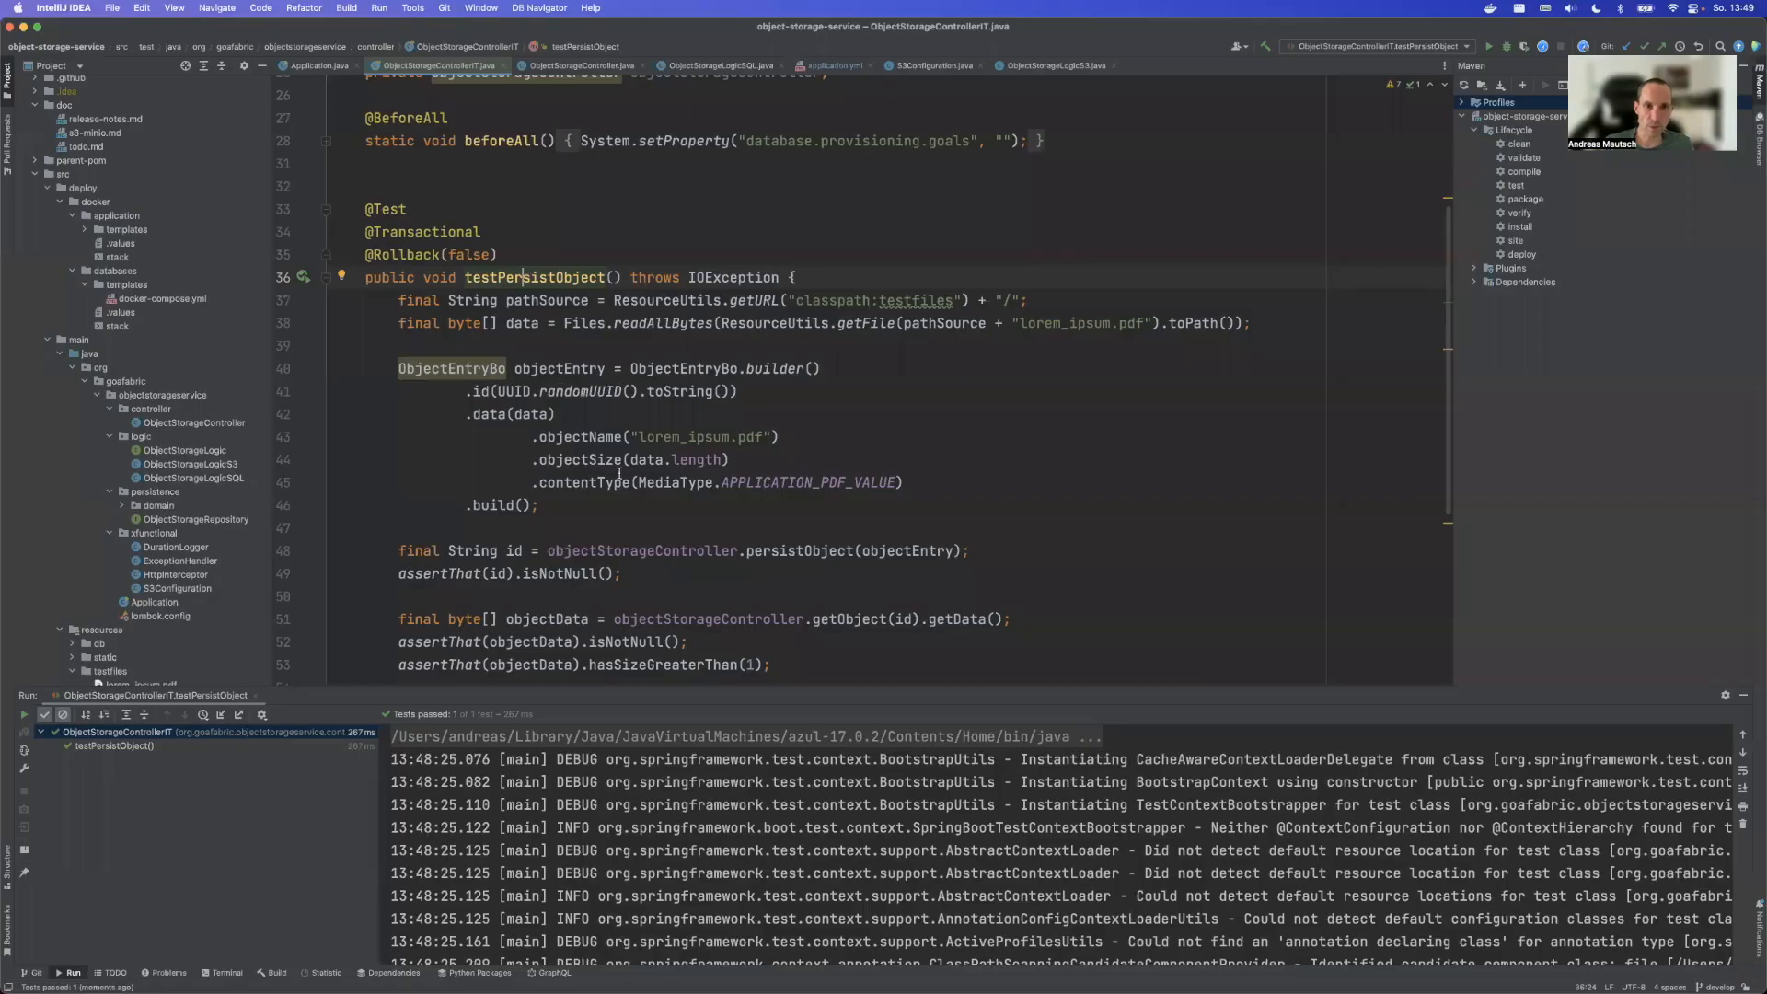
Step: Review getKeyName in ObjectStorageLogicS3, then collapse the main source folder in the Project tree
{"action": "scroll", "scroll_direction": "down", "scroll_amount": 3}
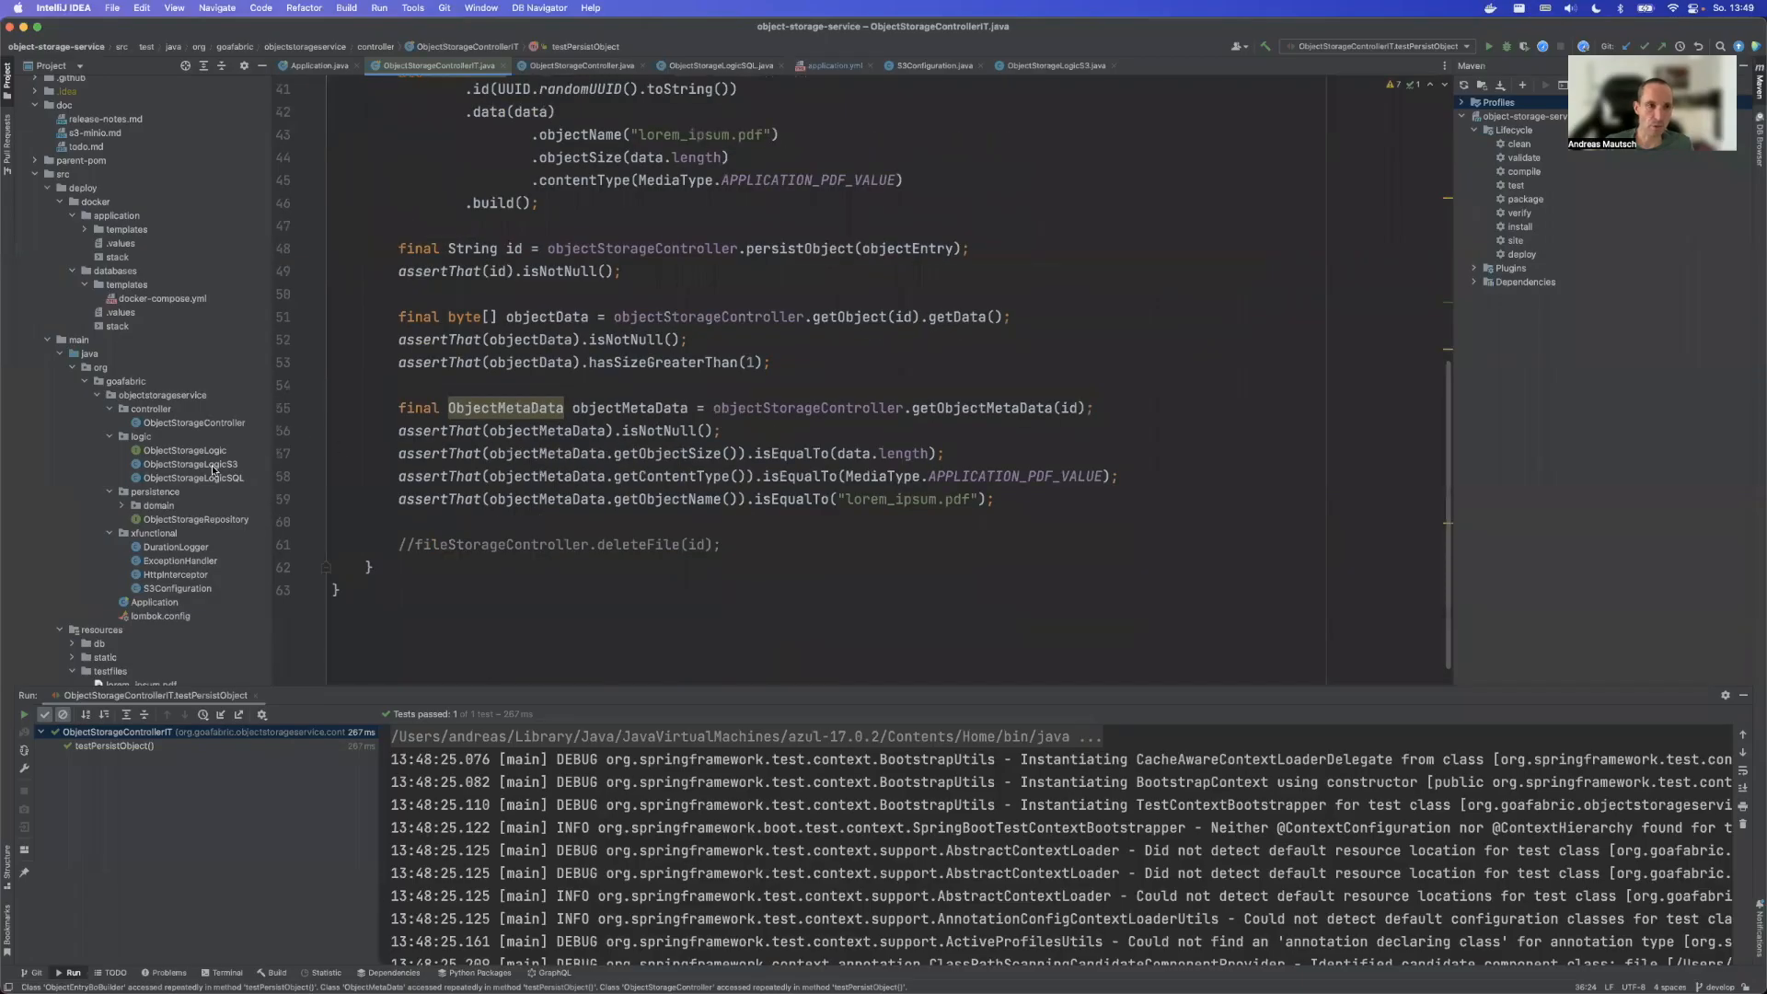
{"action": "left_click", "coordinate": [192, 477]}
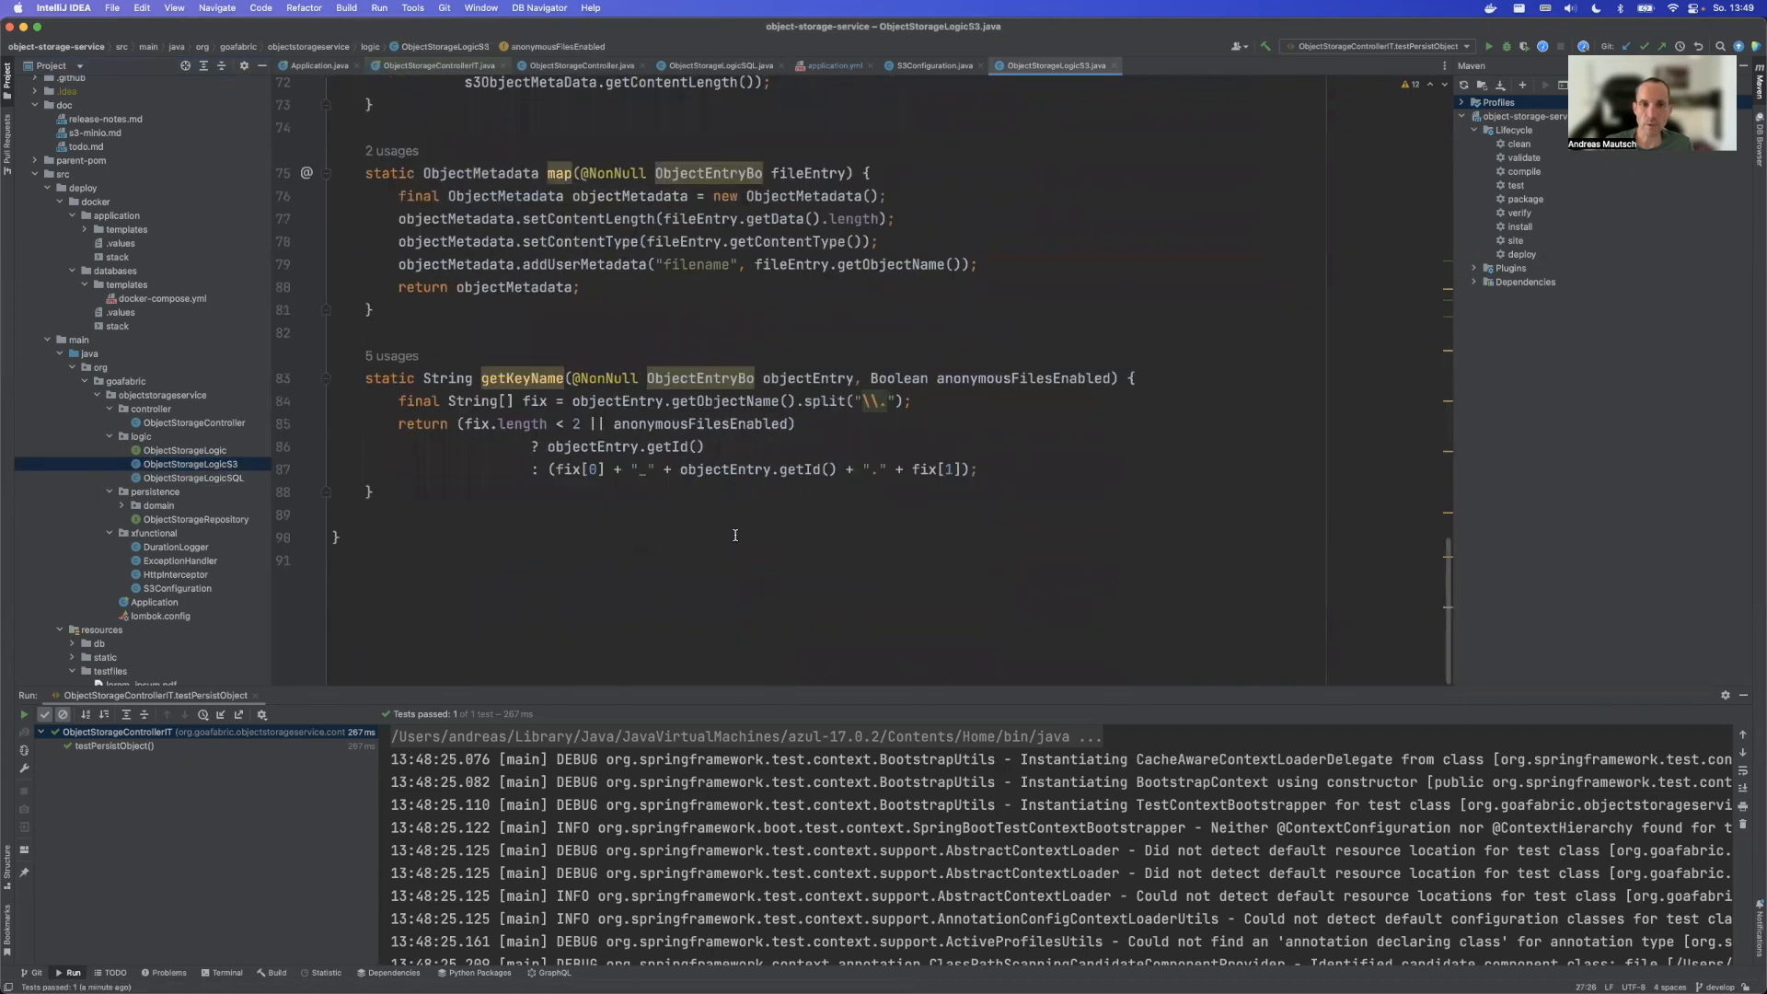
{"action": "scroll", "scroll_direction": "up", "scroll_amount": 3}
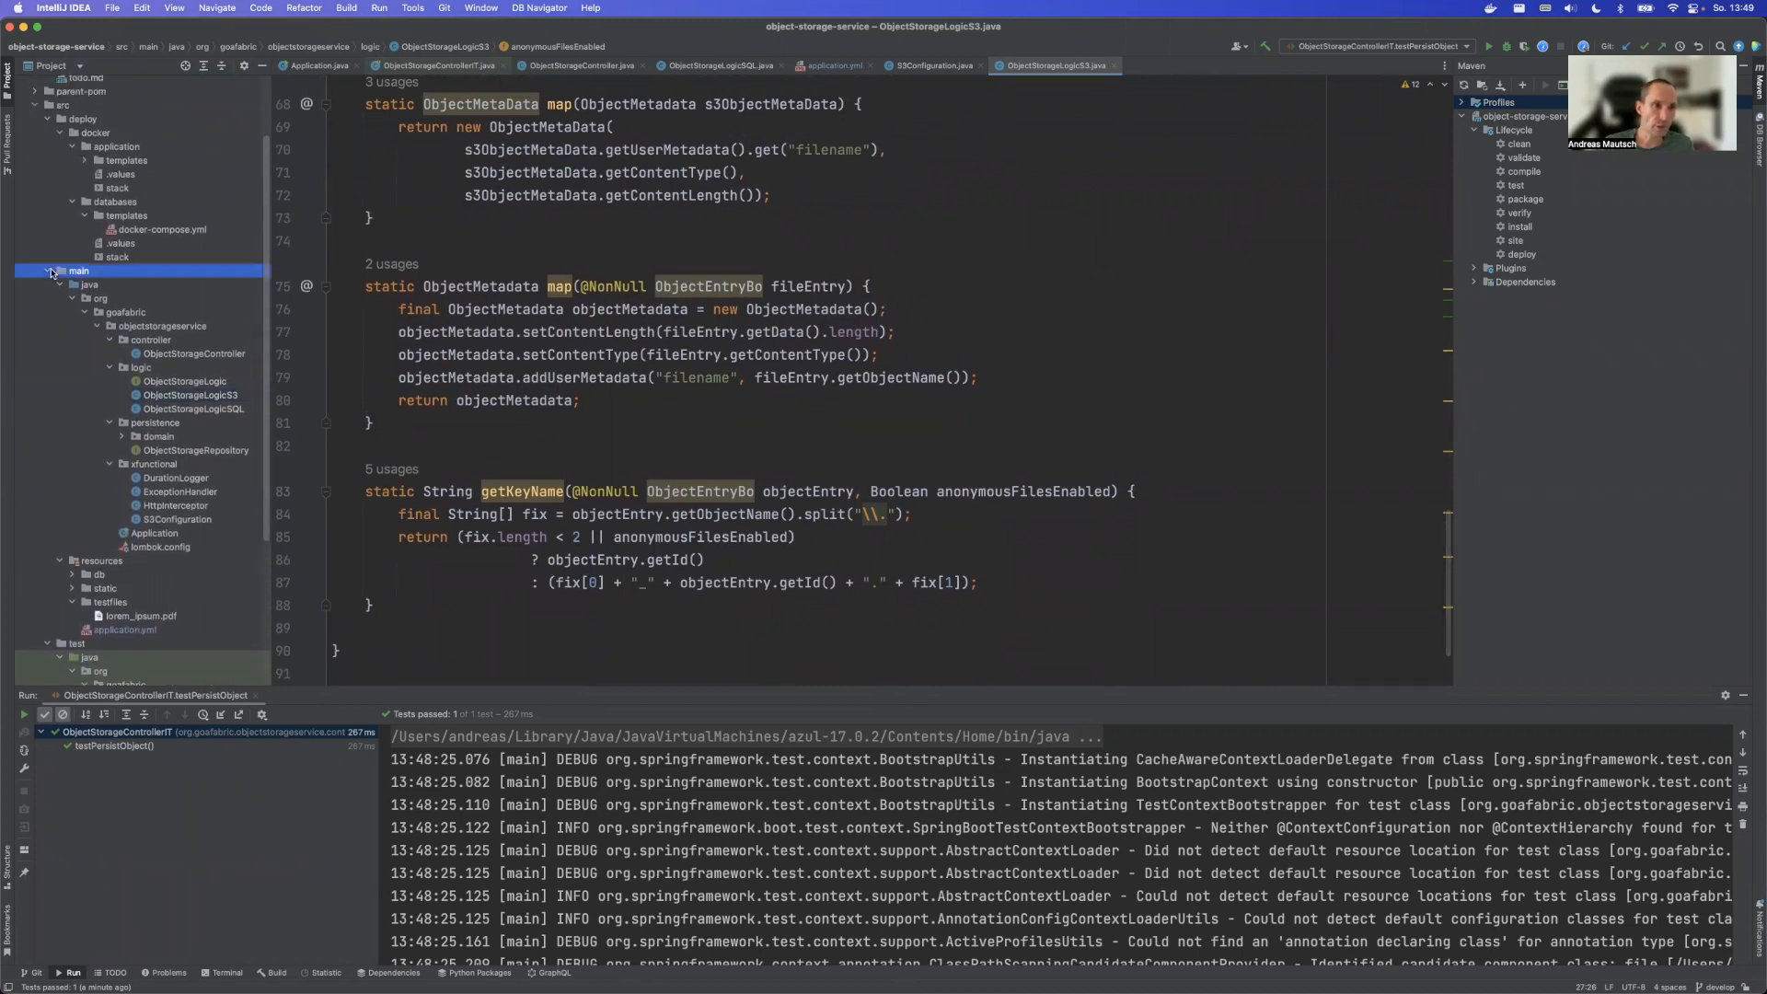
{"action": "left_click", "coordinate": [48, 270]}
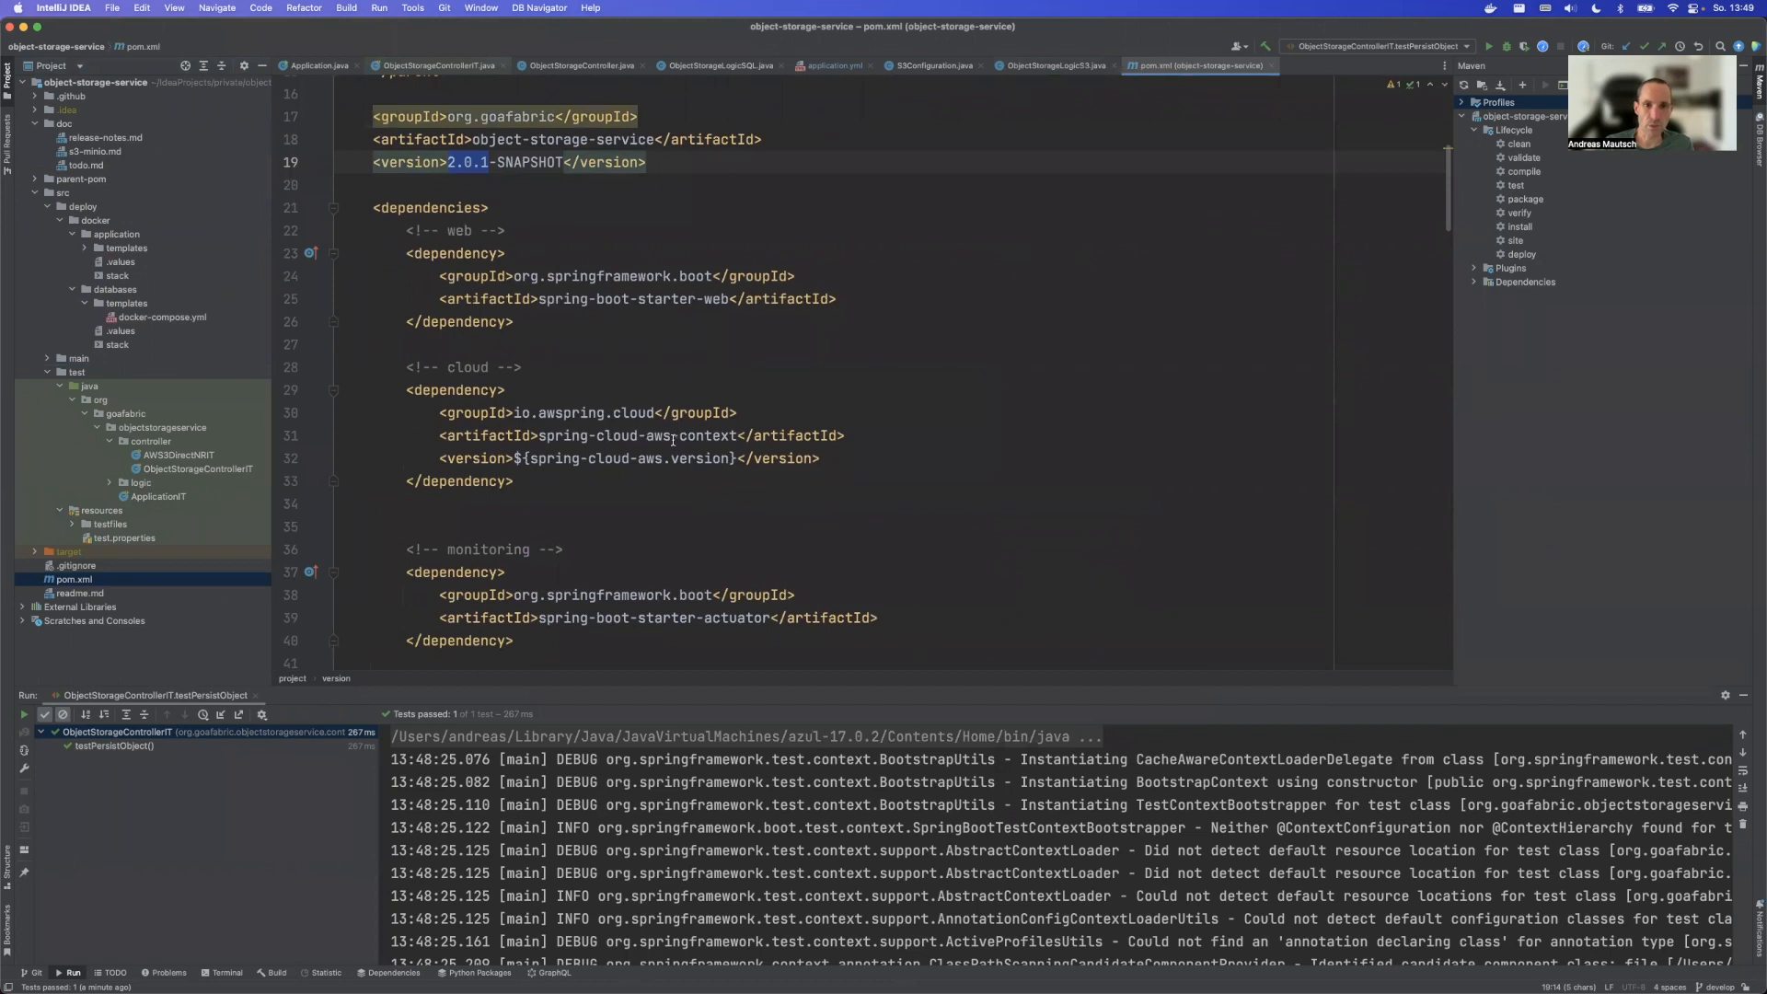
{"action": "scroll", "scroll_direction": "up", "scroll_amount": 3}
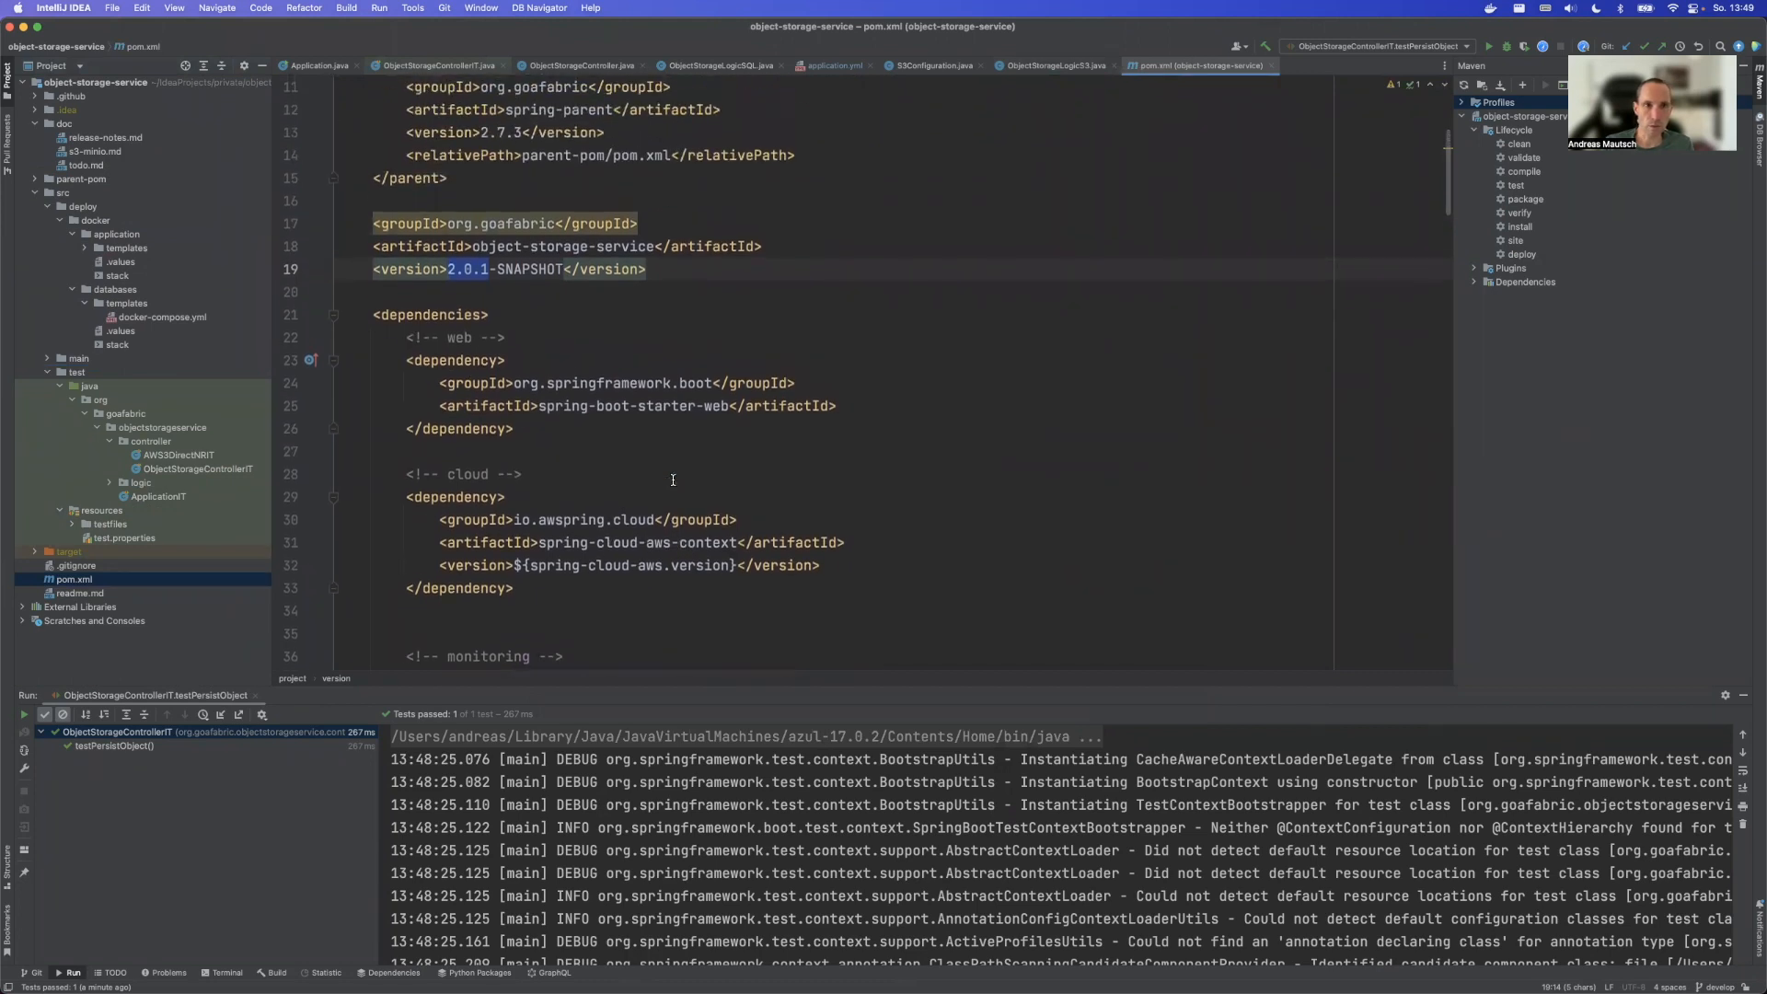
{"action": "scroll", "scroll_direction": "up", "scroll_amount": 3}
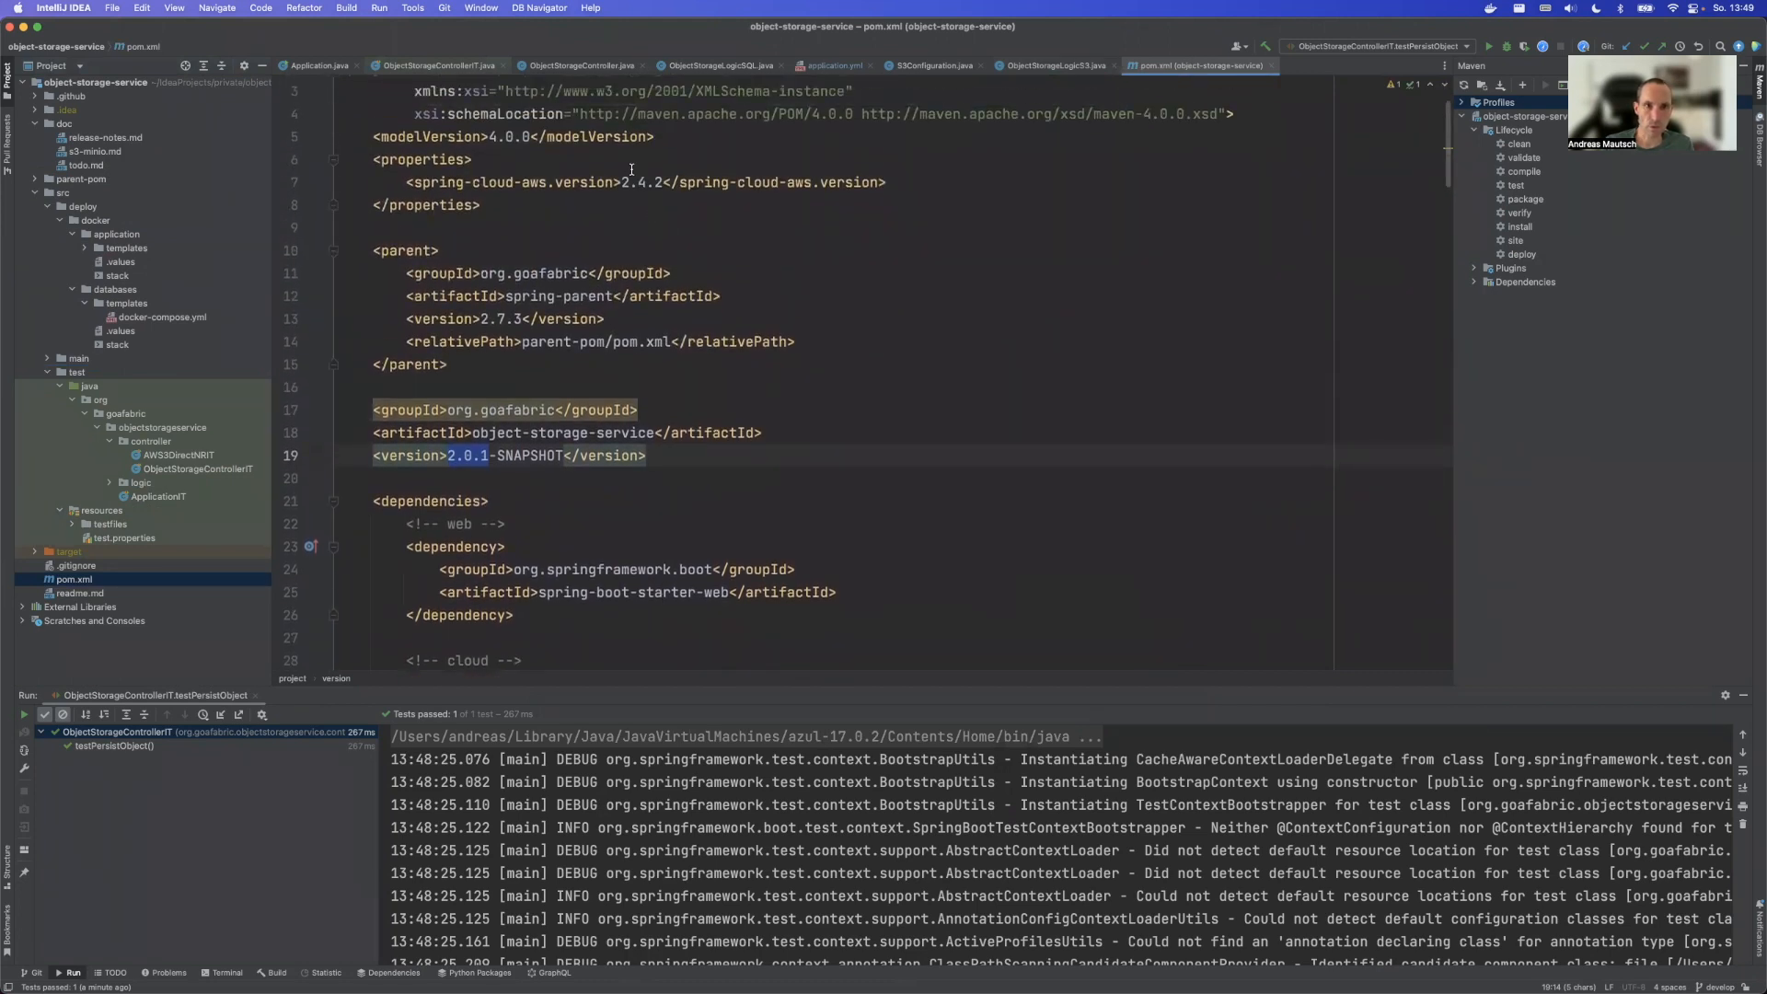
{"action": "scroll", "scroll_direction": "down", "scroll_amount": 3}
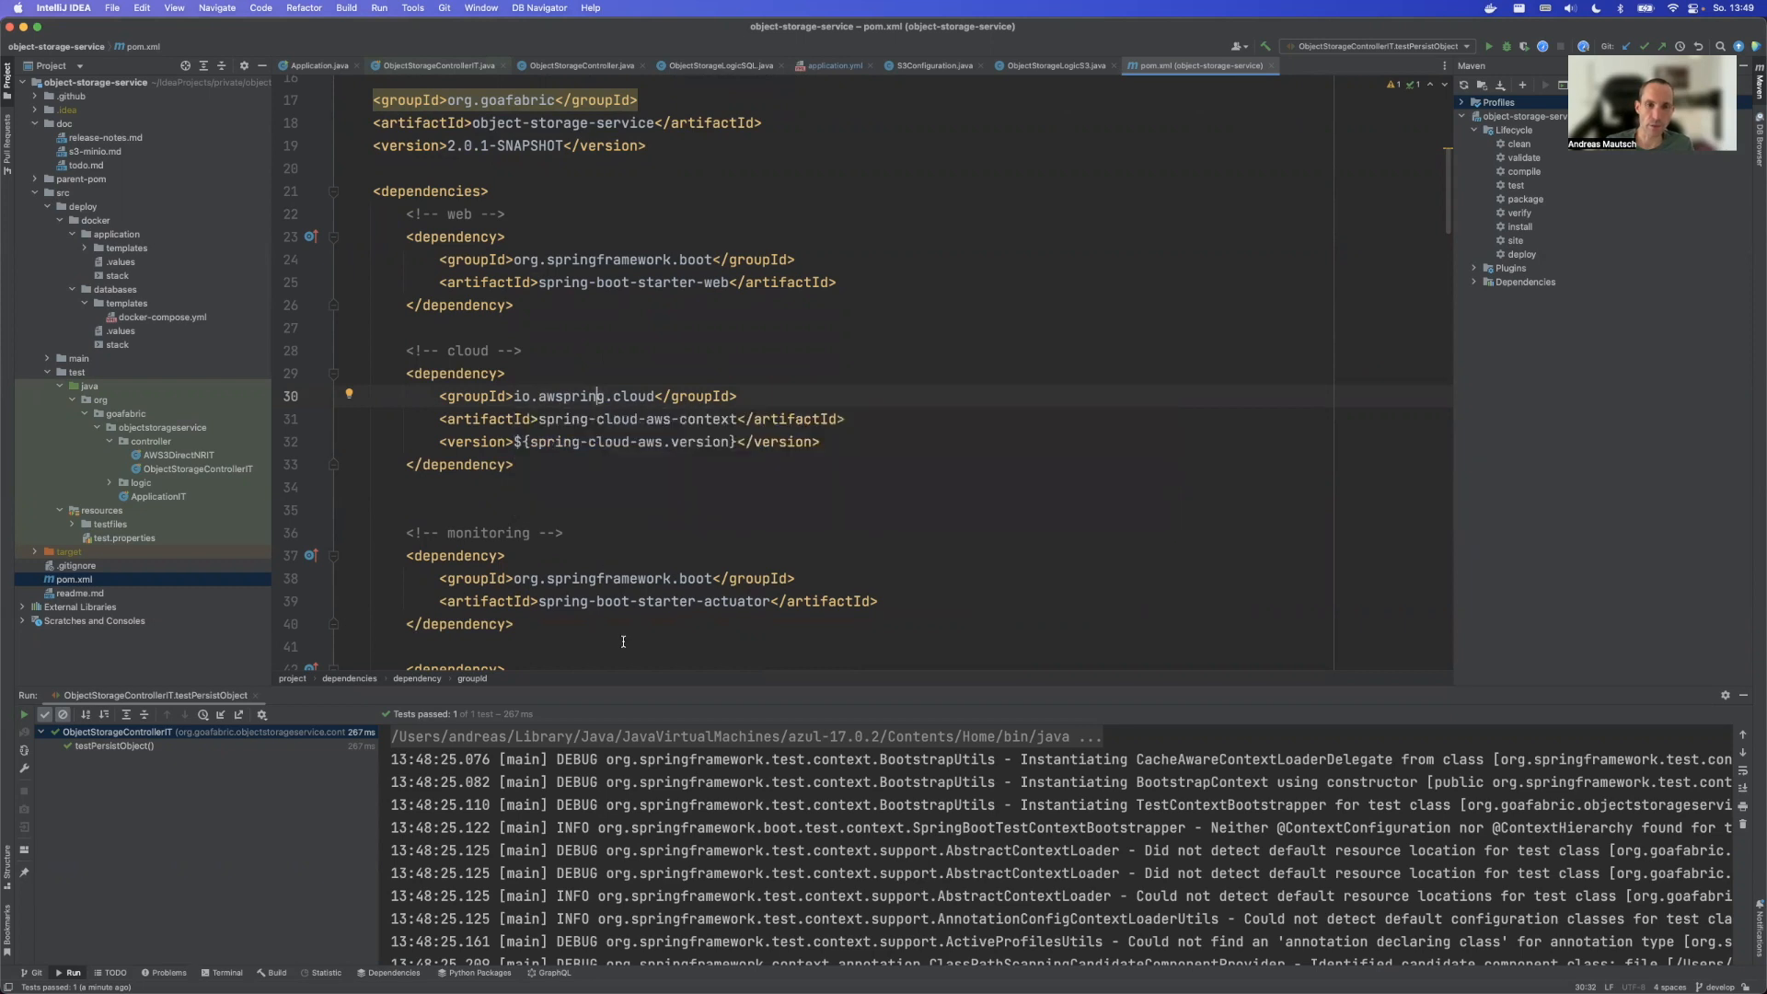
{"action": "mouse_move", "coordinate": [637, 563]}
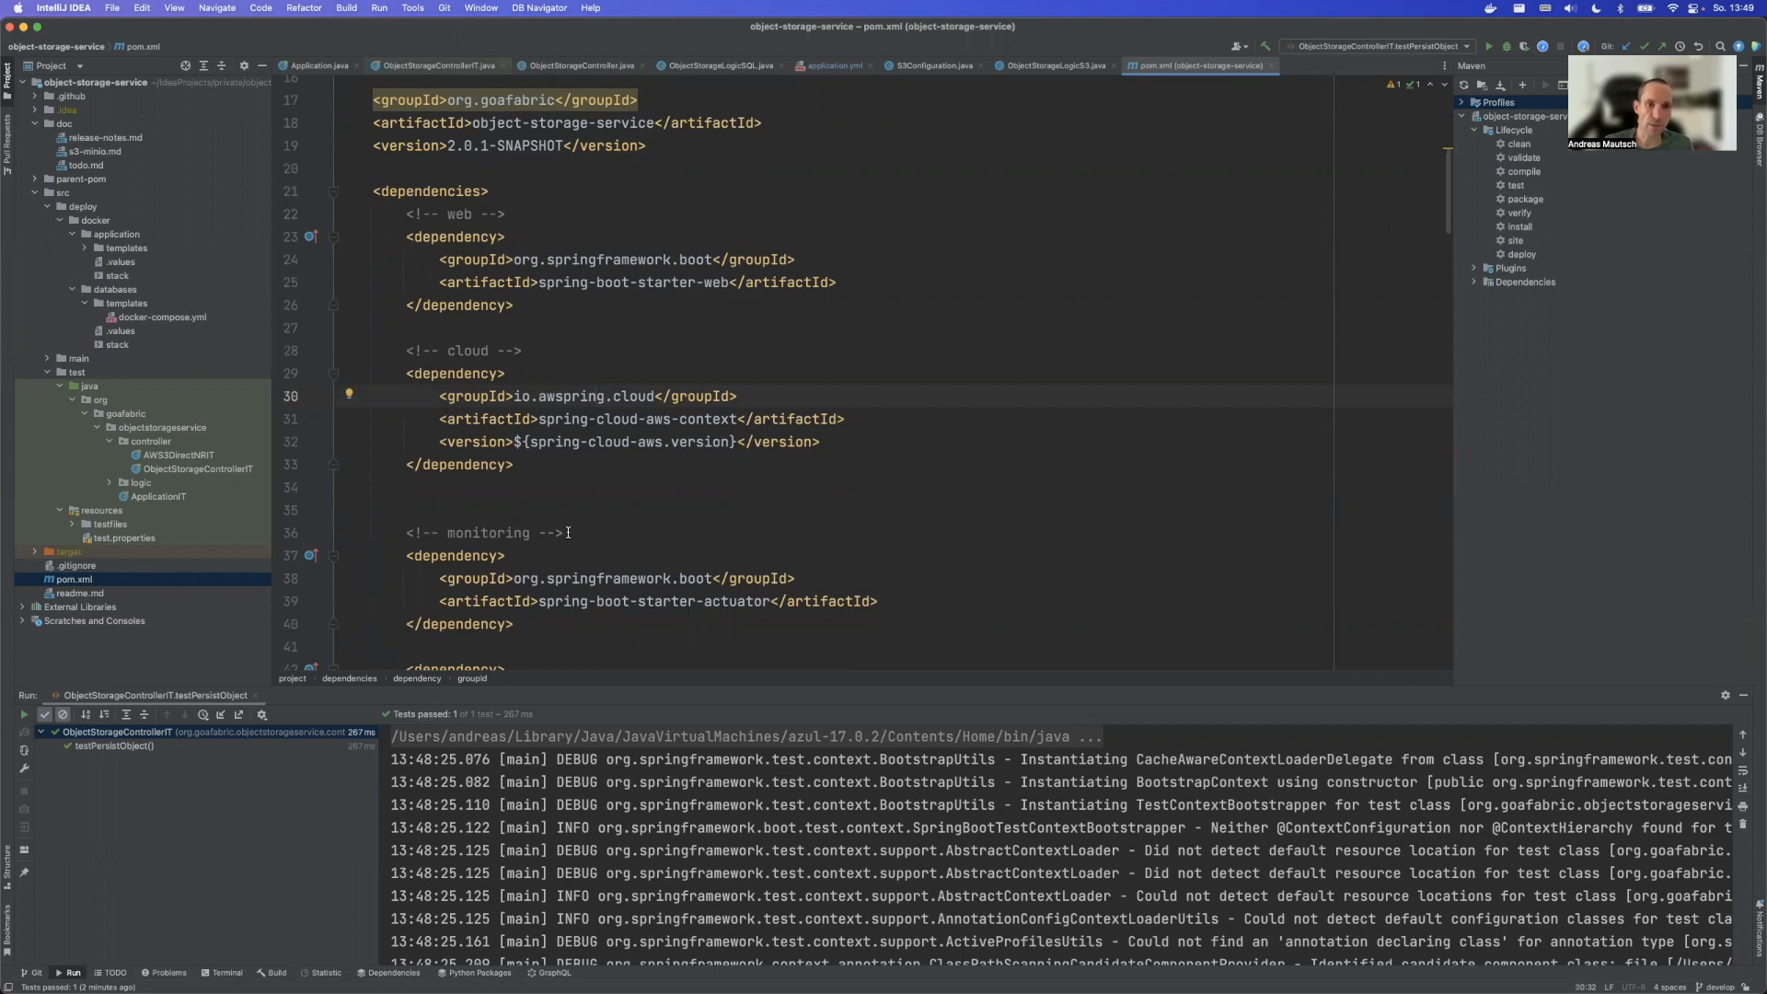
{"action": "mouse_move", "coordinate": [656, 507]}
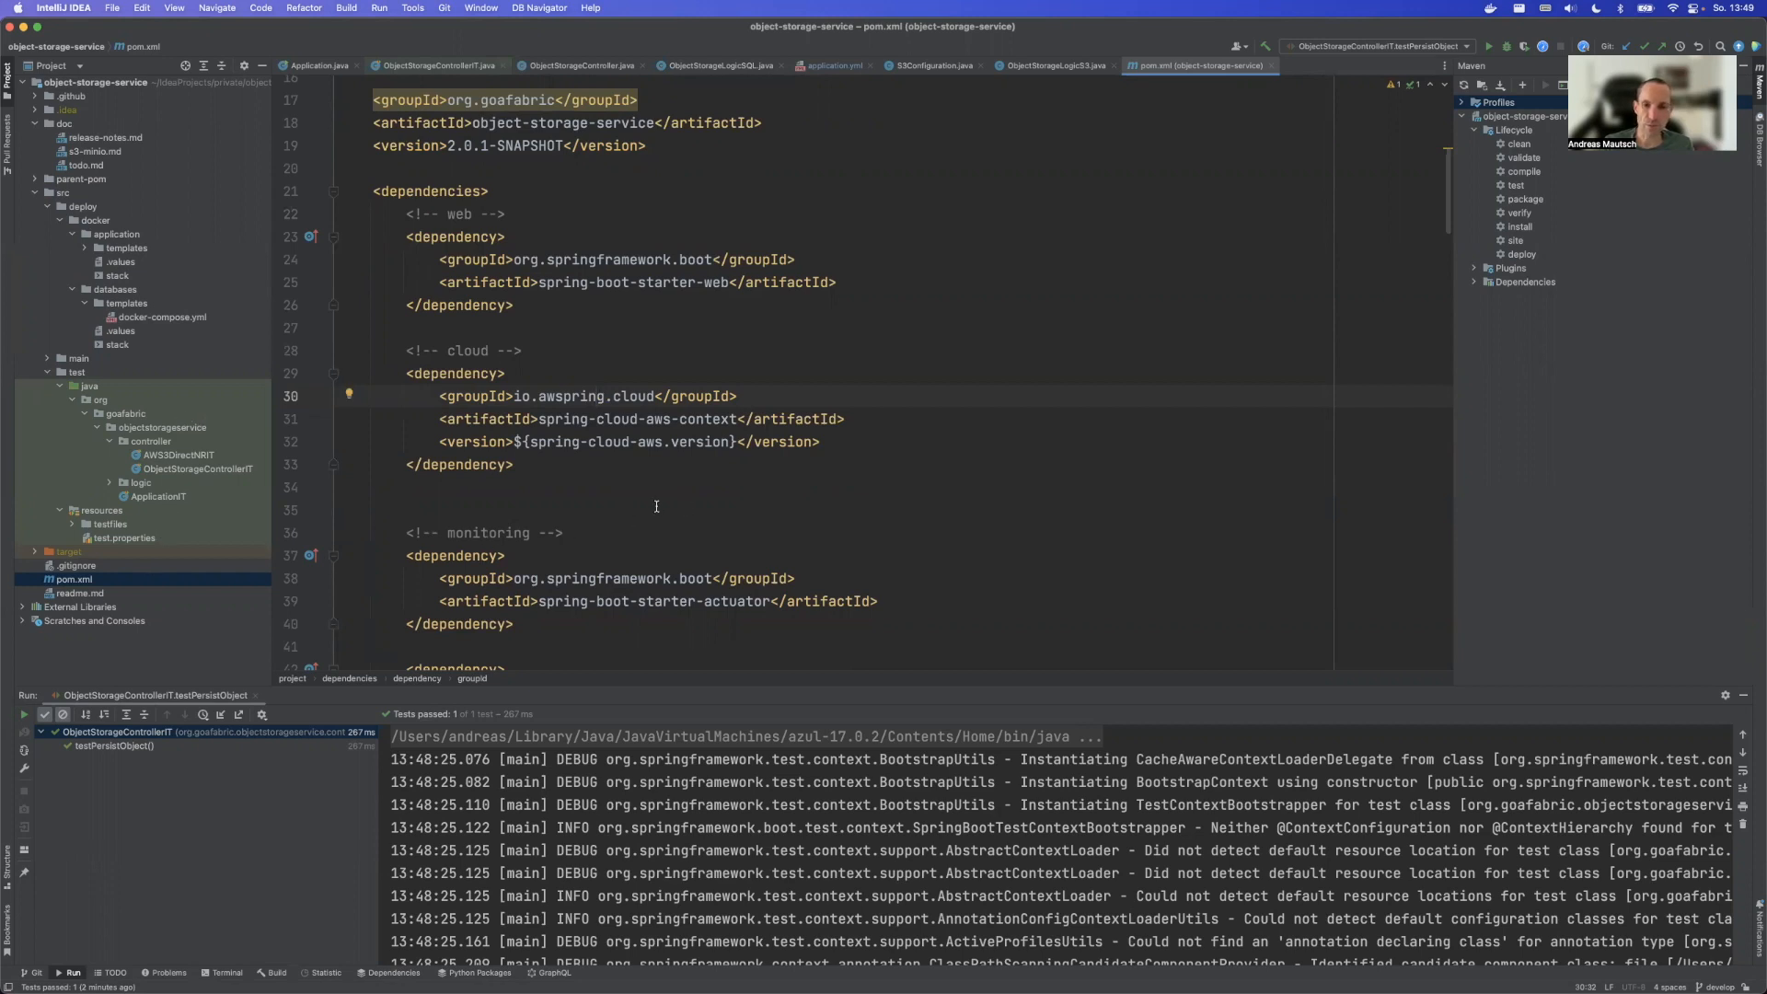
{"action": "mouse_move", "coordinate": [591, 478]}
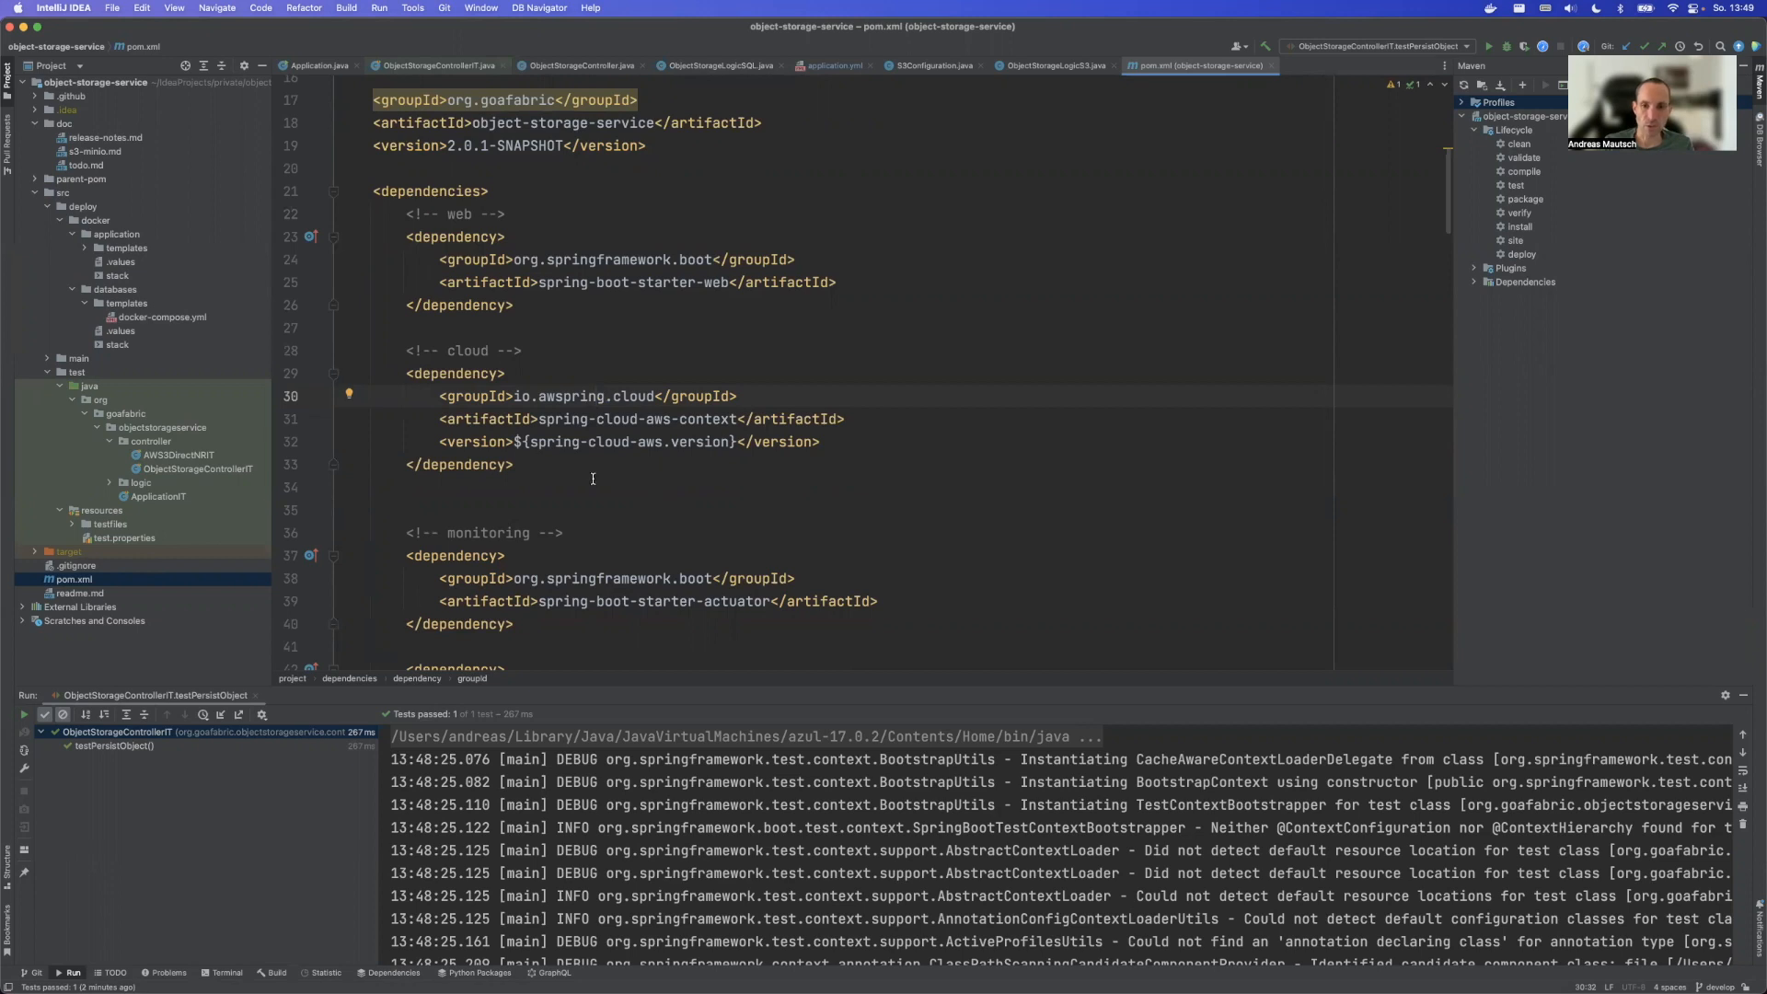
{"action": "mouse_move", "coordinate": [564, 440]}
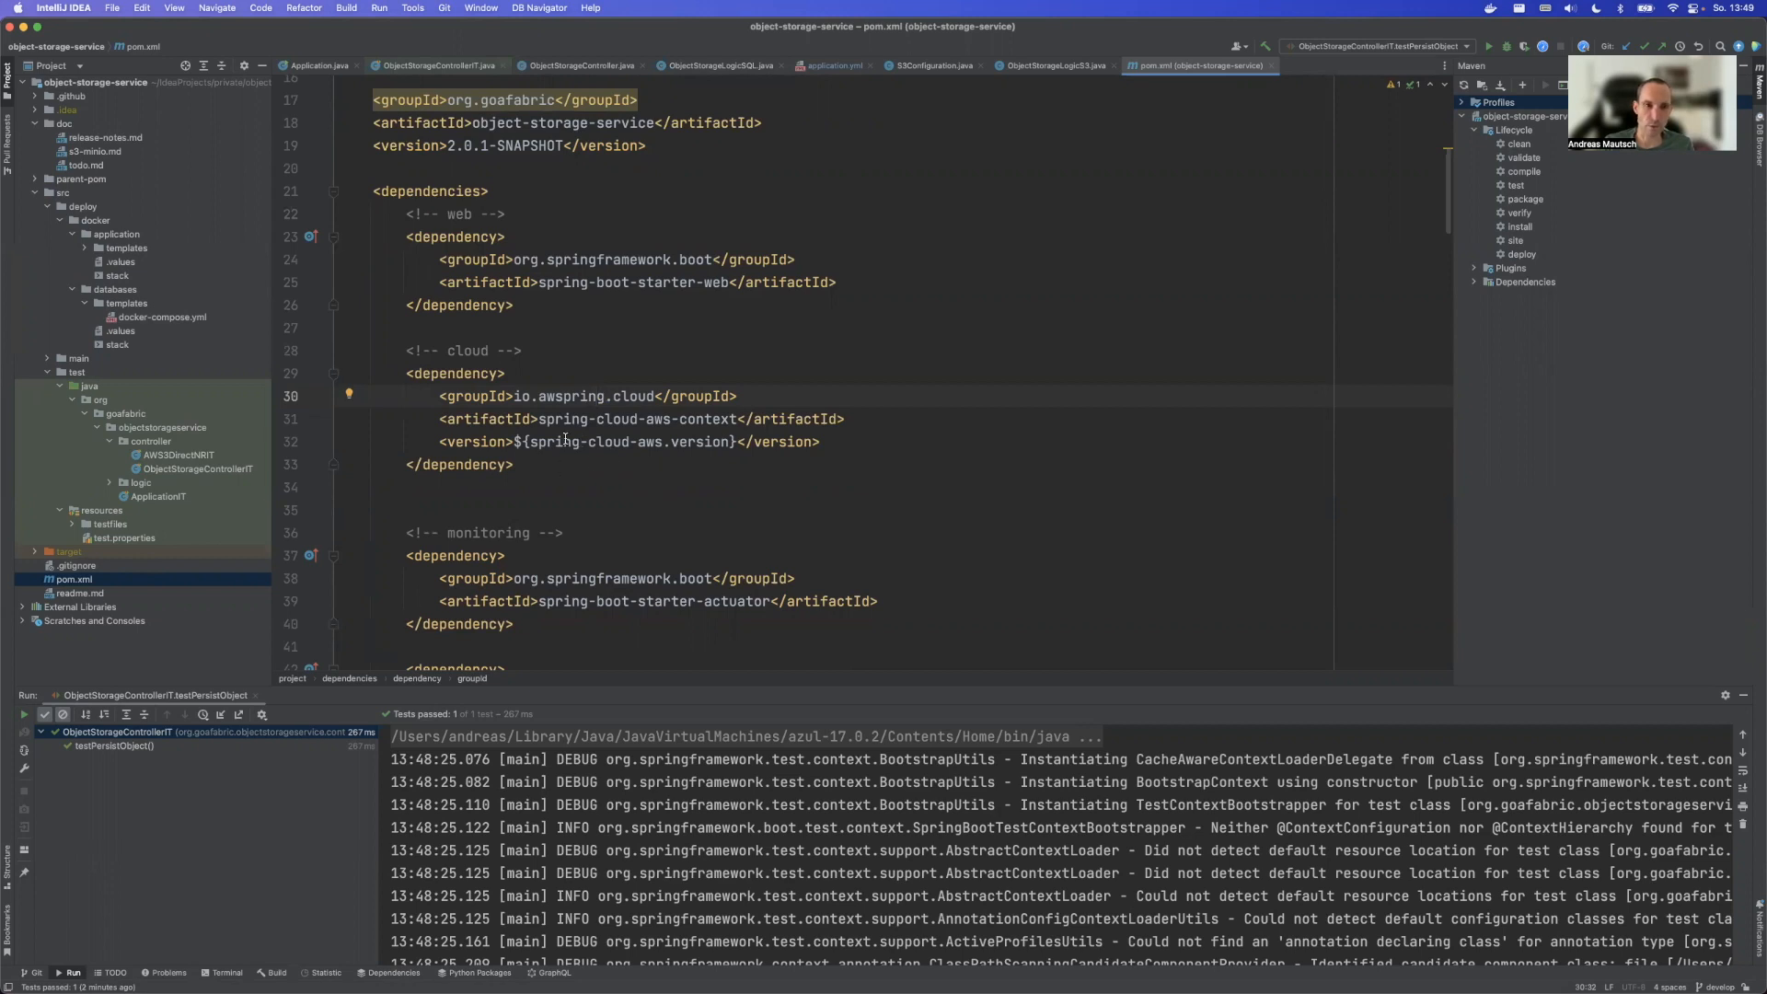
{"action": "left_click", "coordinate": [694, 417]}
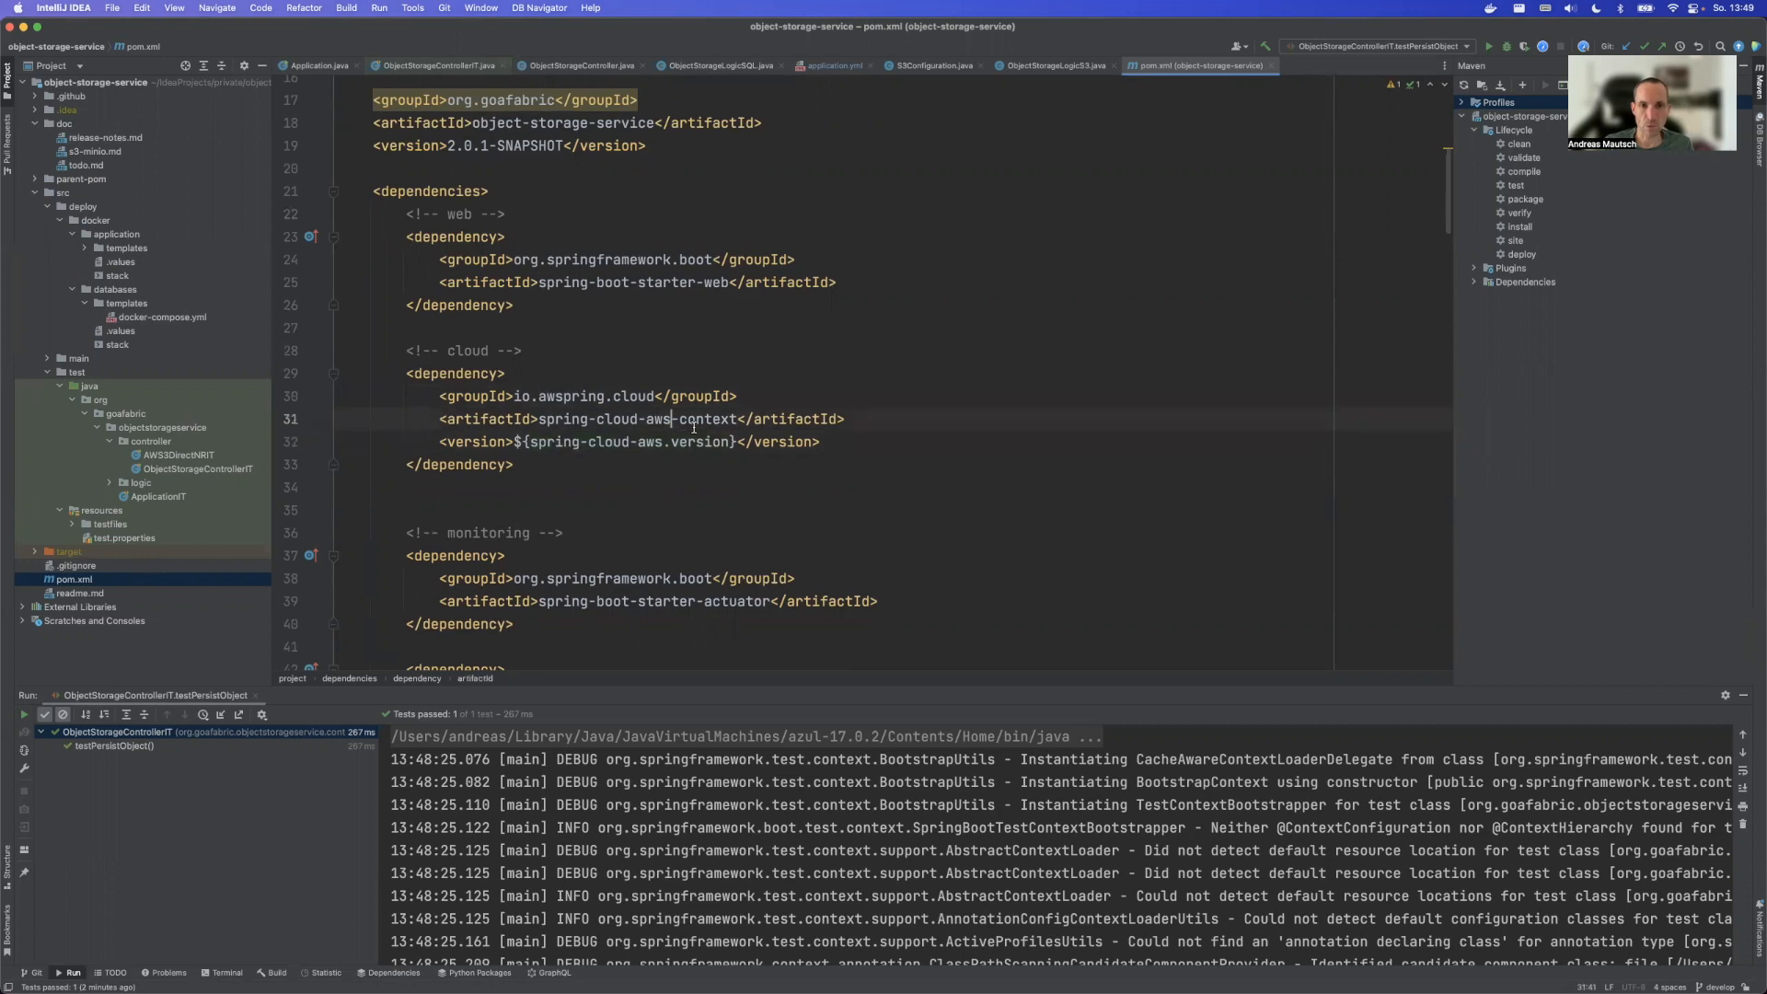
{"action": "mouse_move", "coordinate": [654, 420]}
{"action": "type", "text": "zure"}
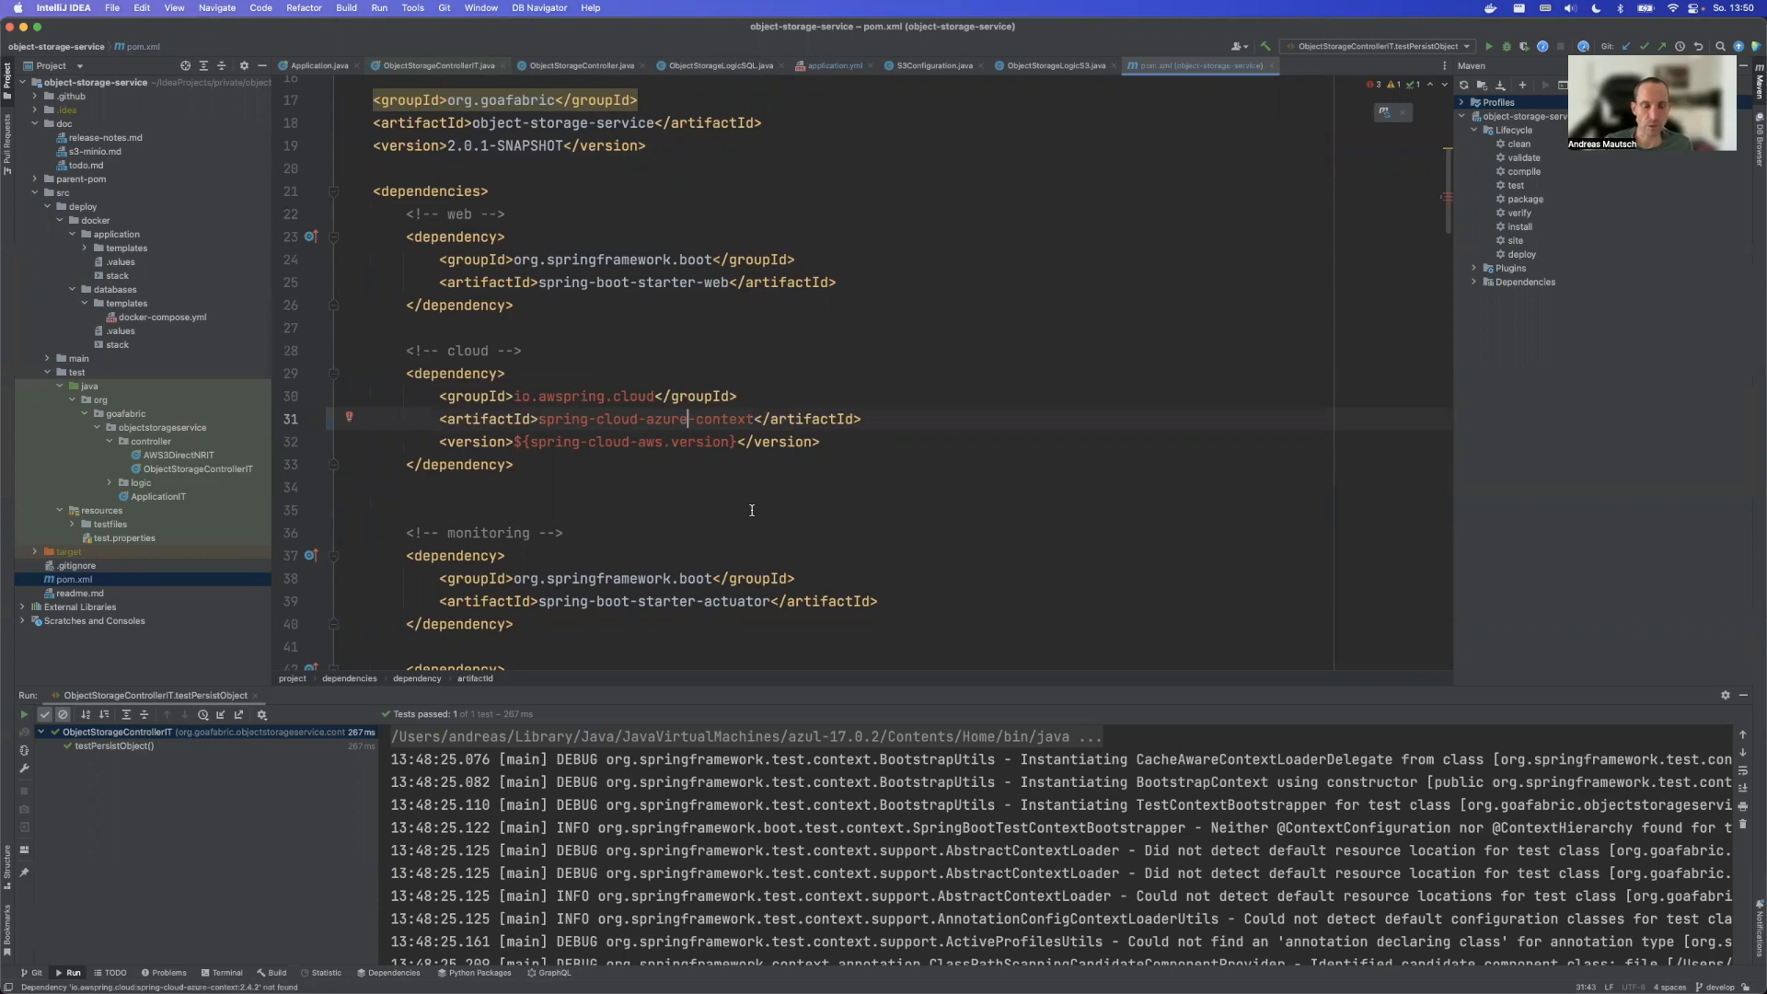
{"action": "mouse_move", "coordinate": [781, 418]}
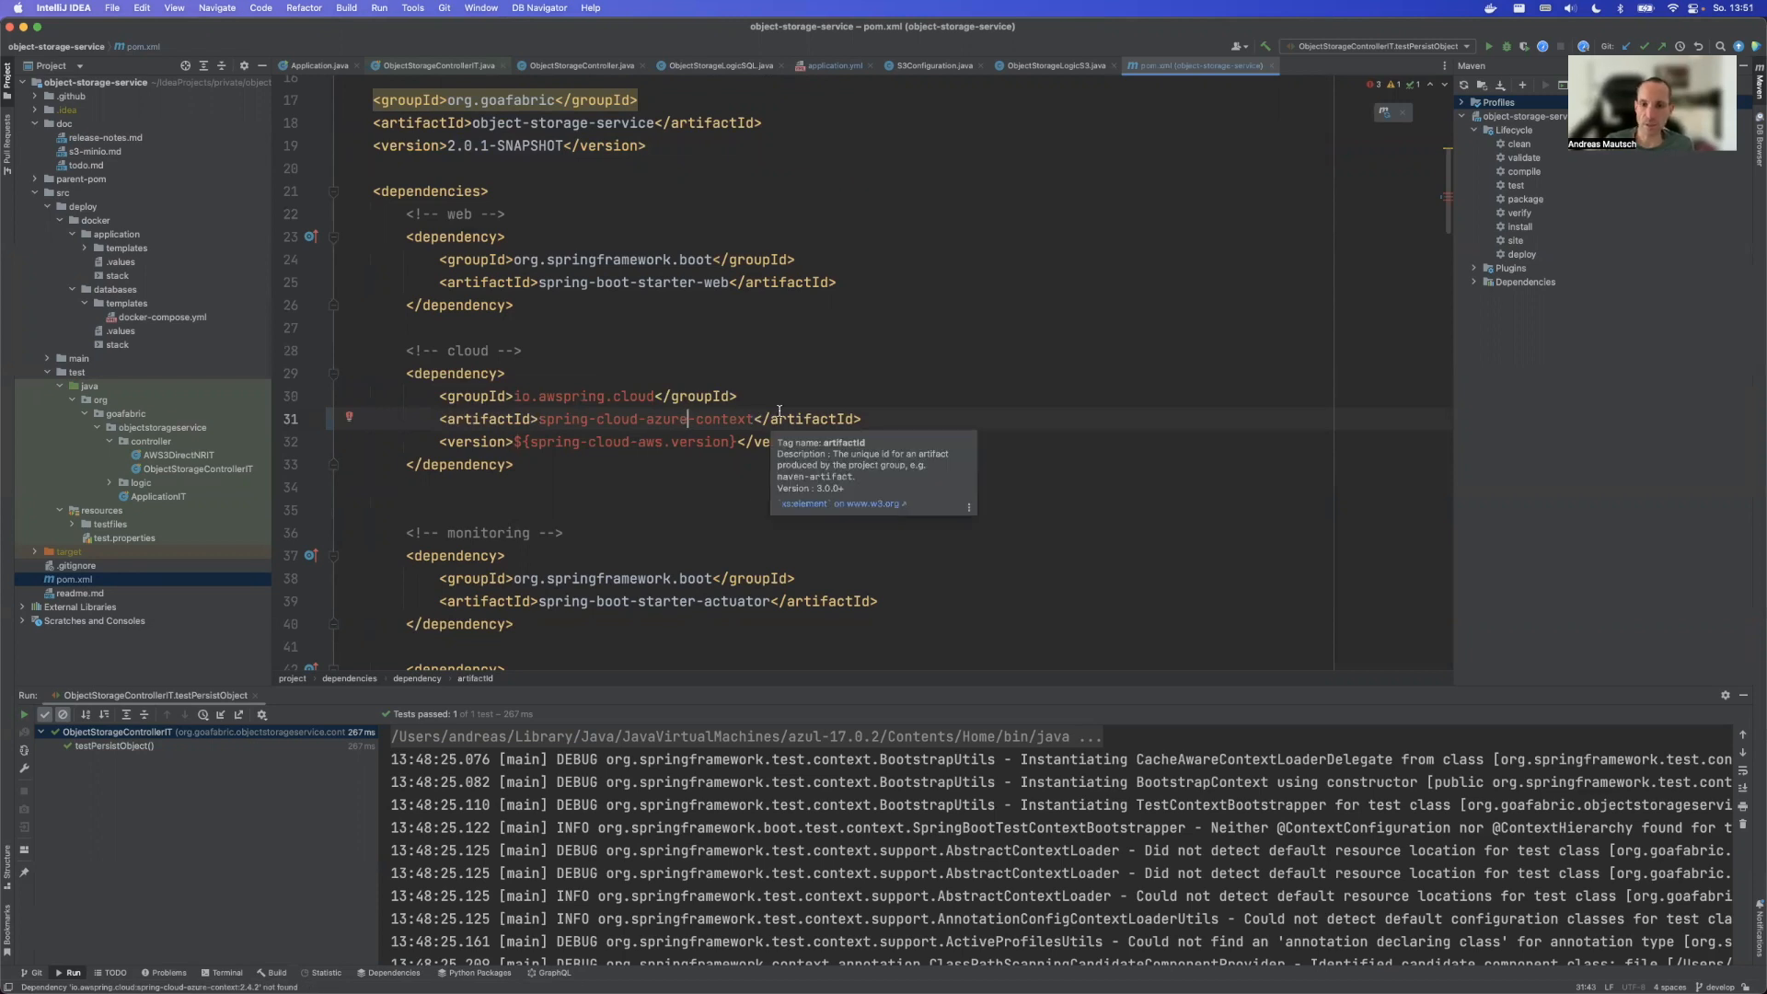